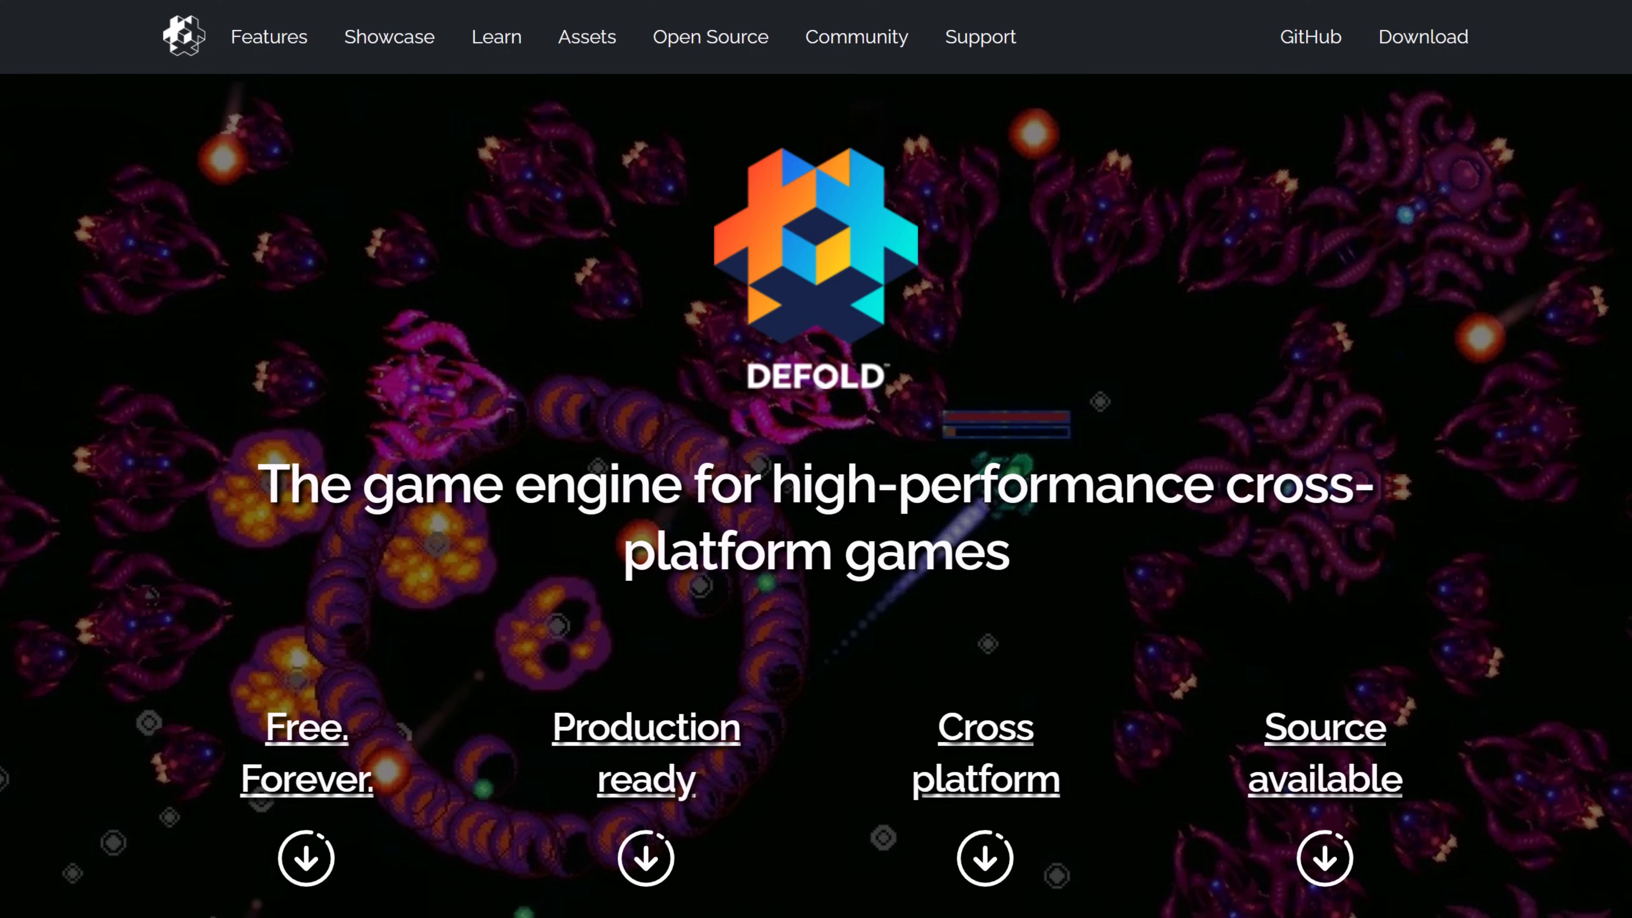
pyautogui.moveTo(845, 363)
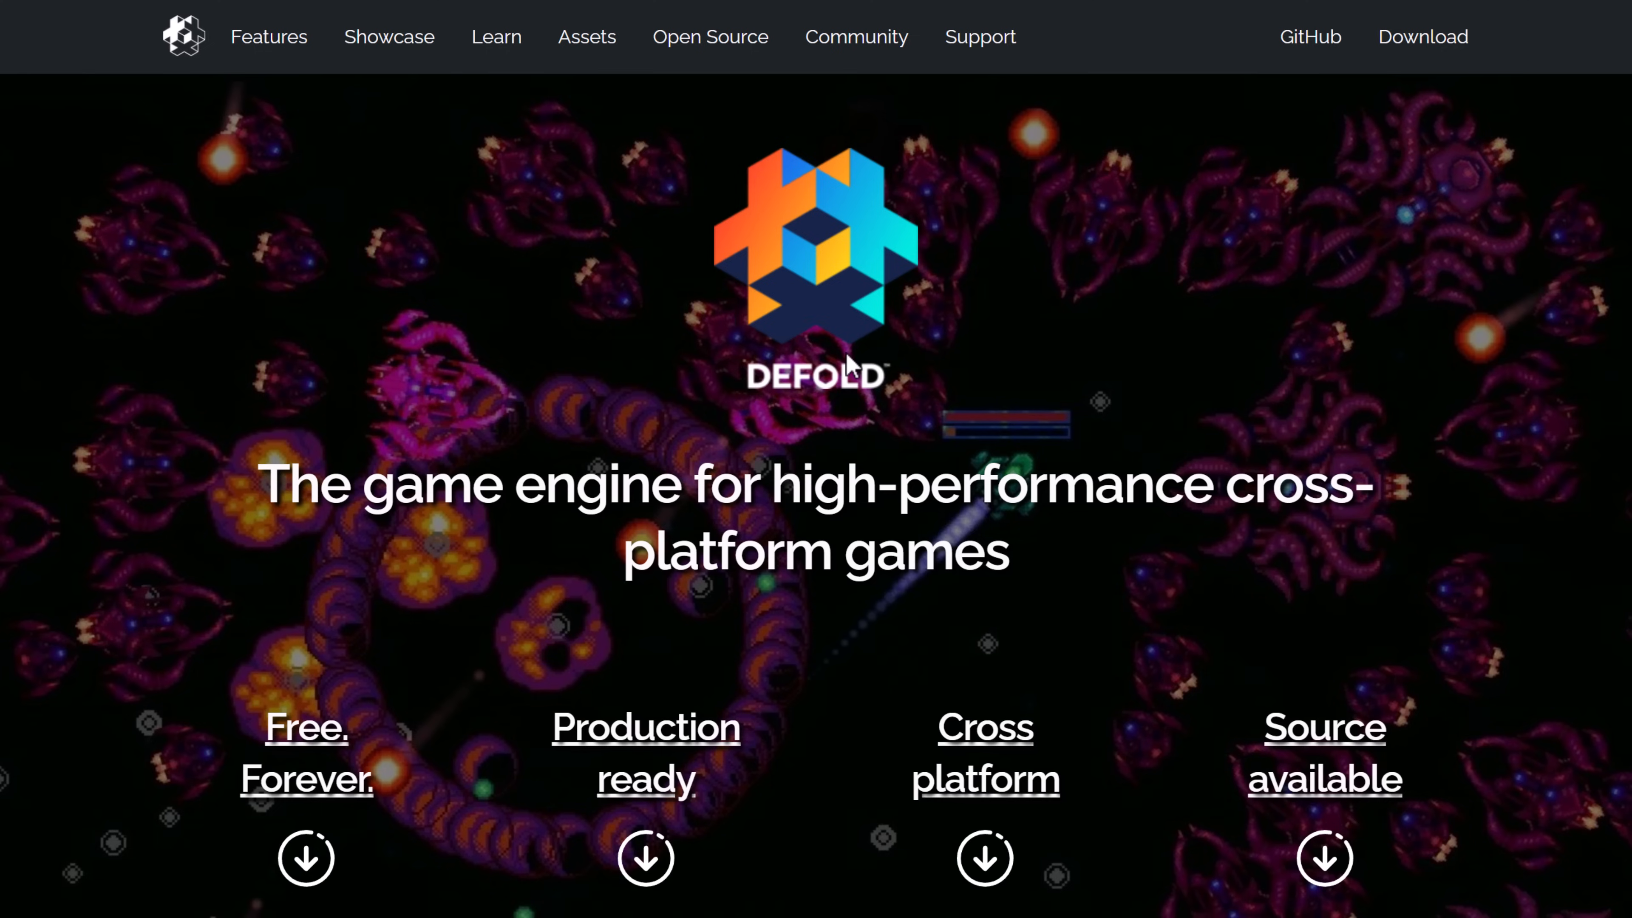
pyautogui.moveTo(1470, 463)
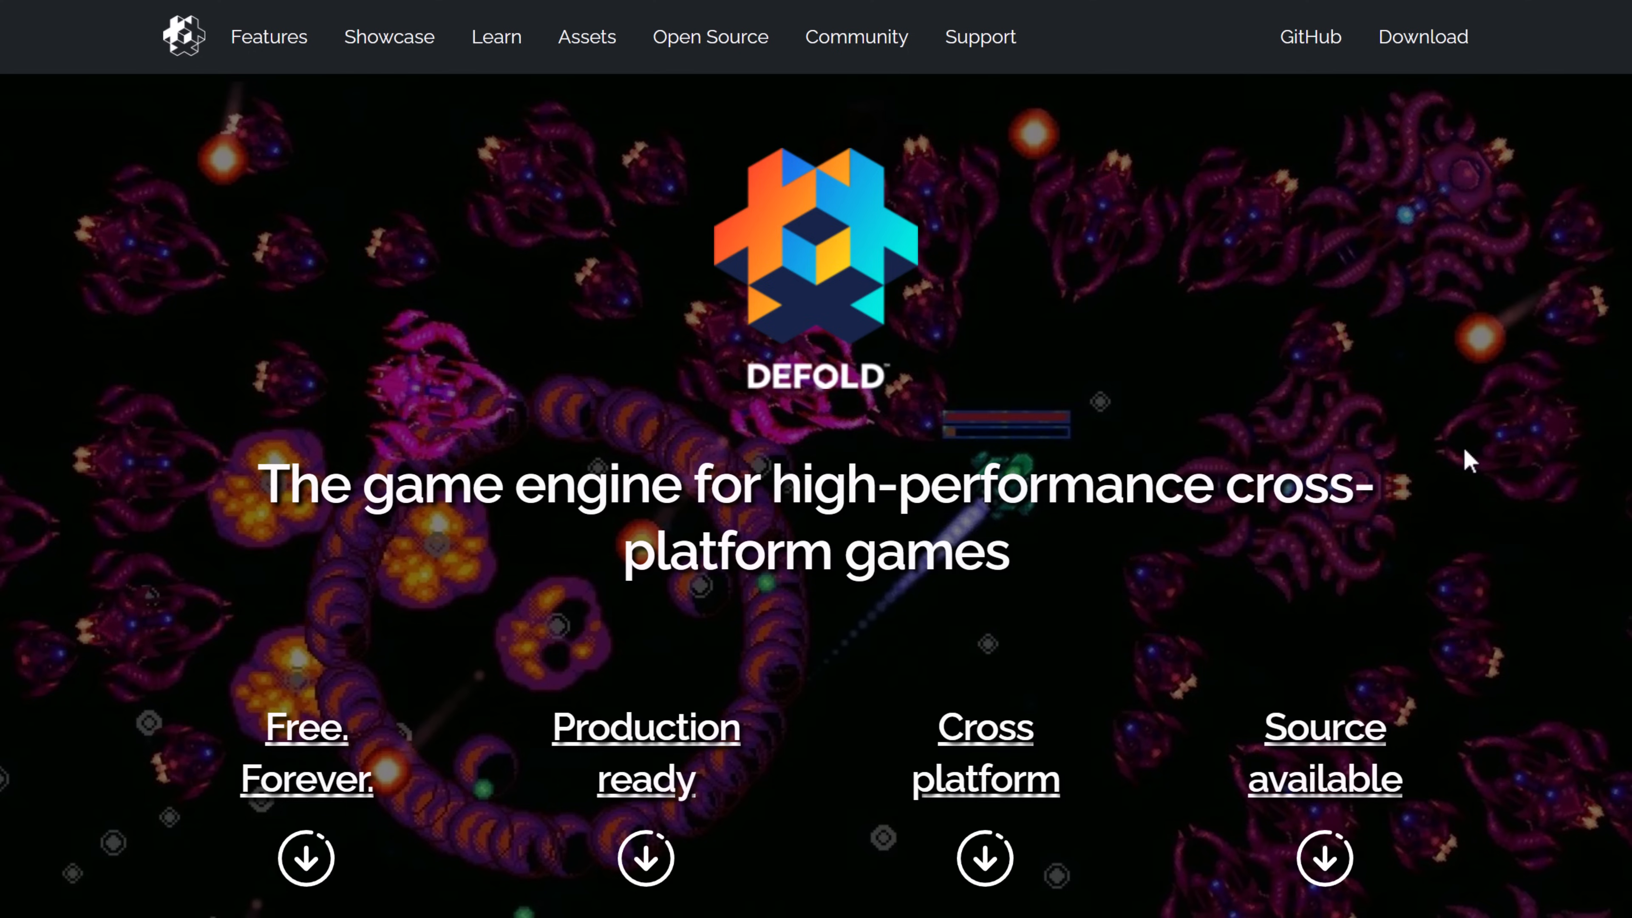
pyautogui.moveTo(1428, 452)
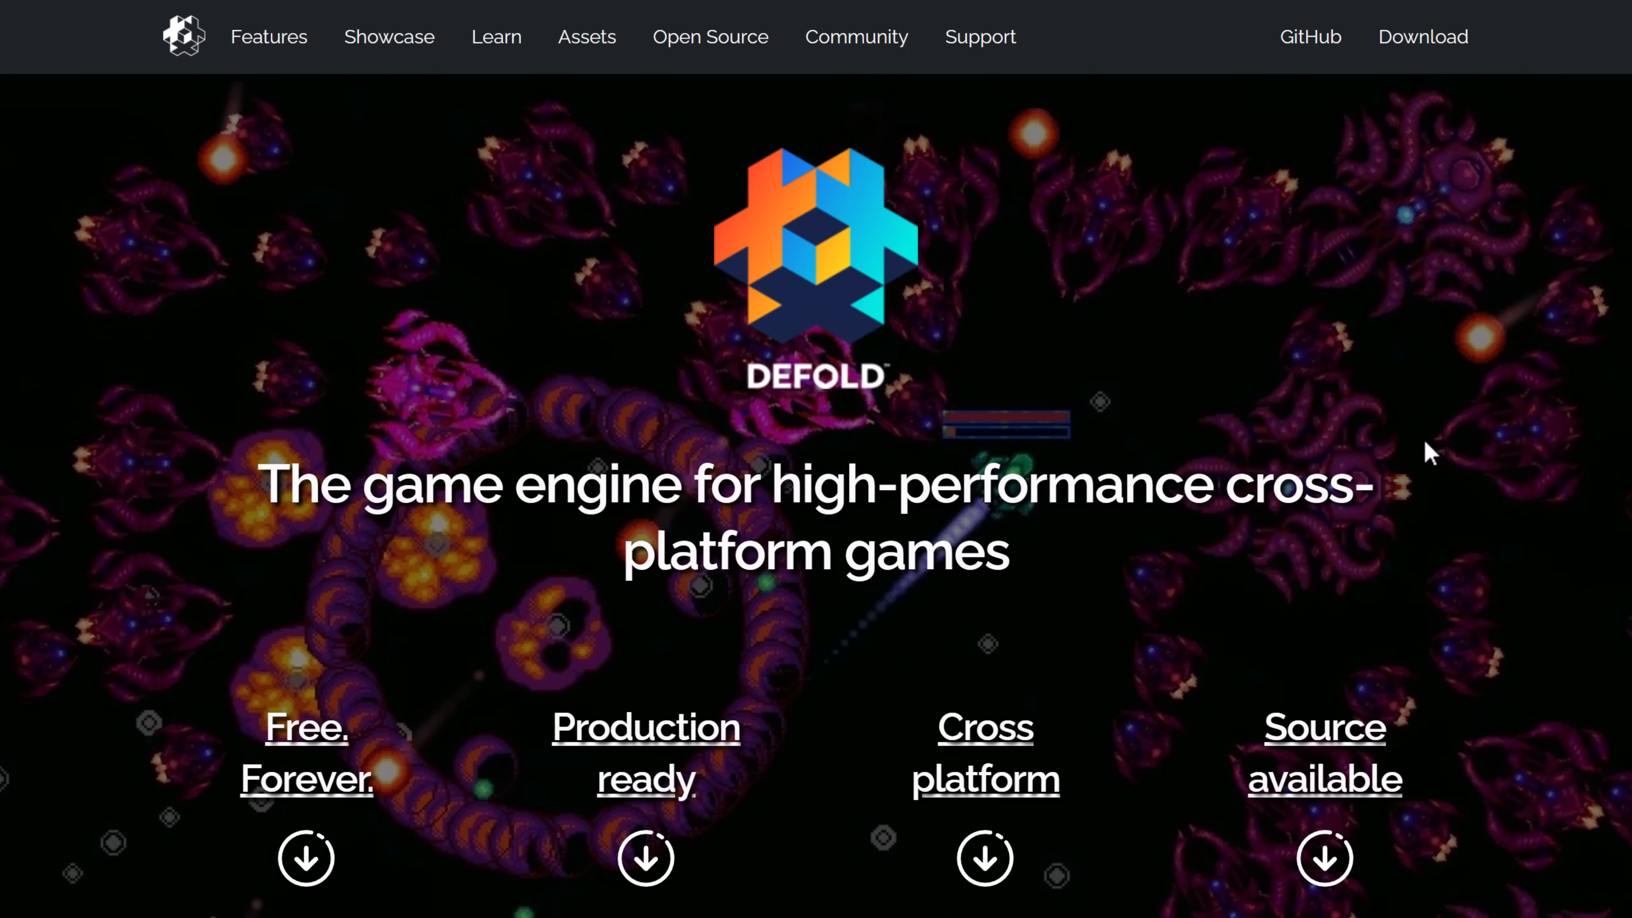
# - Scroll down the defold.com home page, then go to the Download page from the top navigation
pyautogui.scroll(-3)
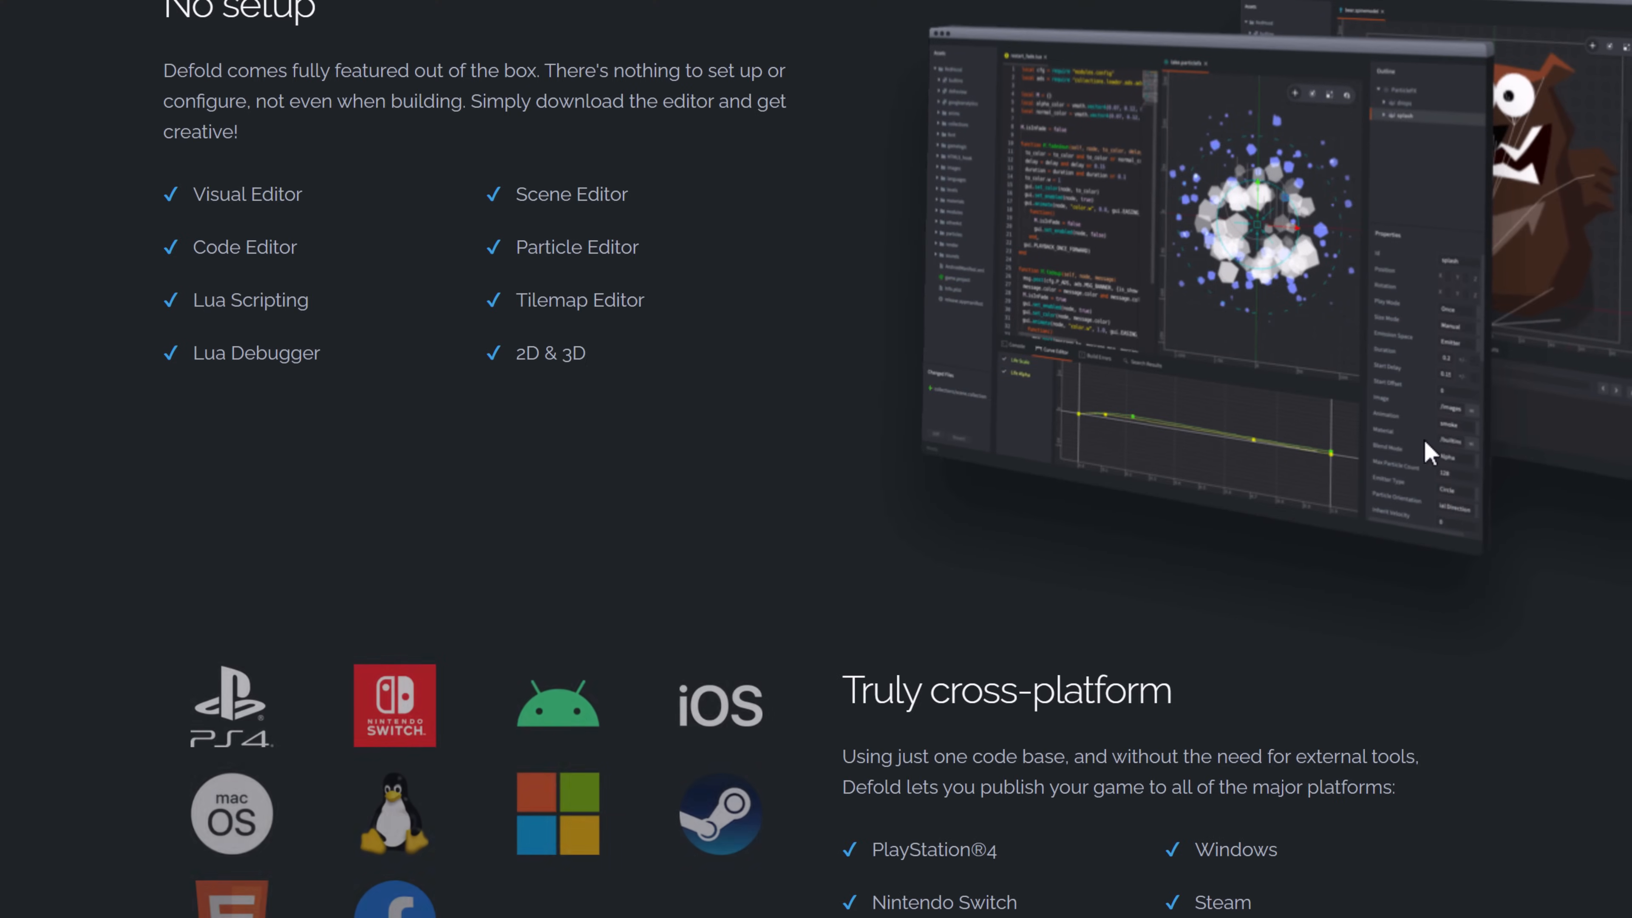
pyautogui.scroll(-3)
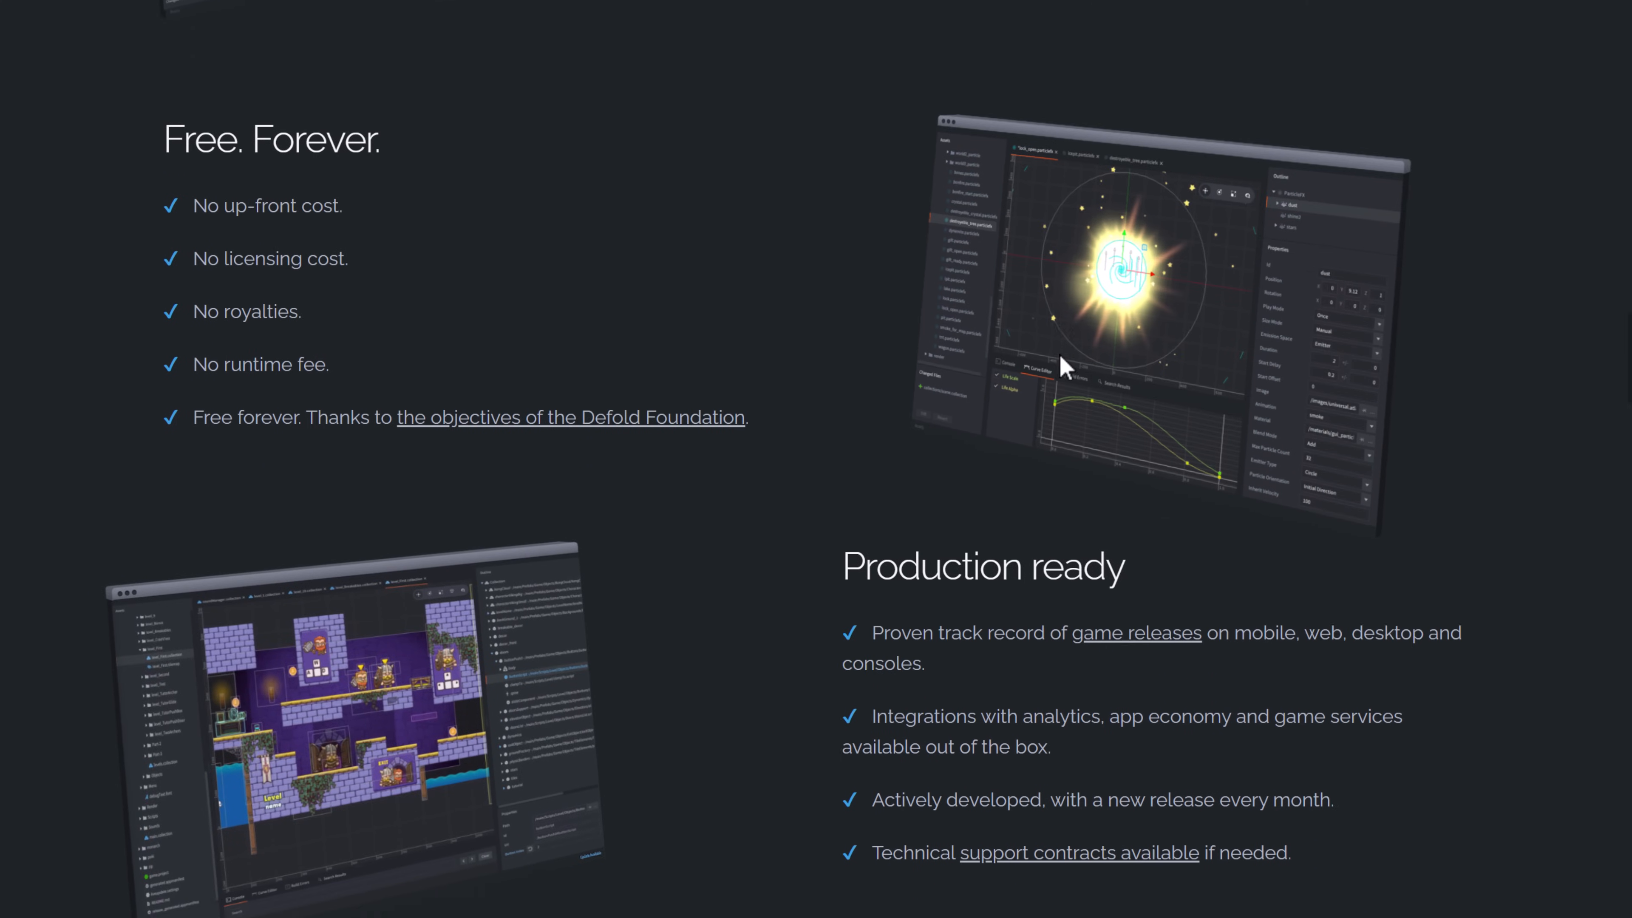
pyautogui.scroll(-3)
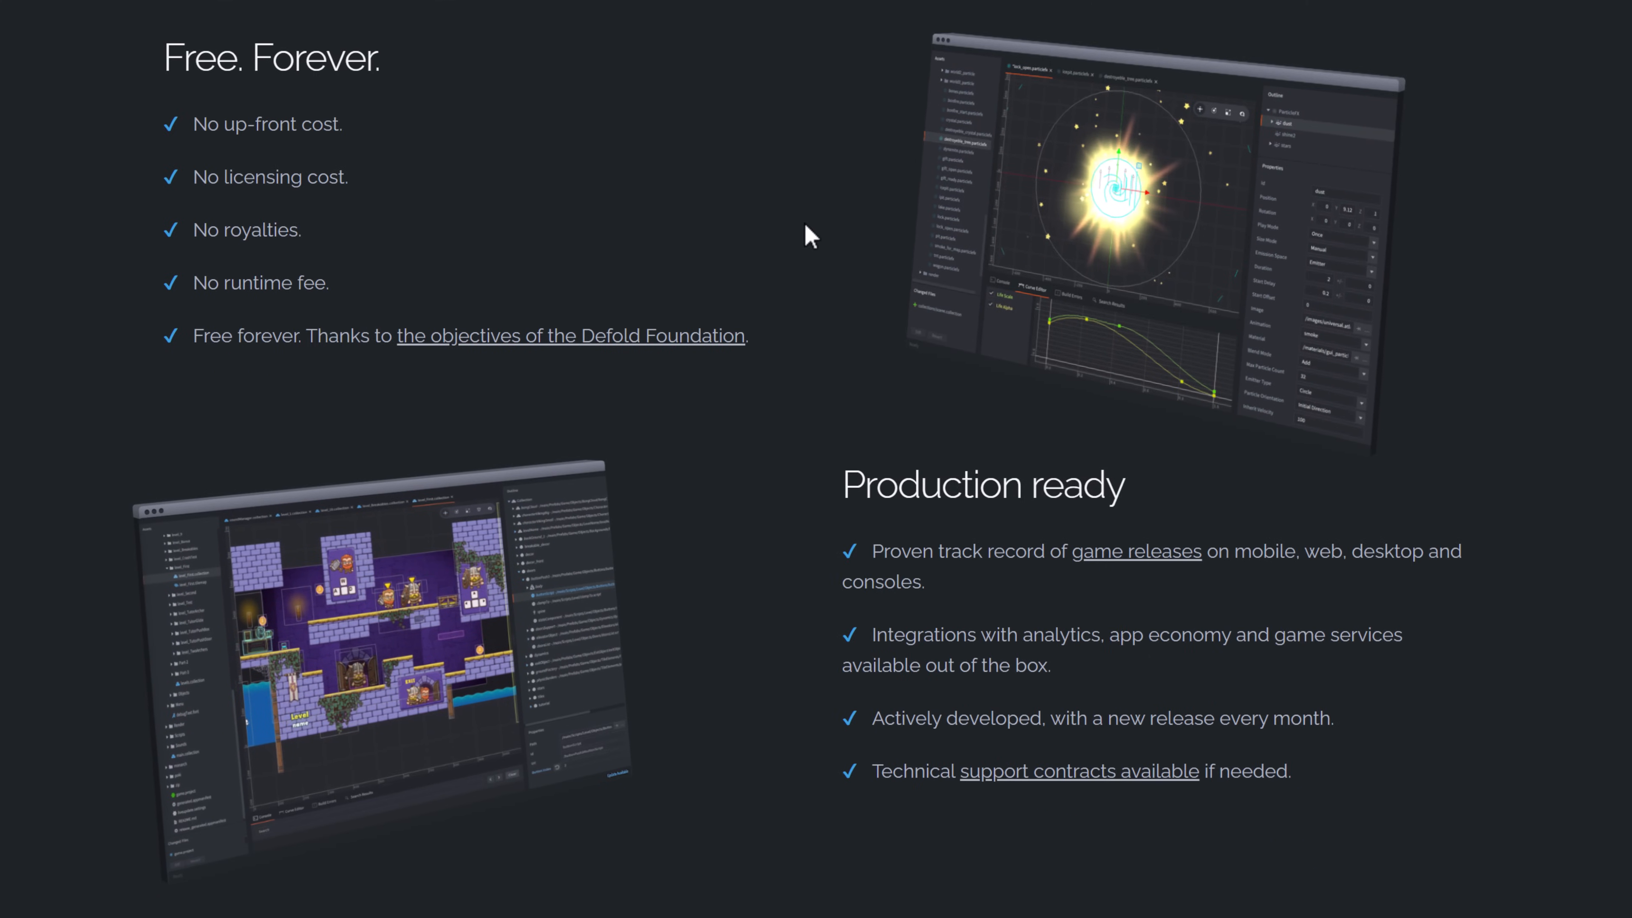
pyautogui.scroll(-3)
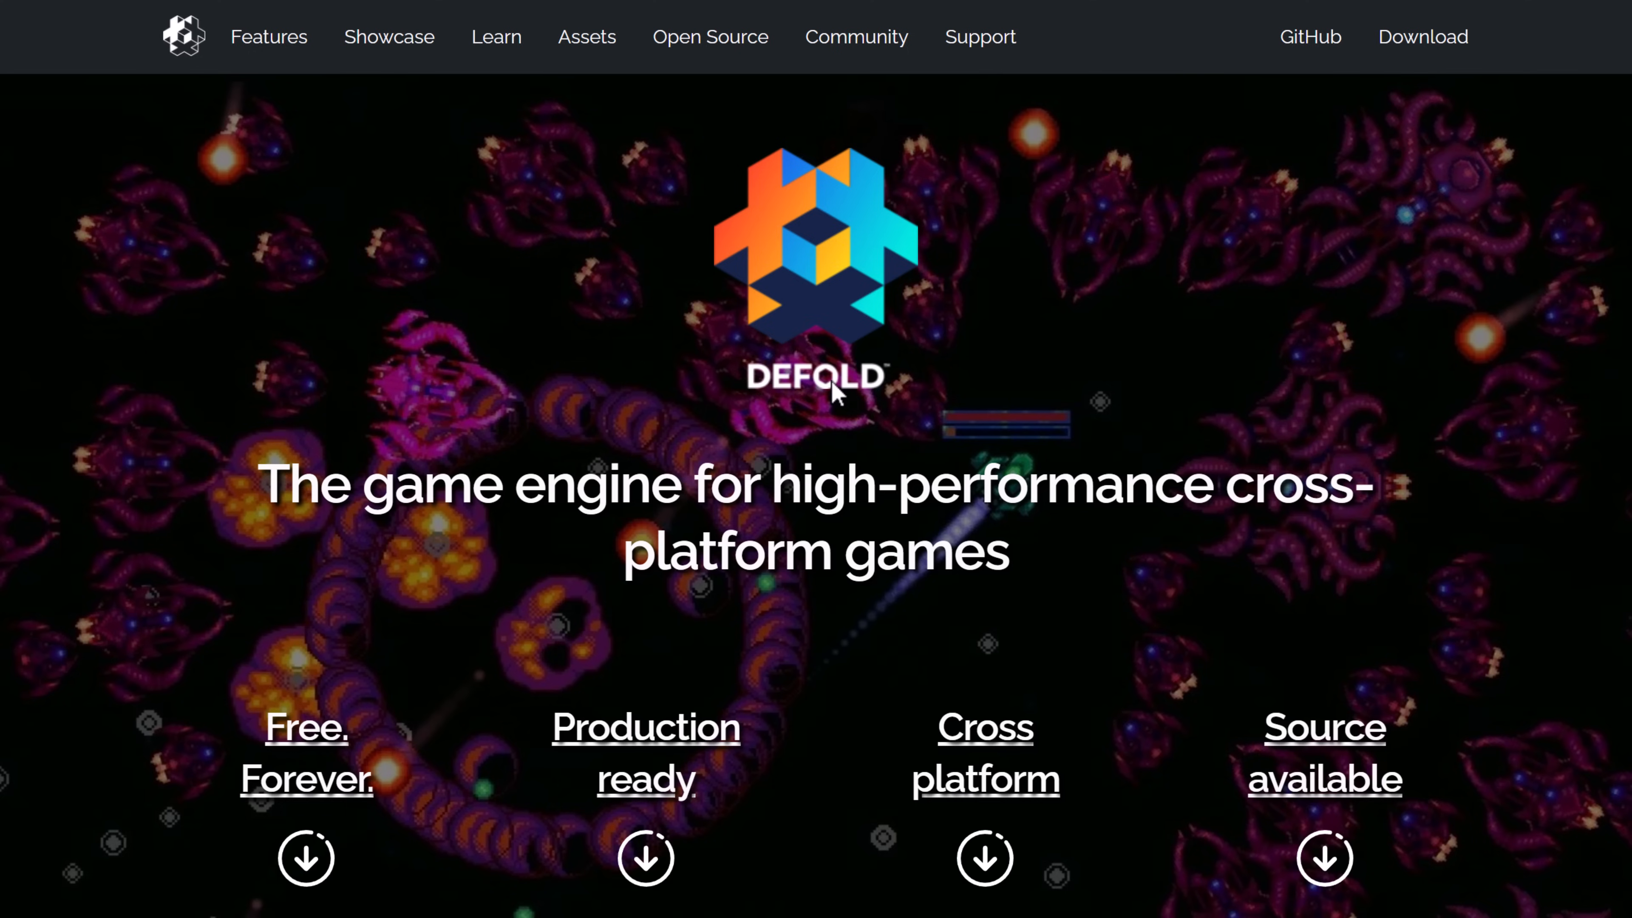
pyautogui.moveTo(1422, 37)
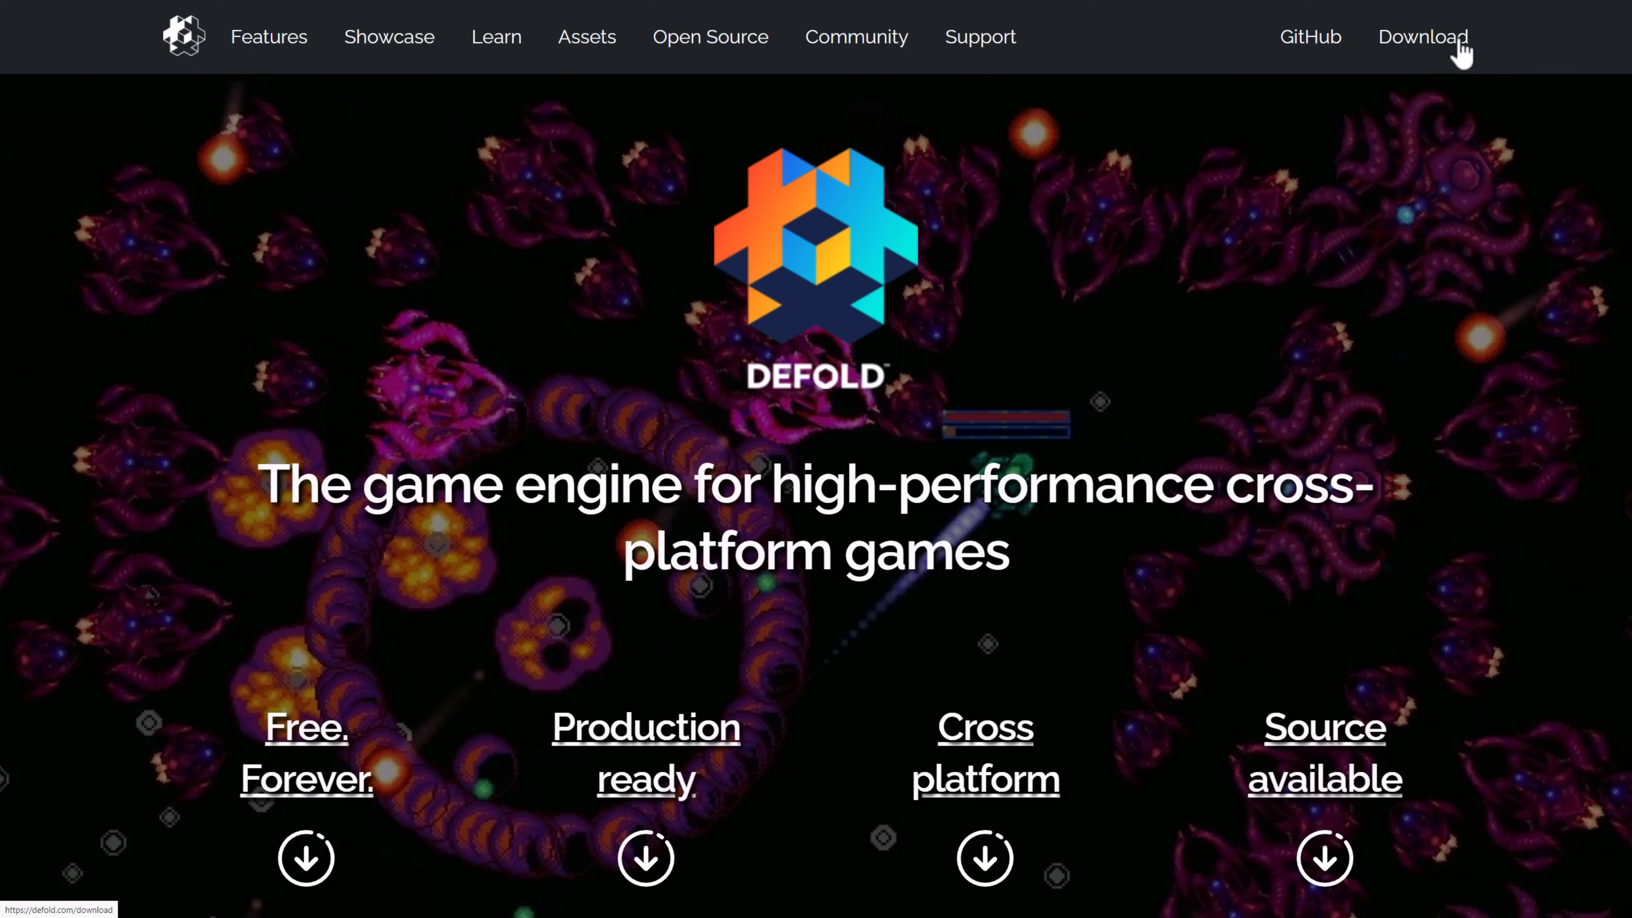
pyautogui.click(1422, 36)
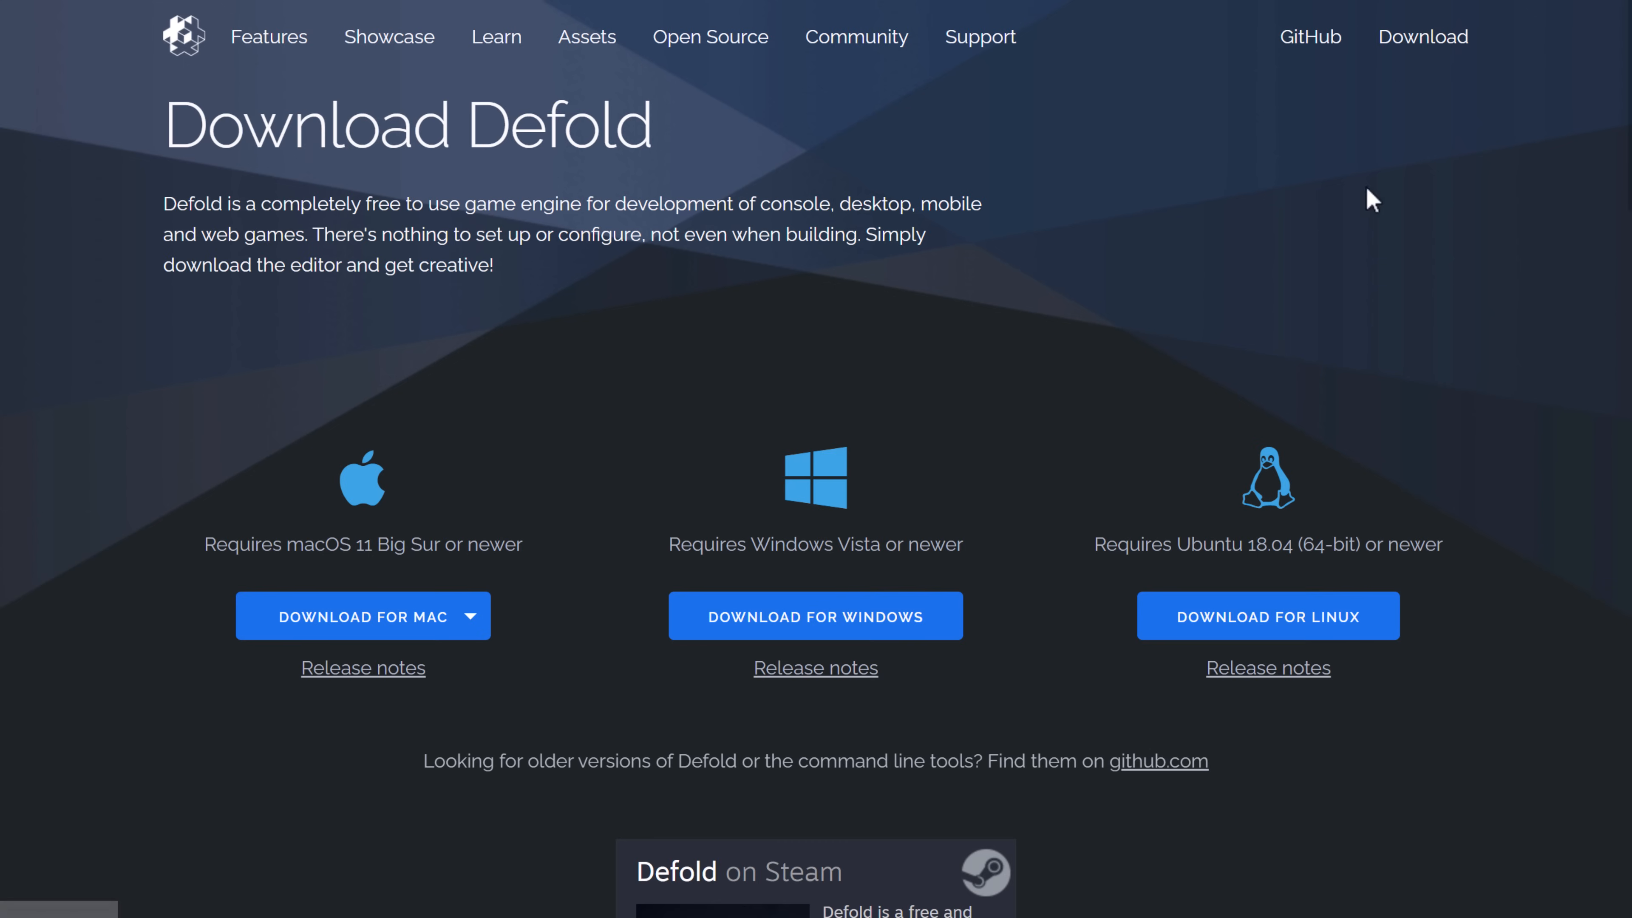
pyautogui.moveTo(677, 375)
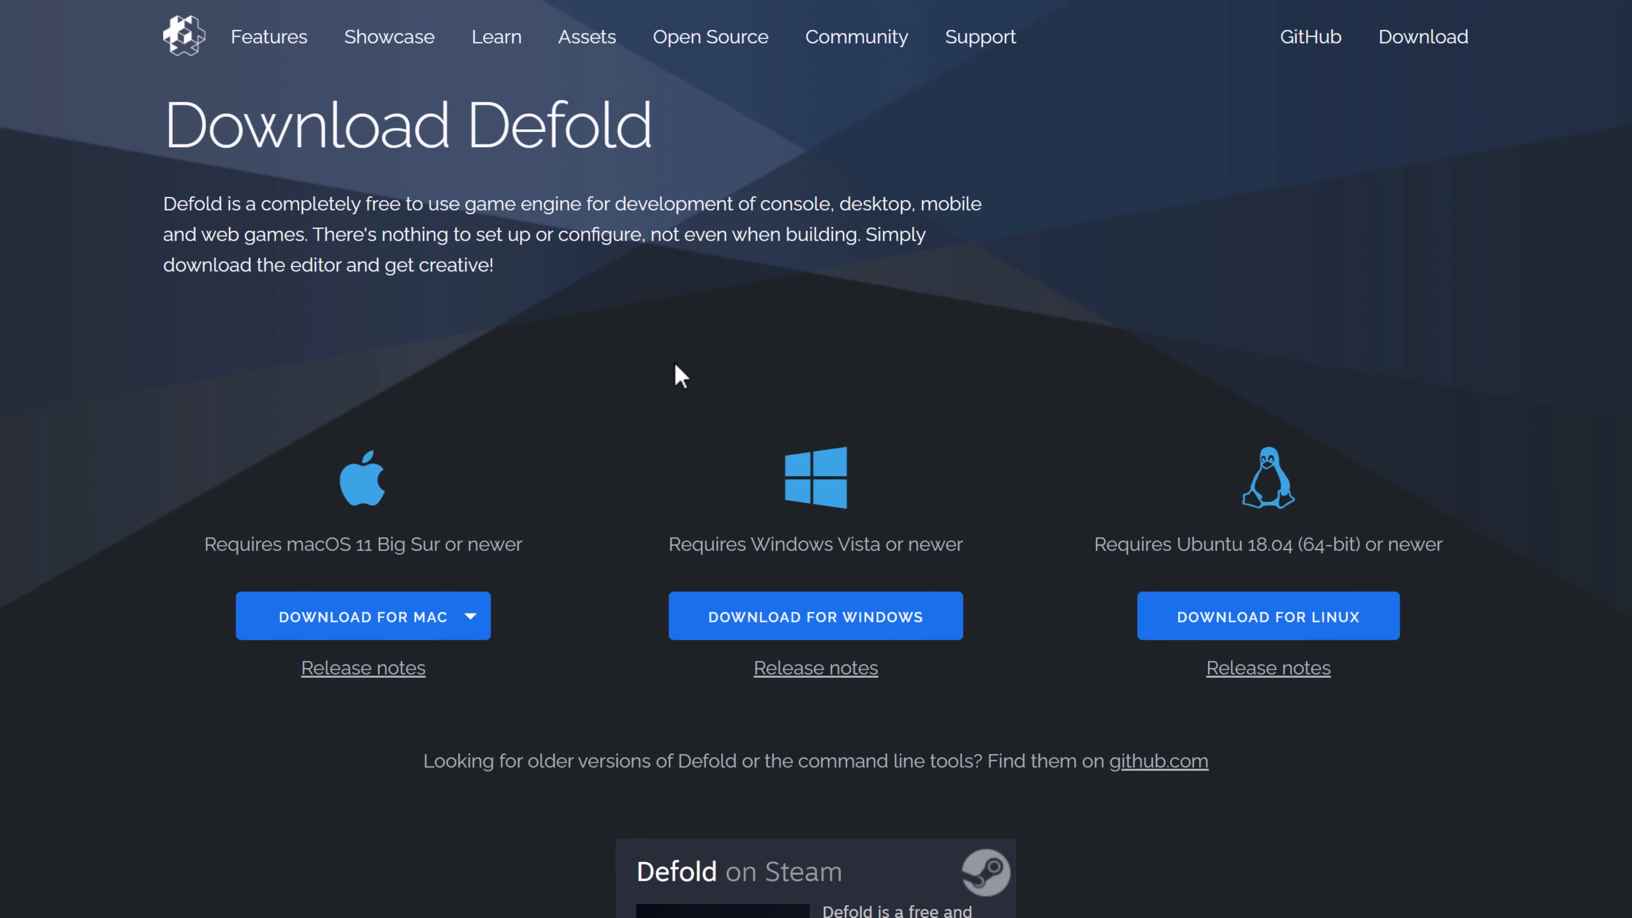
pyautogui.moveTo(1135, 627)
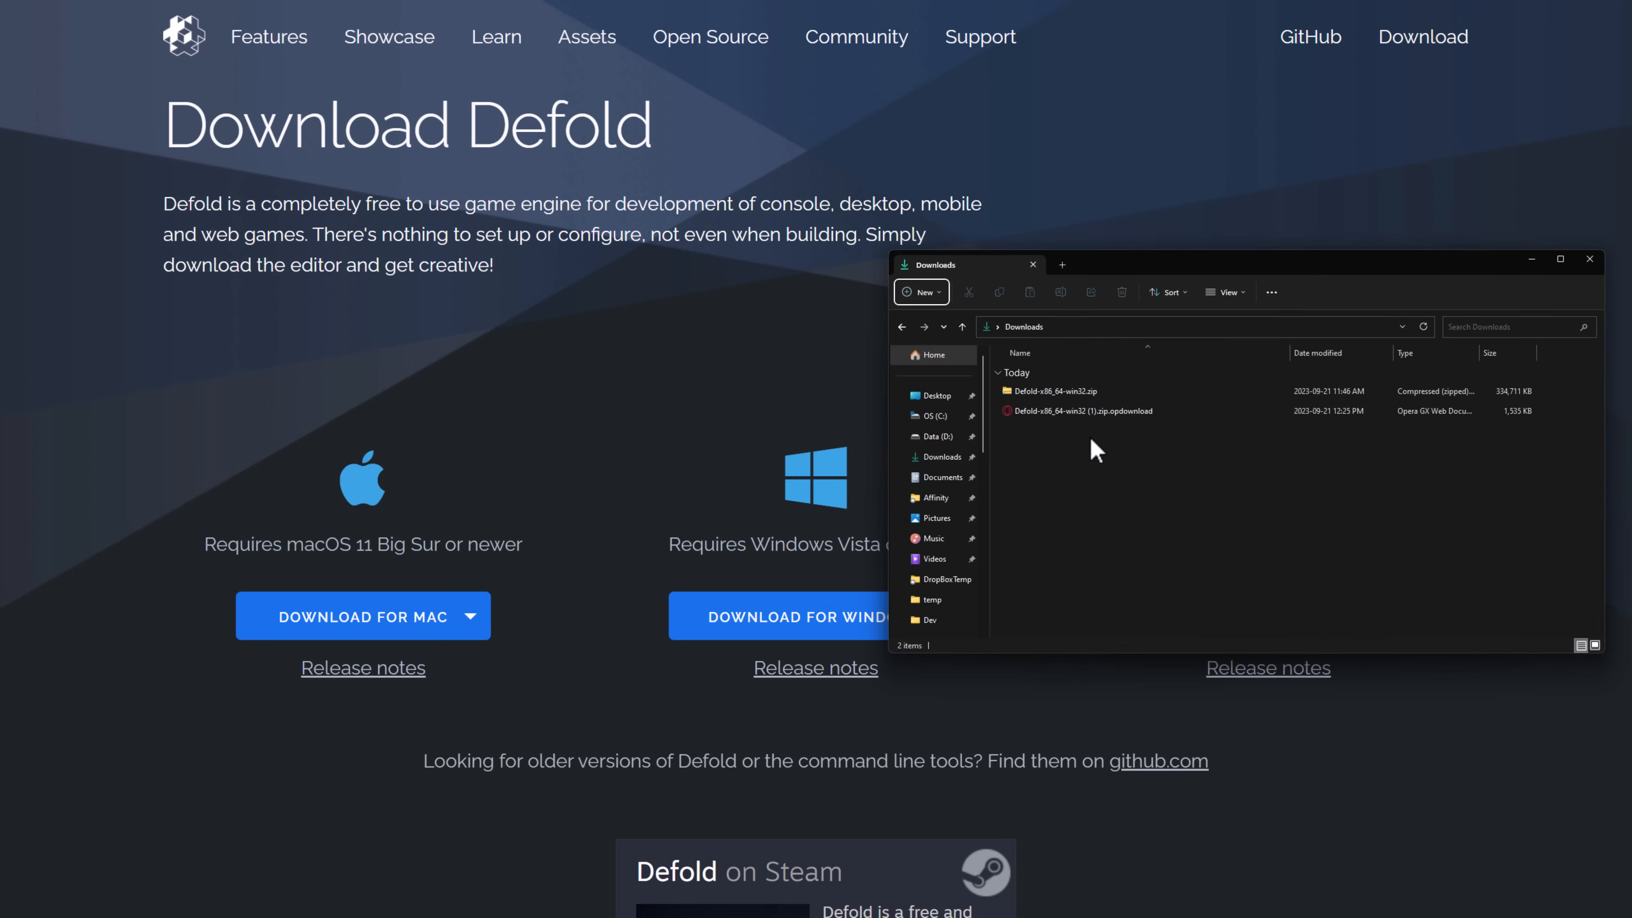
# - Extract the downloaded Defold Windows zip archive into Downloads with 7-Zip
pyautogui.click(1051, 391)
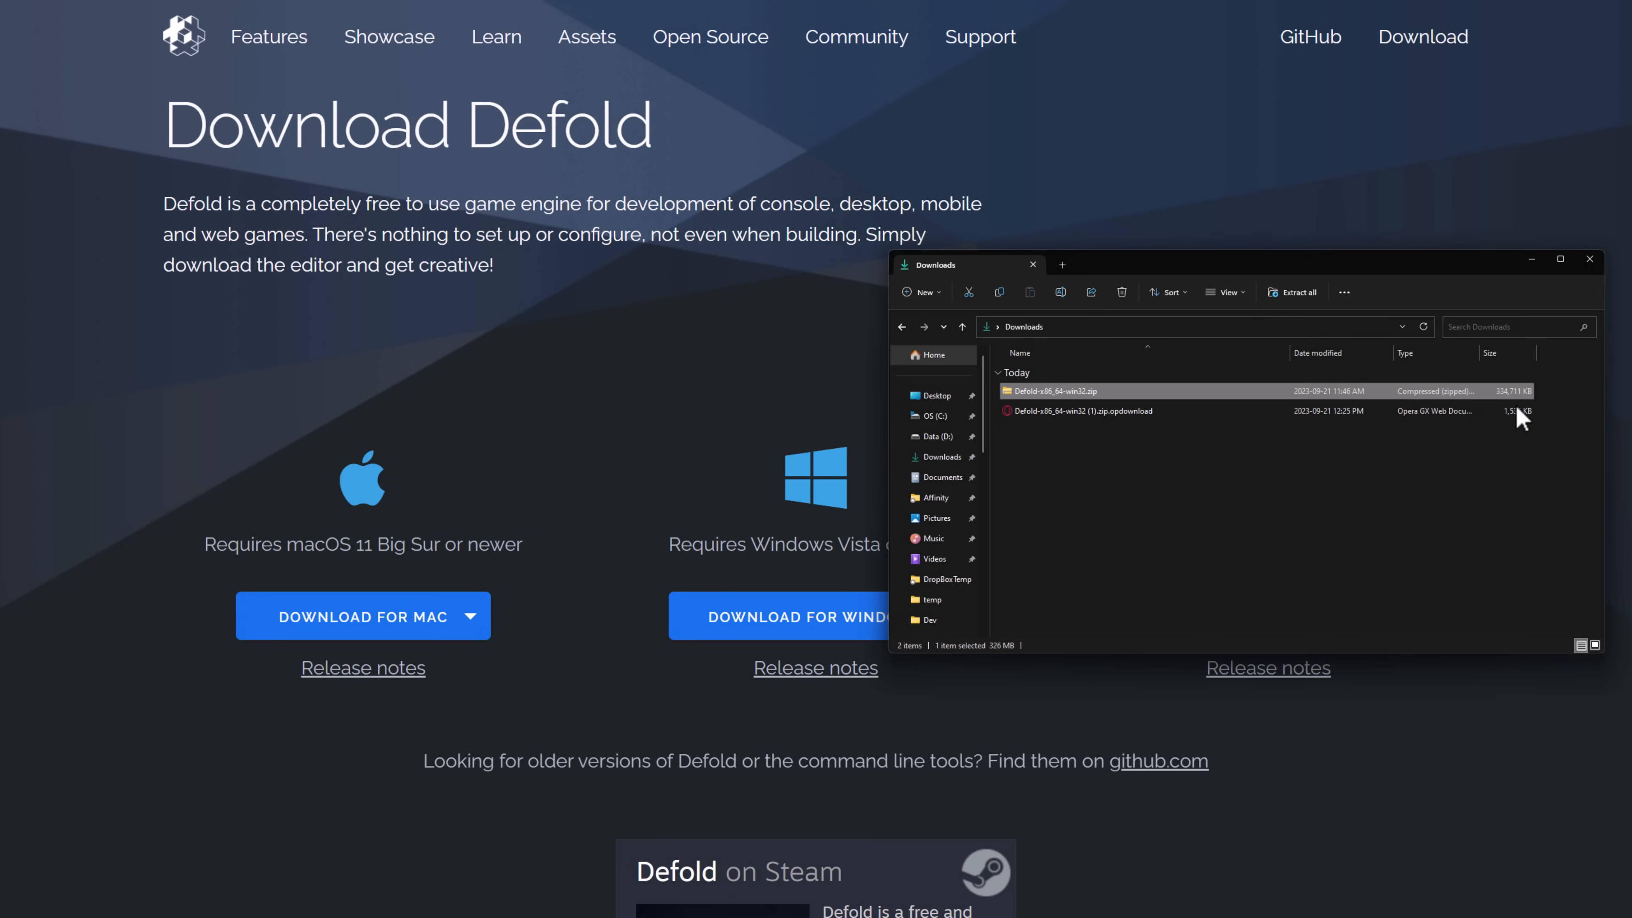
pyautogui.moveTo(1477, 535)
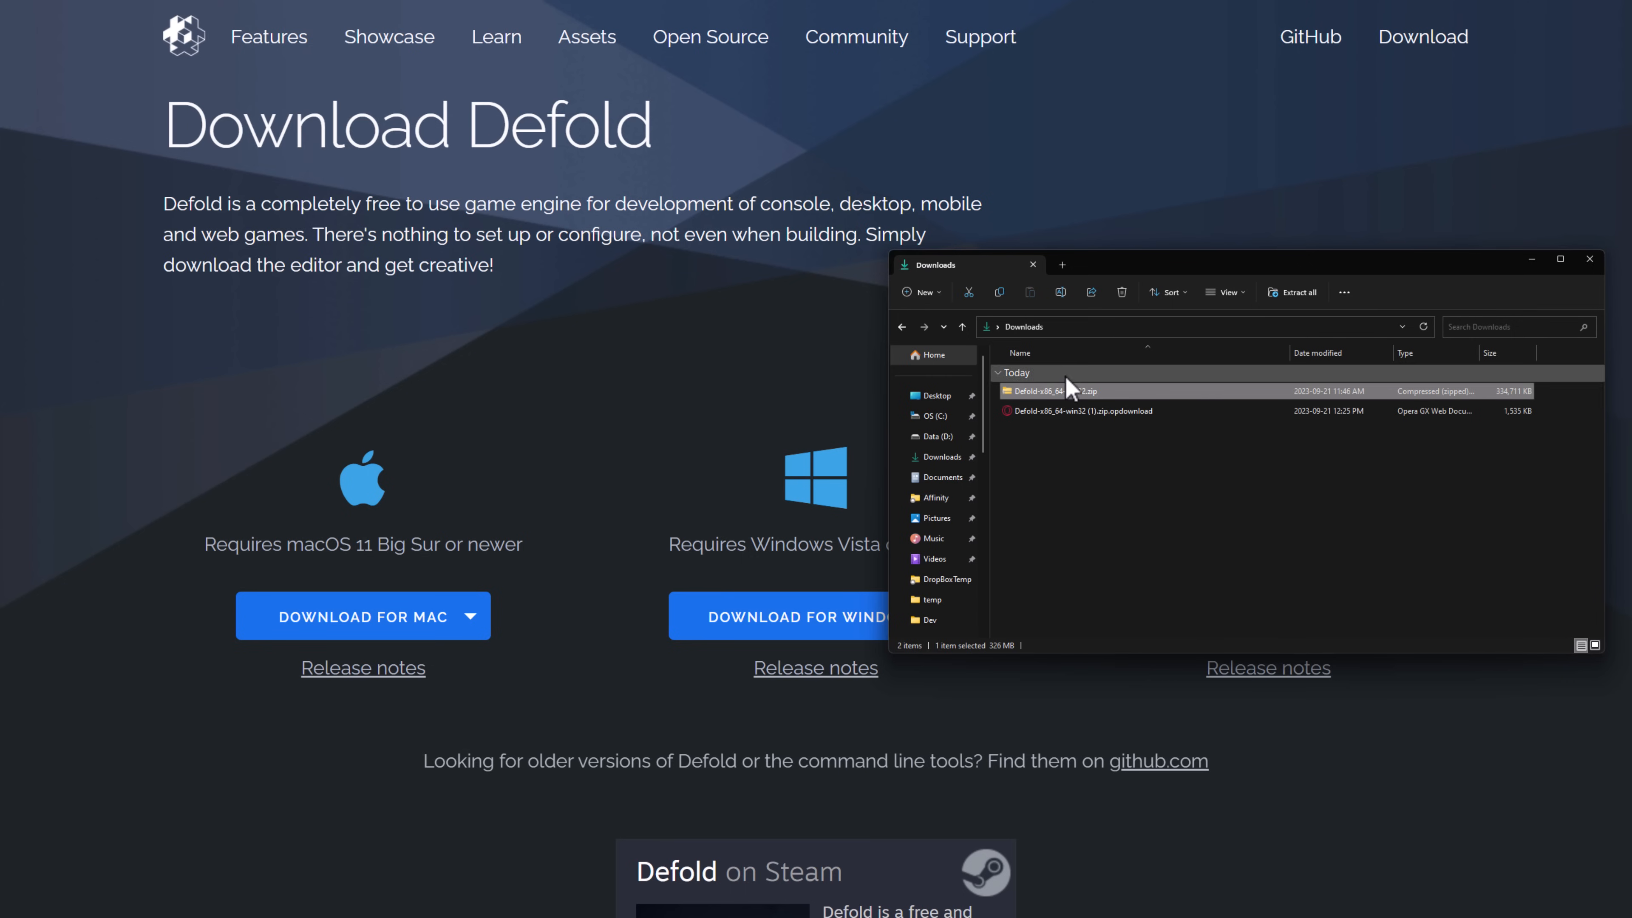
pyautogui.rightClick(1035, 390)
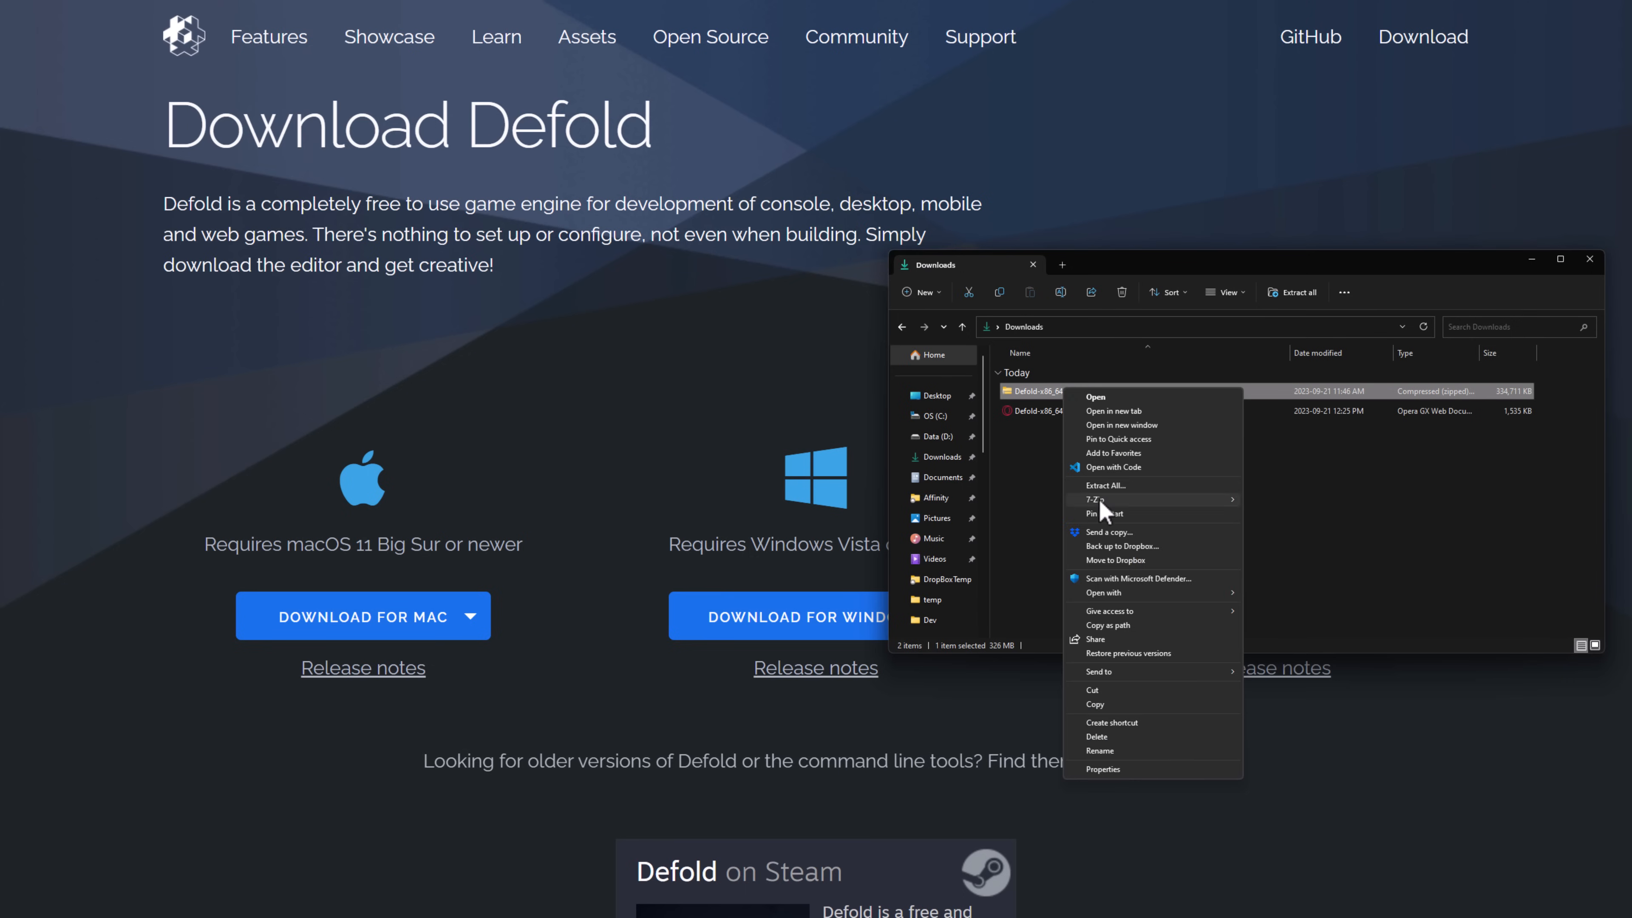
pyautogui.click(1095, 500)
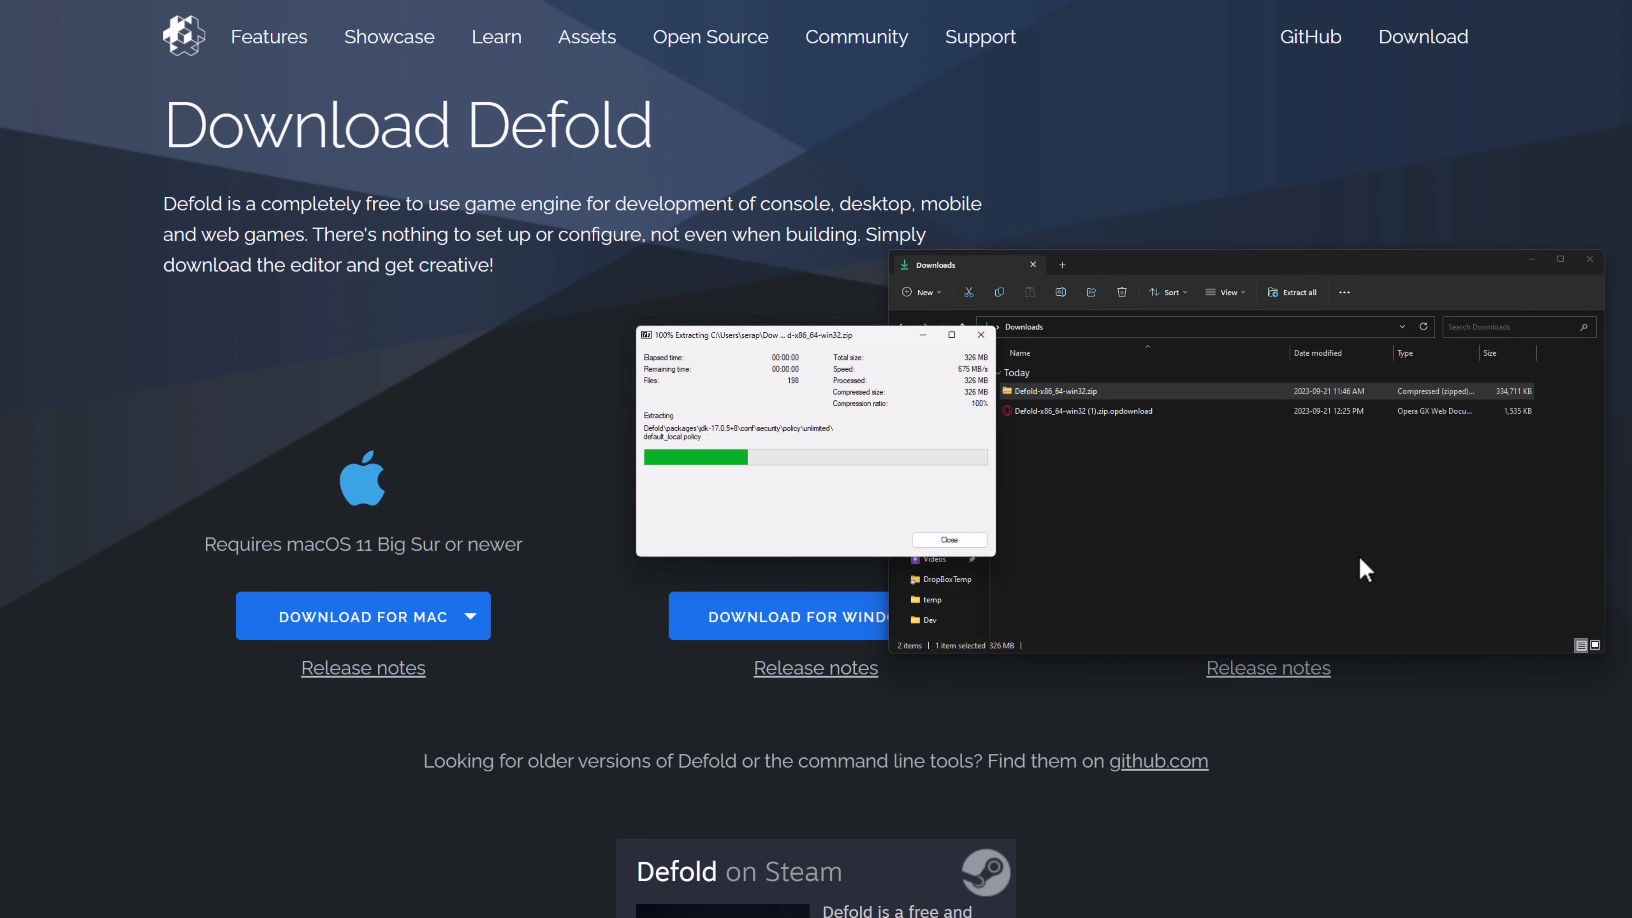
pyautogui.click(946, 539)
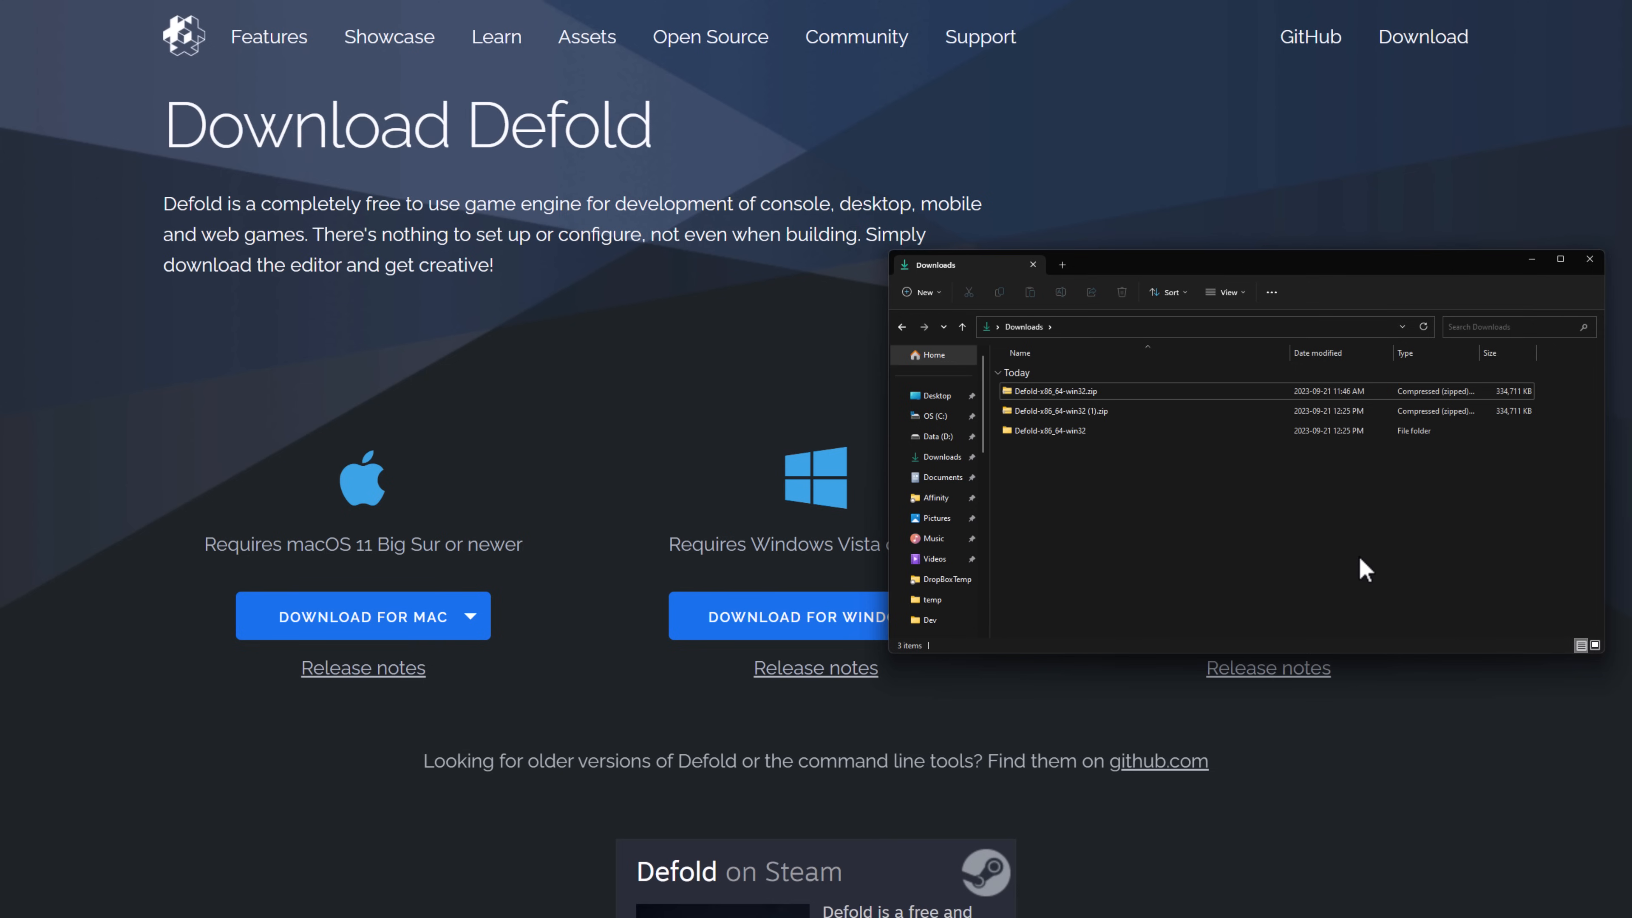
# - Enter the extracted Defold-x86_64-win32 folder and launch Defold.exe to reach the welcome screen
pyautogui.click(1044, 430)
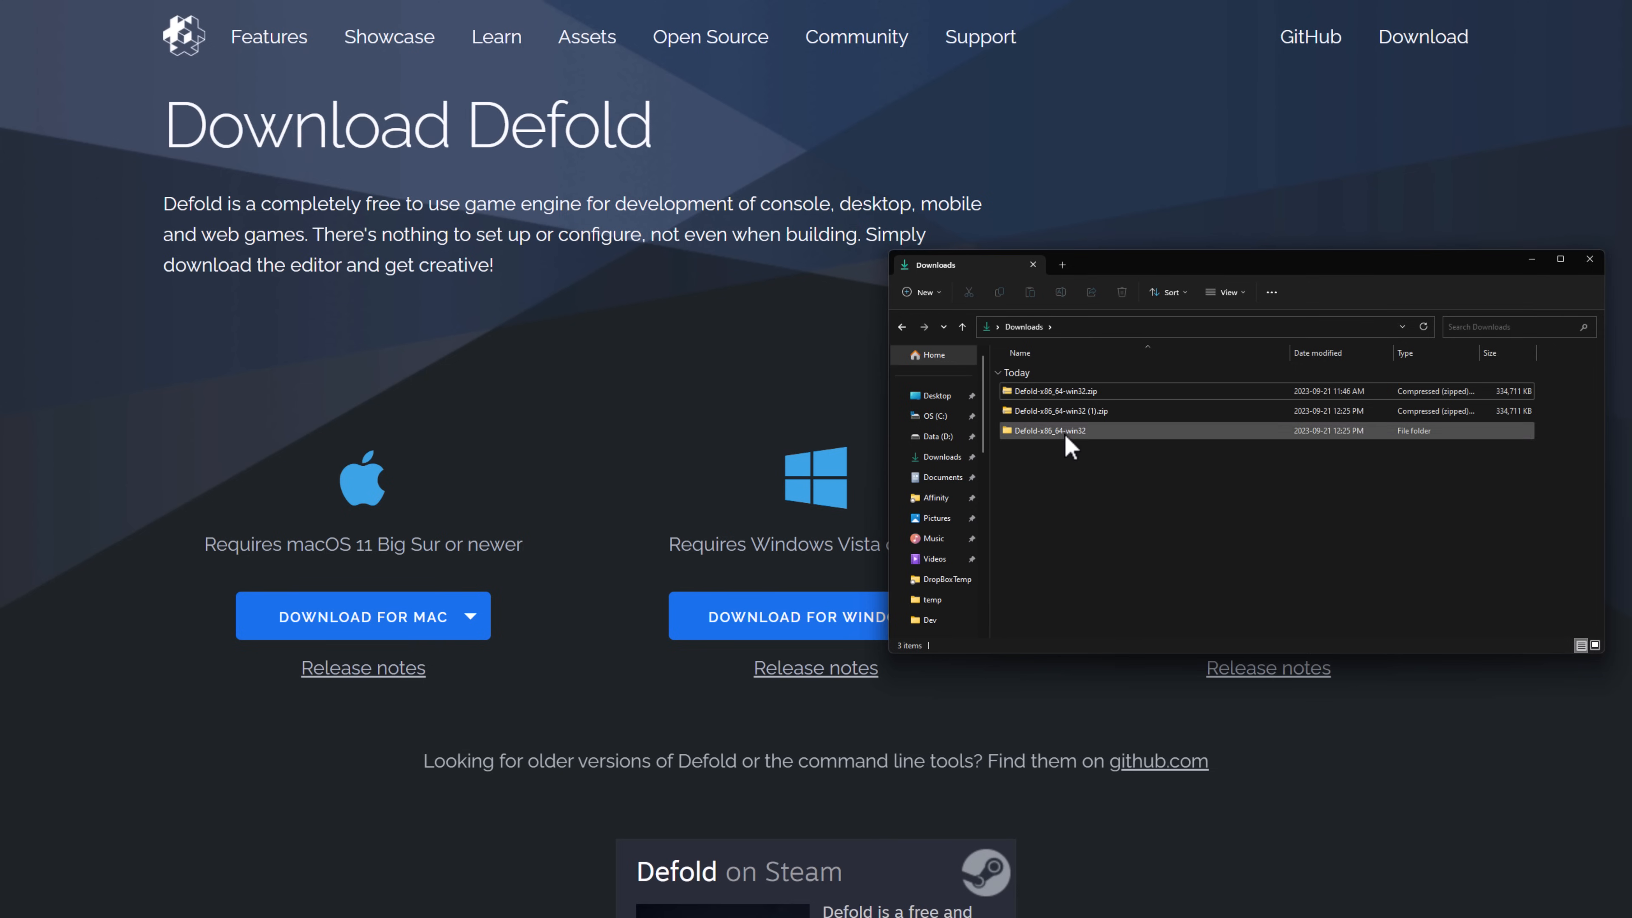
pyautogui.doubleClick(1043, 431)
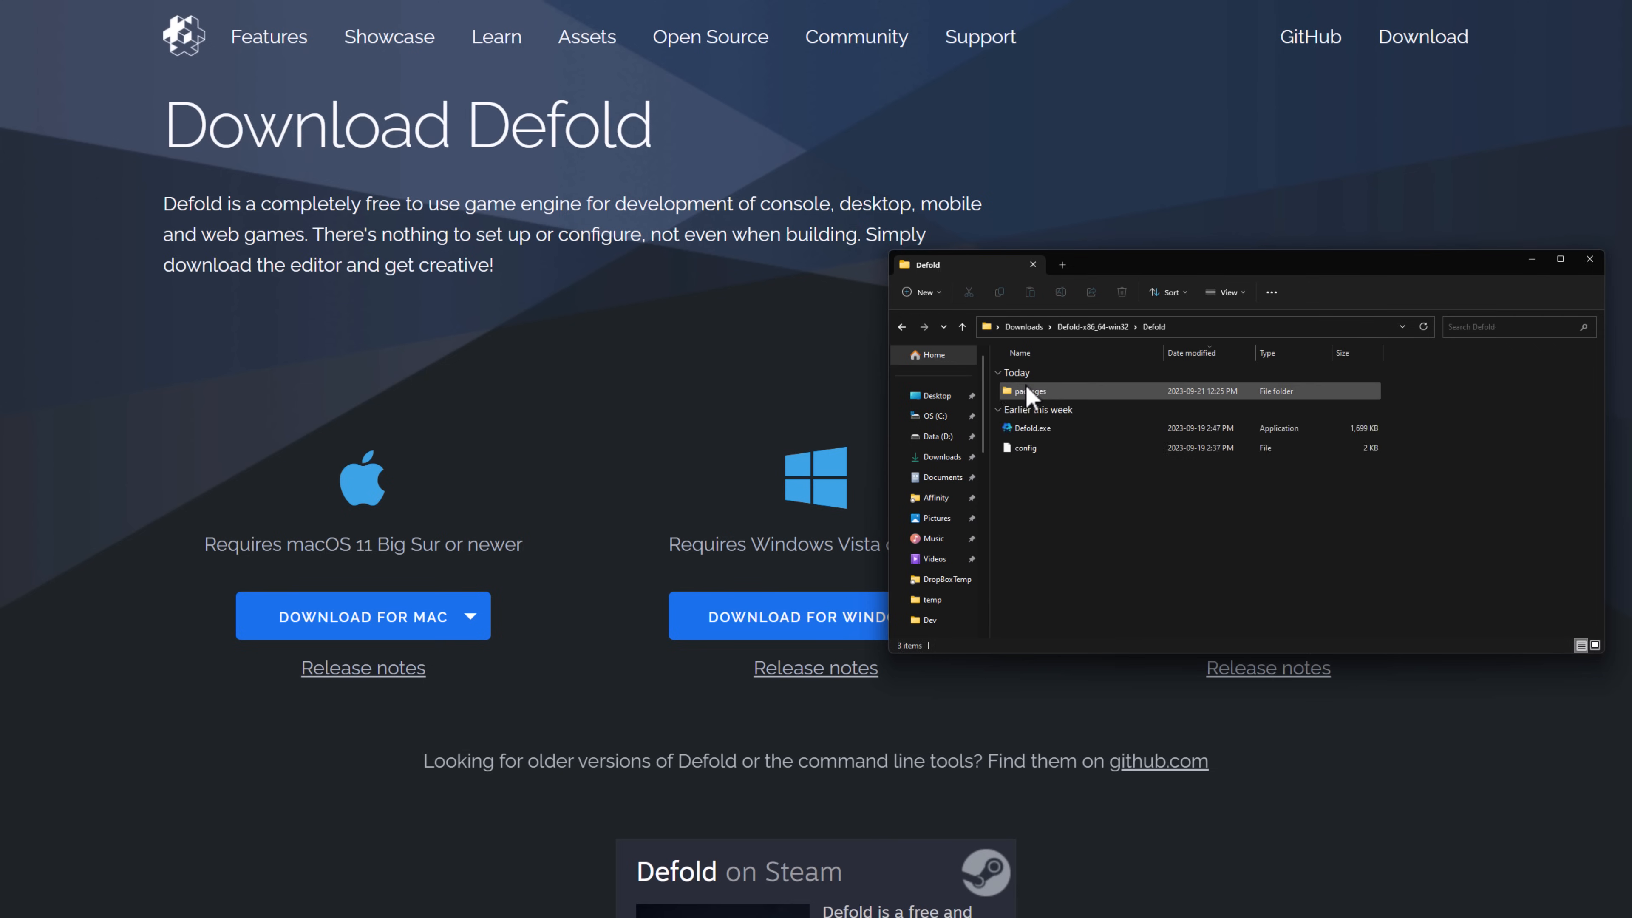
pyautogui.click(1034, 428)
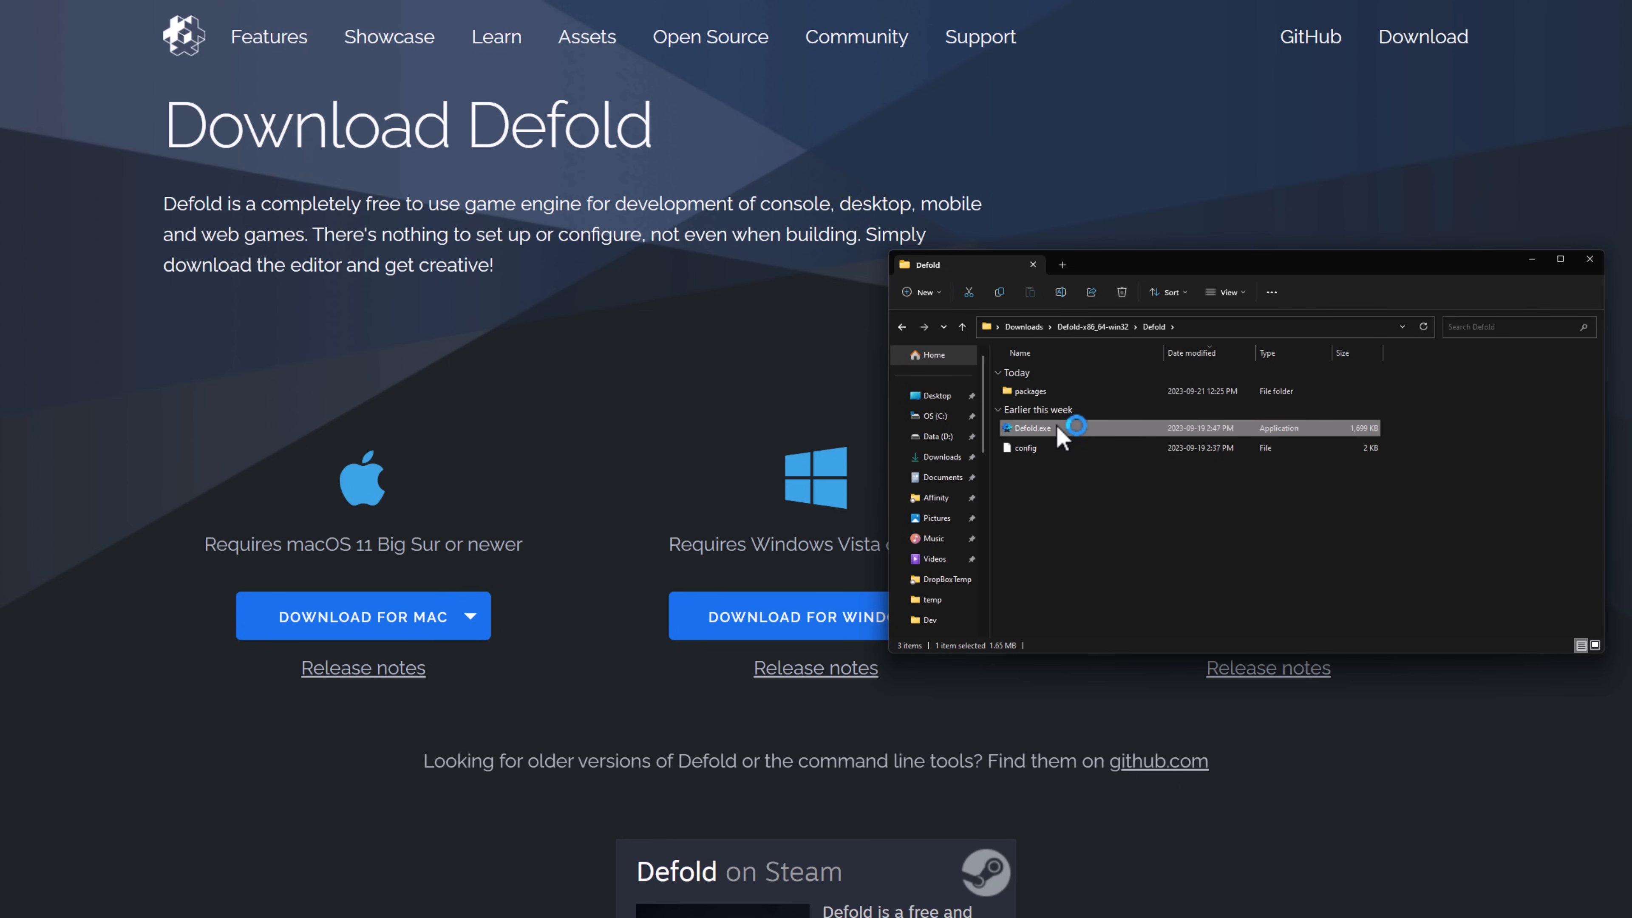
pyautogui.doubleClick(1028, 428)
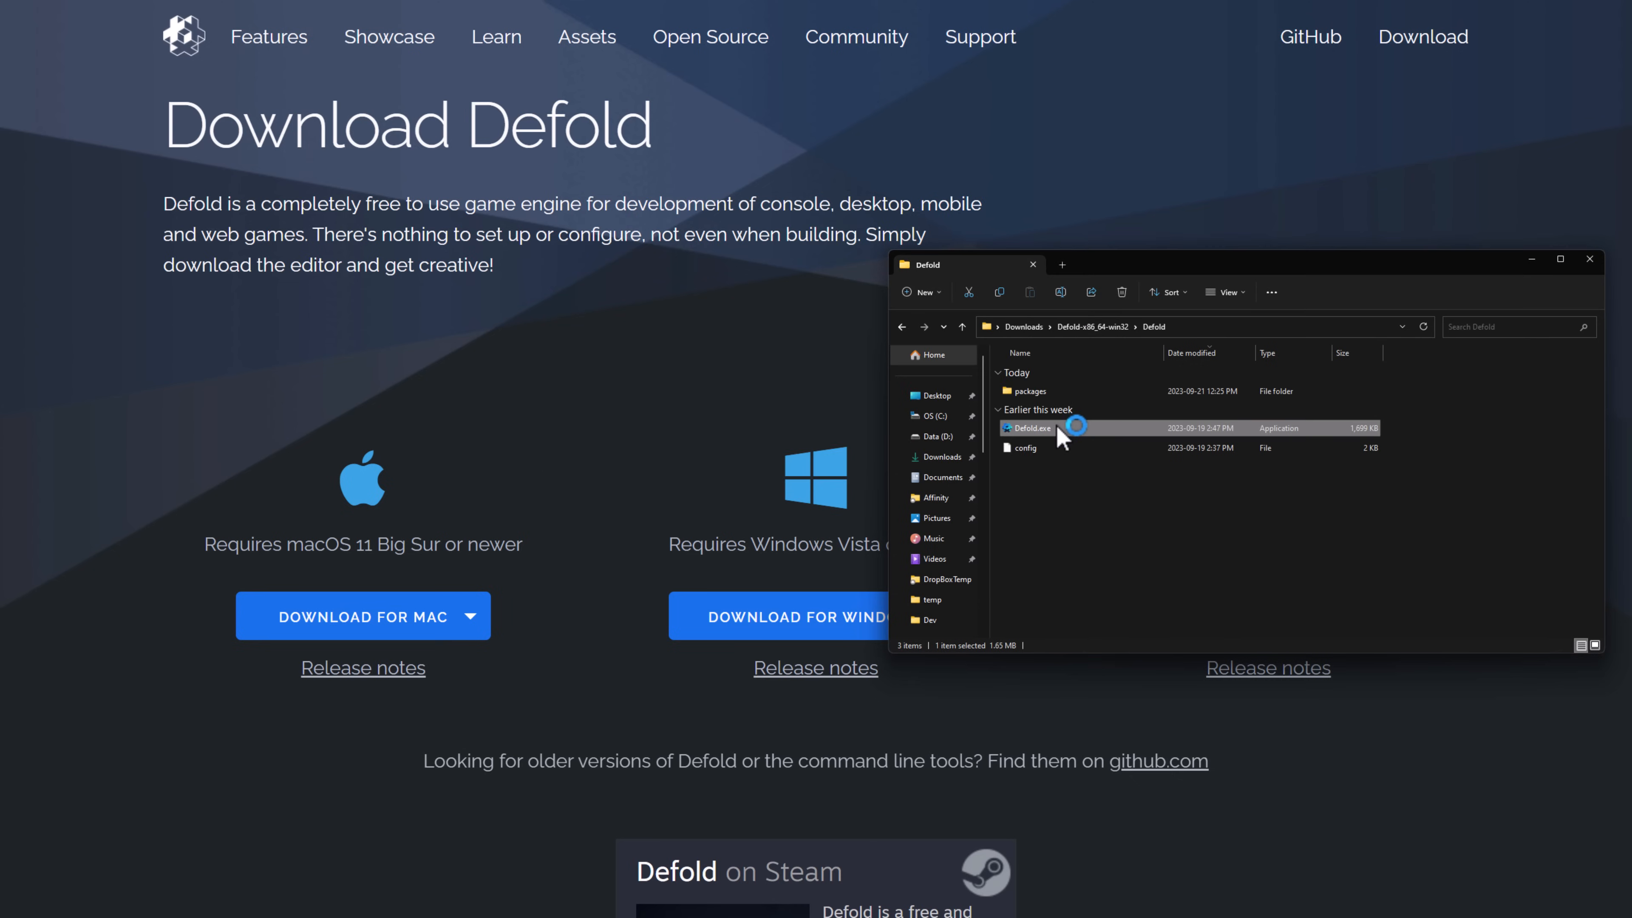
pyautogui.doubleClick(1028, 428)
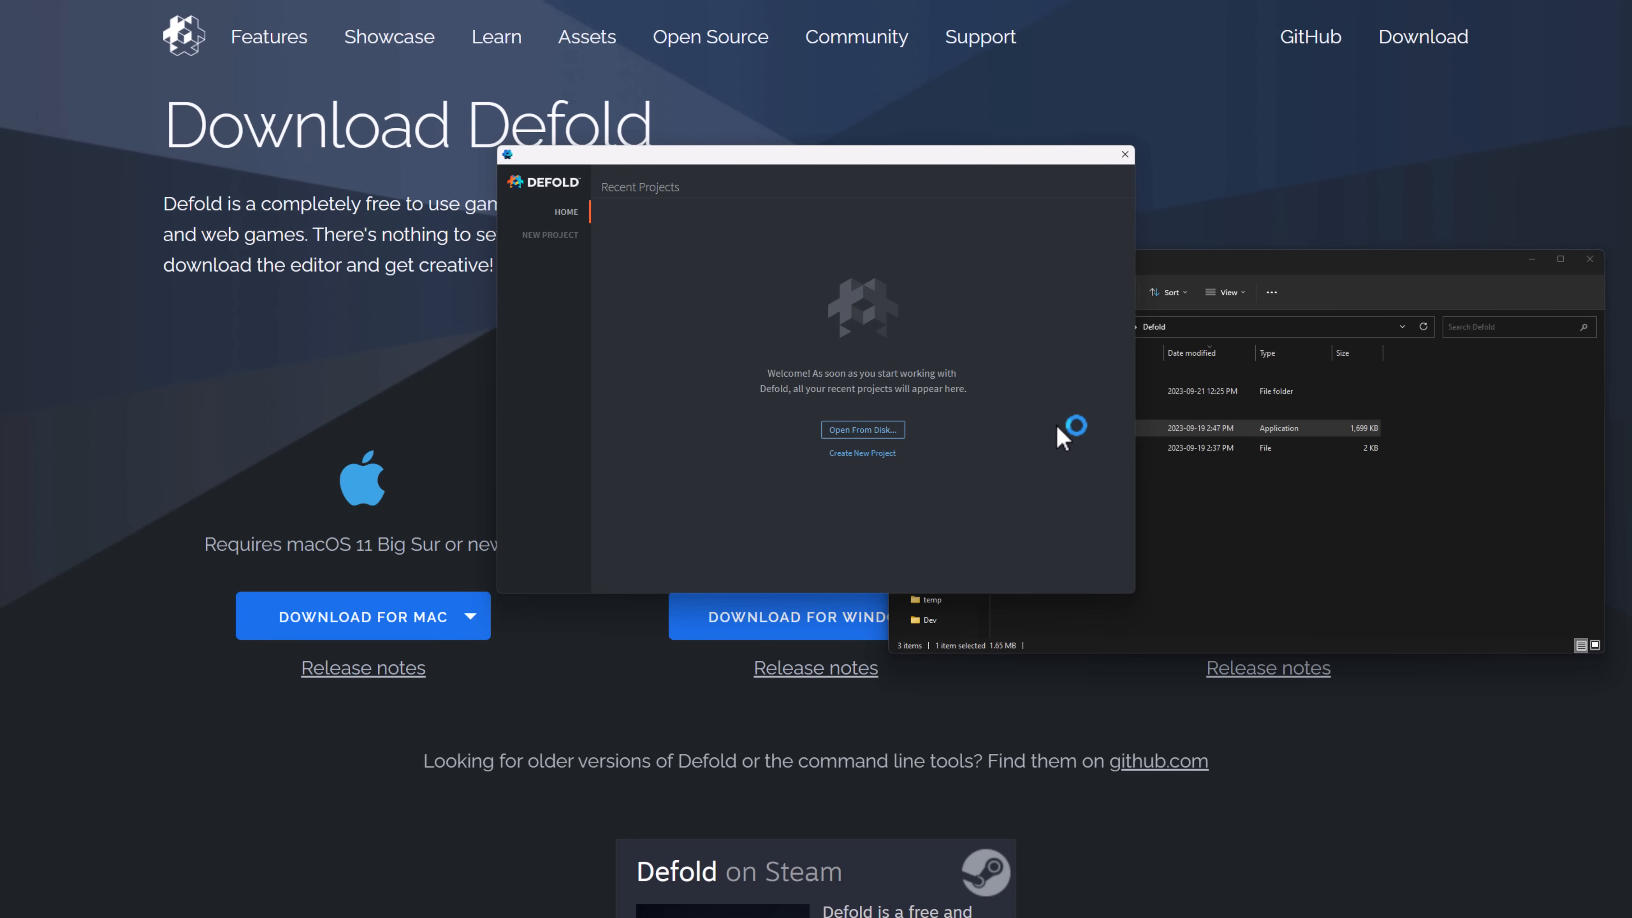
pyautogui.moveTo(856, 431)
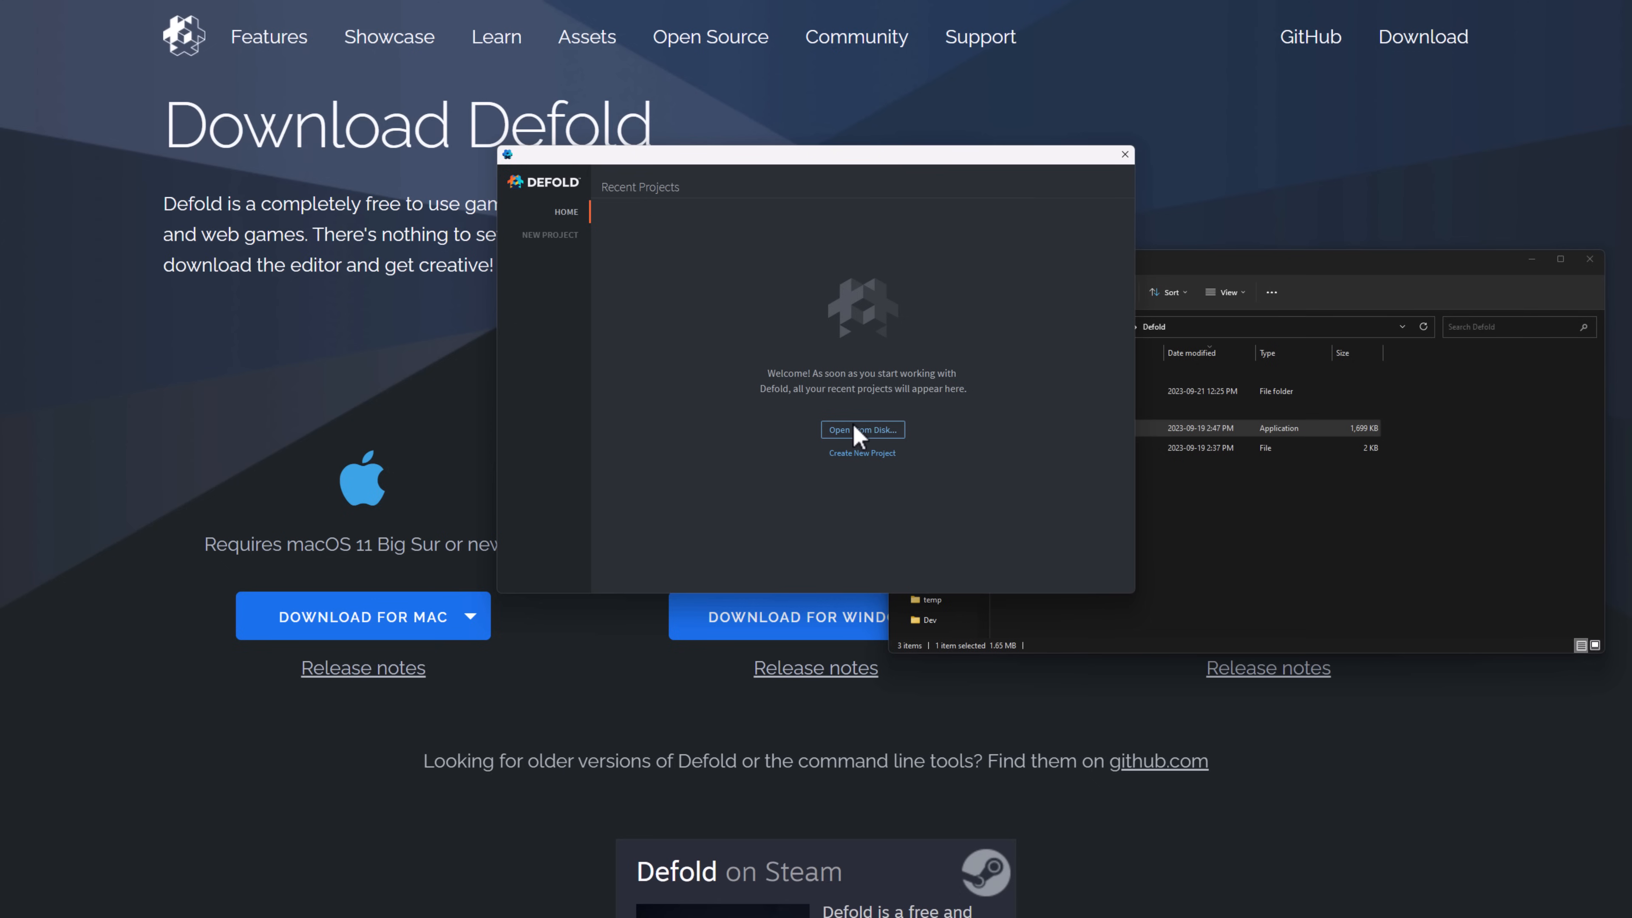
pyautogui.moveTo(877, 514)
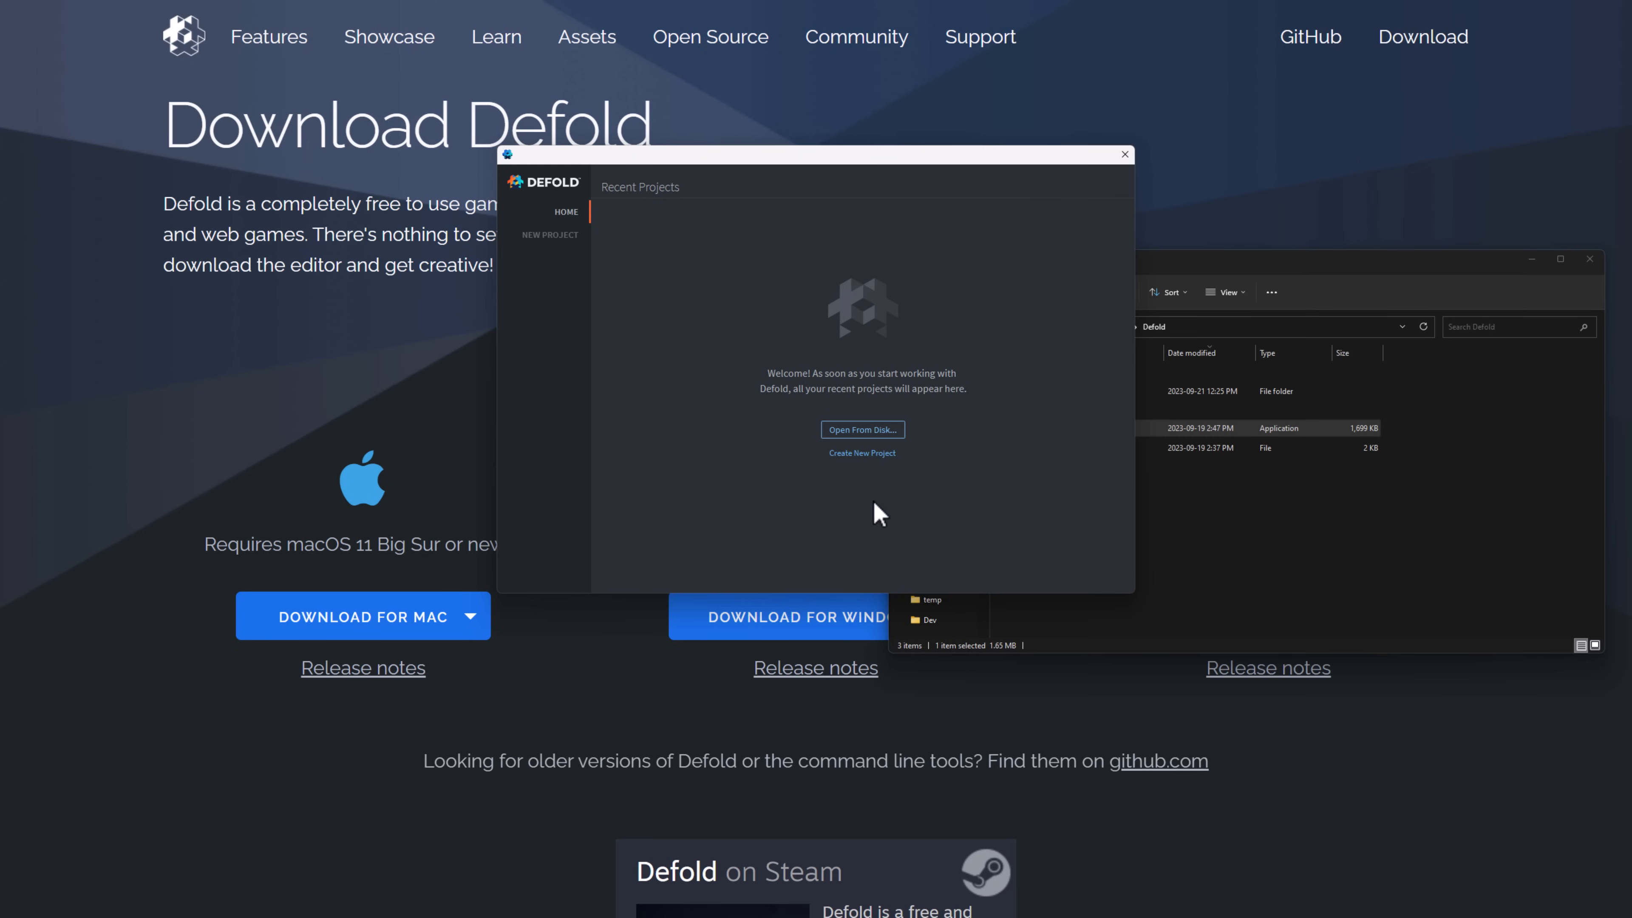
pyautogui.moveTo(857, 436)
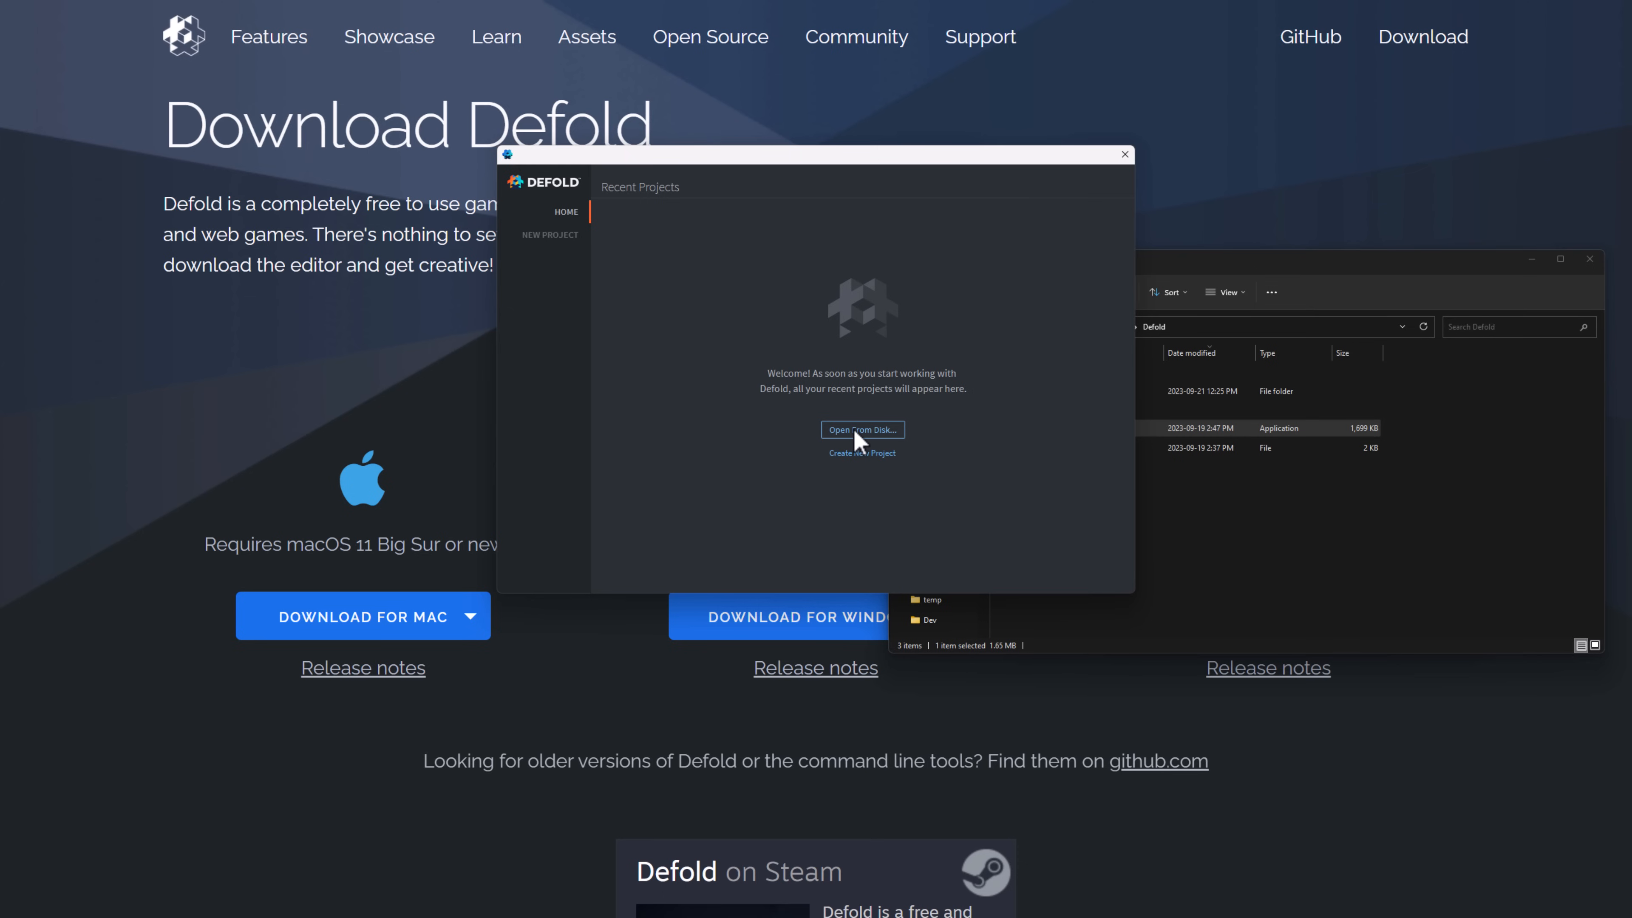
# - Browse the new-project templates, the tutorial projects, and finally the sample games list
pyautogui.click(550, 234)
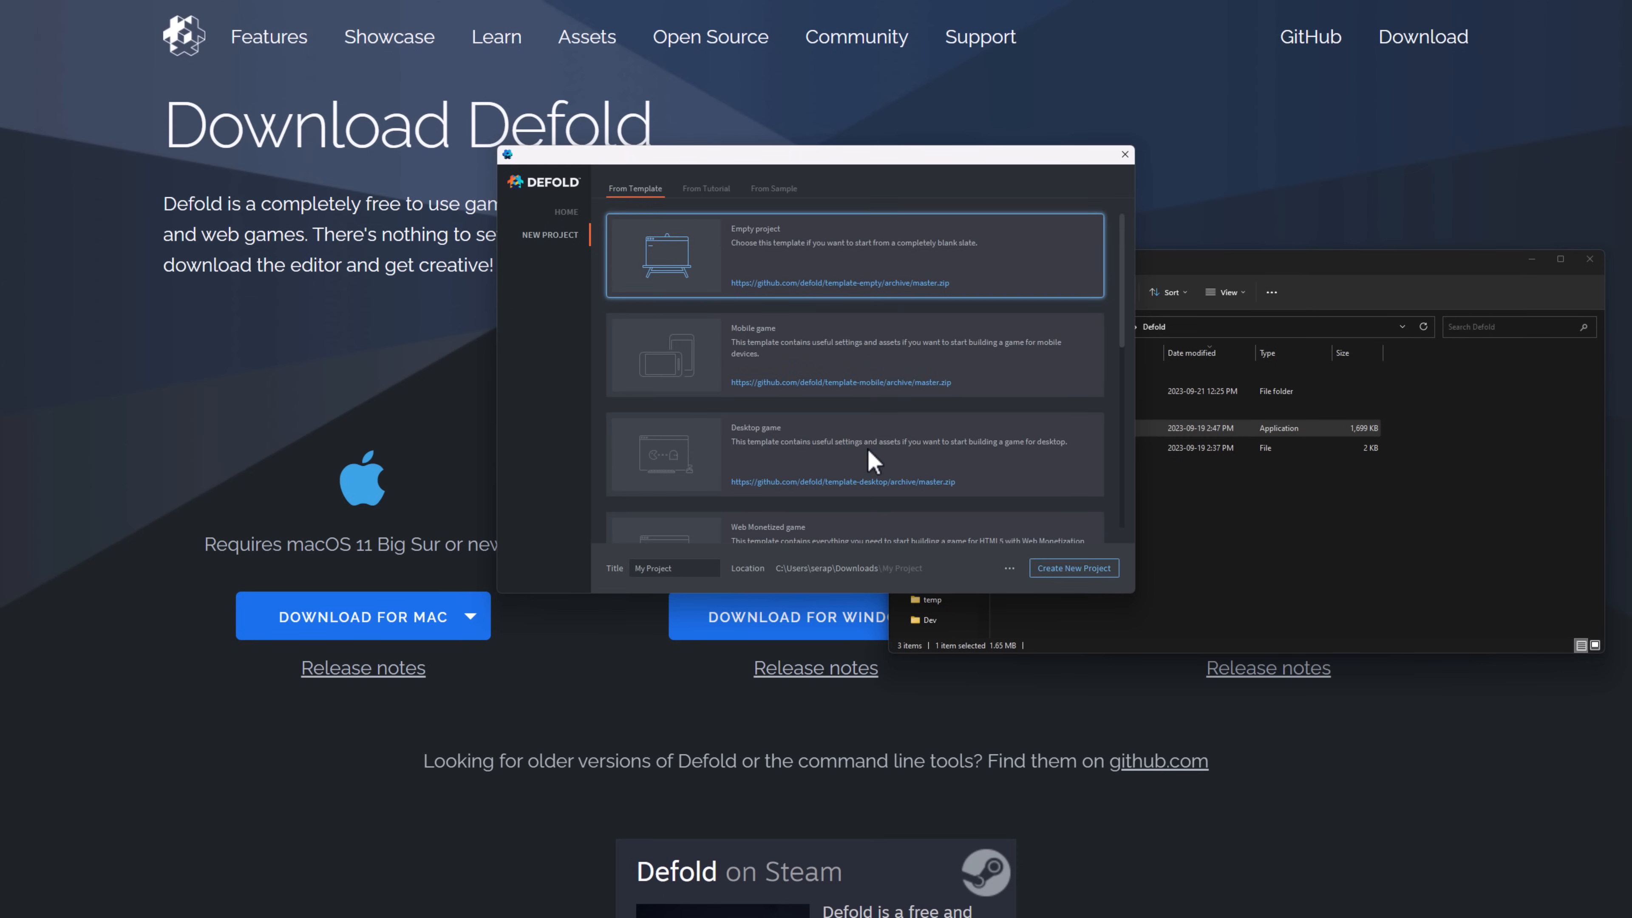
pyautogui.moveTo(838, 302)
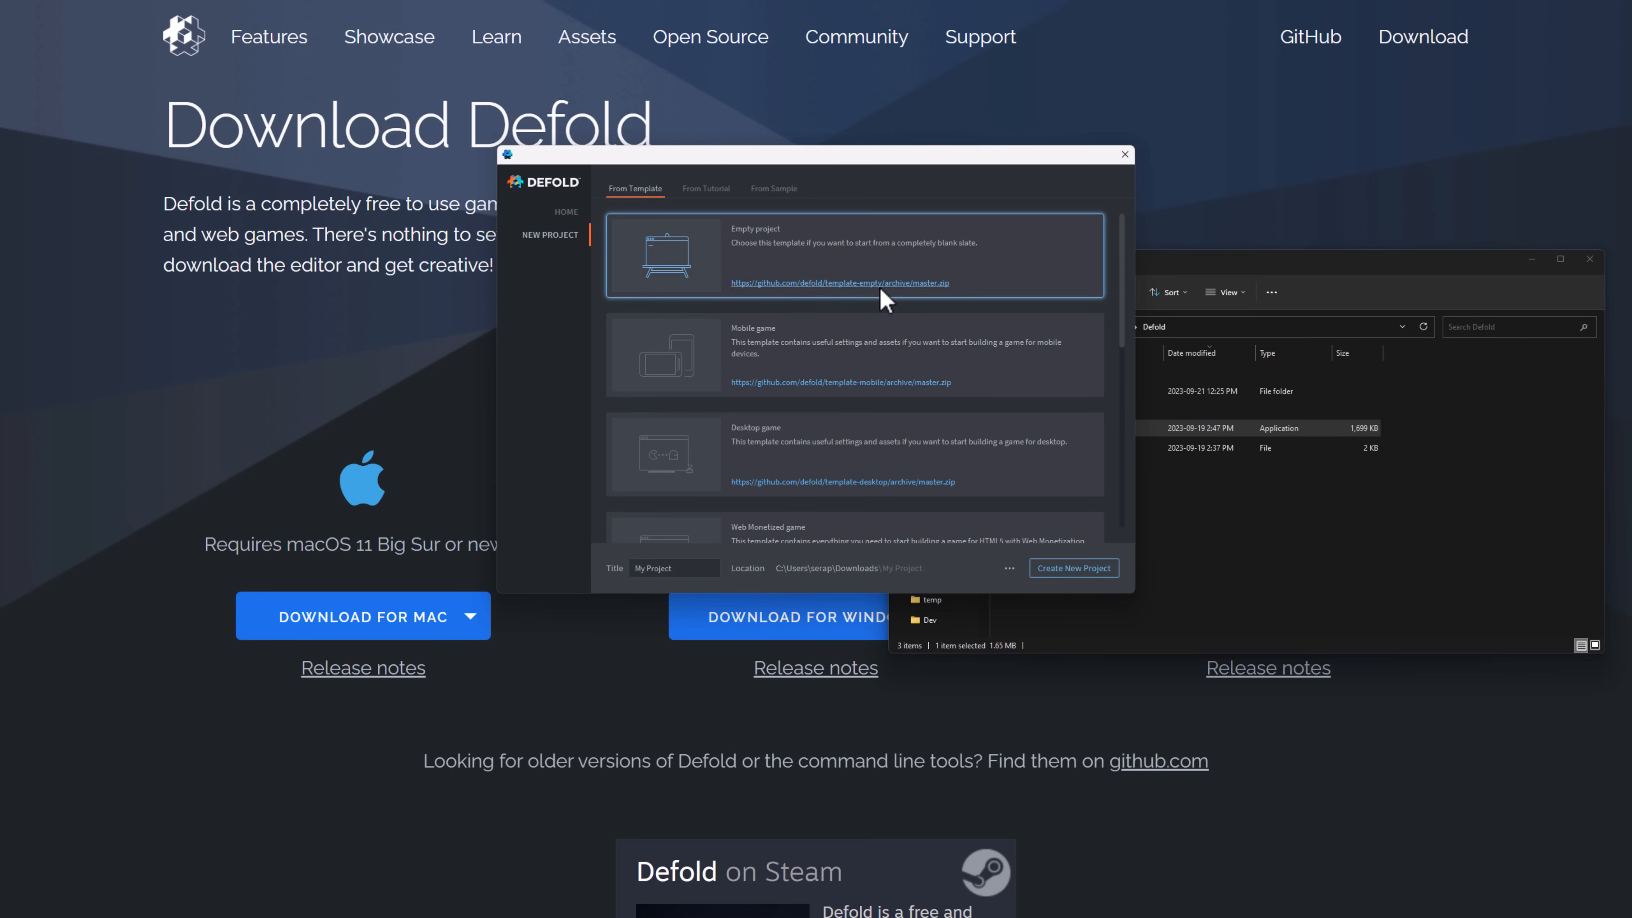
pyautogui.scroll(-3)
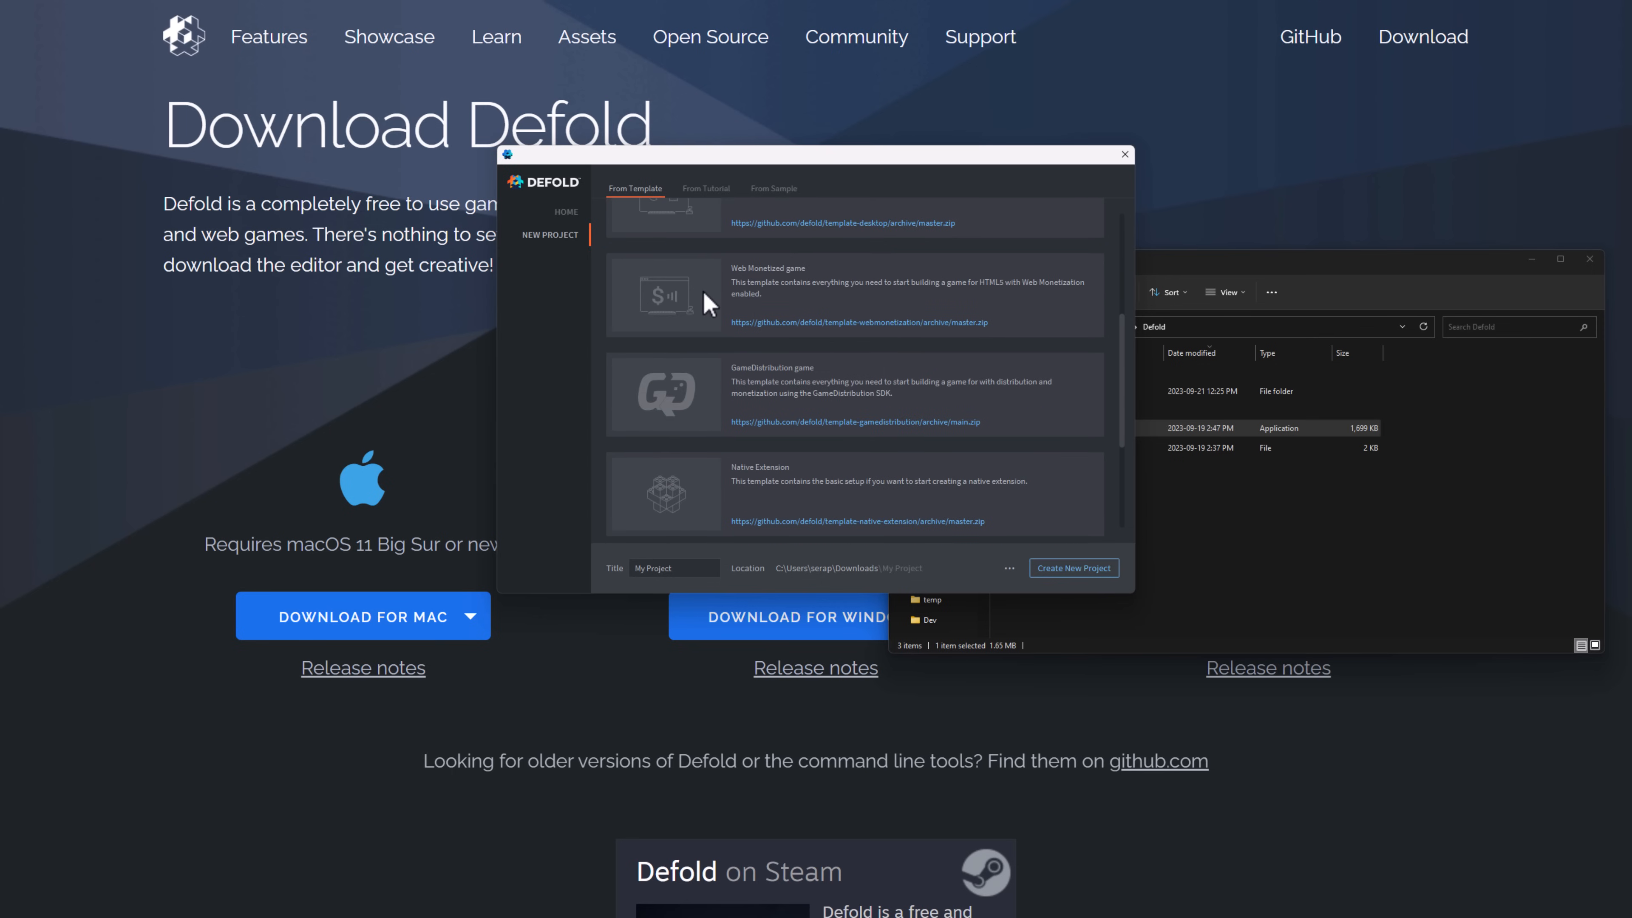
pyautogui.scroll(-3)
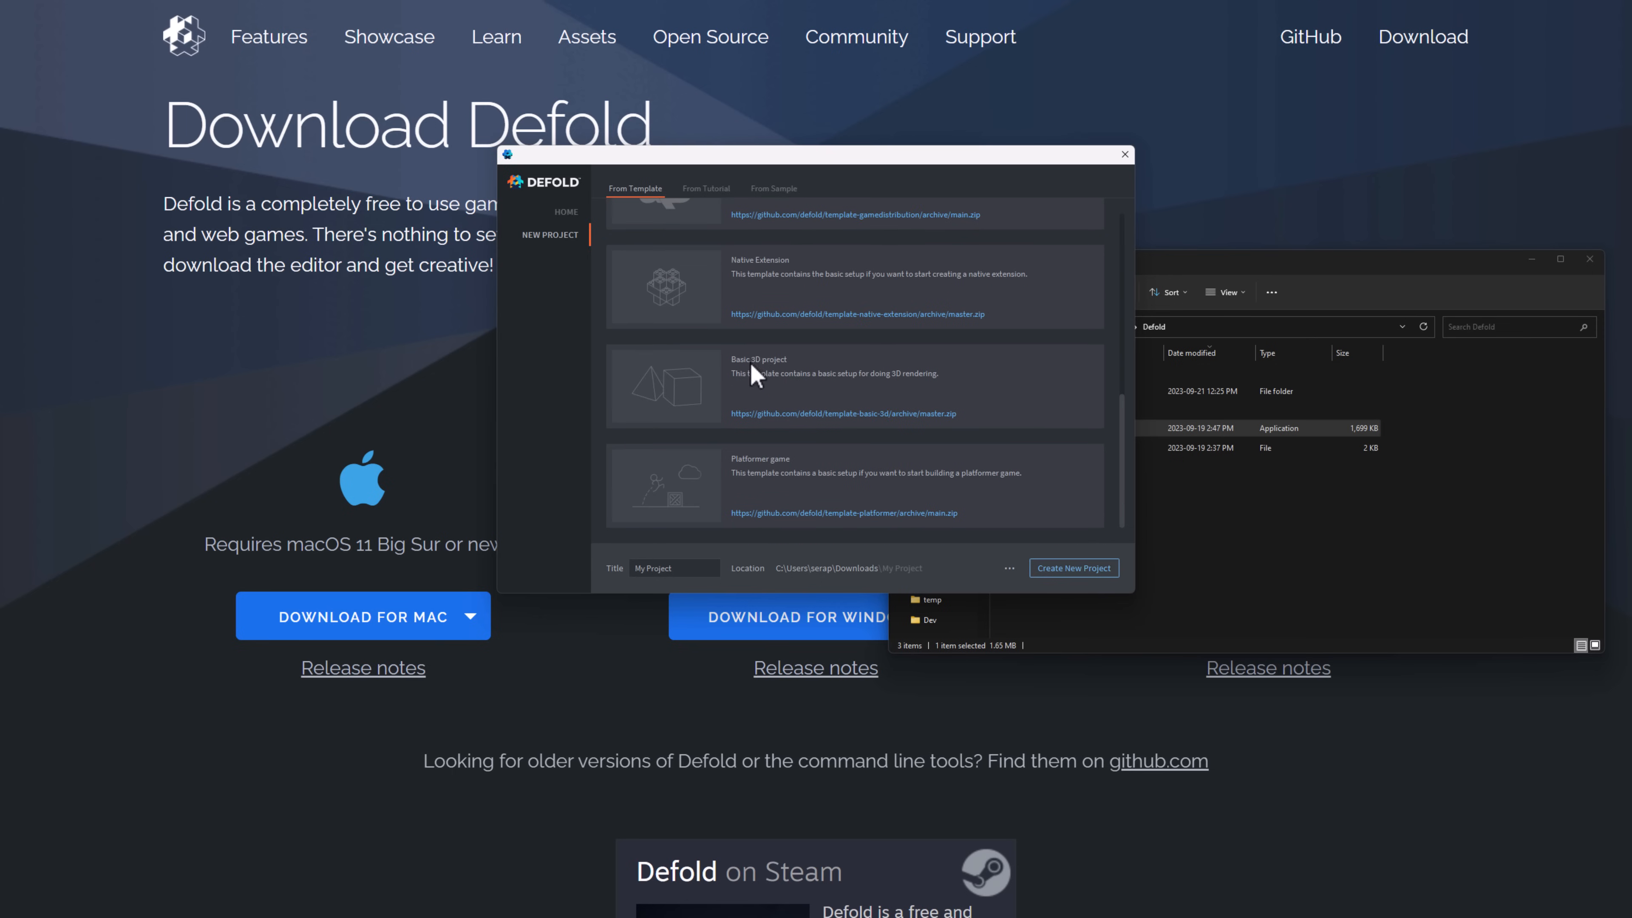
pyautogui.moveTo(833, 377)
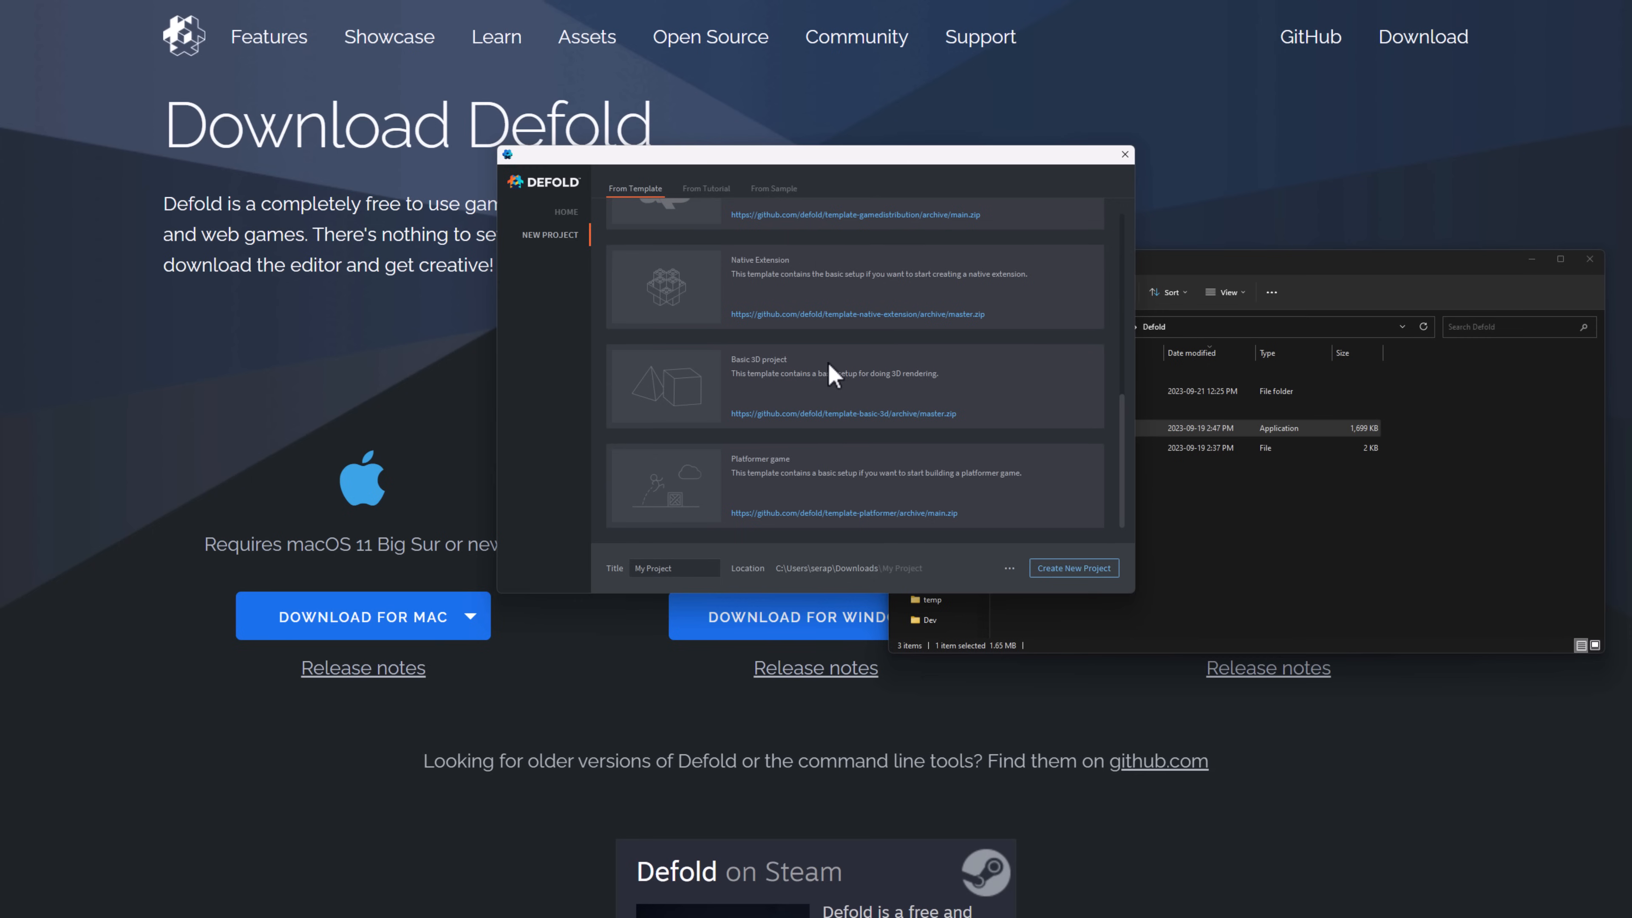
pyautogui.moveTo(453, 571)
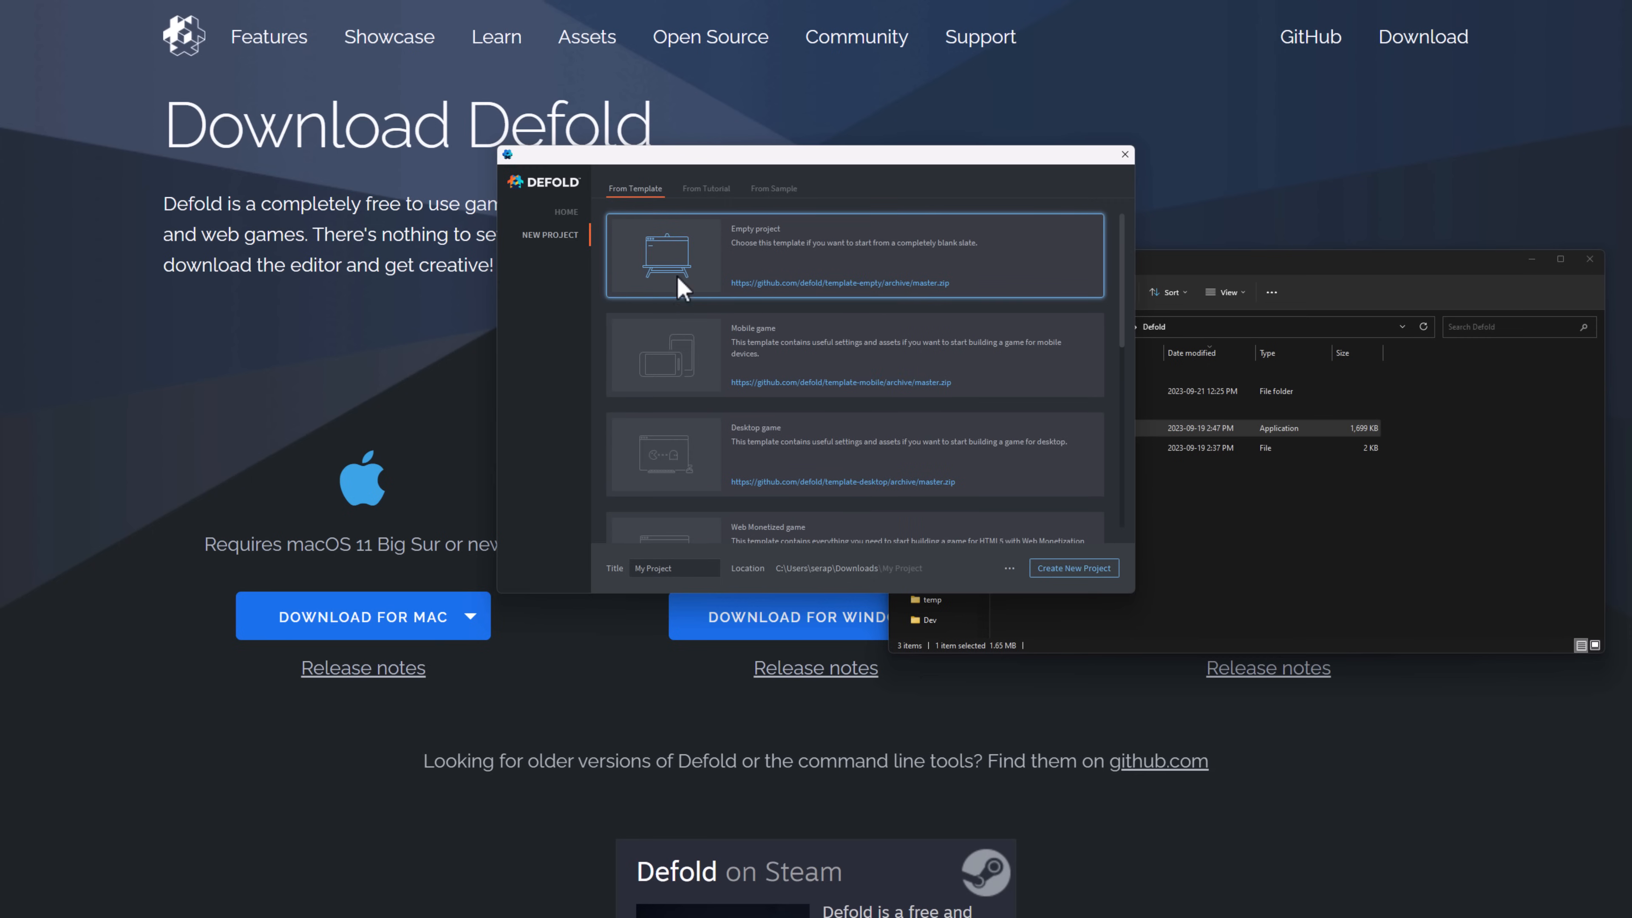
pyautogui.click(705, 189)
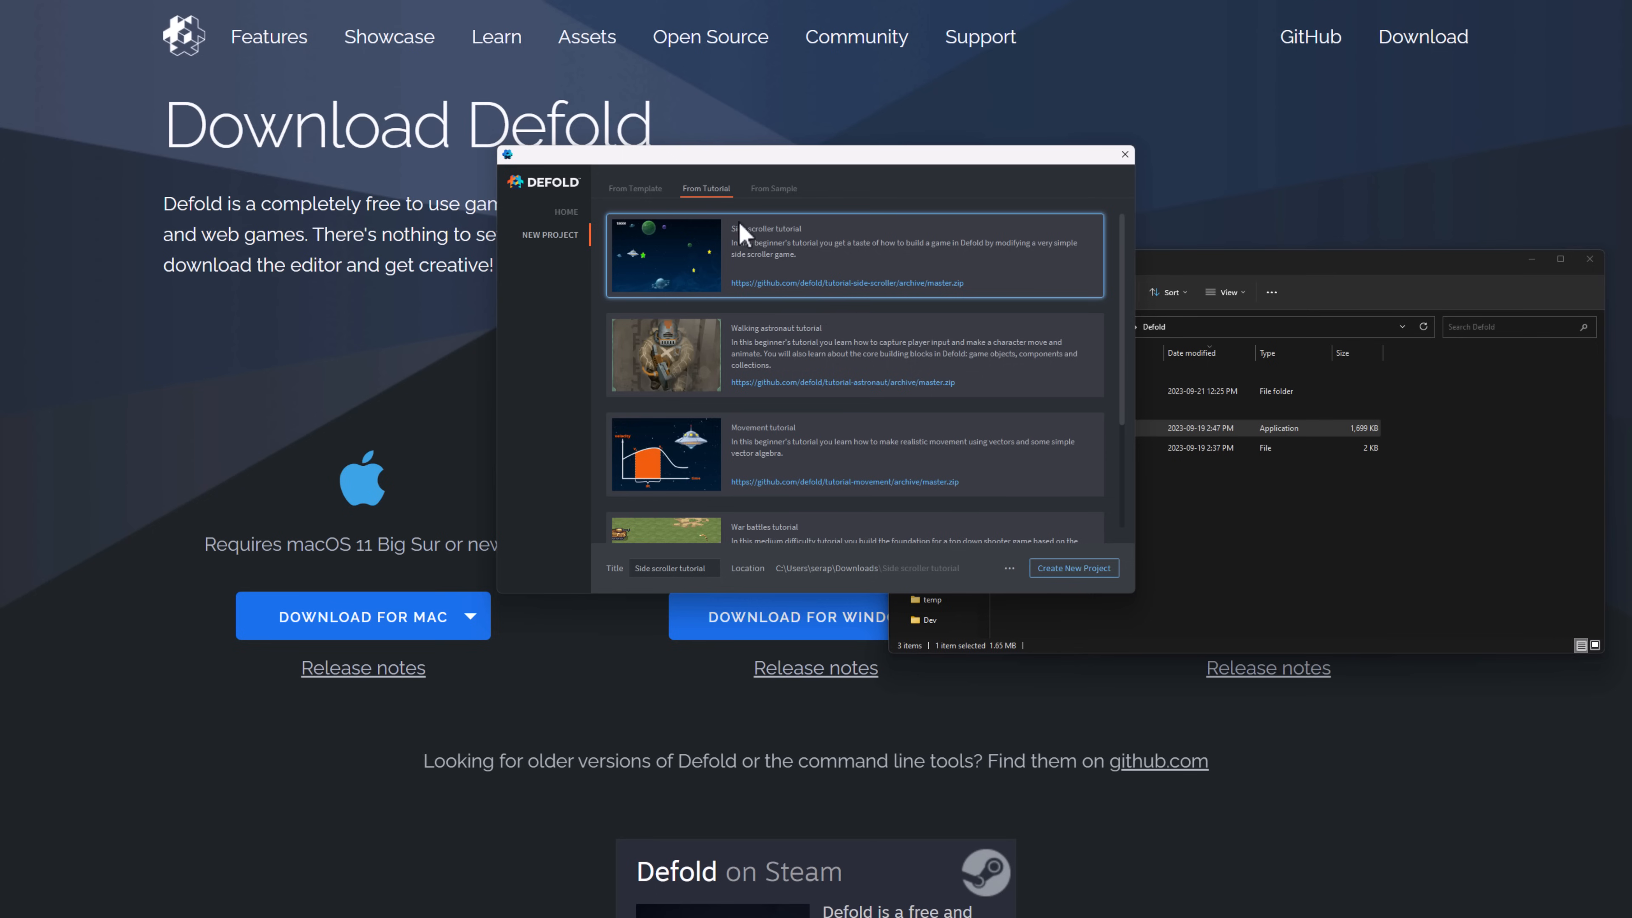
pyautogui.click(772, 189)
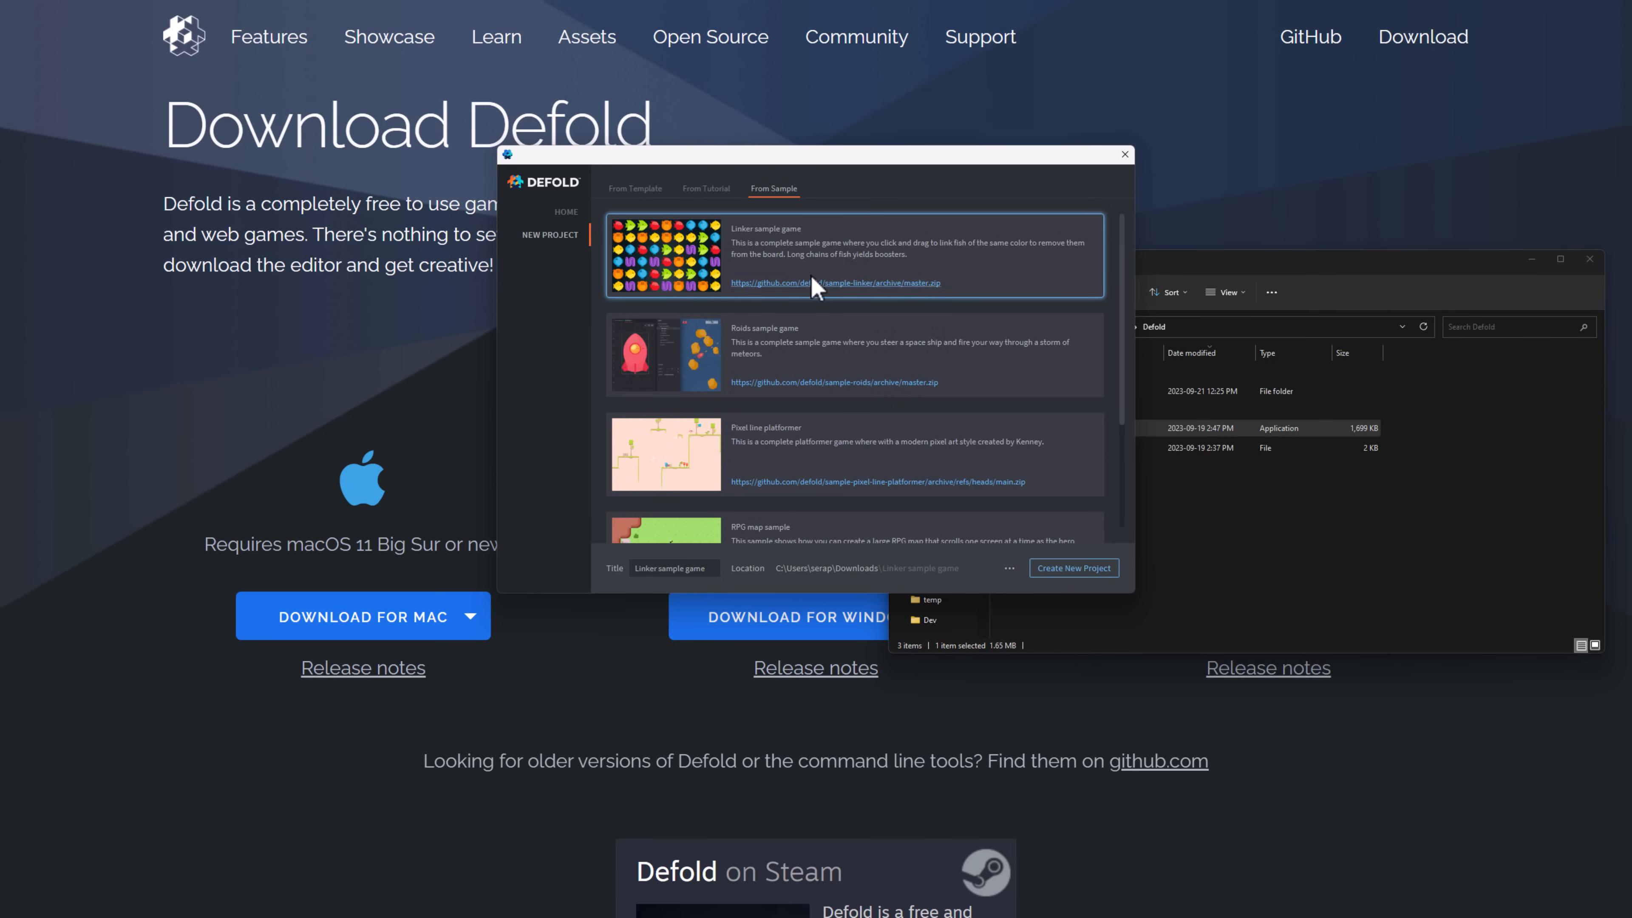
pyautogui.moveTo(421, 93)
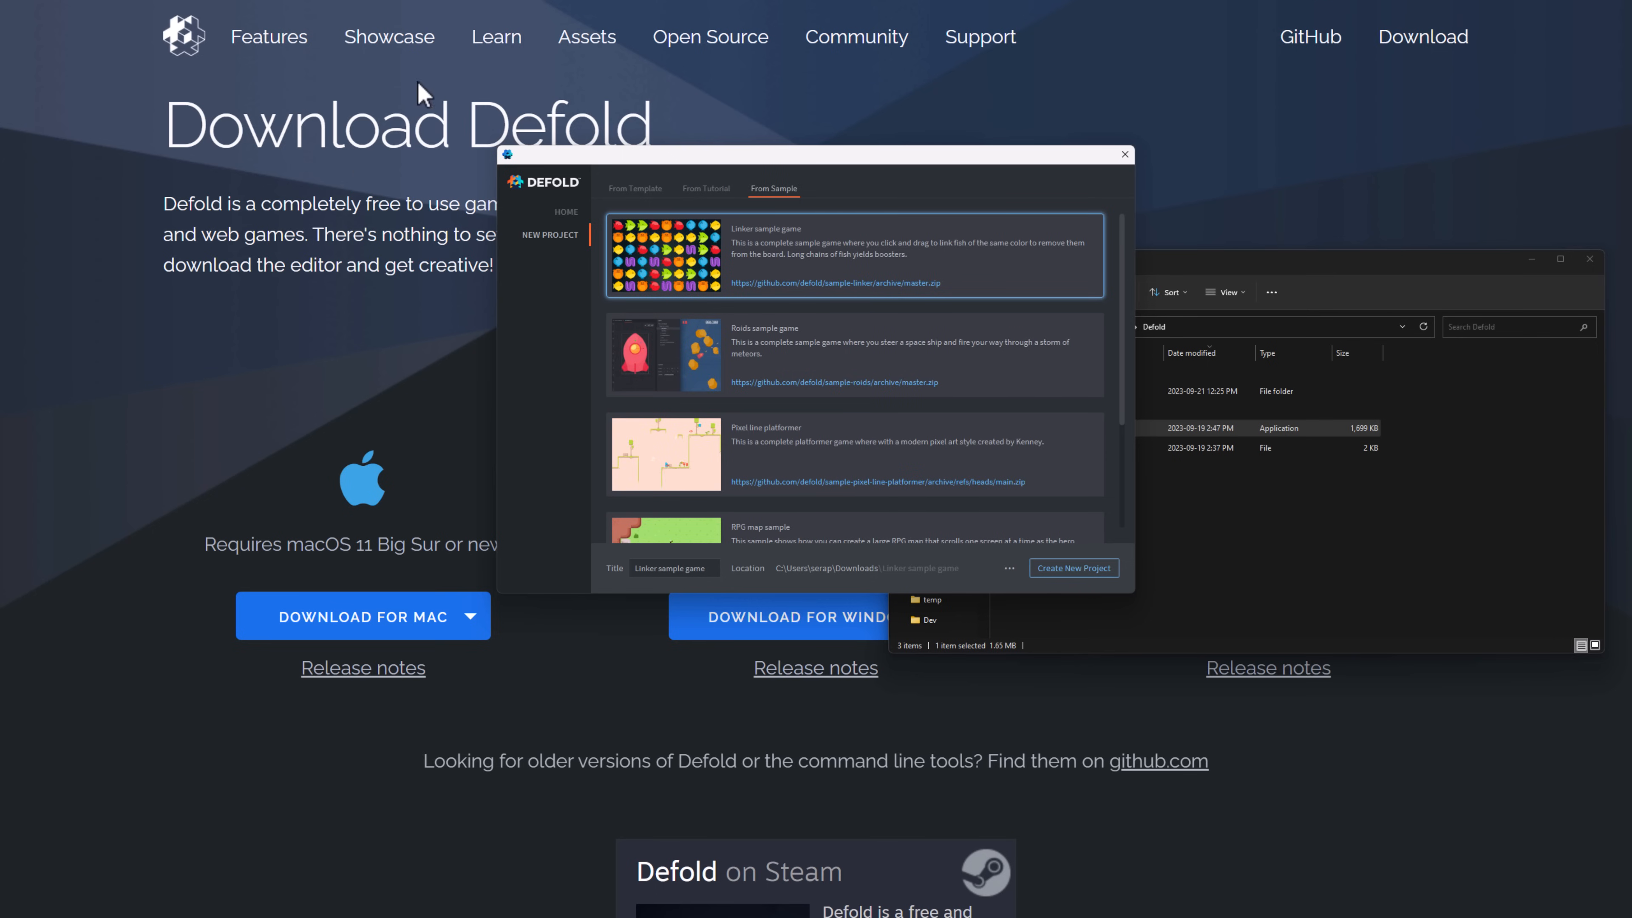
# - Go to the Asset portal and scroll through community assets like Nakama, PlayFab and Google AdMob
pyautogui.click(585, 37)
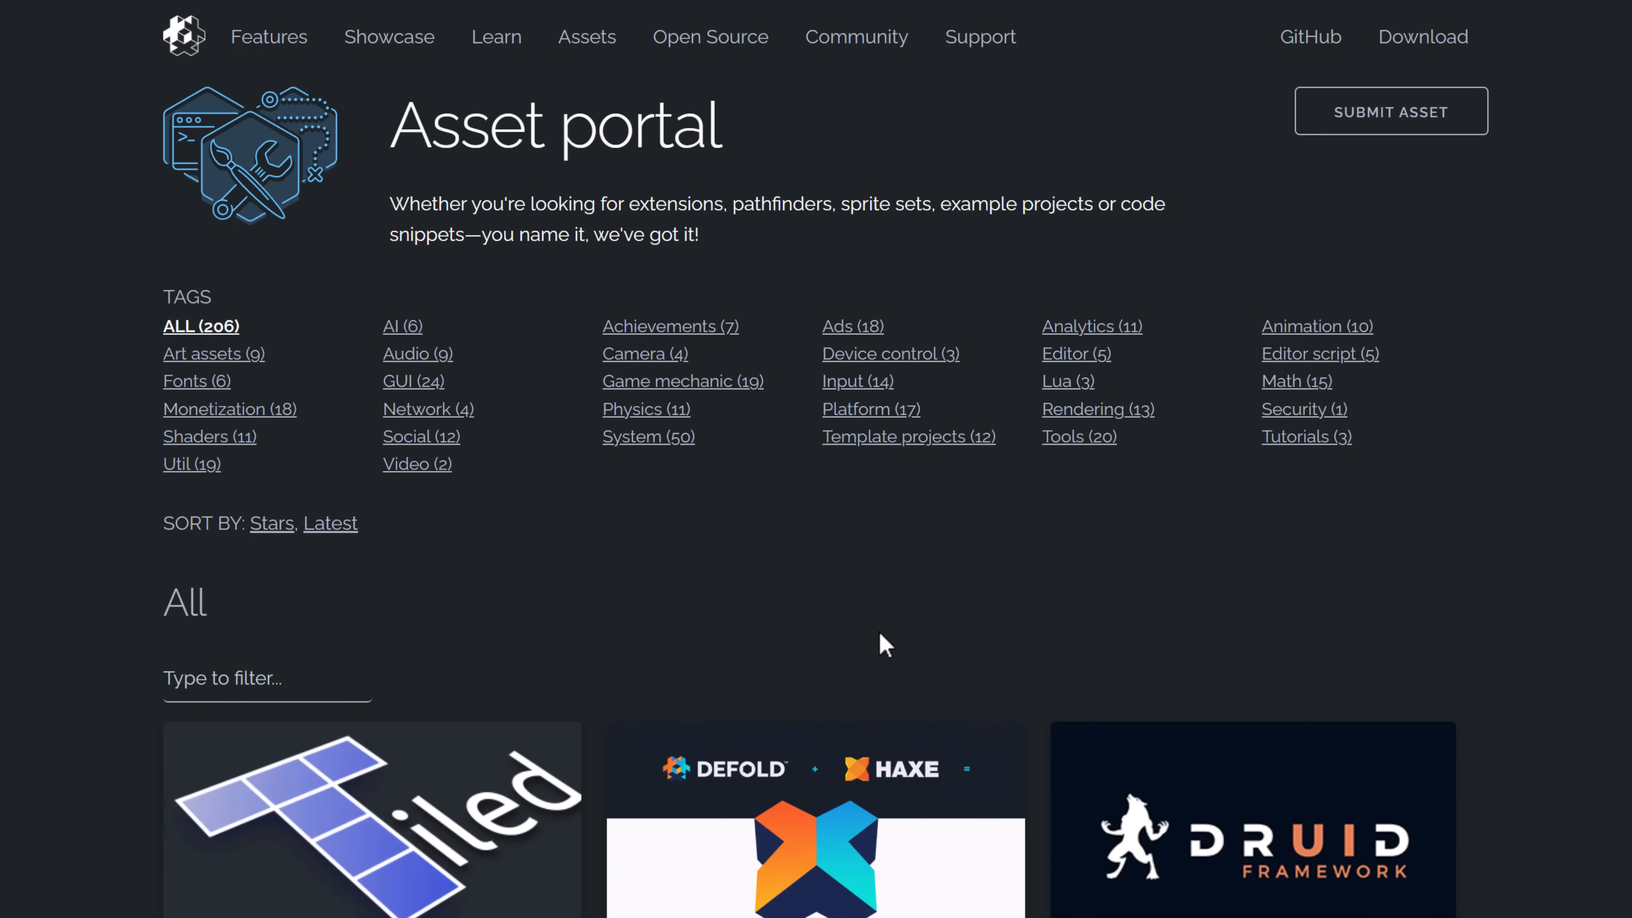
pyautogui.moveTo(938, 622)
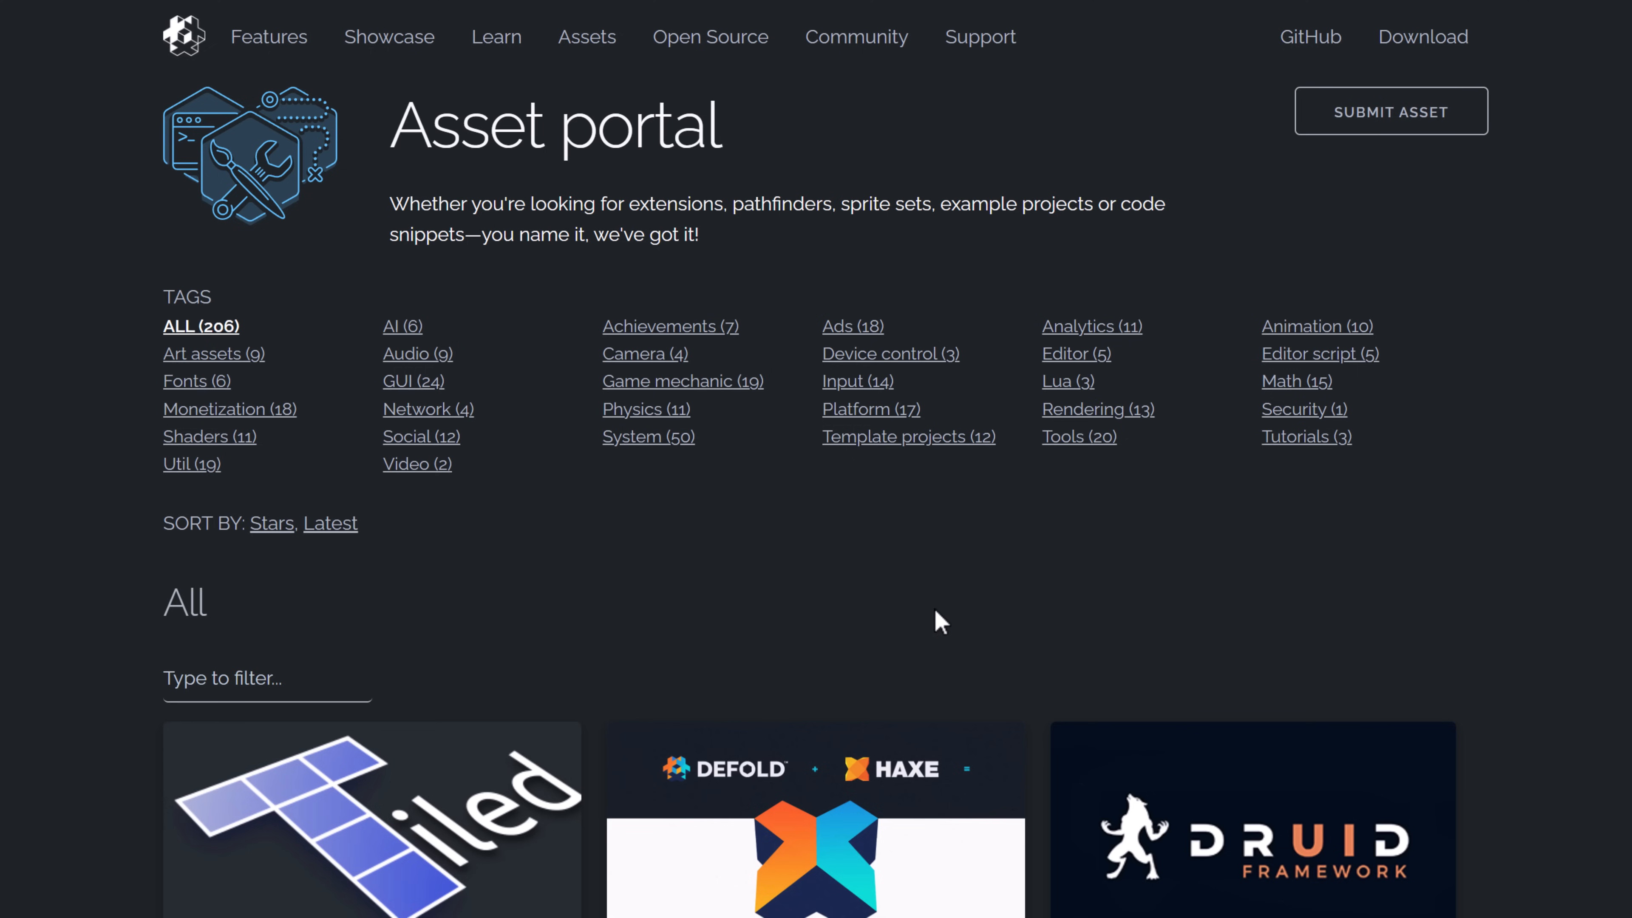
pyautogui.scroll(-3)
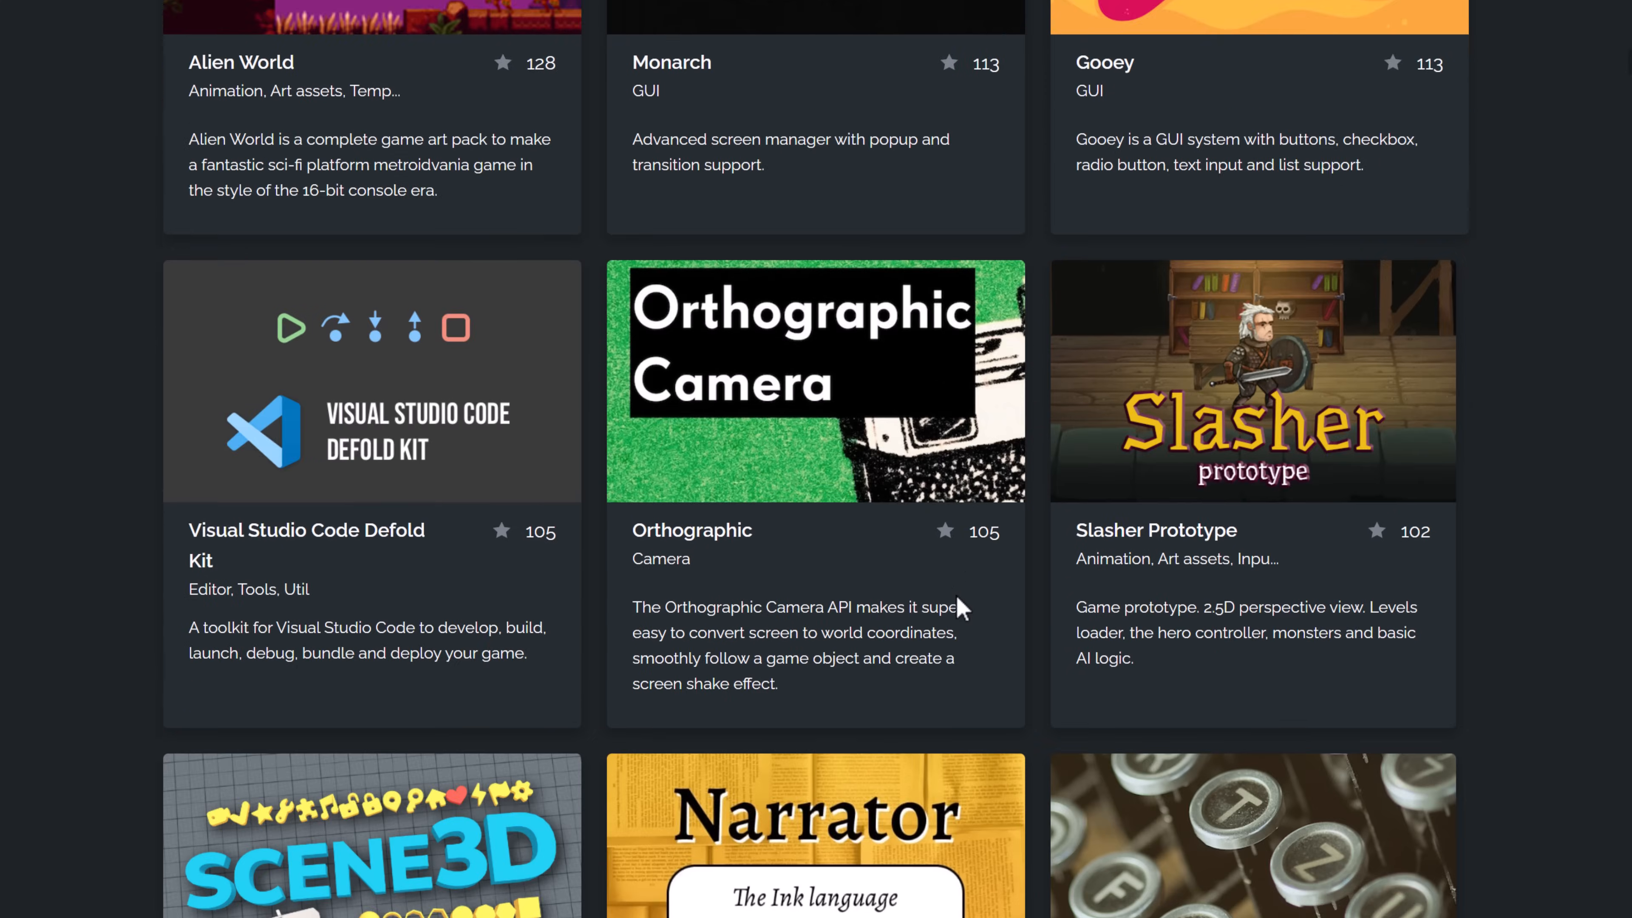
pyautogui.scroll(-3)
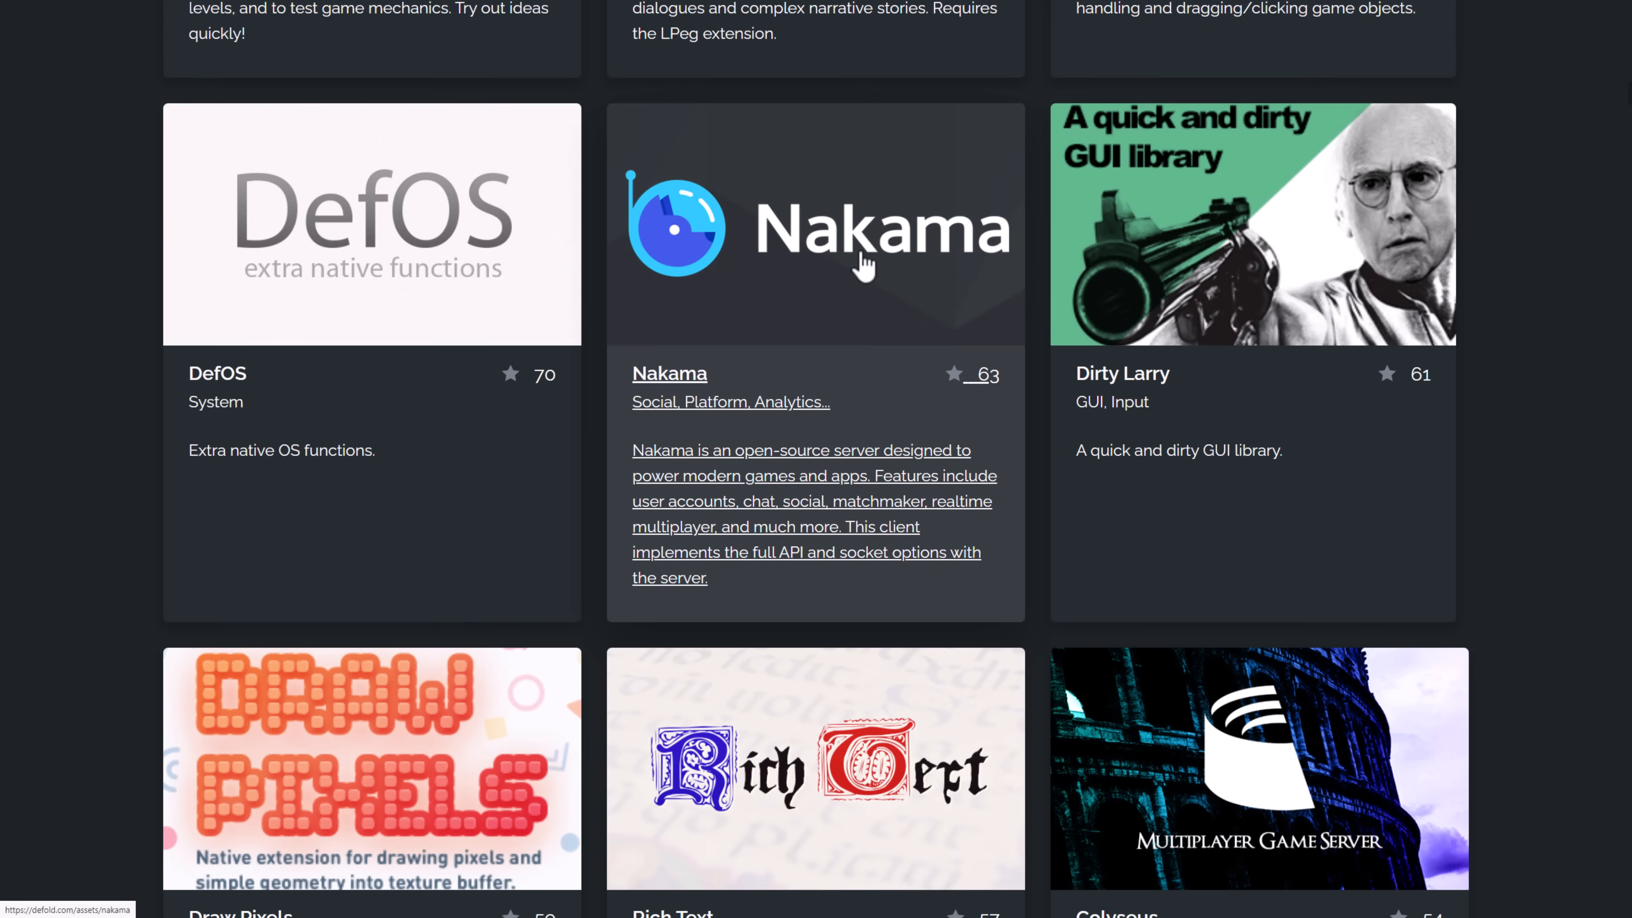
pyautogui.scroll(-3)
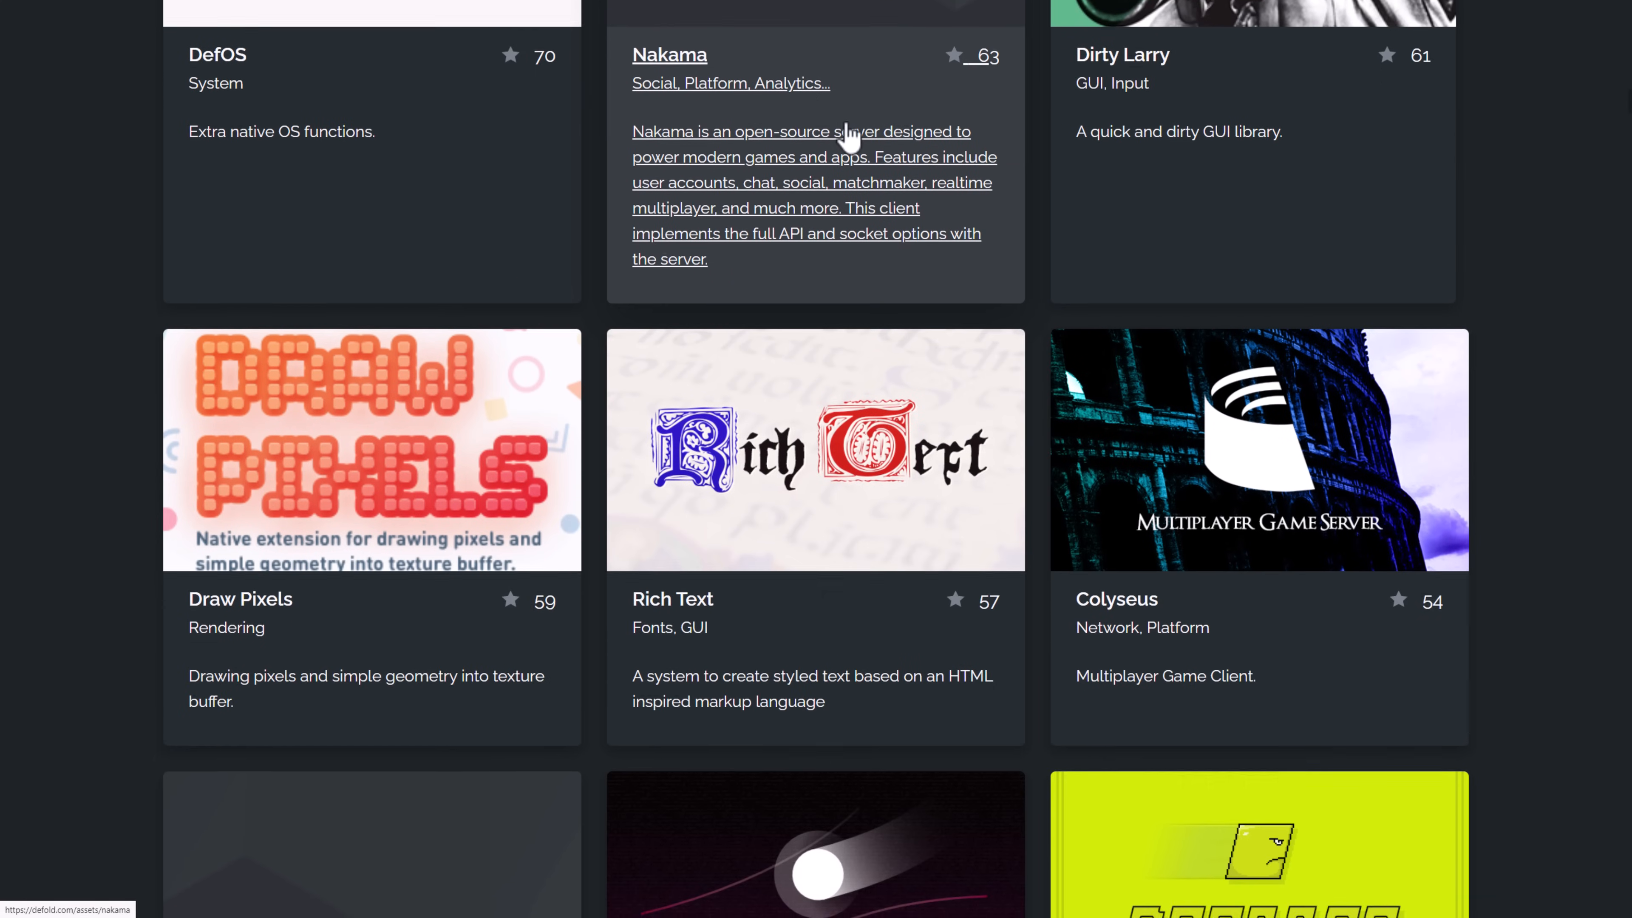
pyautogui.scroll(-3)
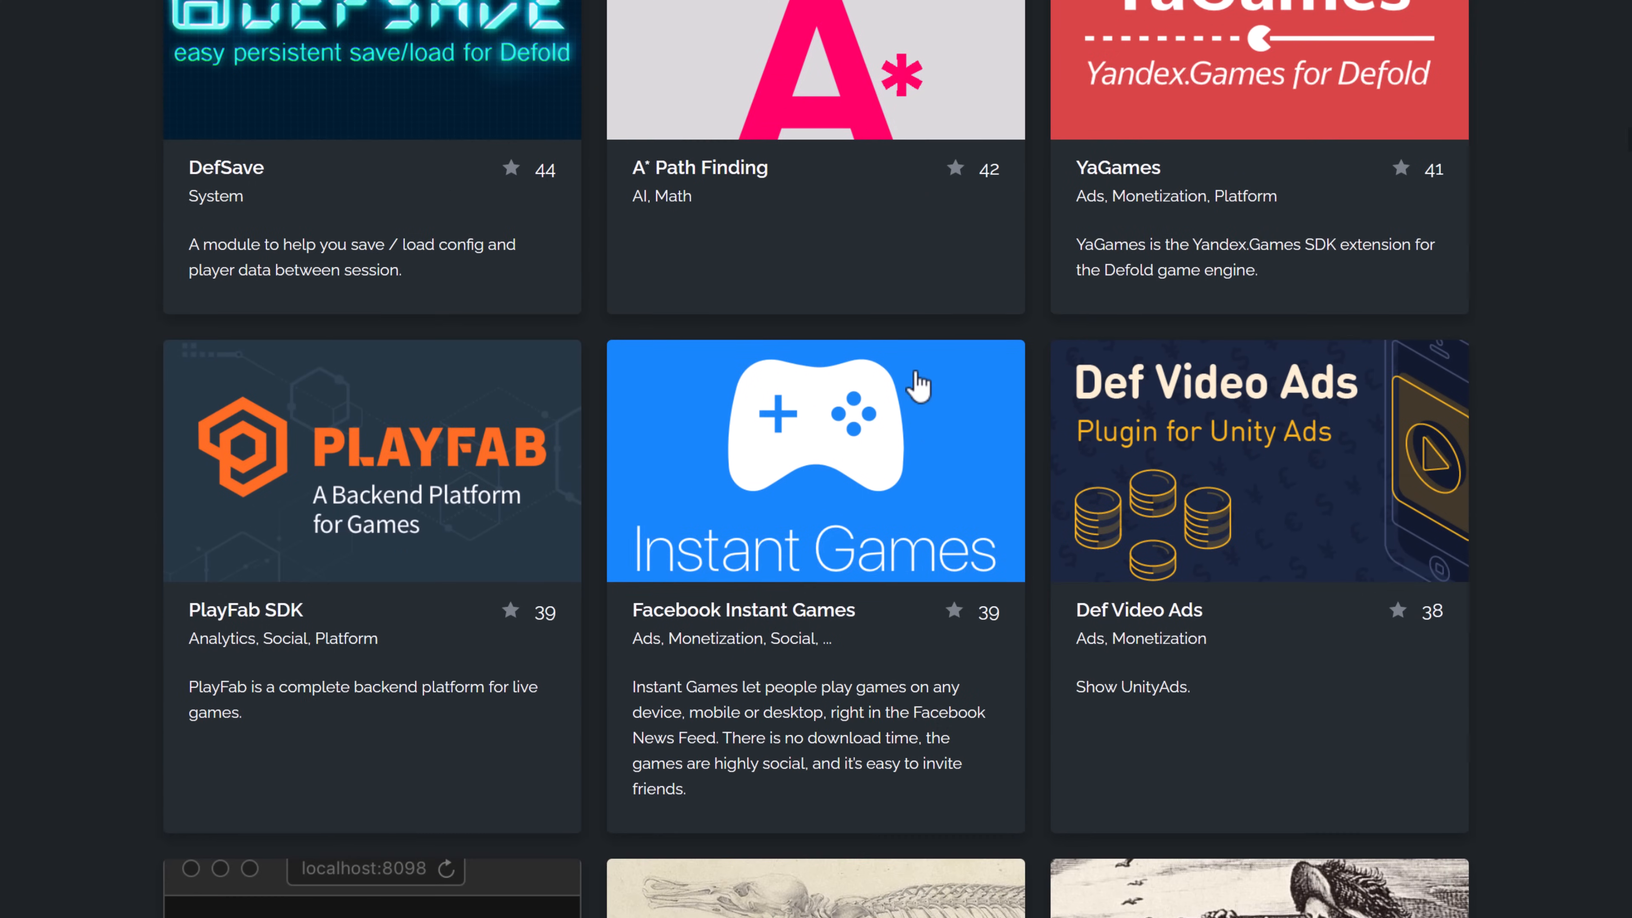
pyautogui.scroll(-3)
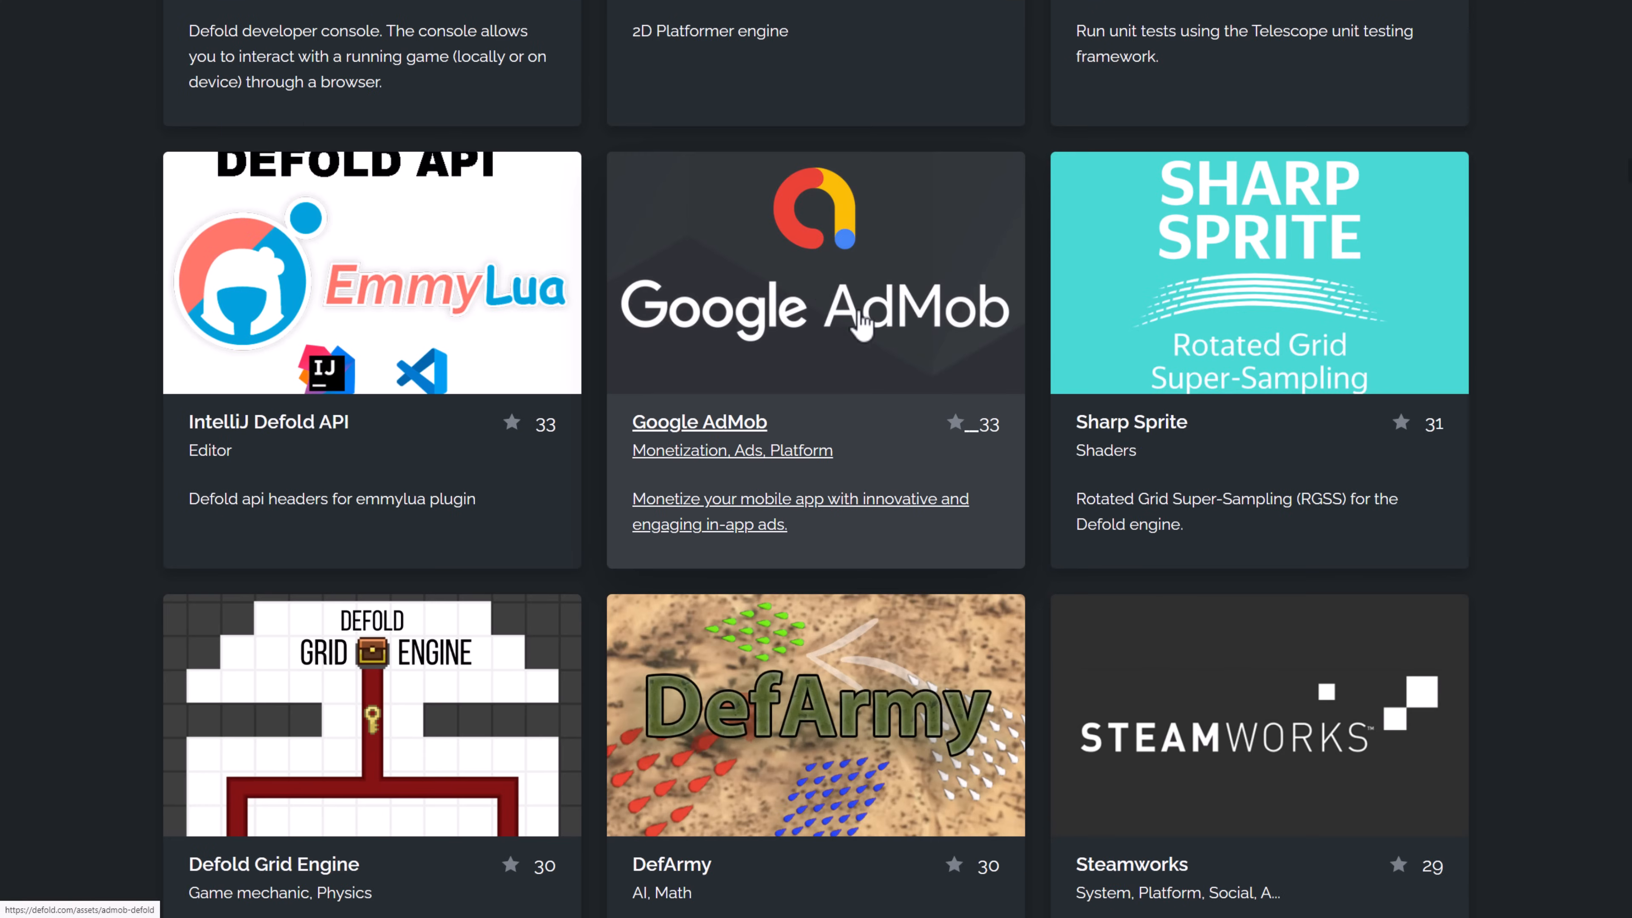
pyautogui.scroll(-3)
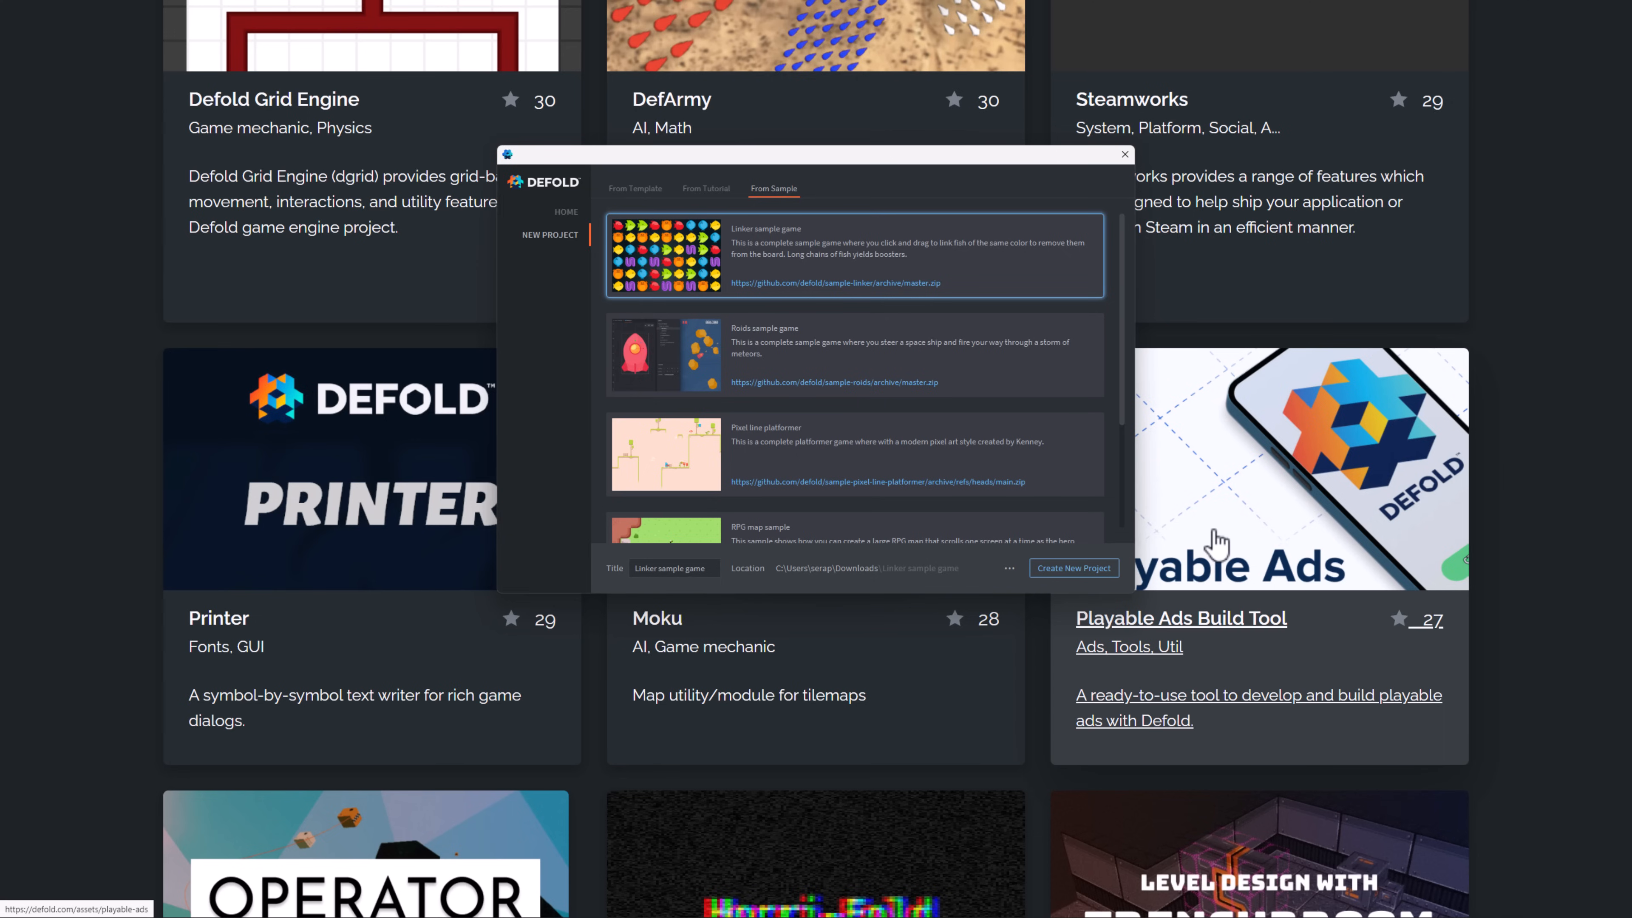
# - Create a new project from the Side scroller tutorial and let the editor open it
pyautogui.click(705, 189)
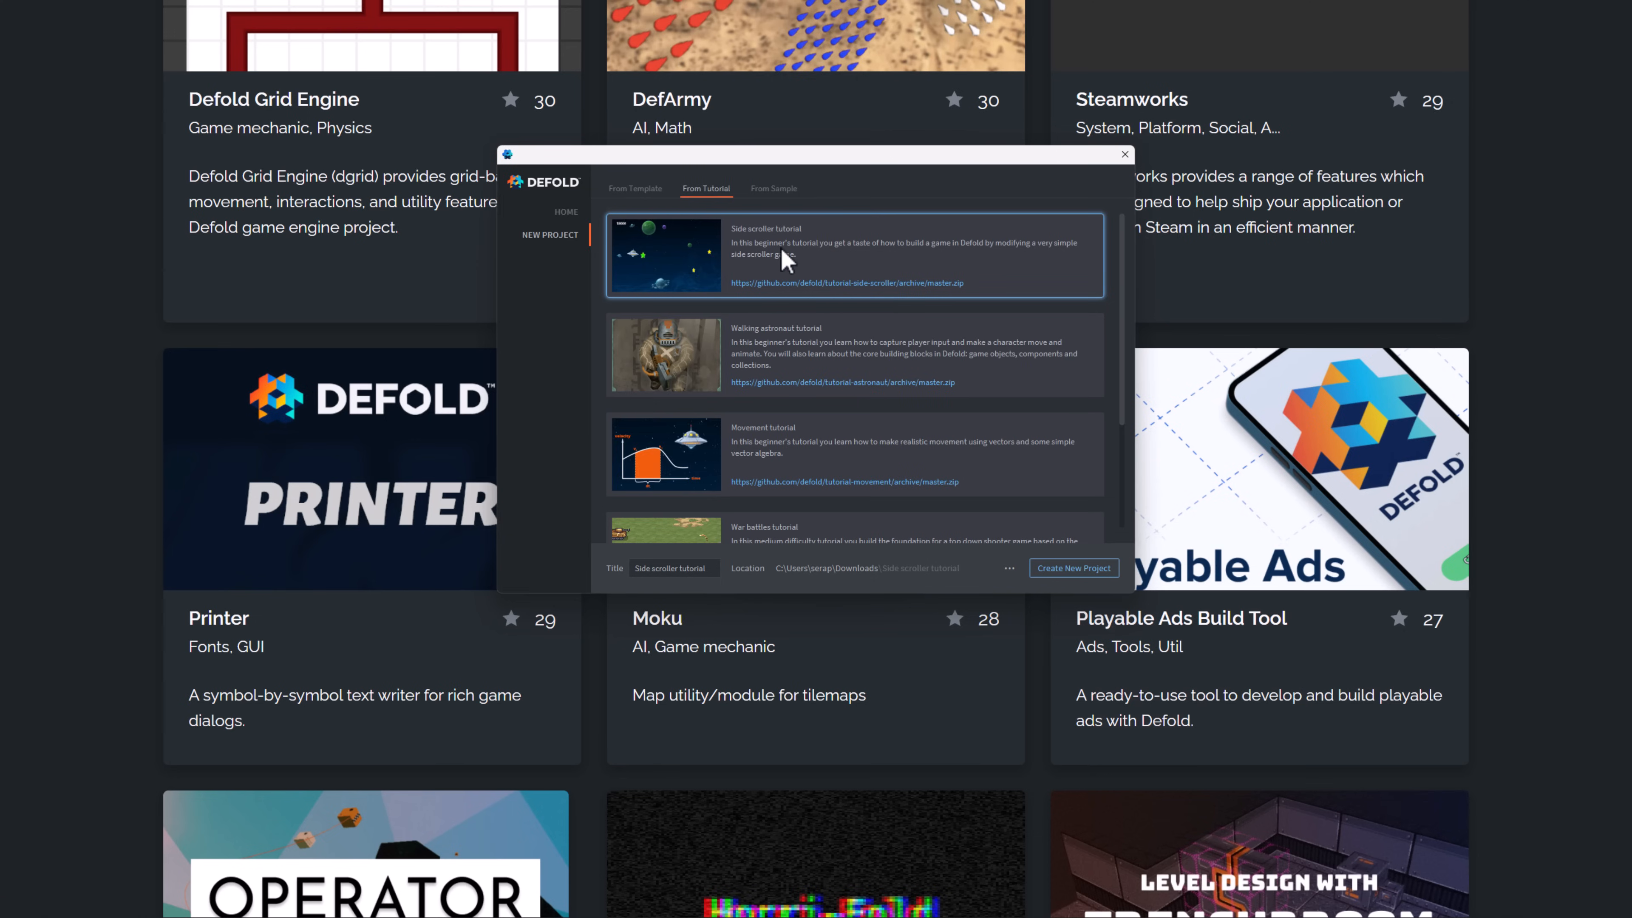
pyautogui.click(1072, 567)
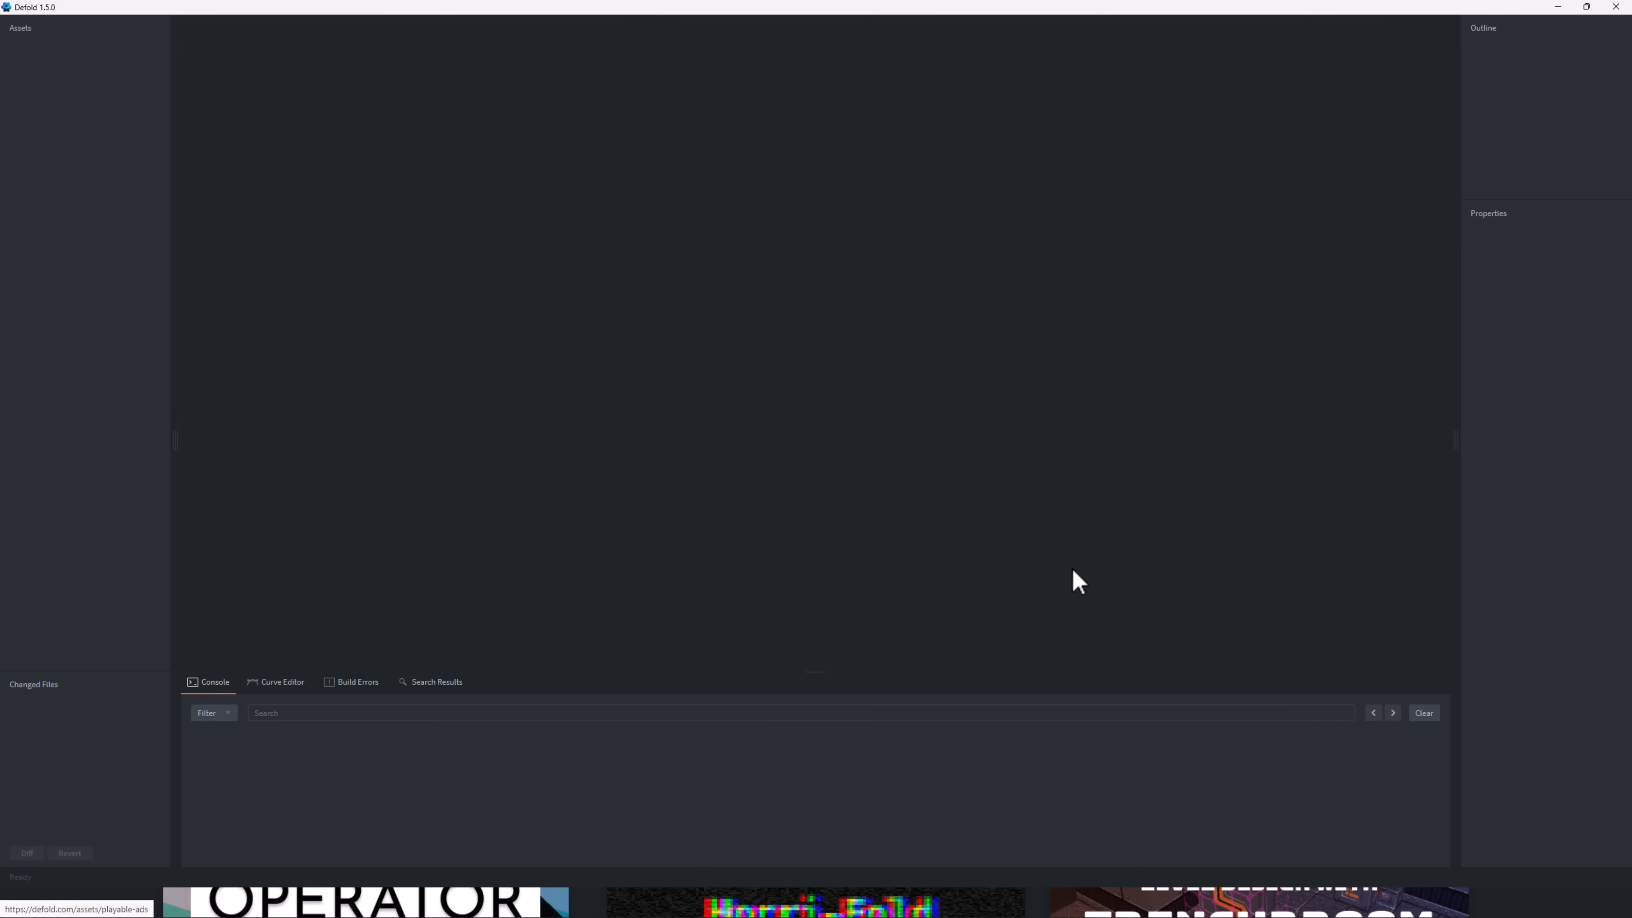
# - Scroll the project readme and expand the main folder to show main.collection and its scripts
pyautogui.scroll(-3)
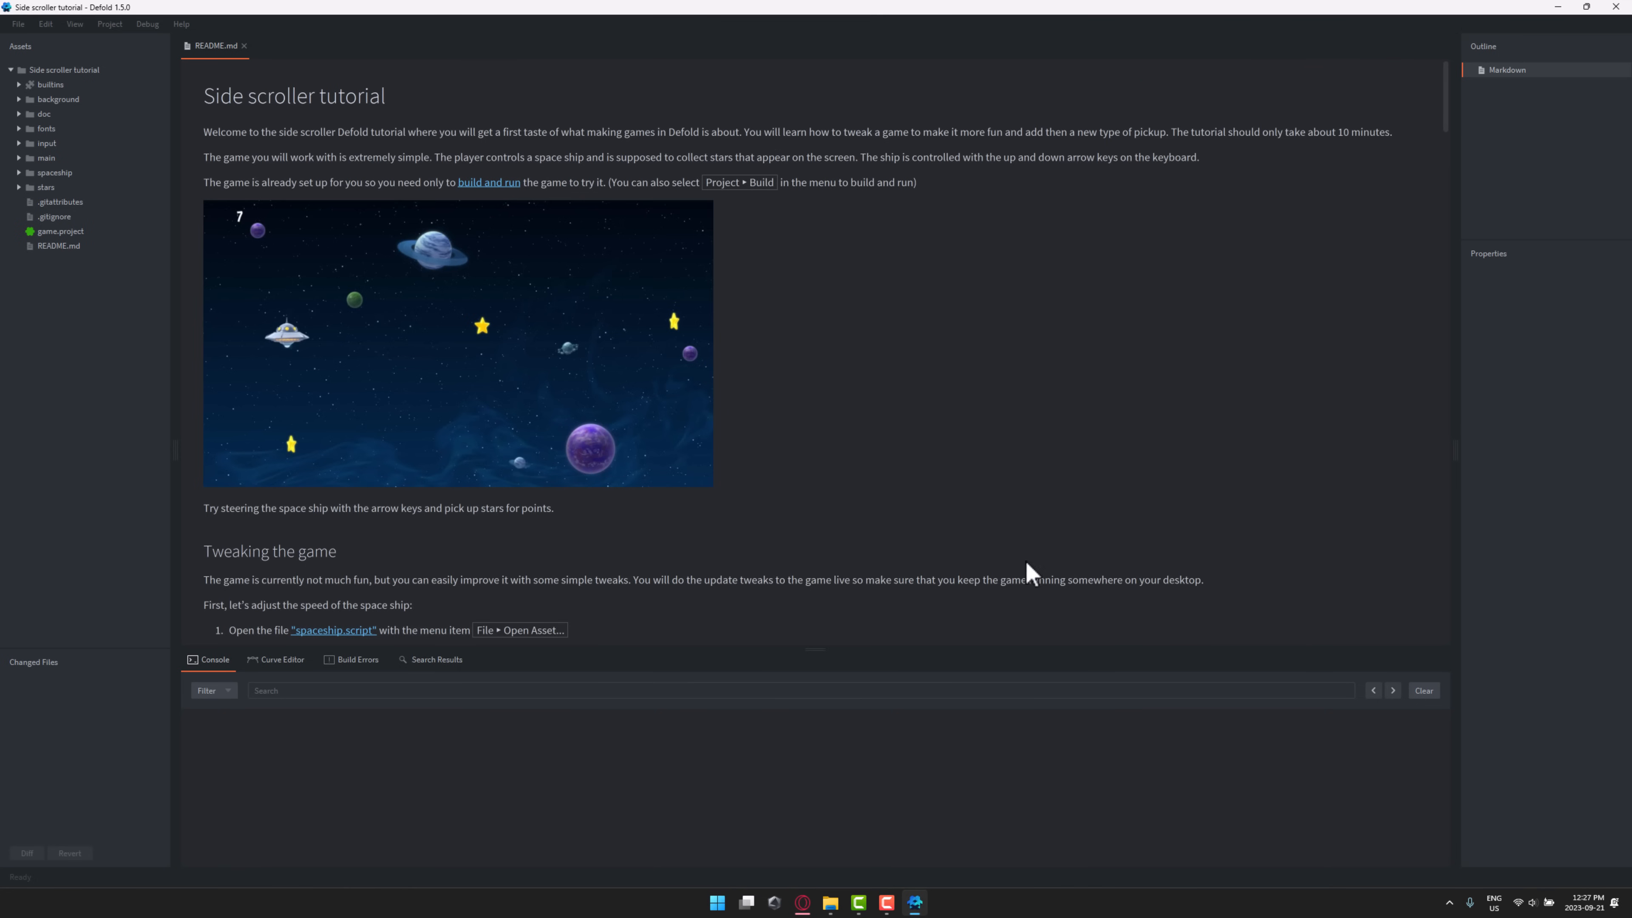
pyautogui.moveTo(1246, 295)
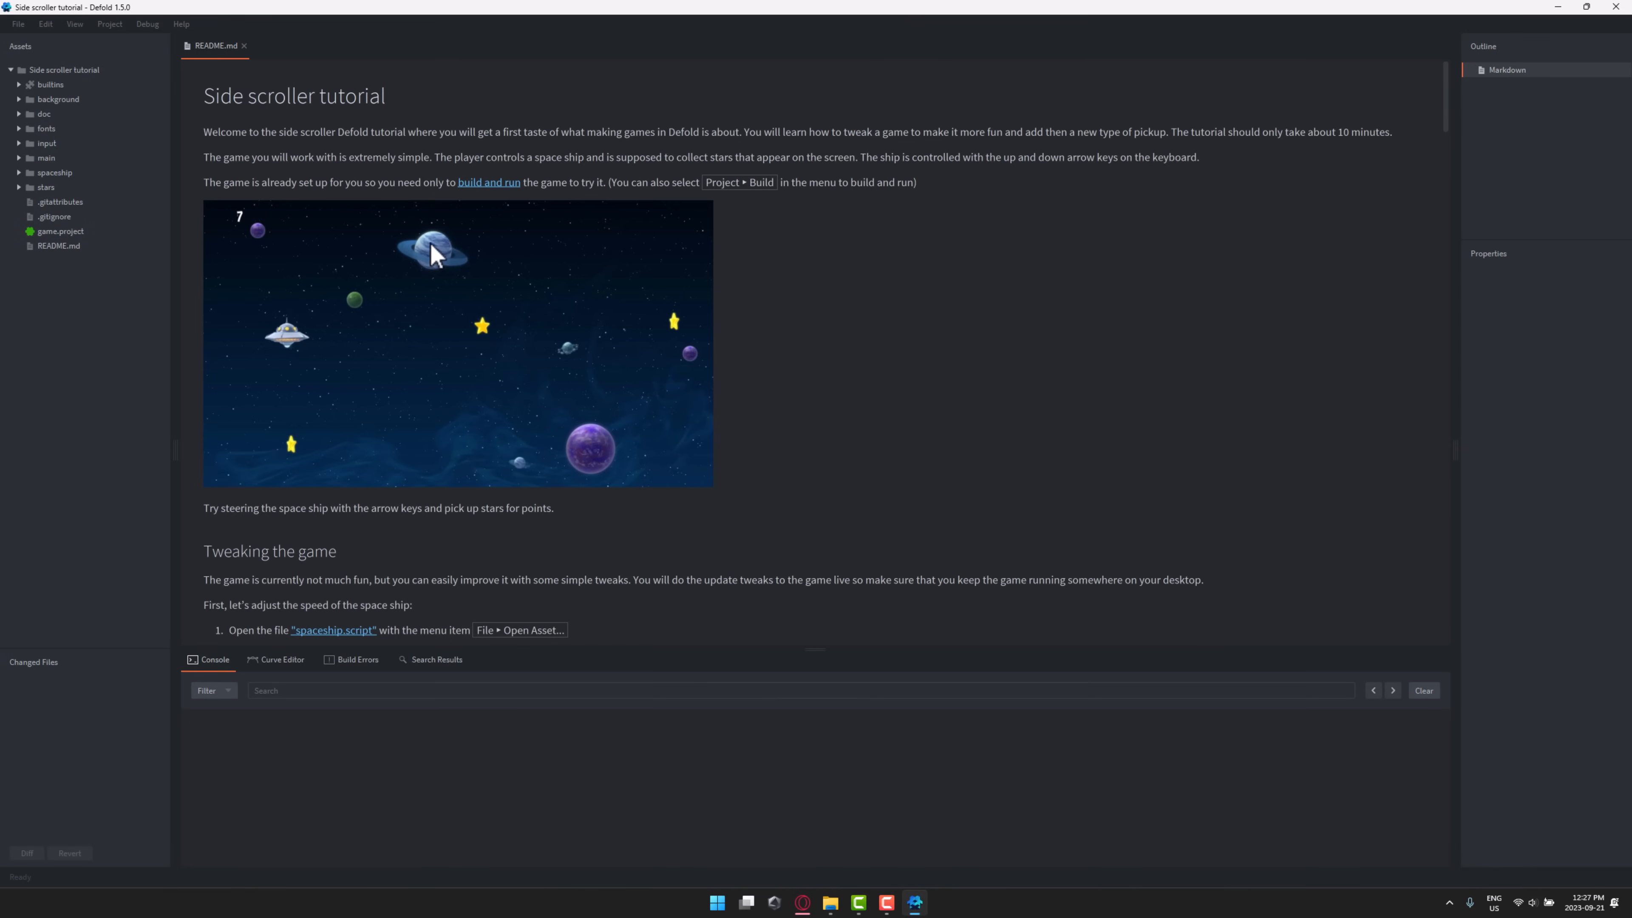
pyautogui.moveTo(73, 117)
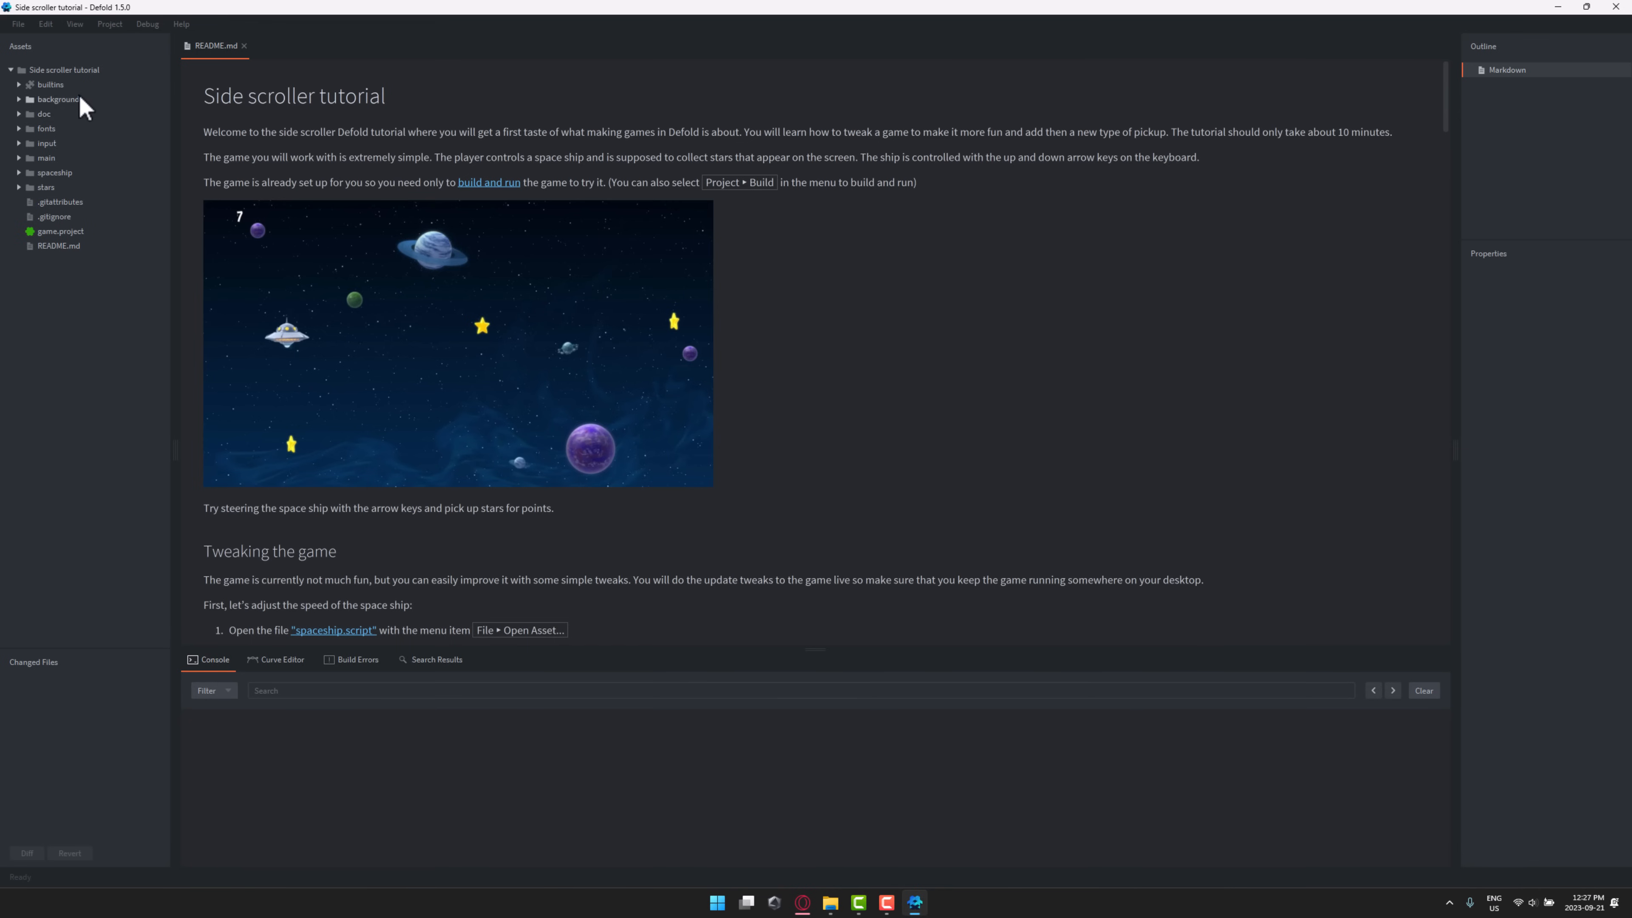
pyautogui.click(18, 158)
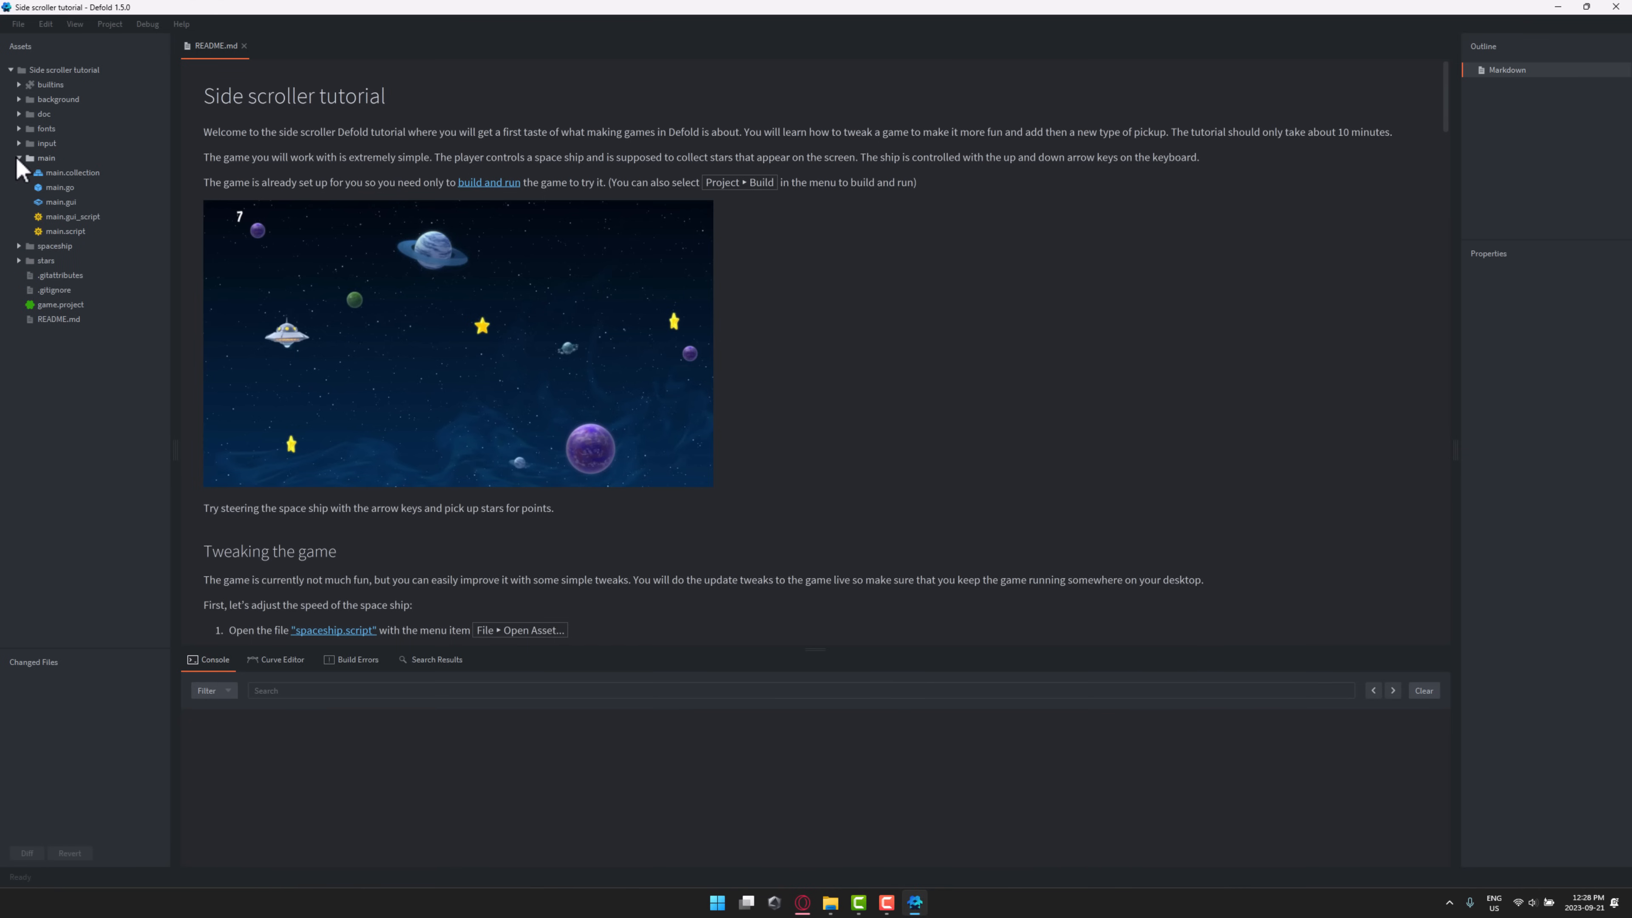
pyautogui.moveTo(48, 173)
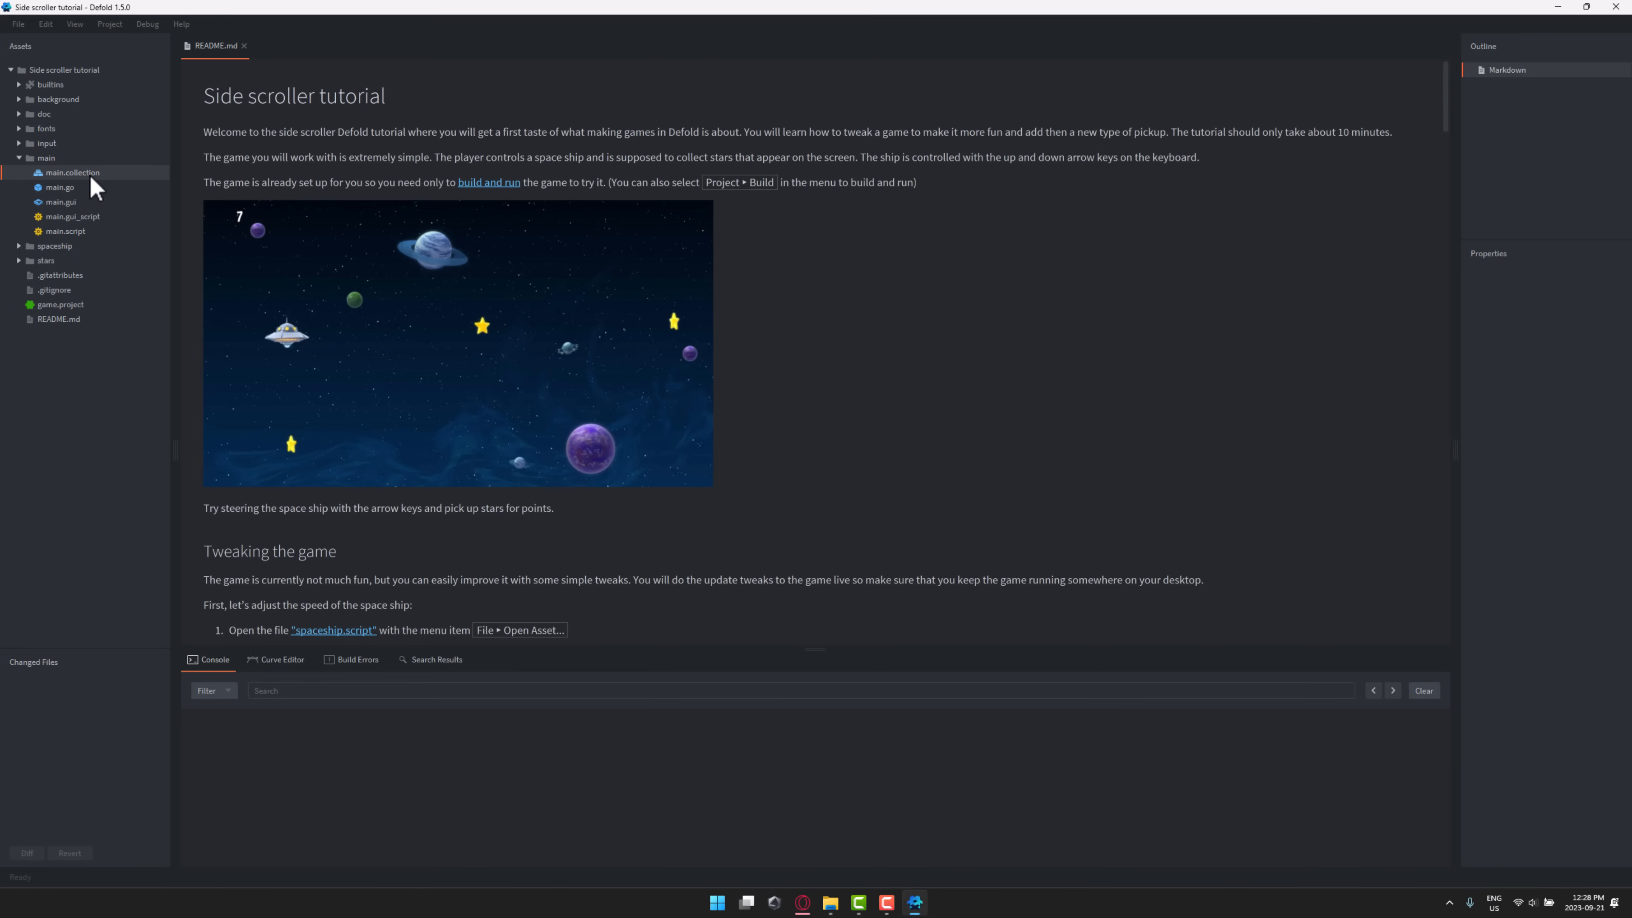
# - Open main.collection to view the space scene and its game objects in the outline
pyautogui.doubleClick(72, 172)
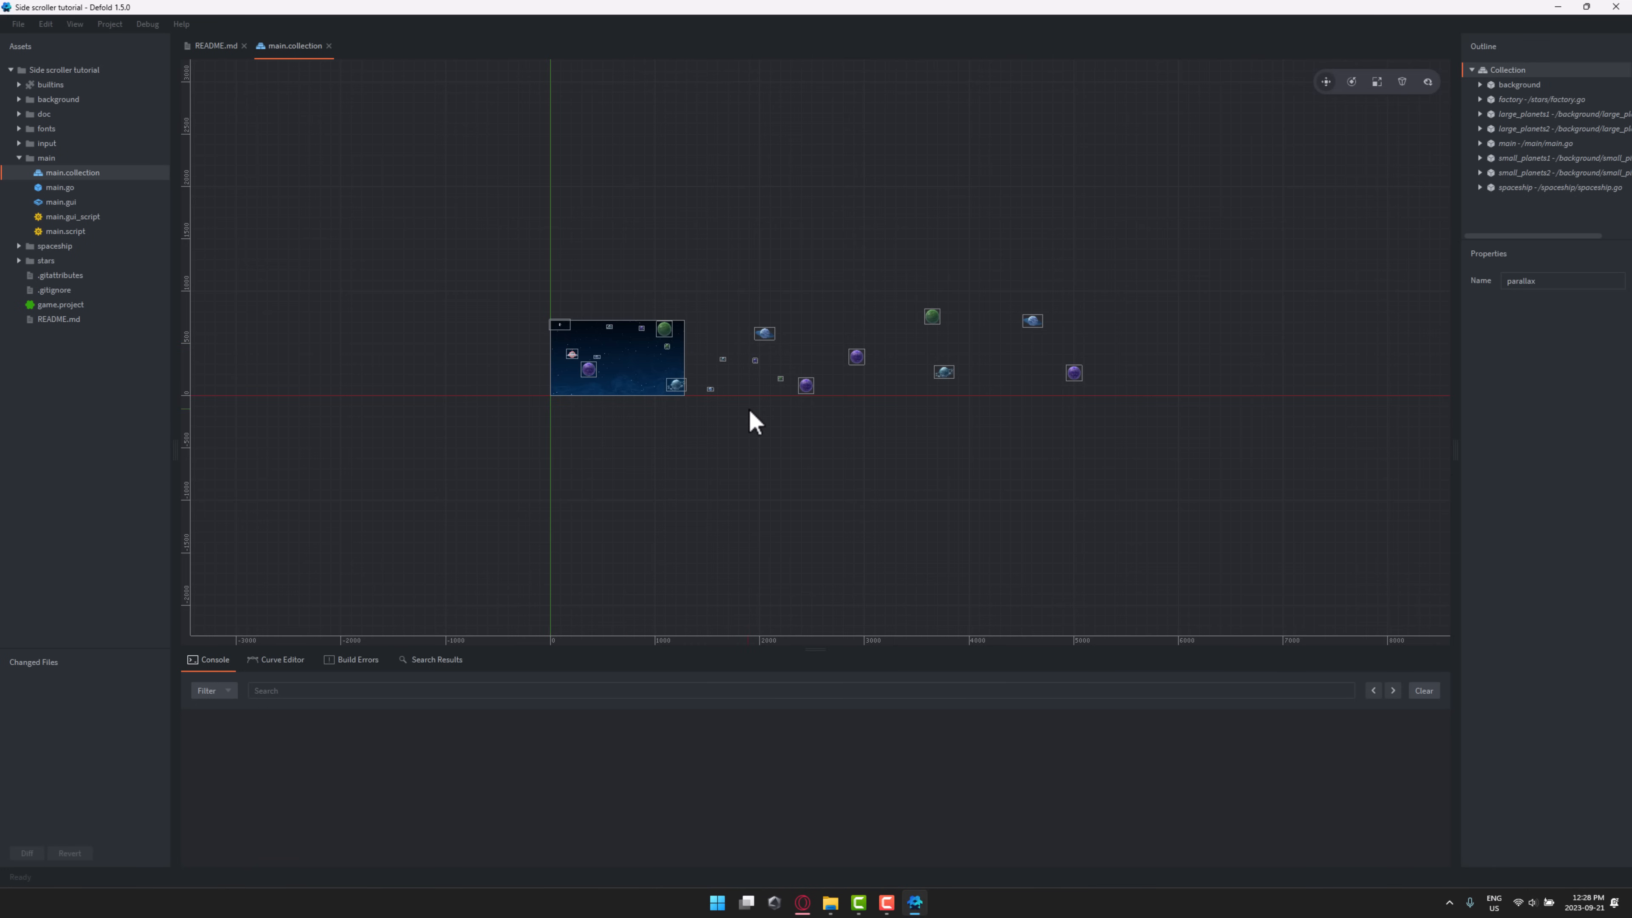
pyautogui.moveTo(1164, 203)
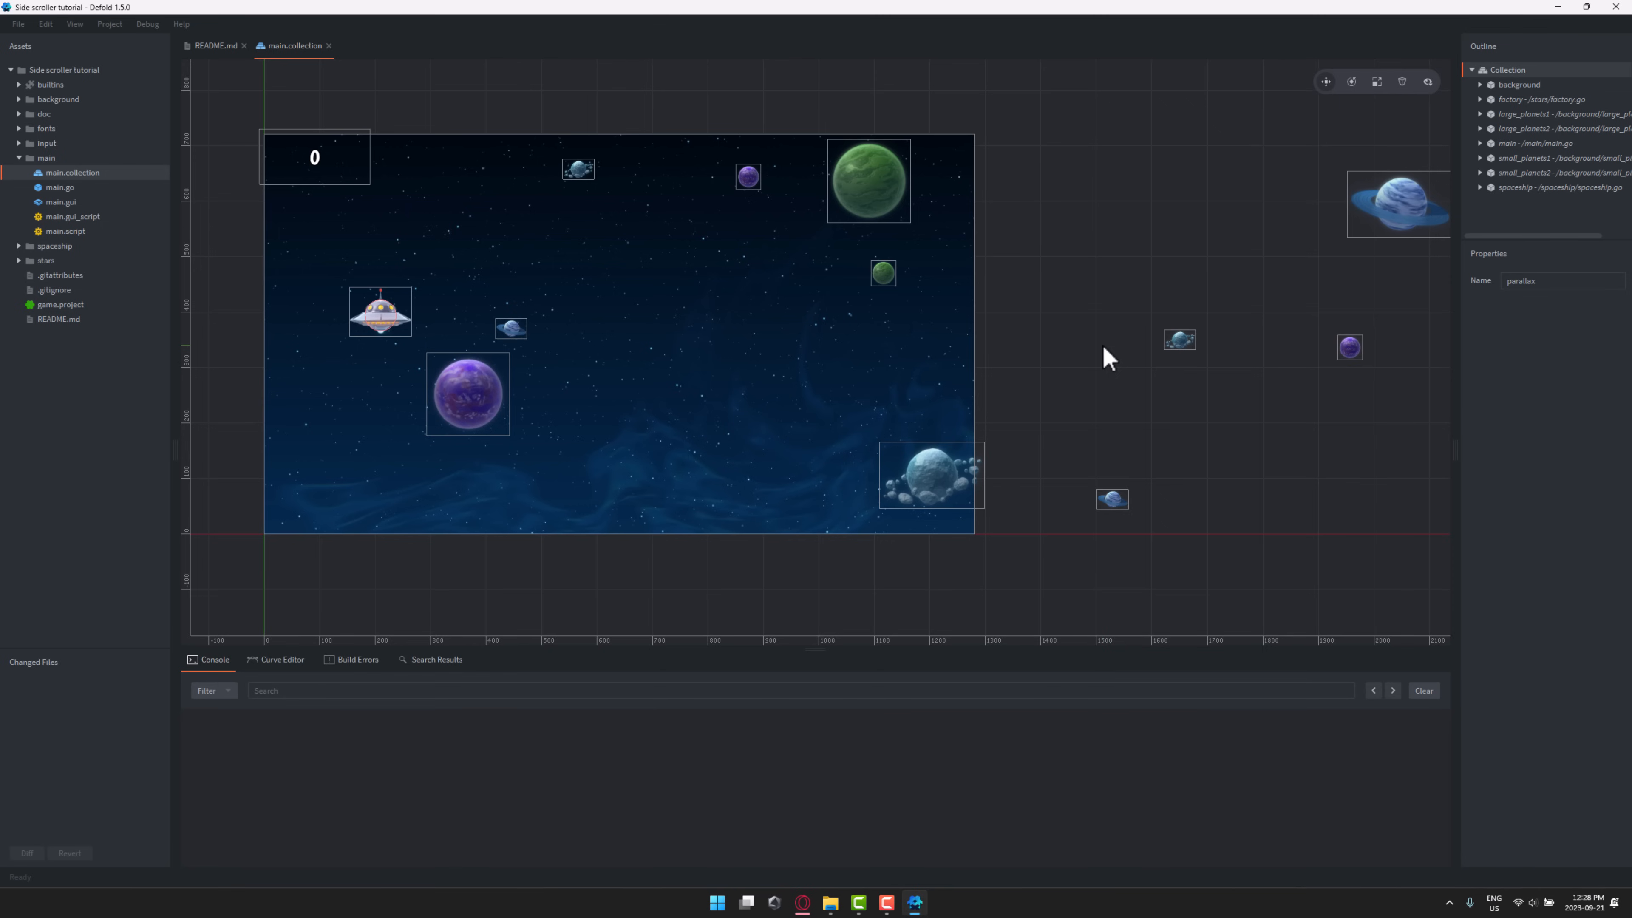
pyautogui.moveTo(1082, 272)
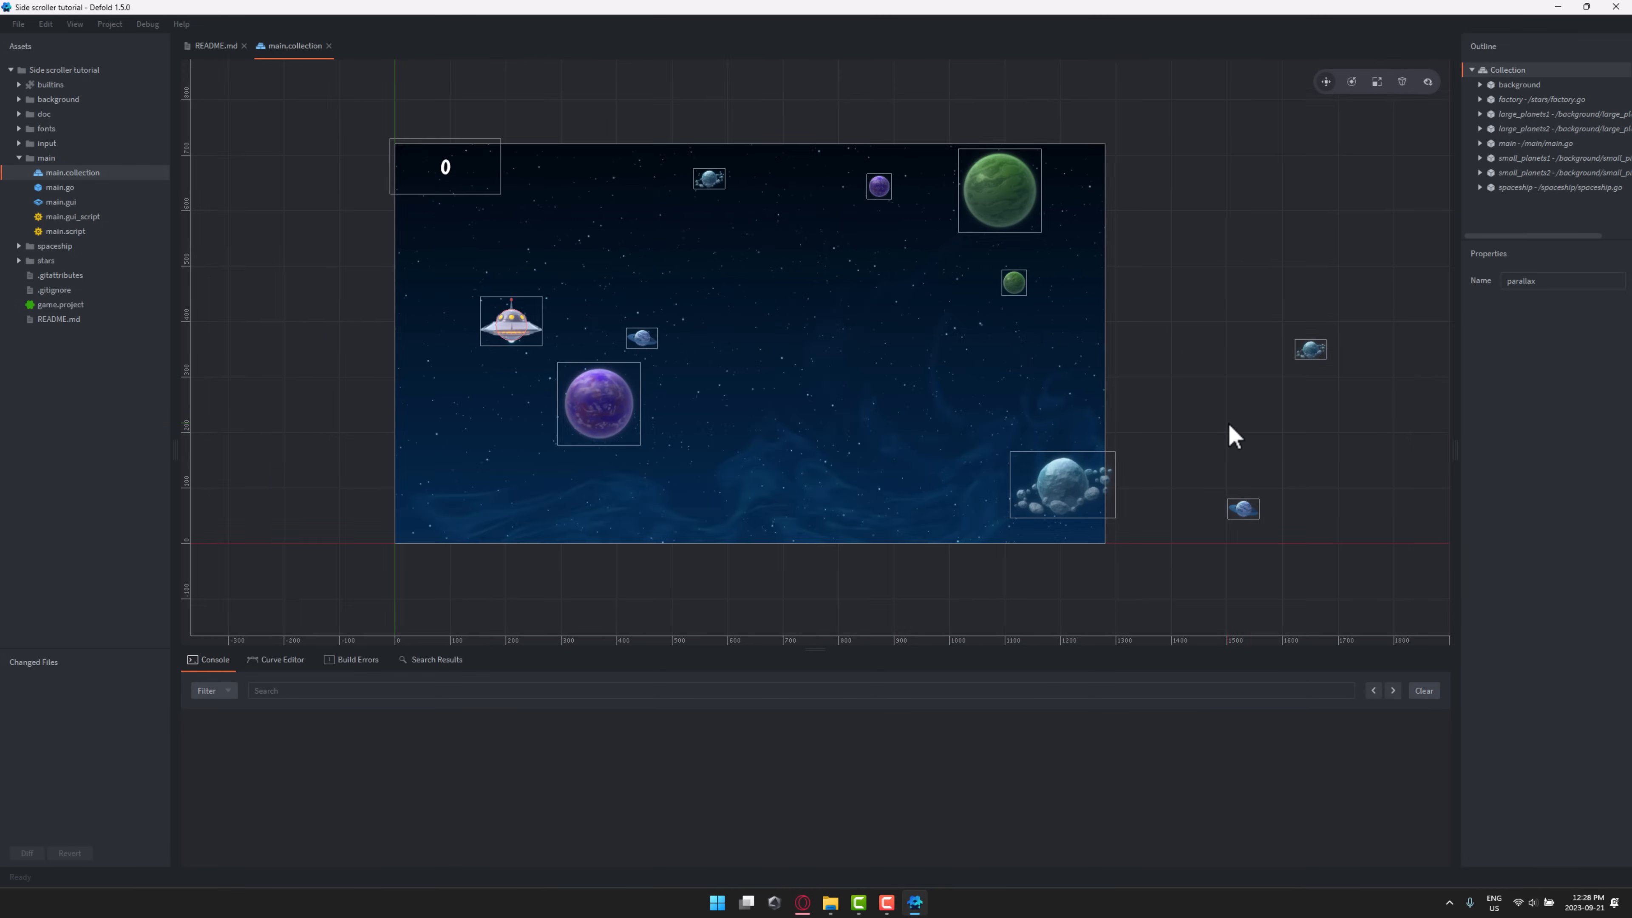
pyautogui.moveTo(715, 246)
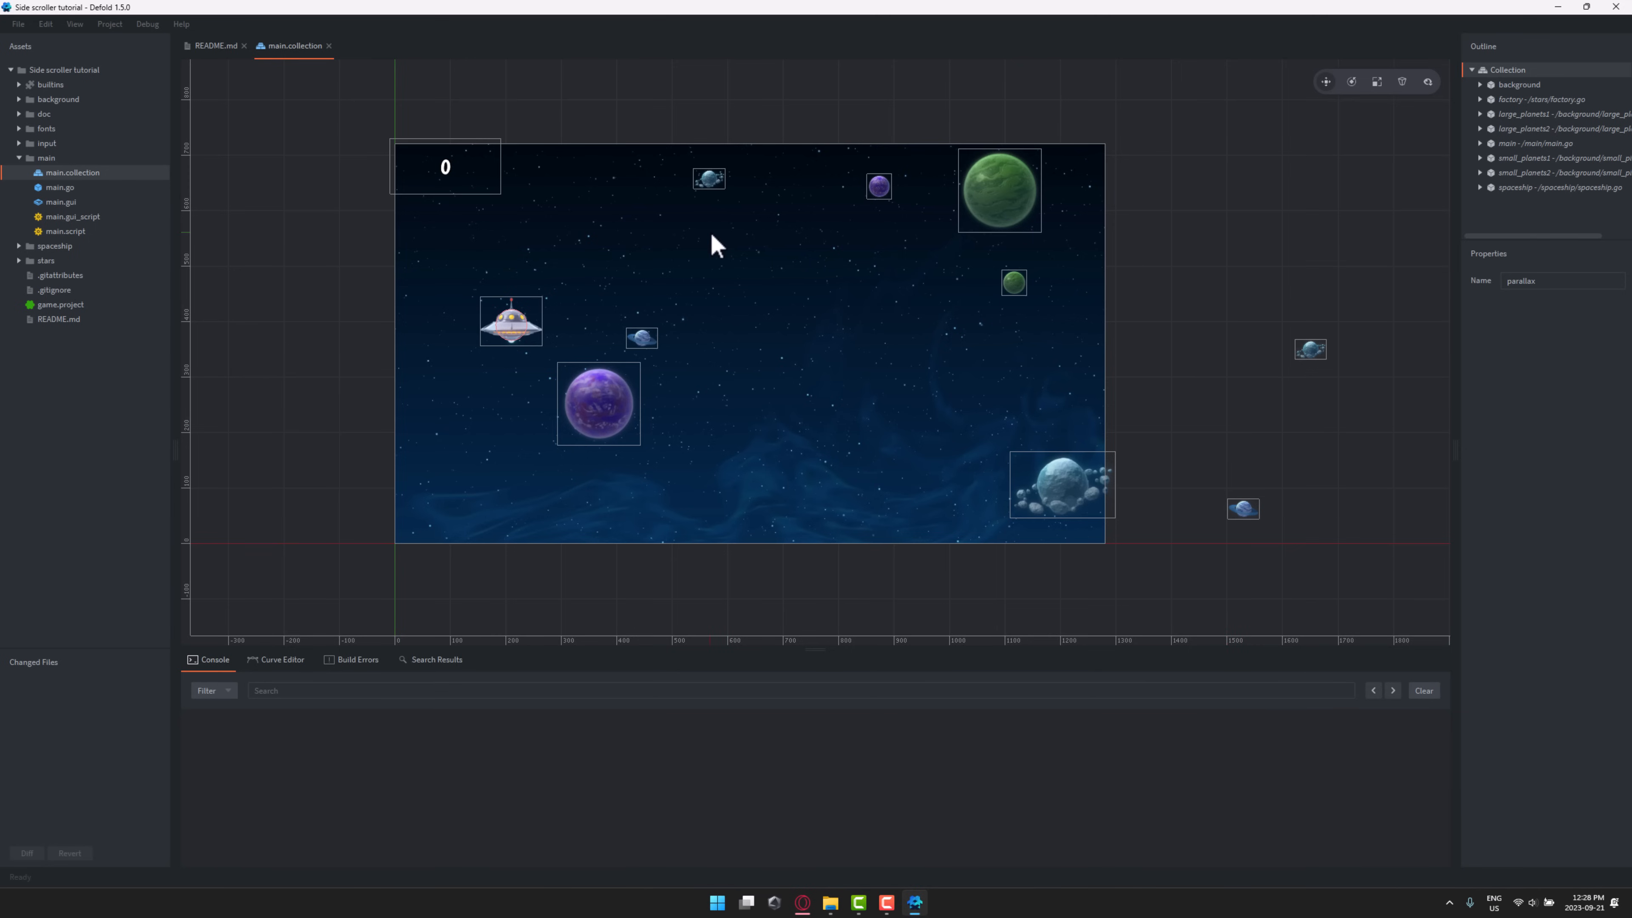
pyautogui.moveTo(1163, 364)
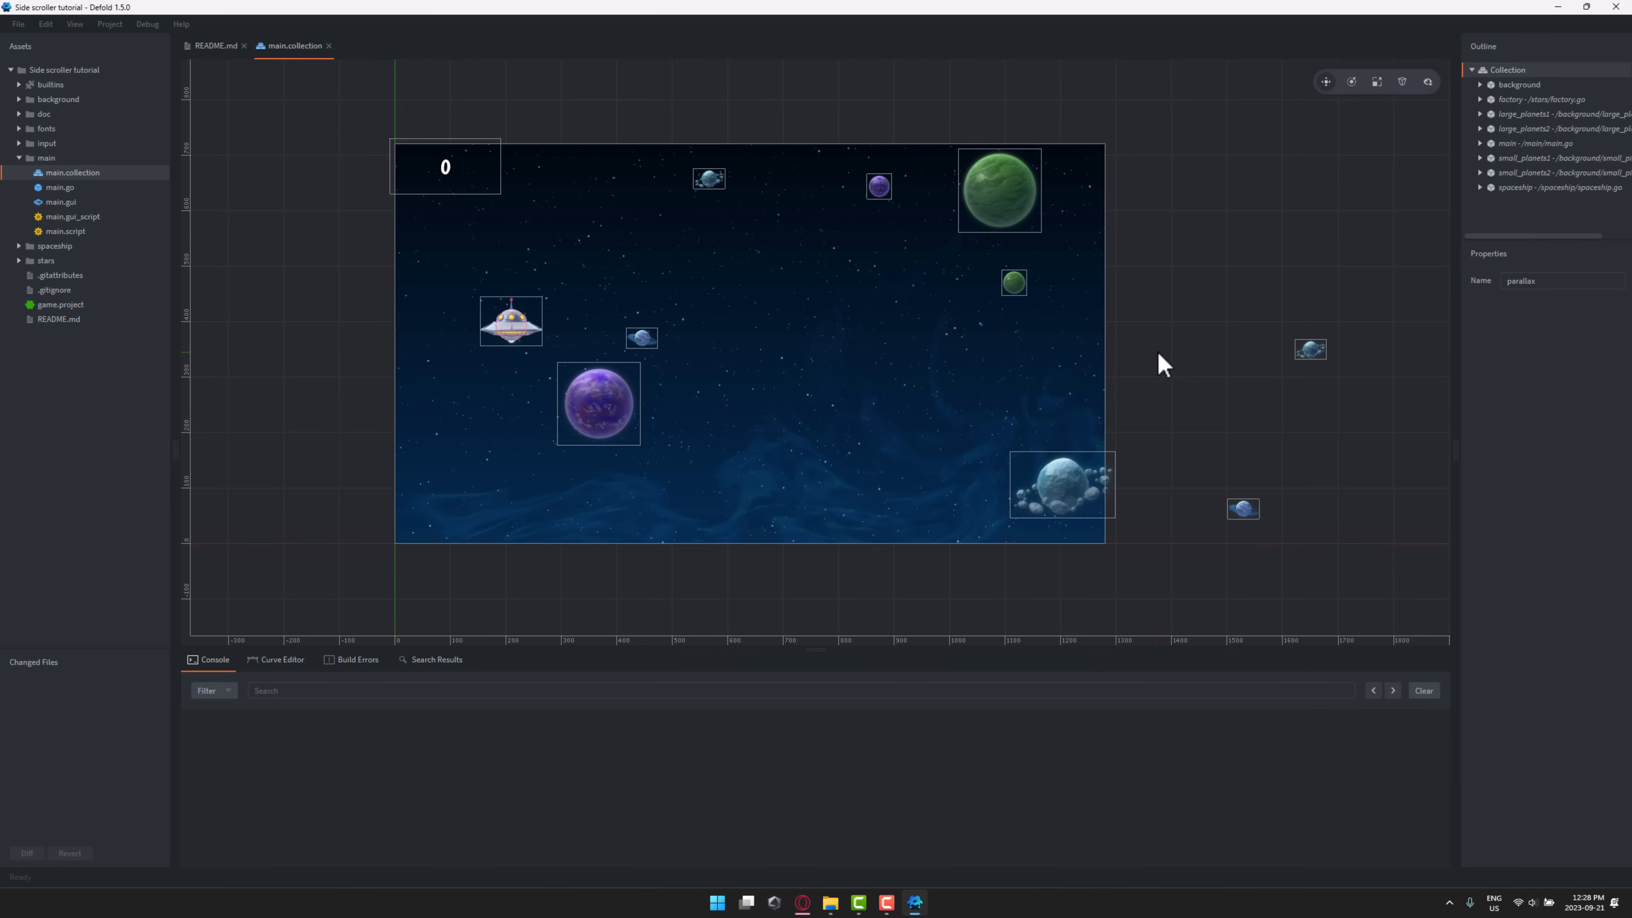
pyautogui.moveTo(1516, 96)
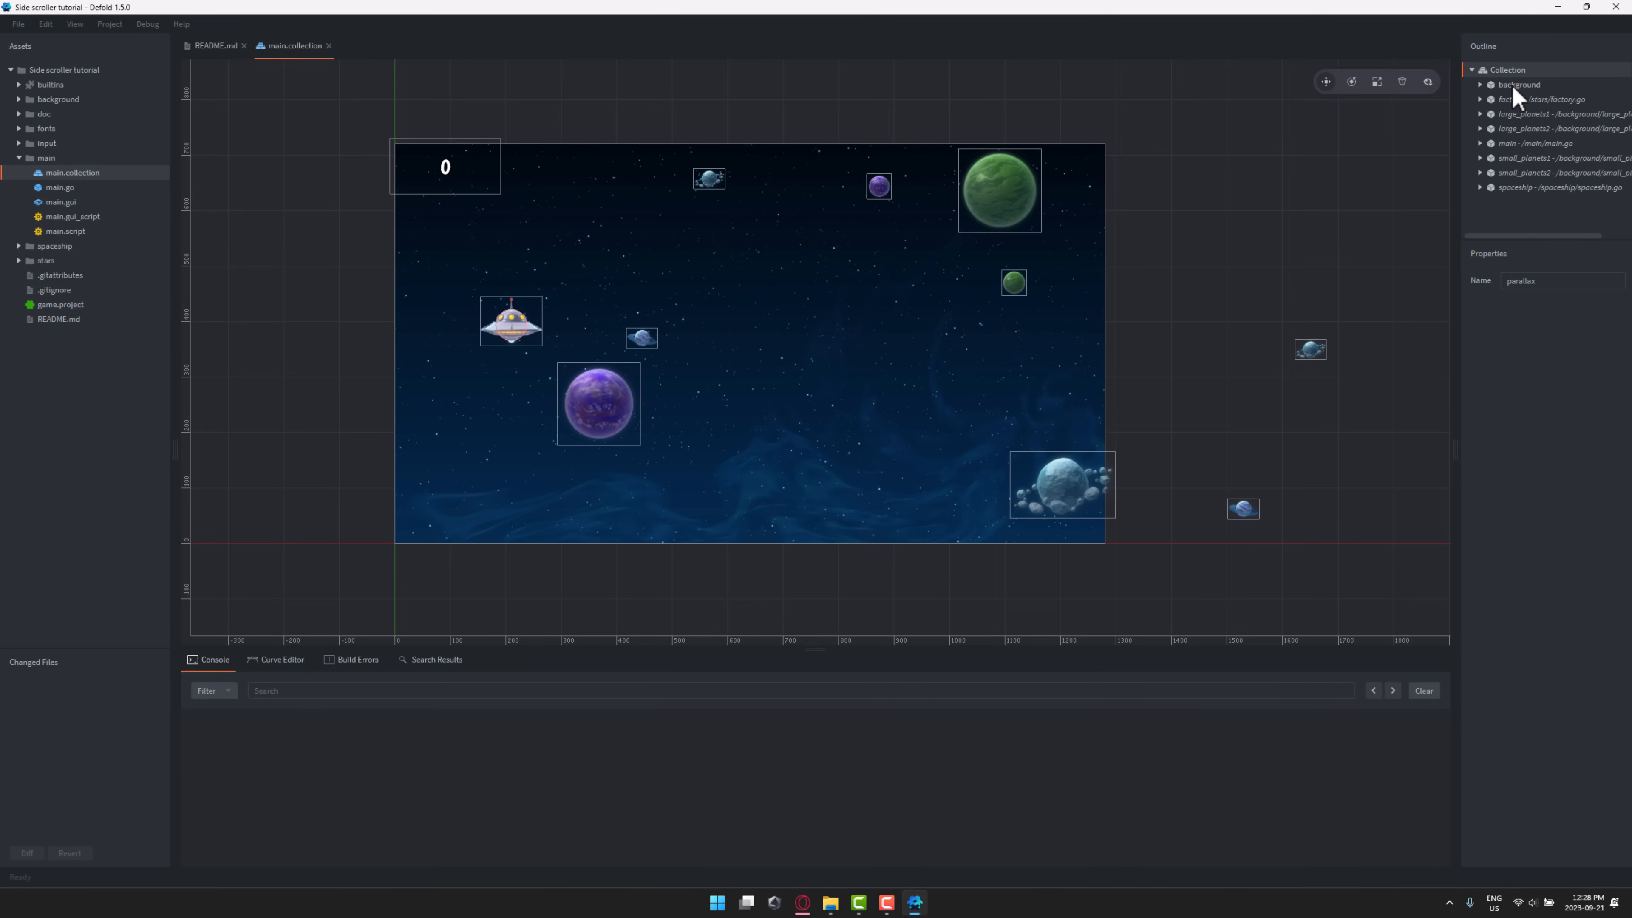
# - Switch between the background game object and its sprite component to compare their properties, including the bg animation
pyautogui.click(1519, 84)
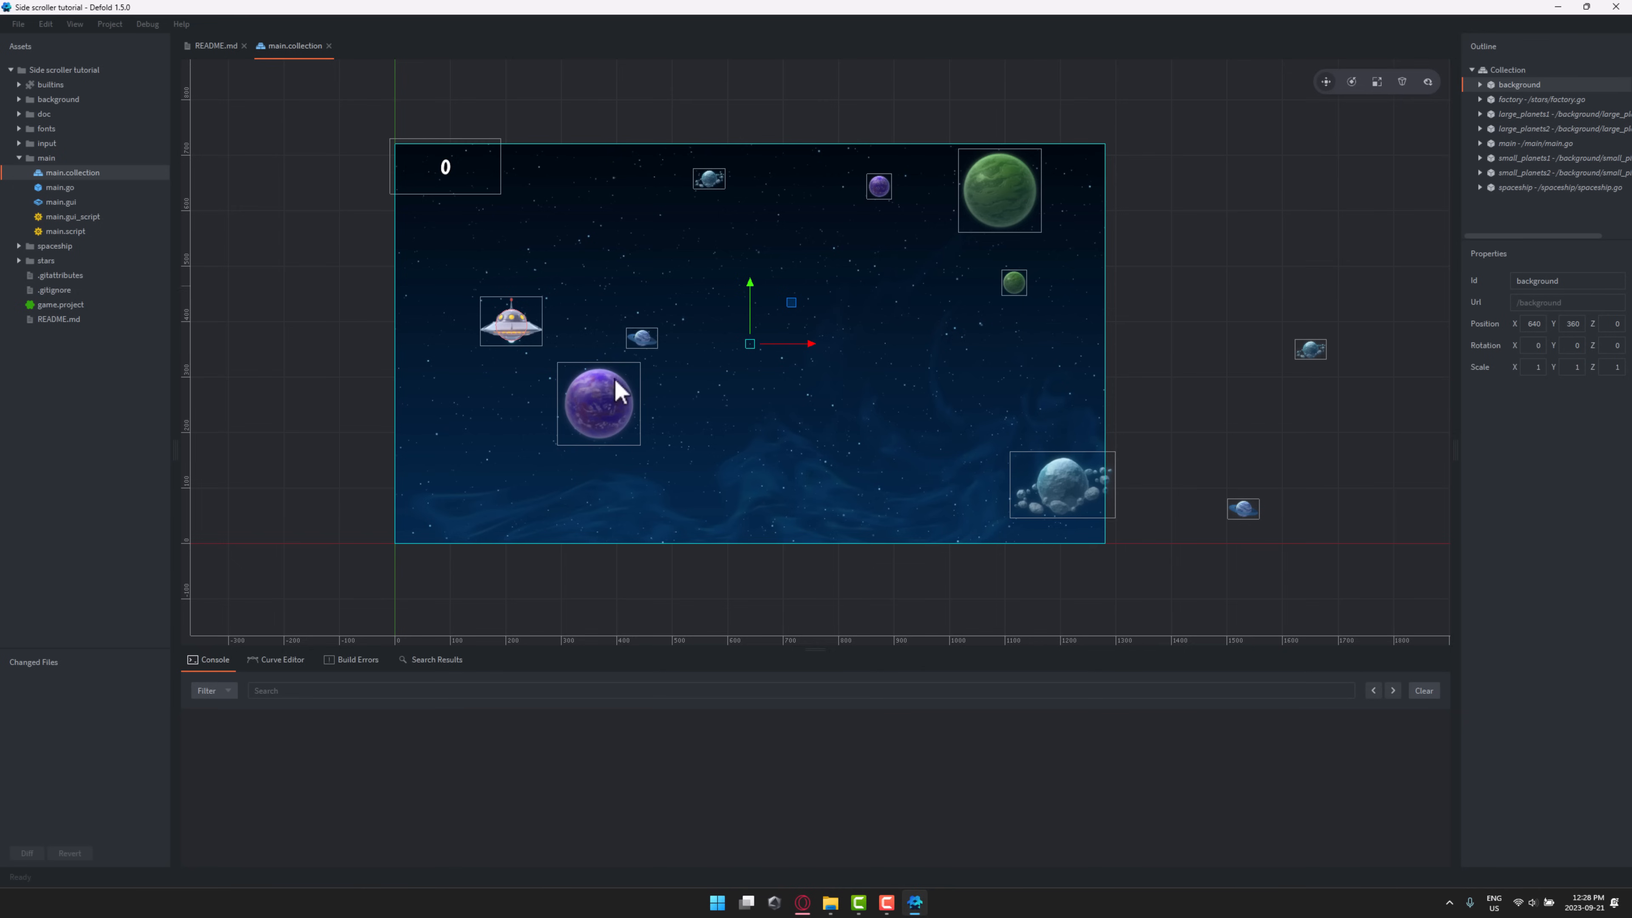
pyautogui.moveTo(724, 439)
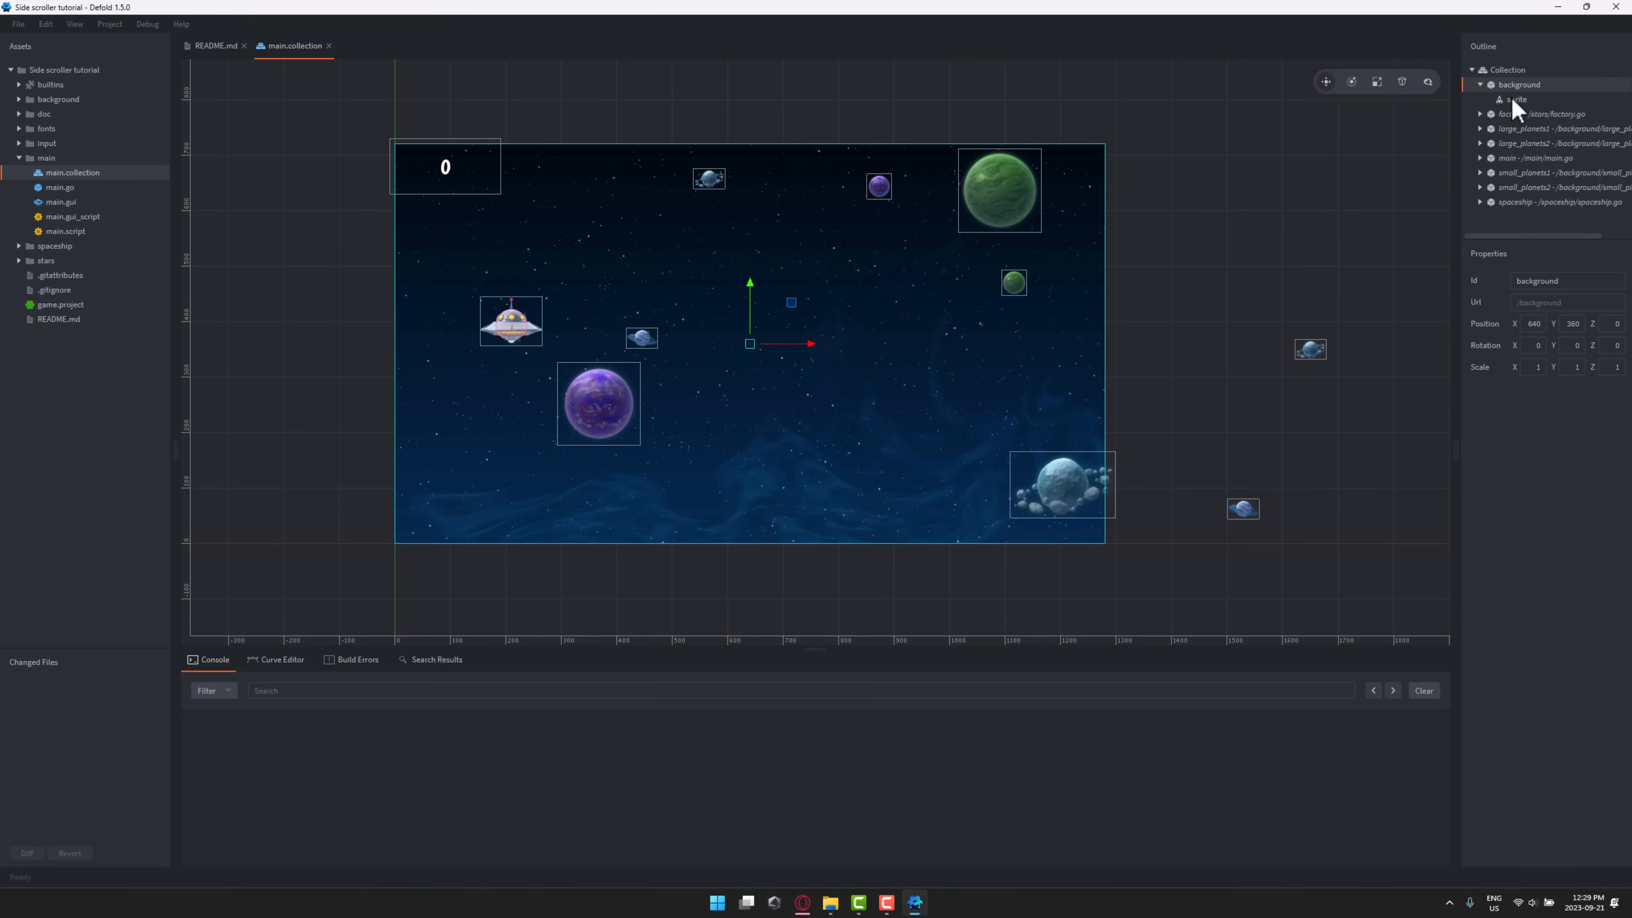
pyautogui.click(1514, 98)
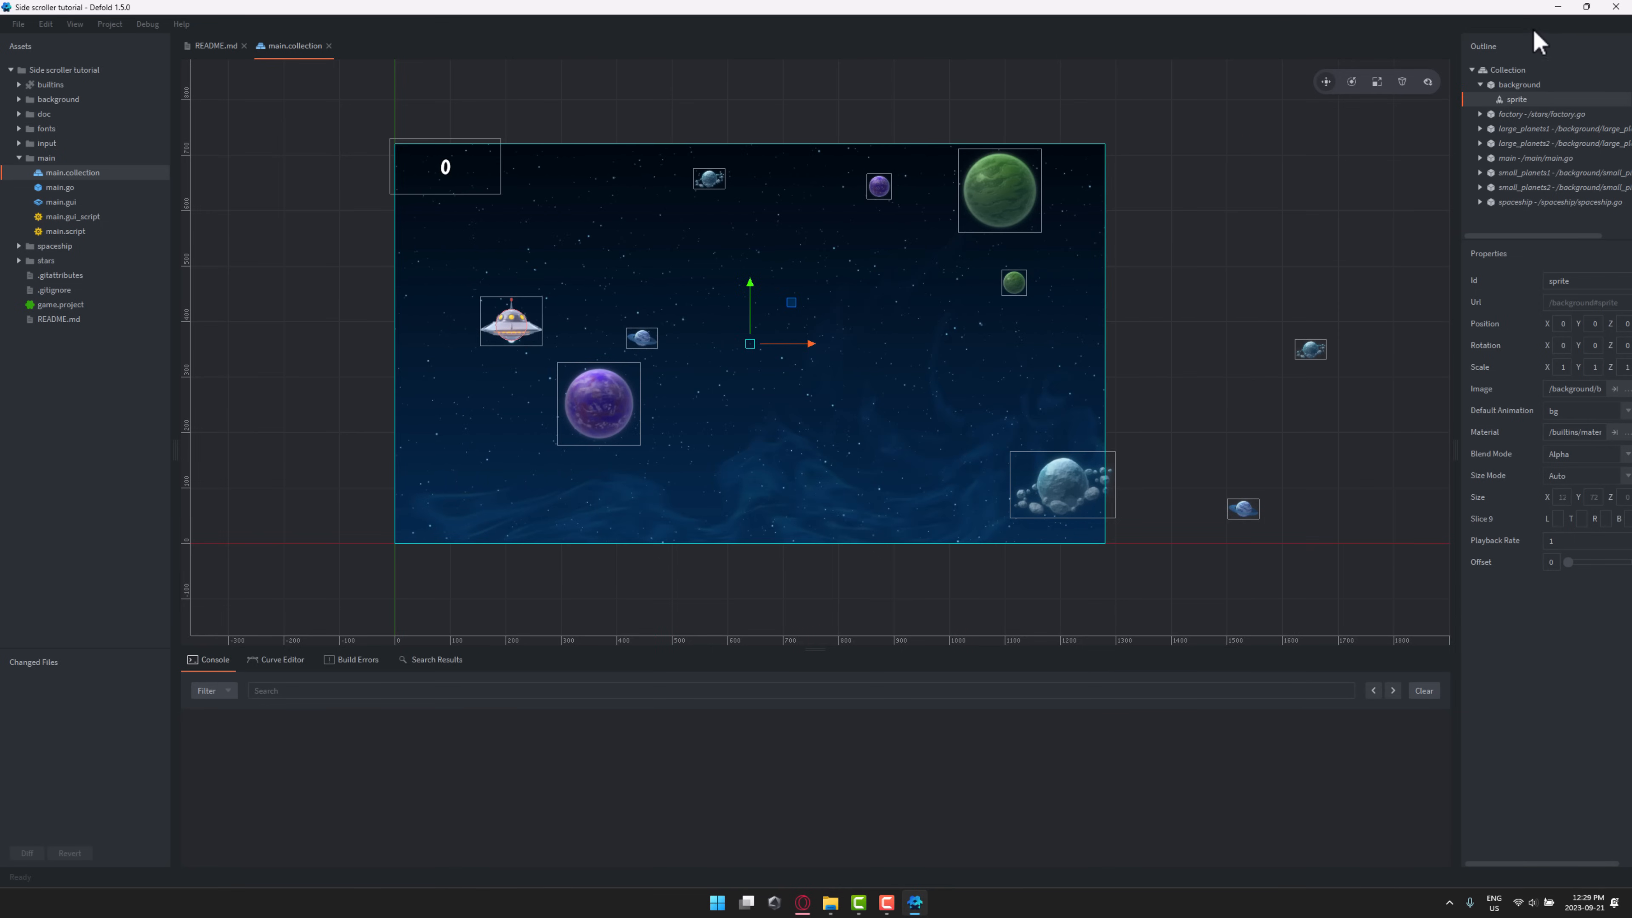
pyautogui.click(1520, 84)
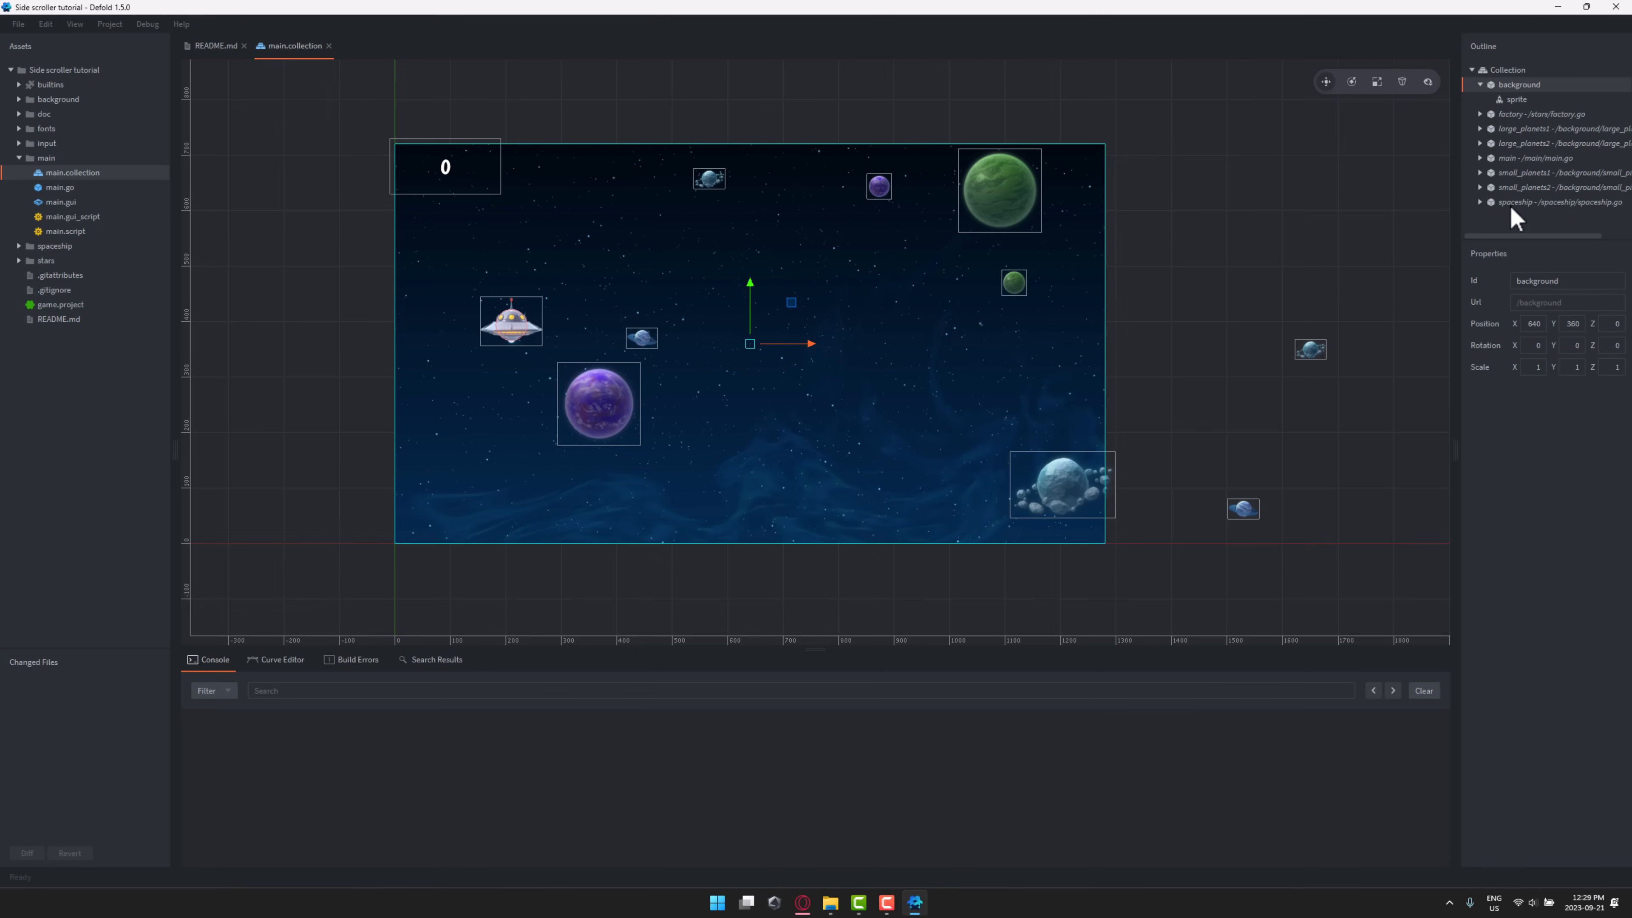
pyautogui.moveTo(1607, 265)
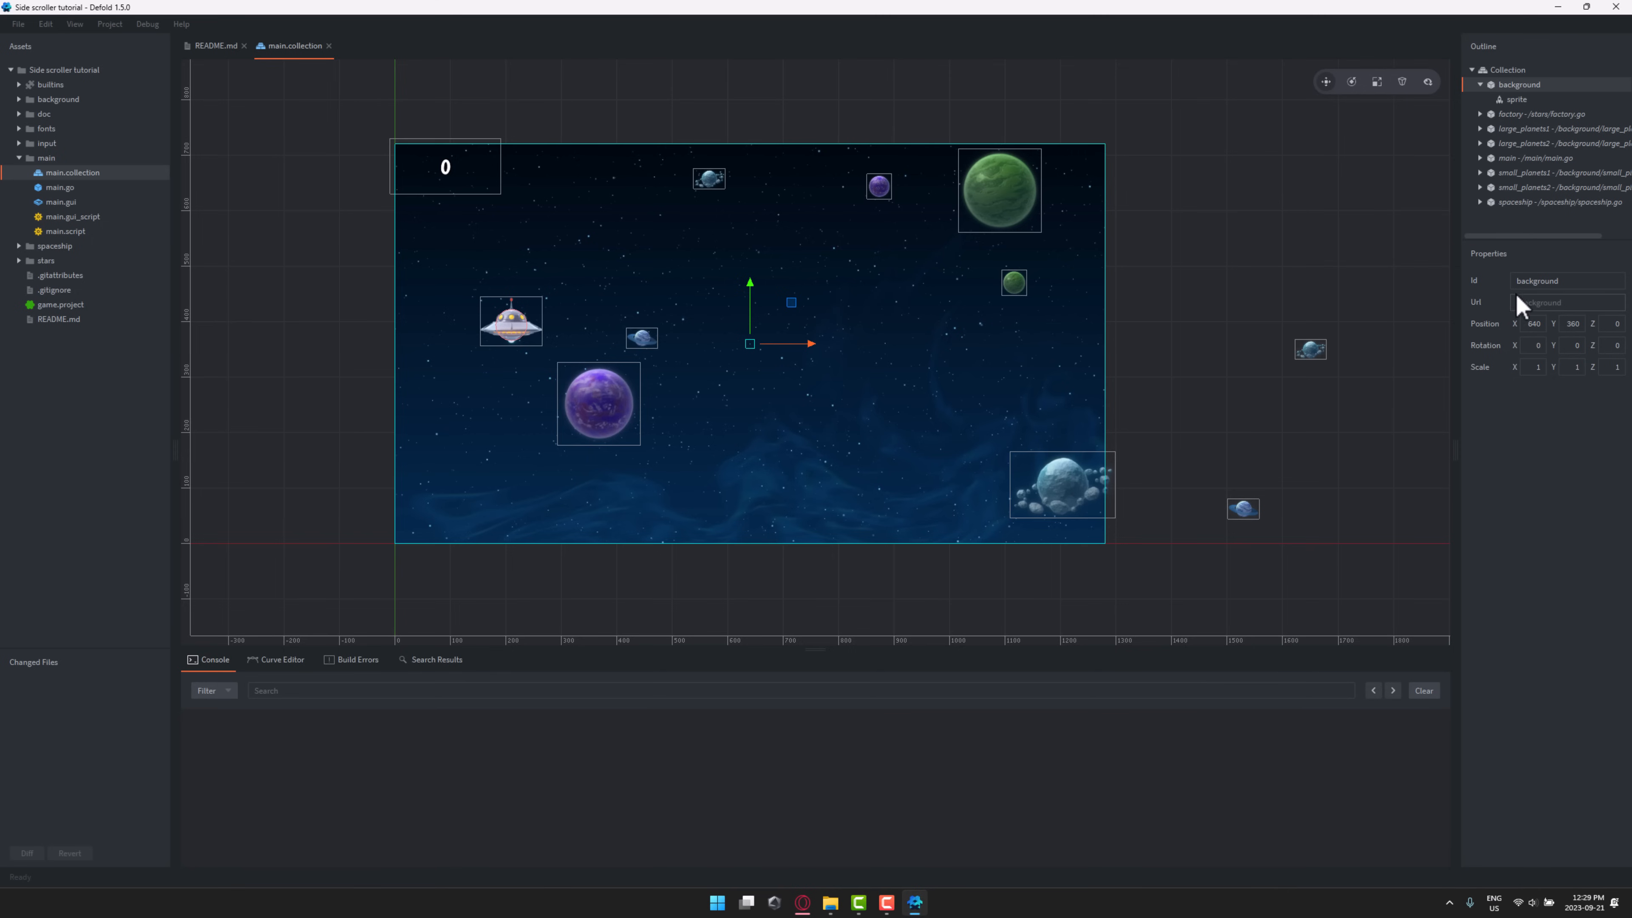
pyautogui.click(1550, 281)
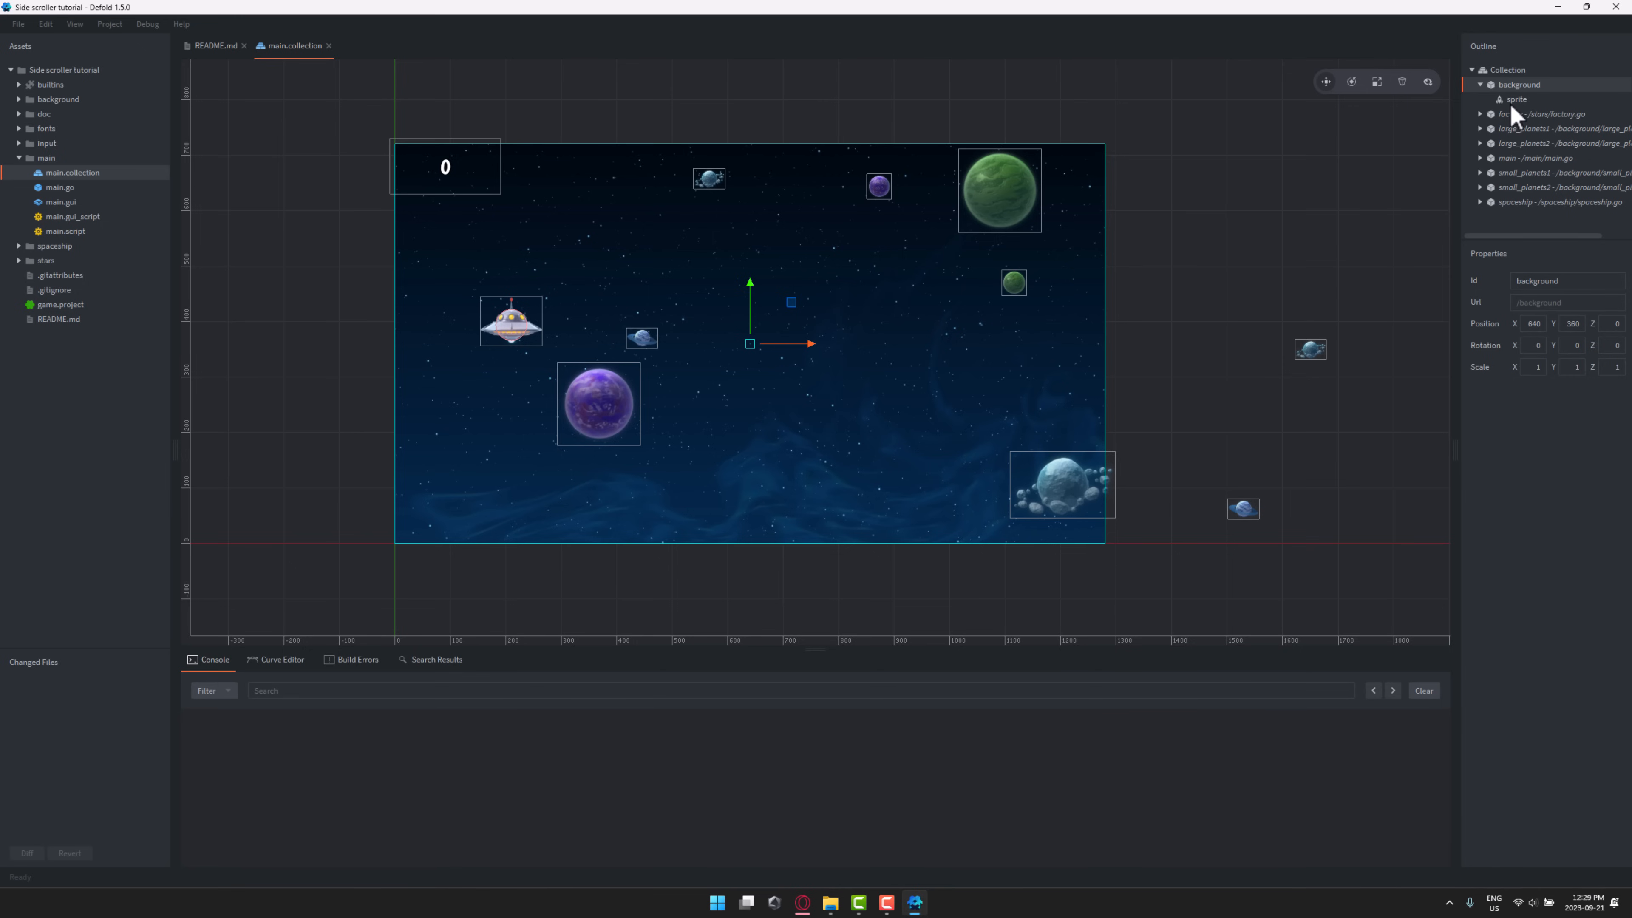
pyautogui.click(1516, 99)
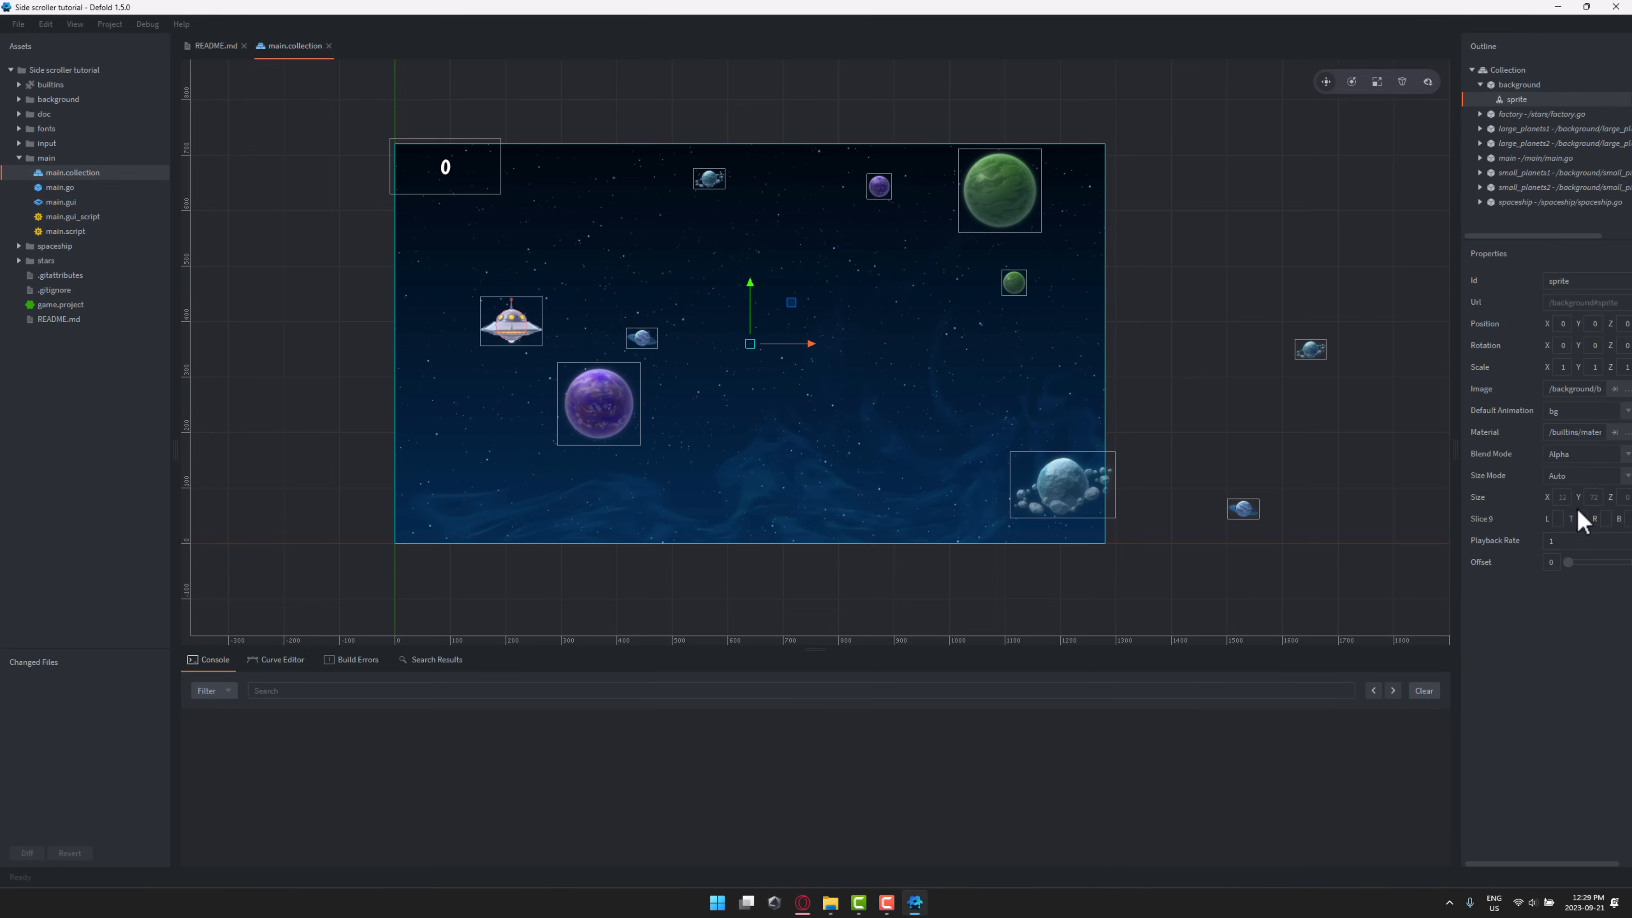
pyautogui.click(1519, 84)
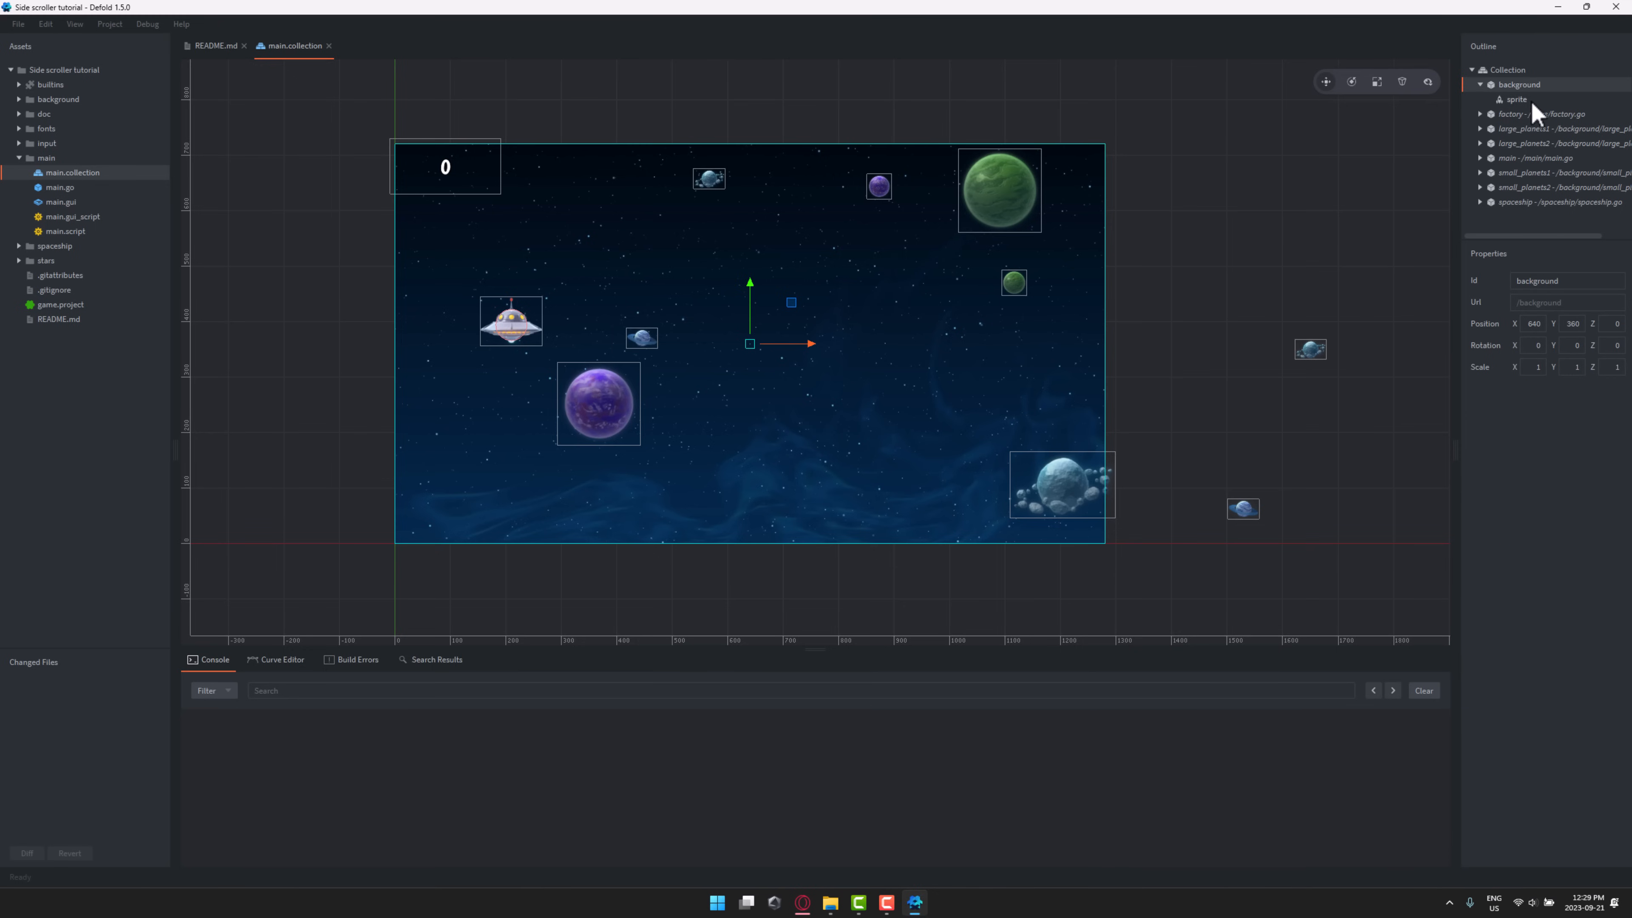
pyautogui.rightClick(1519, 84)
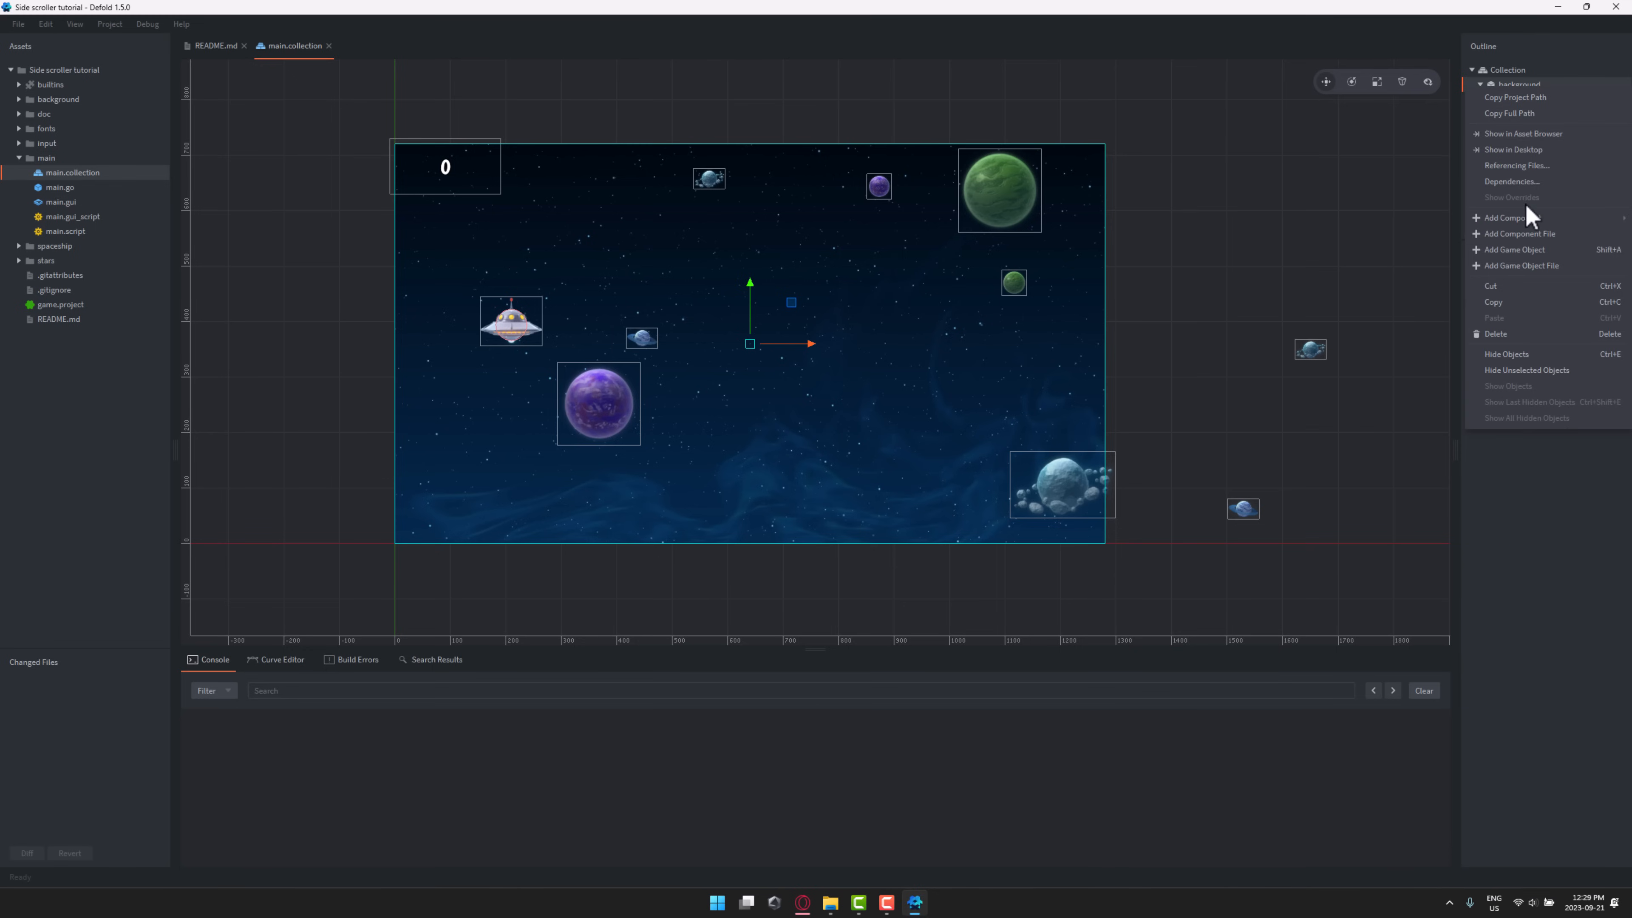
pyautogui.click(1512, 218)
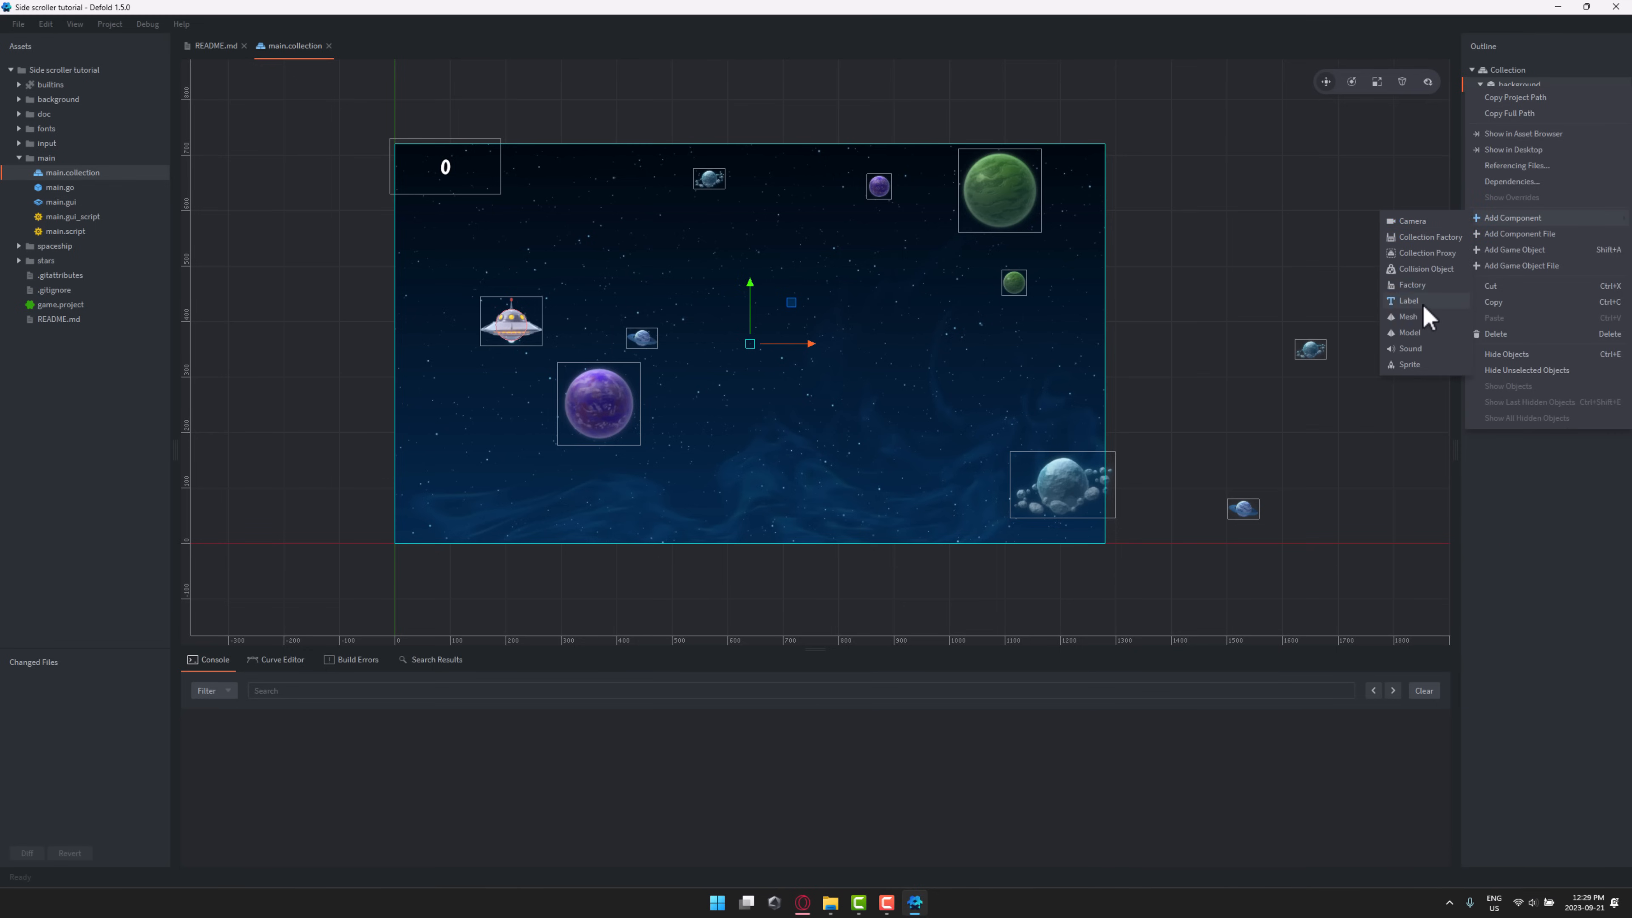
pyautogui.moveTo(1429, 343)
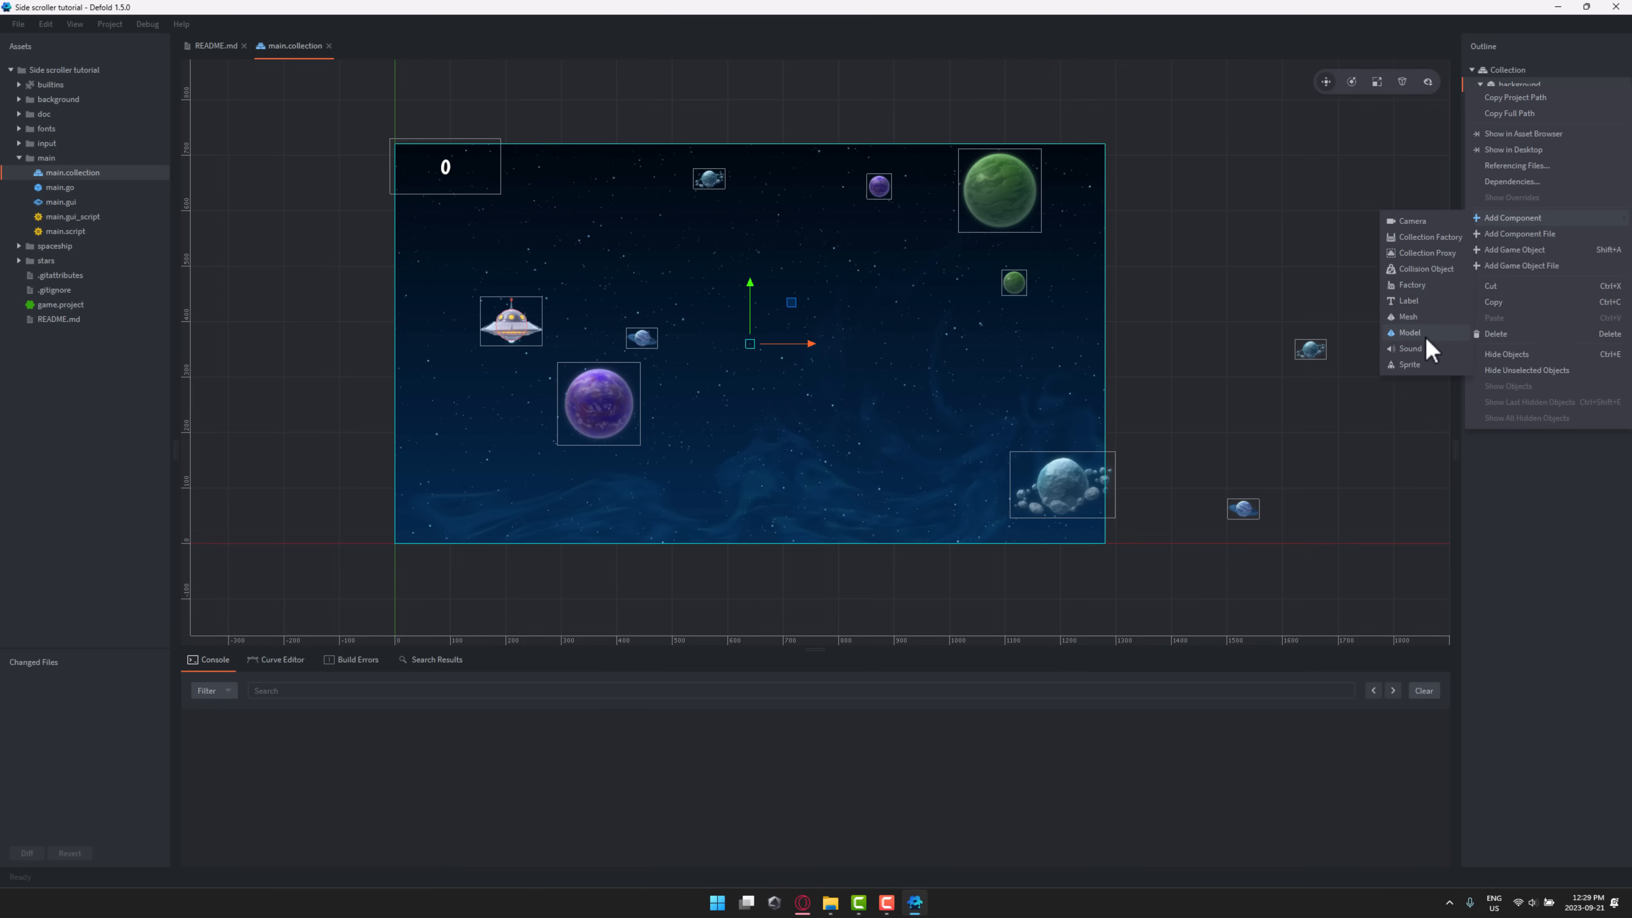
pyautogui.moveTo(1431, 331)
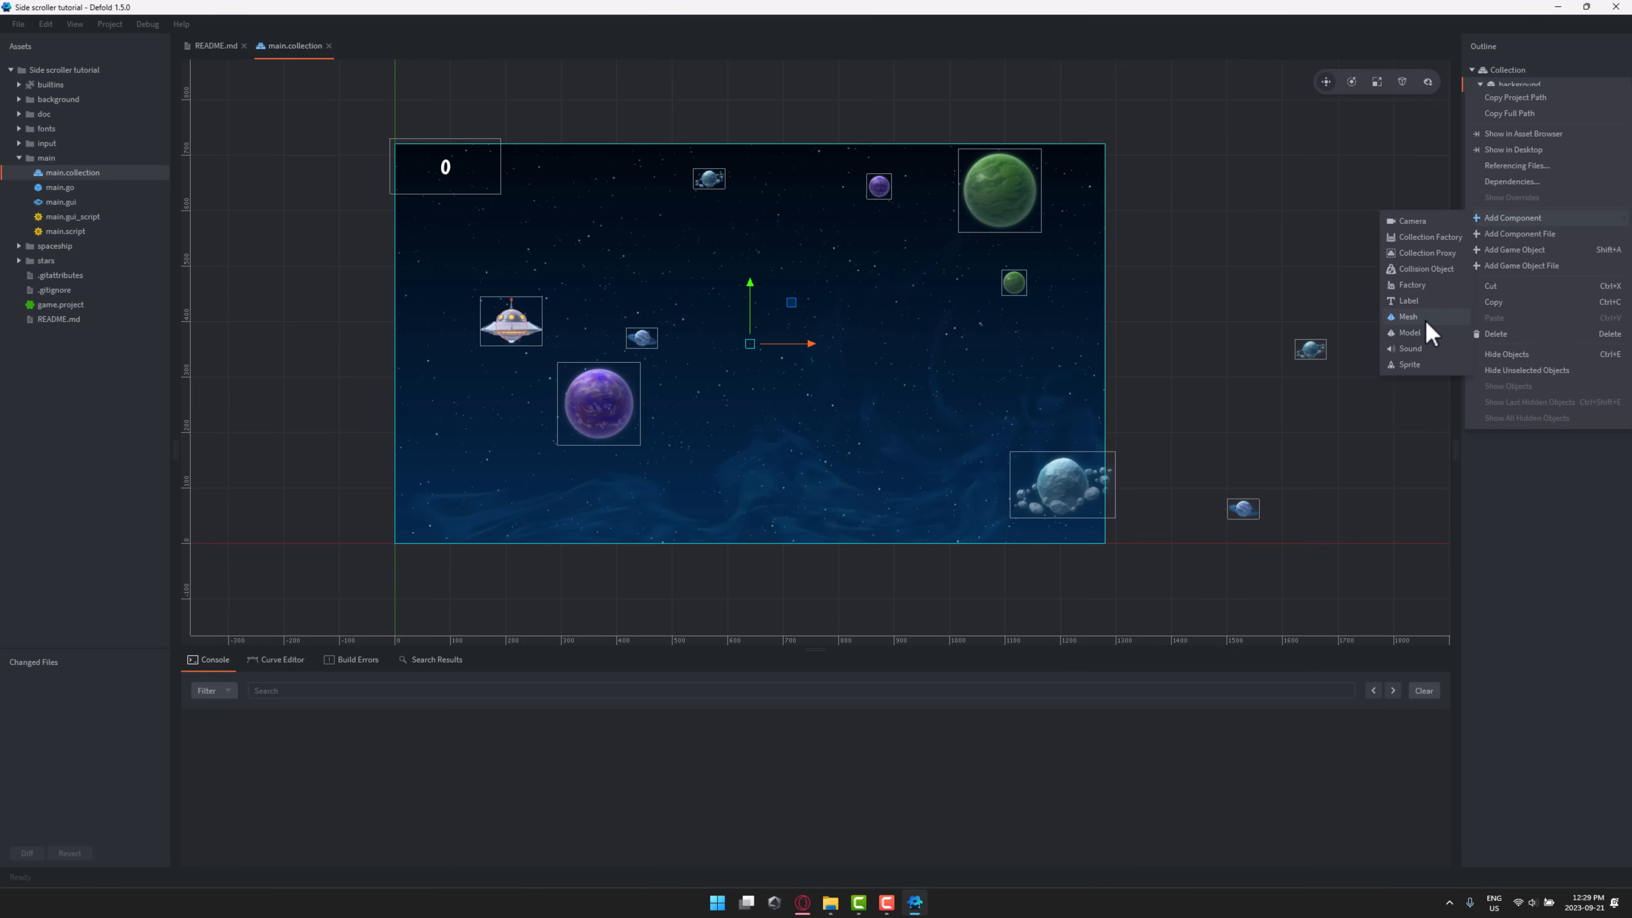
pyautogui.moveTo(1408, 301)
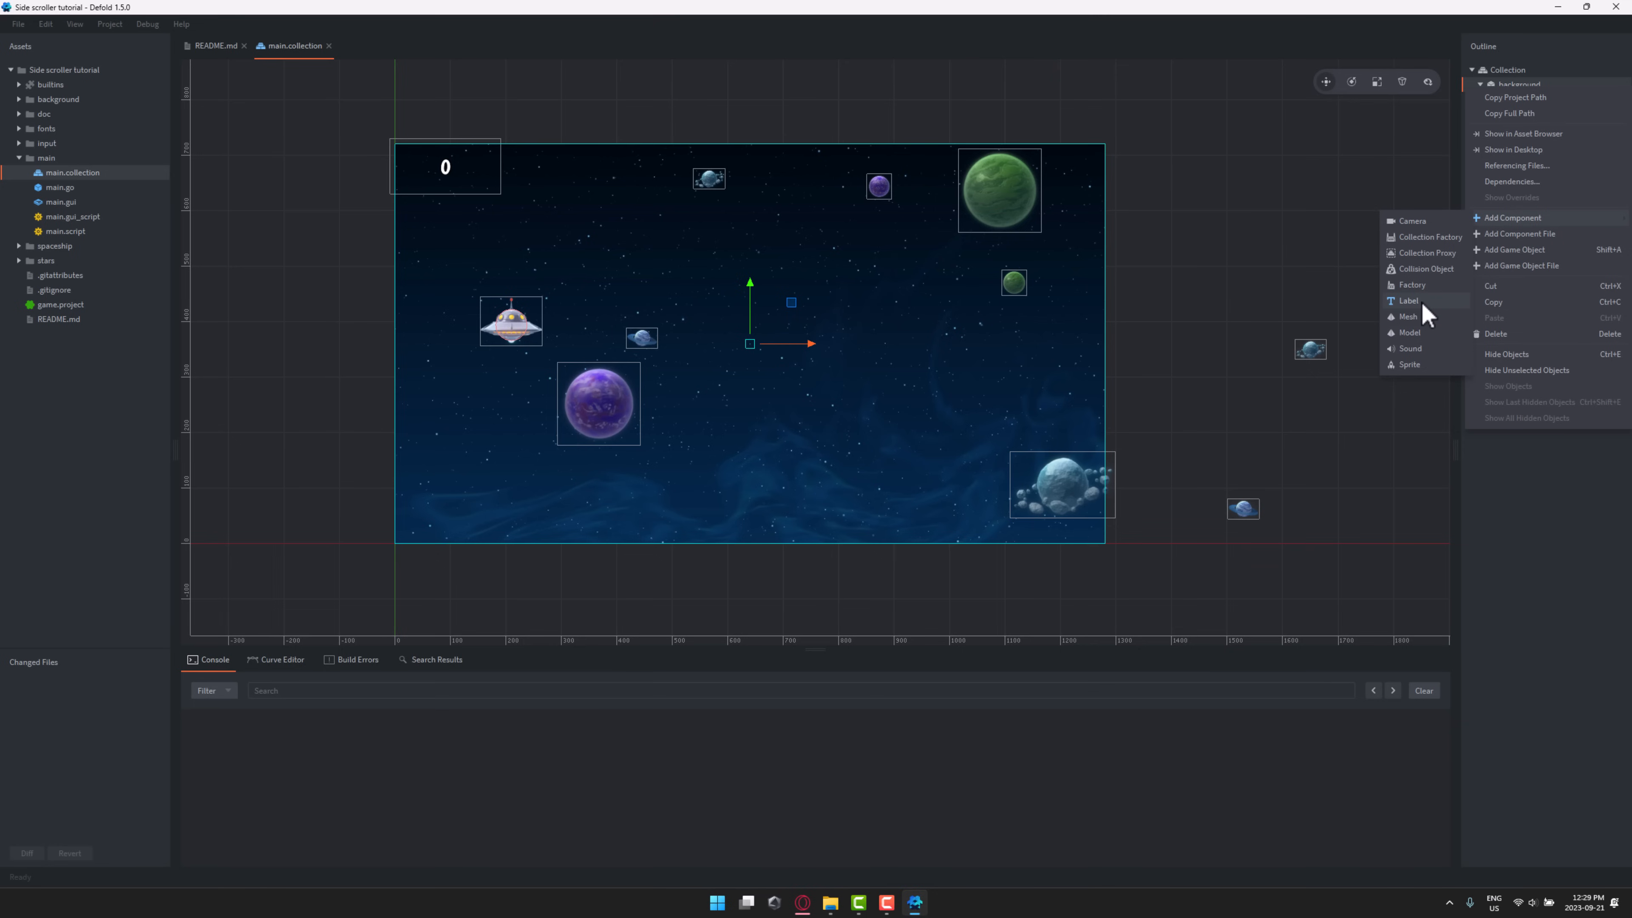
pyautogui.moveTo(1423, 319)
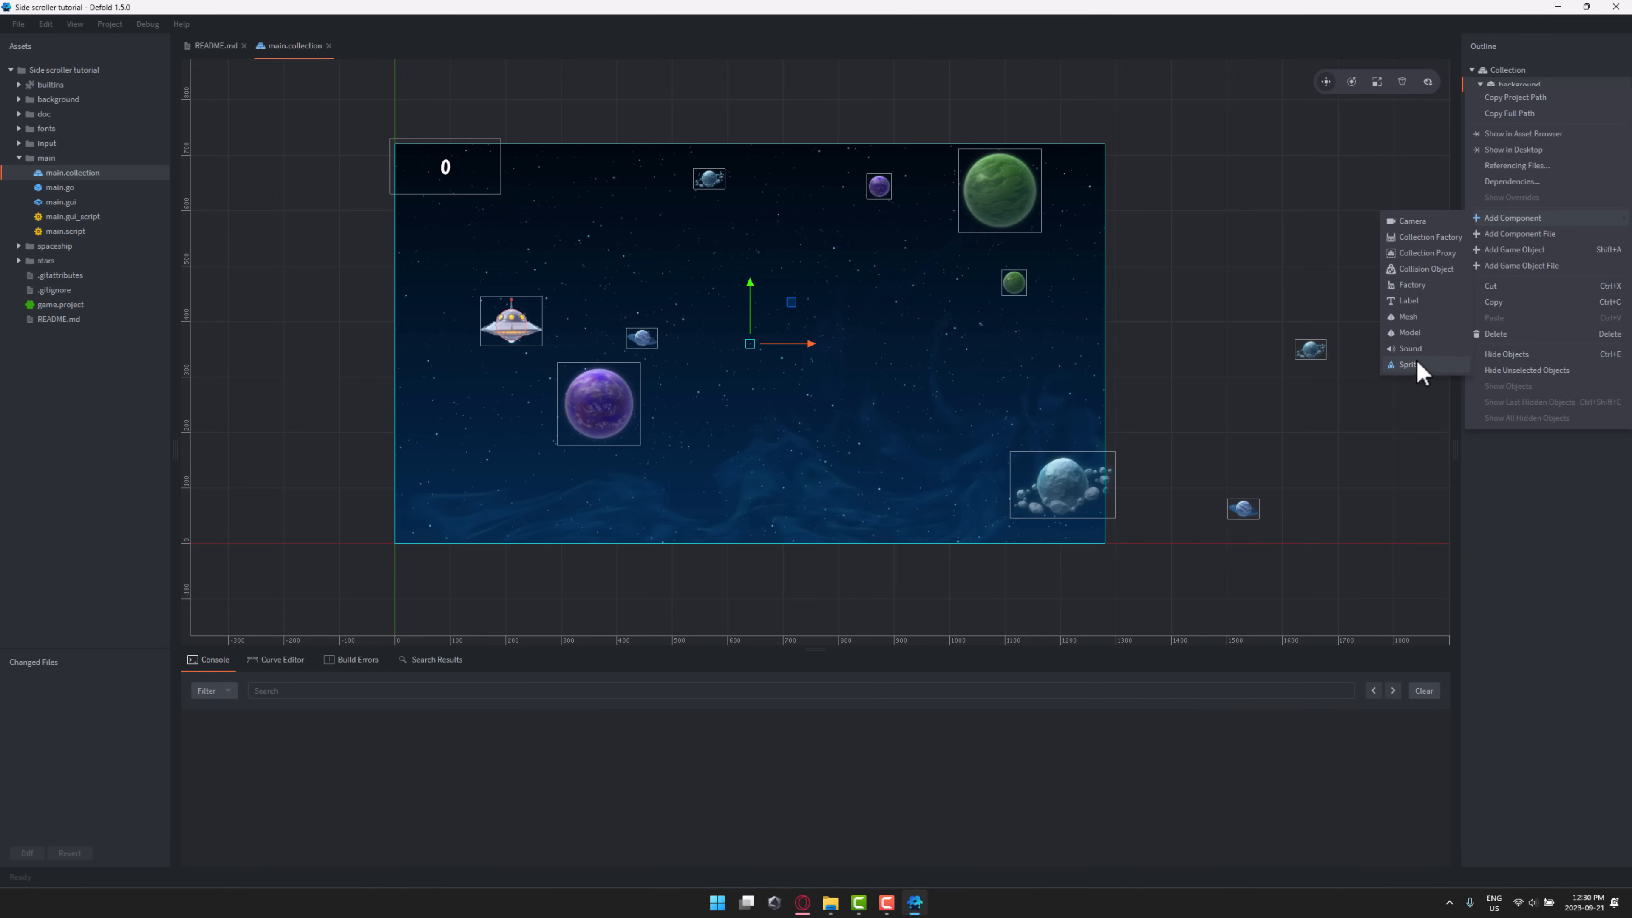
pyautogui.click(1520, 84)
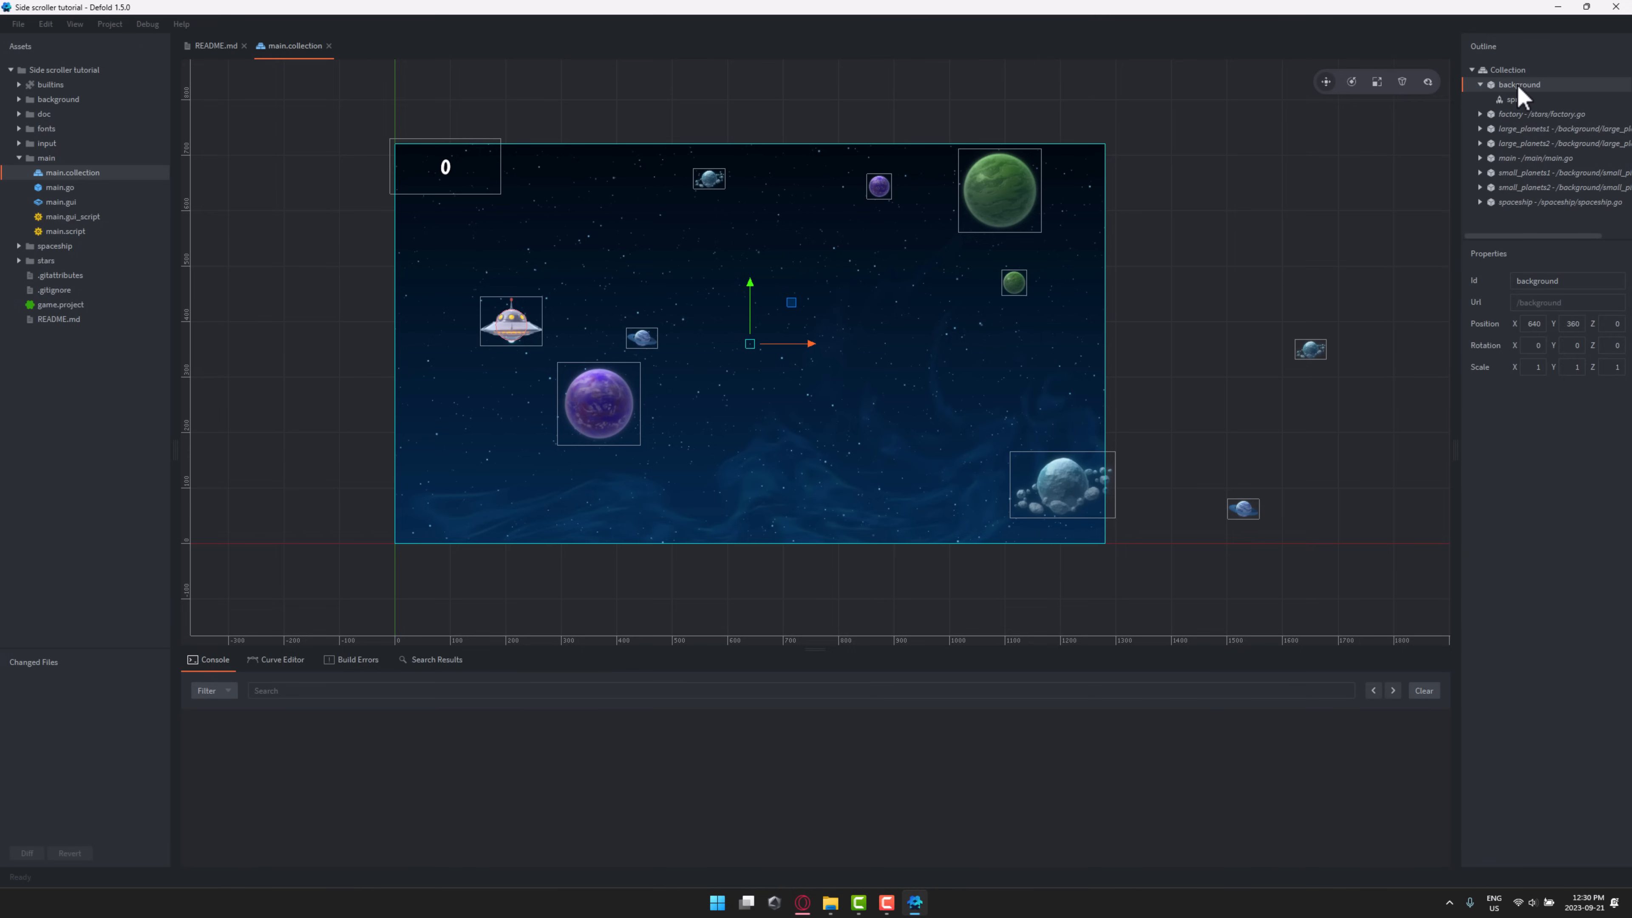
pyautogui.rightClick(1518, 84)
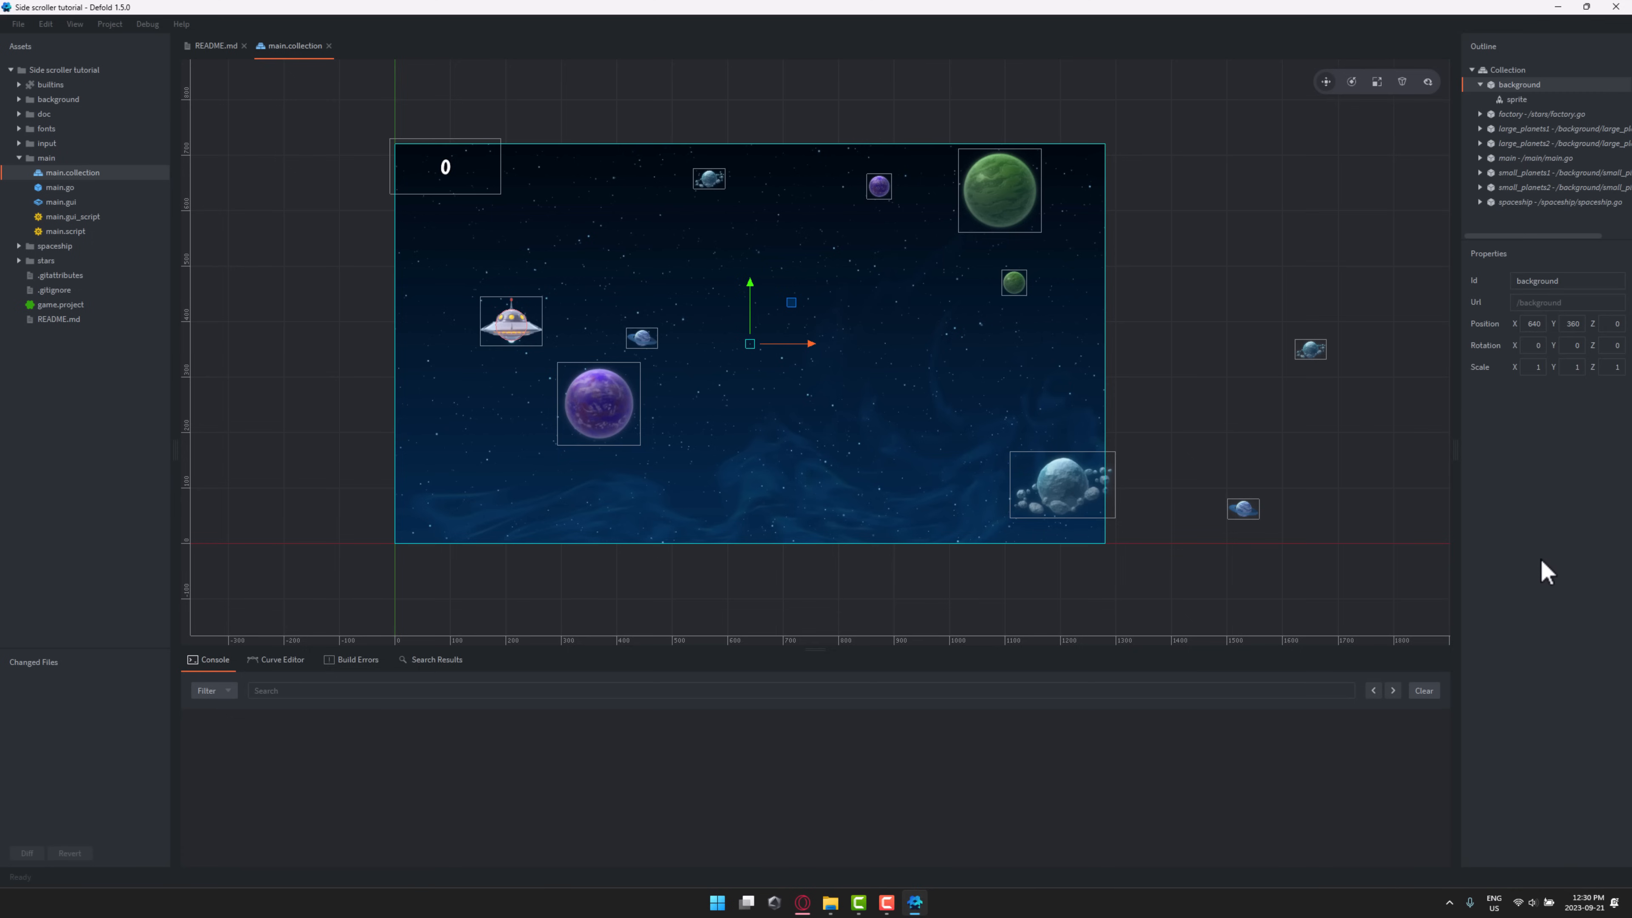
pyautogui.moveTo(1605, 548)
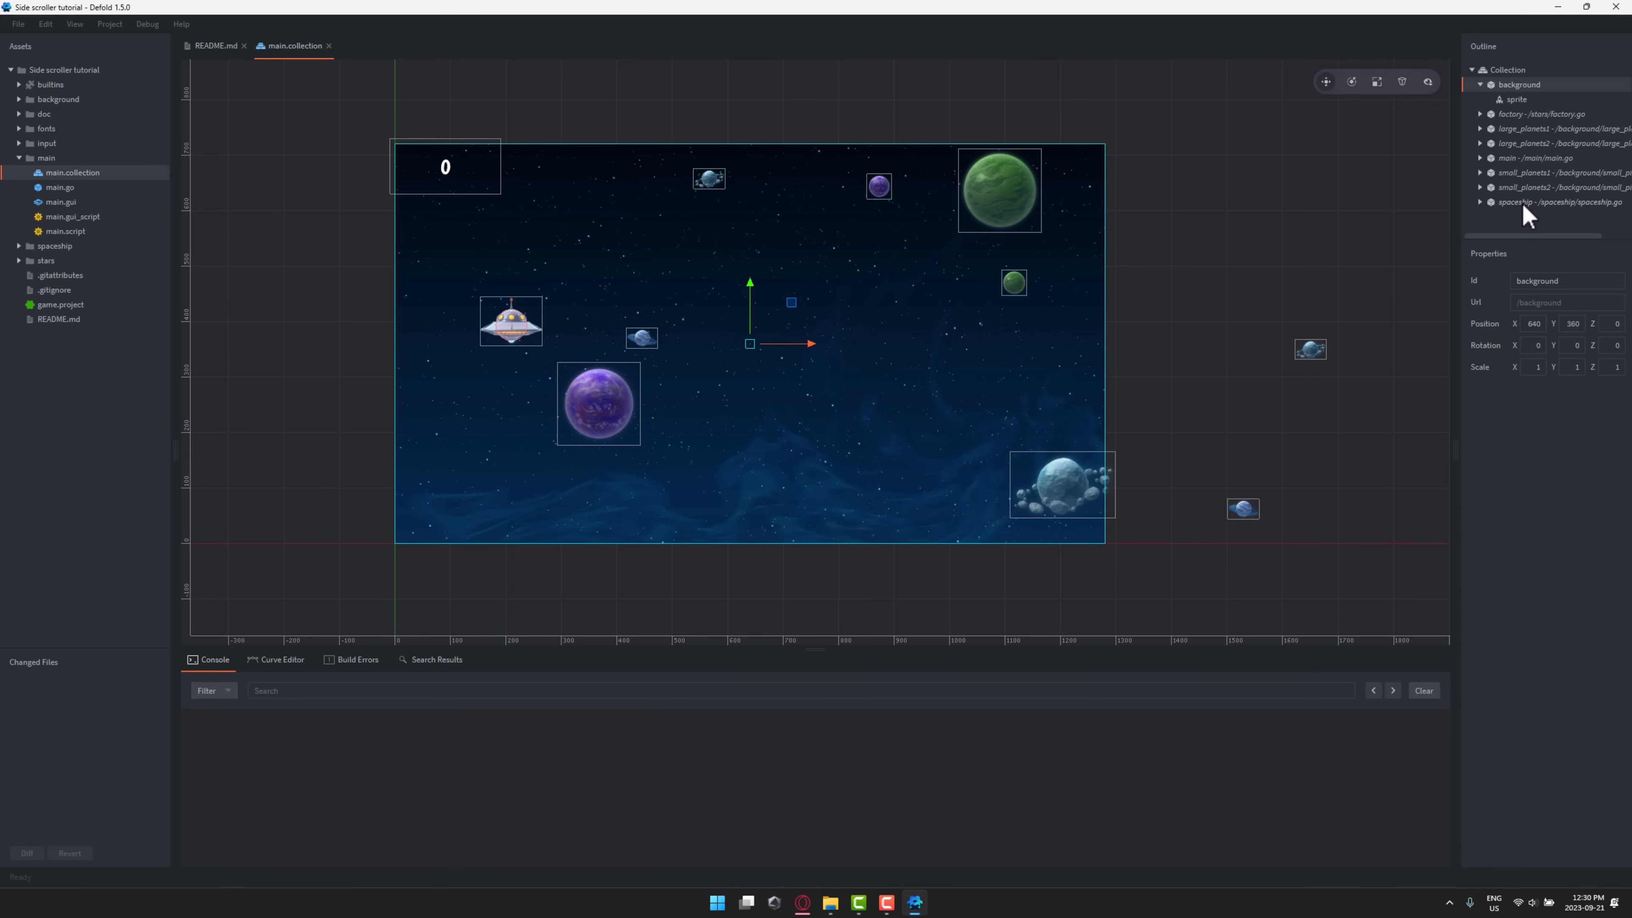
# - Select the spaceship game object and browse the Add Game Object File picker, confirming spaceship.go
pyautogui.click(1551, 202)
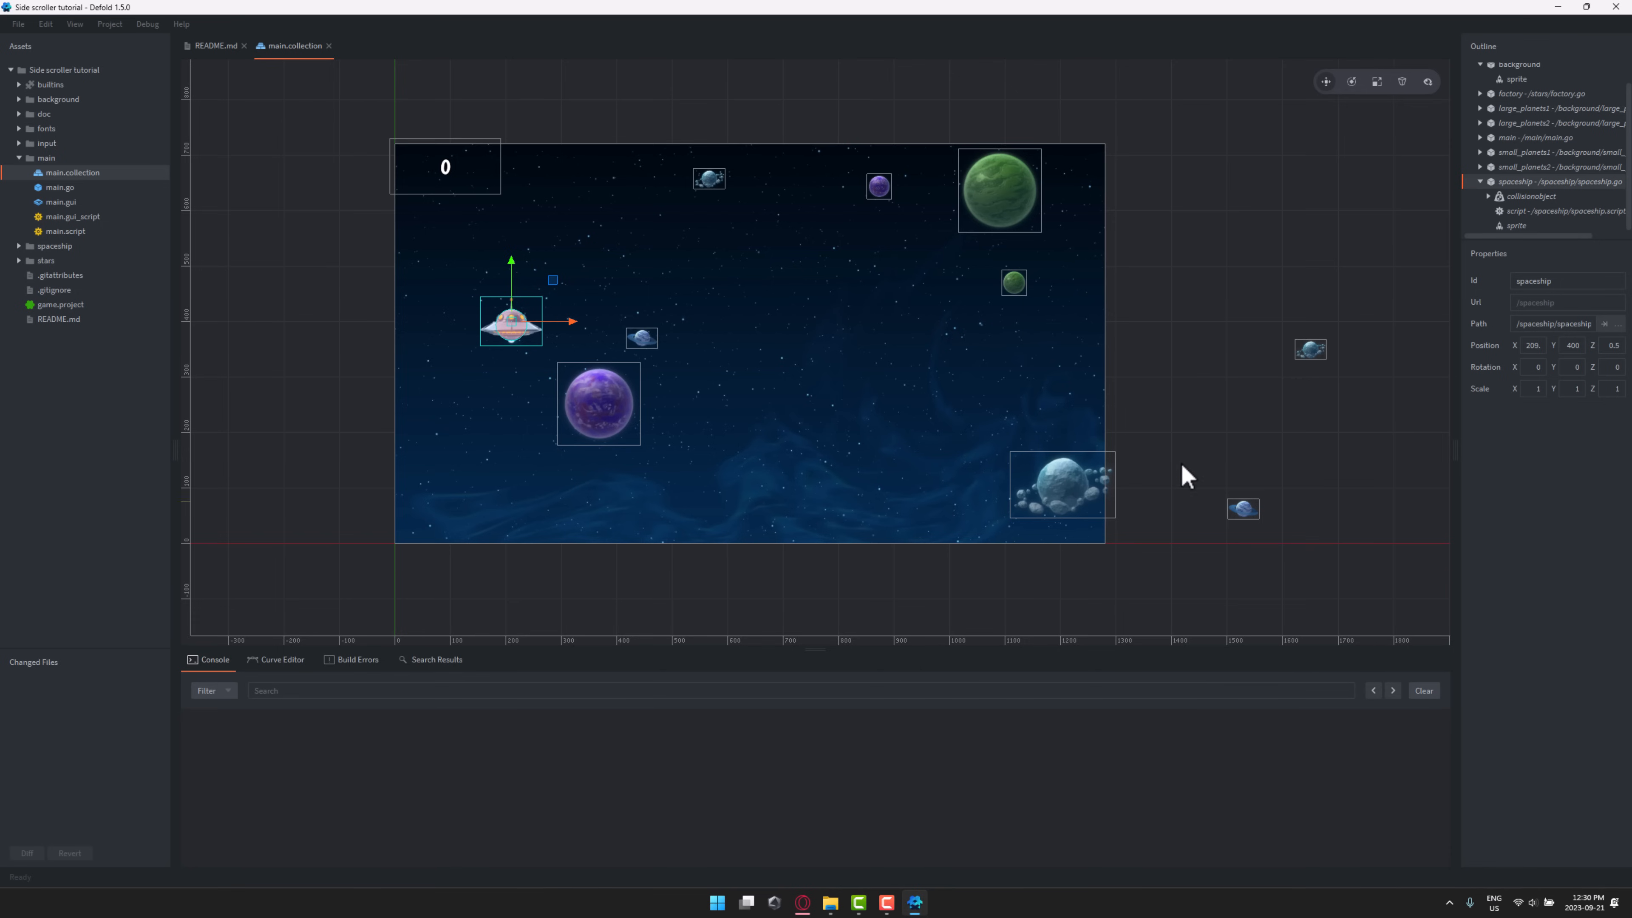
pyautogui.moveTo(580, 343)
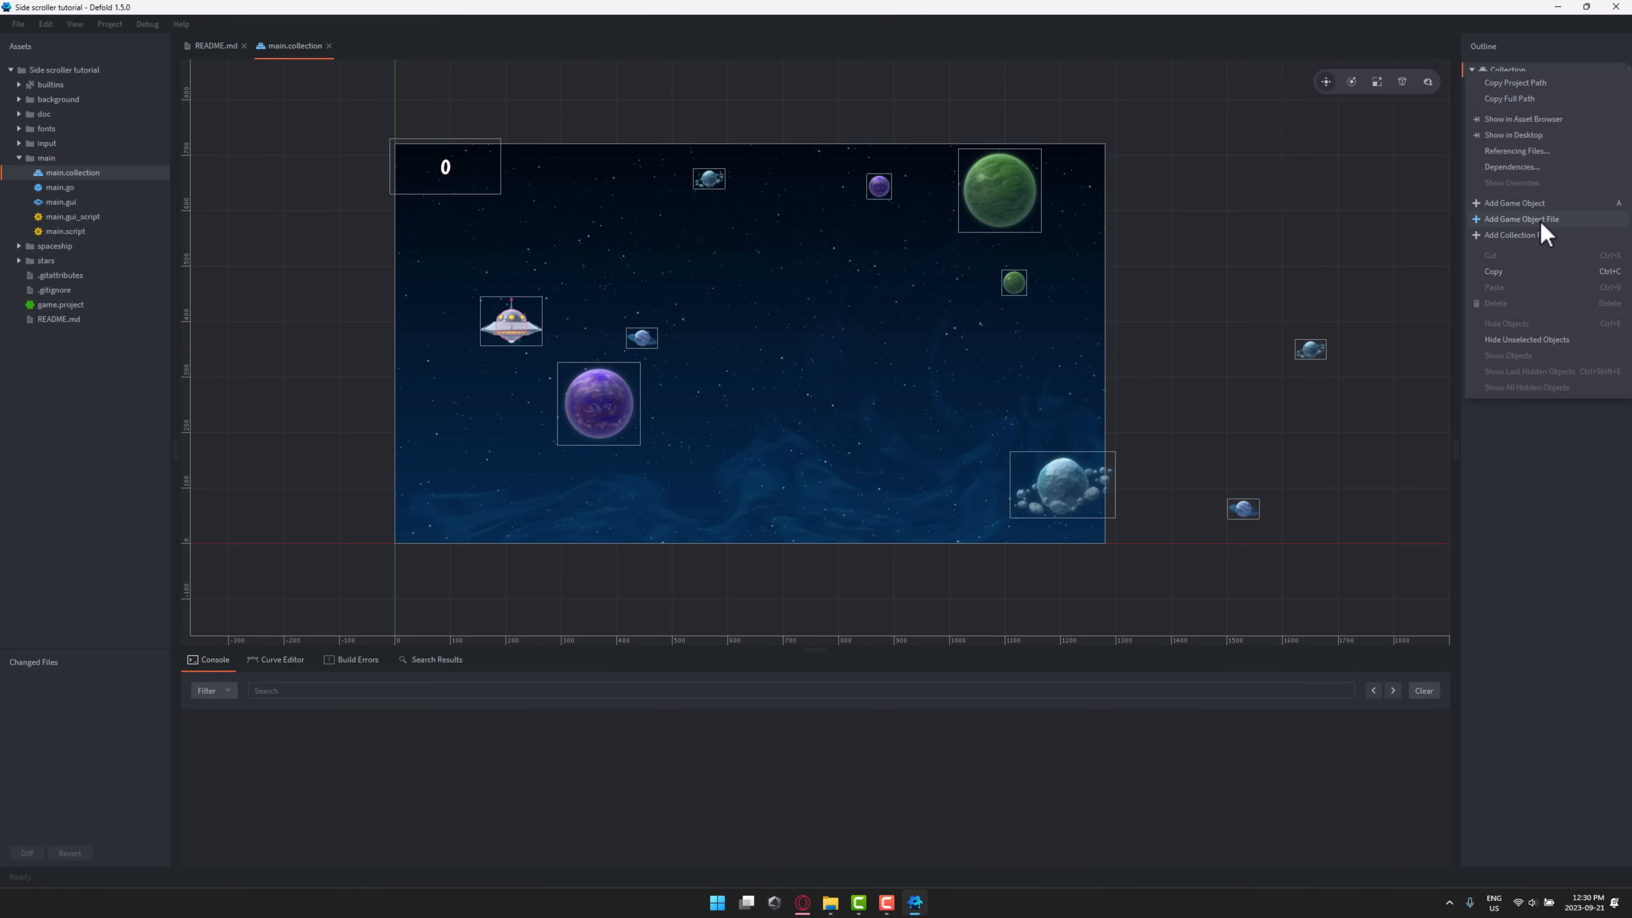
pyautogui.click(1520, 219)
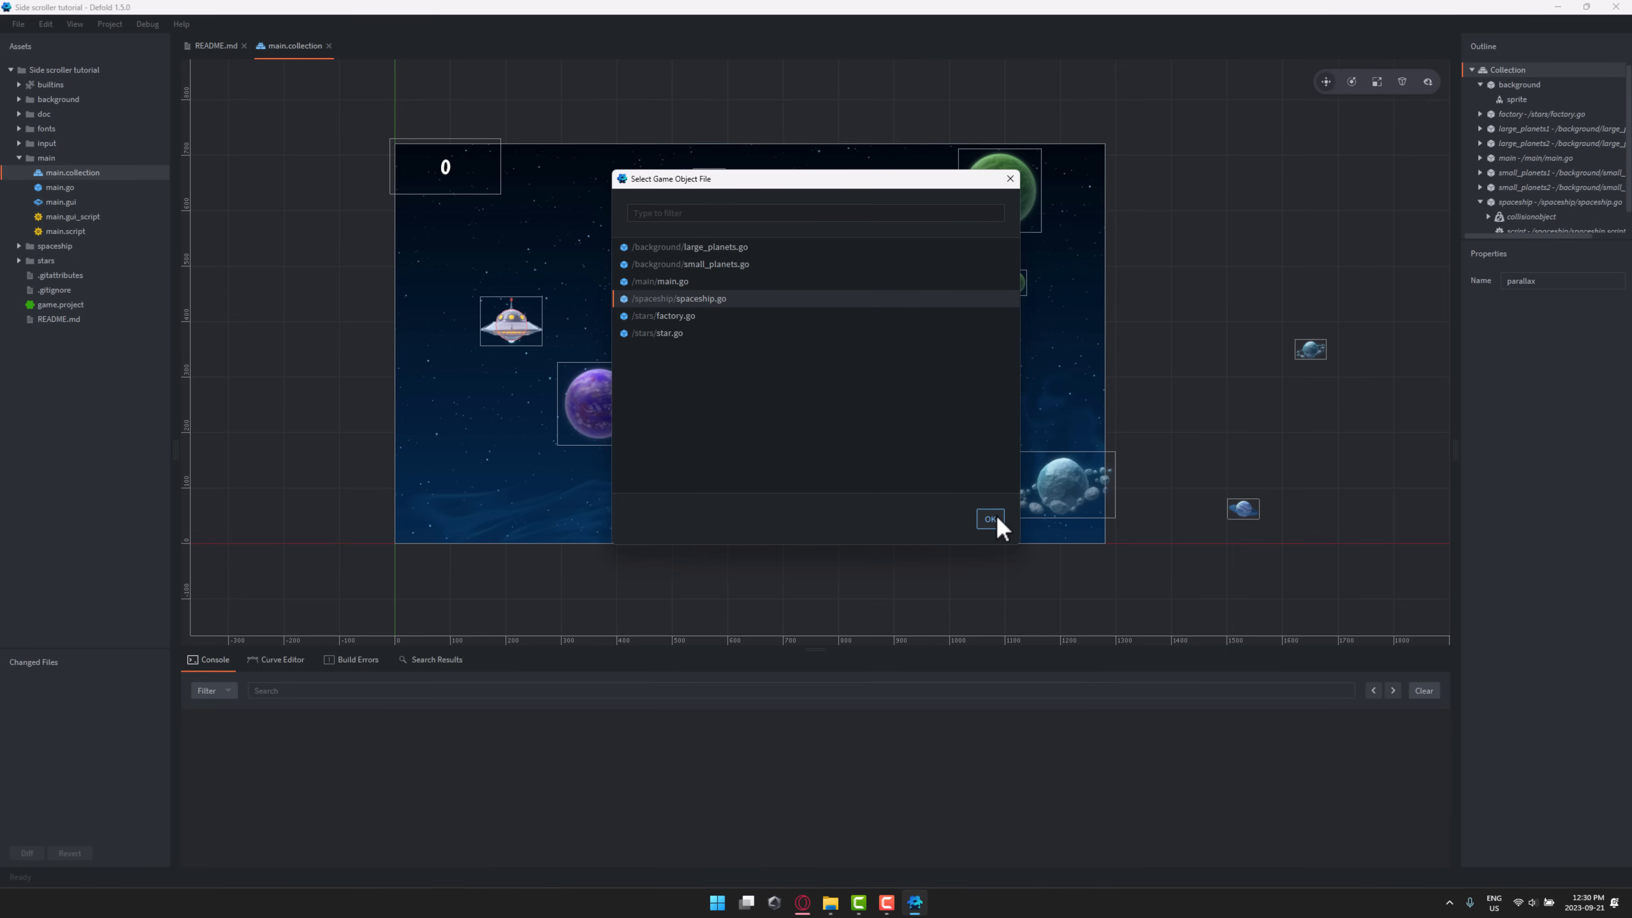
pyautogui.click(989, 519)
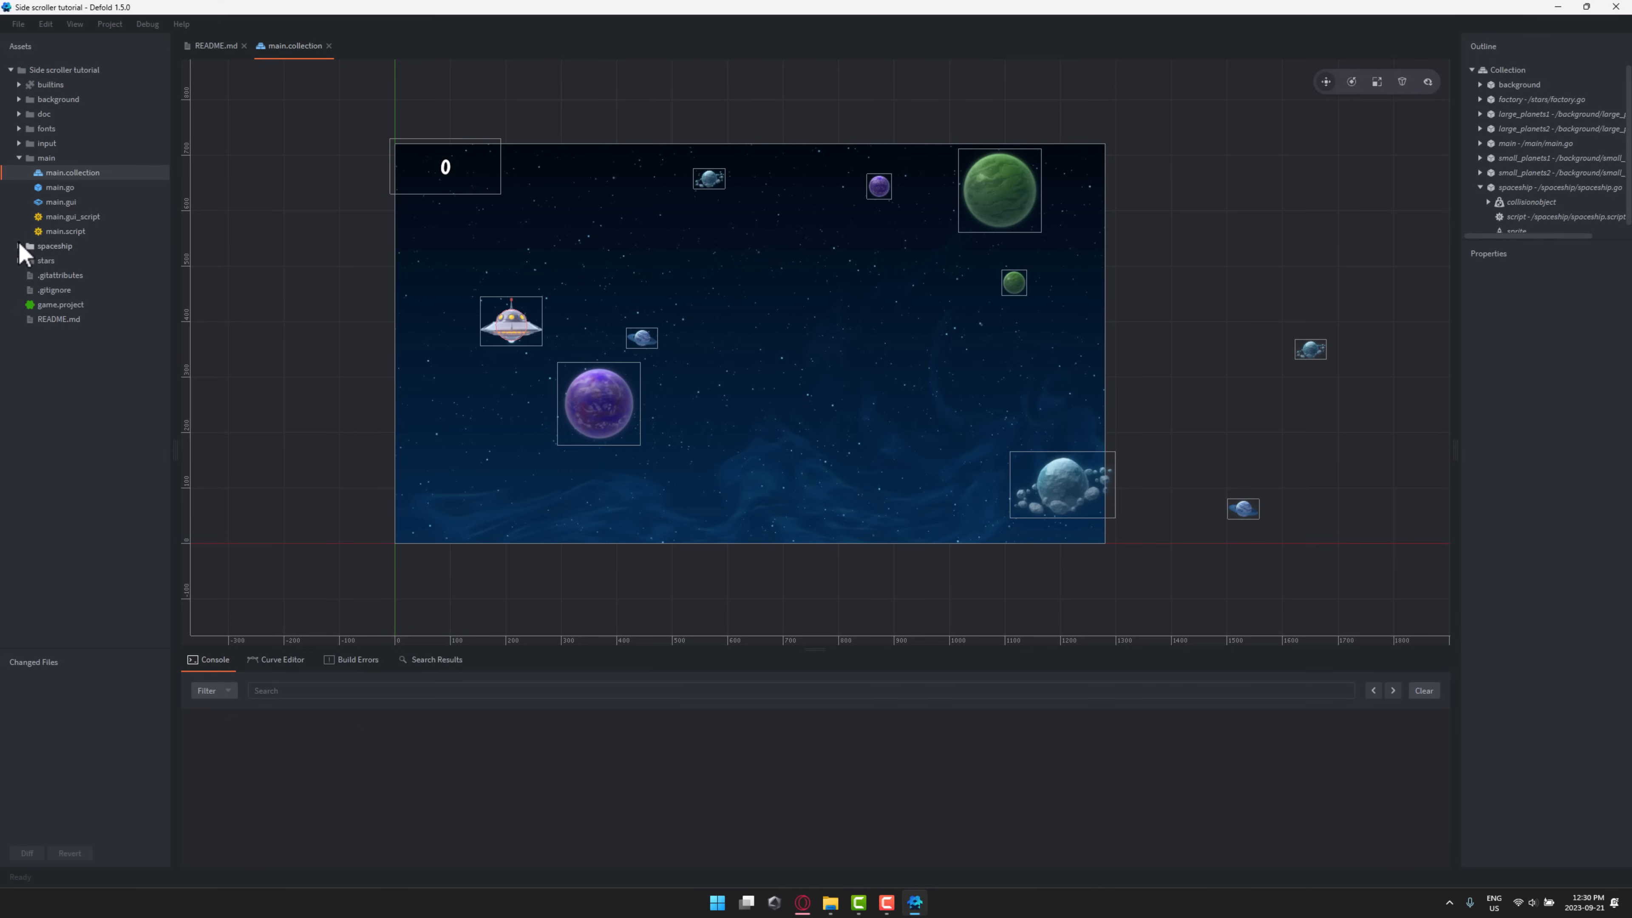
# - Open spaceship.go from the spaceship folder and select its sprite to see the spaceship atlas and spin animation
pyautogui.click(19, 246)
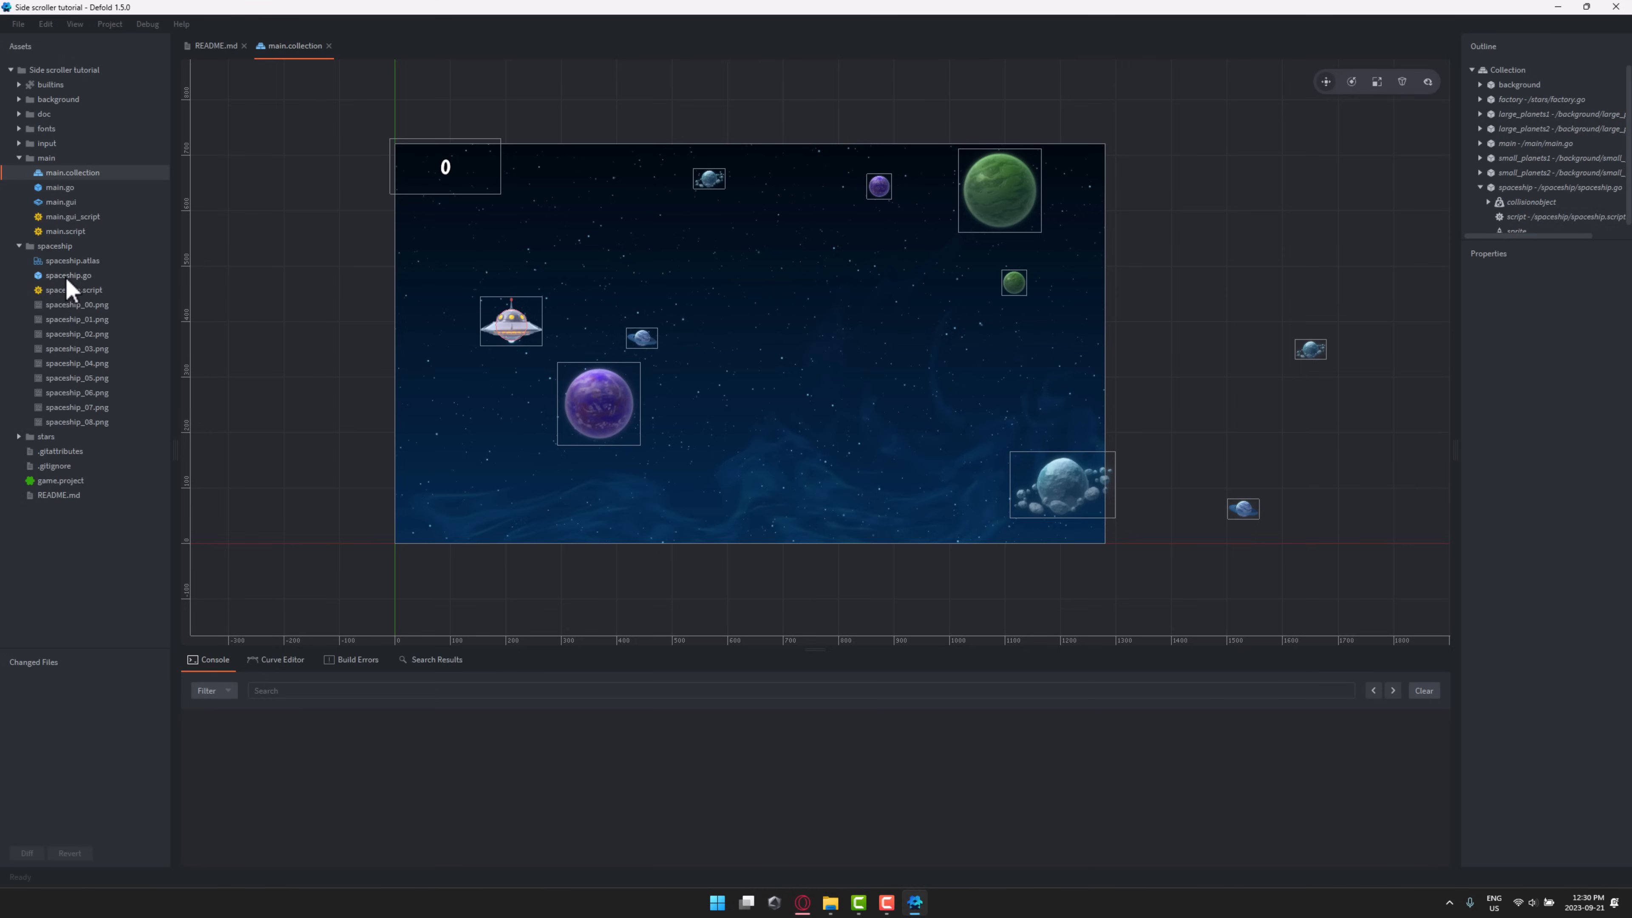
pyautogui.doubleClick(66, 274)
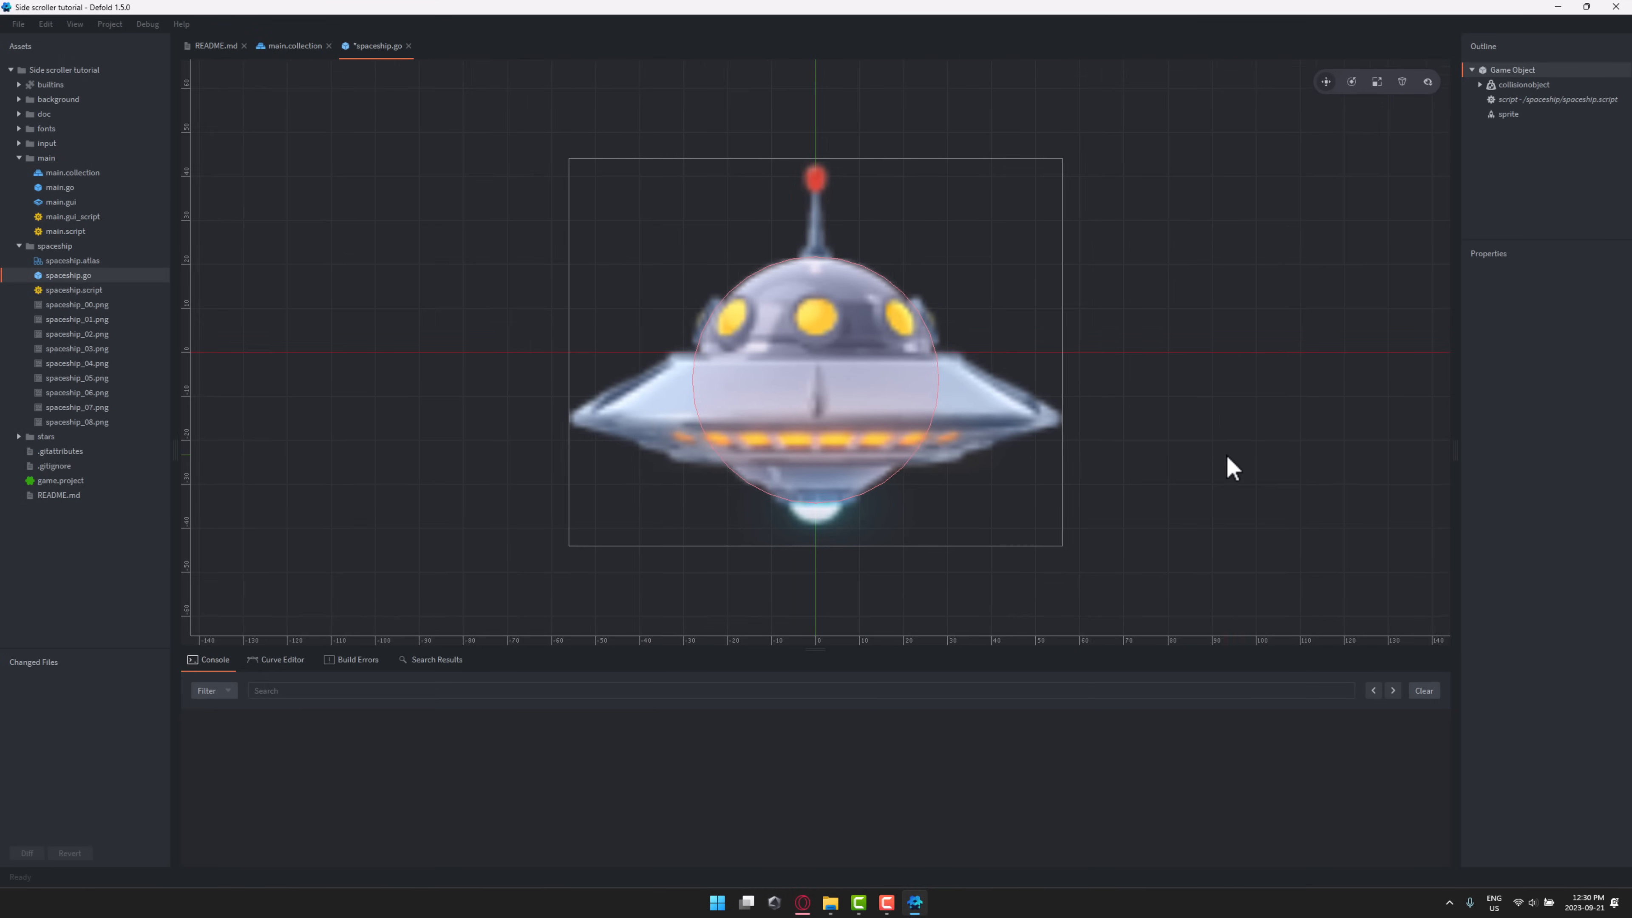
pyautogui.scroll(-3)
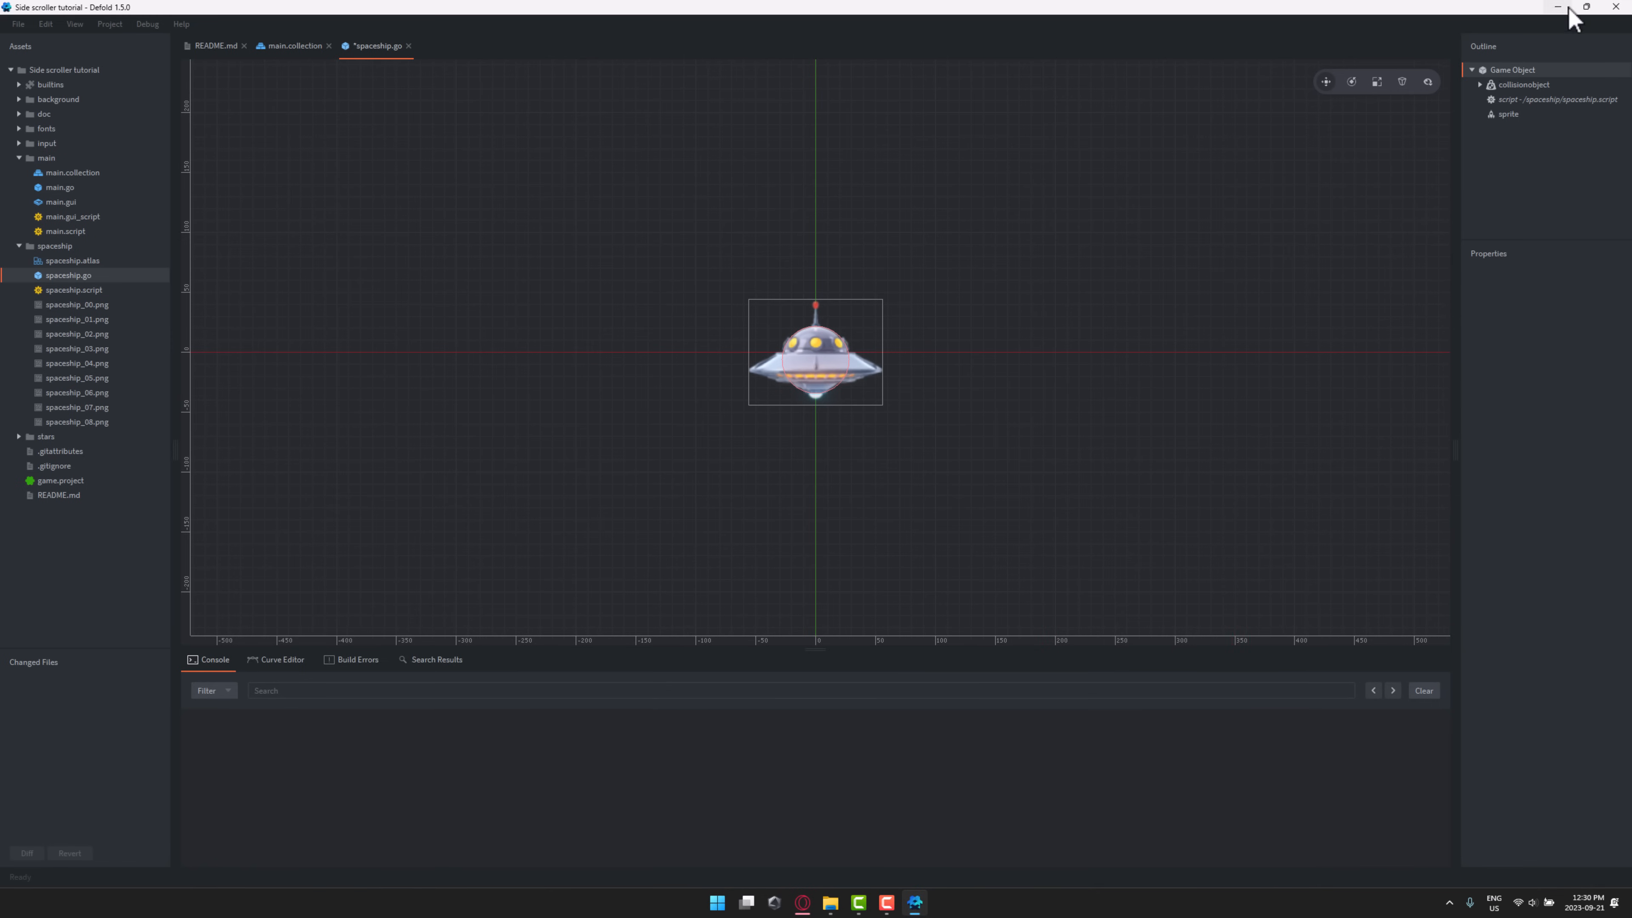
pyautogui.click(1506, 113)
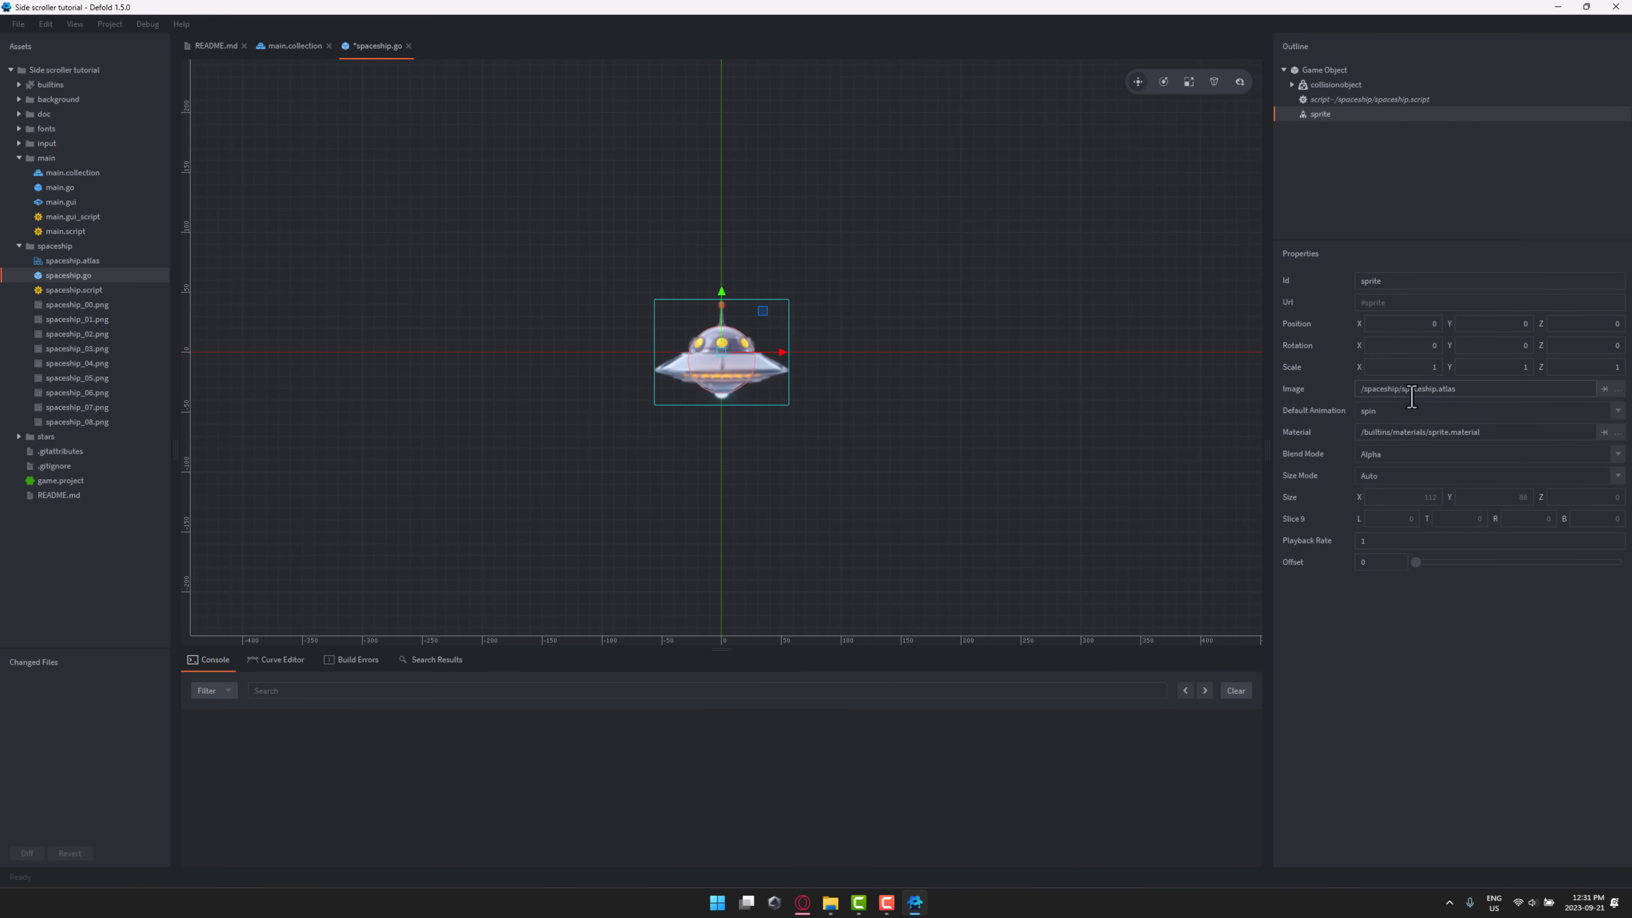
pyautogui.click(1478, 409)
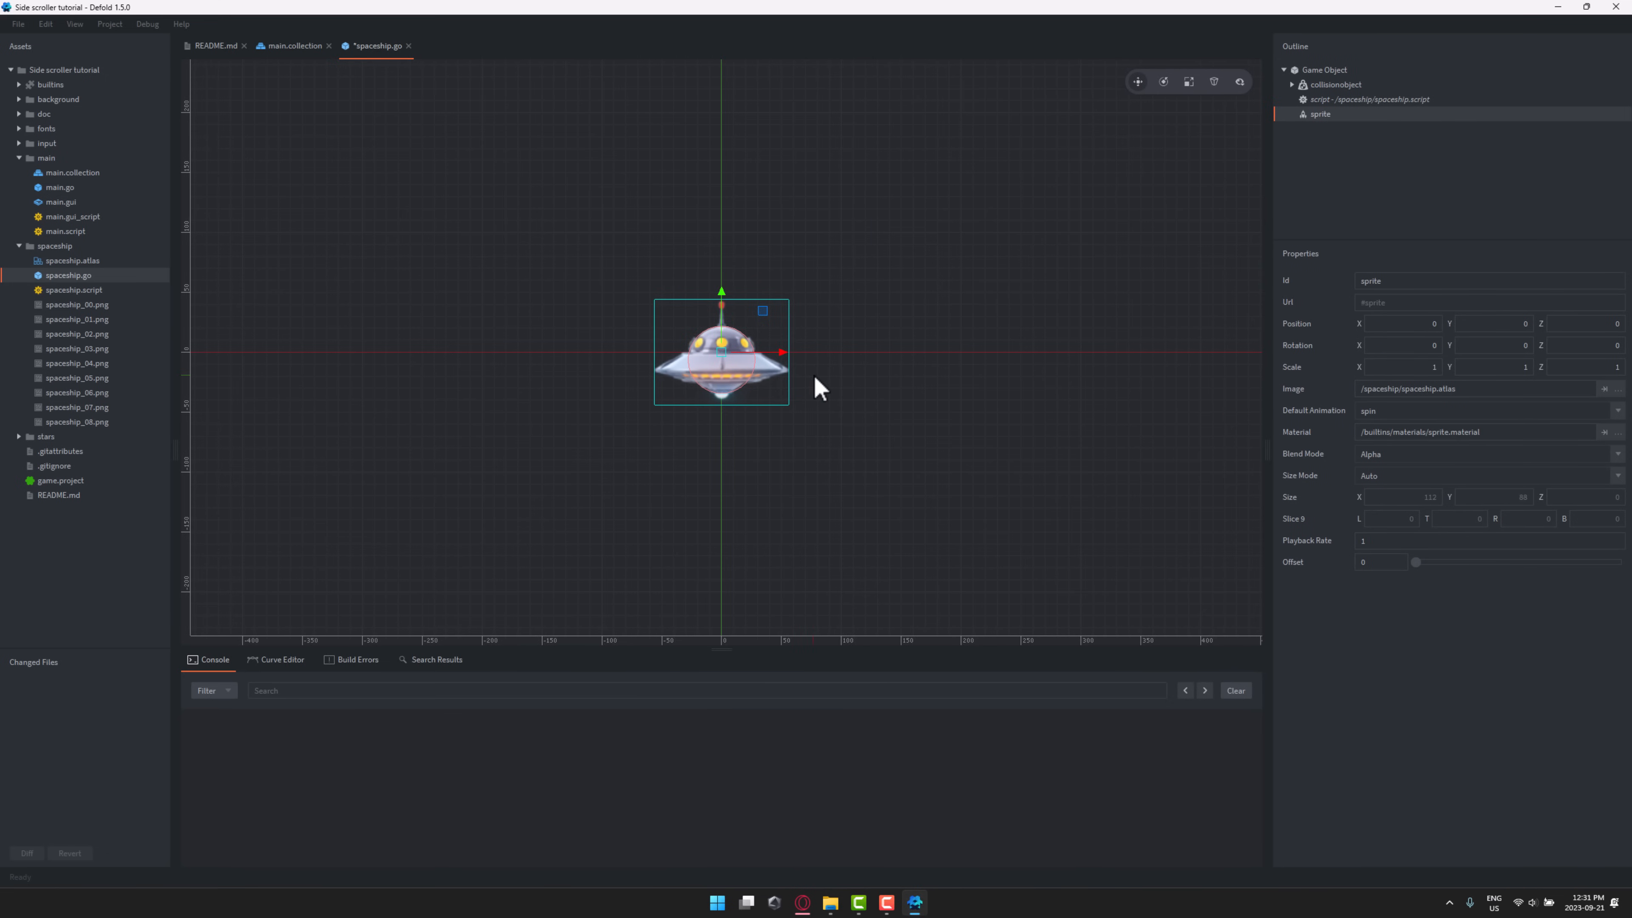
pyautogui.click(687, 371)
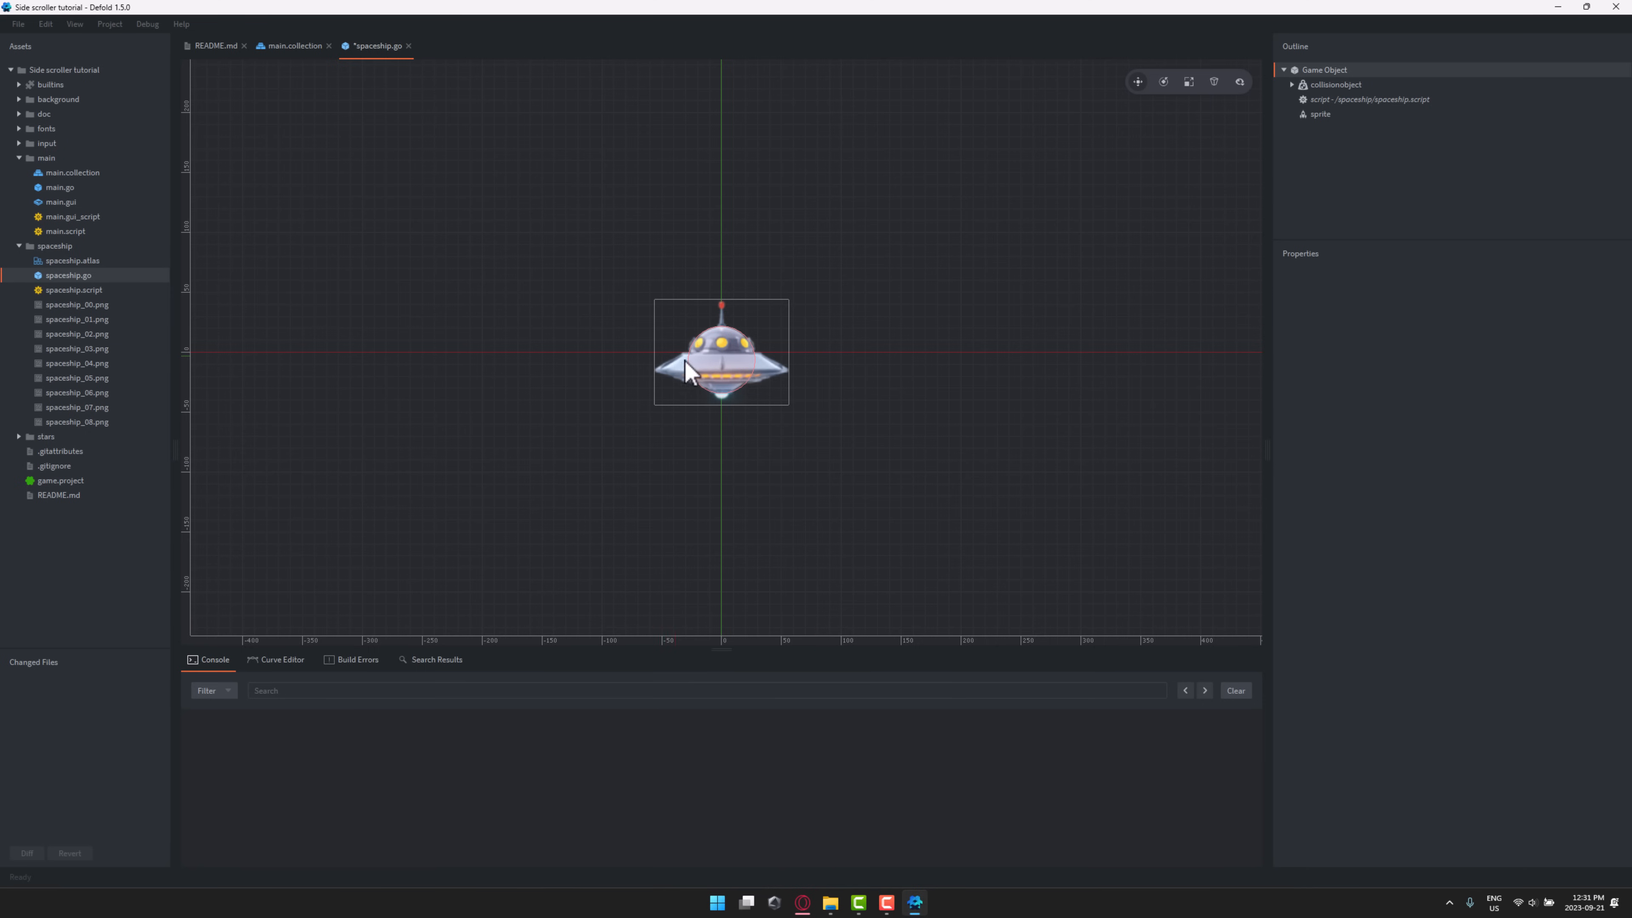
pyautogui.click(1318, 113)
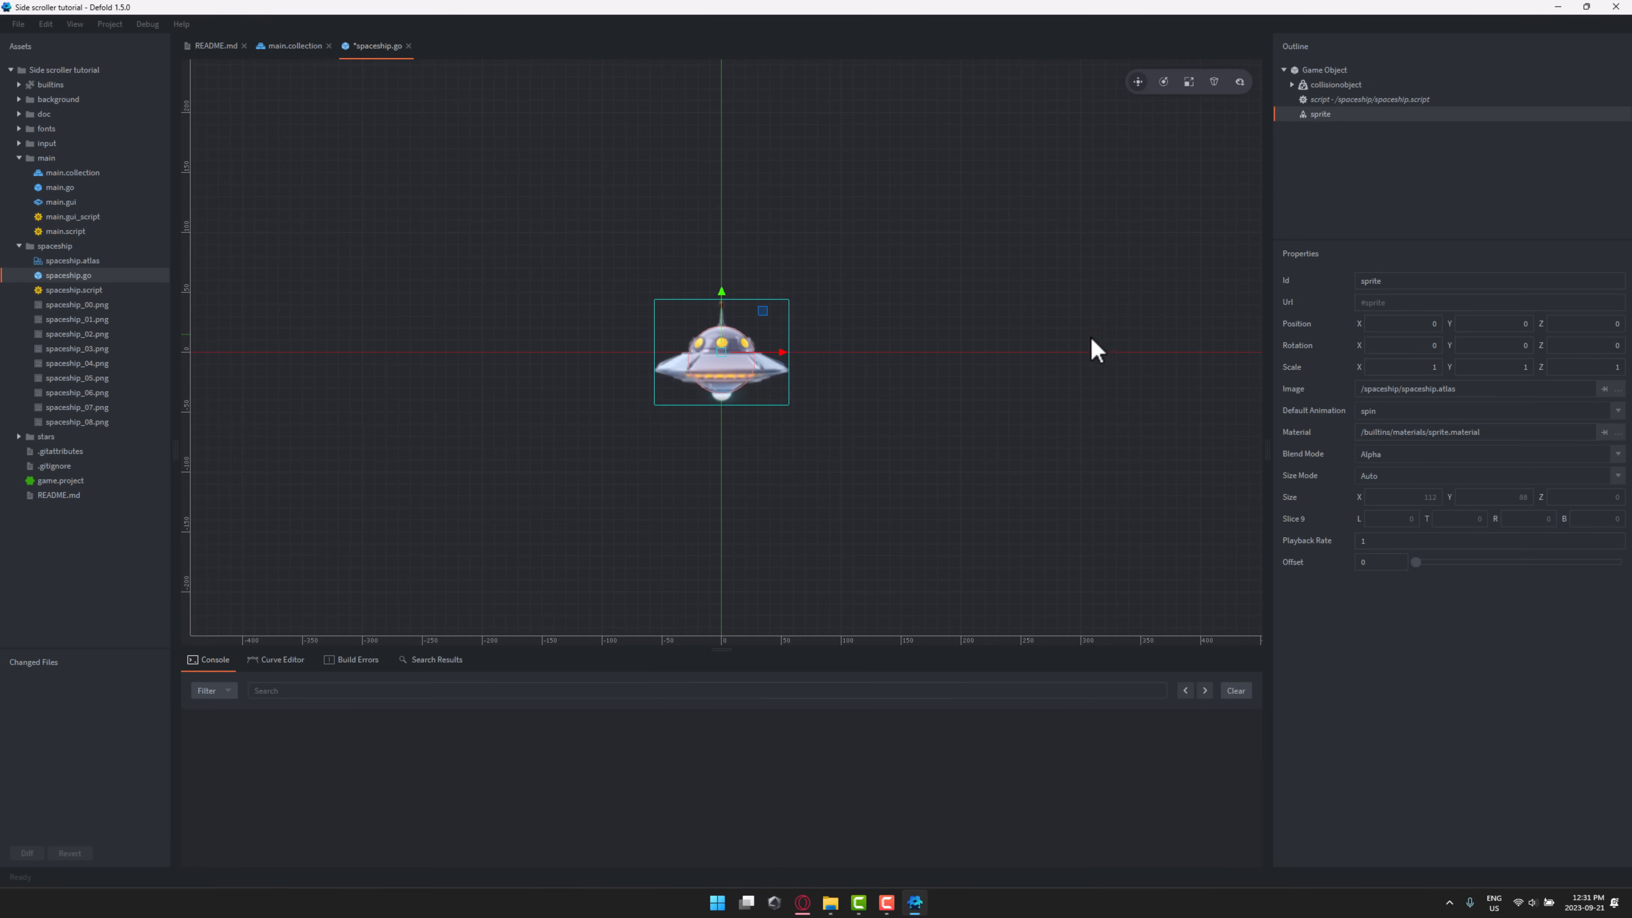
pyautogui.moveTo(1280, 170)
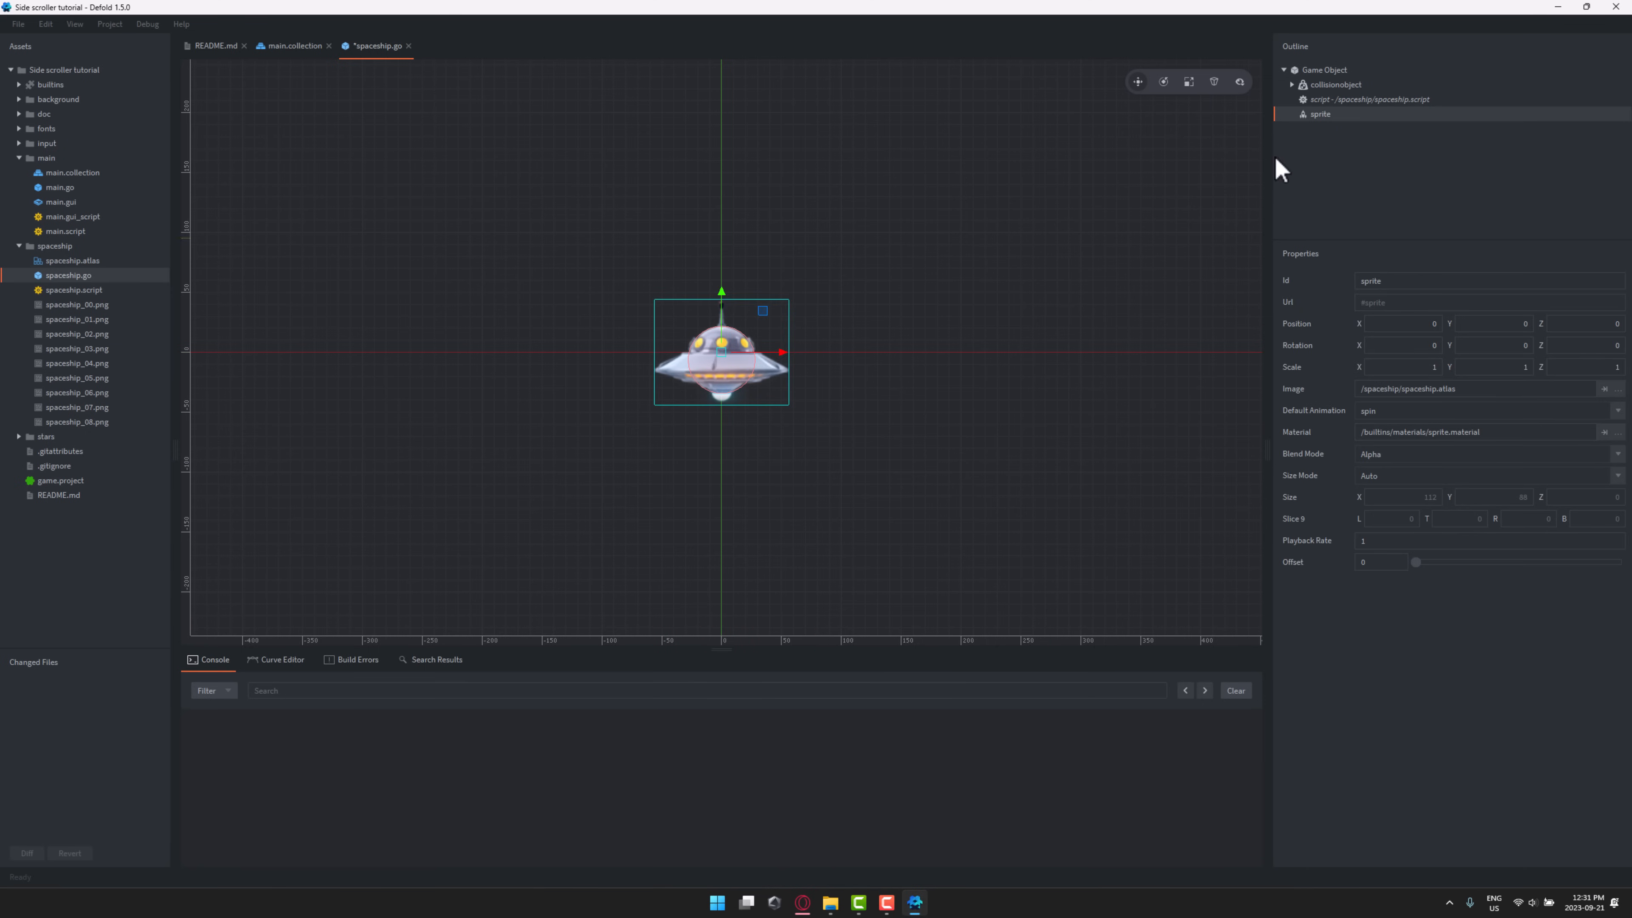
pyautogui.moveTo(1471, 435)
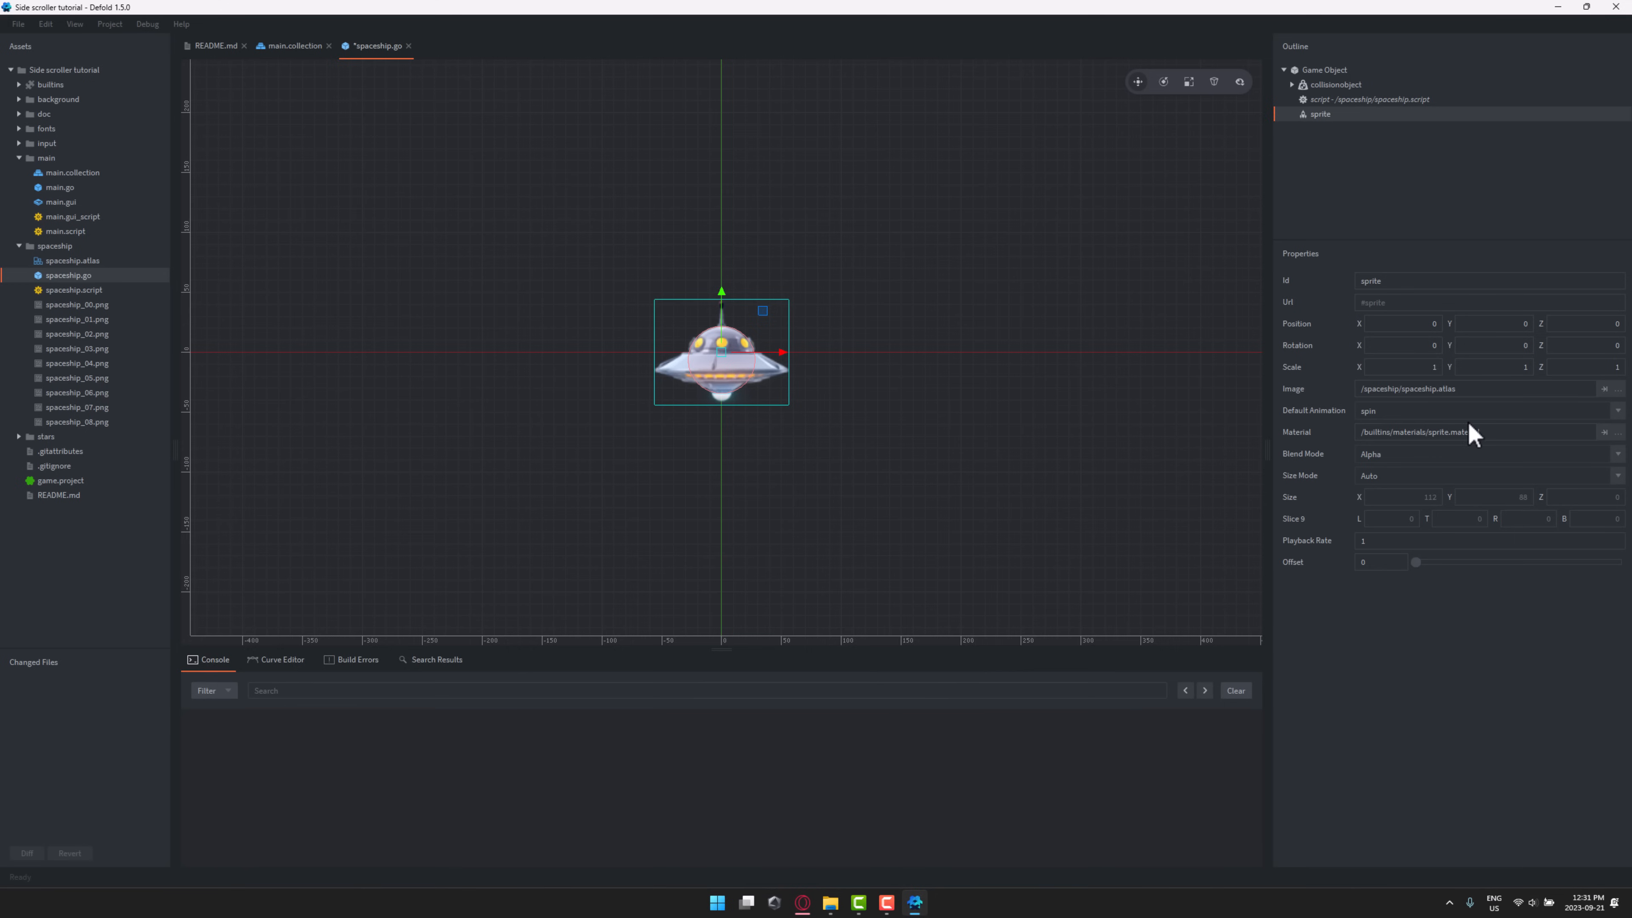
pyautogui.moveTo(1136, 439)
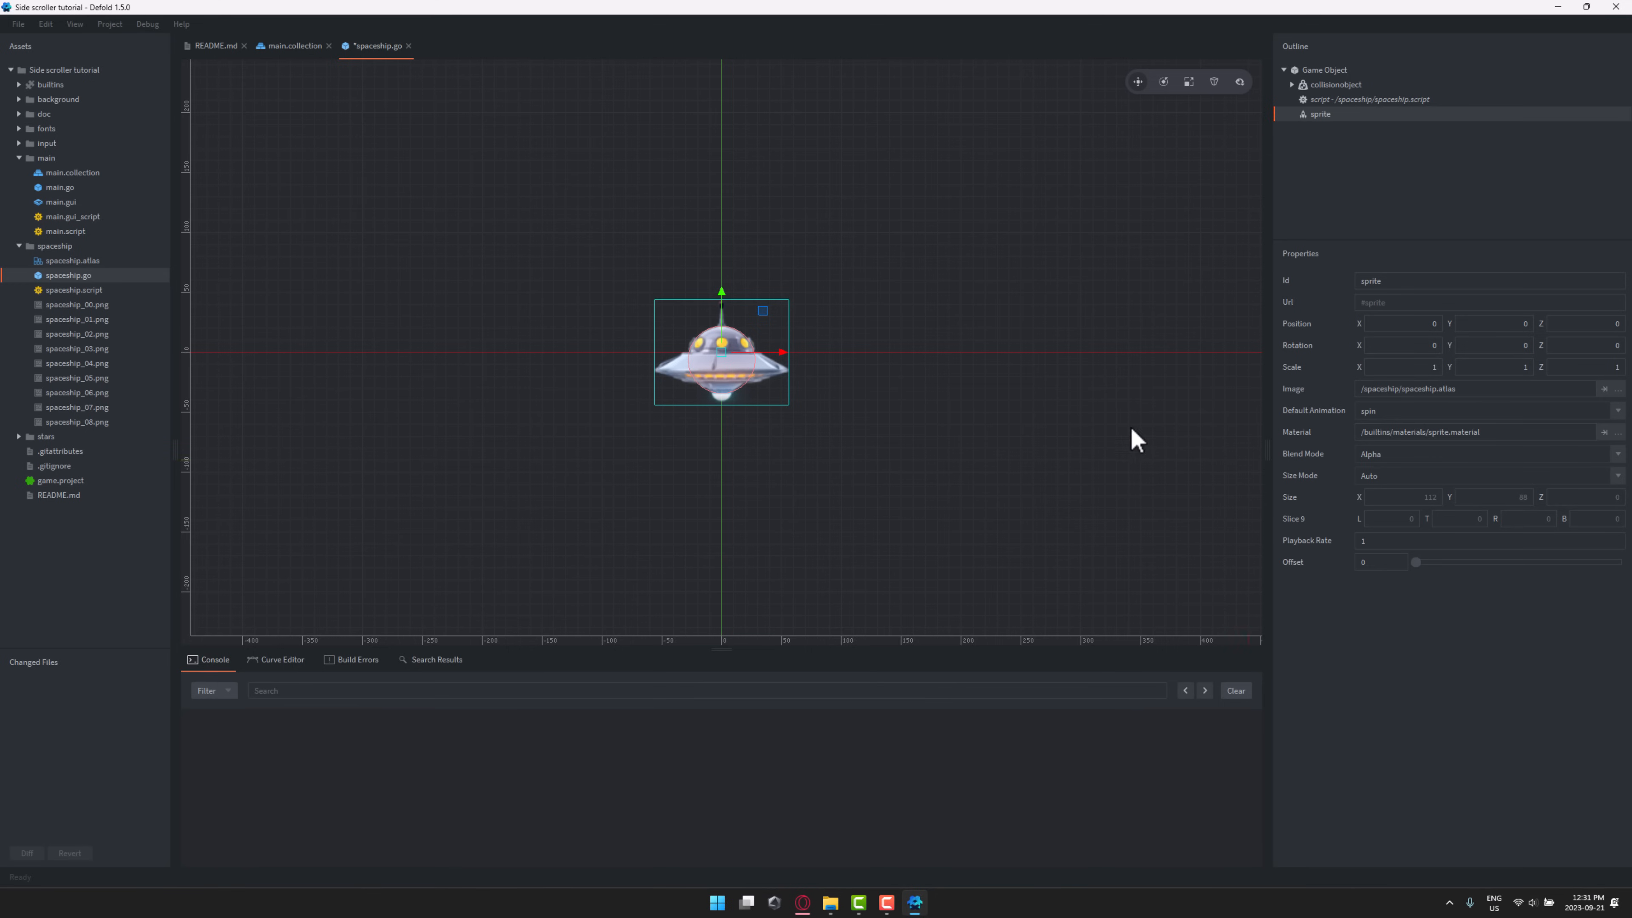
# - Open spaceship.atlas to see its nine-frame spin animation and show the atlas root's actions
pyautogui.doubleClick(73, 260)
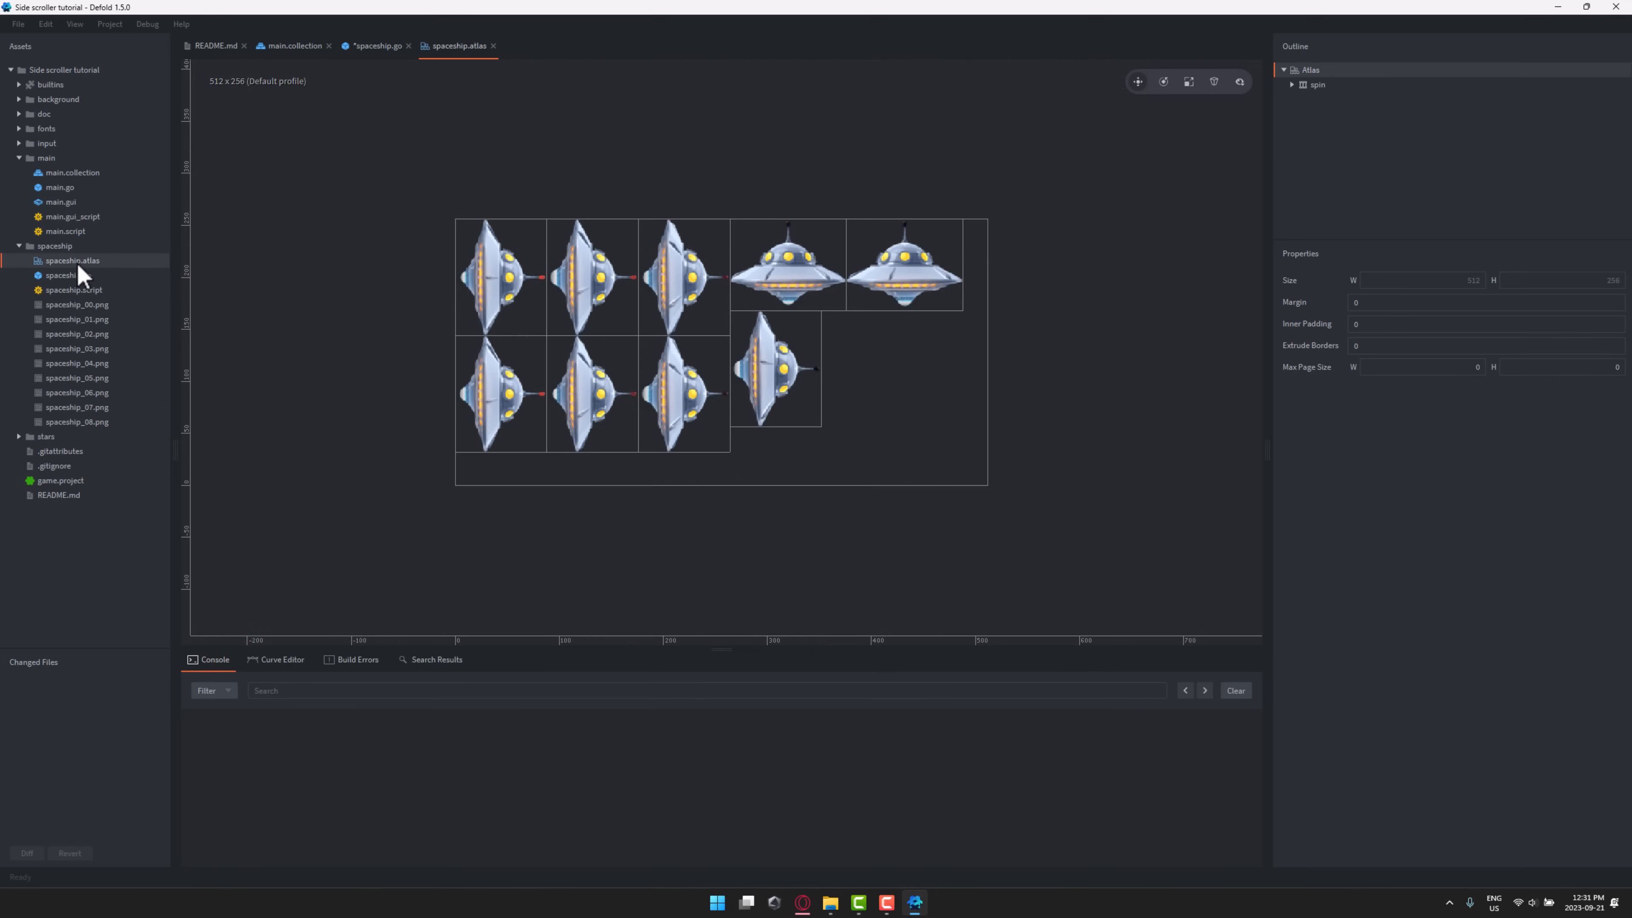
pyautogui.moveTo(572, 296)
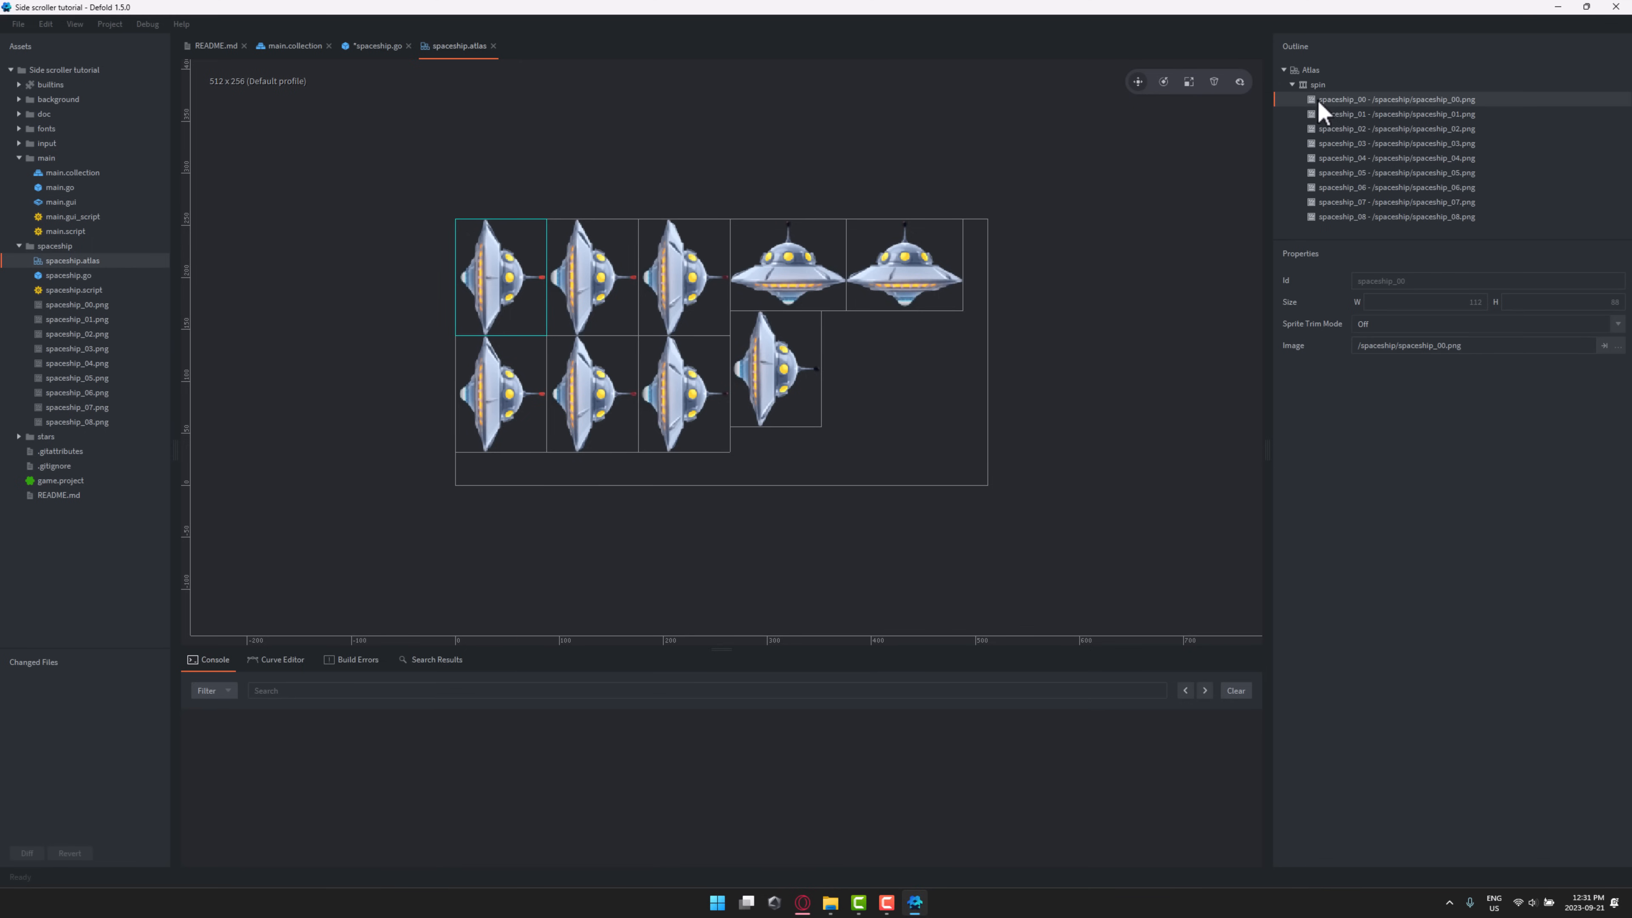
pyautogui.rightClick(1307, 69)
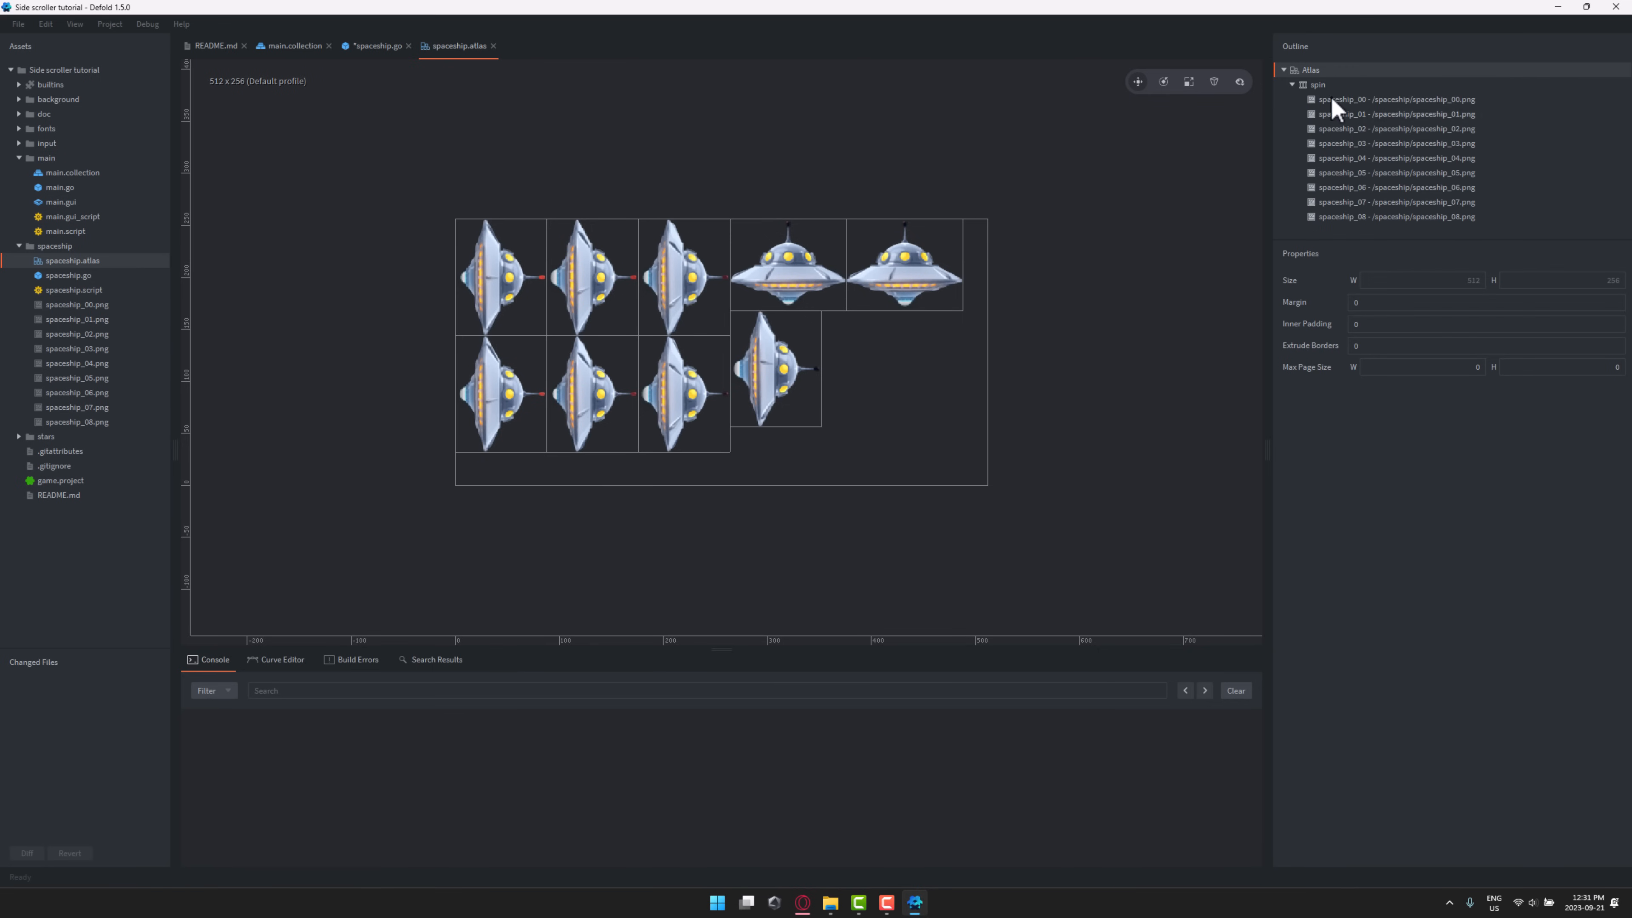
pyautogui.rightClick(1308, 70)
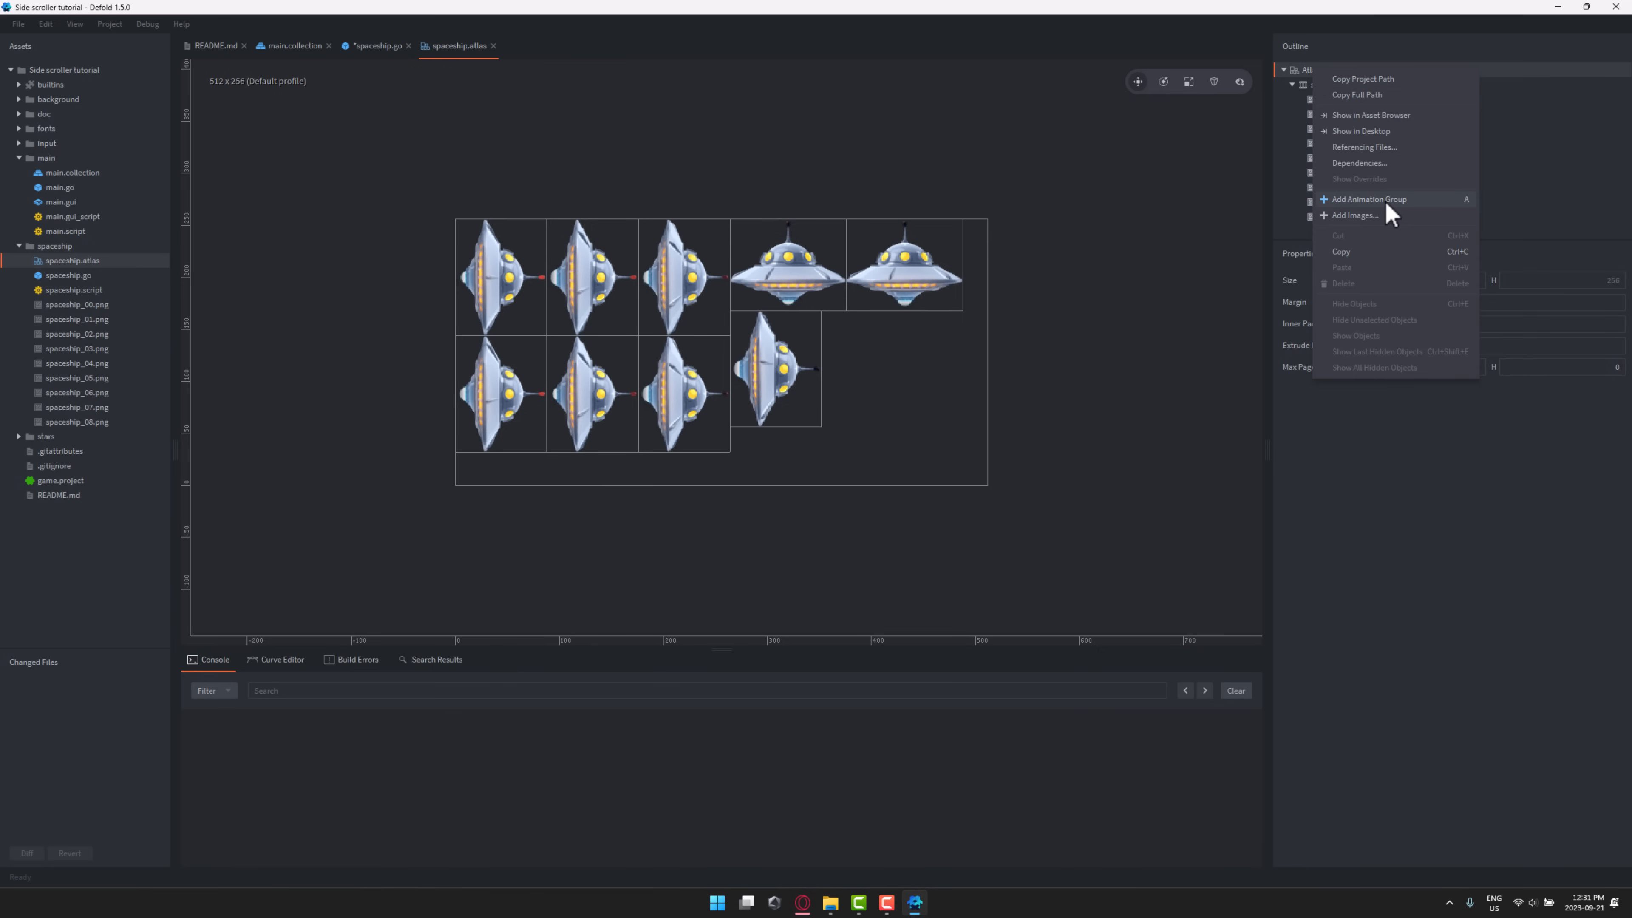
pyautogui.moveTo(1412, 212)
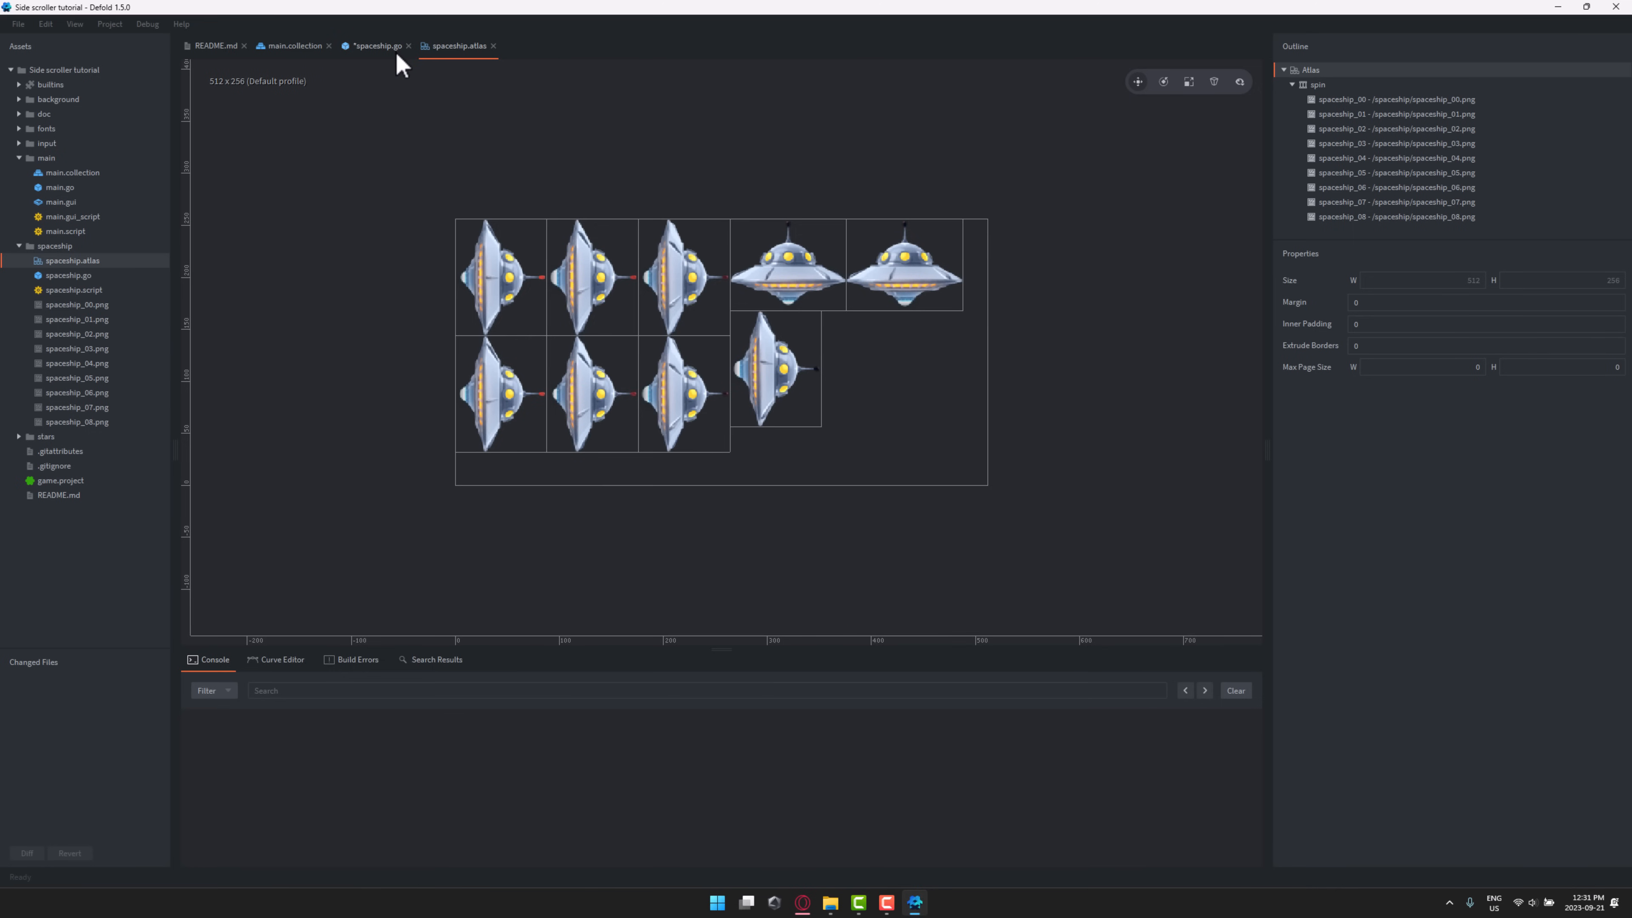
# - Switch to spaceship.go and show its script component pointing to spaceship.script
pyautogui.click(375, 46)
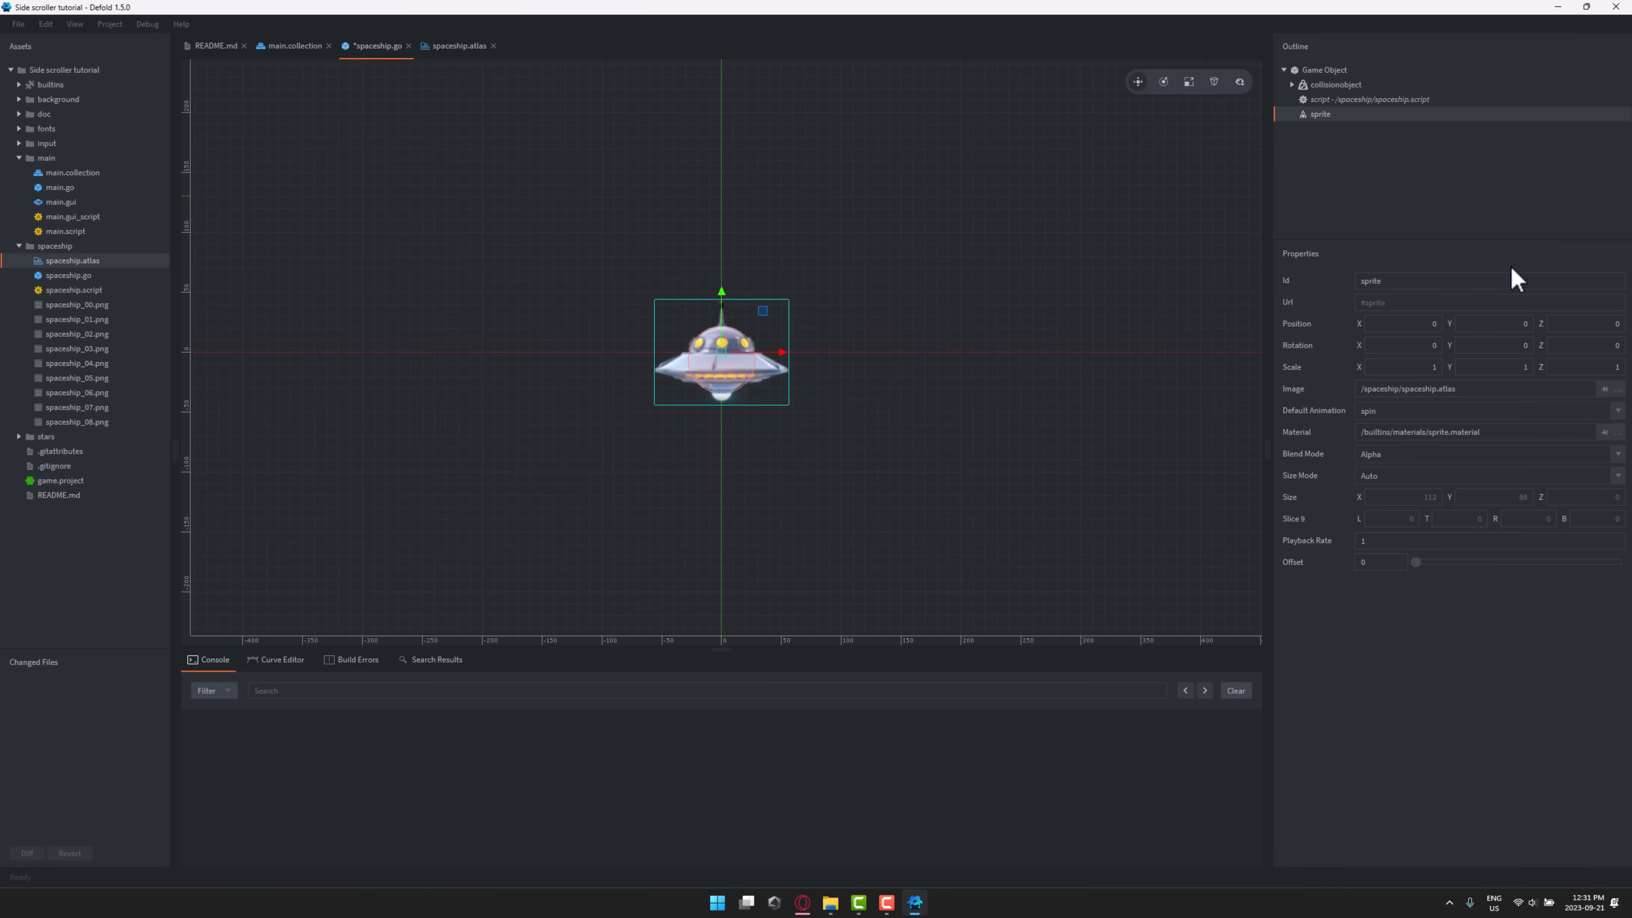
pyautogui.click(1368, 99)
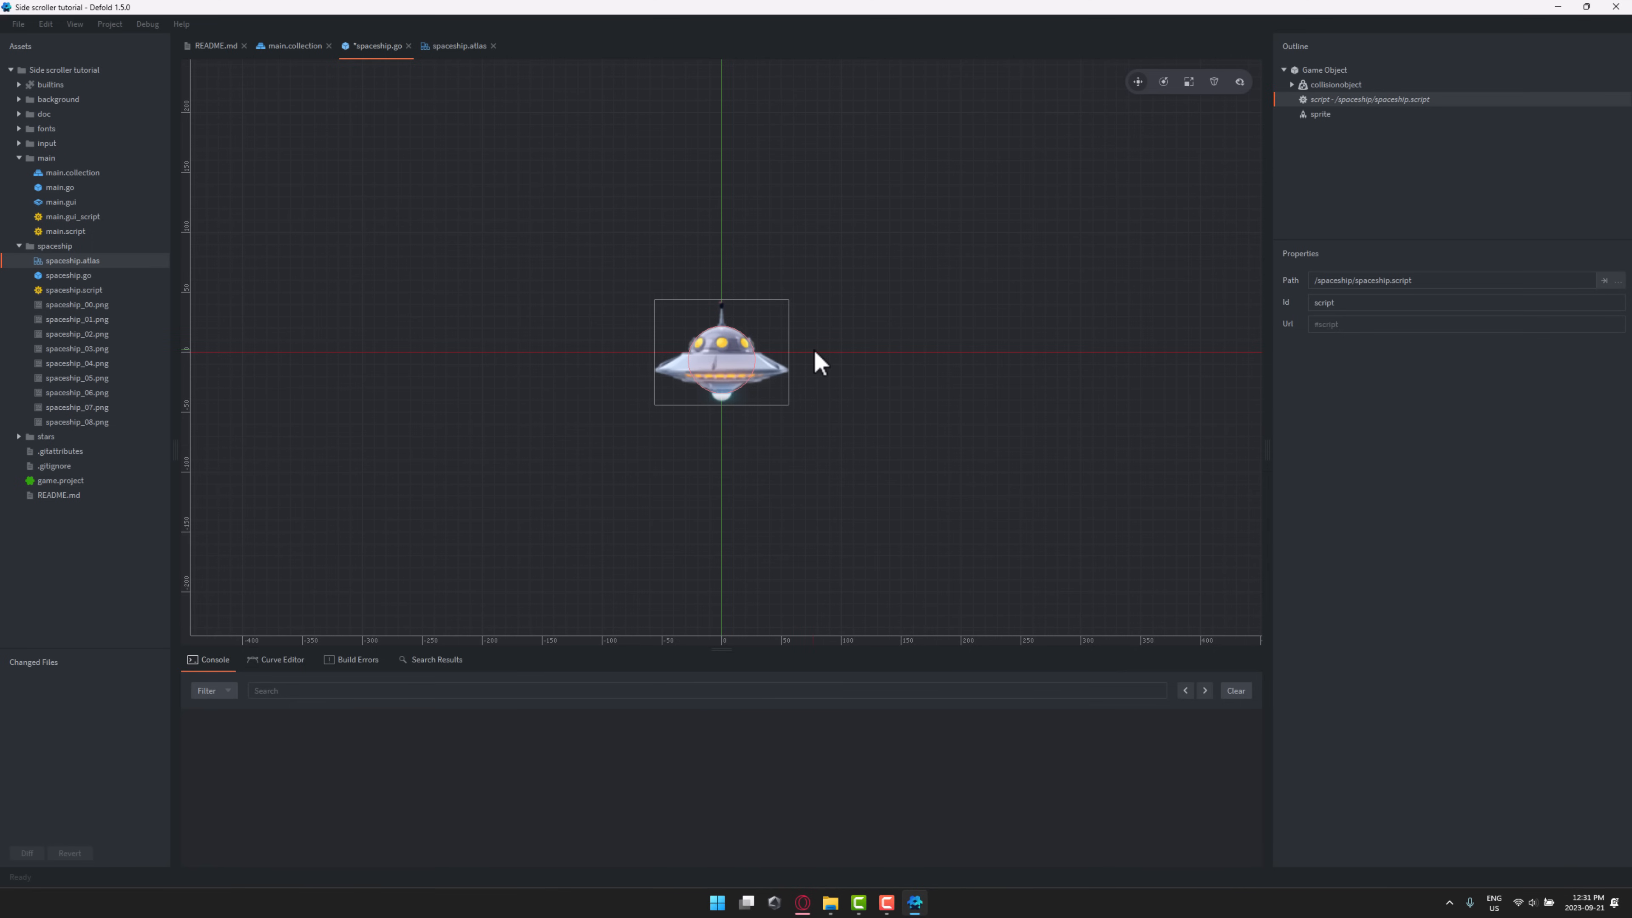
pyautogui.moveTo(1389, 112)
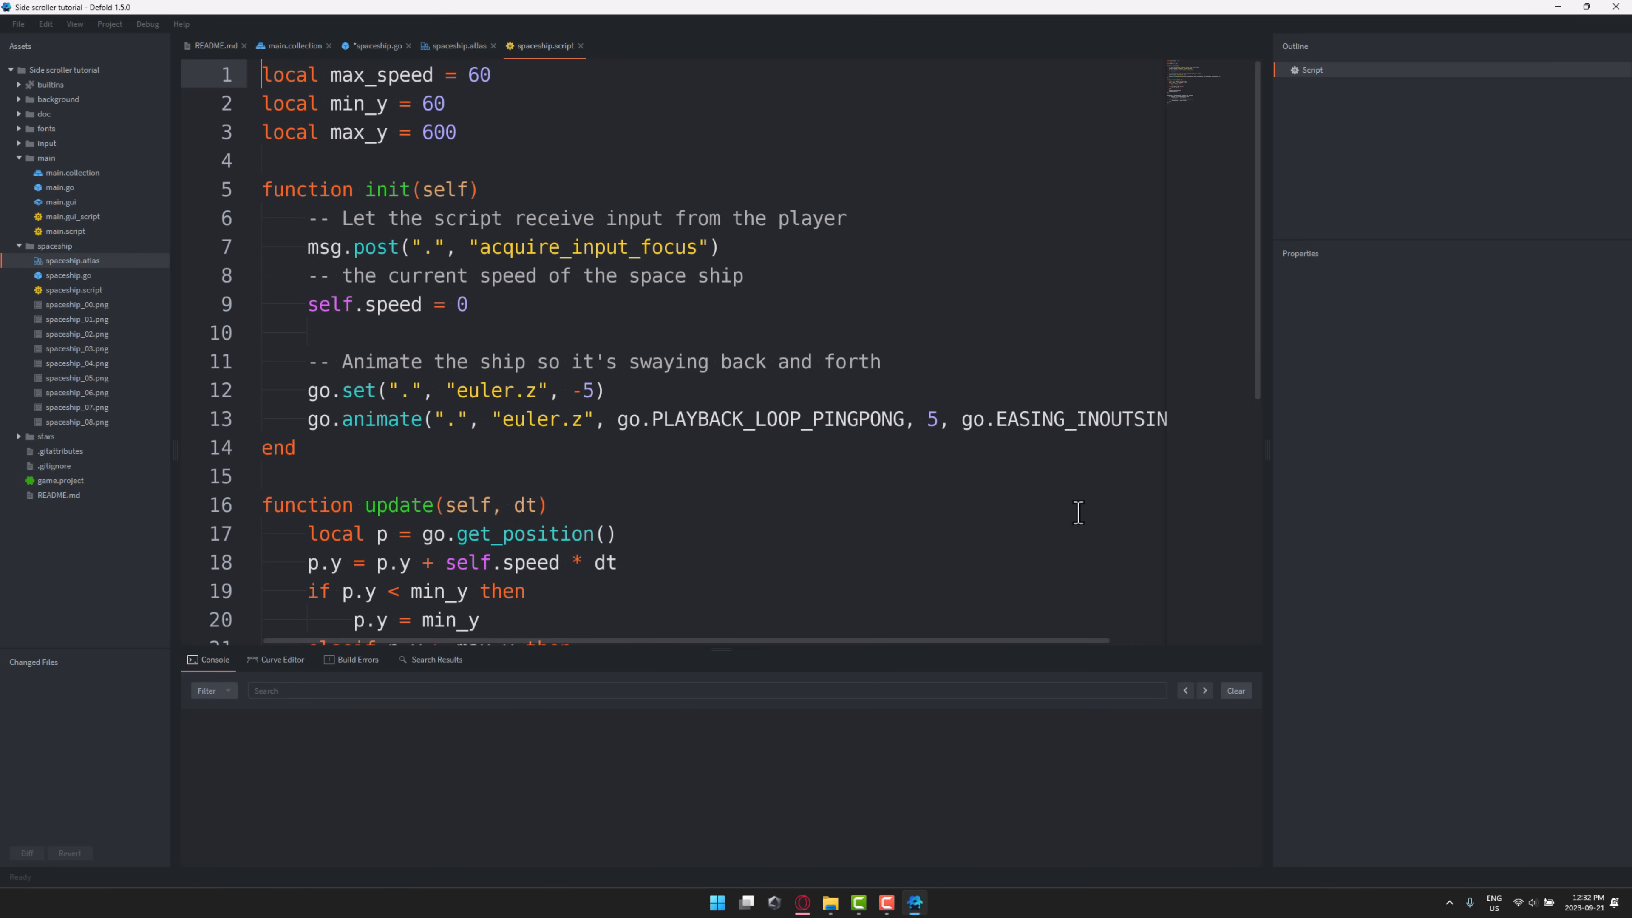
pyautogui.moveTo(682, 227)
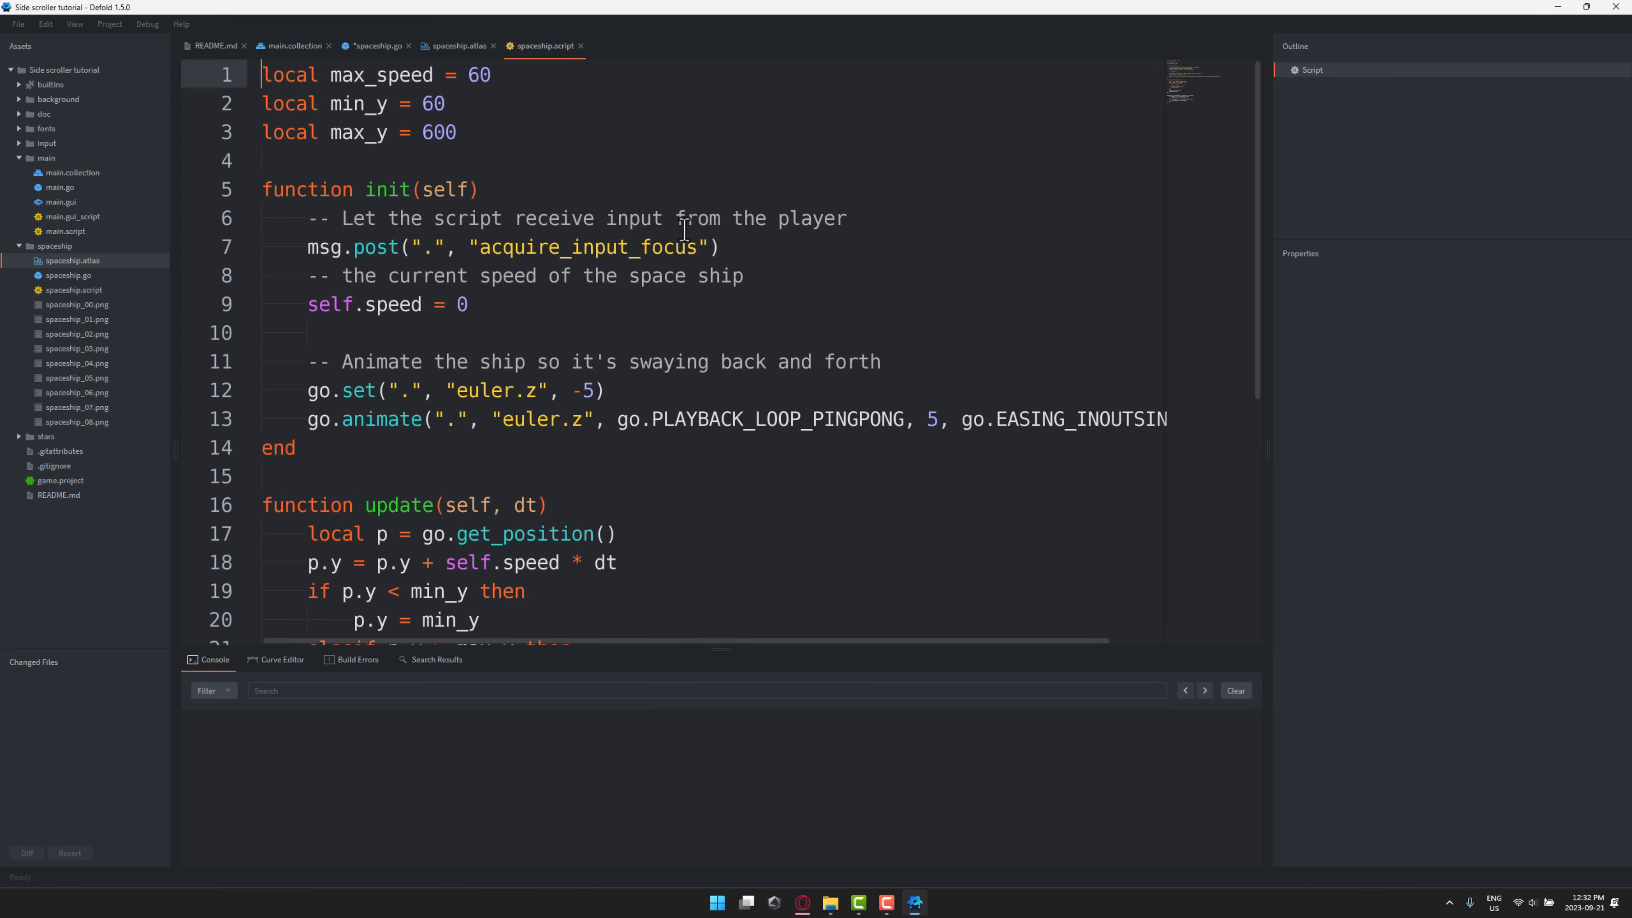
pyautogui.moveTo(875, 513)
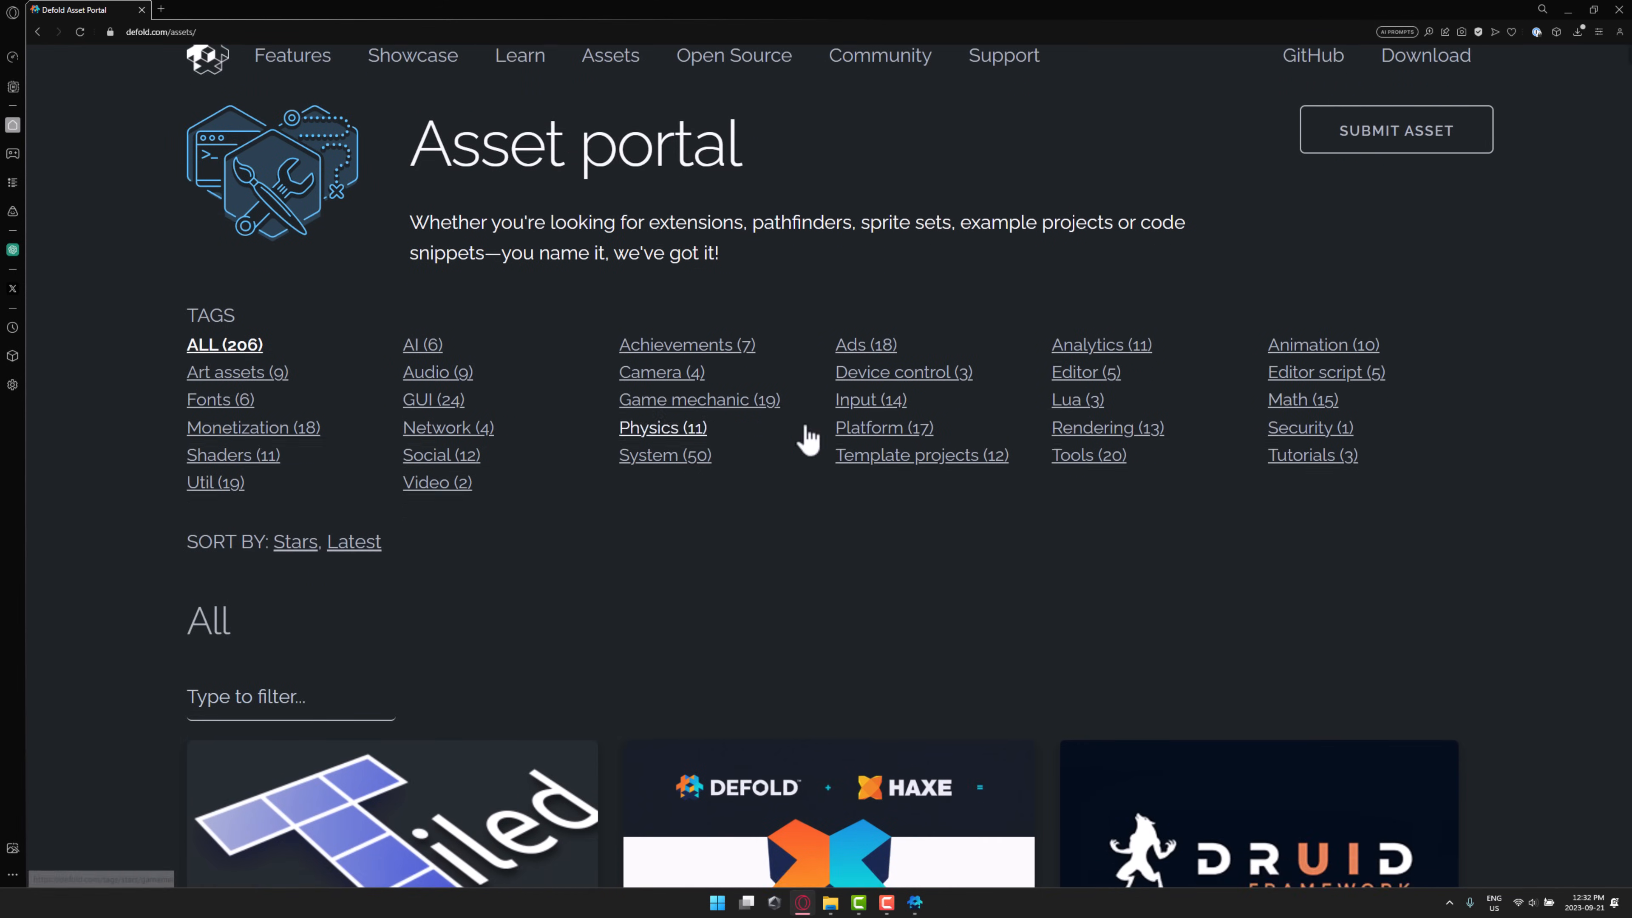
# - Scroll the Asset Portal down to the All assets list with Tiled, Haxe Support and Druid
pyautogui.scroll(-3)
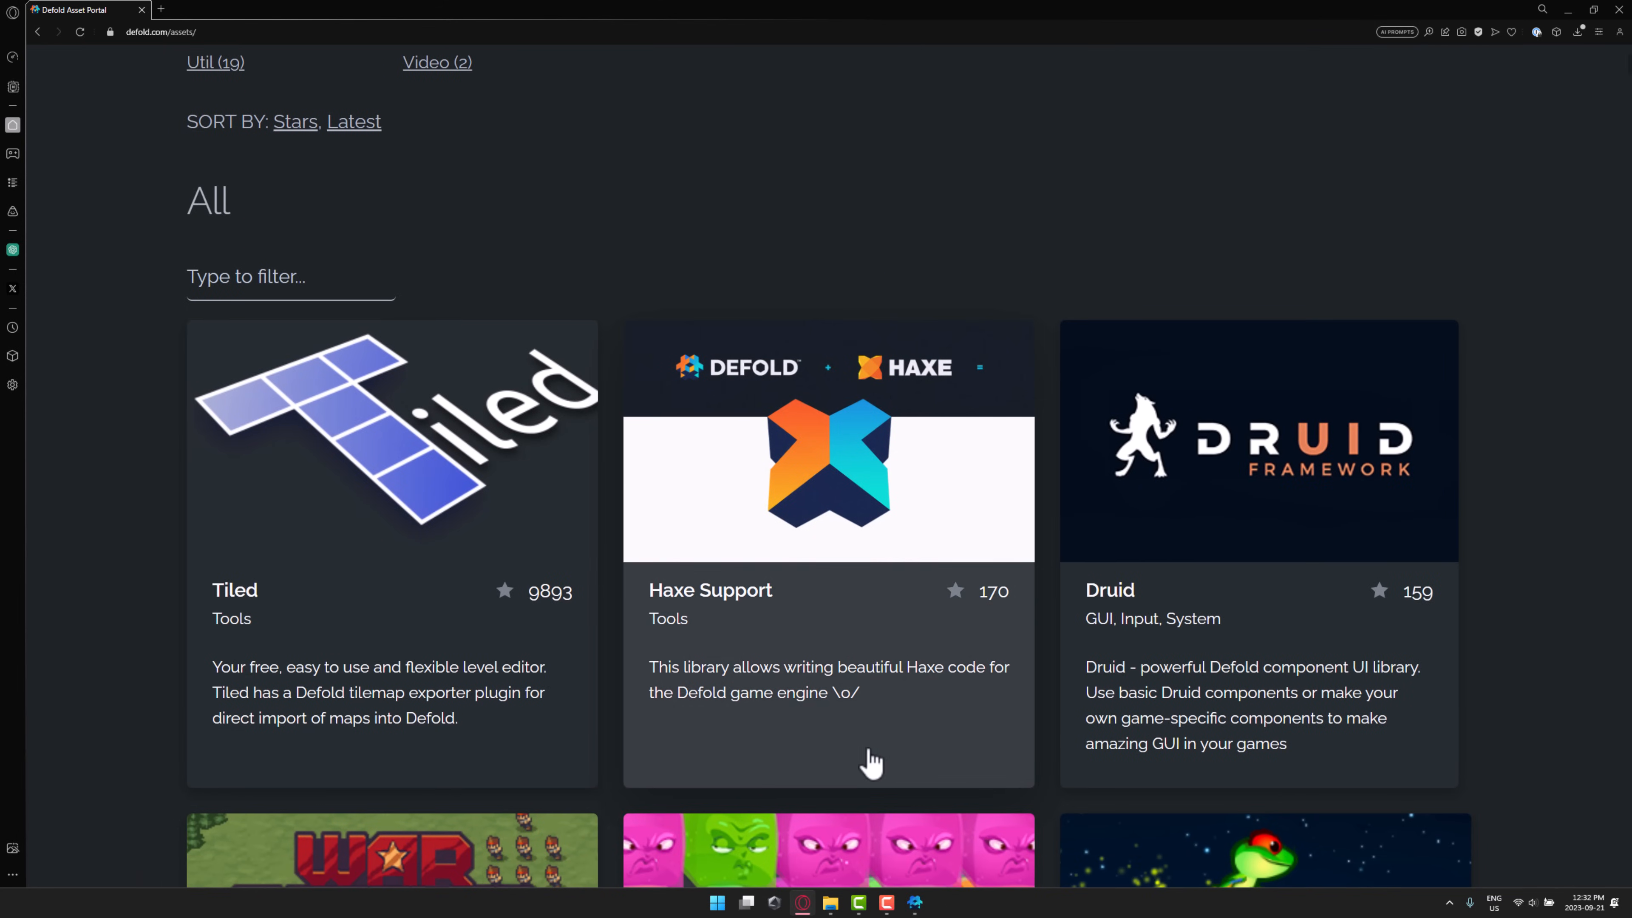
pyautogui.moveTo(970, 789)
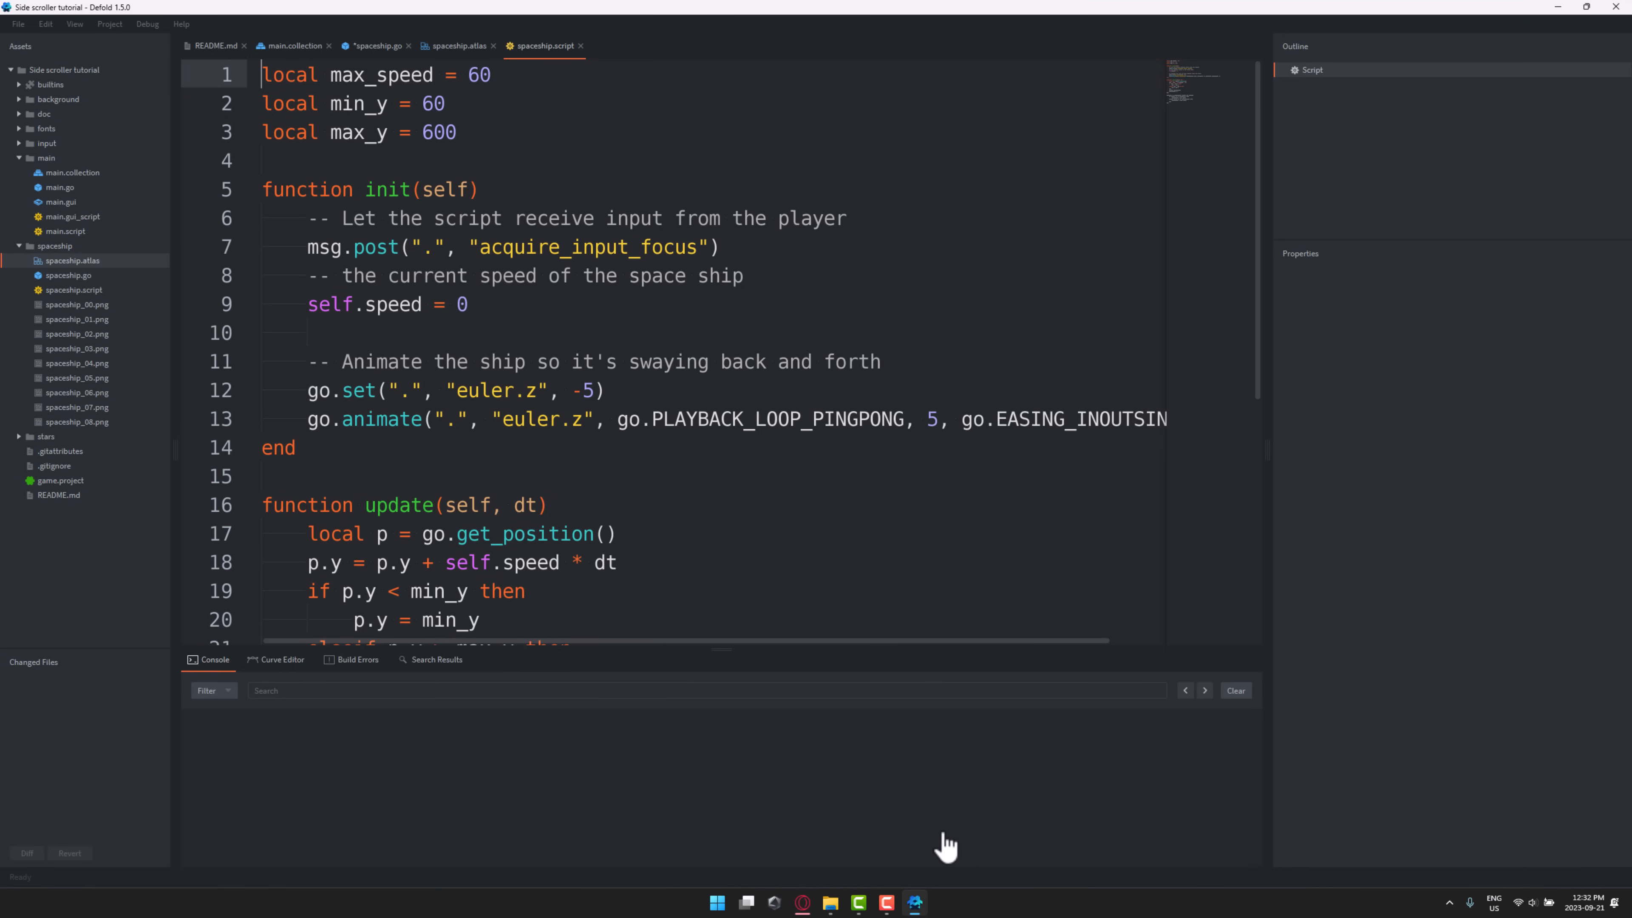
pyautogui.moveTo(694, 385)
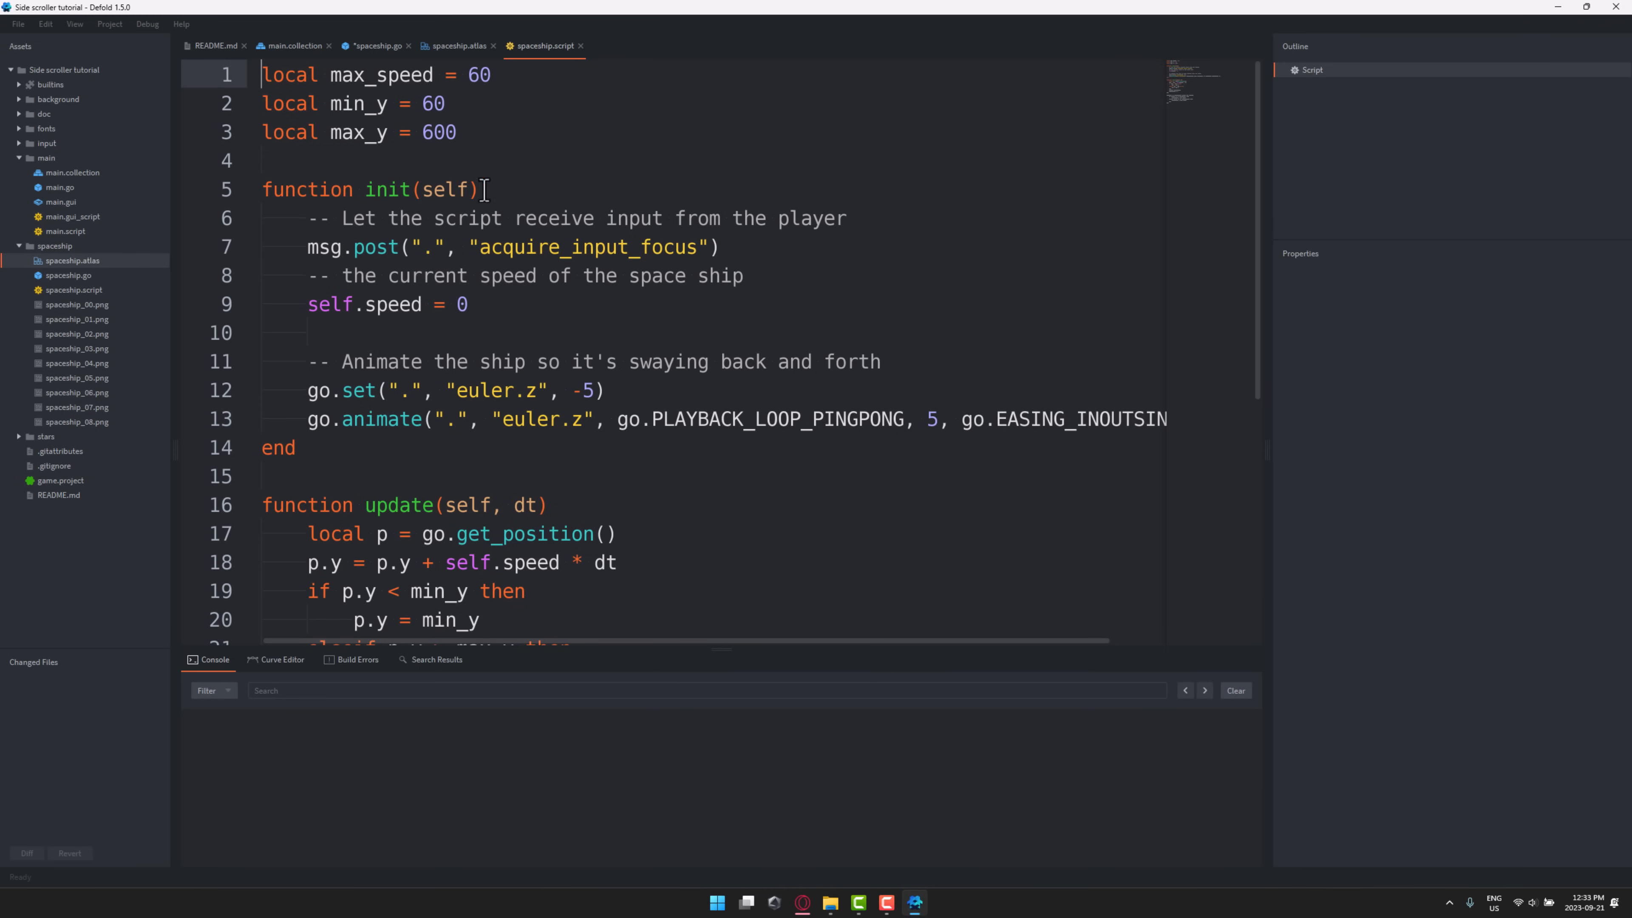
pyautogui.moveTo(451, 178)
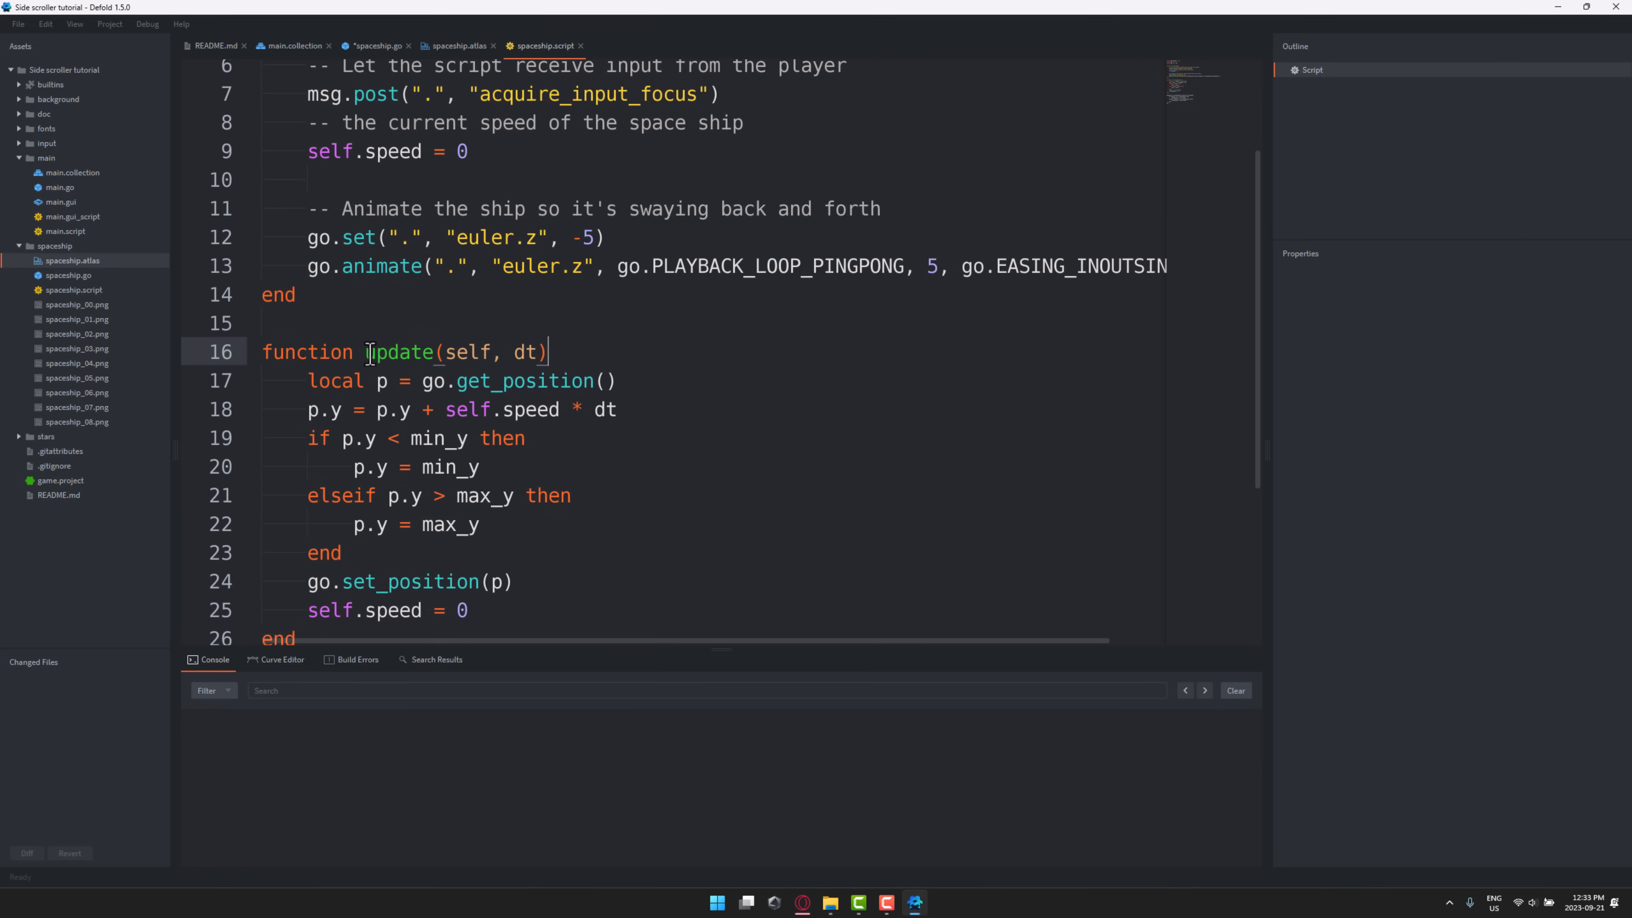
pyautogui.scroll(-3)
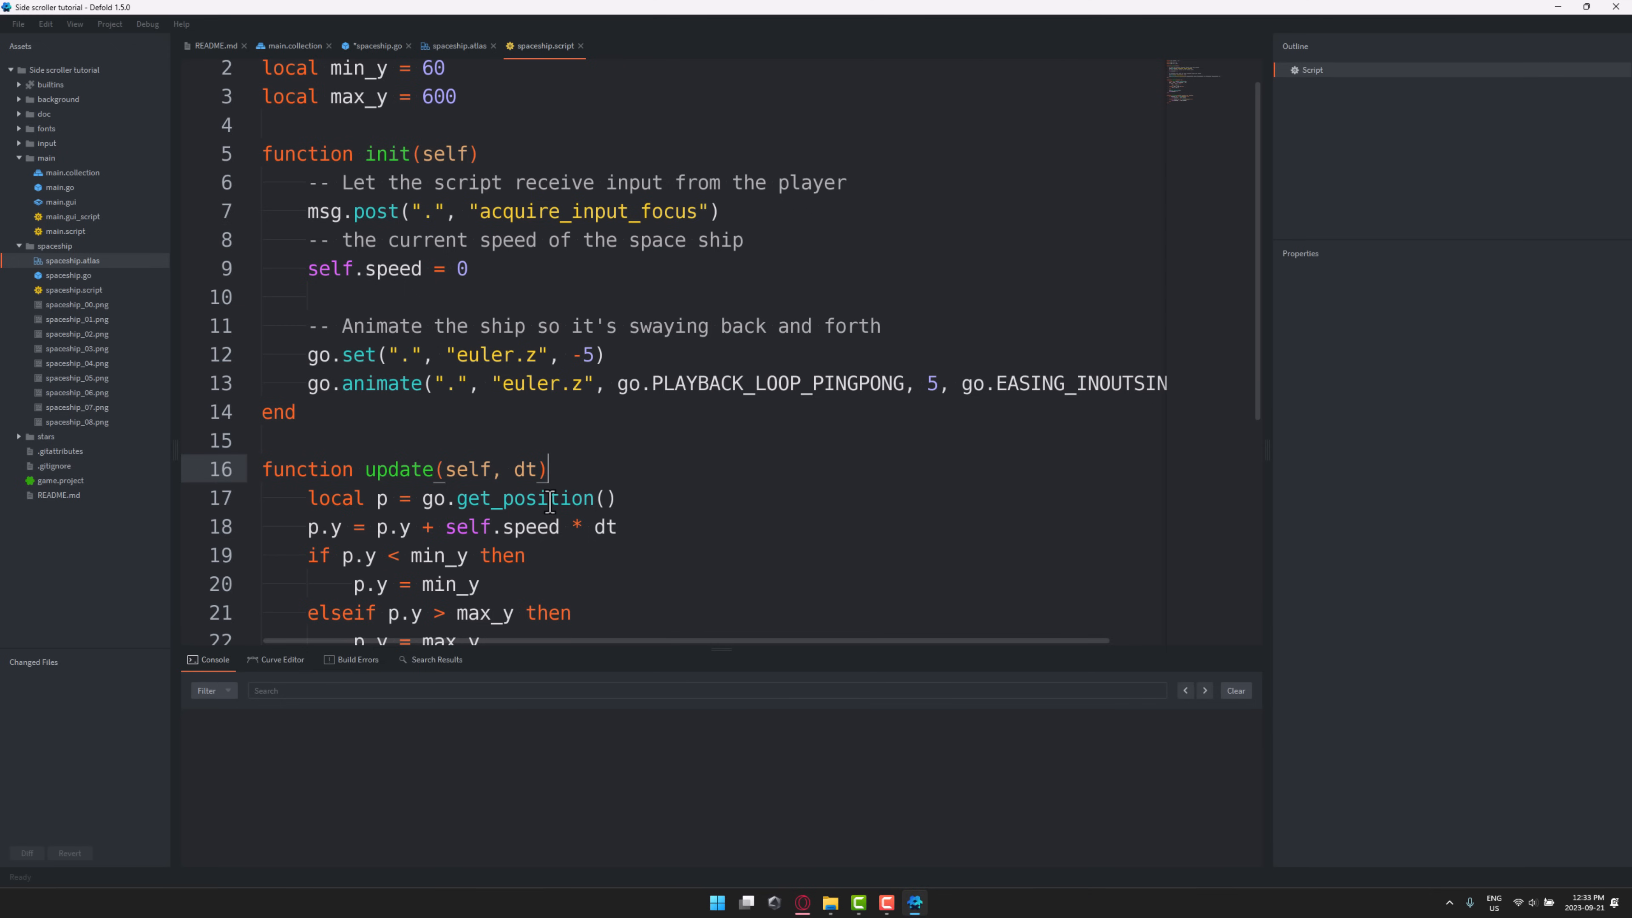
pyautogui.moveTo(475, 600)
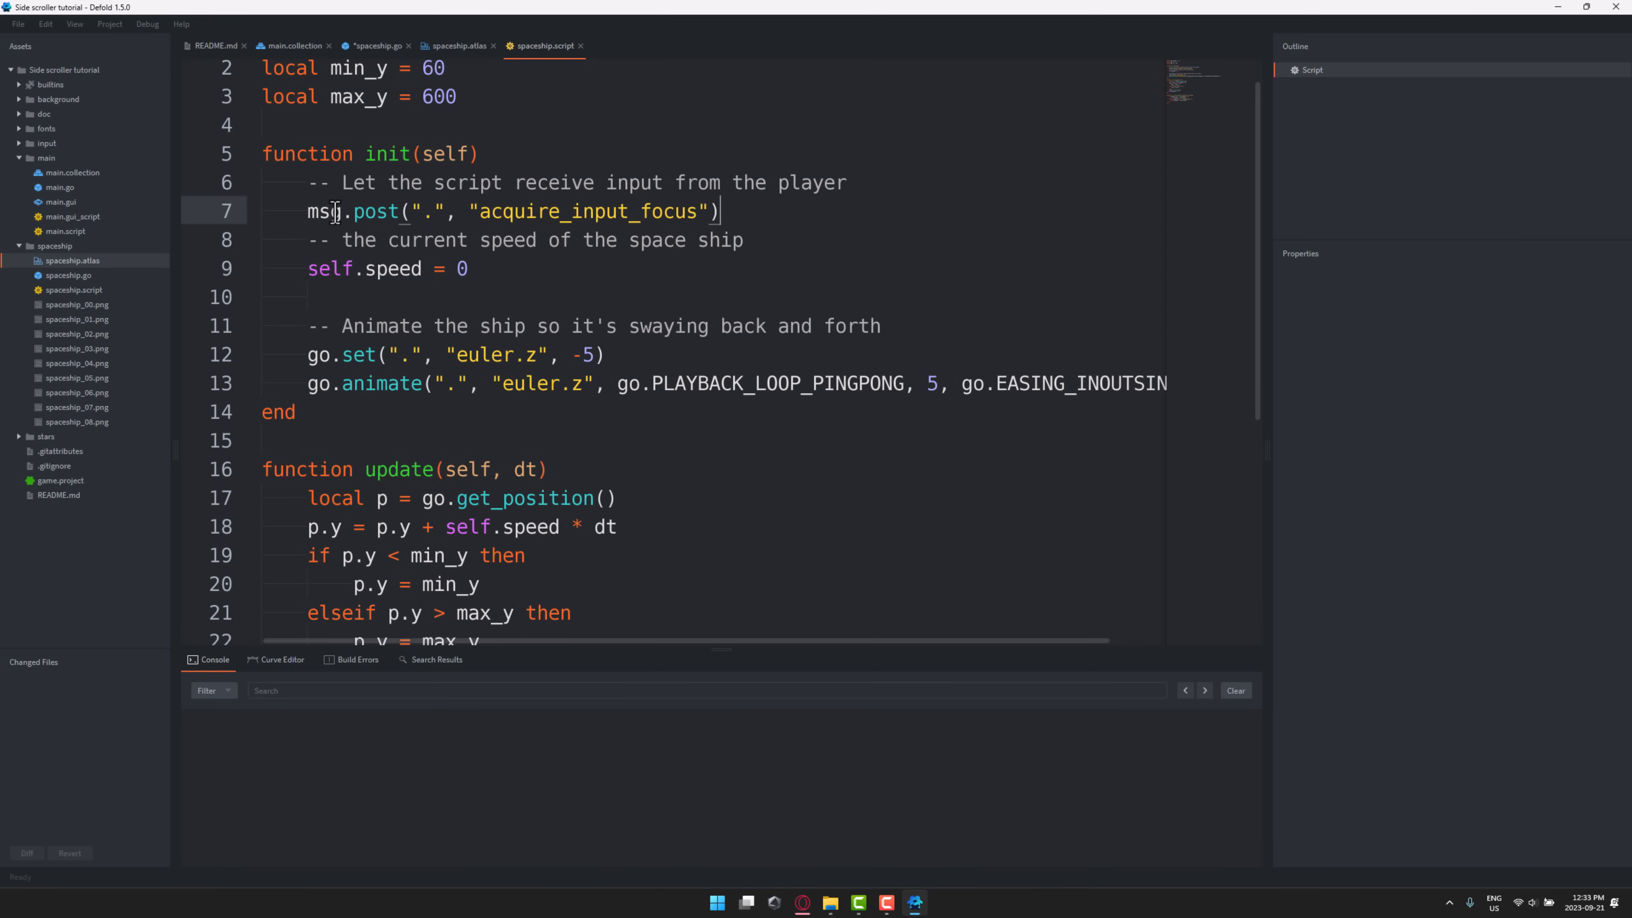
pyautogui.scroll(-3)
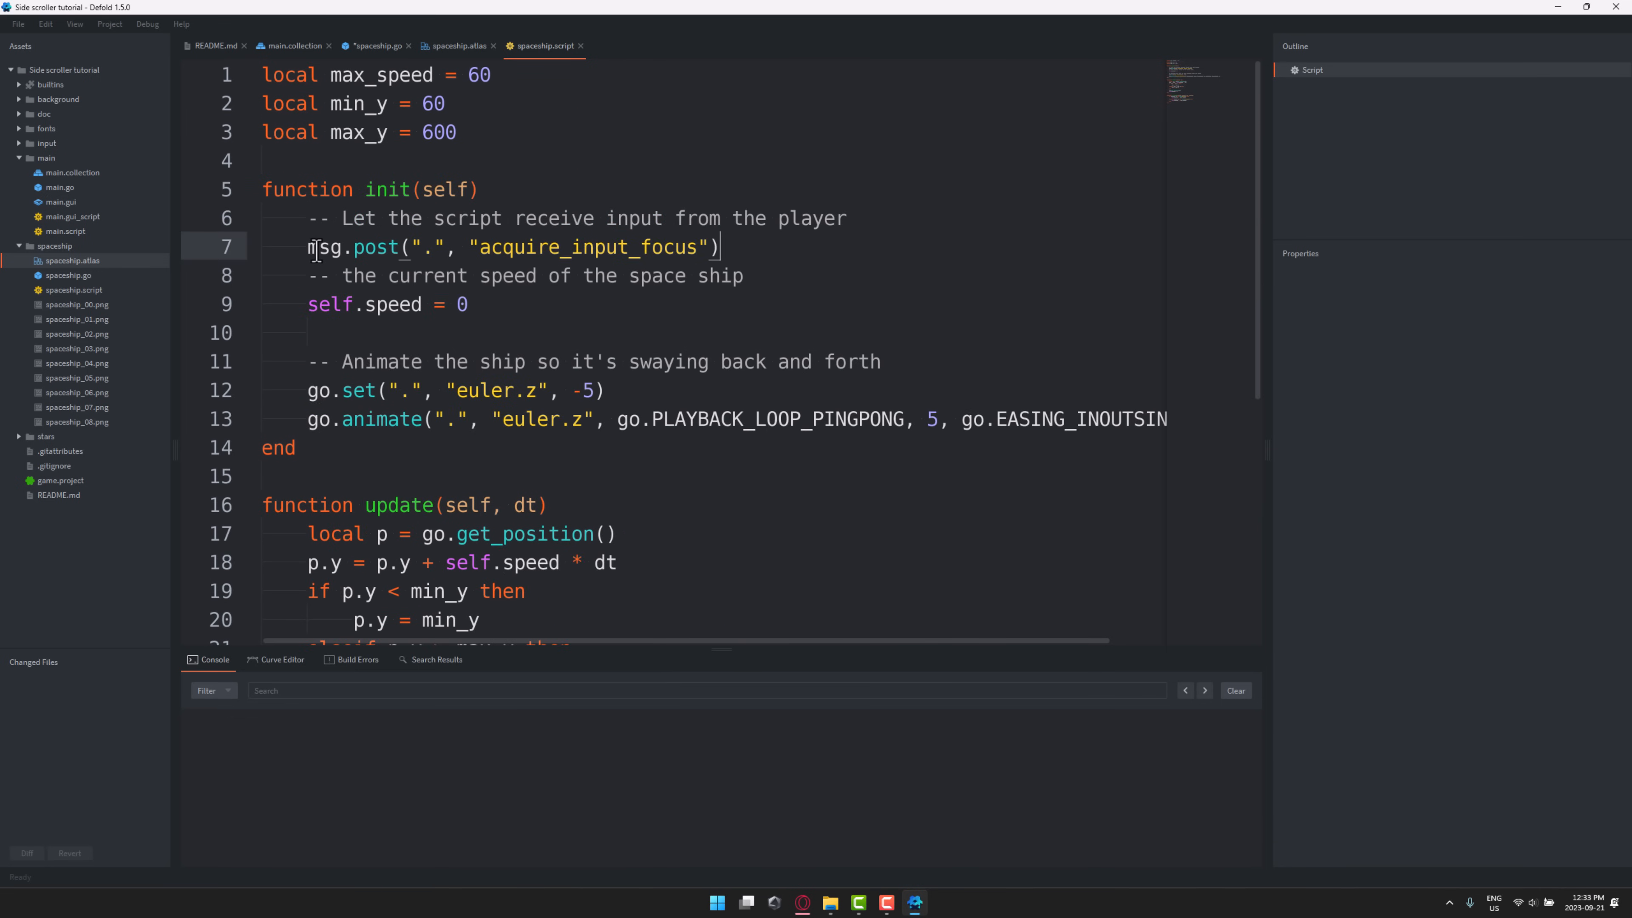
pyautogui.doubleClick(375, 247)
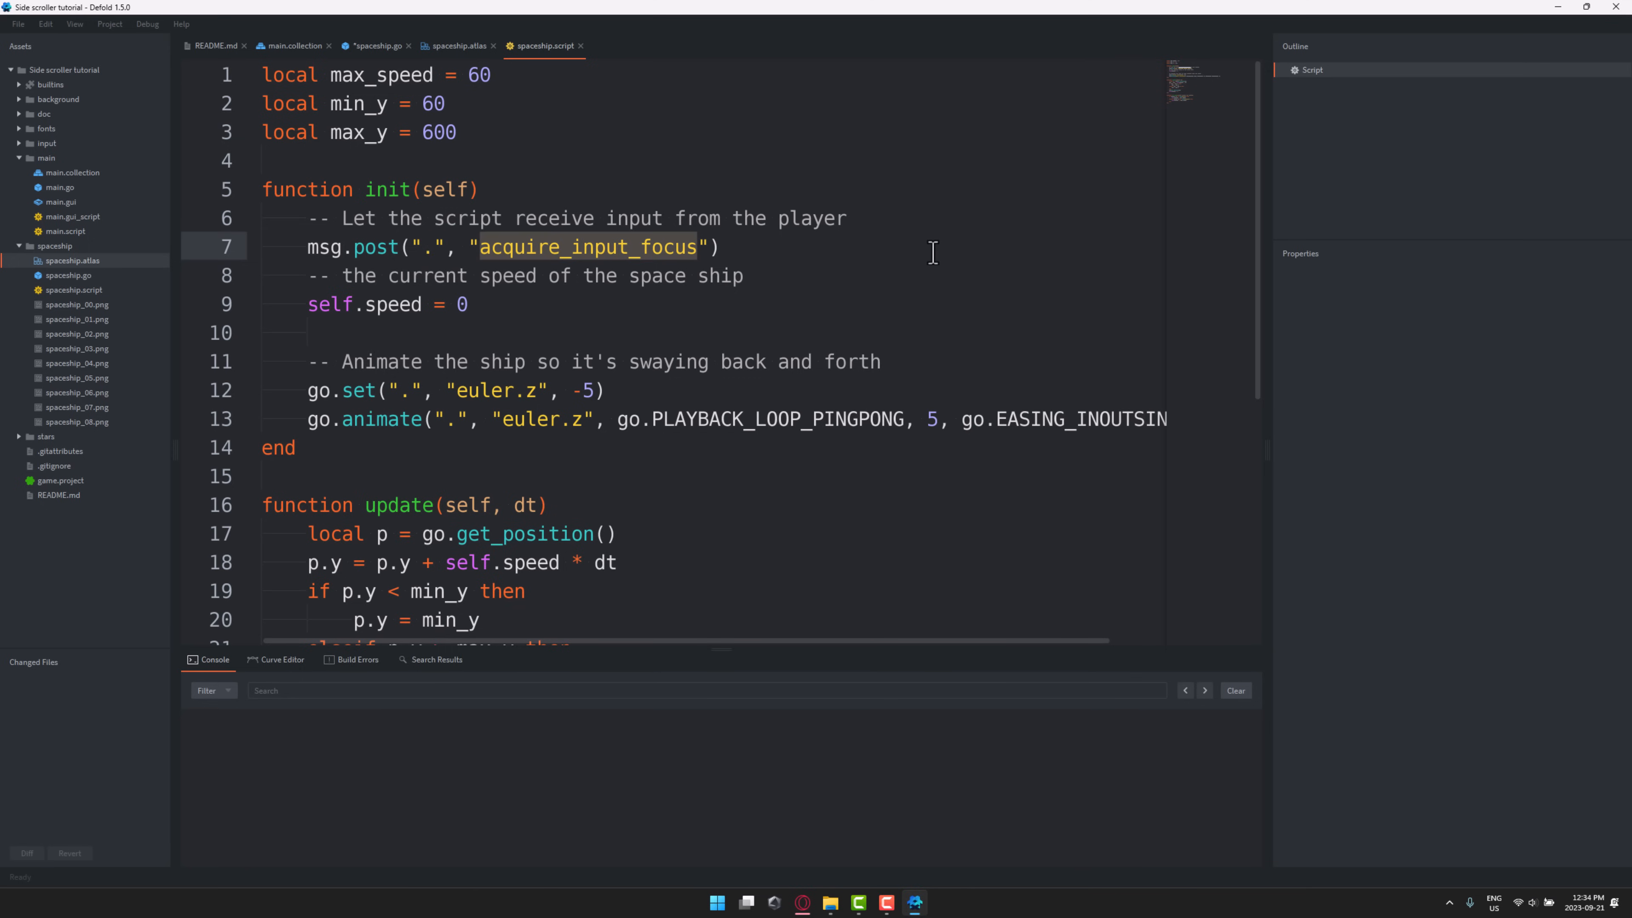
pyautogui.moveTo(356, 297)
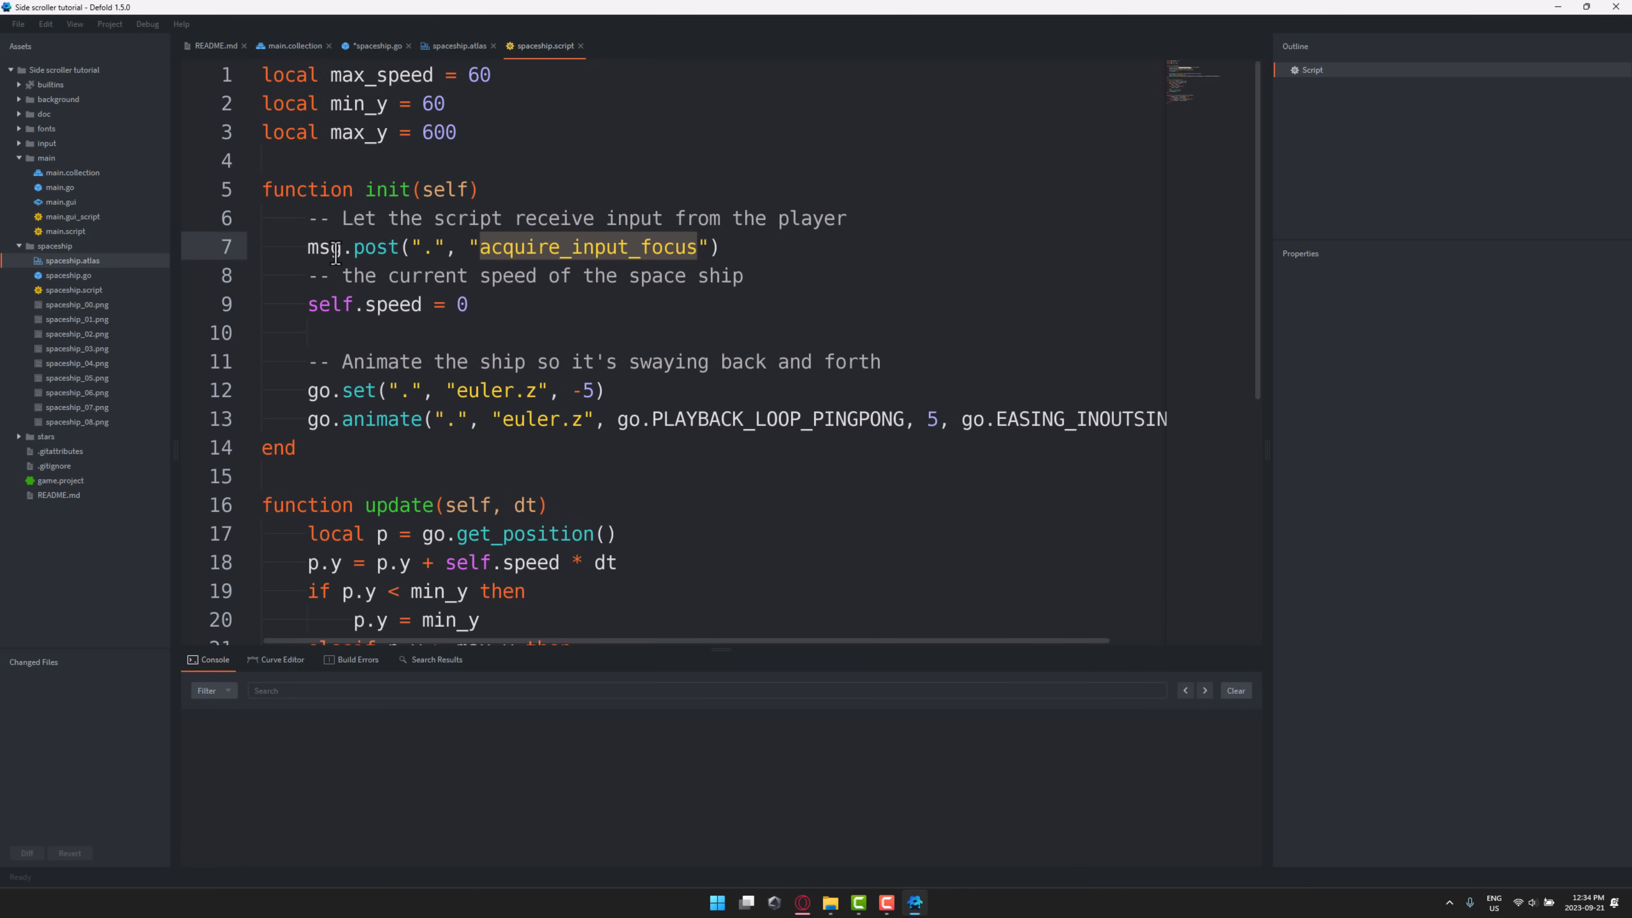
pyautogui.scroll(-3)
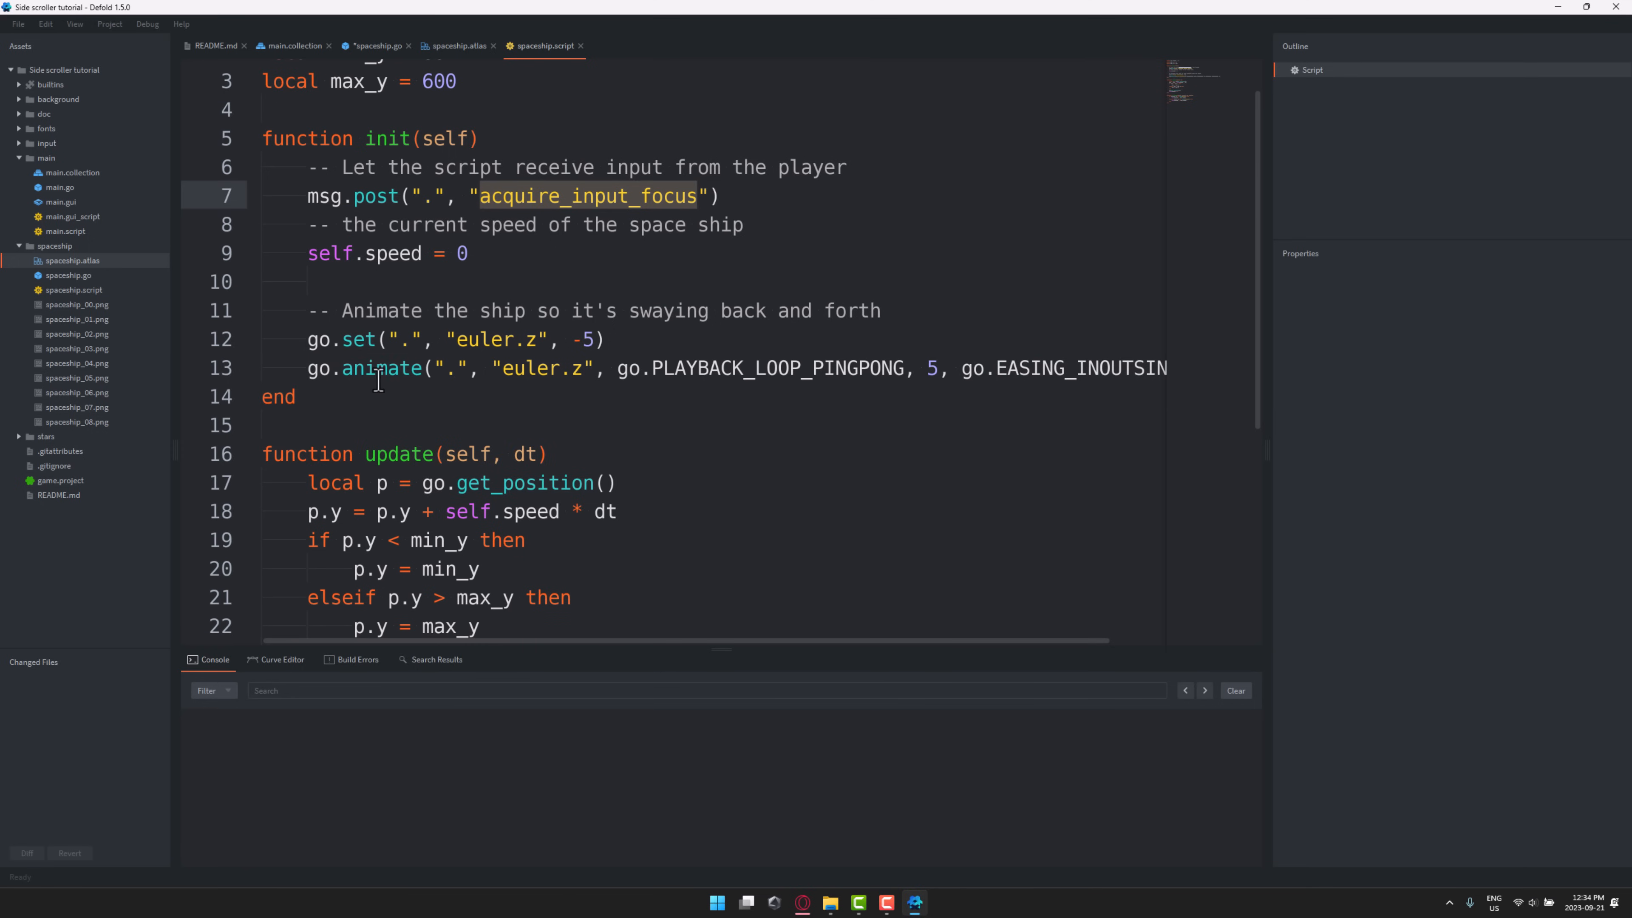
pyautogui.moveTo(570, 375)
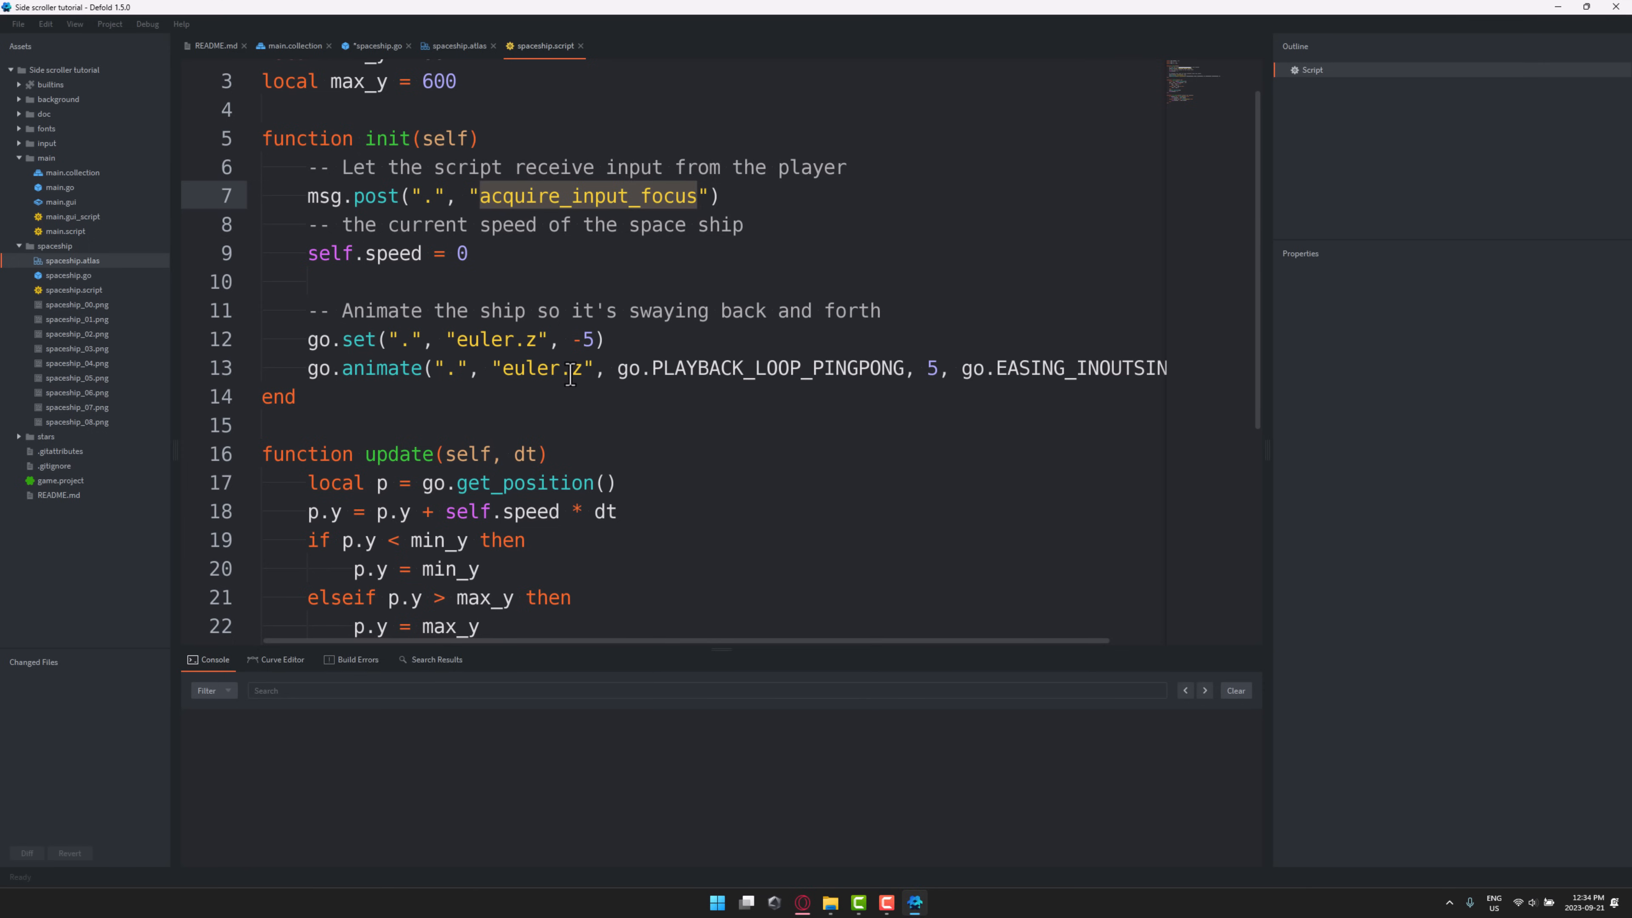
pyautogui.moveTo(371, 372)
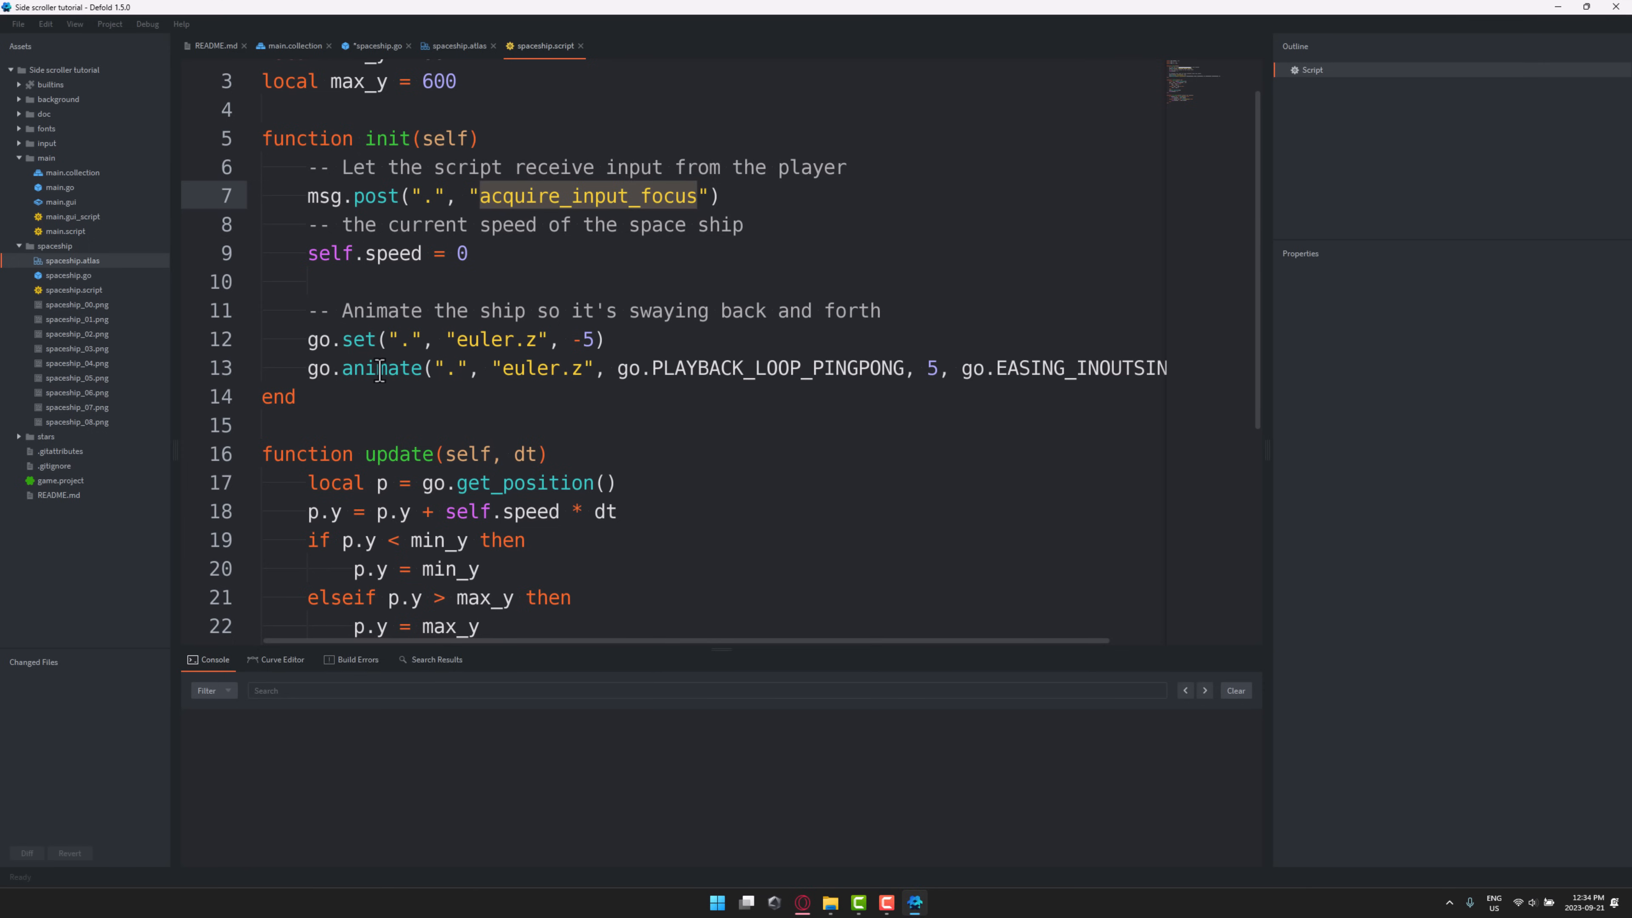
pyautogui.moveTo(952, 423)
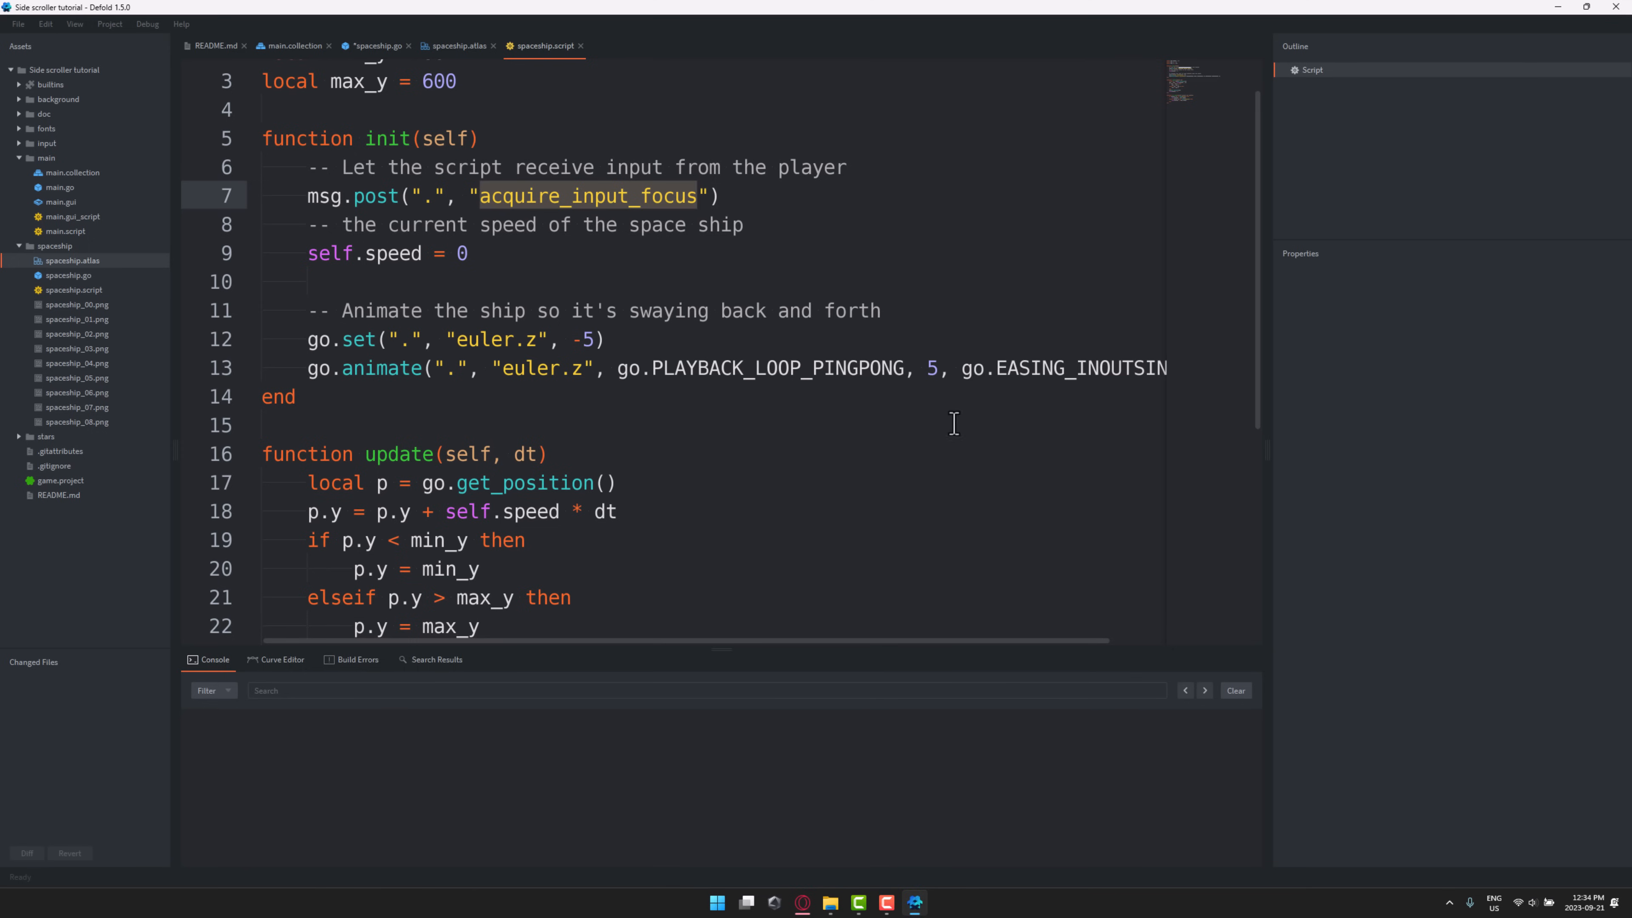
pyautogui.moveTo(952, 403)
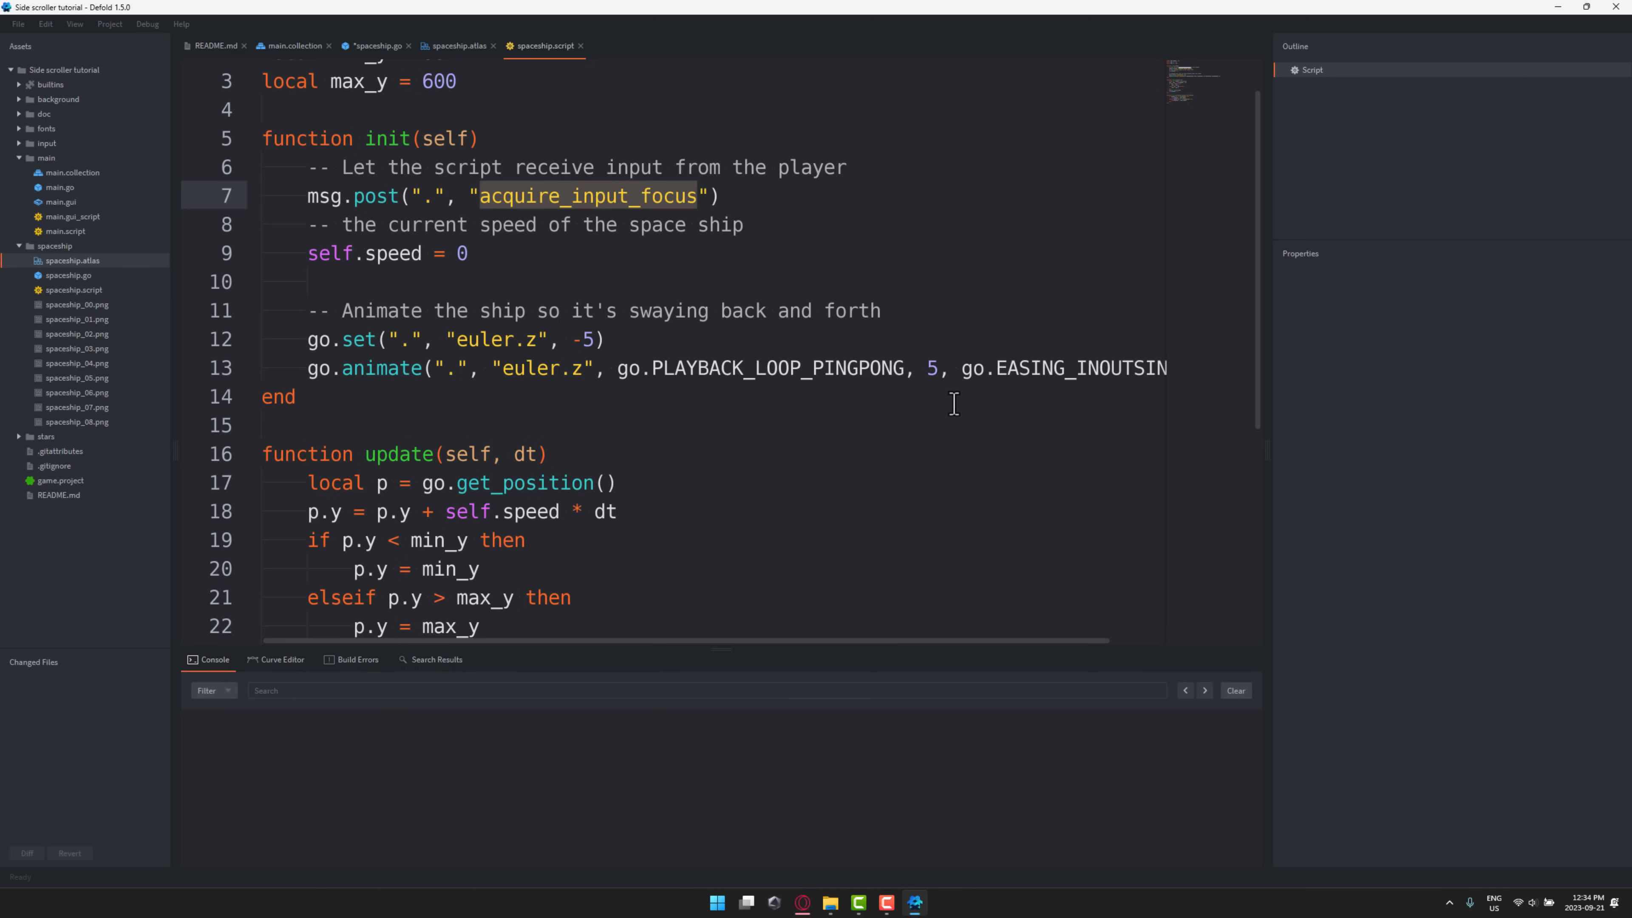
pyautogui.moveTo(503, 403)
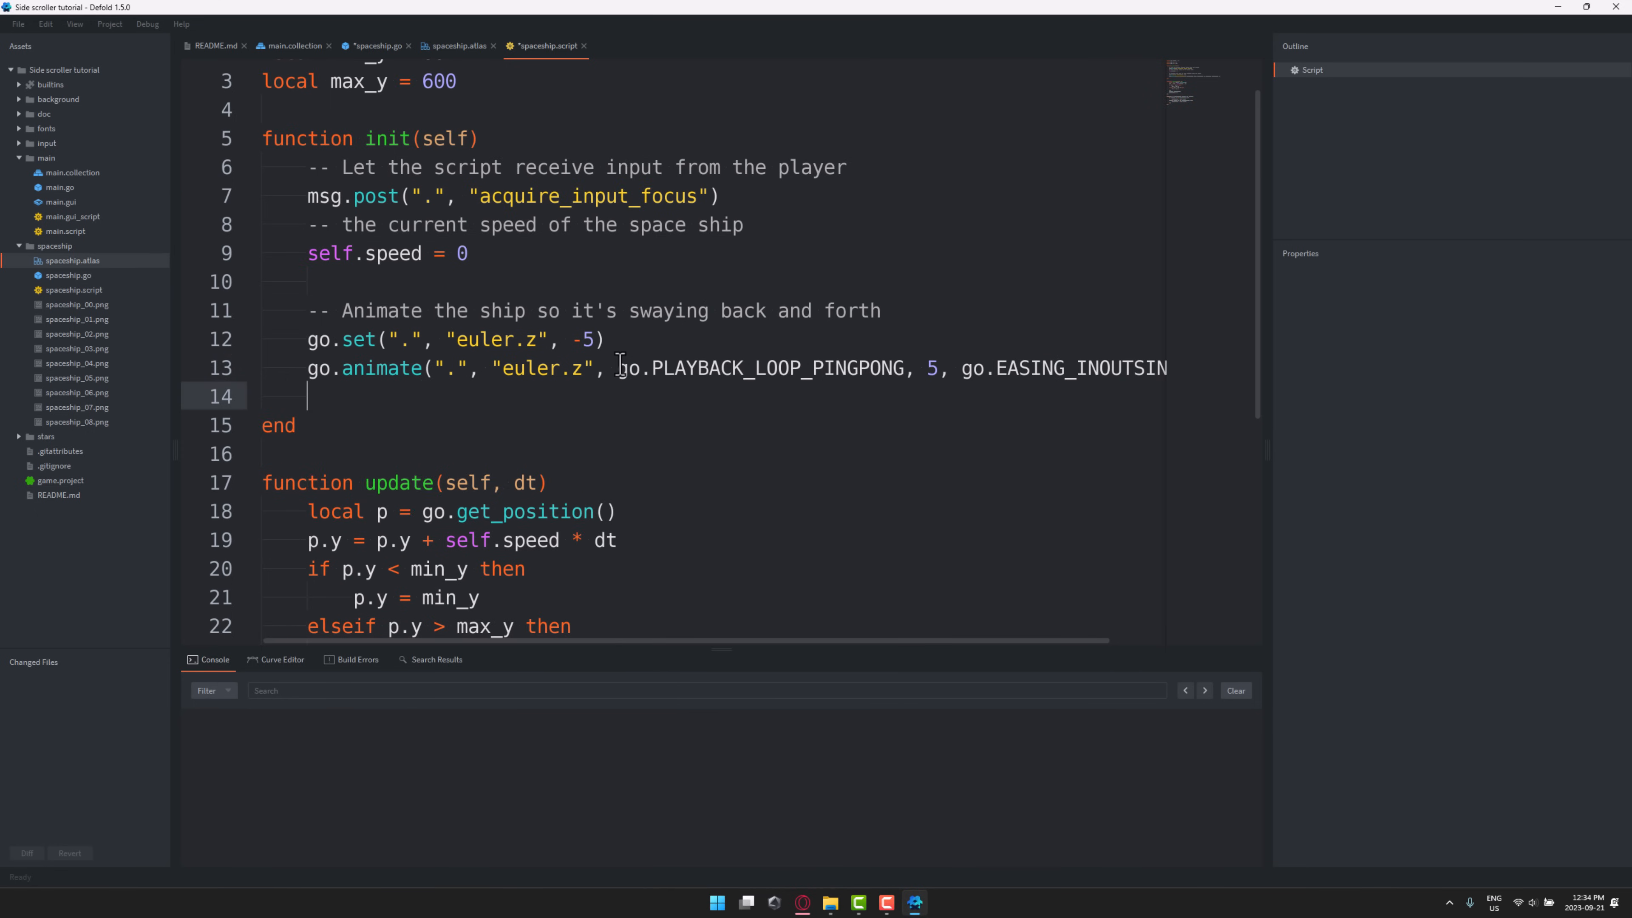
pyautogui.write('go.')
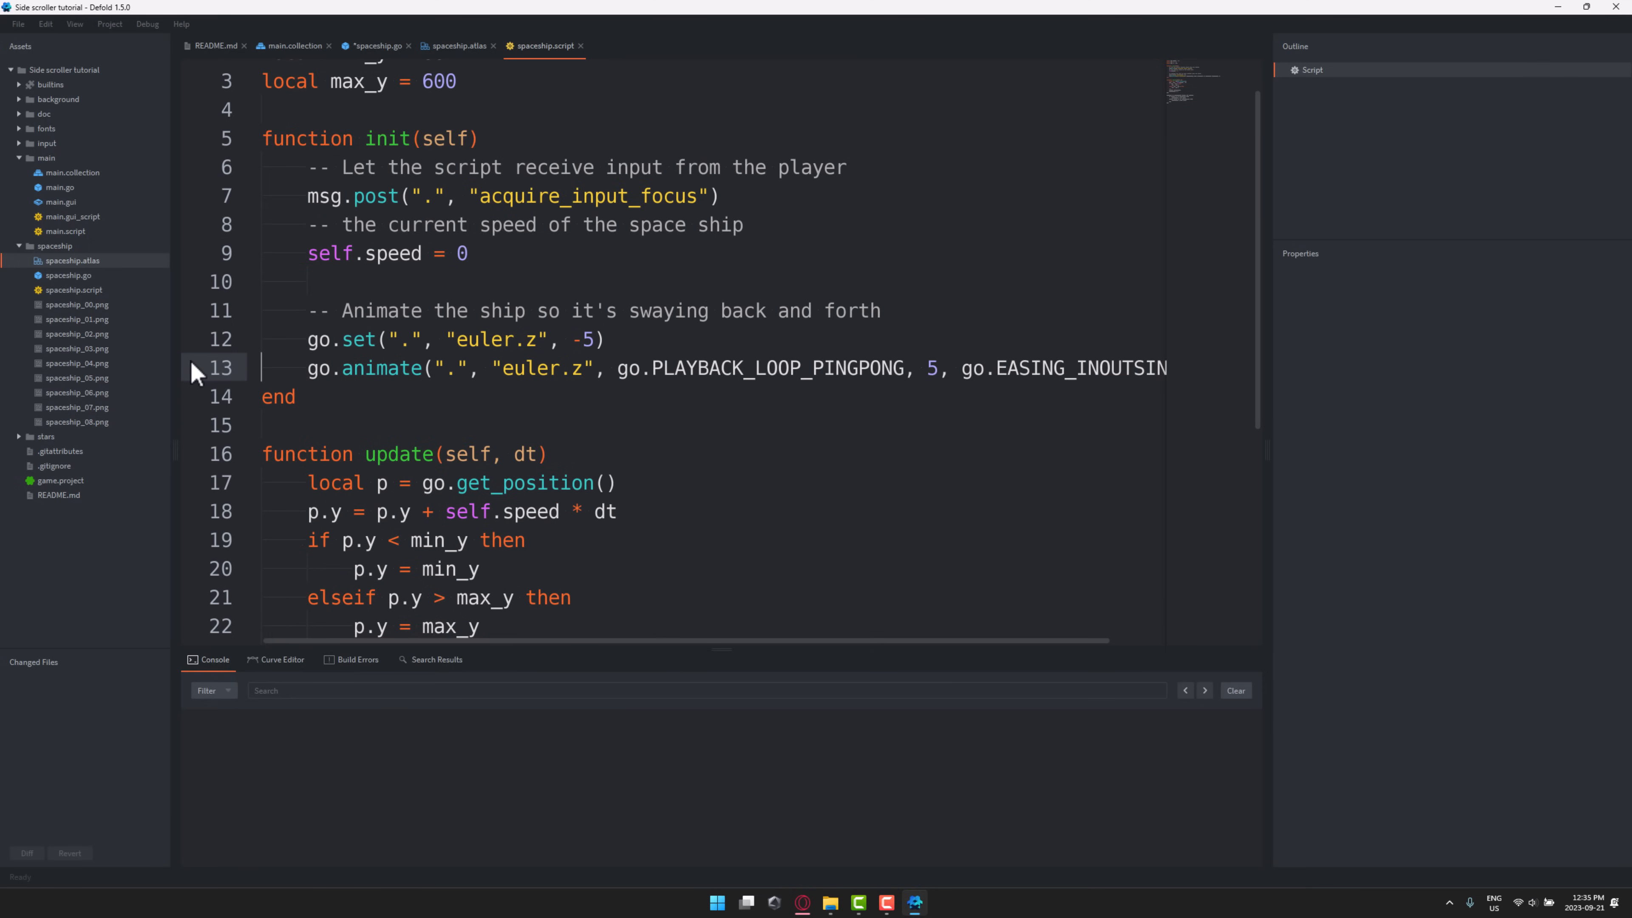
pyautogui.moveTo(247, 376)
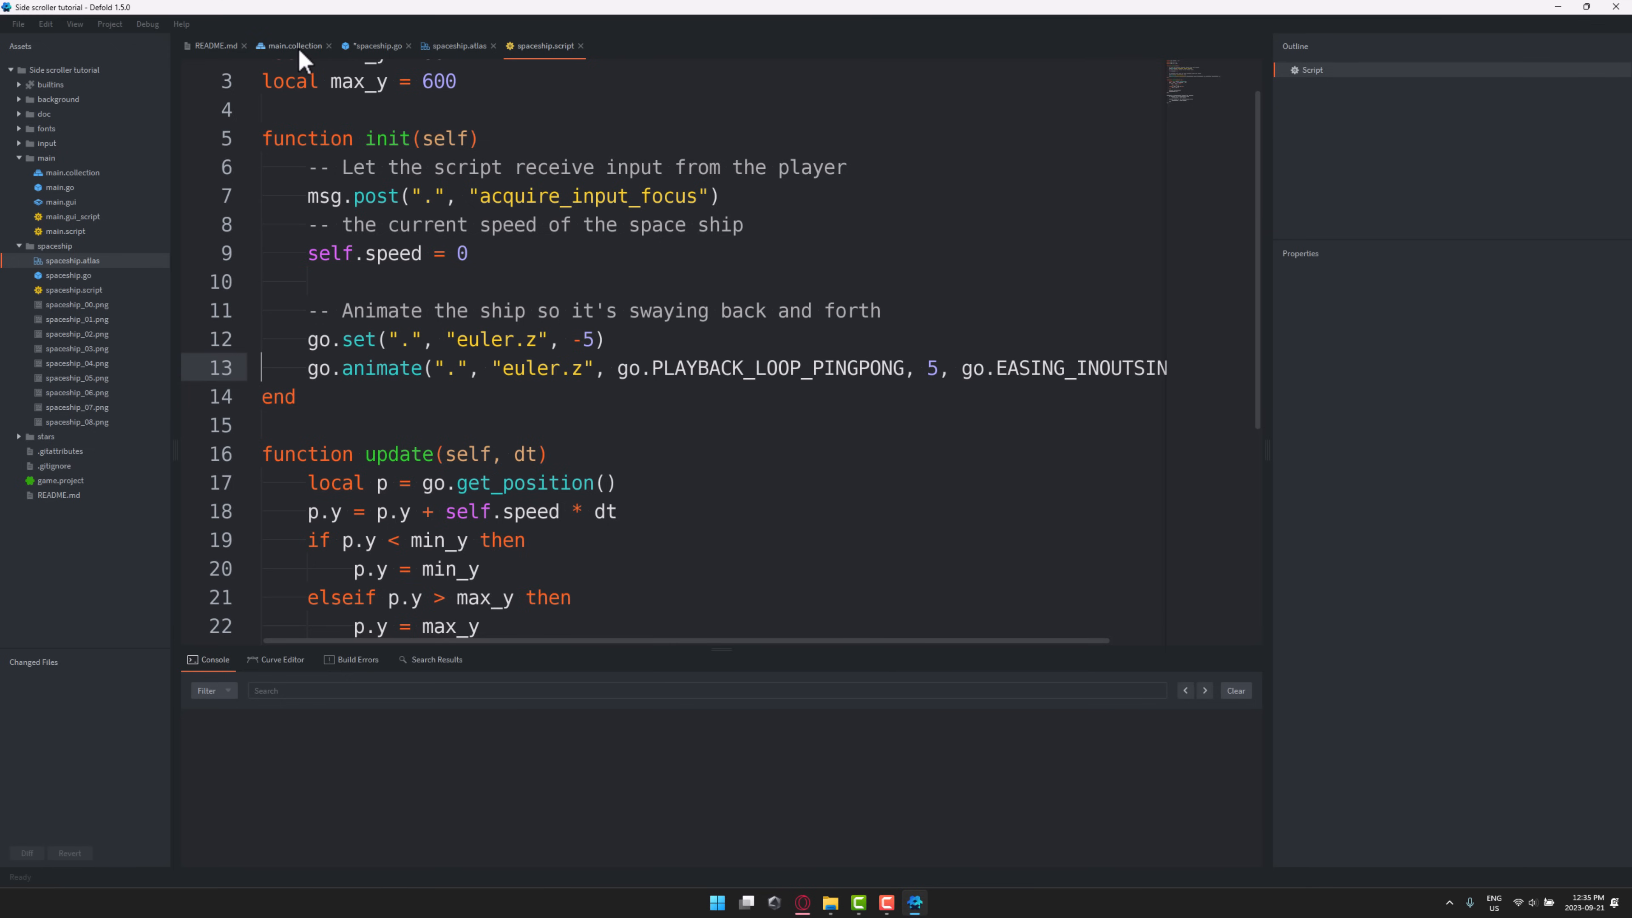
# - Build and run main.collection, allow the engine through the firewall, then close the game window
pyautogui.click(293, 45)
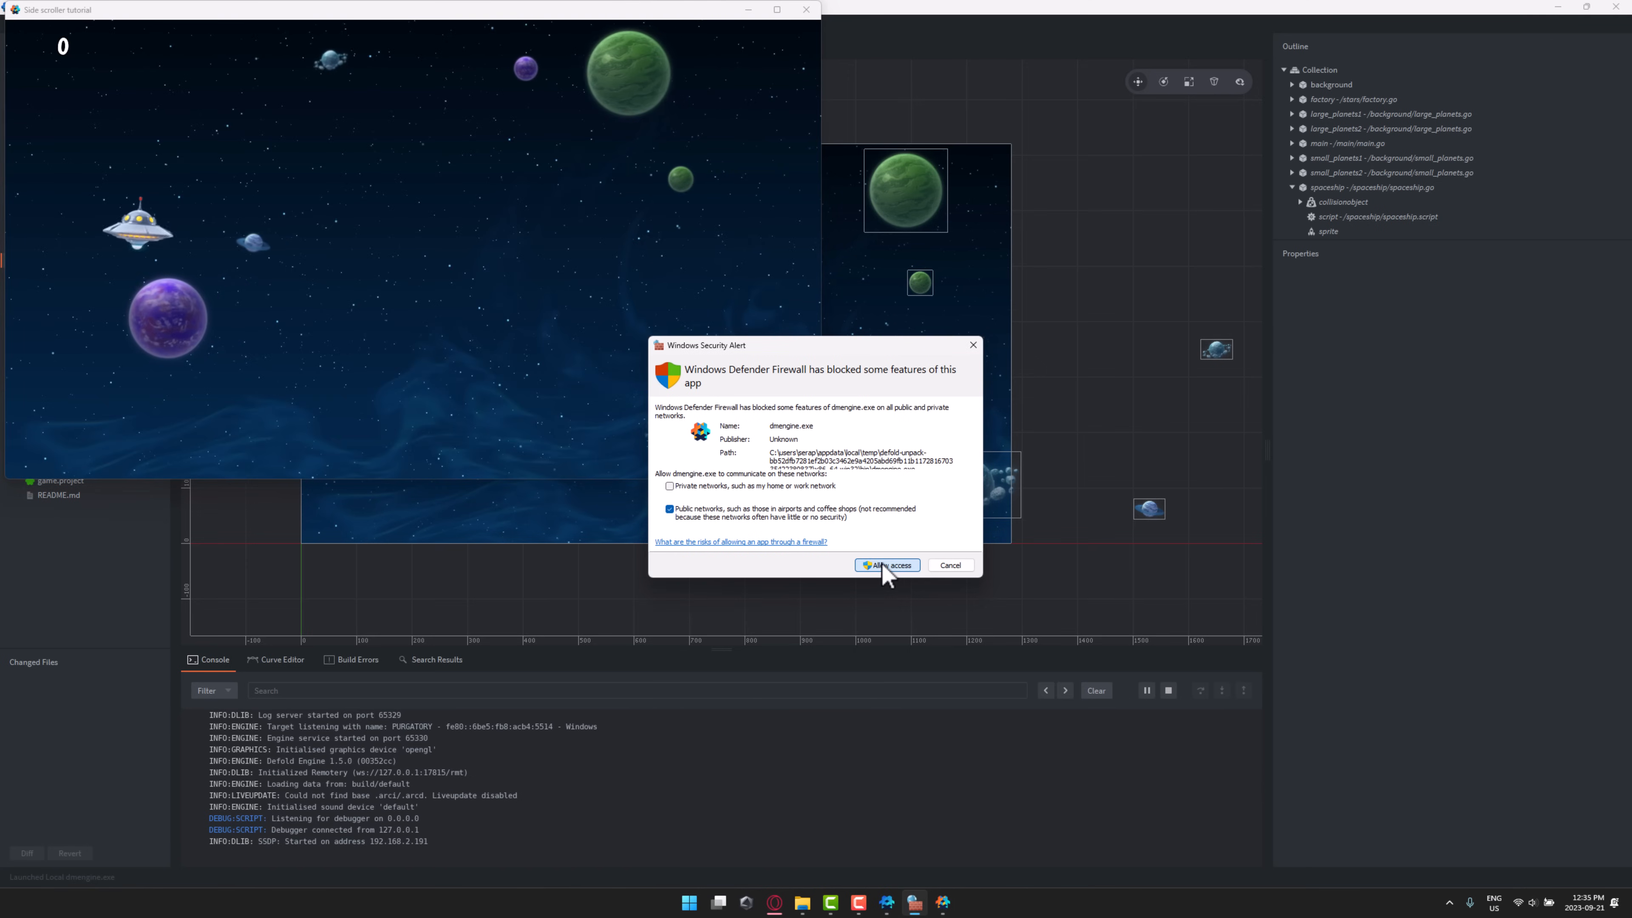
pyautogui.click(885, 565)
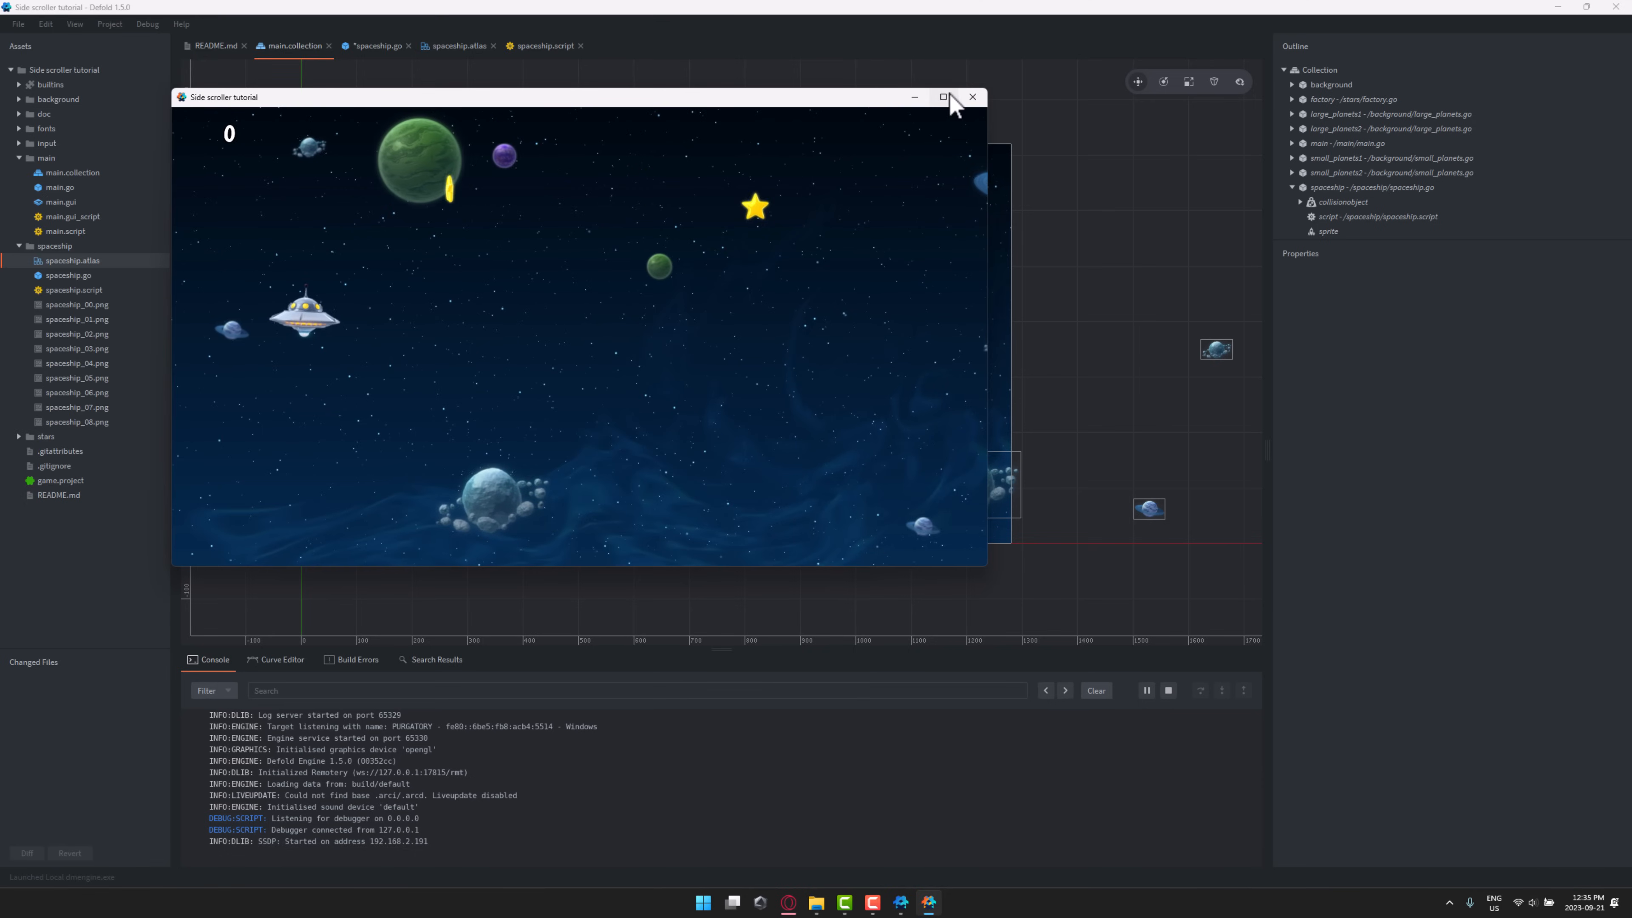
pyautogui.click(970, 96)
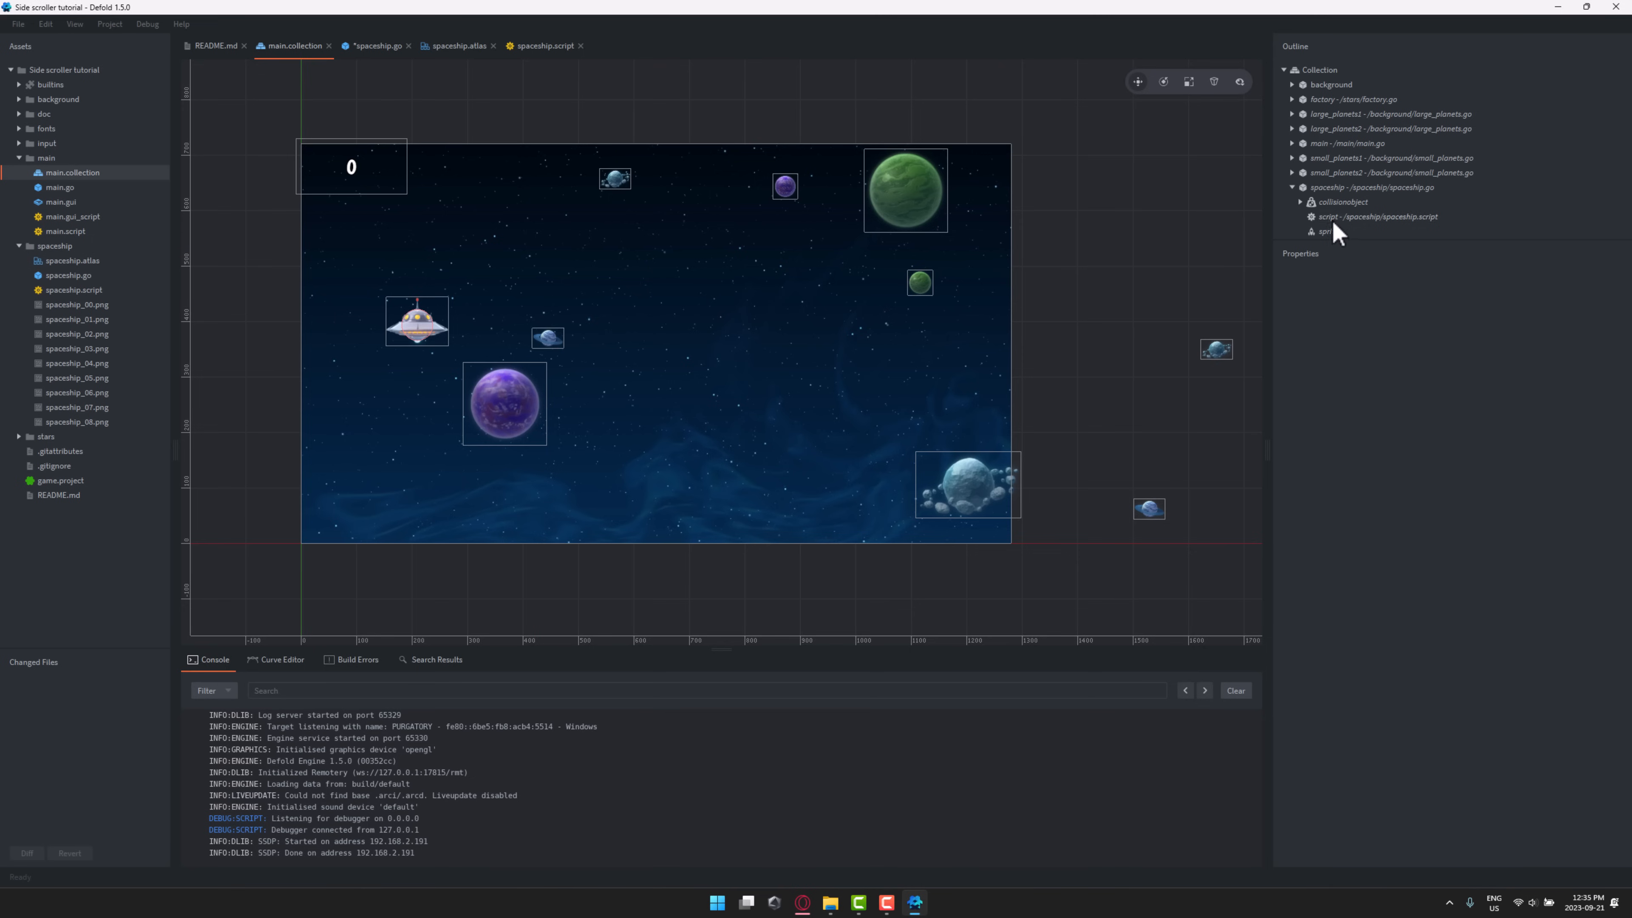
pyautogui.moveTo(1346, 146)
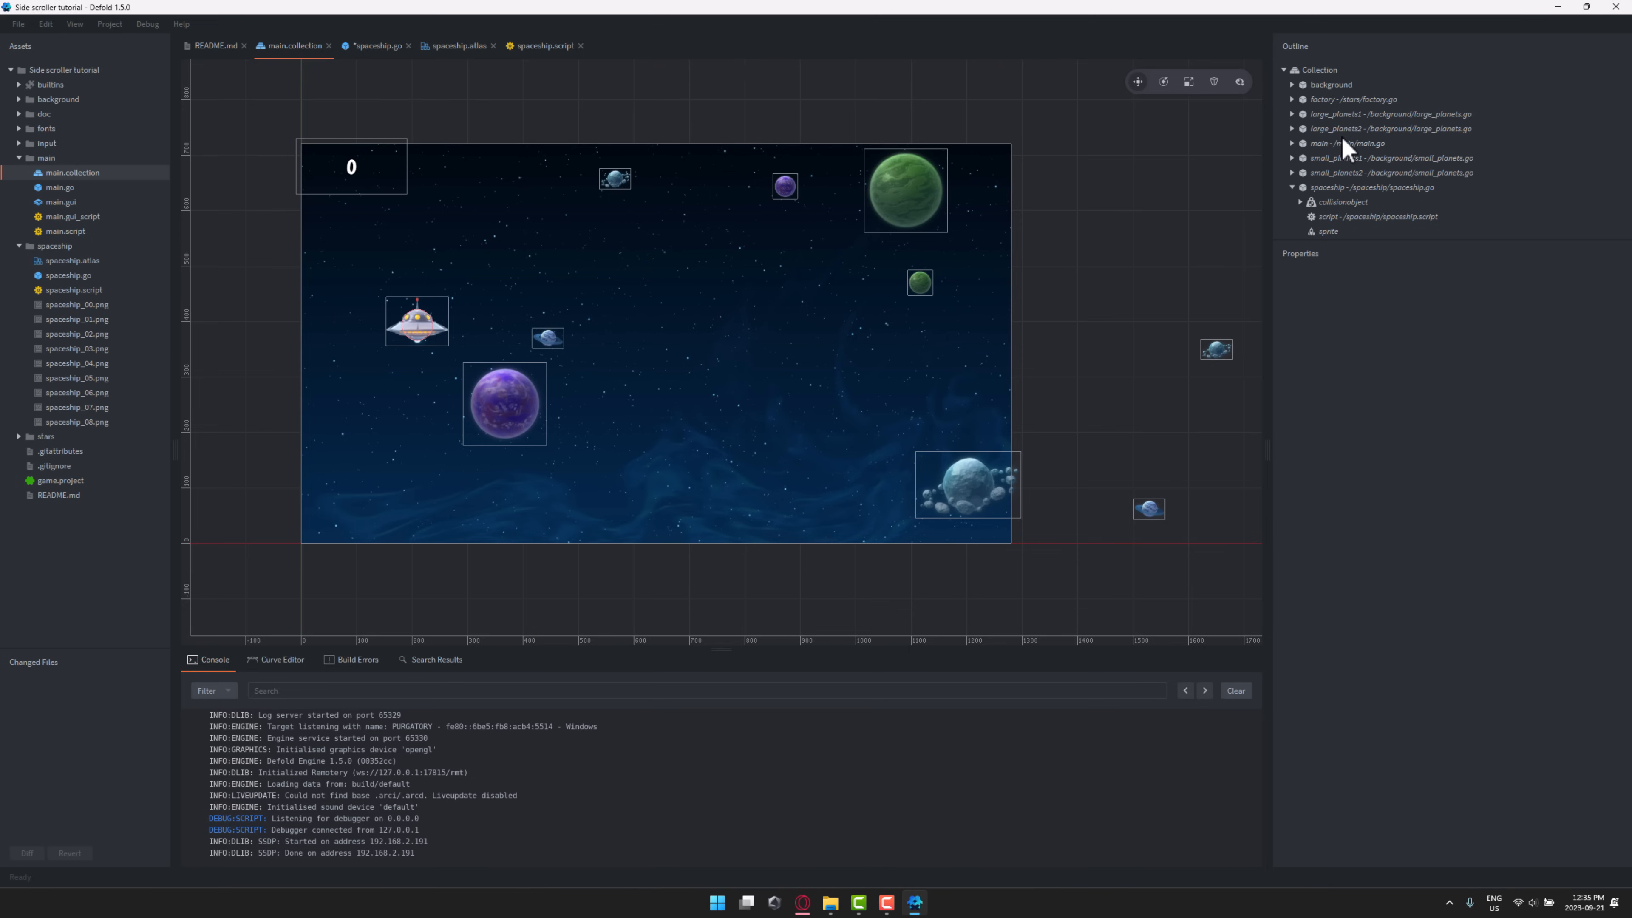
# - Expand the main game object, show its gui component, and open main.gui for editing
pyautogui.click(1350, 142)
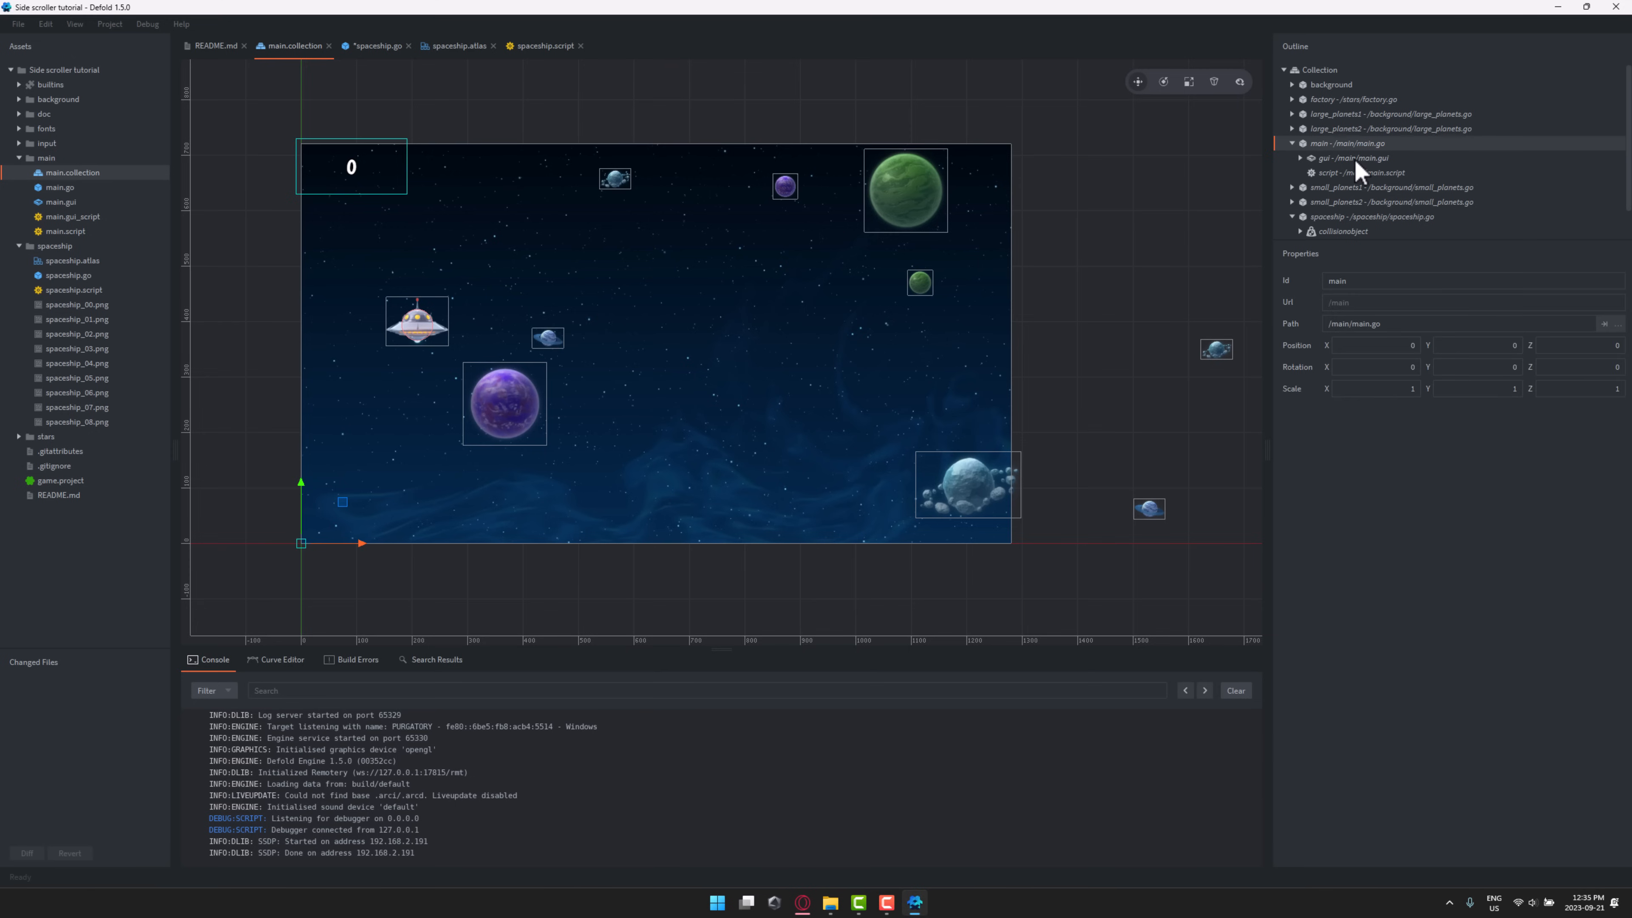
pyautogui.click(1352, 157)
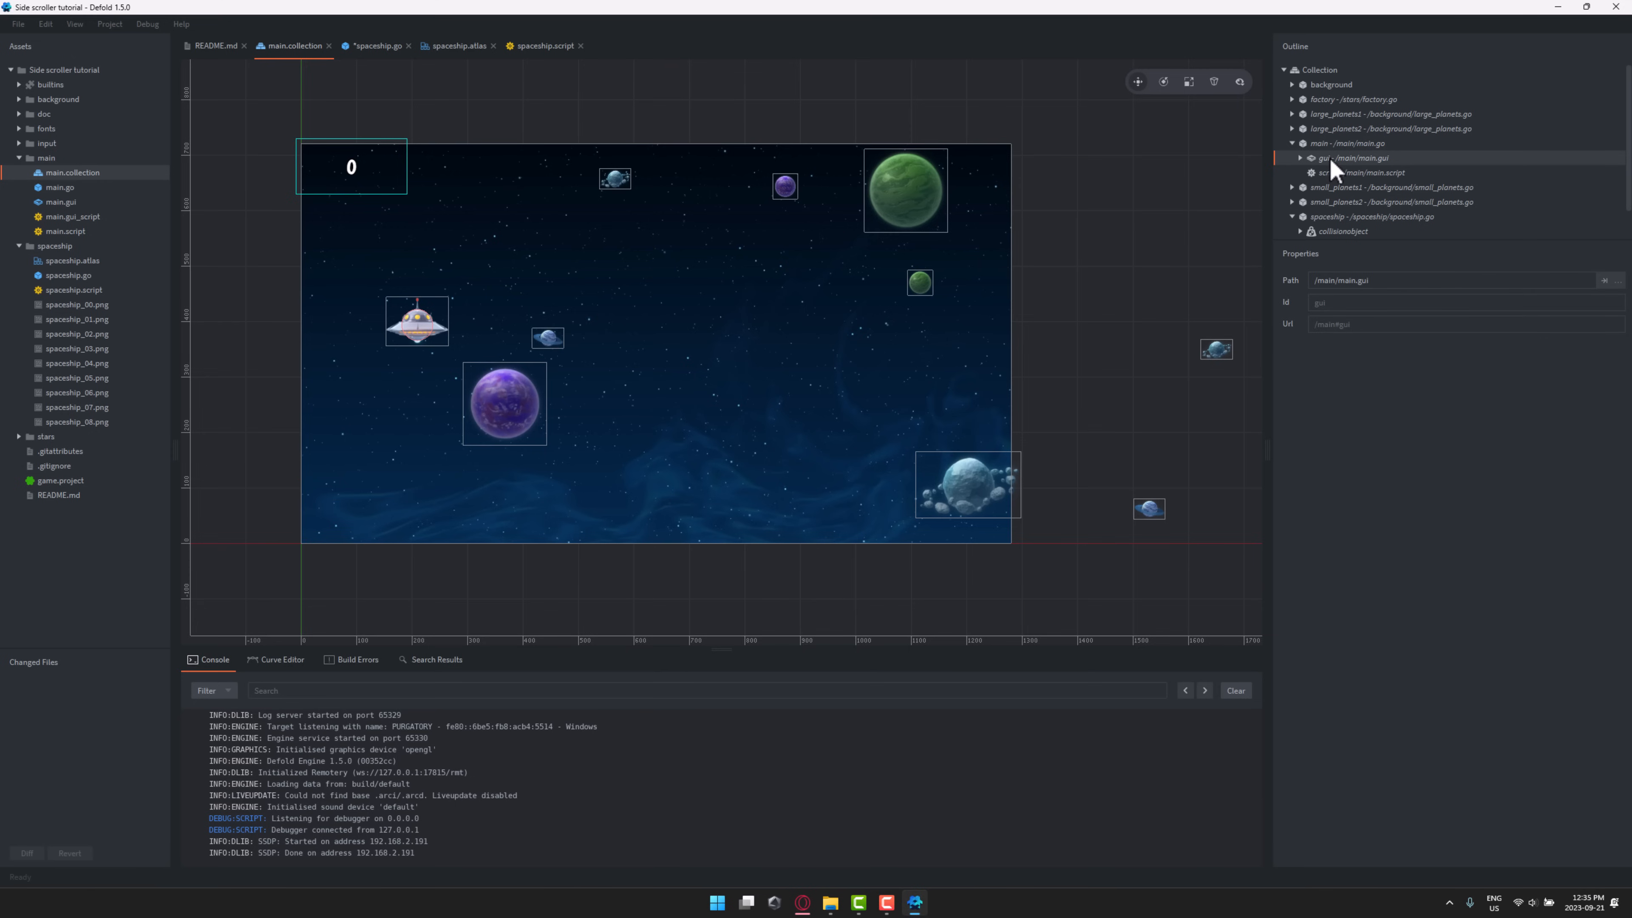
pyautogui.click(60, 203)
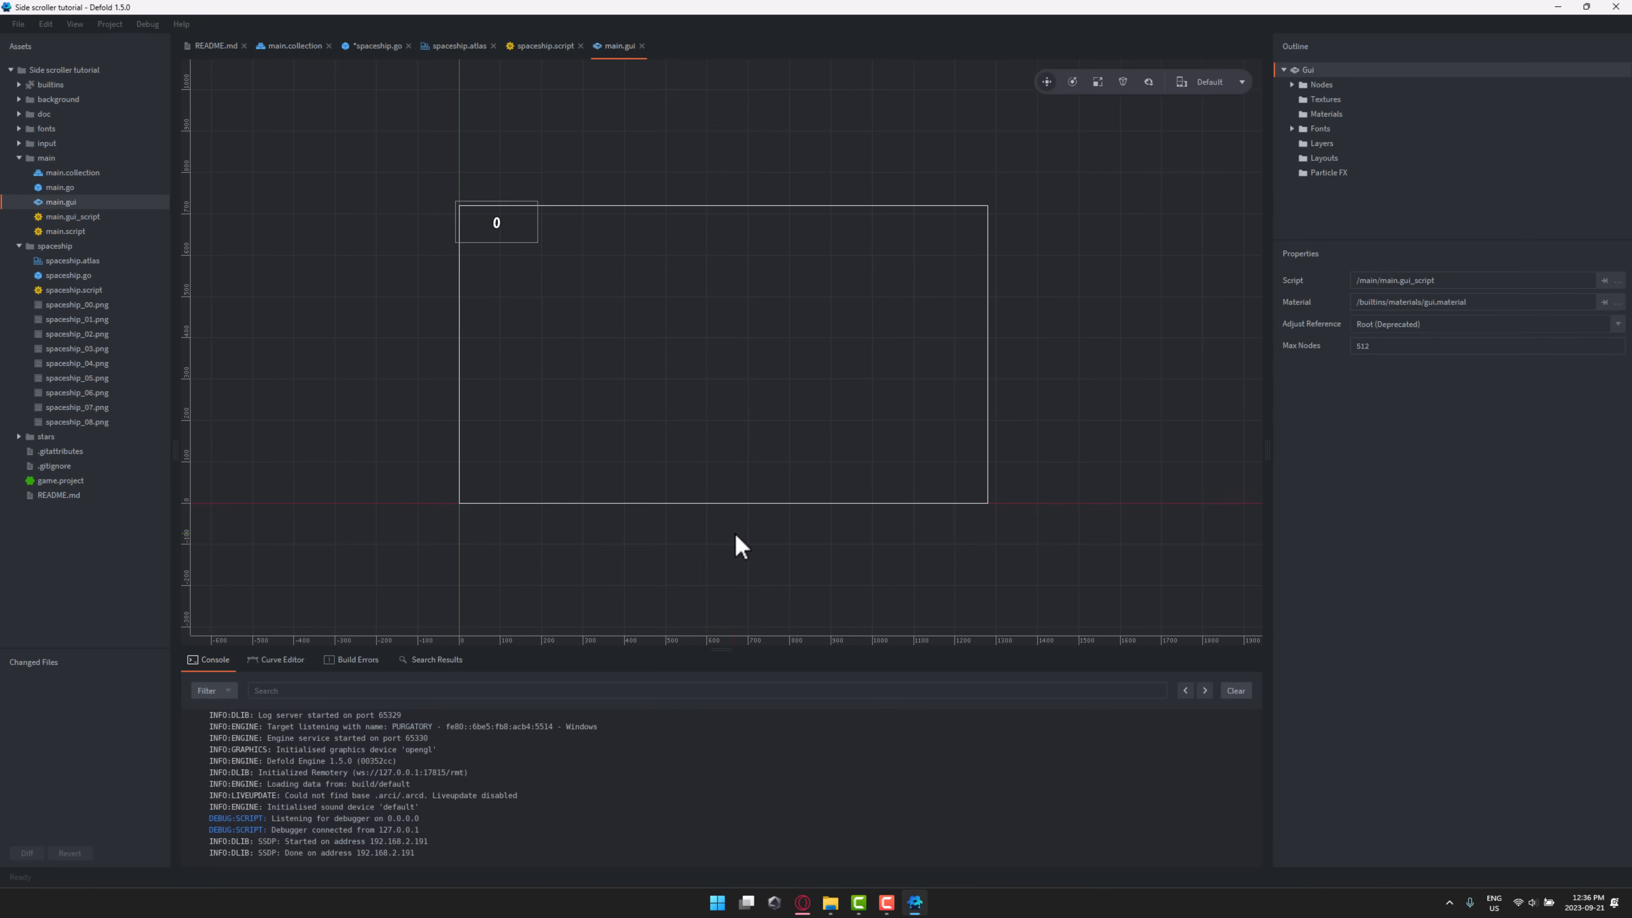
pyautogui.moveTo(73, 219)
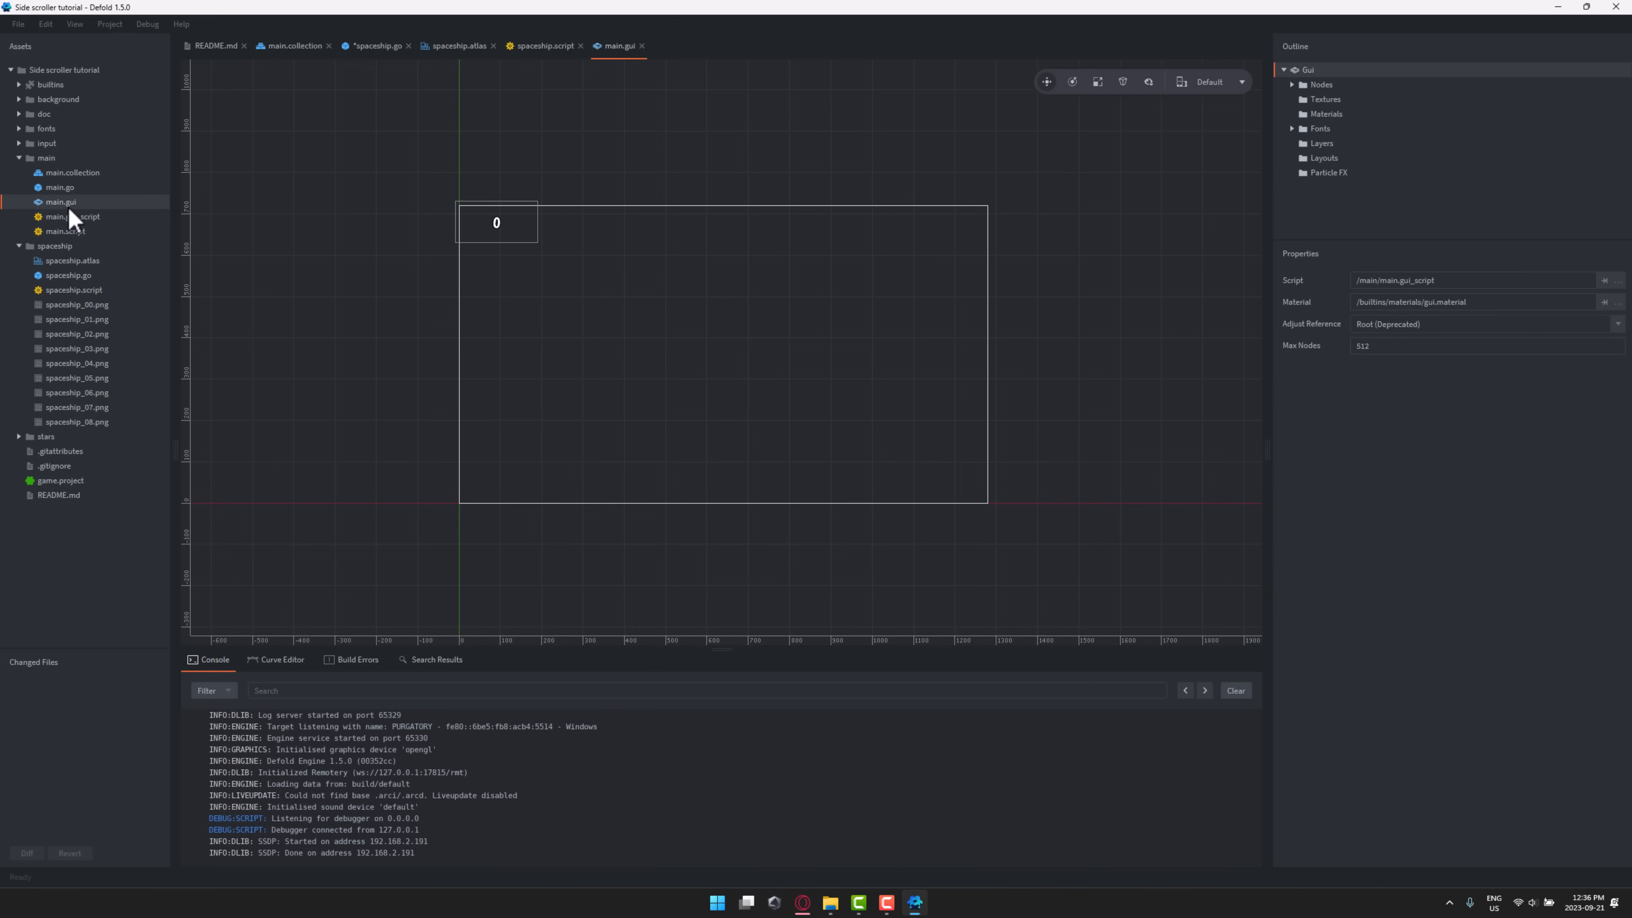
pyautogui.moveTo(69, 215)
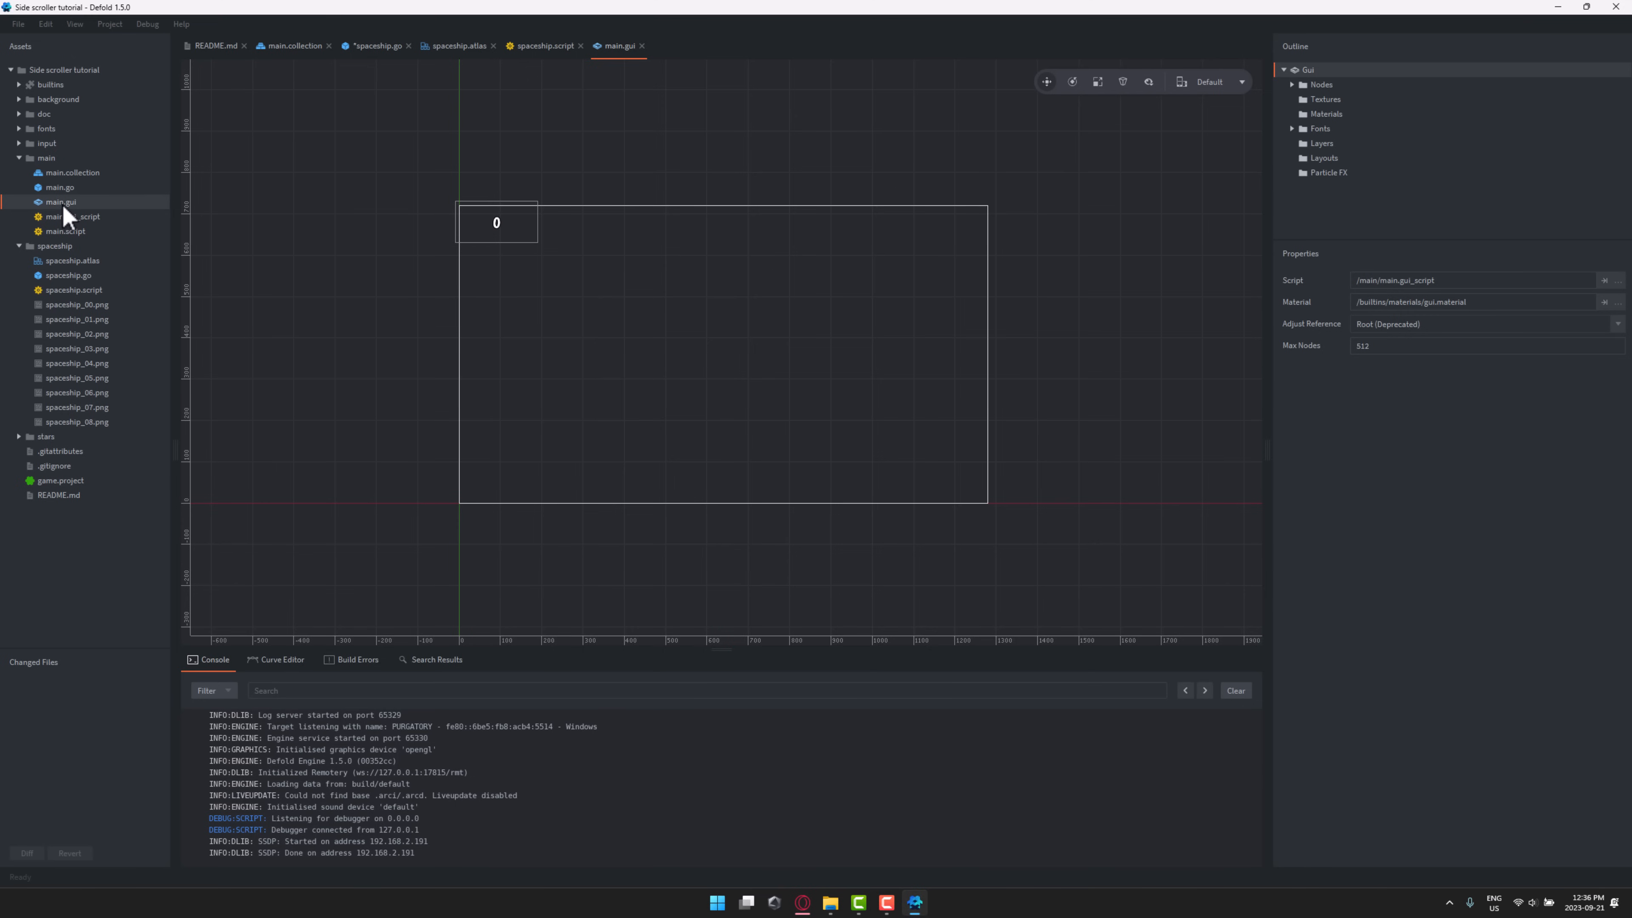
pyautogui.moveTo(1317, 55)
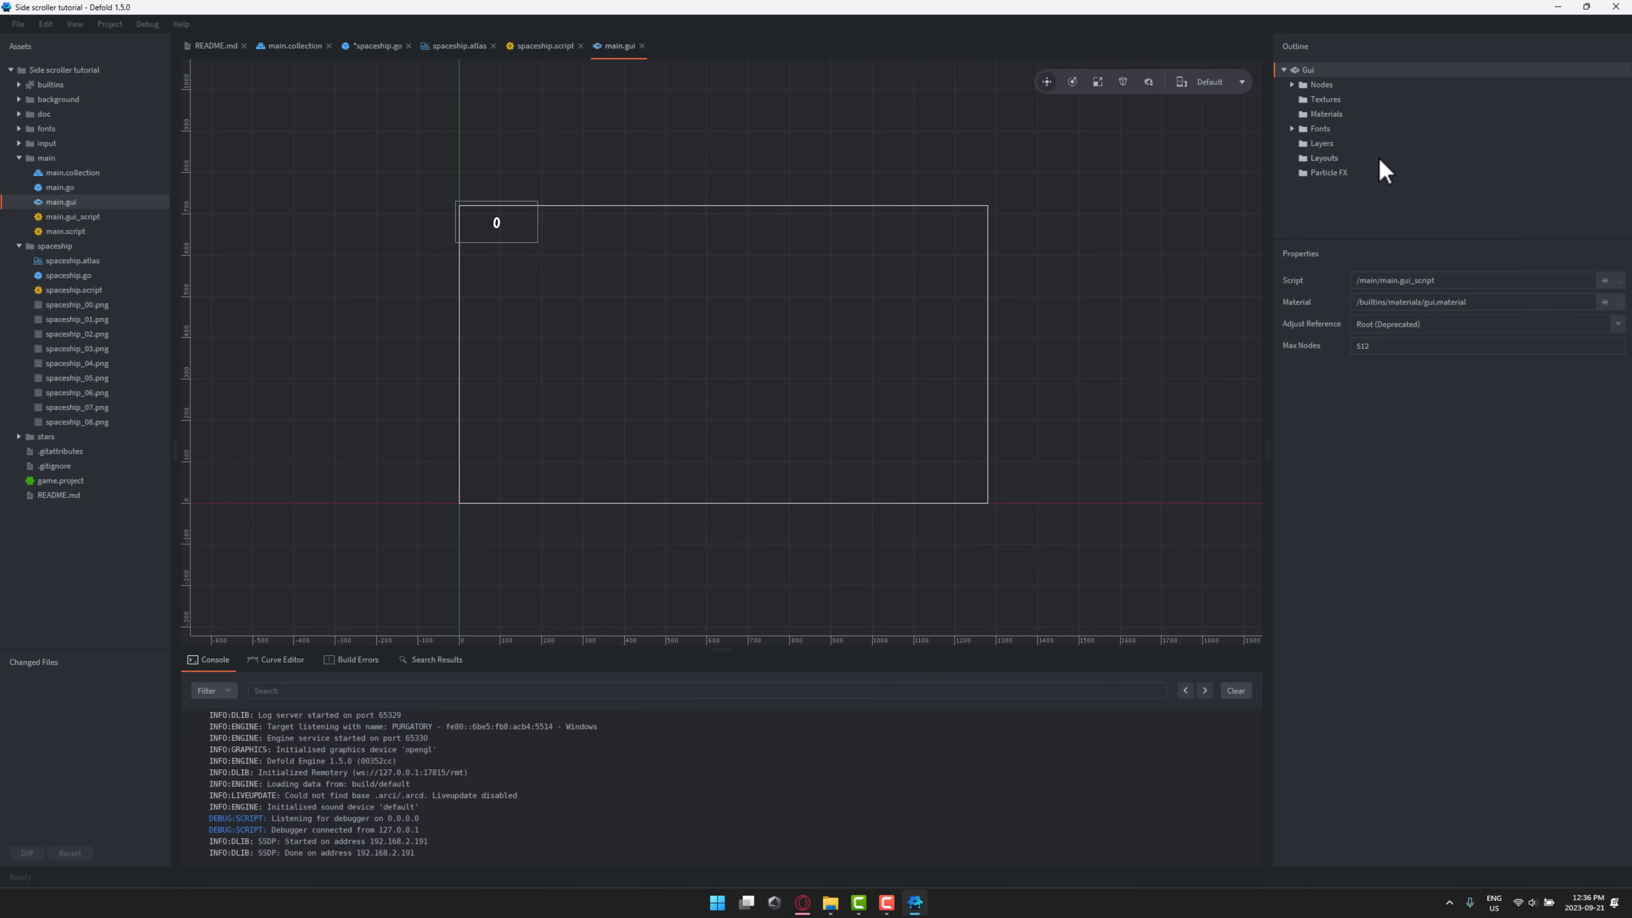
pyautogui.moveTo(1316, 122)
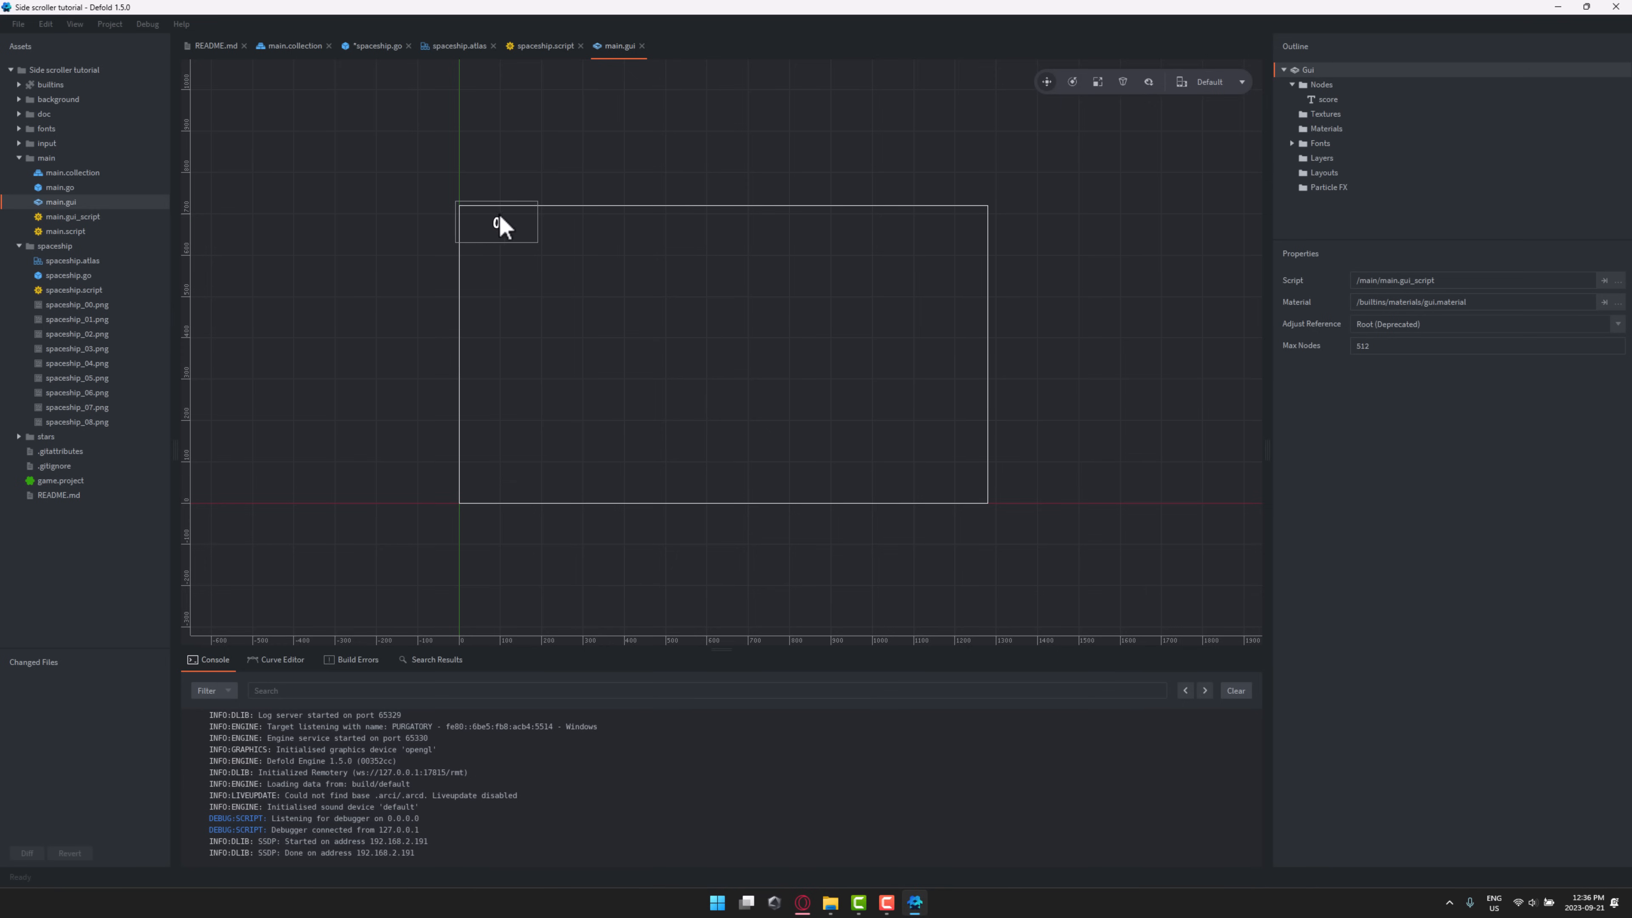
# - Select the score text node, inspect its properties, and show the font entry /fonts/score.font
pyautogui.click(496, 222)
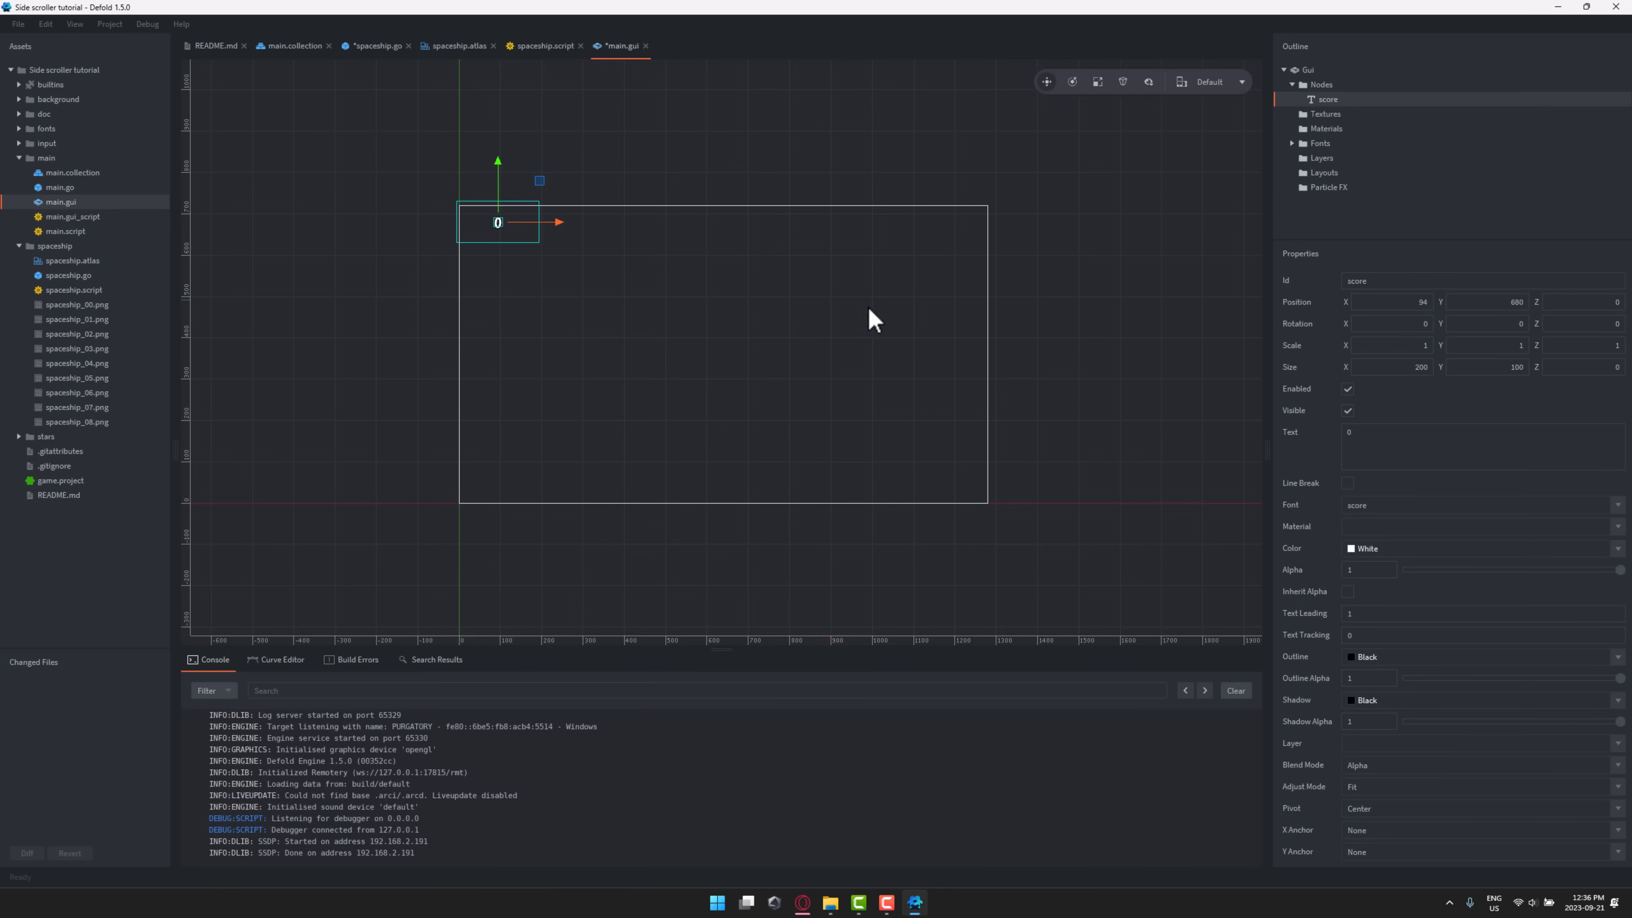
pyautogui.moveTo(1336, 471)
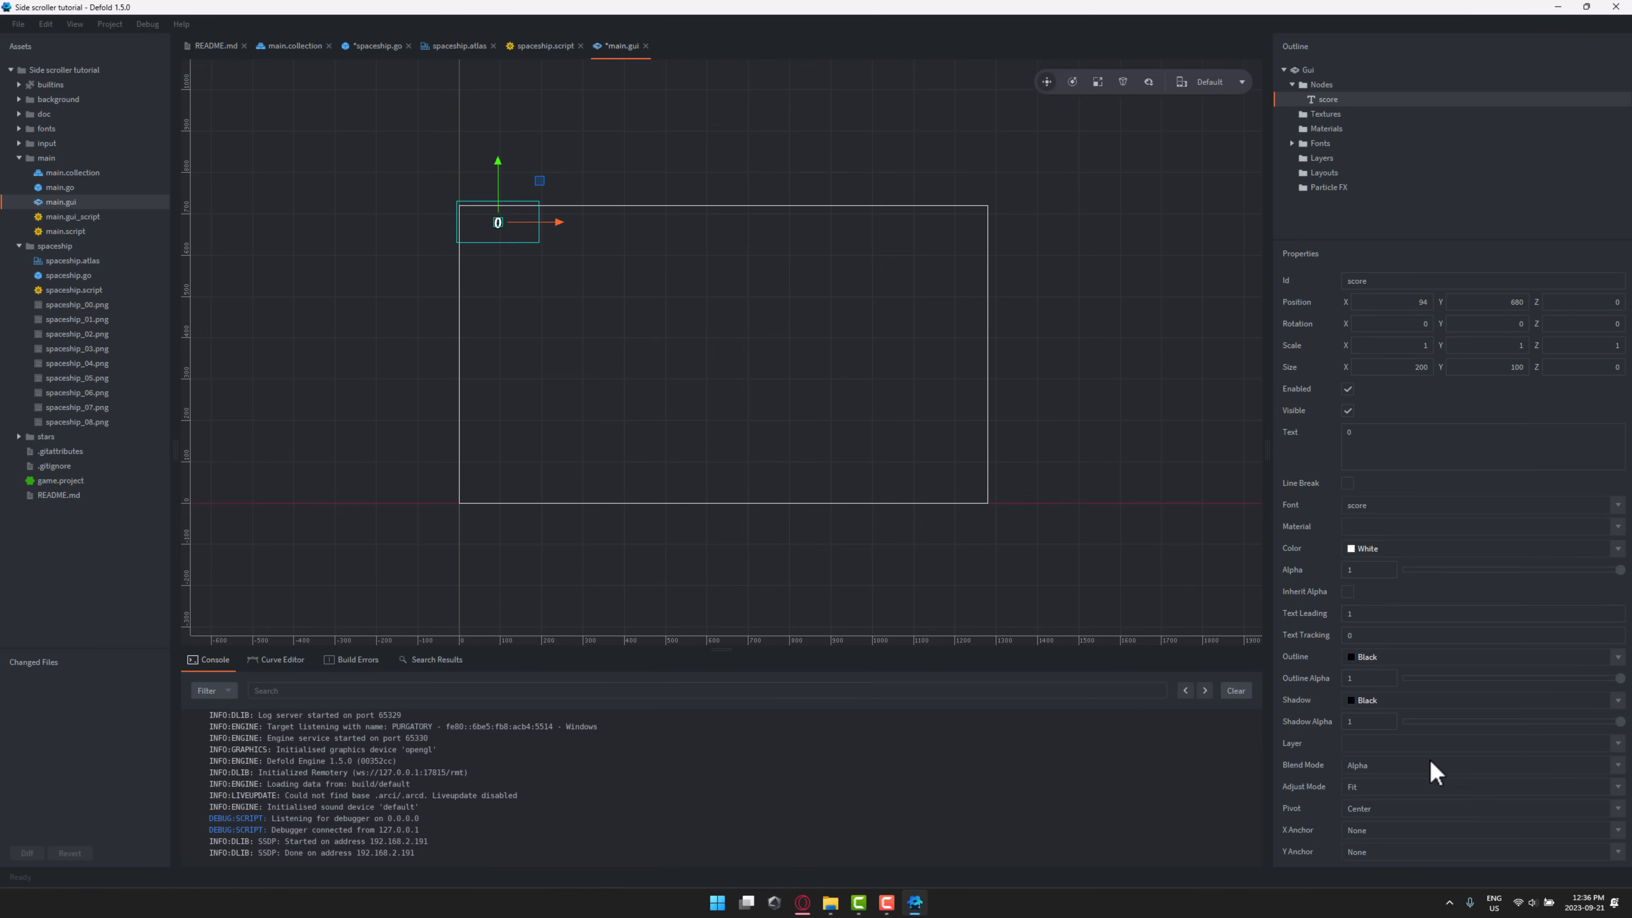
pyautogui.moveTo(1364, 840)
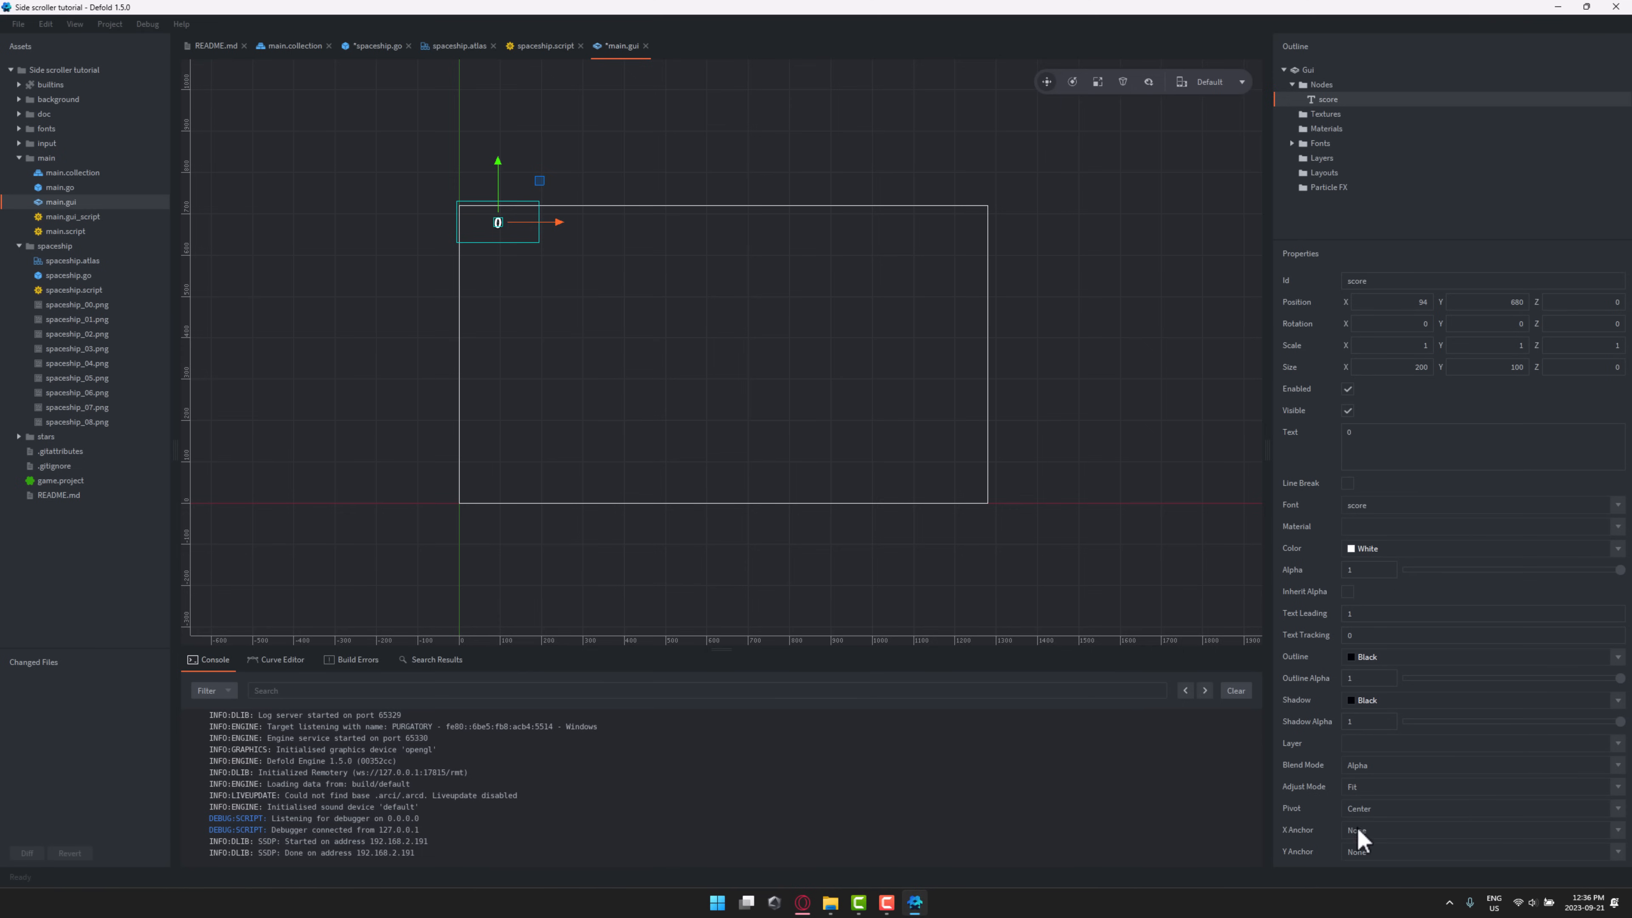
pyautogui.click(1456, 442)
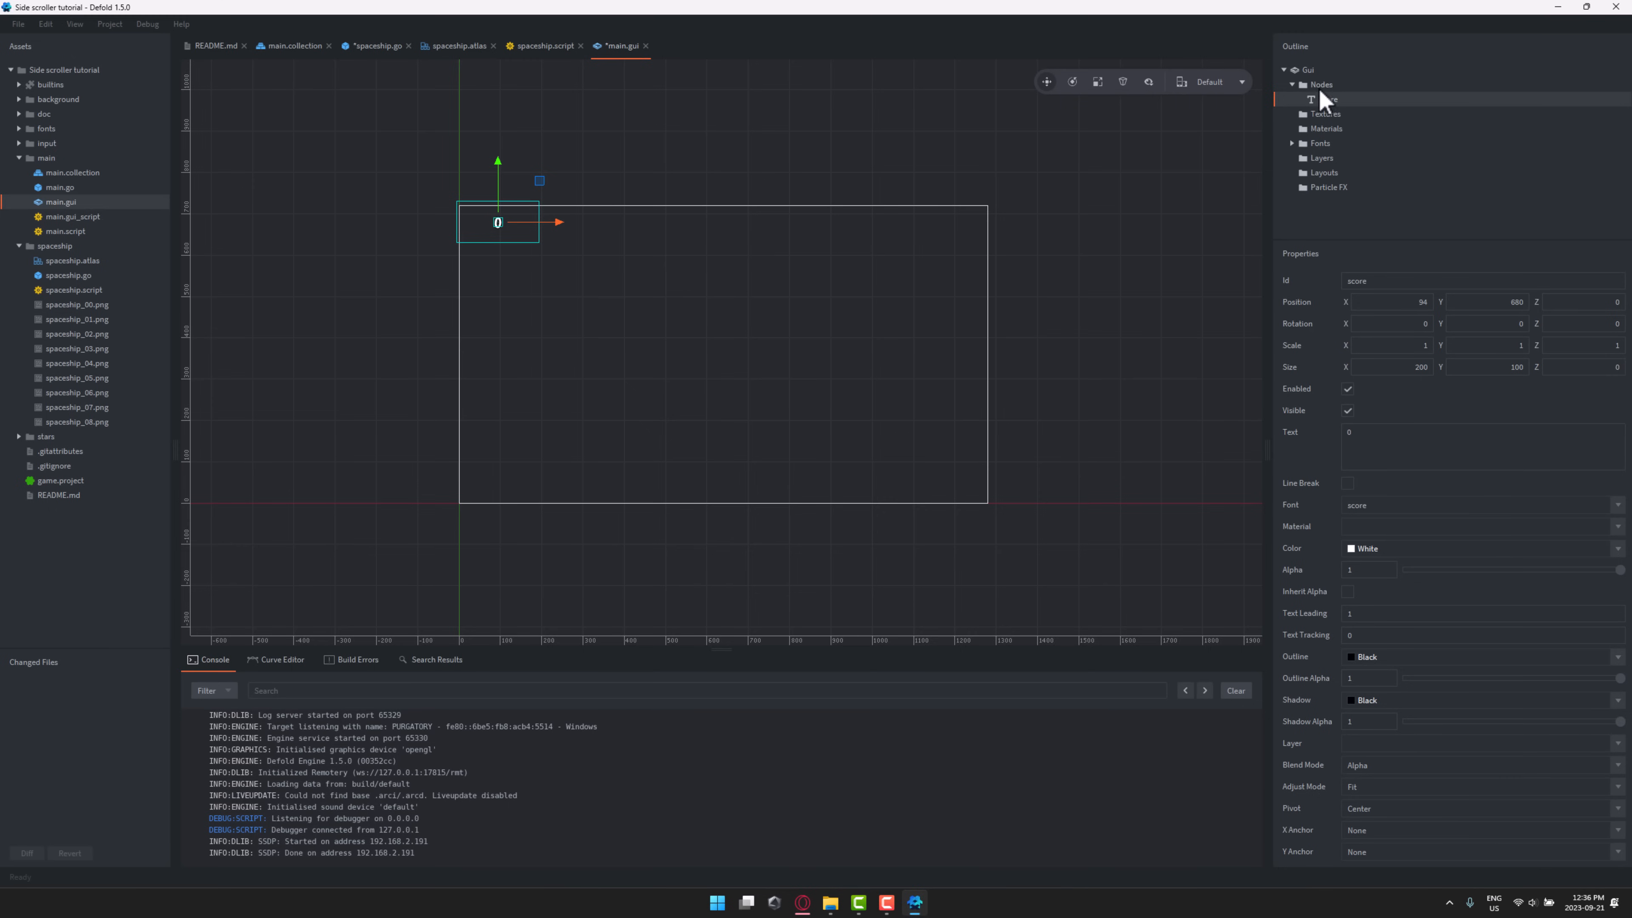
pyautogui.rightClick(1319, 84)
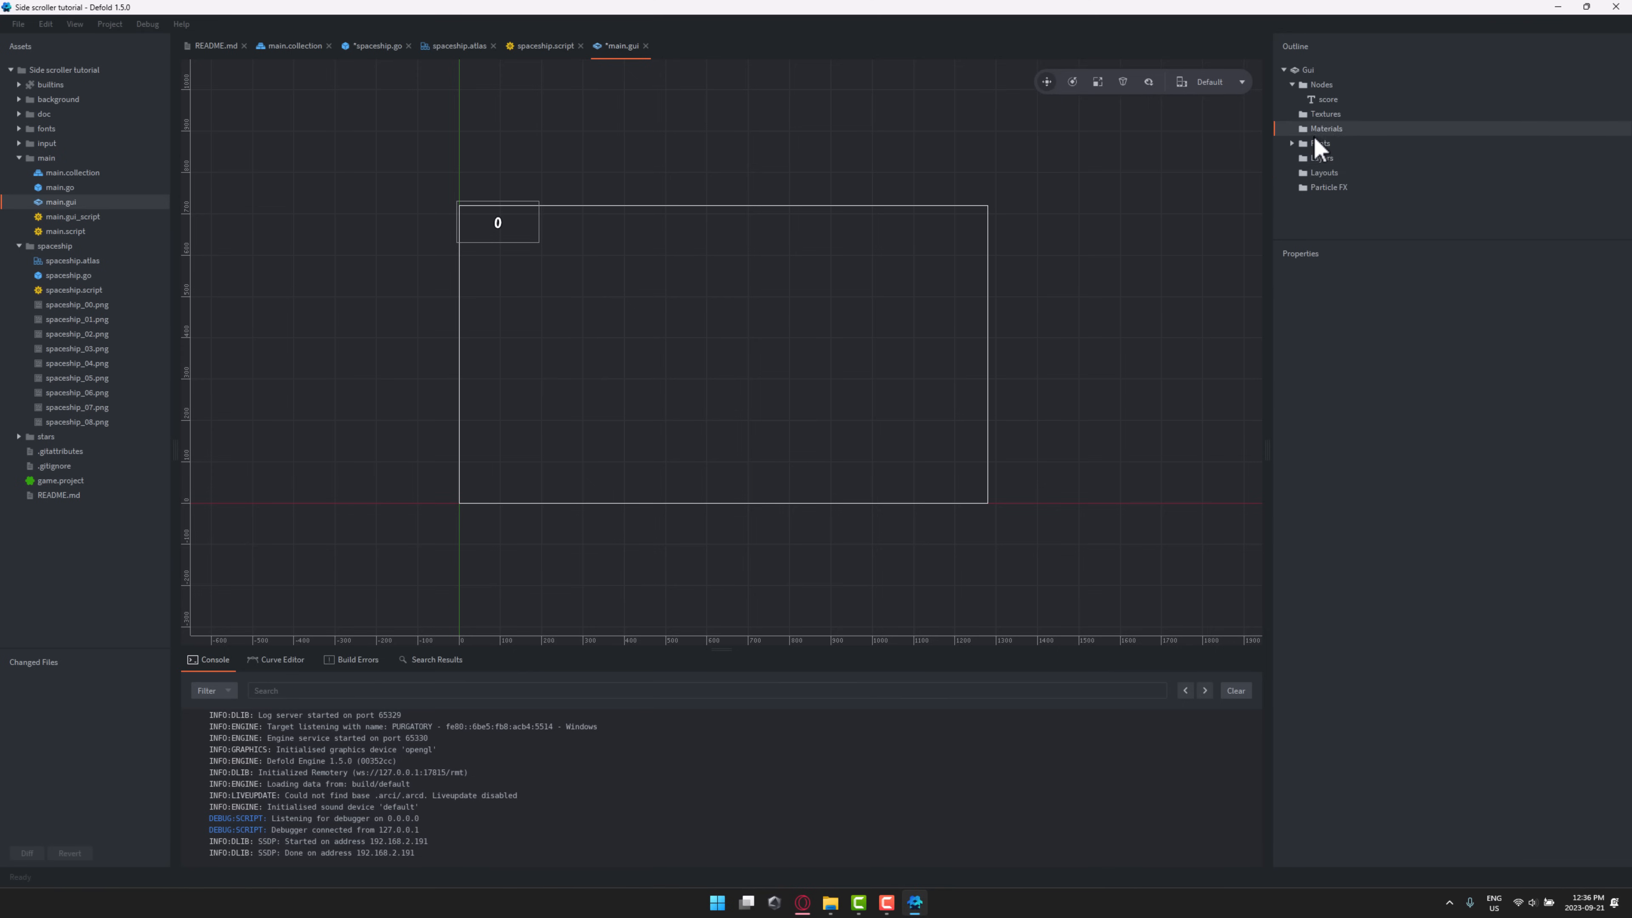
pyautogui.click(1318, 143)
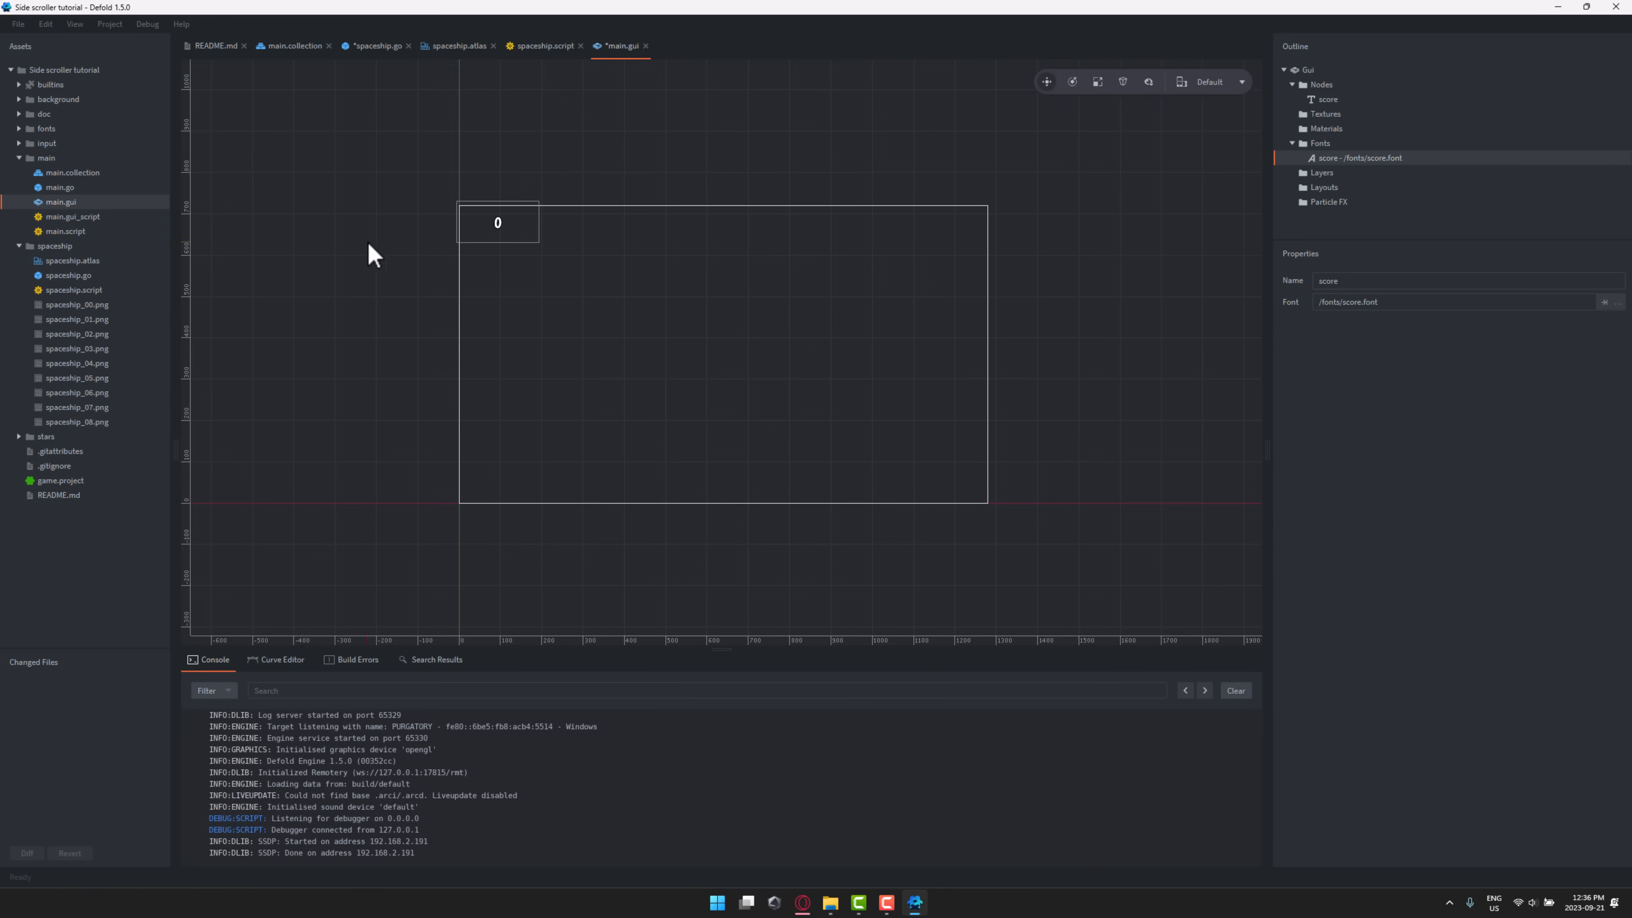
# - Open score.font from the fonts folder, using BoogalooOne-Regular.ttf at size 48
pyautogui.click(20, 129)
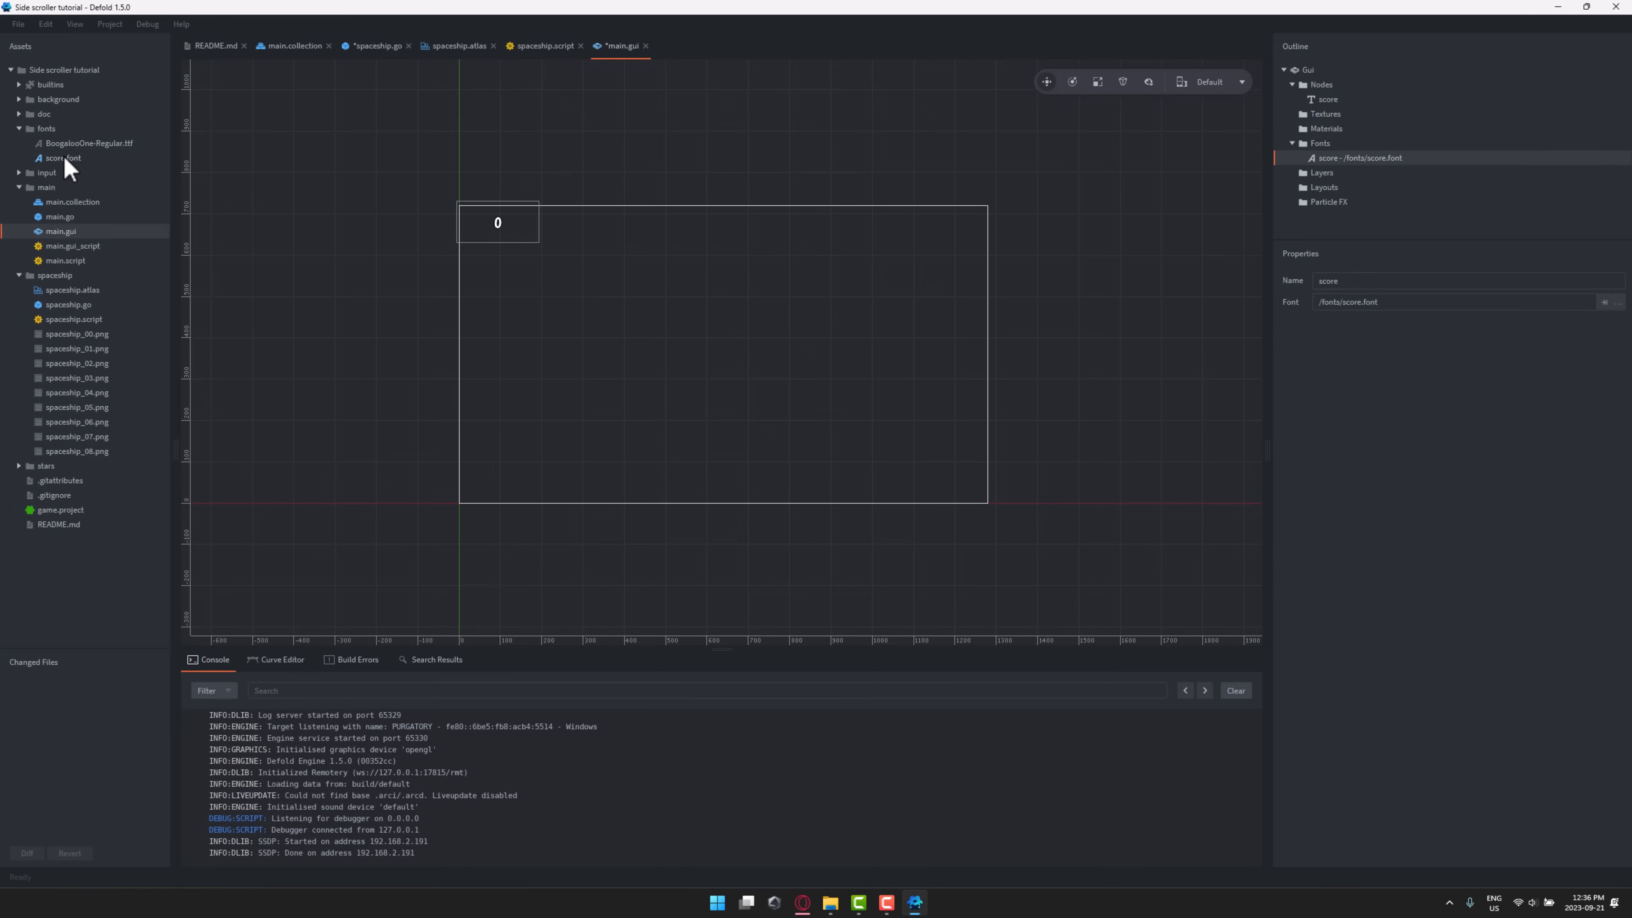
pyautogui.click(60, 157)
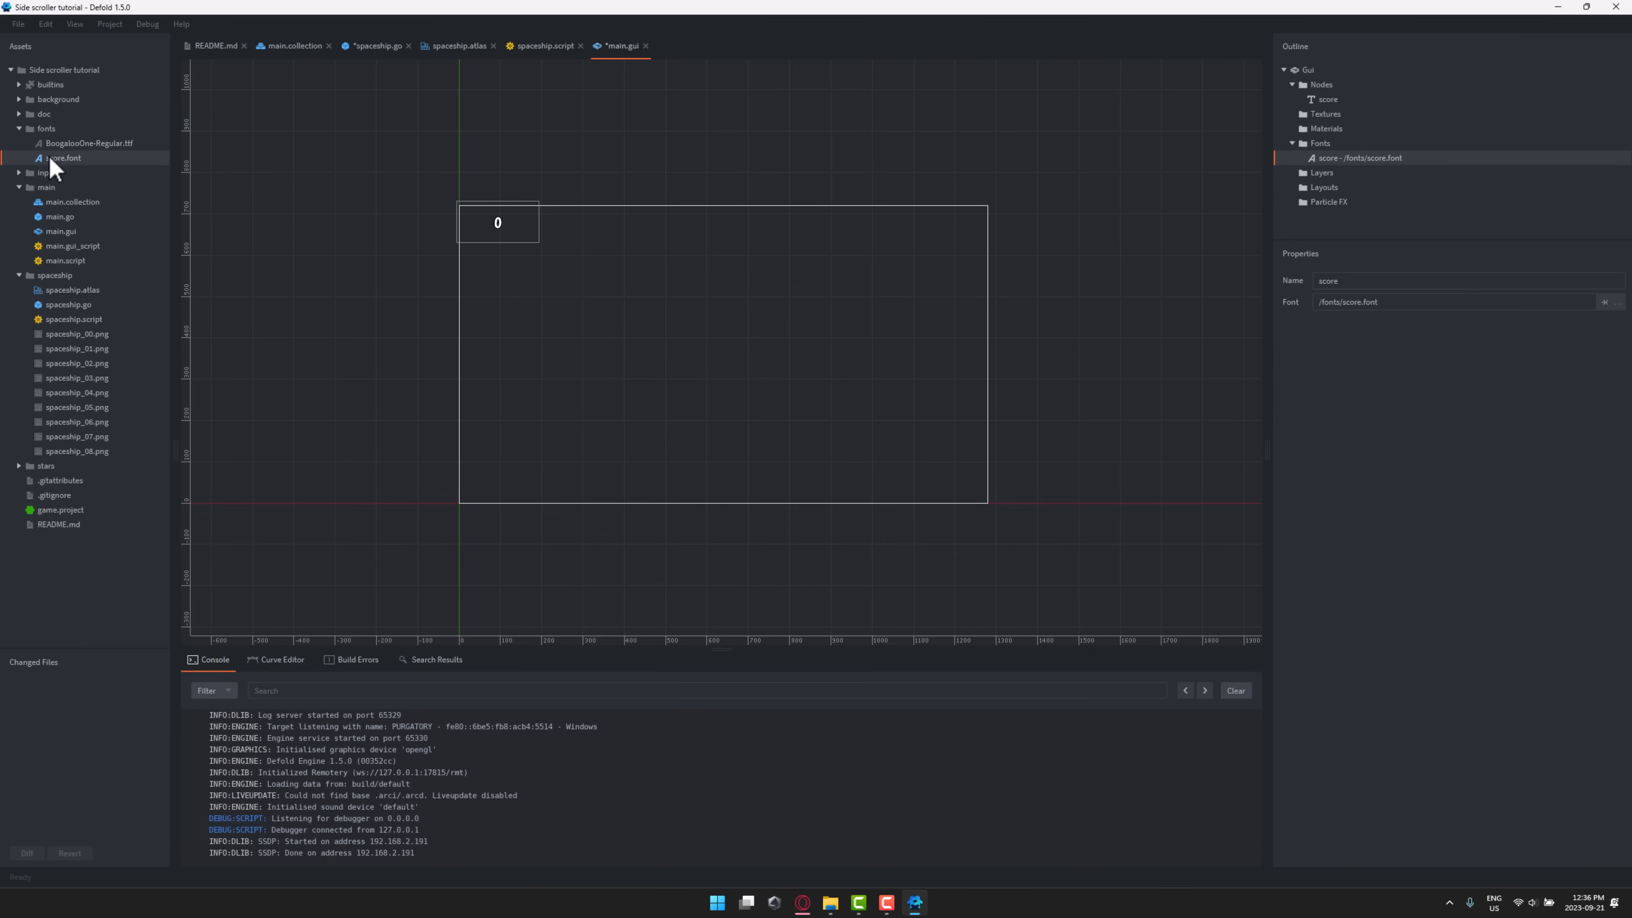
pyautogui.doubleClick(63, 157)
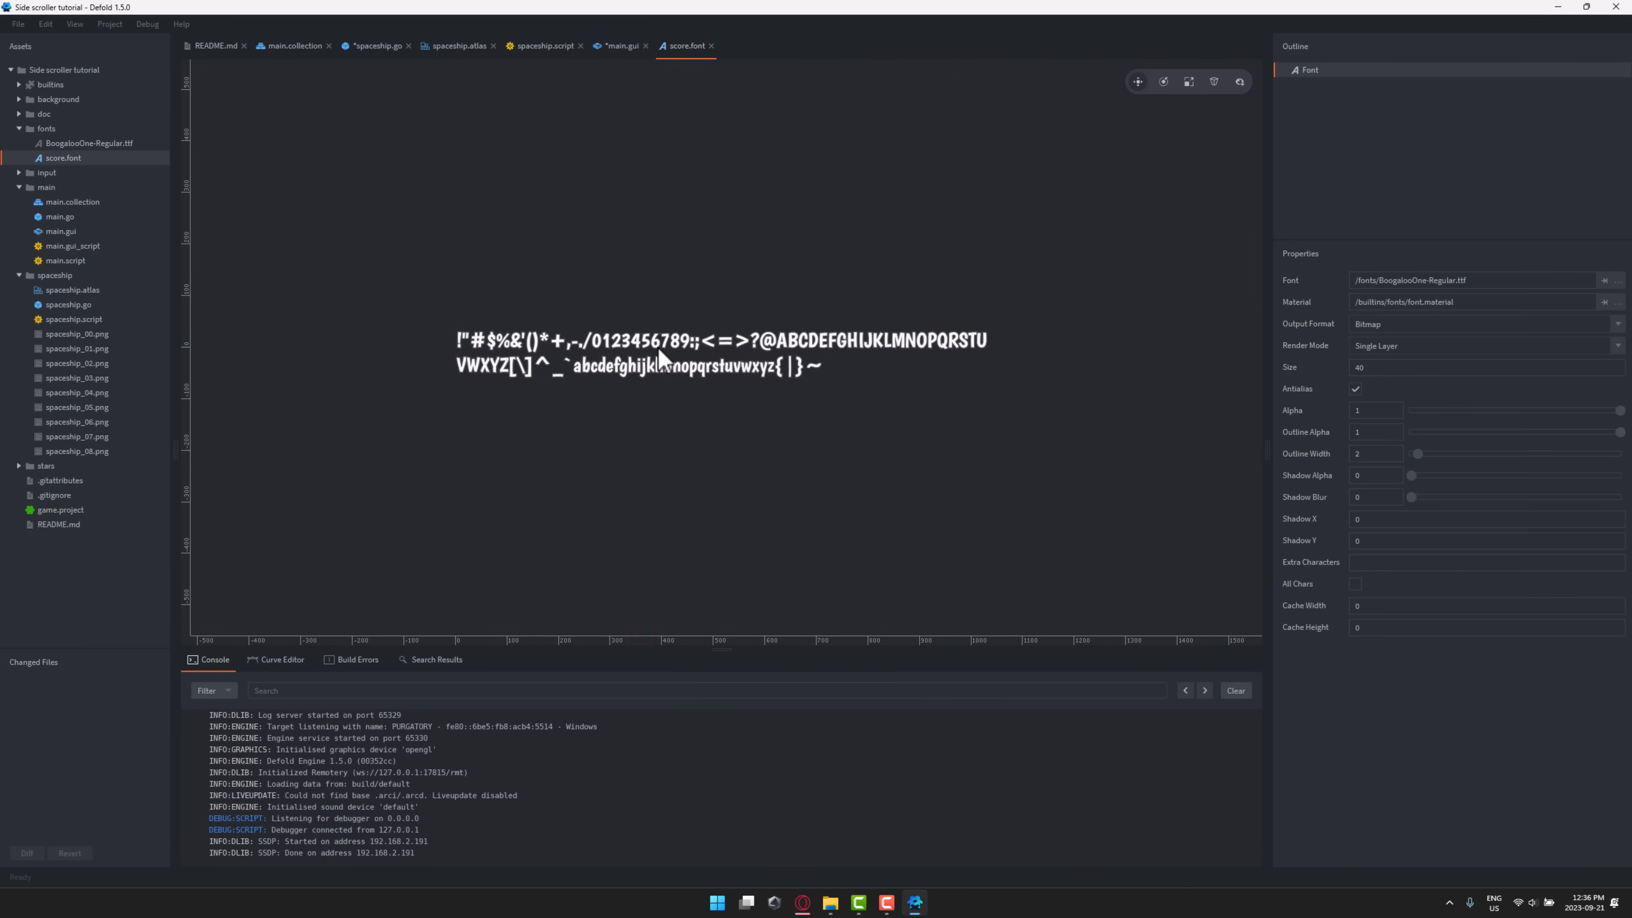
pyautogui.moveTo(406, 366)
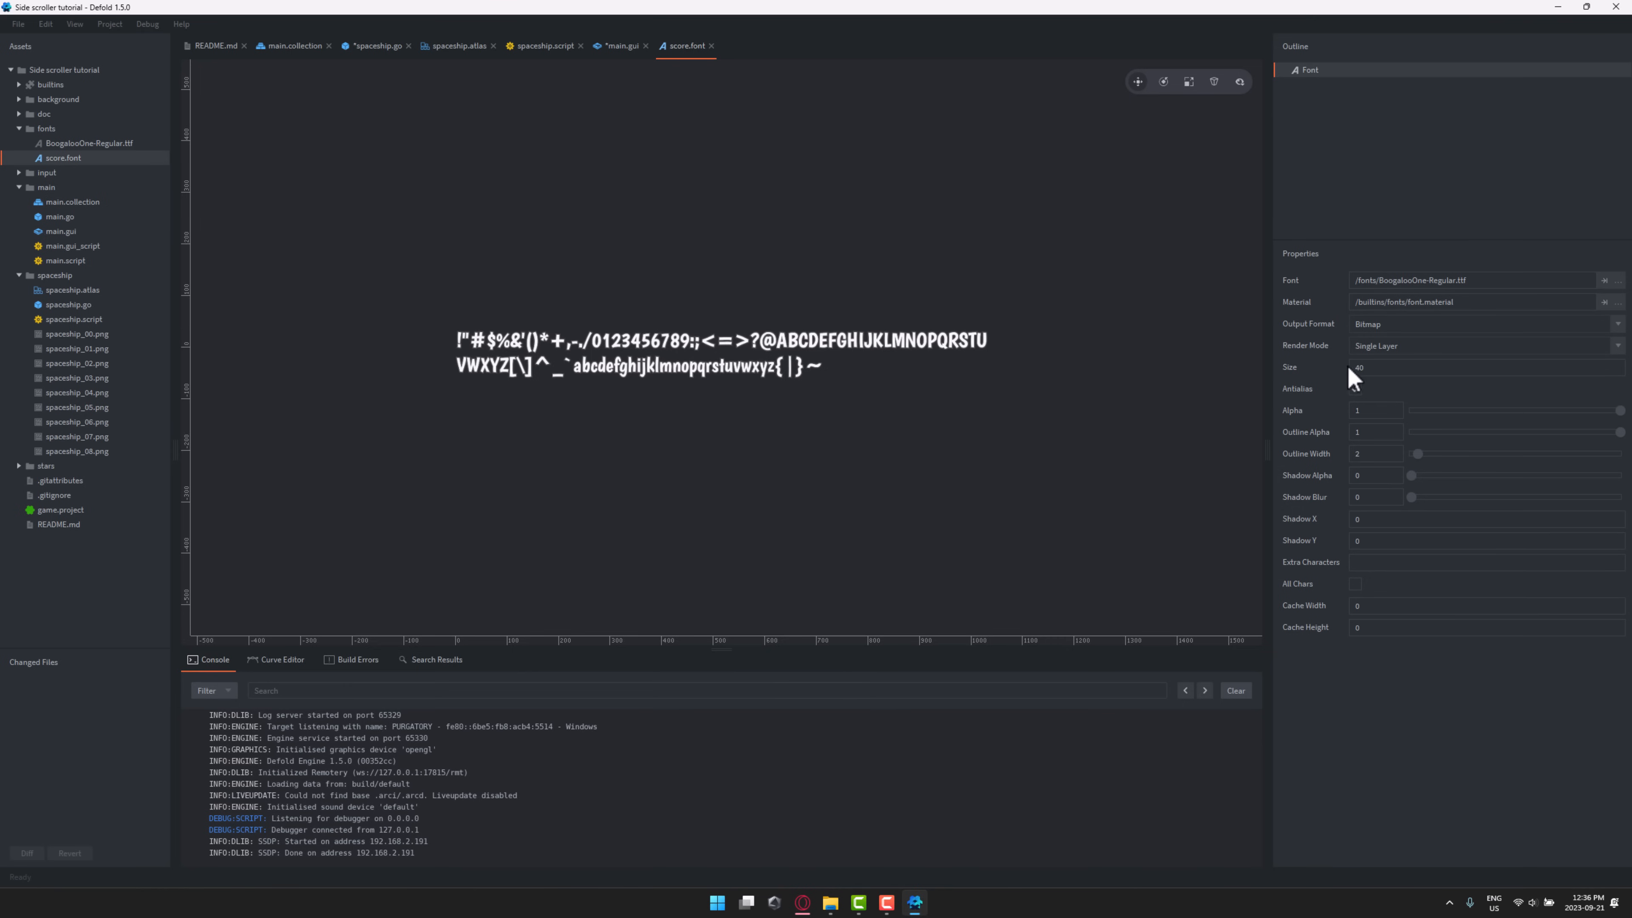
# - Set the score font size to 60 and return to main.gui showing the larger score
pyautogui.click(1354, 388)
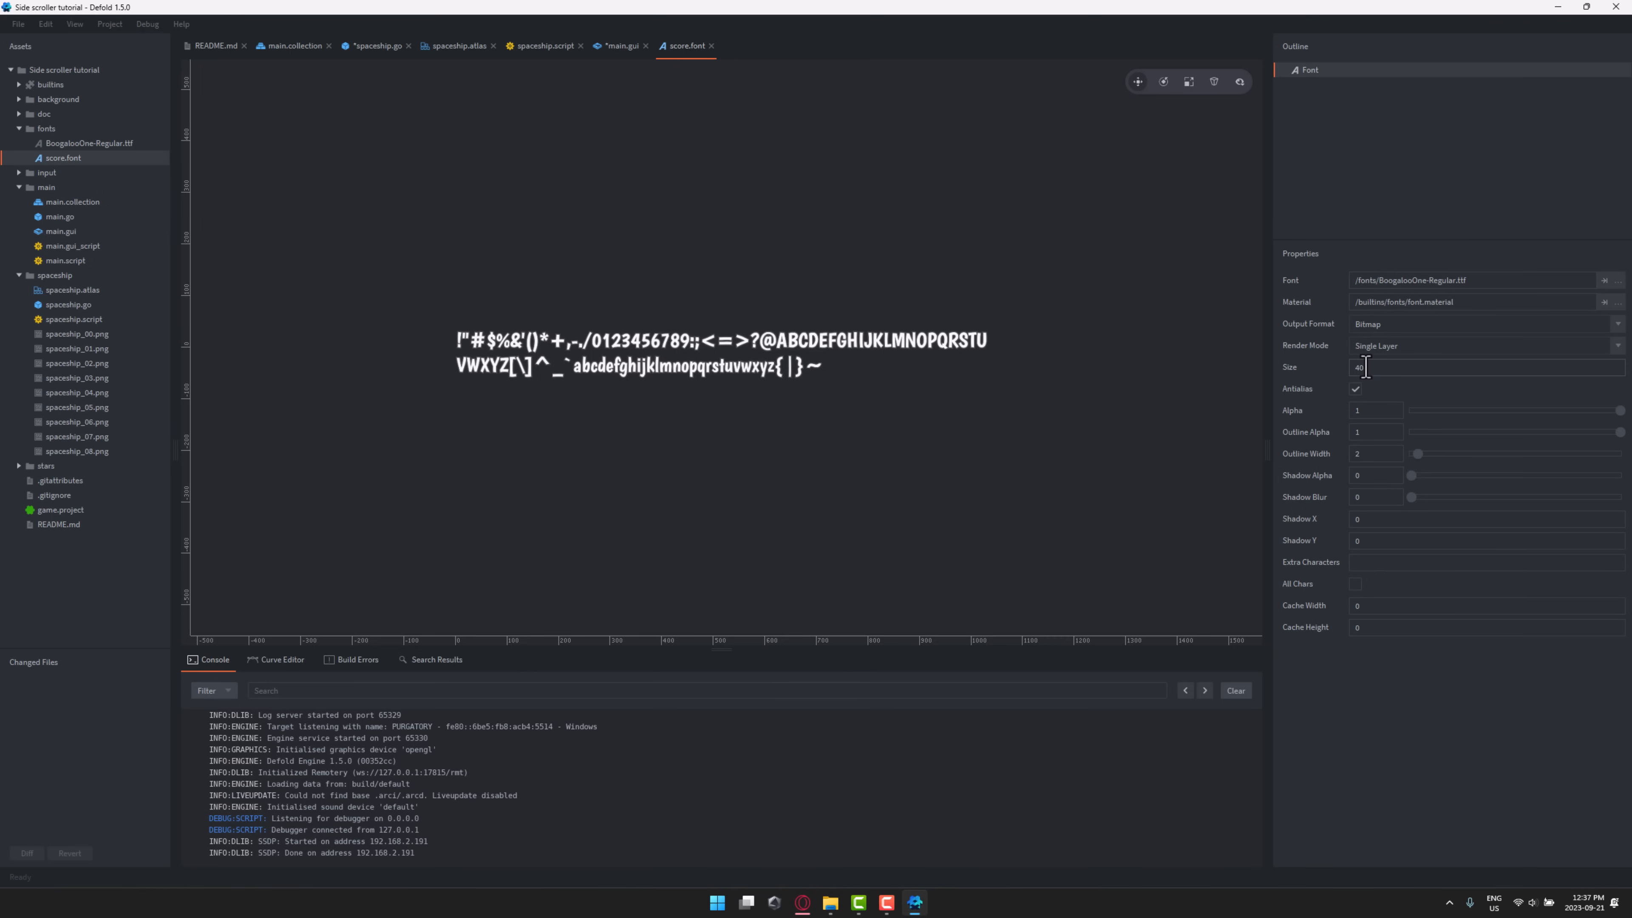
pyautogui.click(1373, 366)
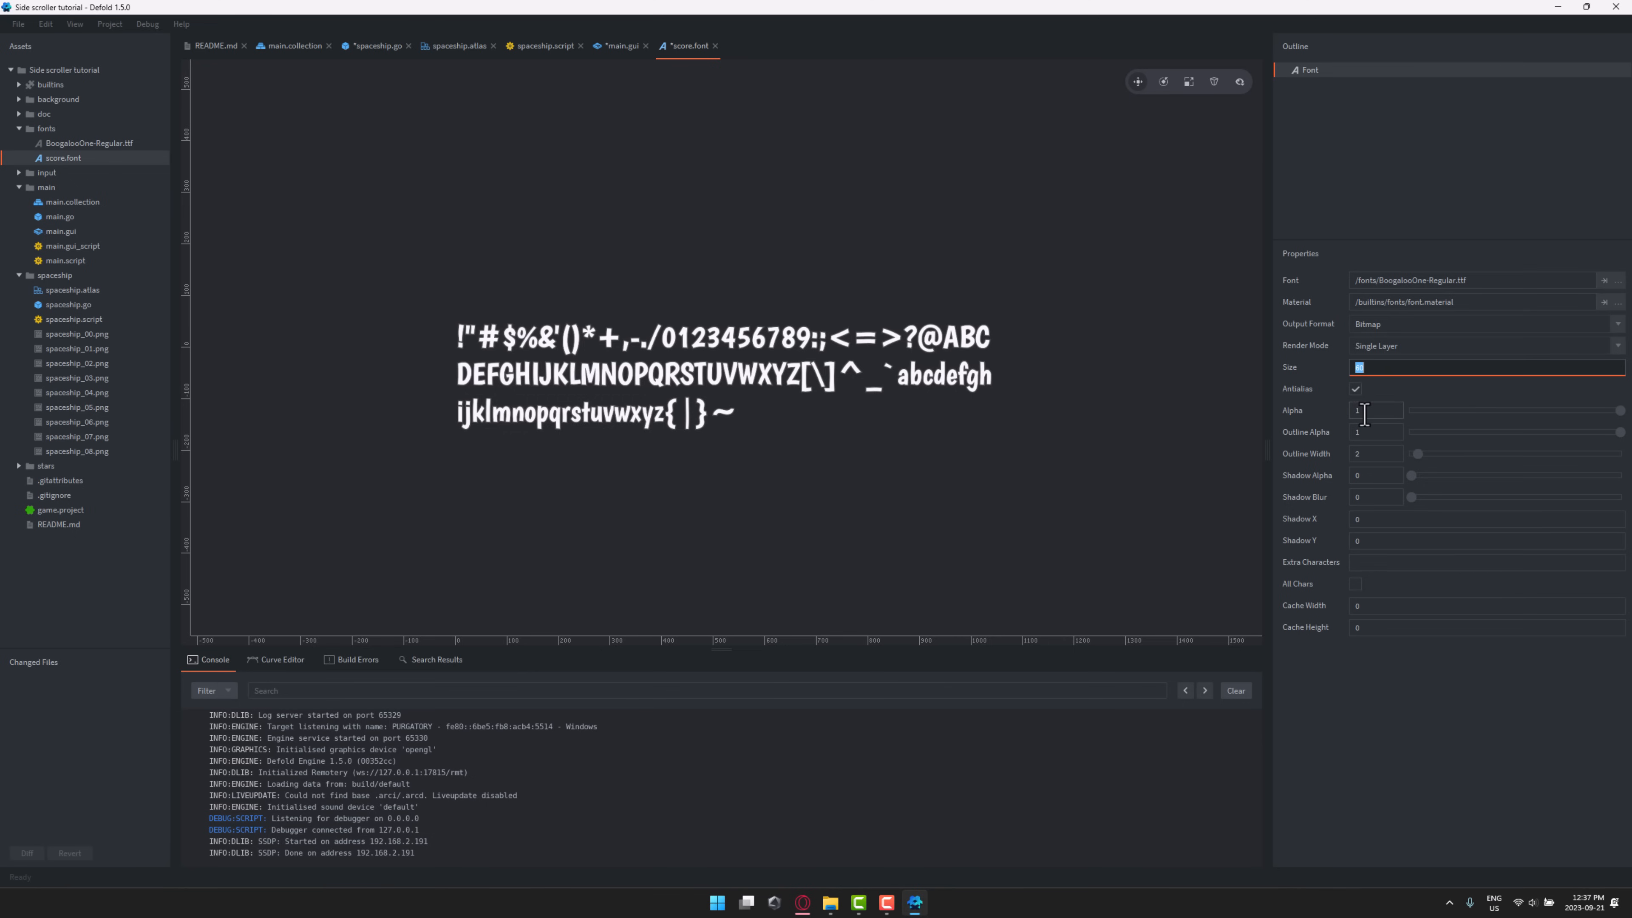
pyautogui.write('60')
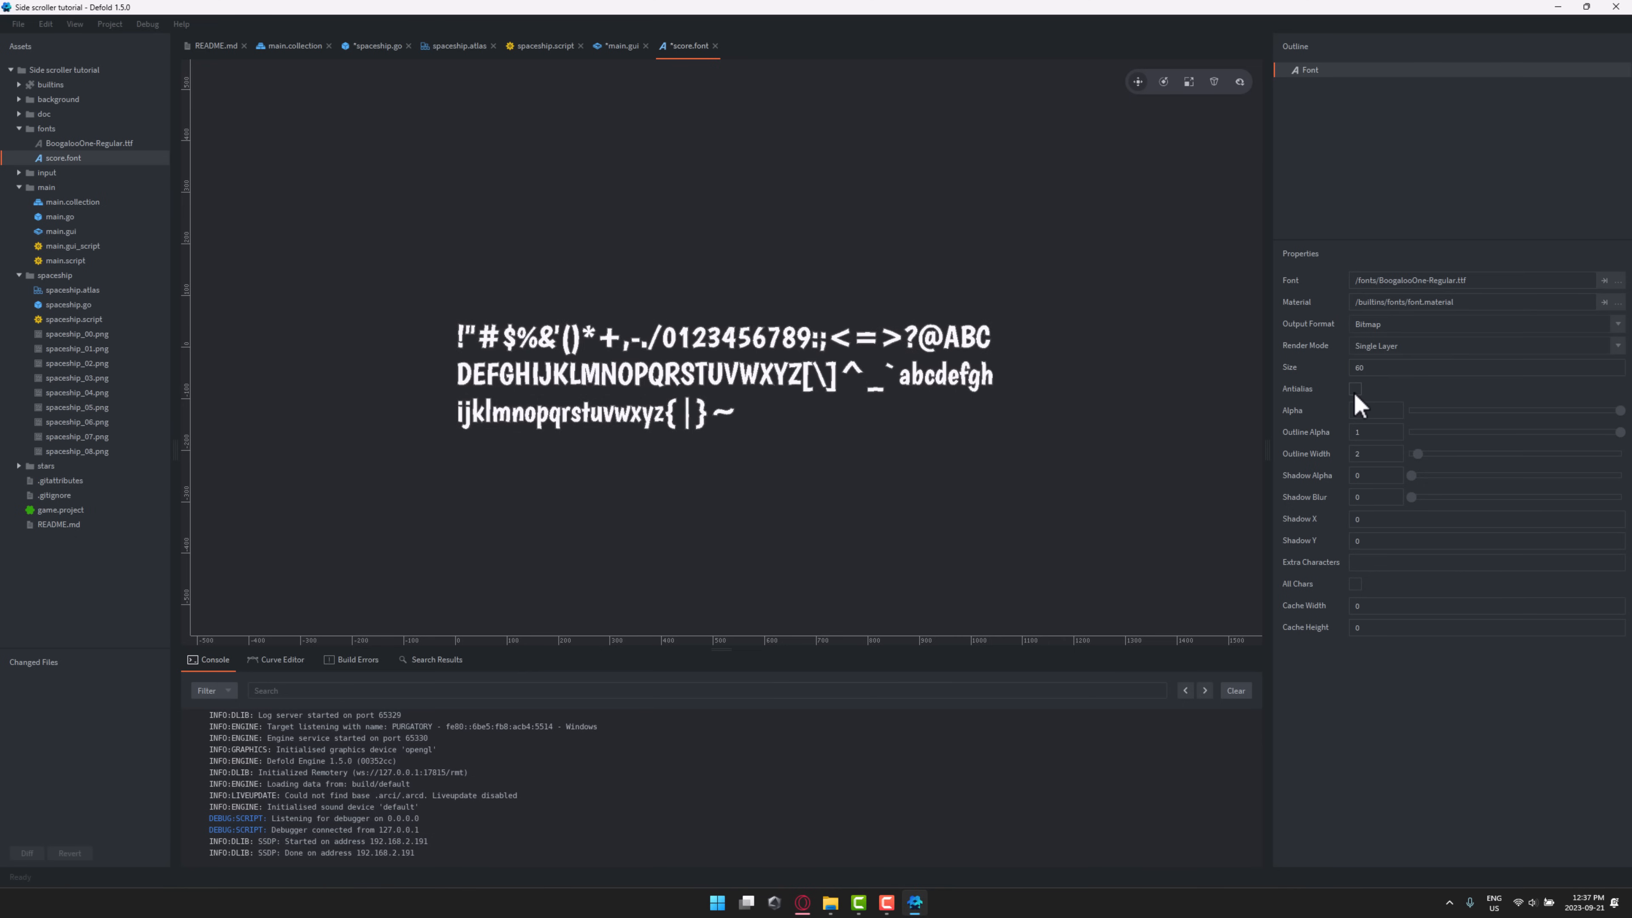
pyautogui.click(1354, 388)
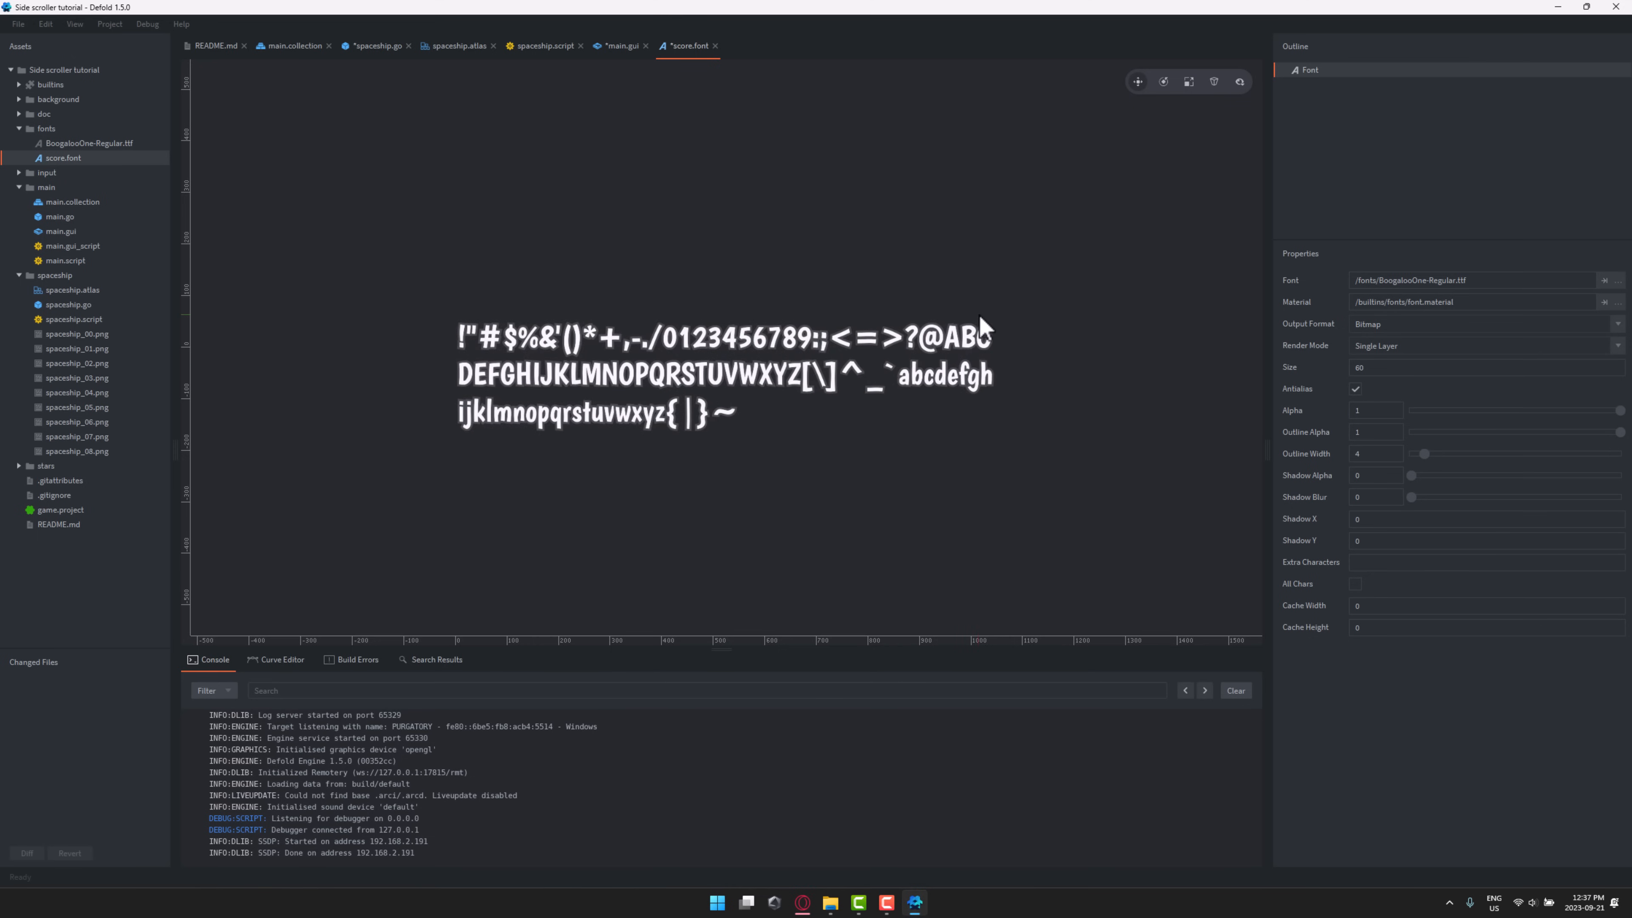
pyautogui.moveTo(693, 356)
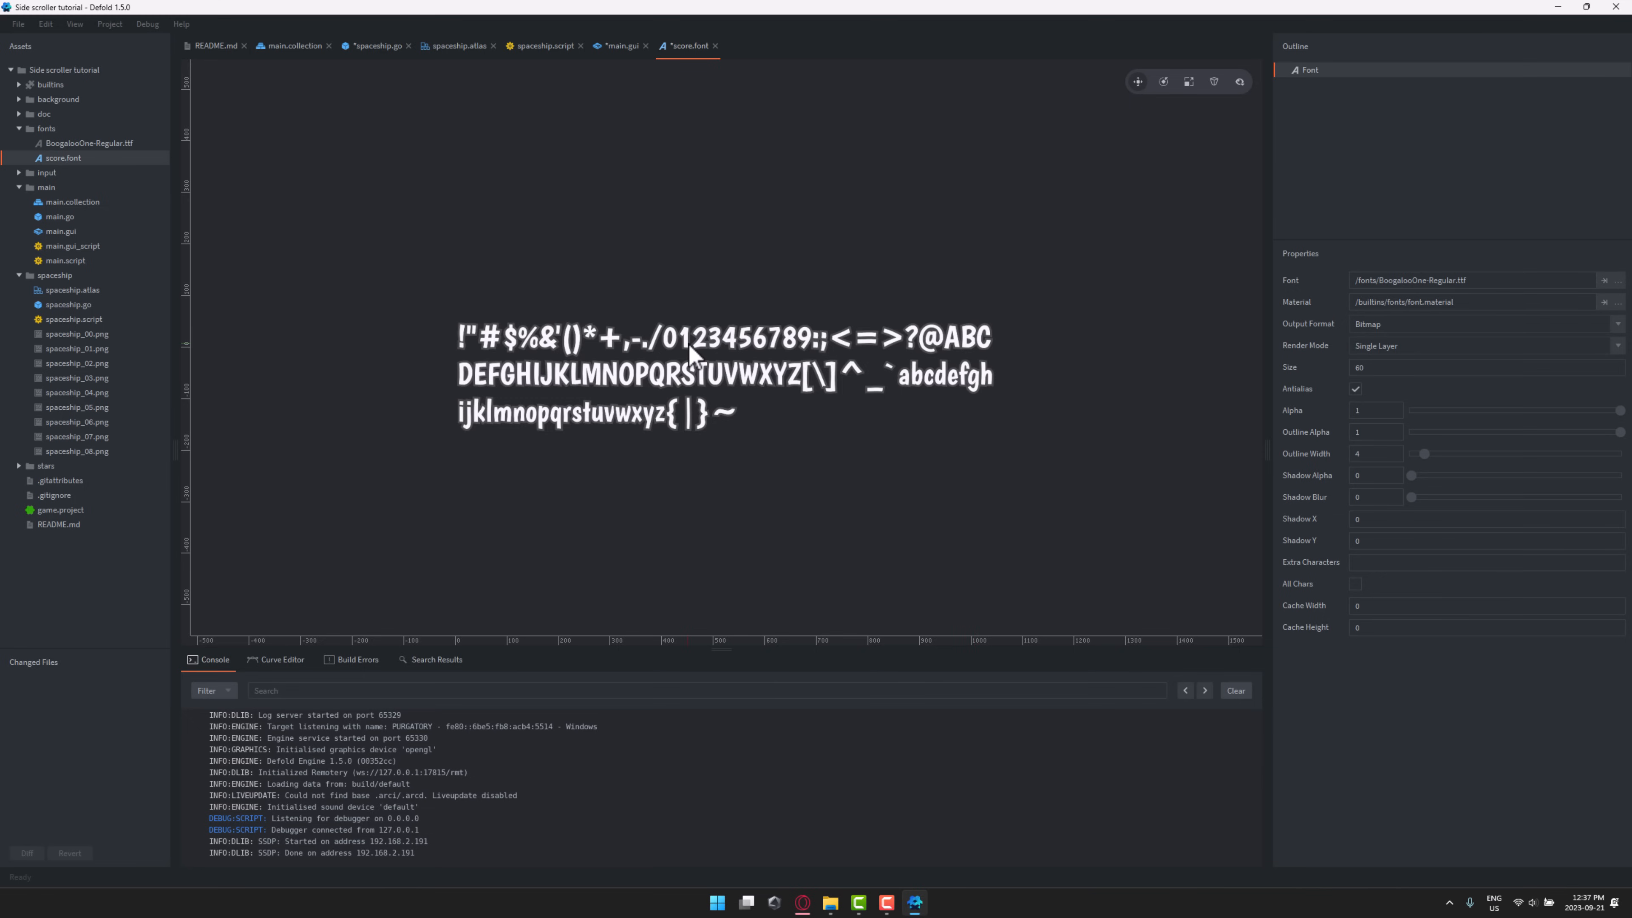
pyautogui.click(621, 45)
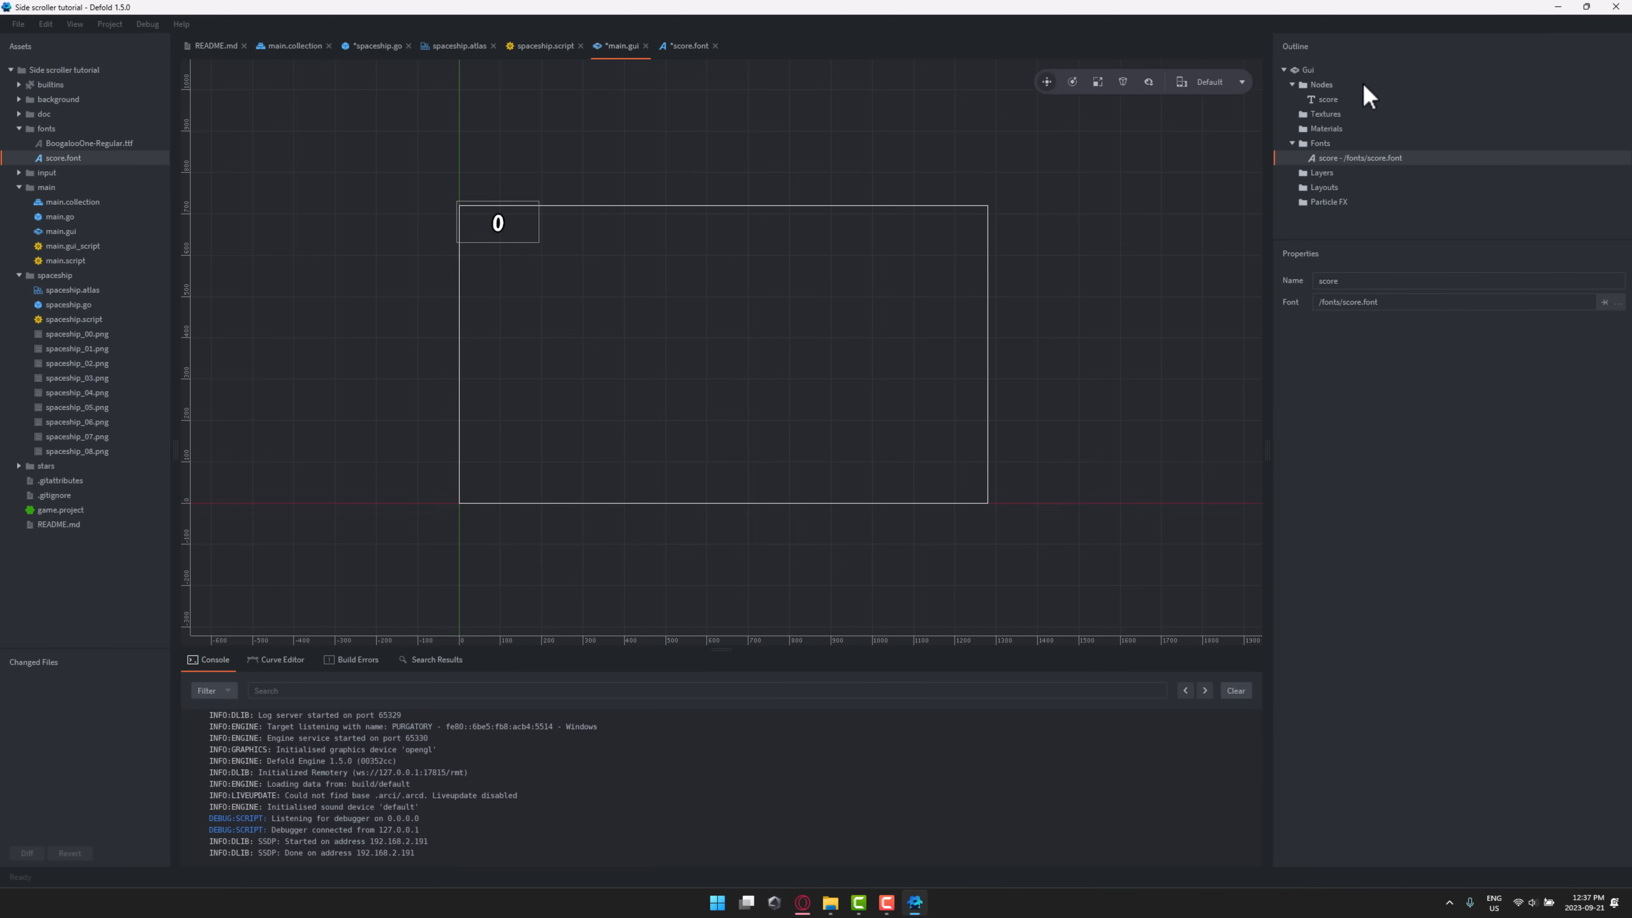
pyautogui.moveTo(1350, 173)
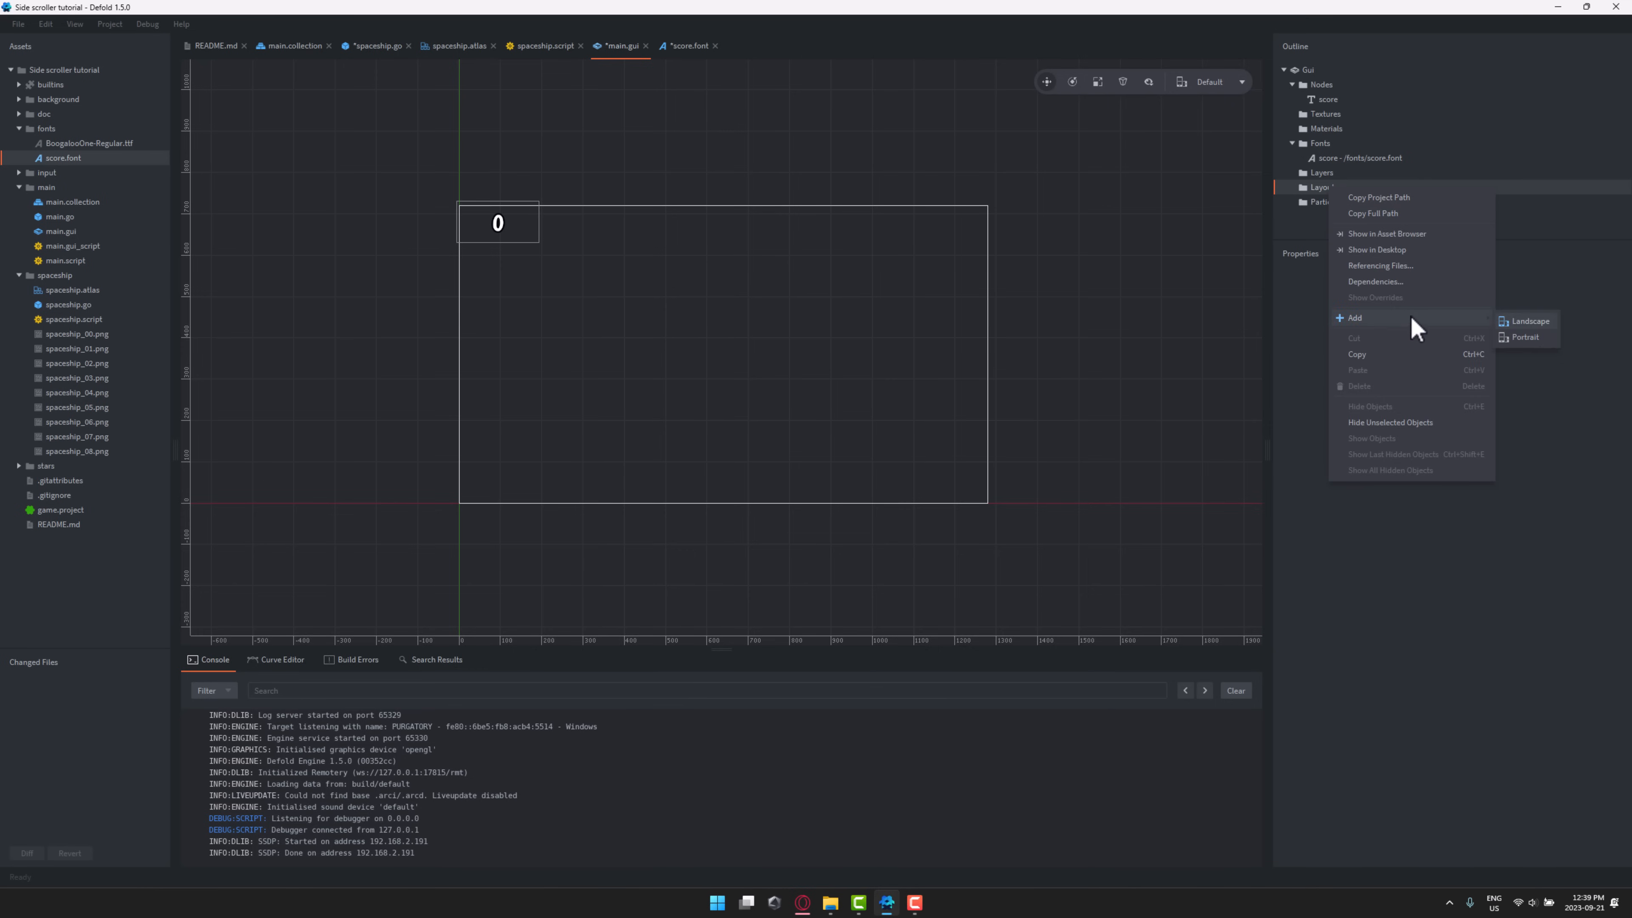
pyautogui.moveTo(1460, 330)
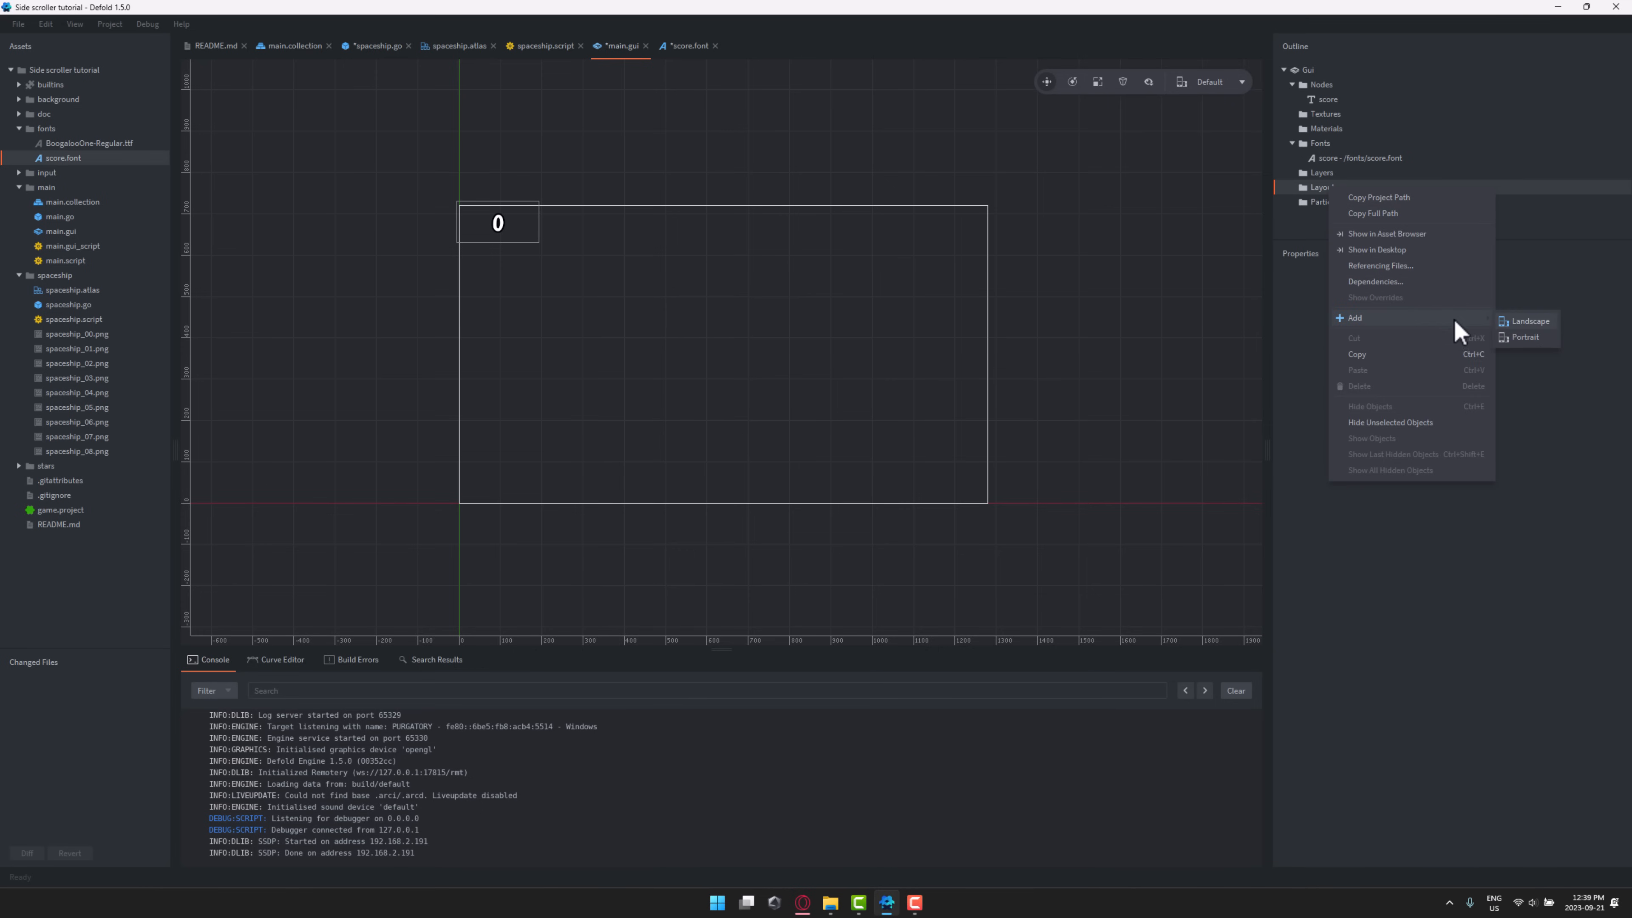
pyautogui.moveTo(1353, 323)
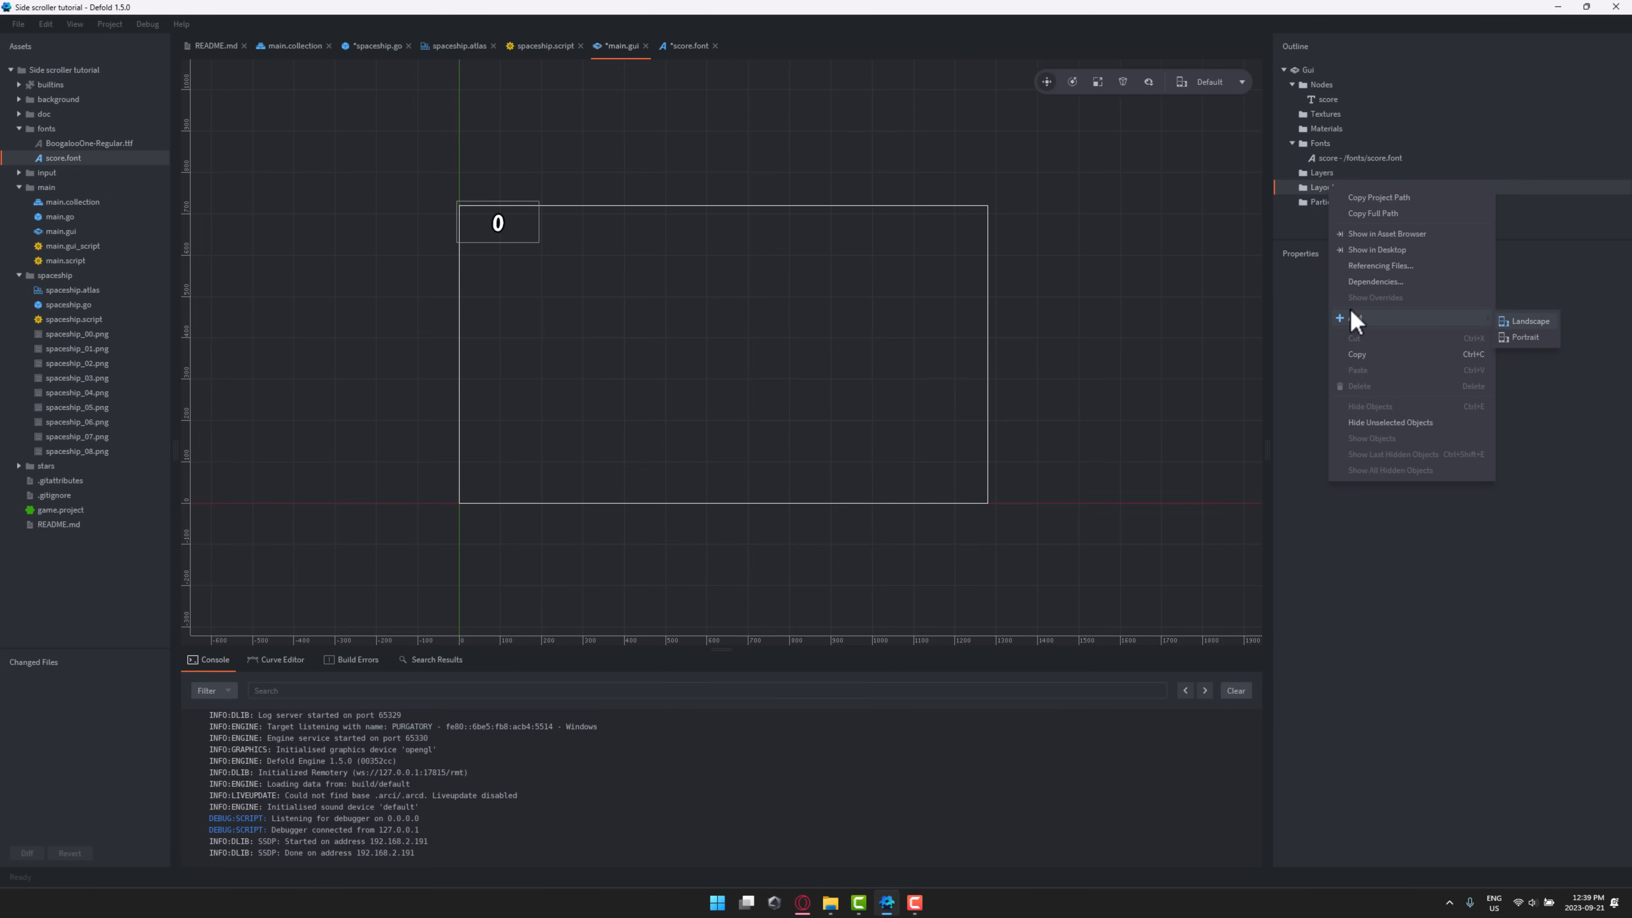
pyautogui.click(1394, 286)
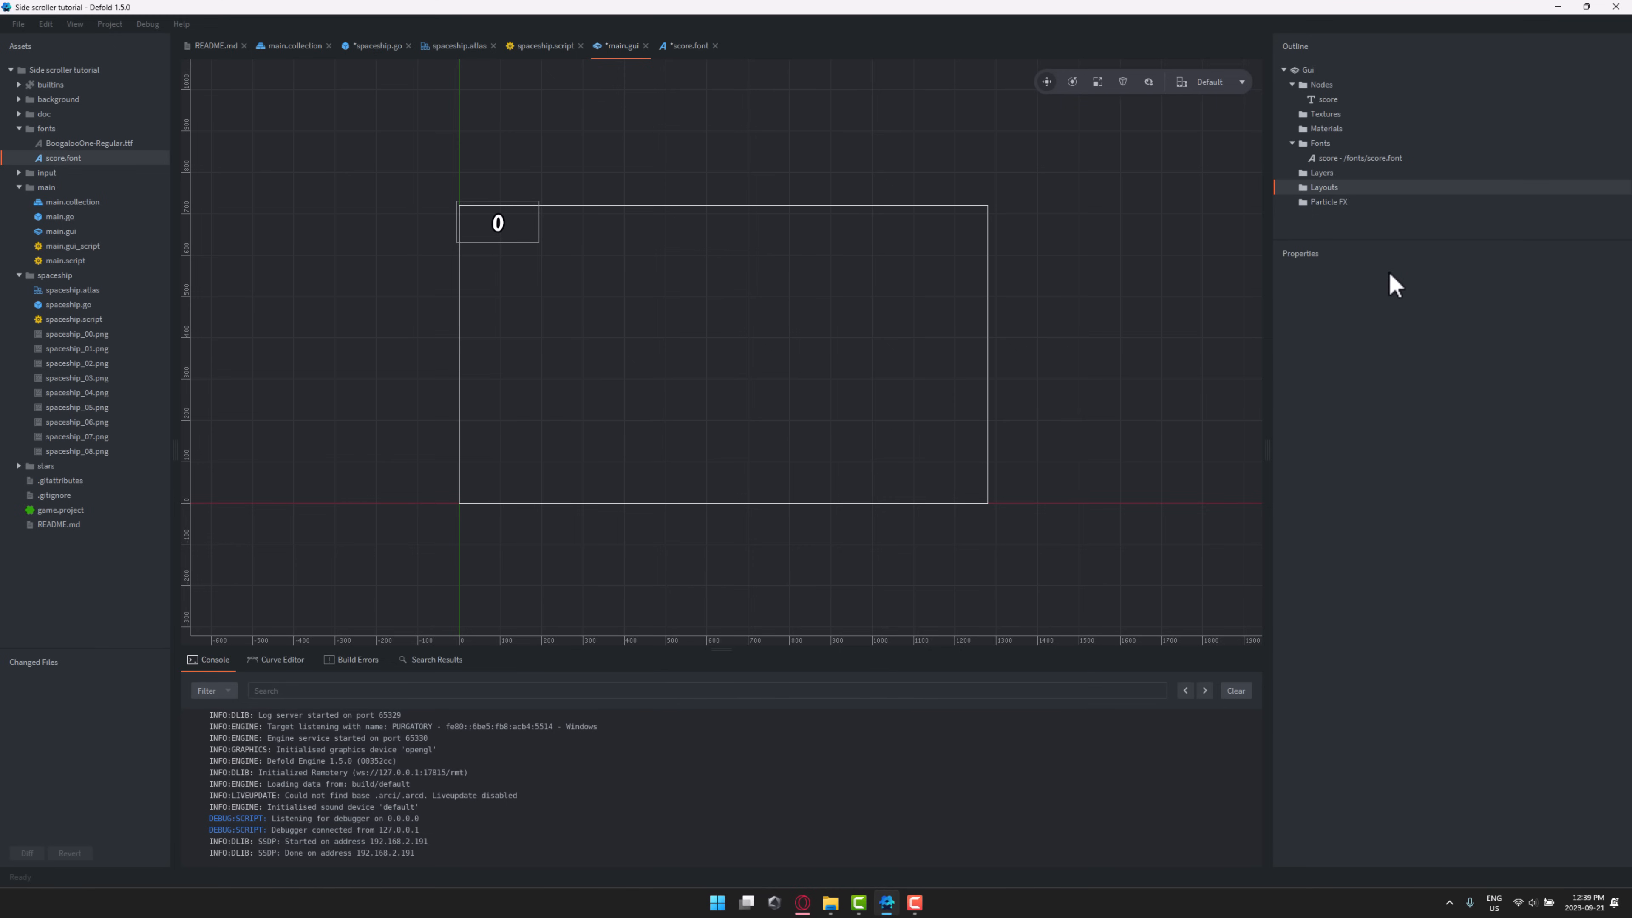
pyautogui.rightClick(1326, 202)
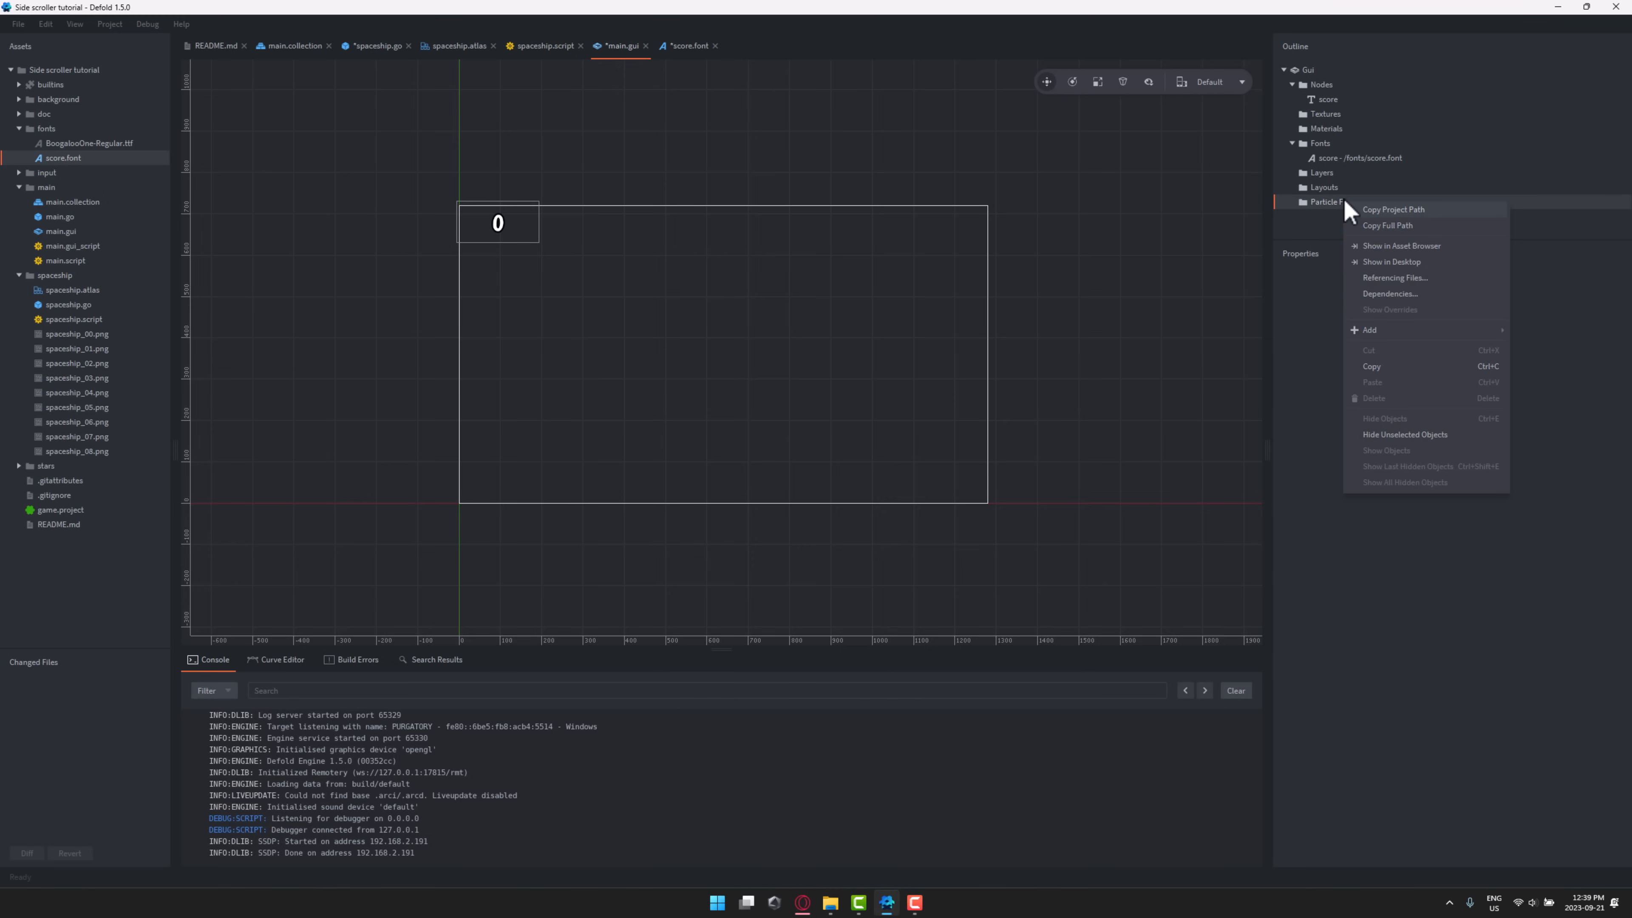
pyautogui.moveTo(1368, 330)
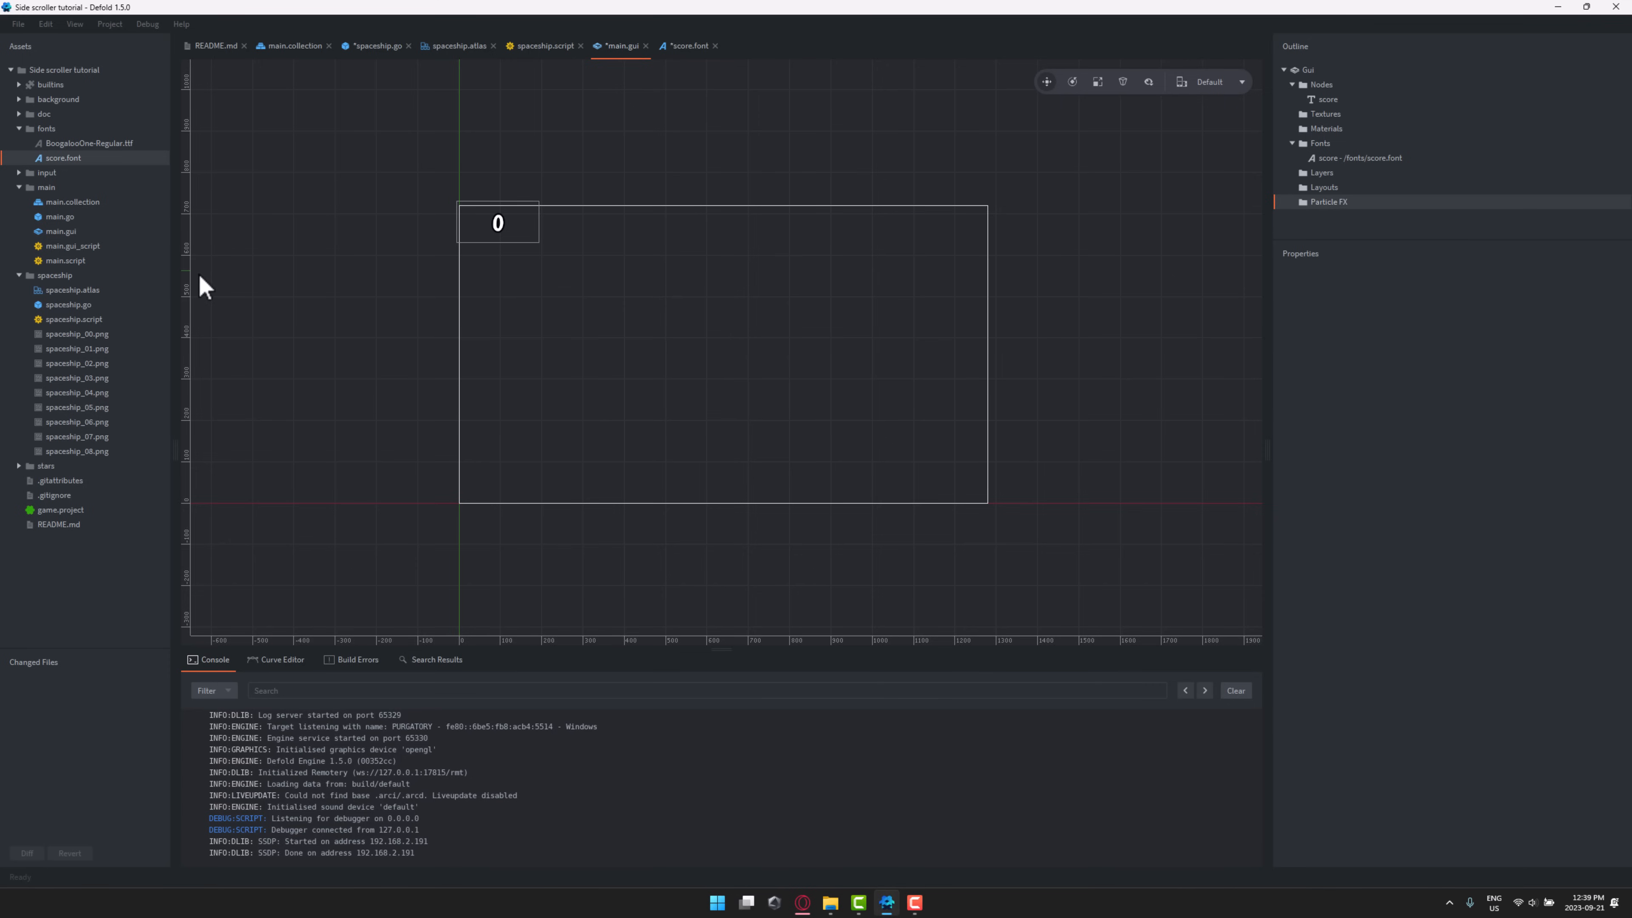
pyautogui.click(19, 187)
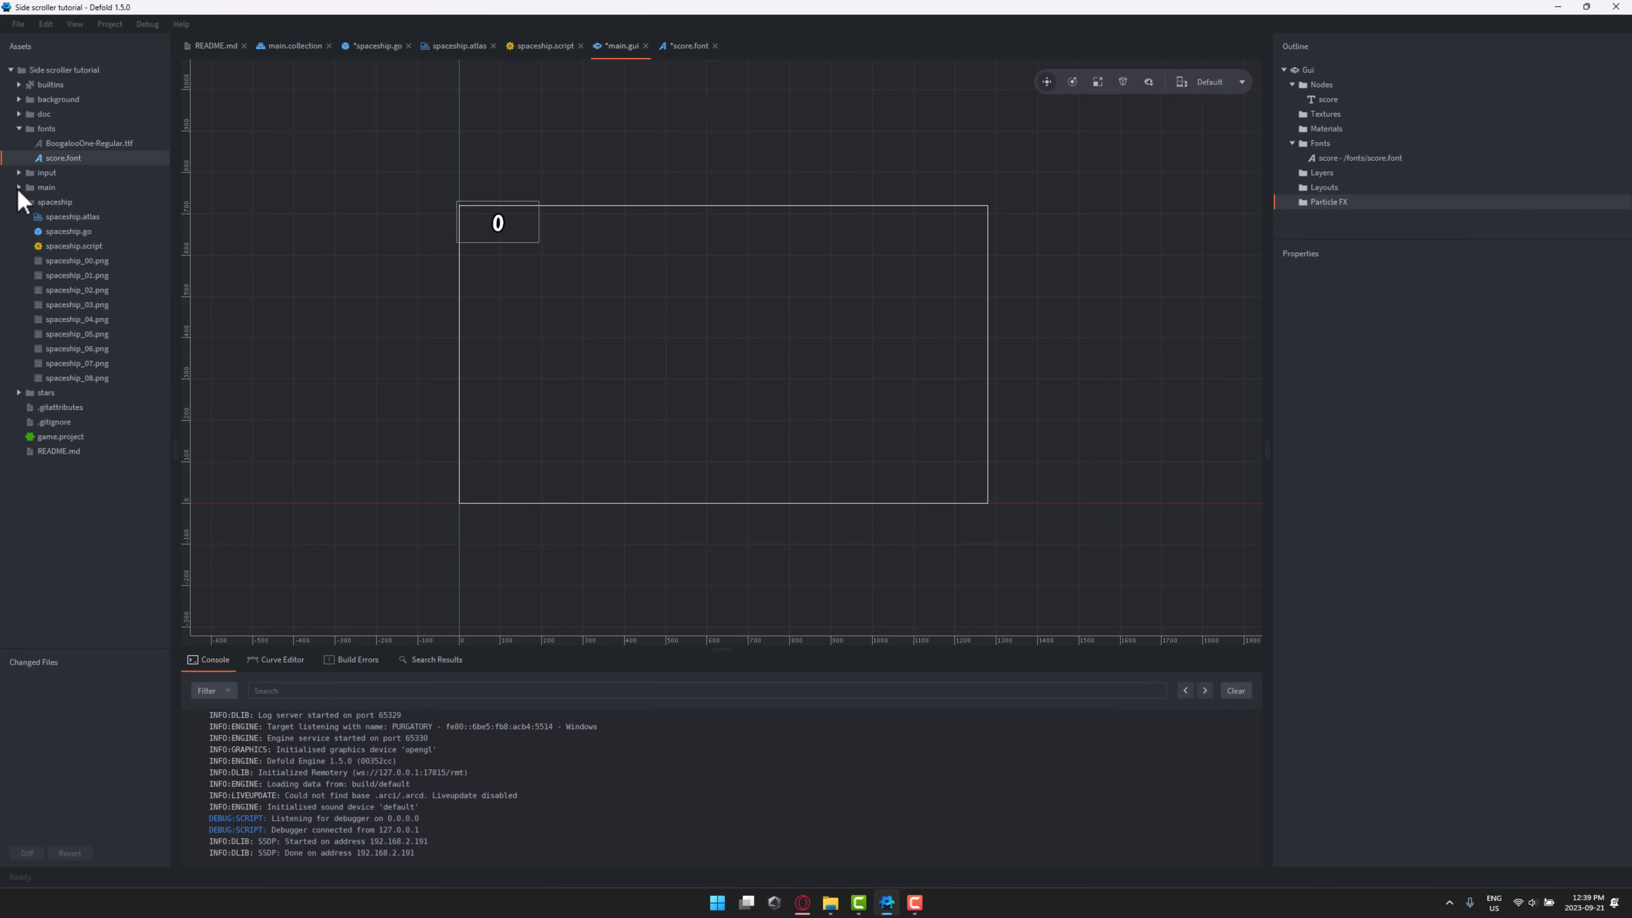
# - Create a MyStuff folder at the project root and bring up its creation options
pyautogui.click(19, 203)
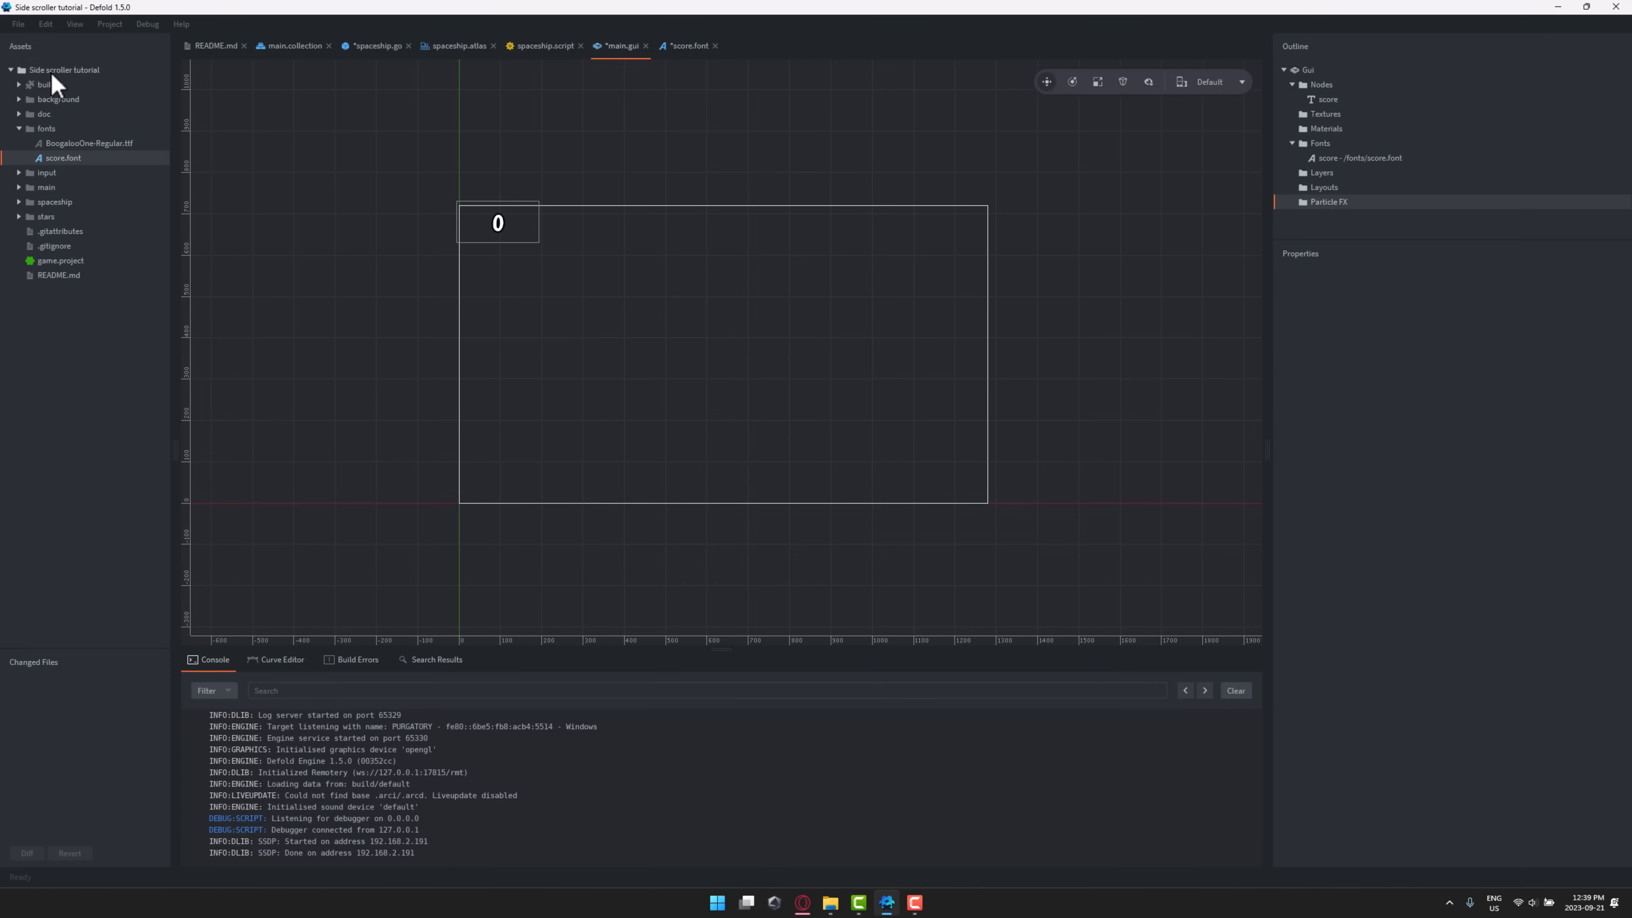
pyautogui.rightClick(57, 70)
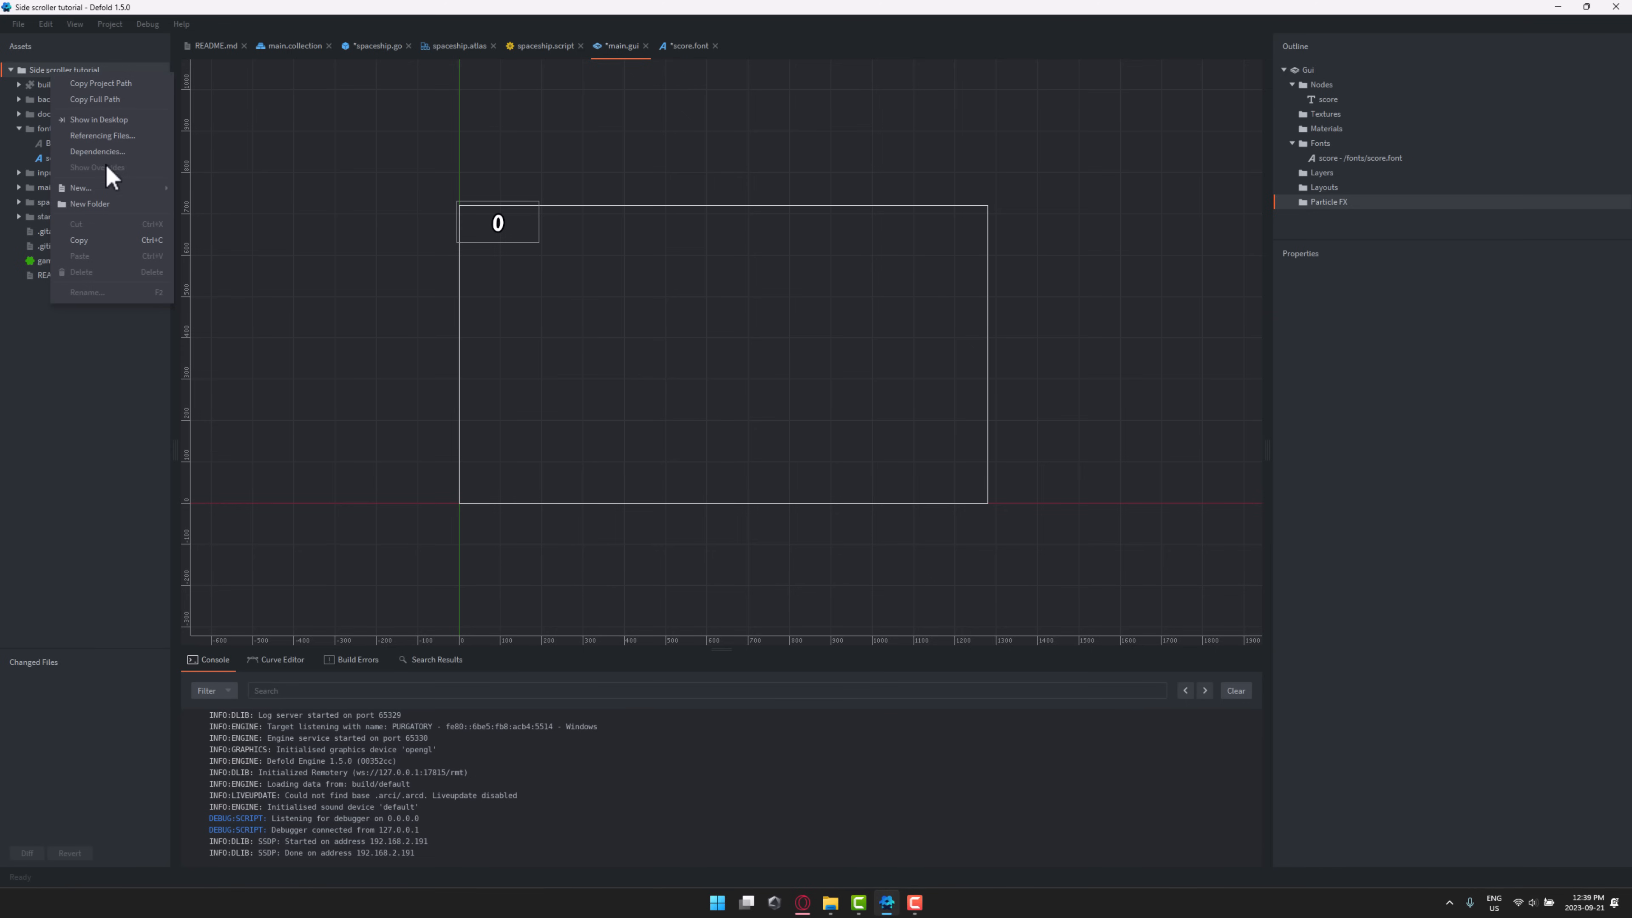
pyautogui.click(89, 204)
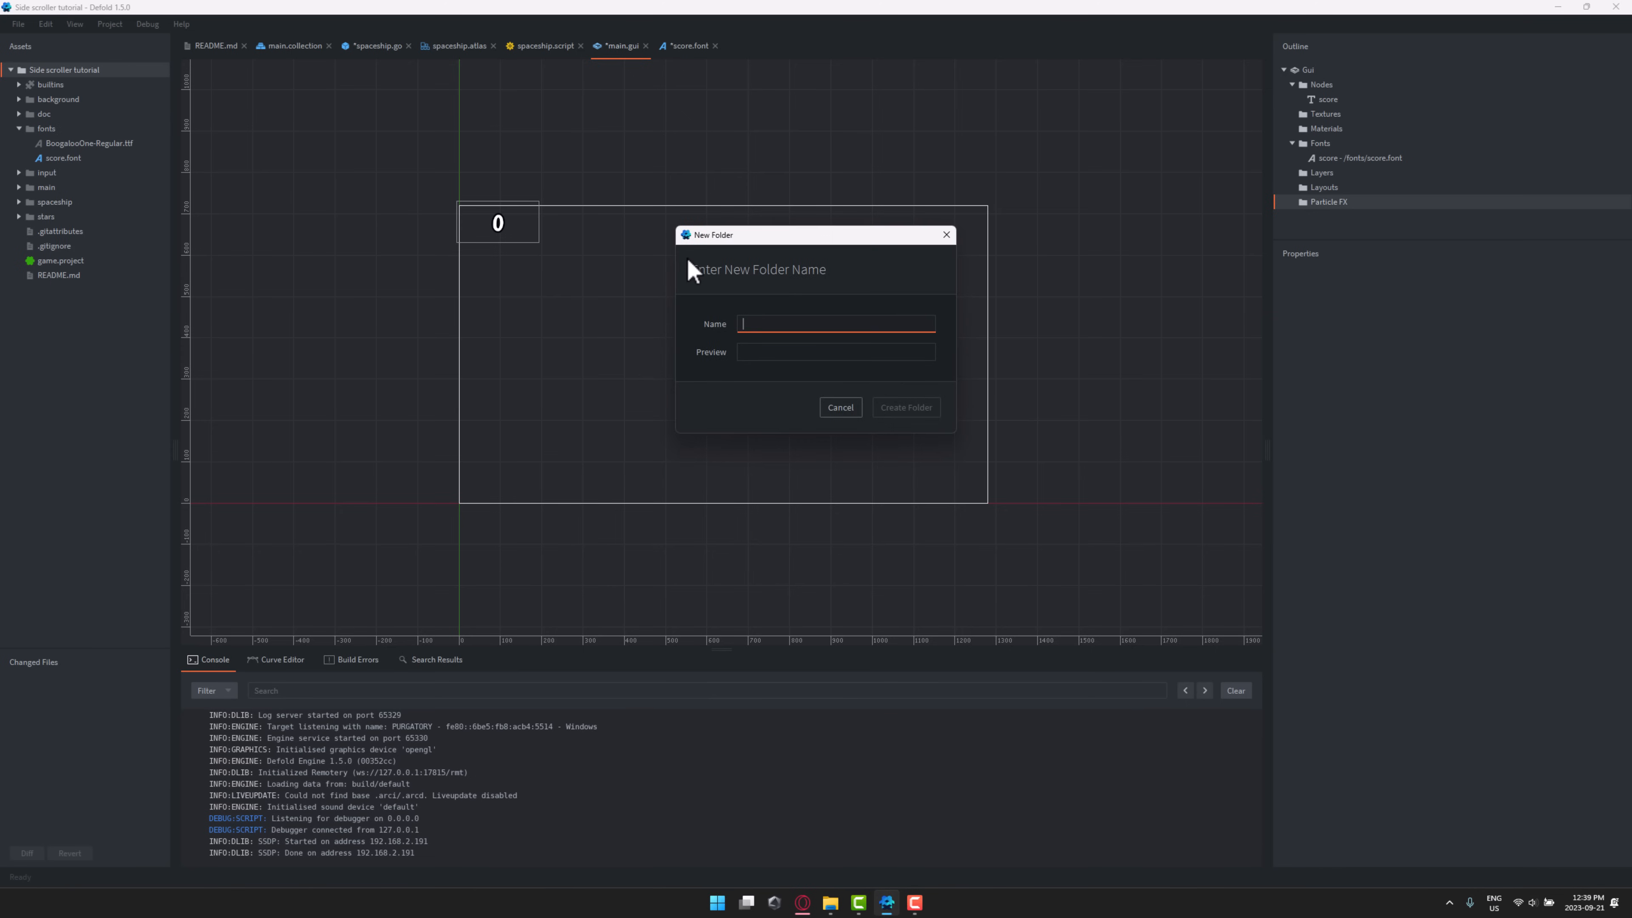
pyautogui.write('My')
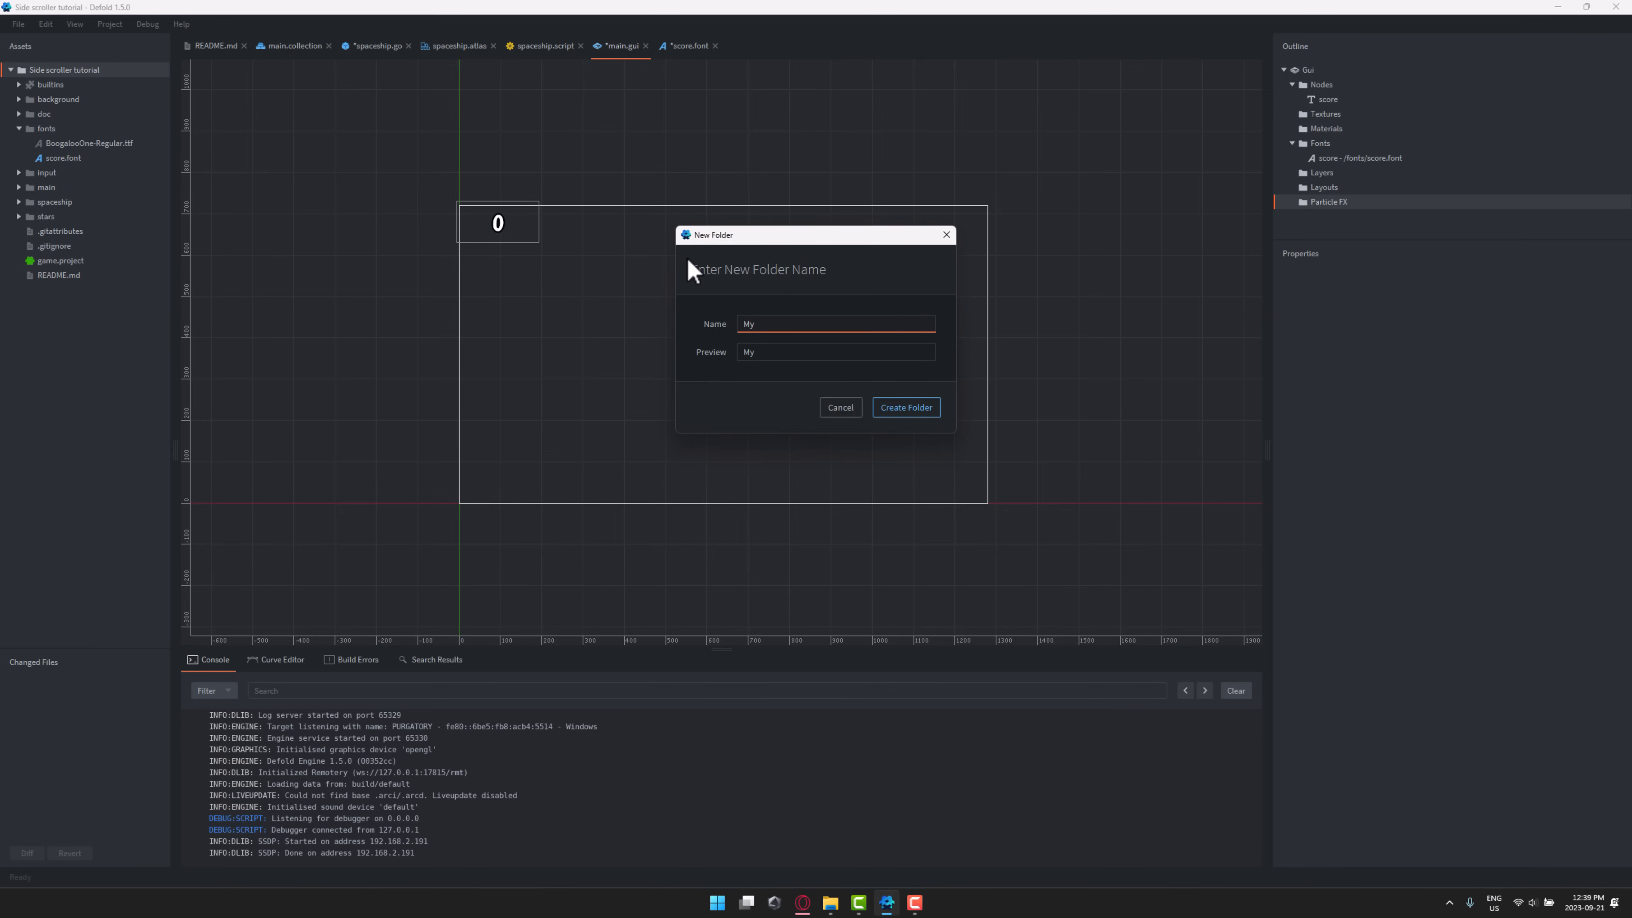
pyautogui.click(904, 407)
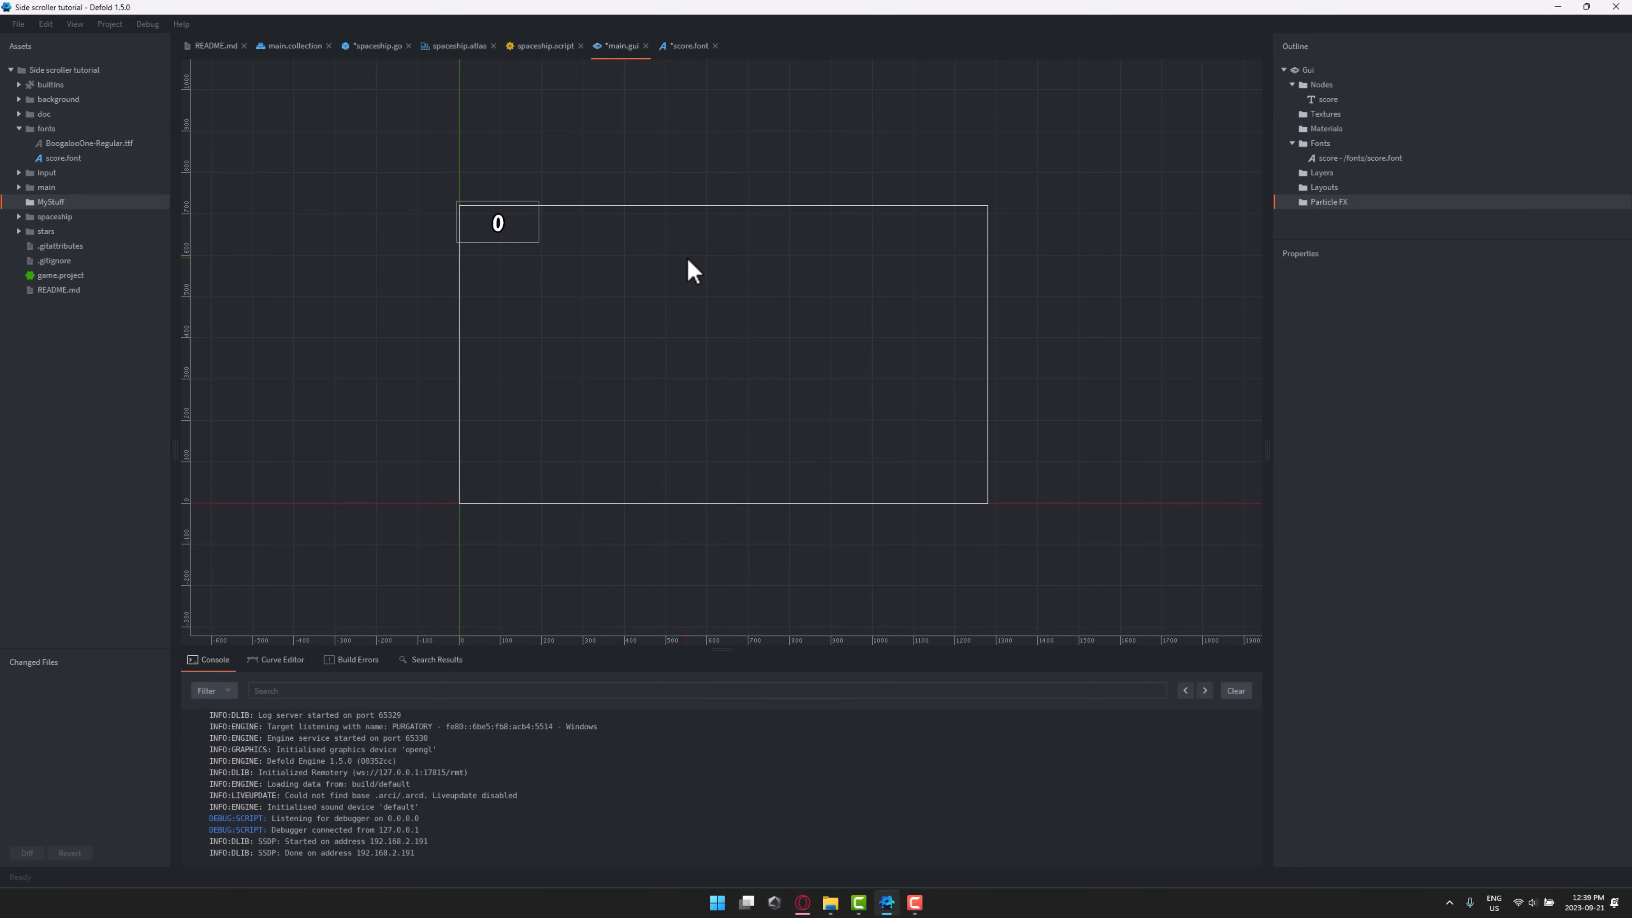
pyautogui.rightClick(55, 217)
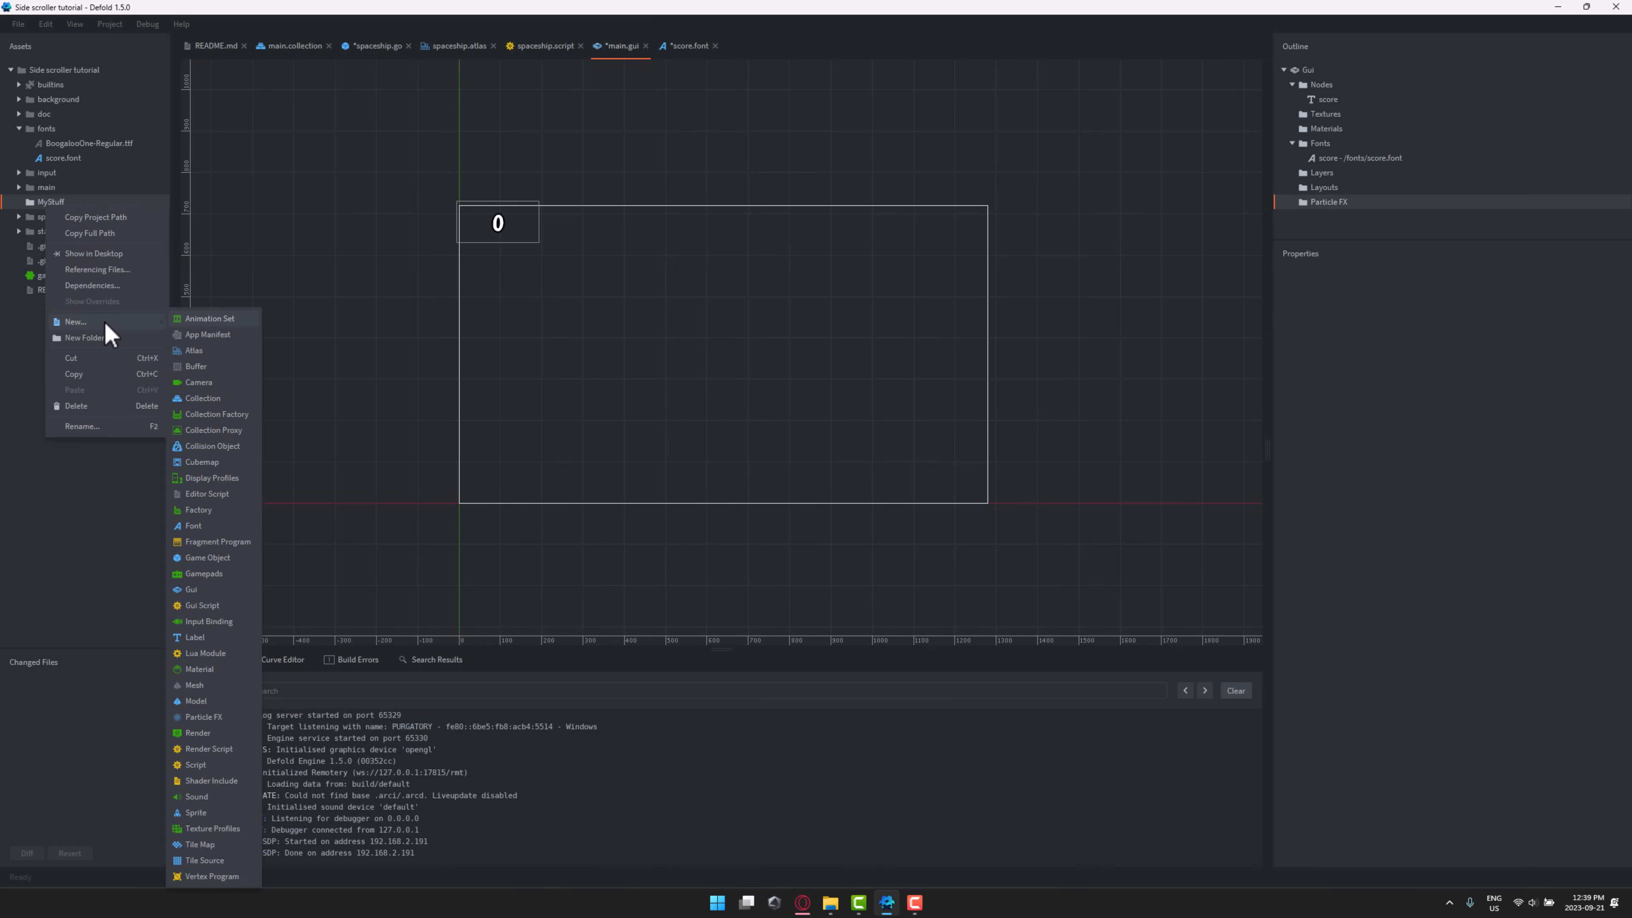
pyautogui.moveTo(205, 362)
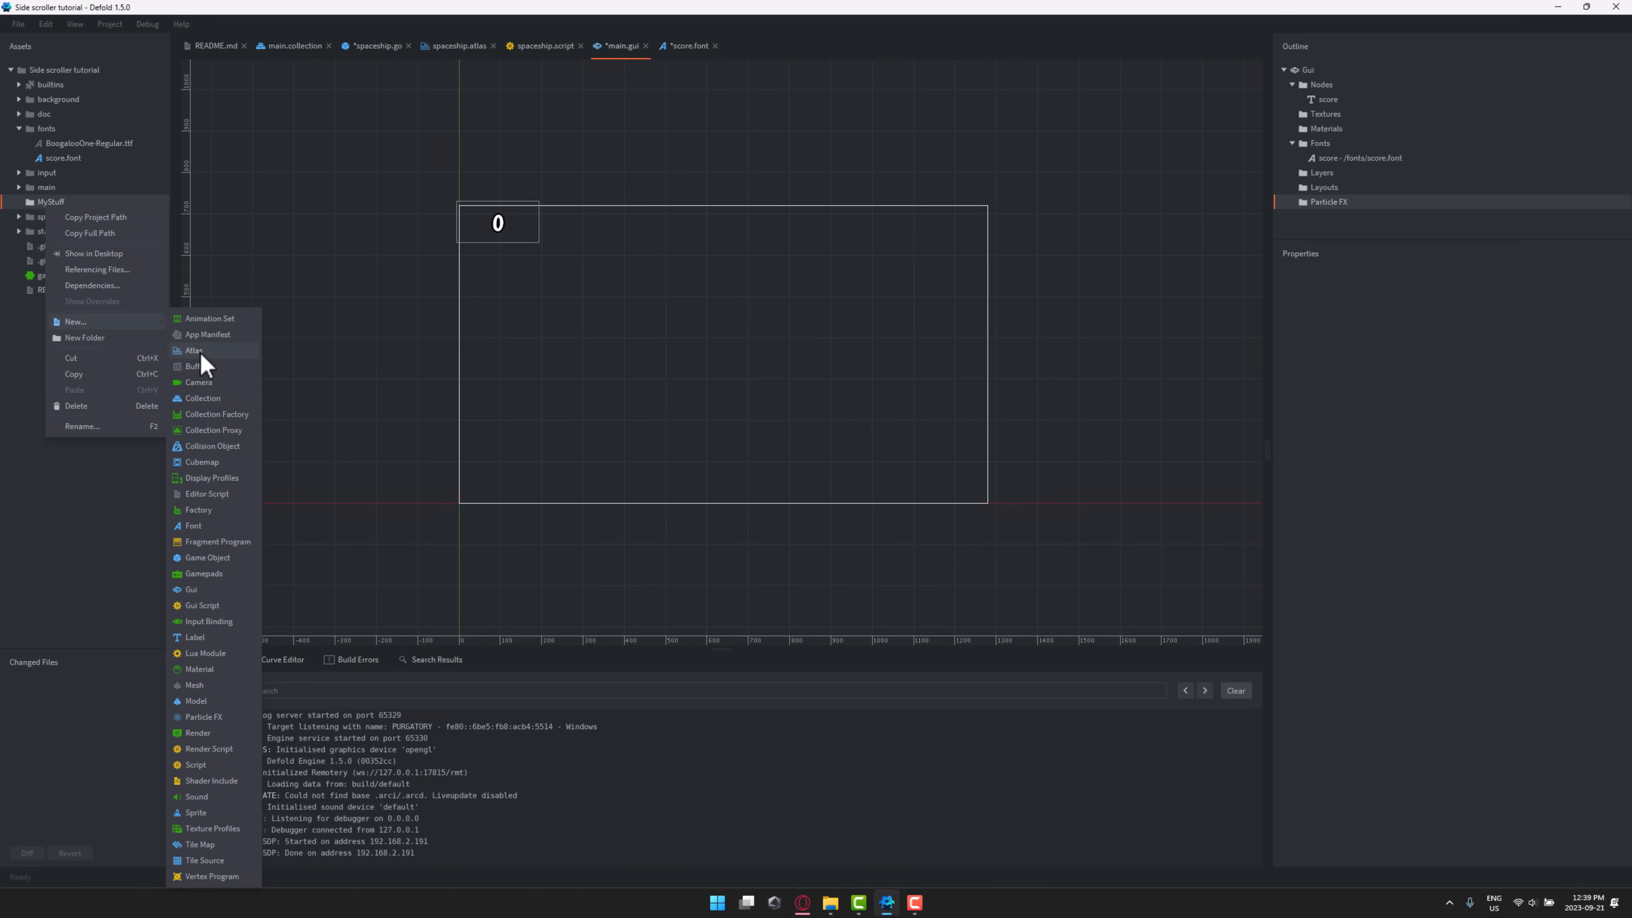
pyautogui.moveTo(233, 612)
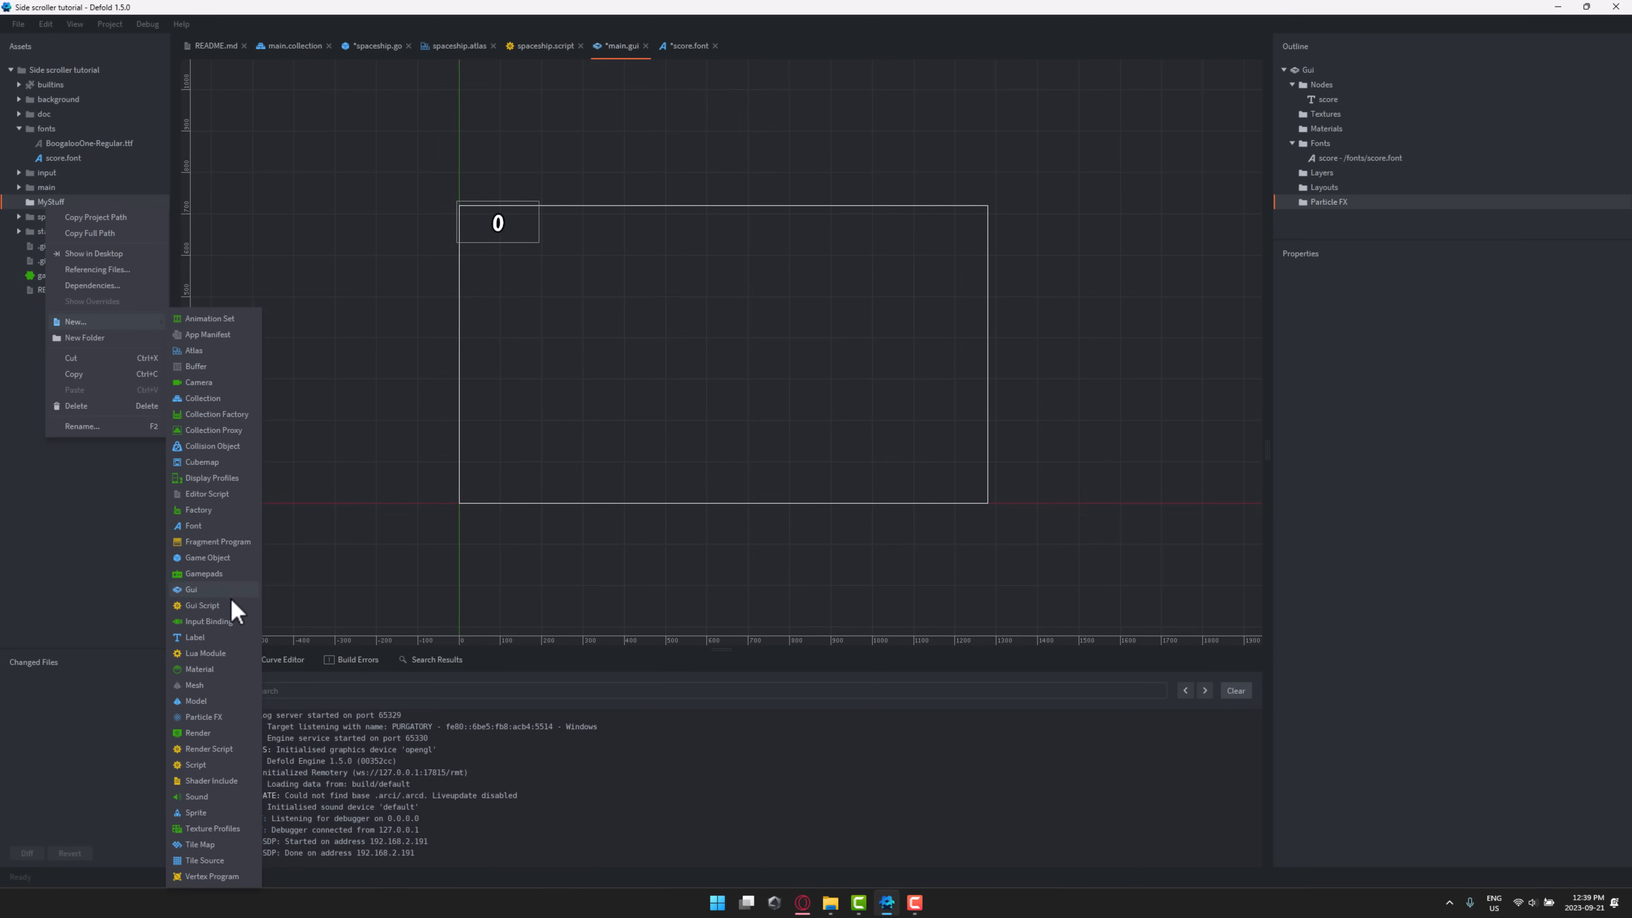
pyautogui.moveTo(213, 713)
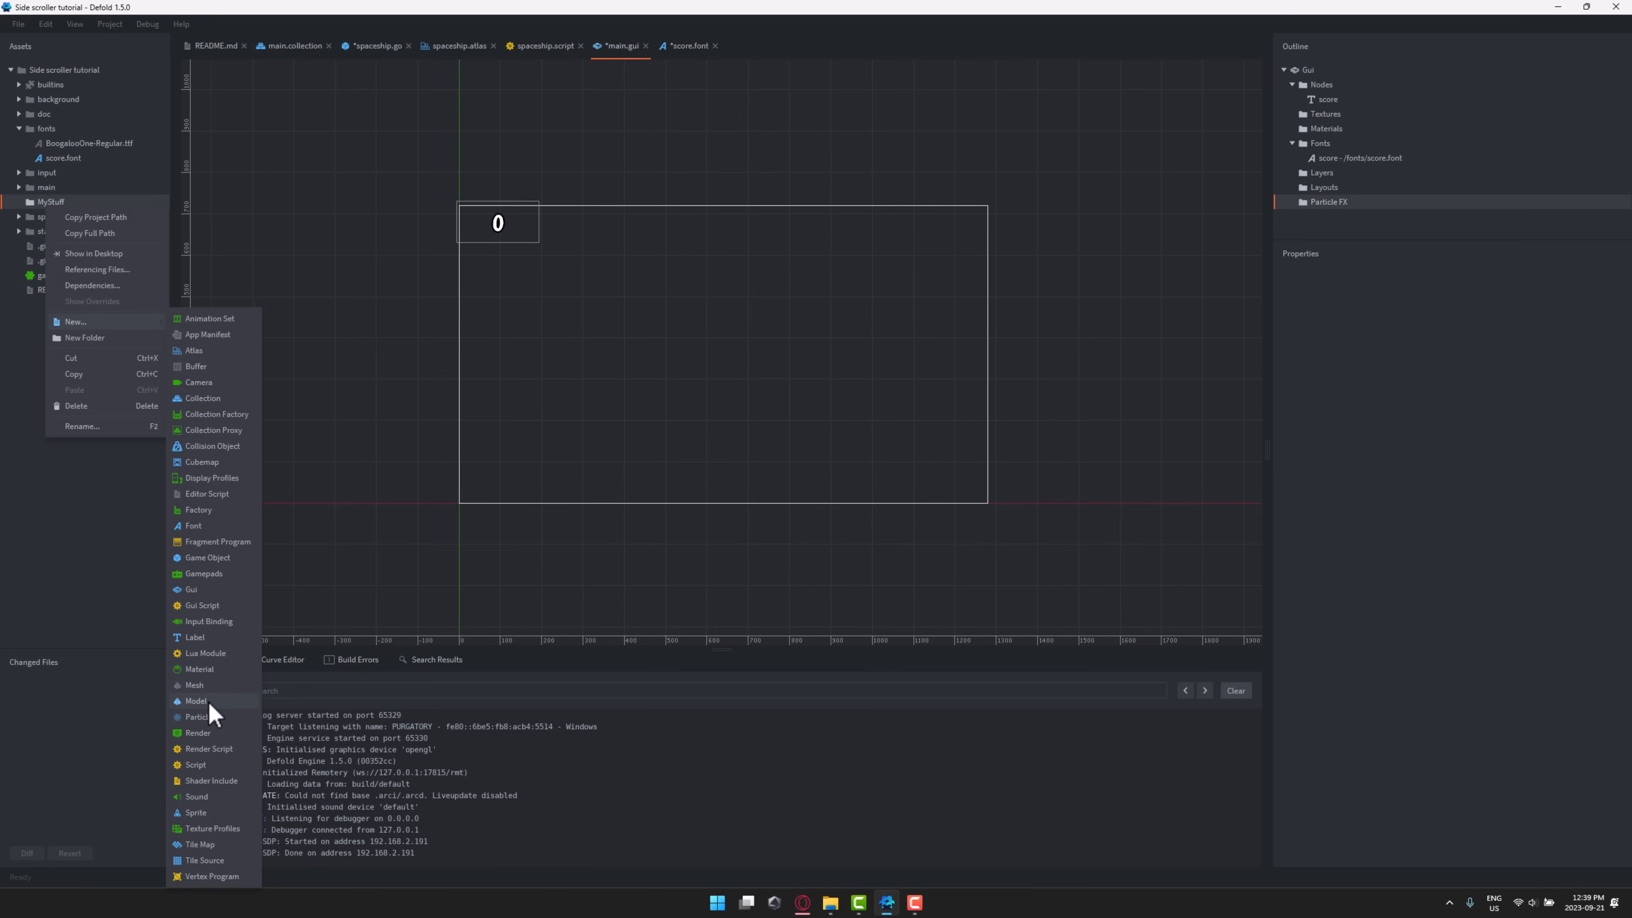
pyautogui.moveTo(214, 728)
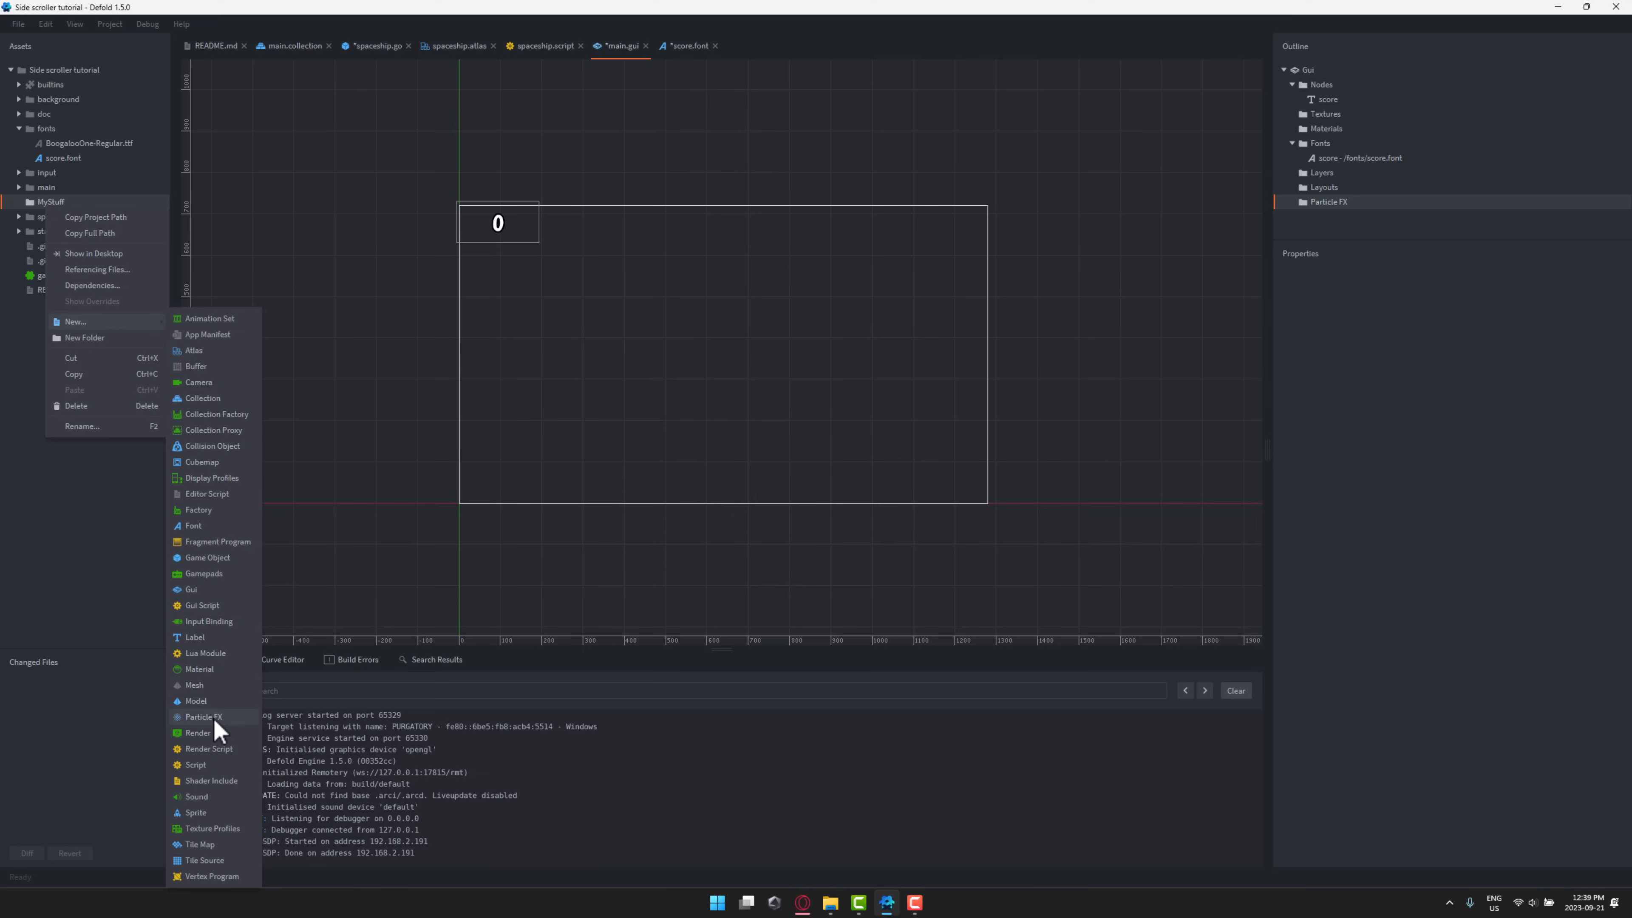
# - Create a Particle FX file named MyParty inside MyStuff and open it with its single emitter
pyautogui.click(203, 718)
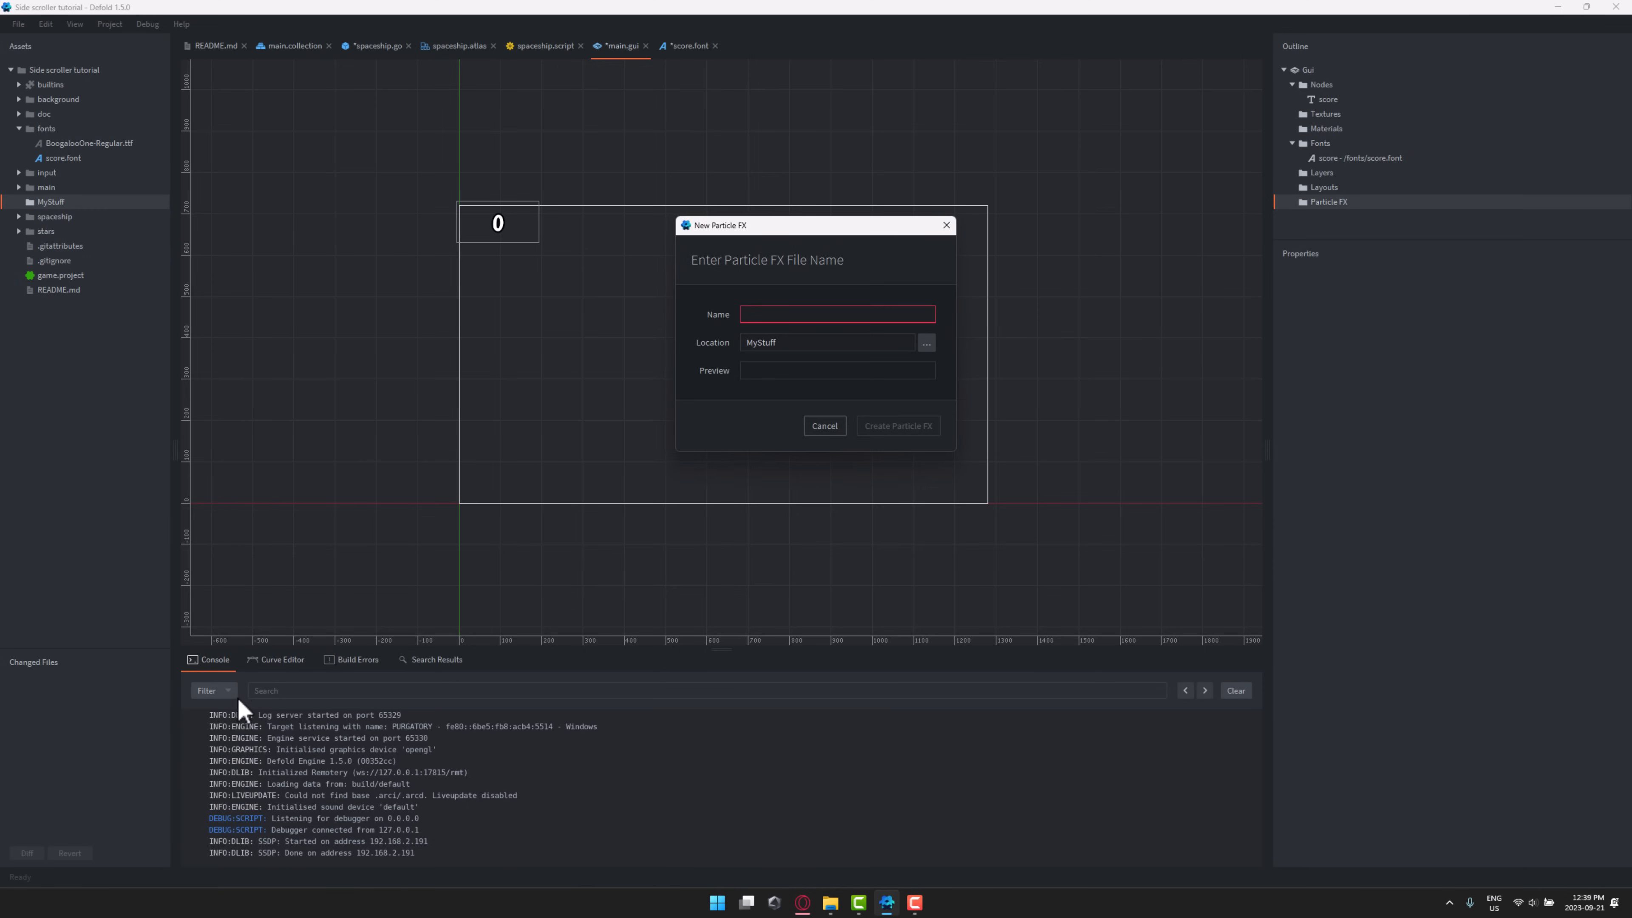
pyautogui.write('MyP')
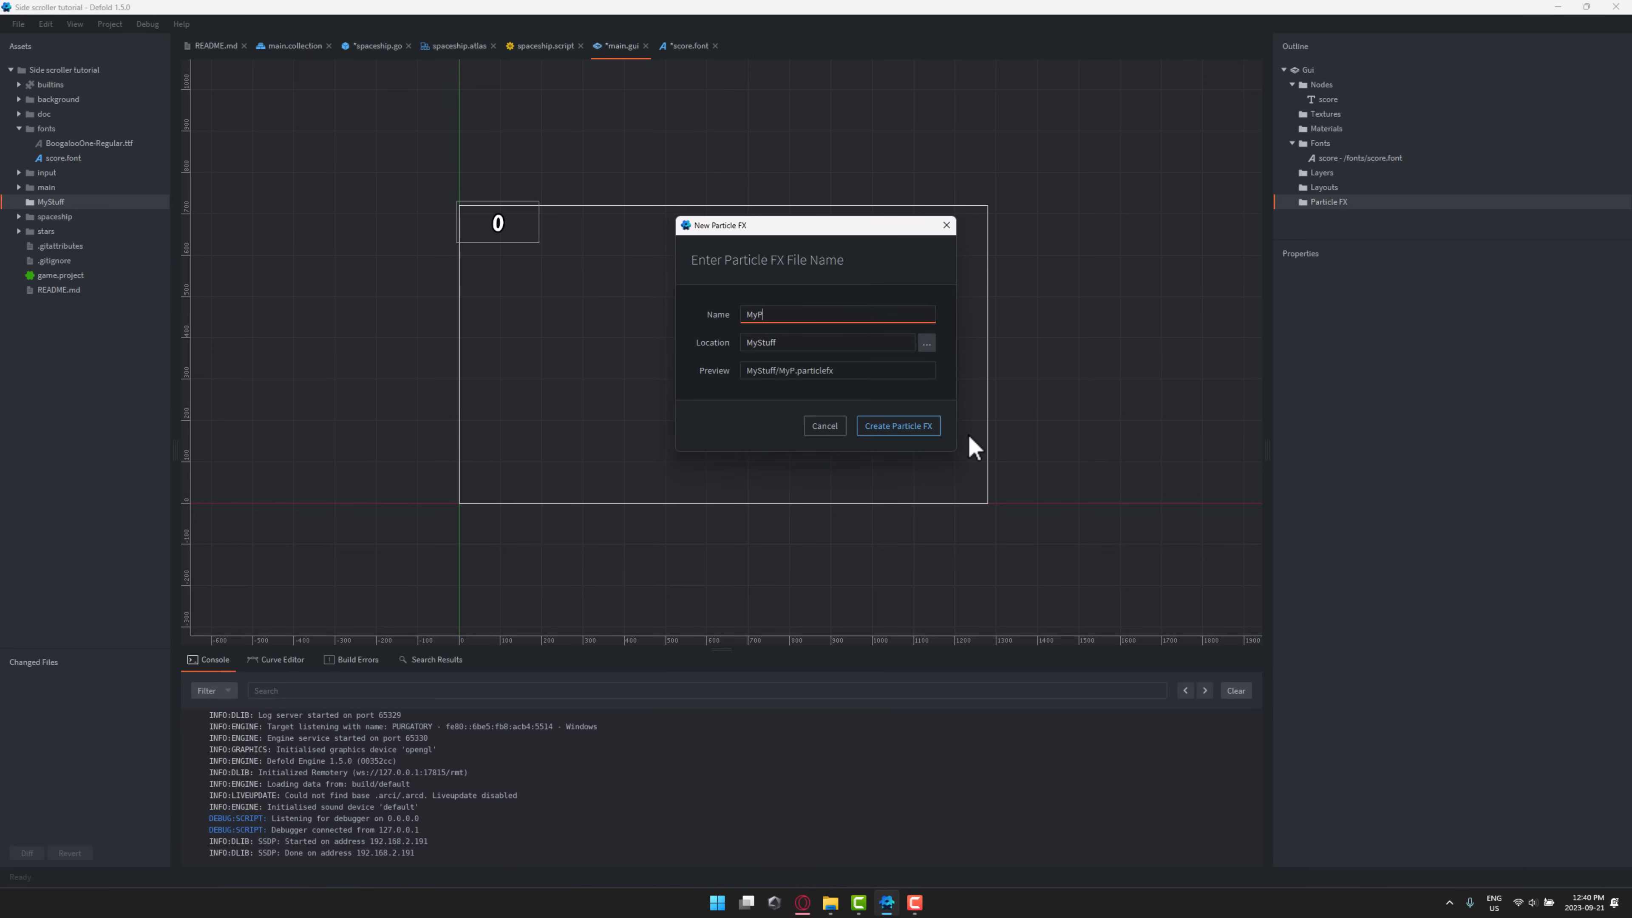
pyautogui.click(896, 426)
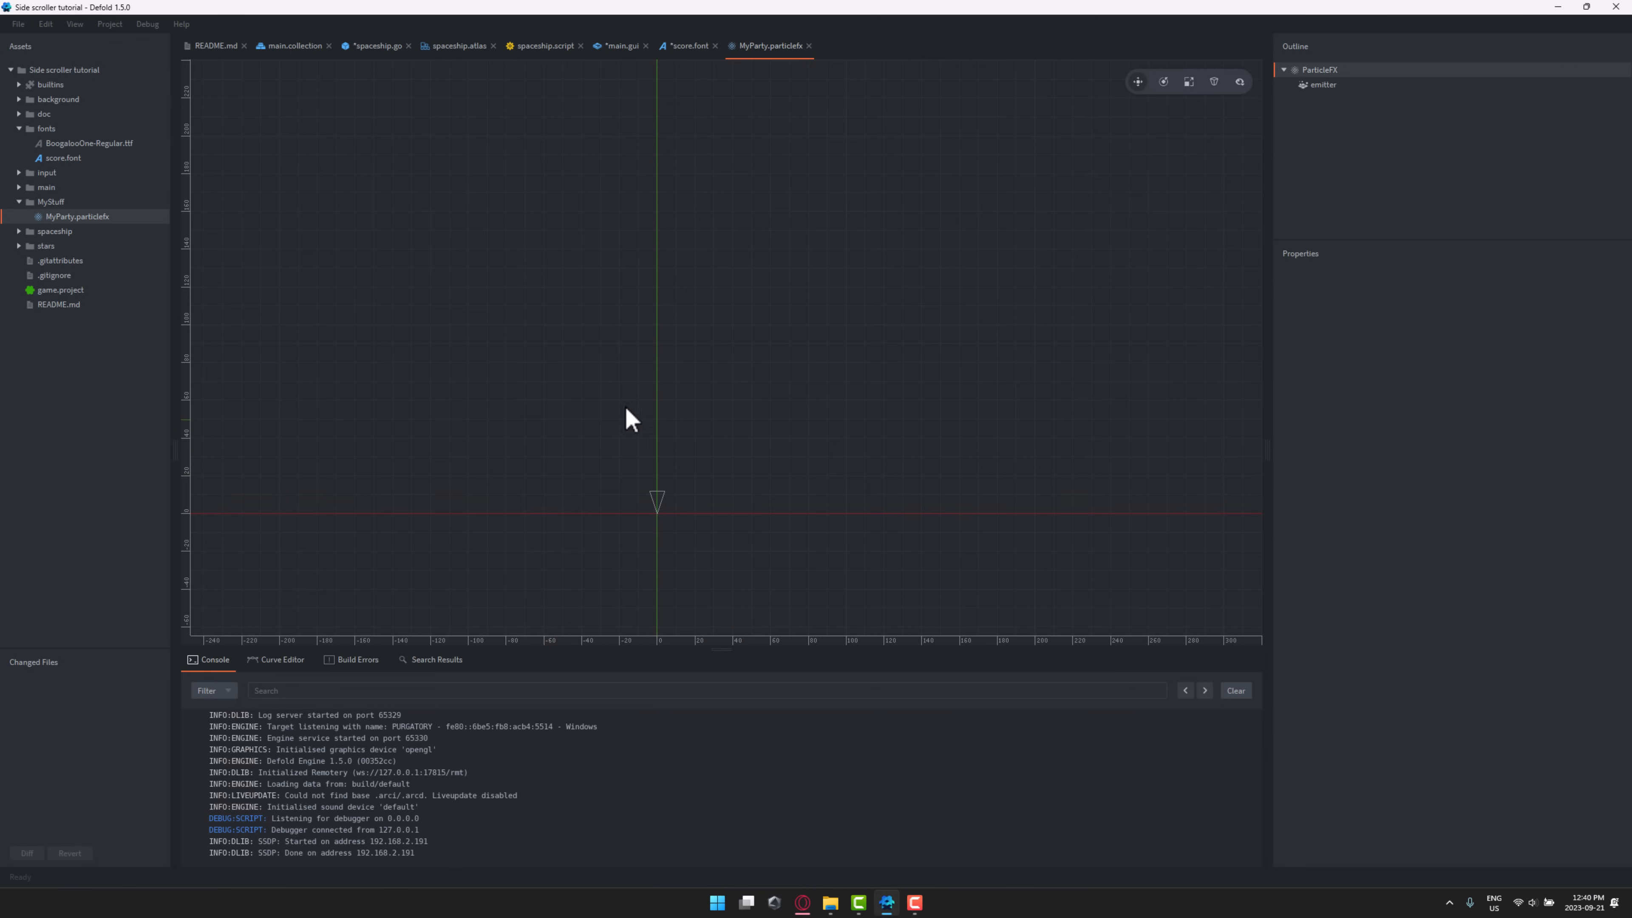
pyautogui.moveTo(1266, 197)
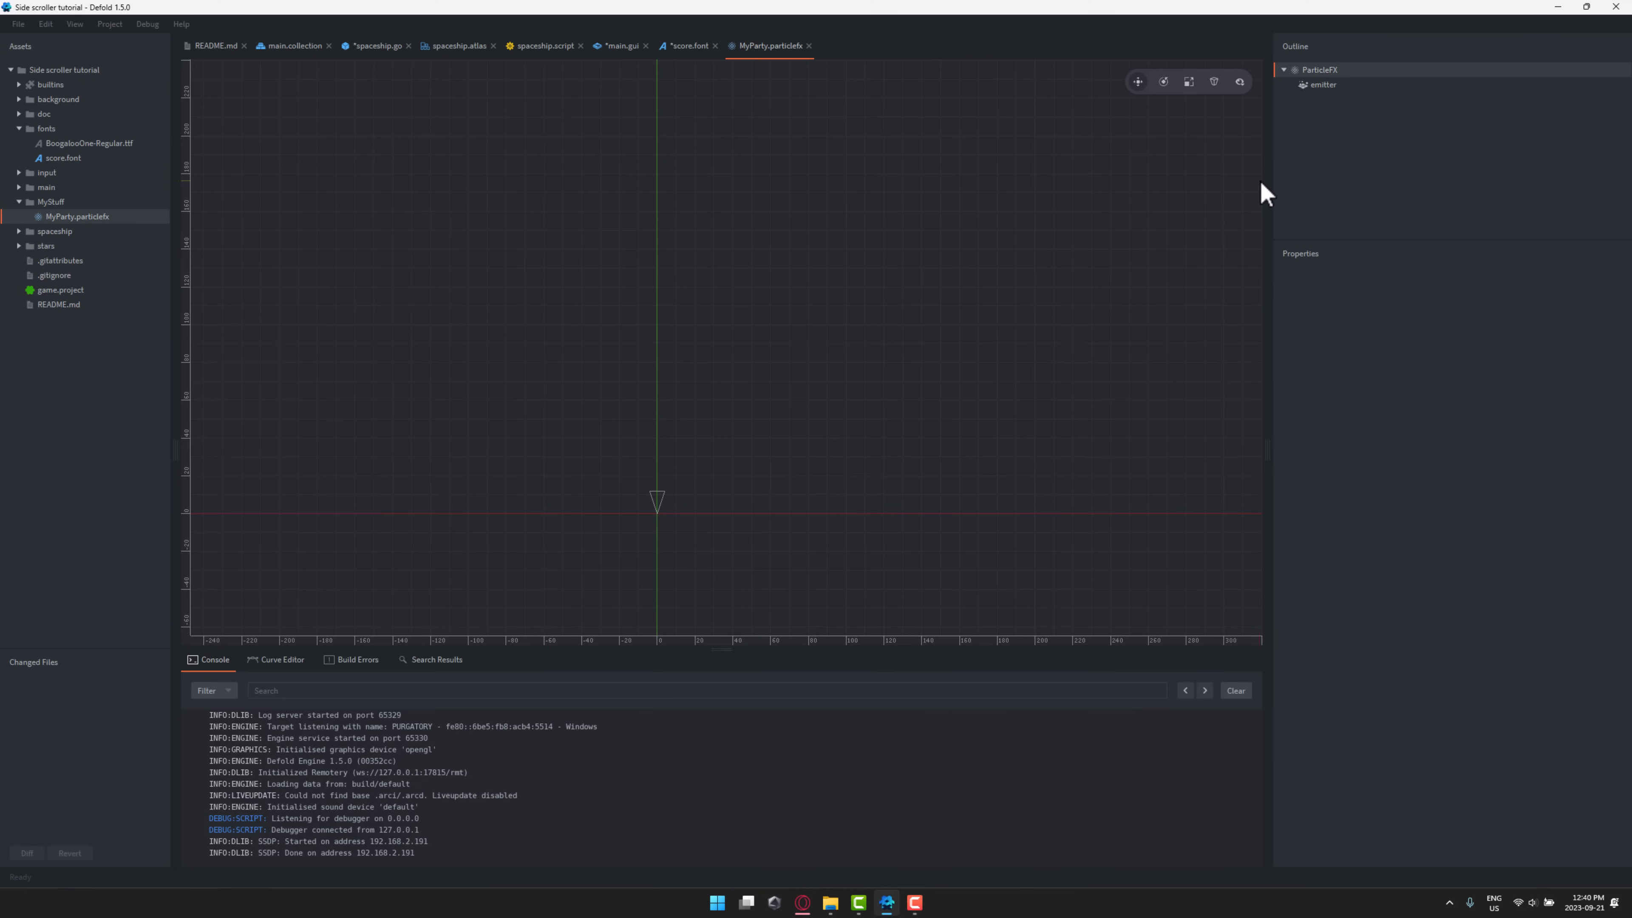
pyautogui.moveTo(1395, 149)
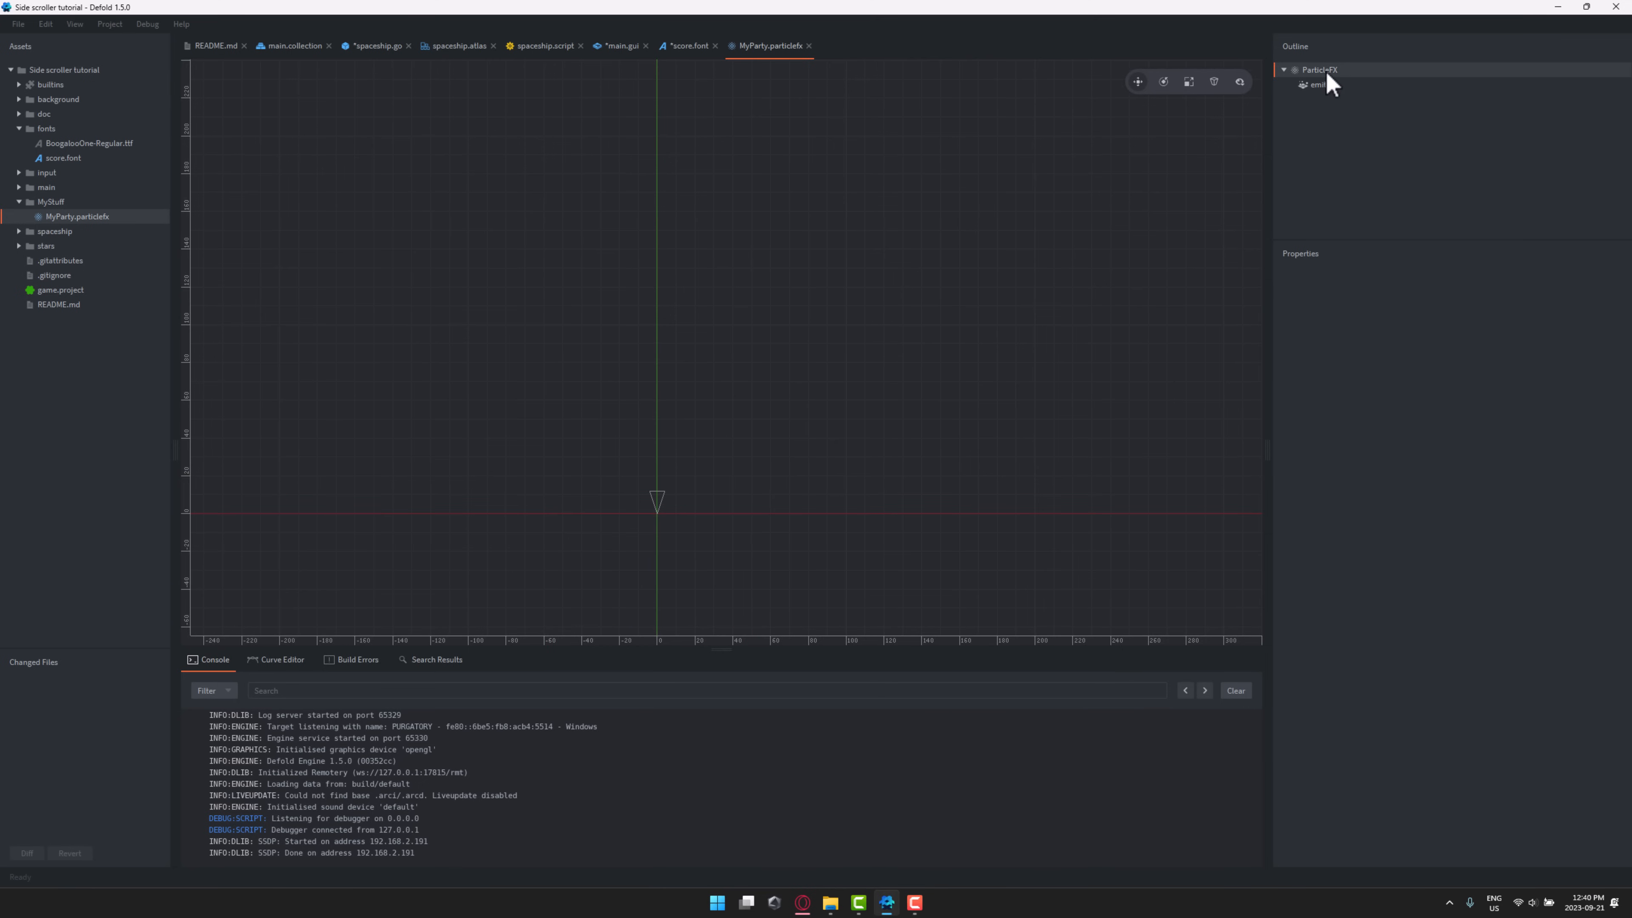
# - Inspect the ParticleFX root's options, then select the emitter to show its properties
pyautogui.rightClick(1318, 70)
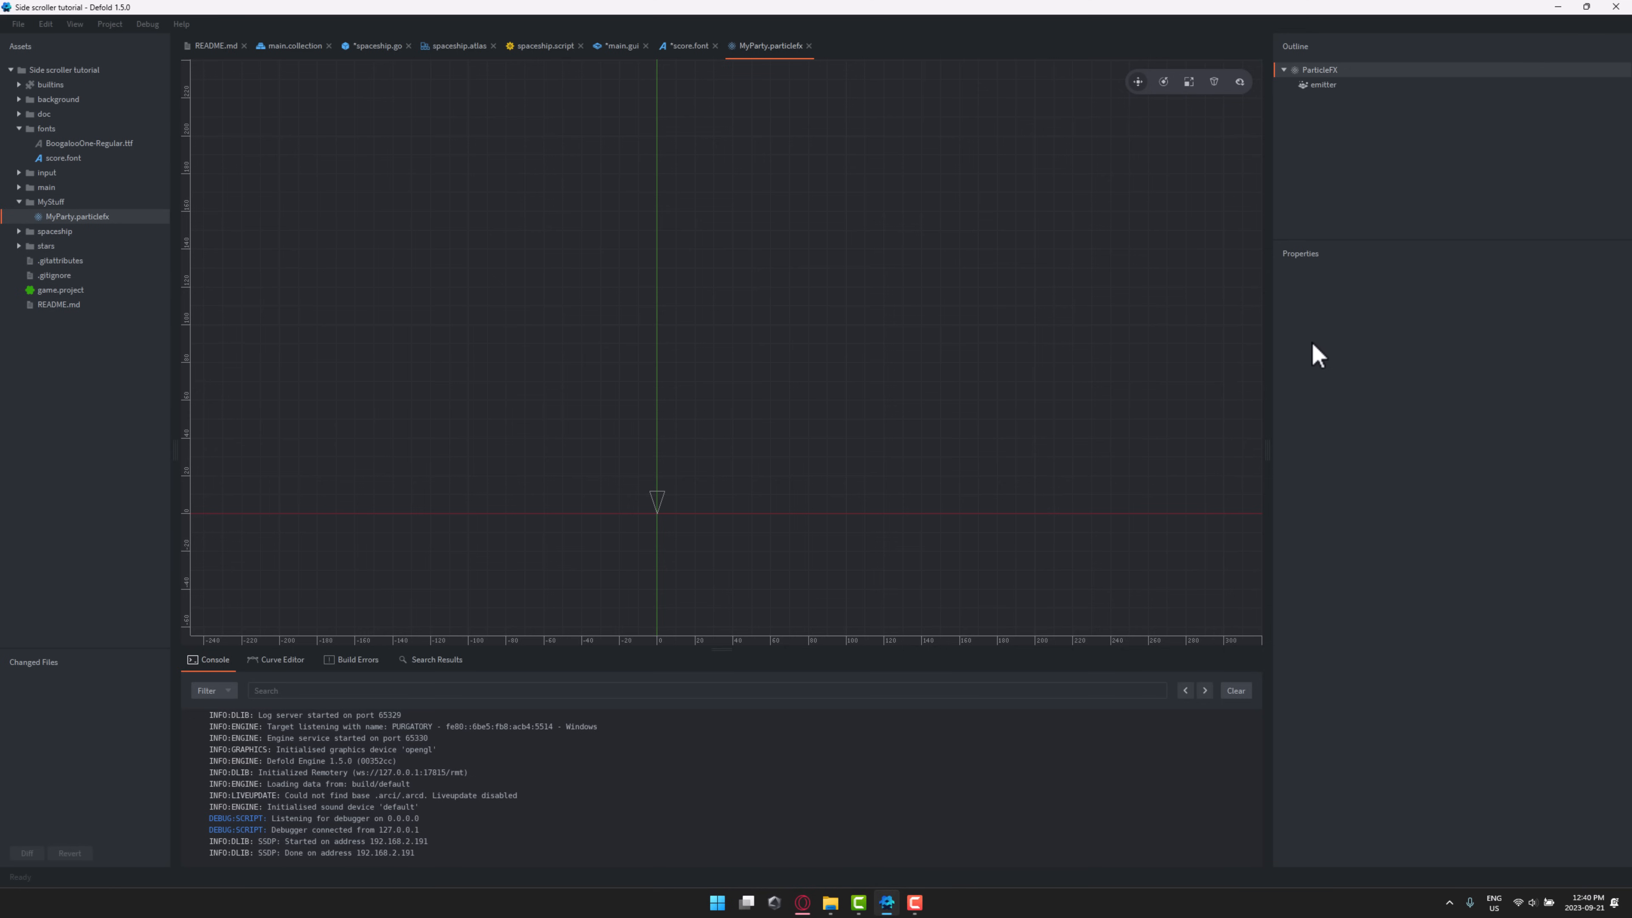
pyautogui.moveTo(1335, 136)
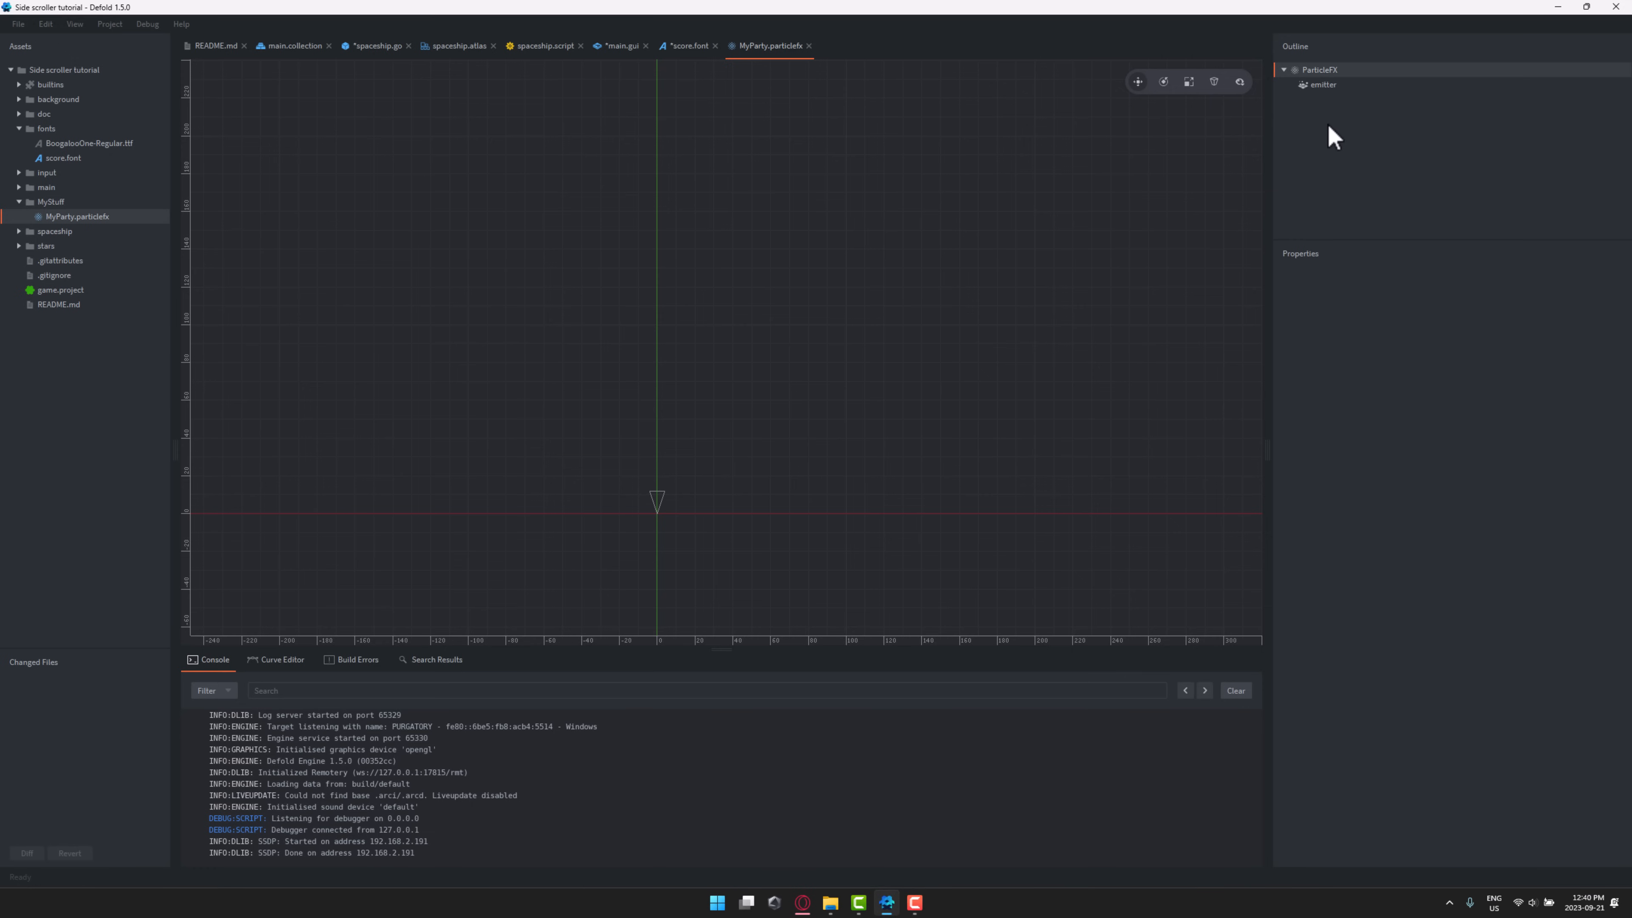
pyautogui.rightClick(1318, 70)
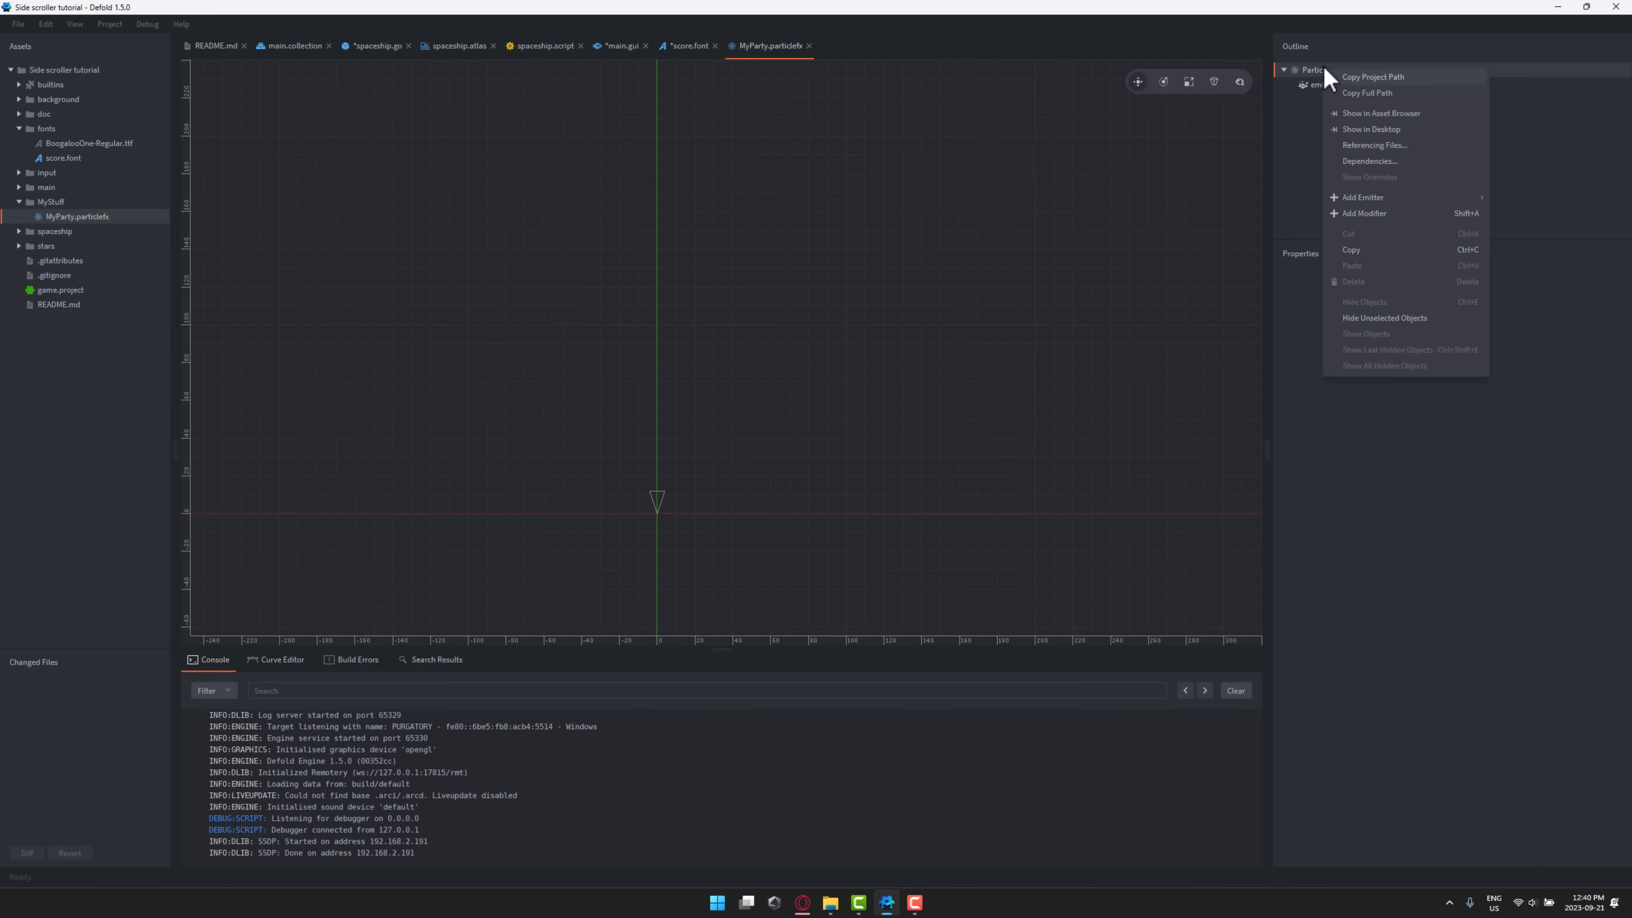
pyautogui.moveTo(1363, 198)
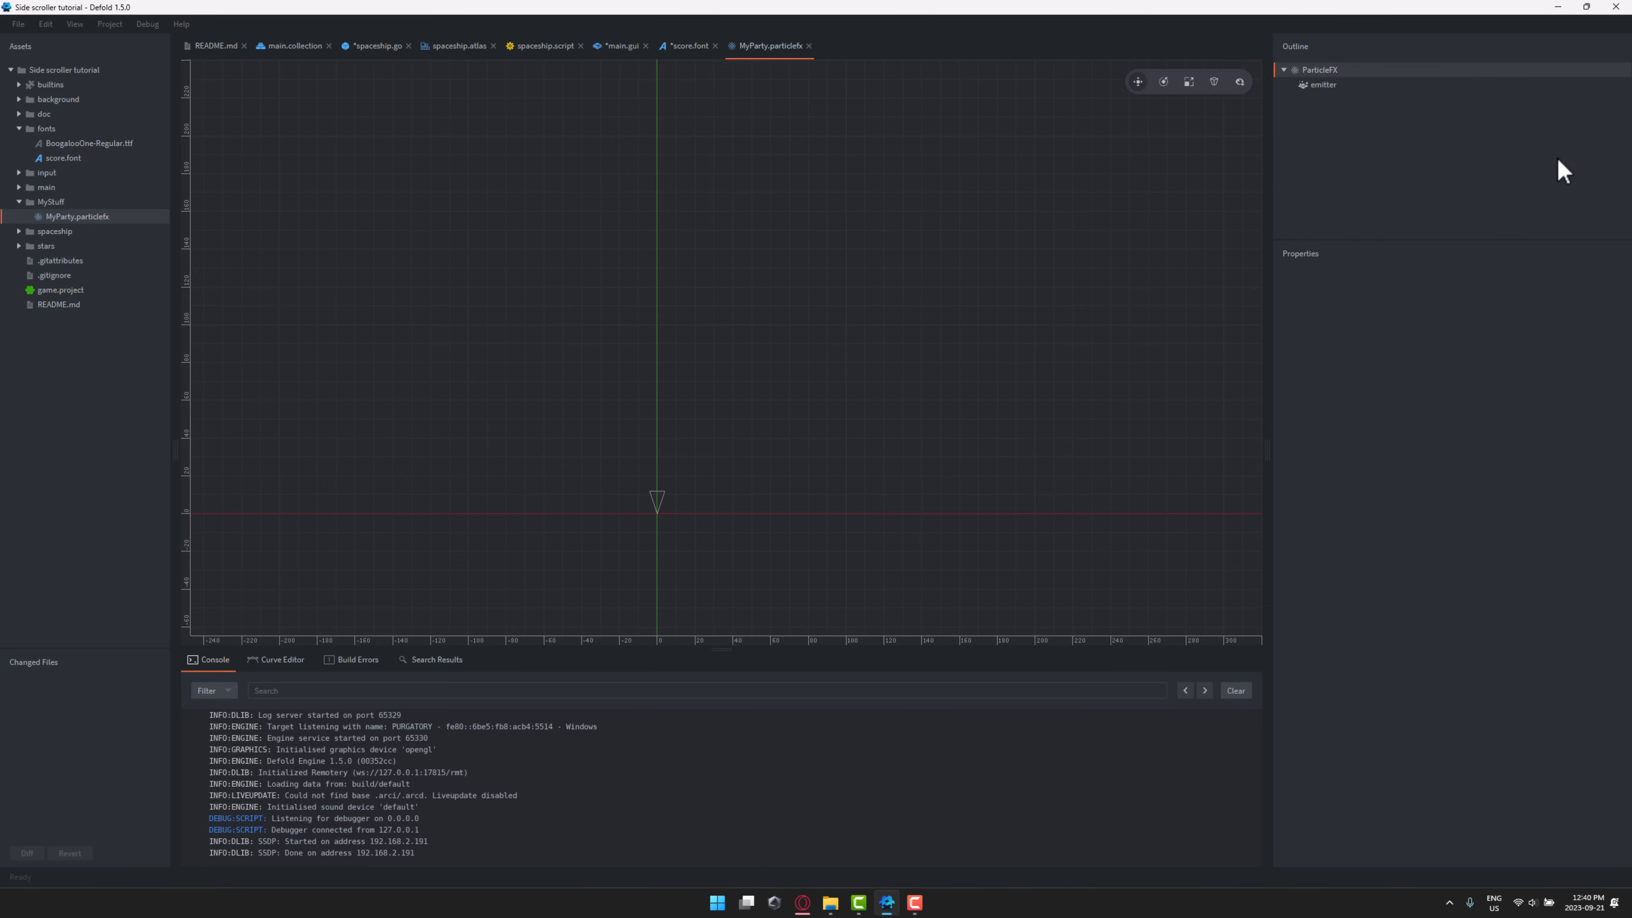
pyautogui.click(1320, 84)
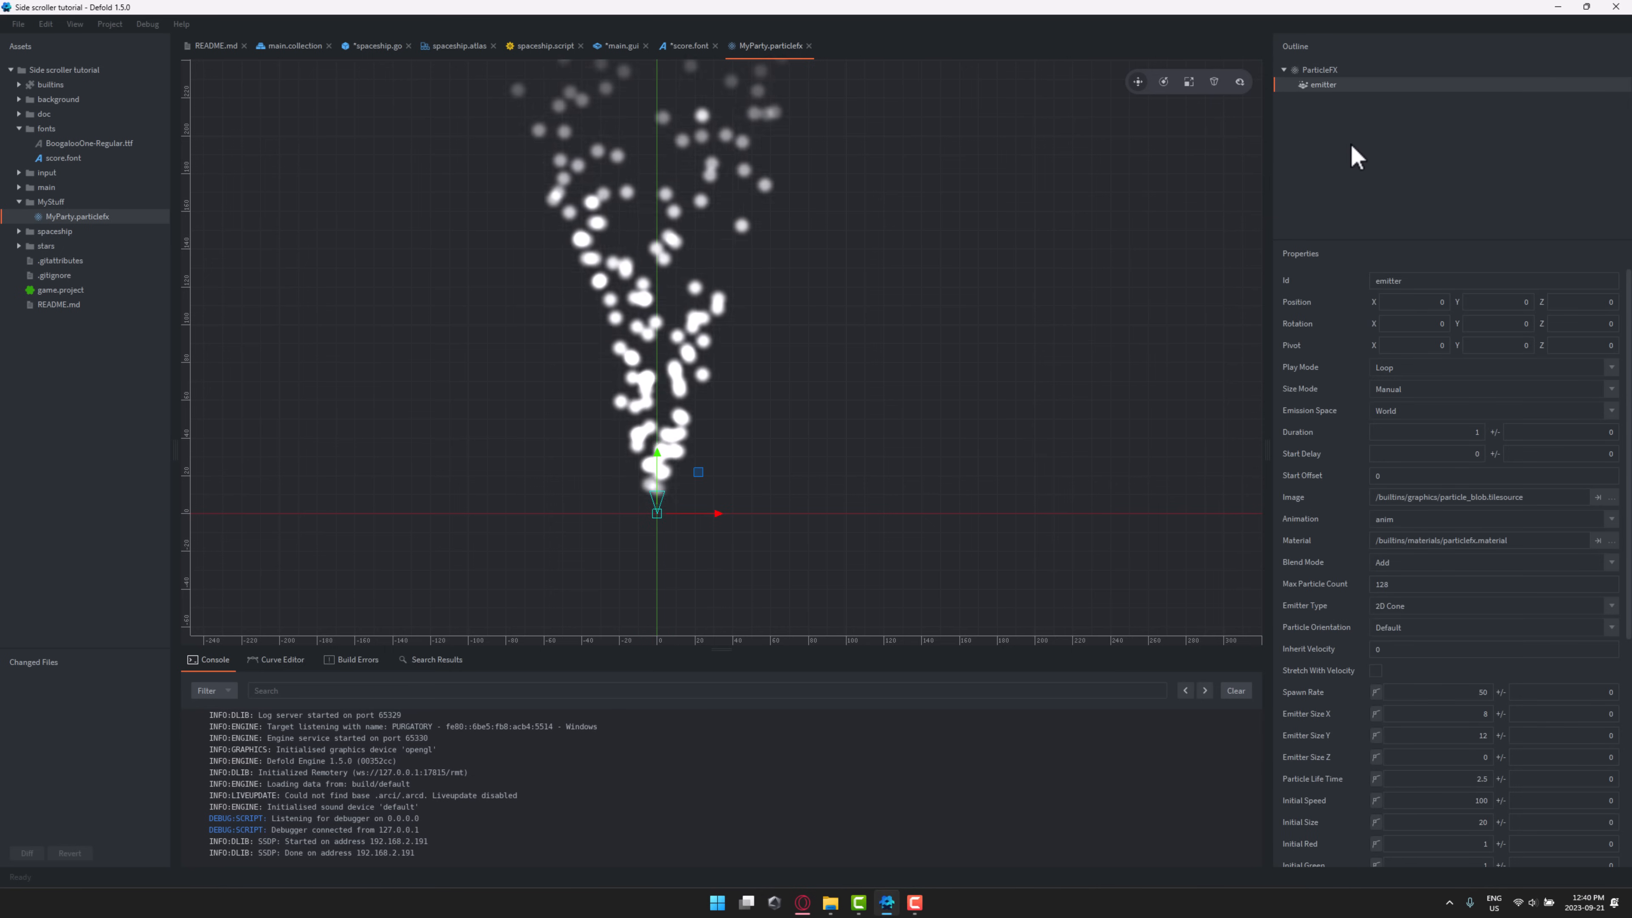
# - Add a Vortex modifier under the emitter via Add Modifier > Vortex
pyautogui.rightClick(1317, 84)
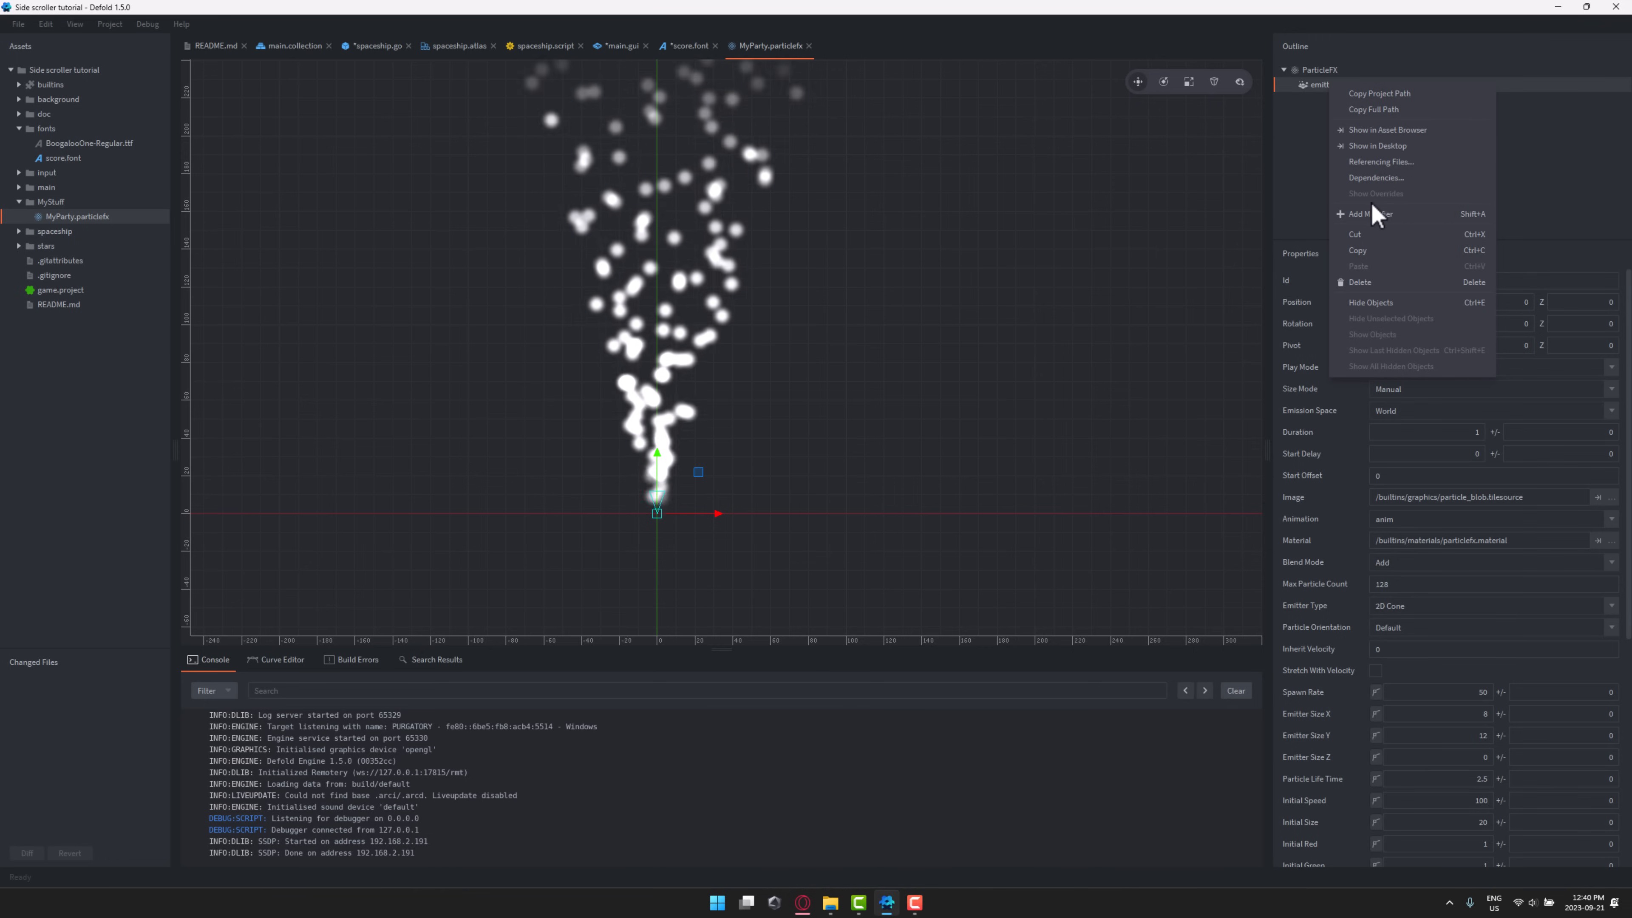
pyautogui.click(1371, 214)
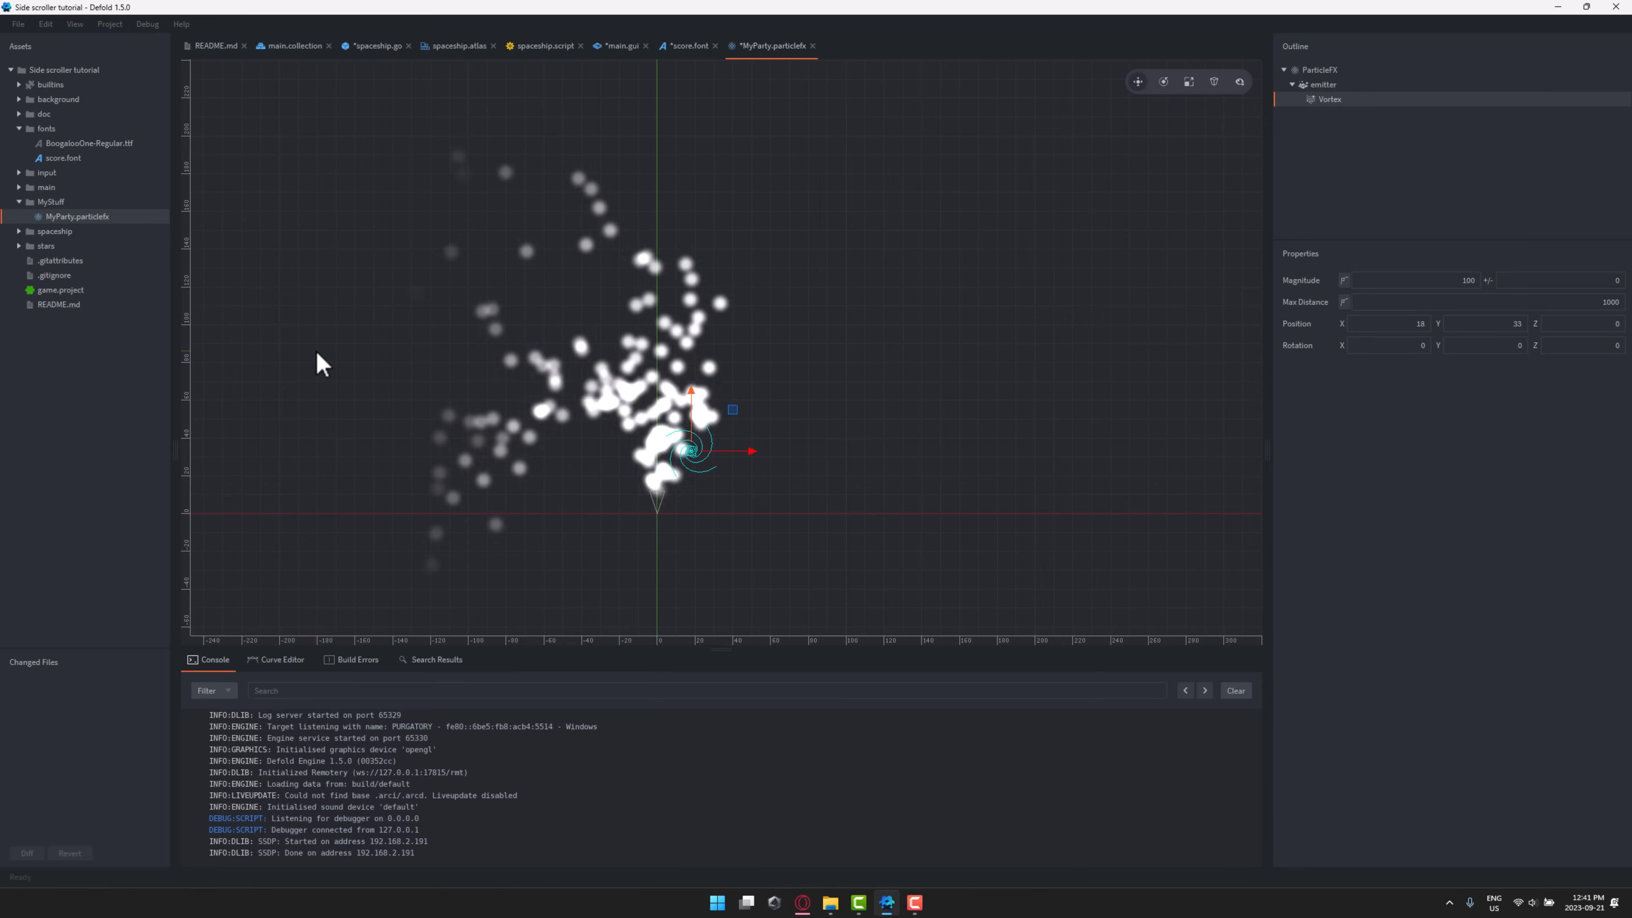
# - Show the Curve Editor panel, then switch back to the browser on defold.com
pyautogui.click(281, 659)
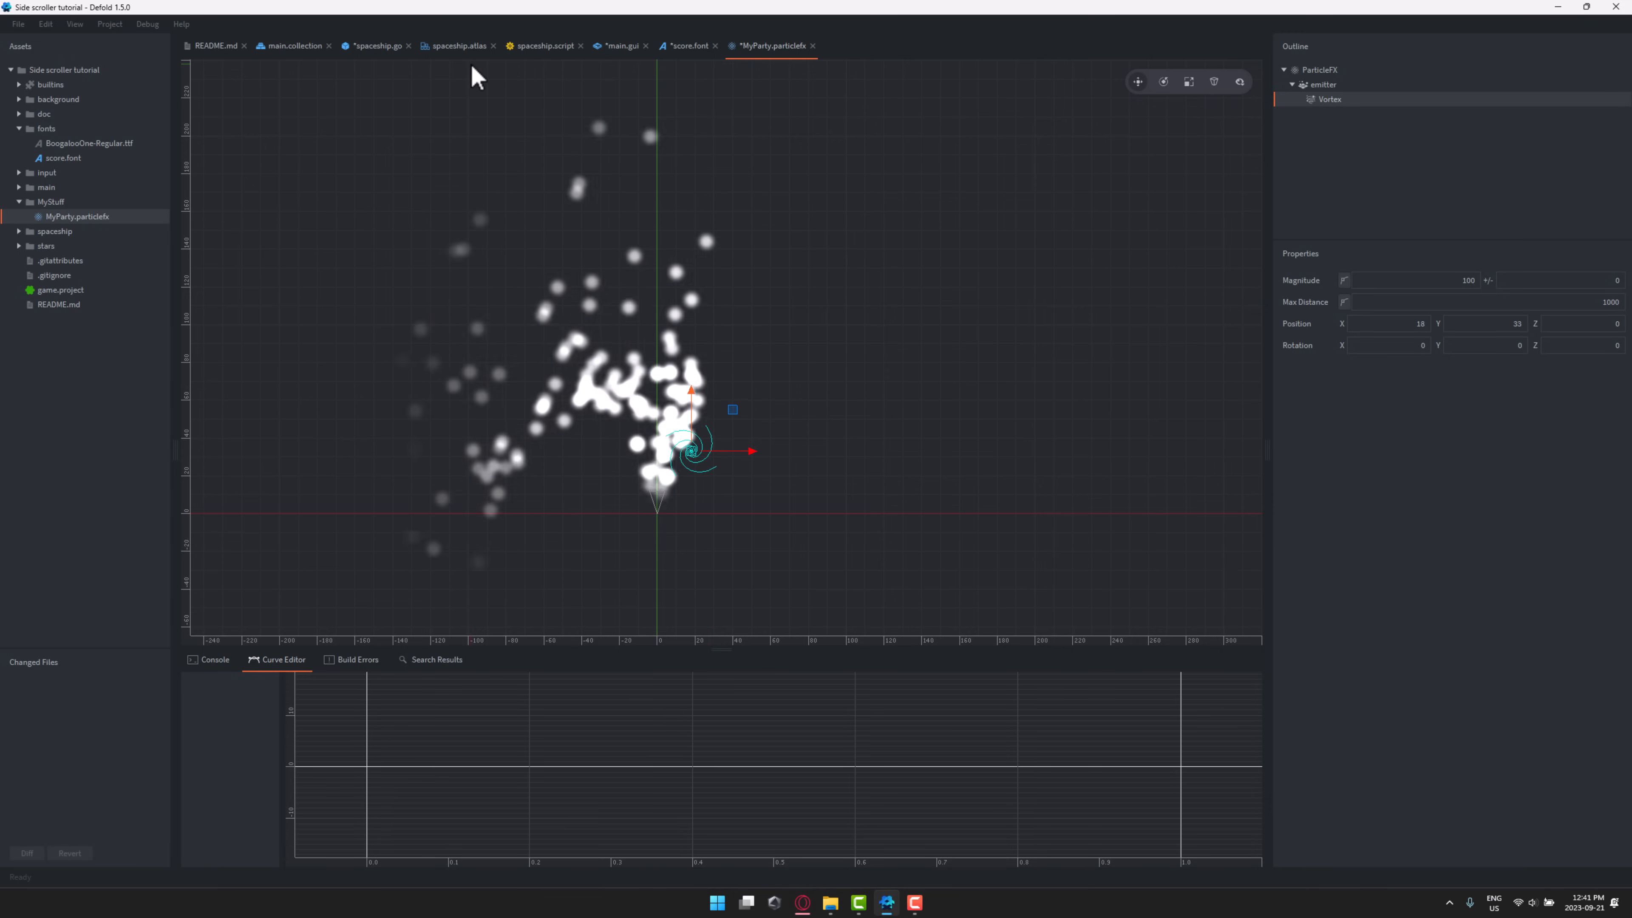
pyautogui.click(292, 46)
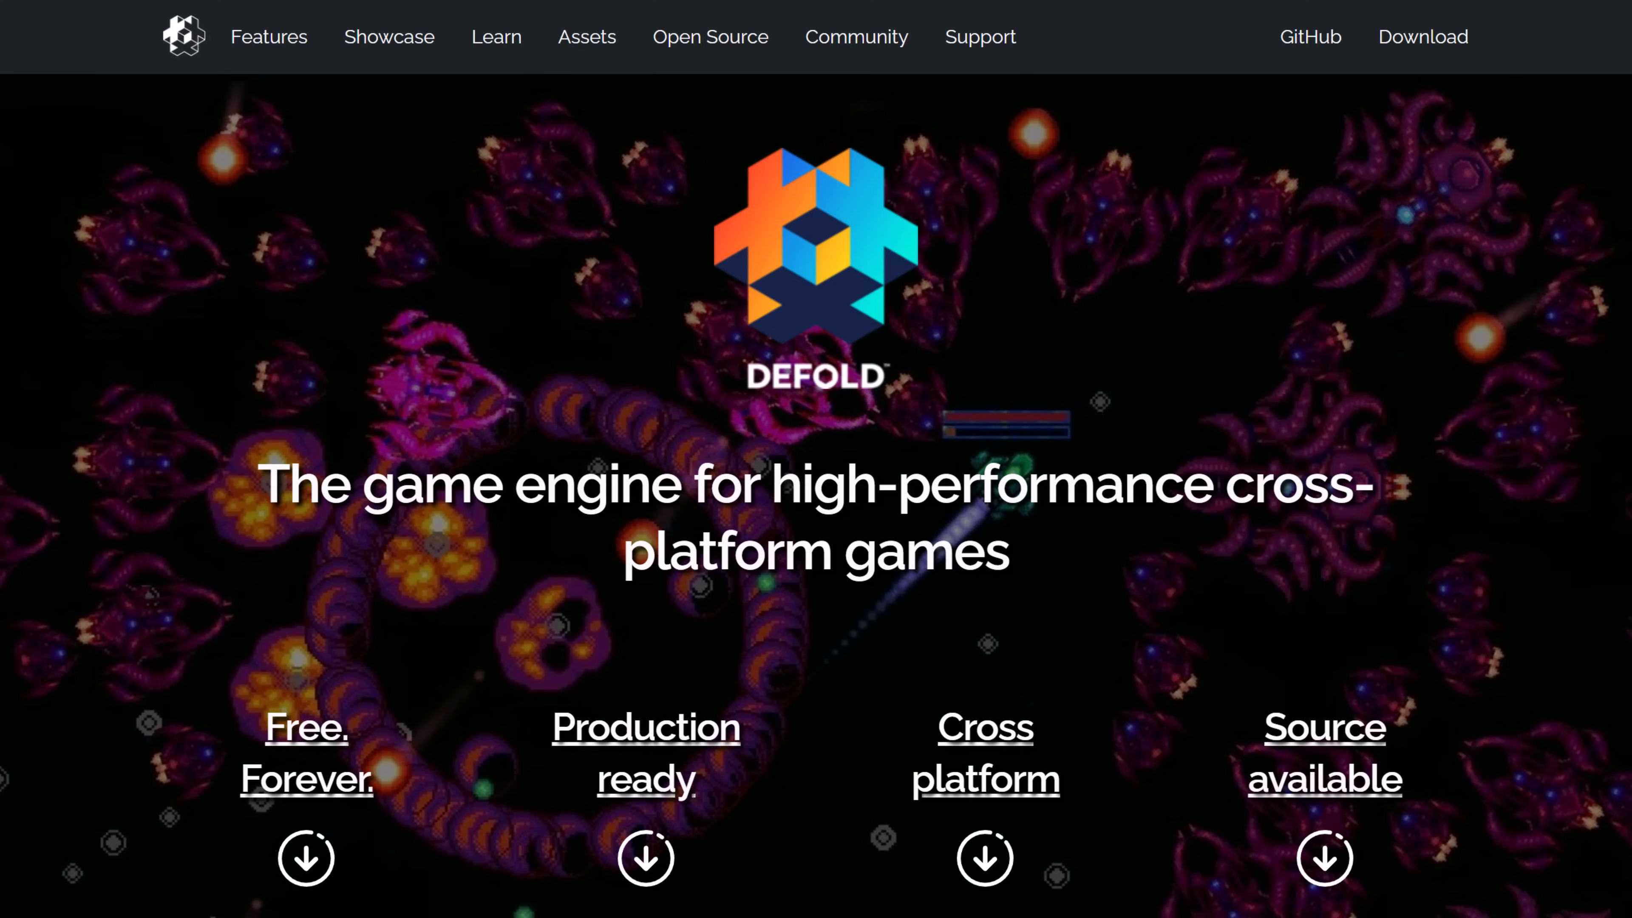
pyautogui.moveTo(1322, 741)
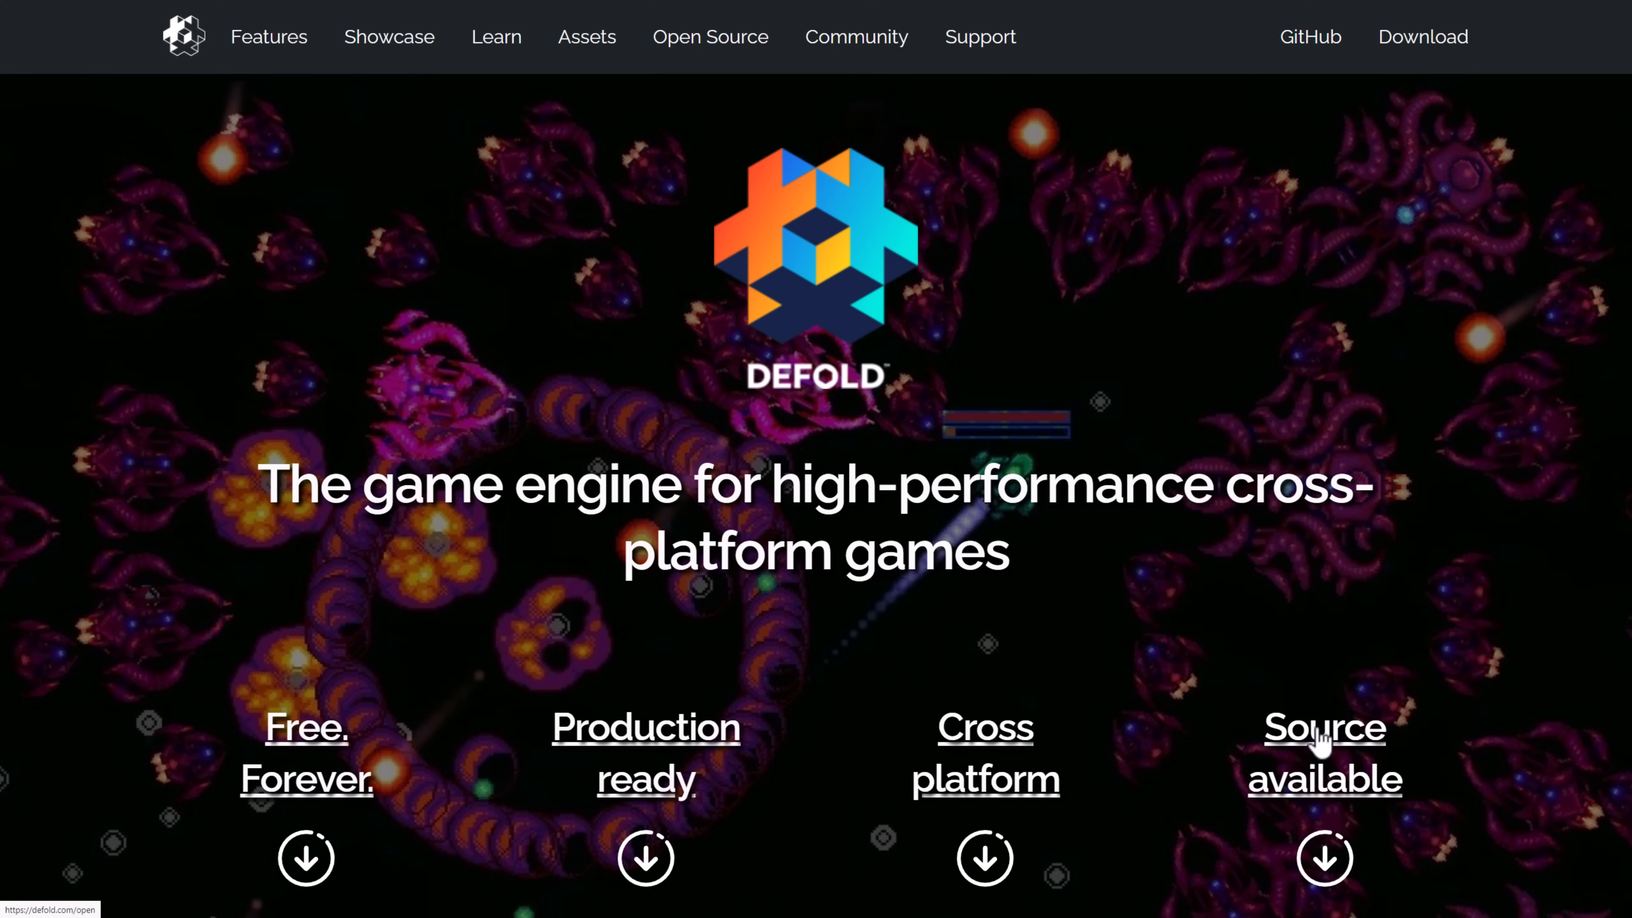
pyautogui.moveTo(1512, 689)
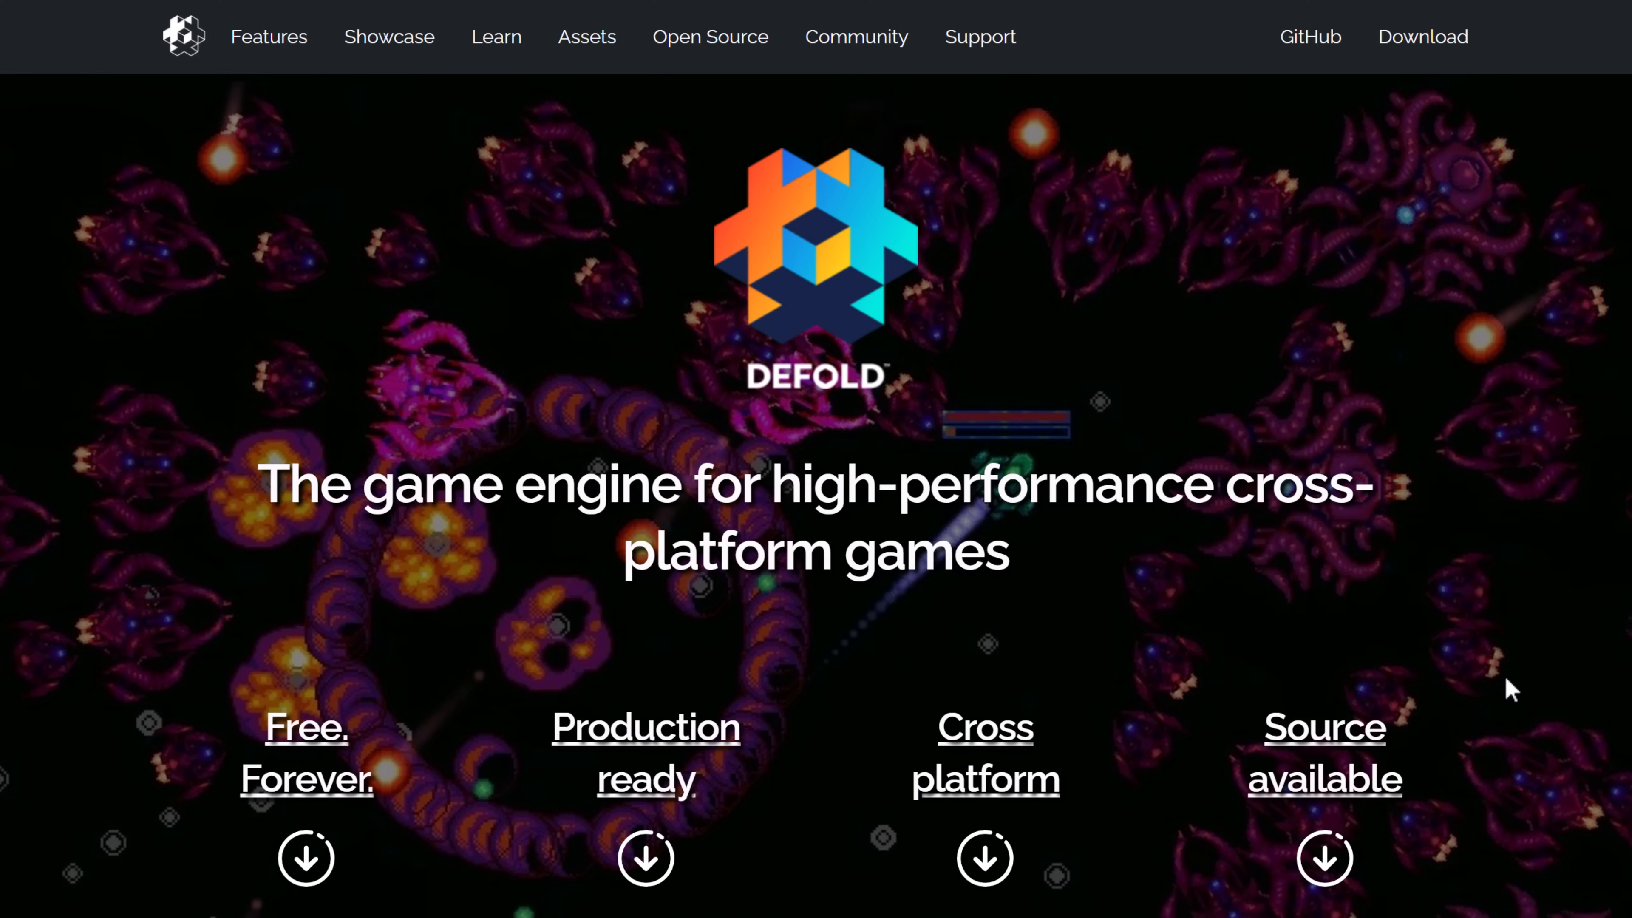
# - Scroll the Defold homepage through No setup, Cross-platform and Custom configuration to Product Features
pyautogui.scroll(-3)
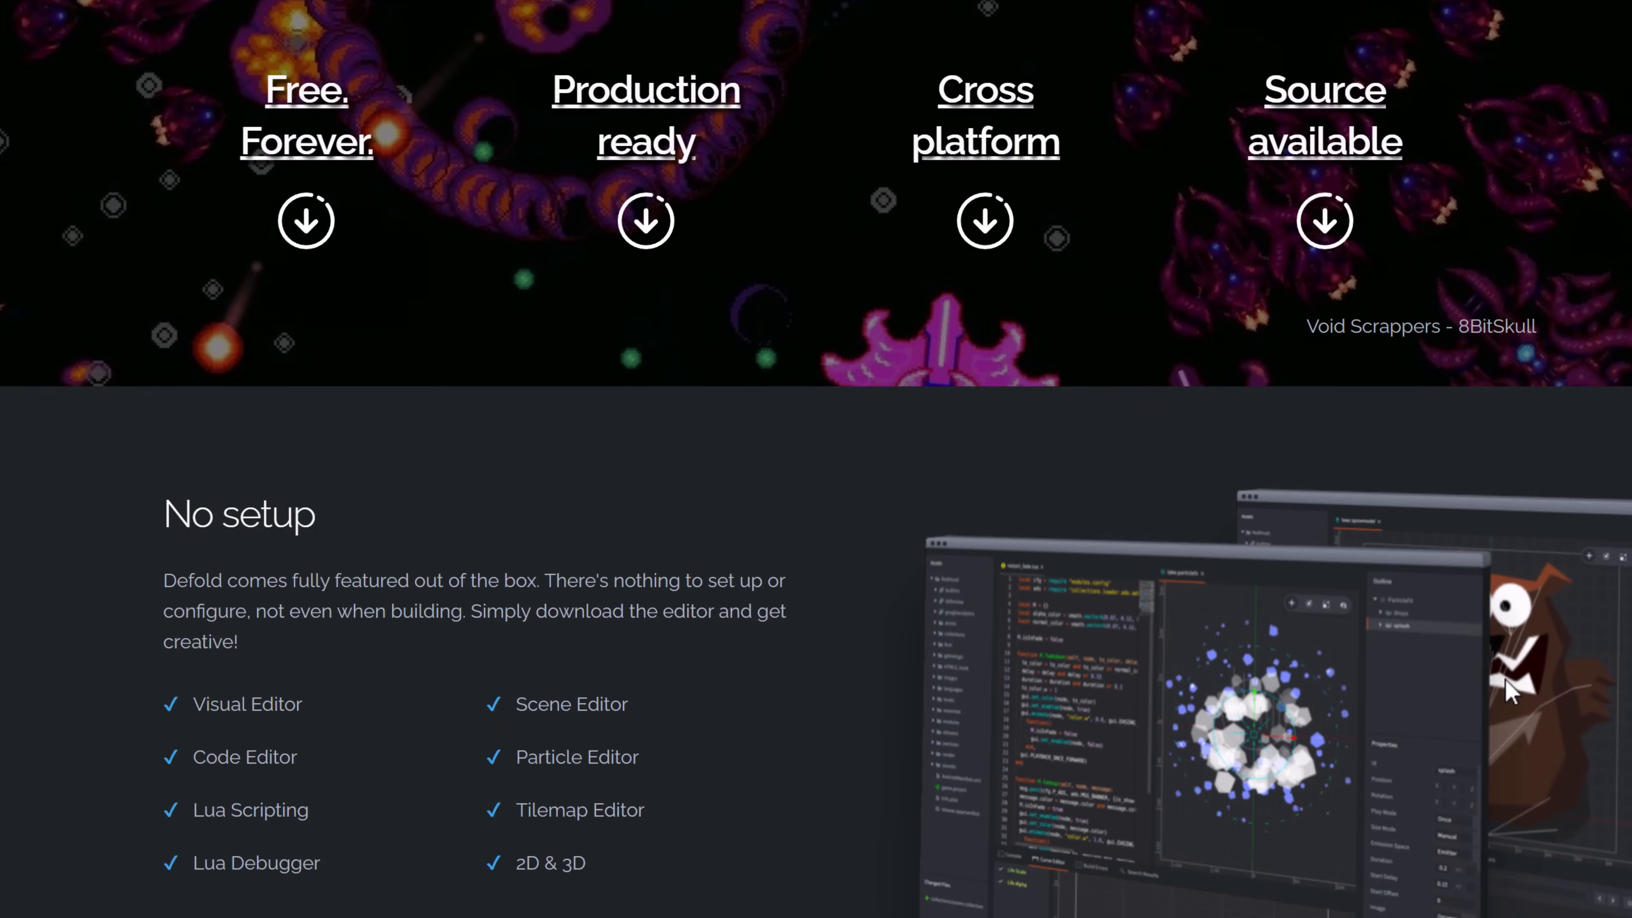
pyautogui.scroll(-3)
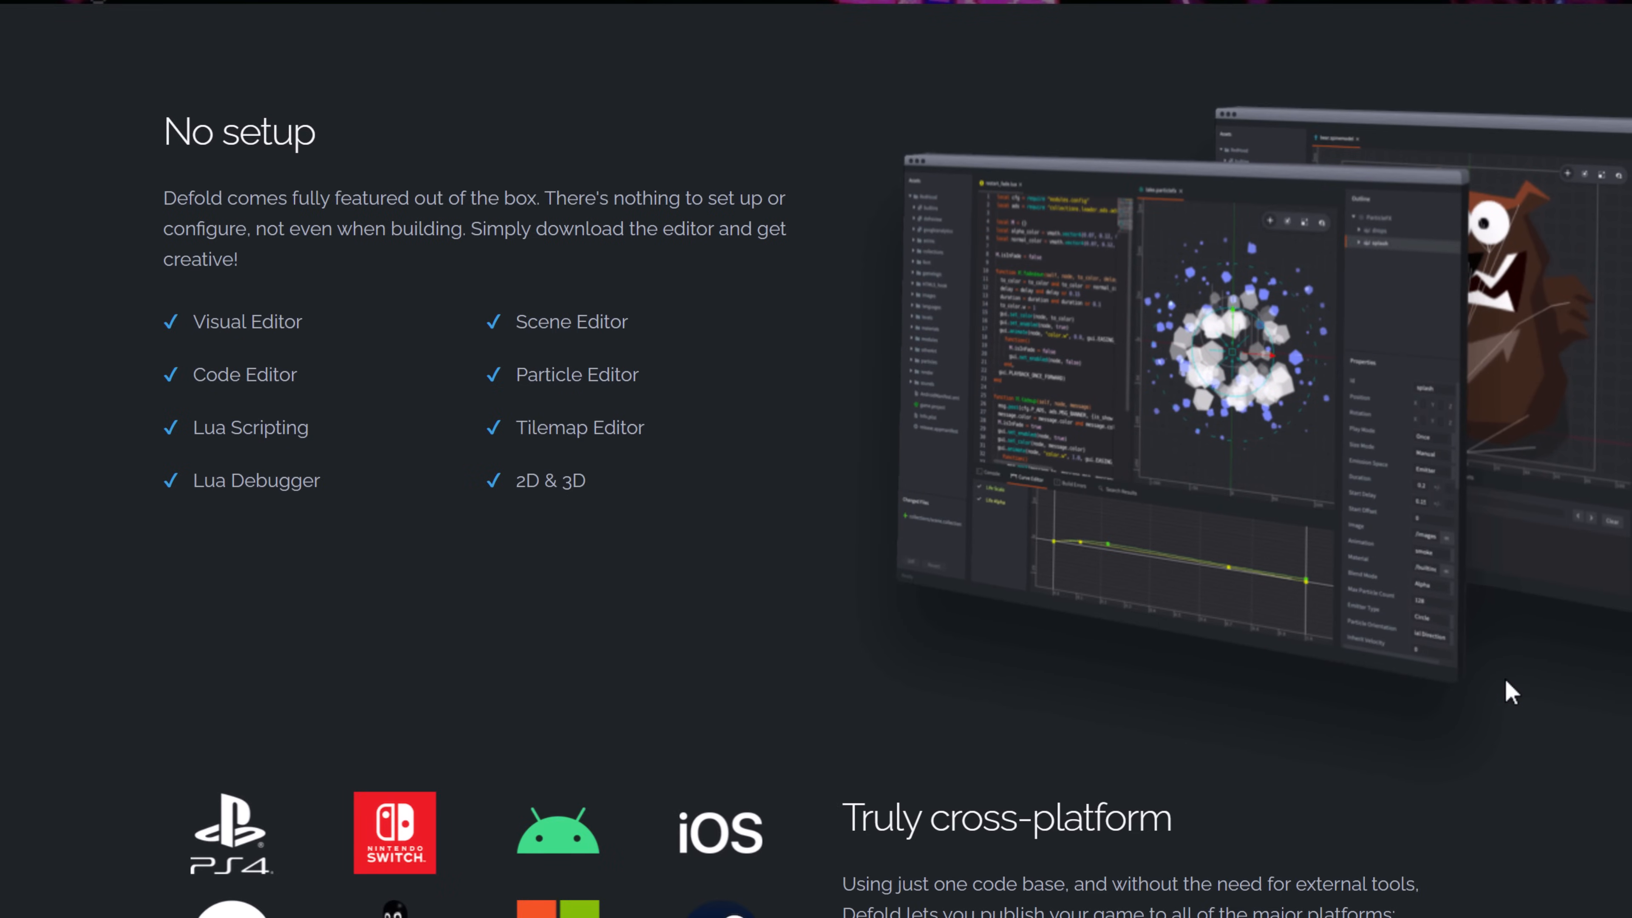
pyautogui.moveTo(1476, 682)
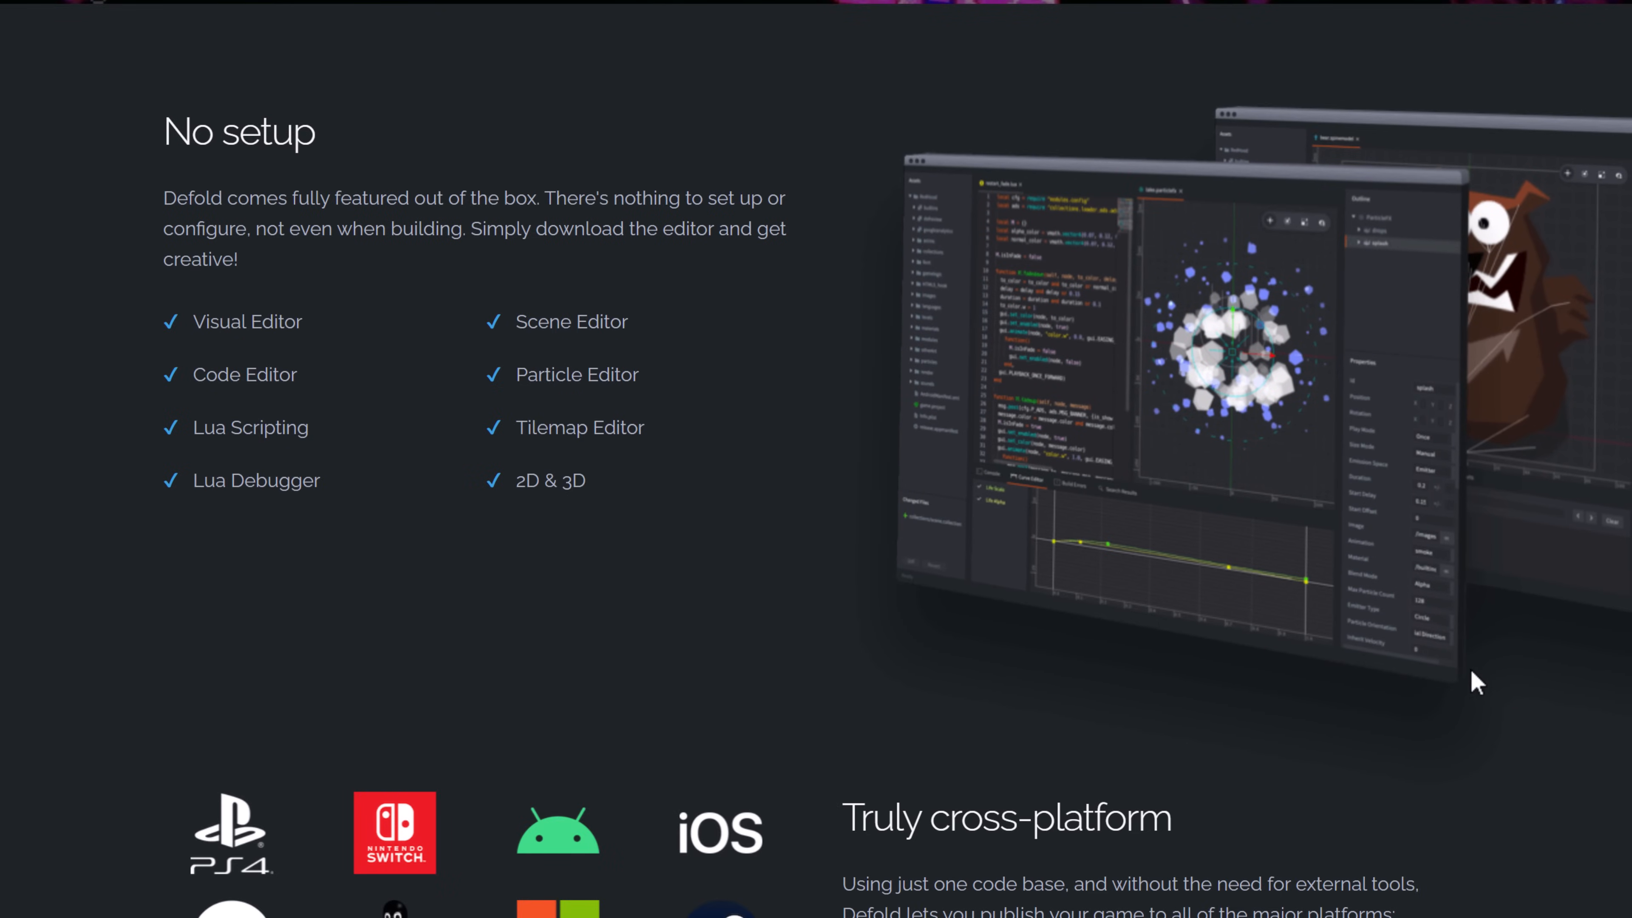
pyautogui.scroll(-3)
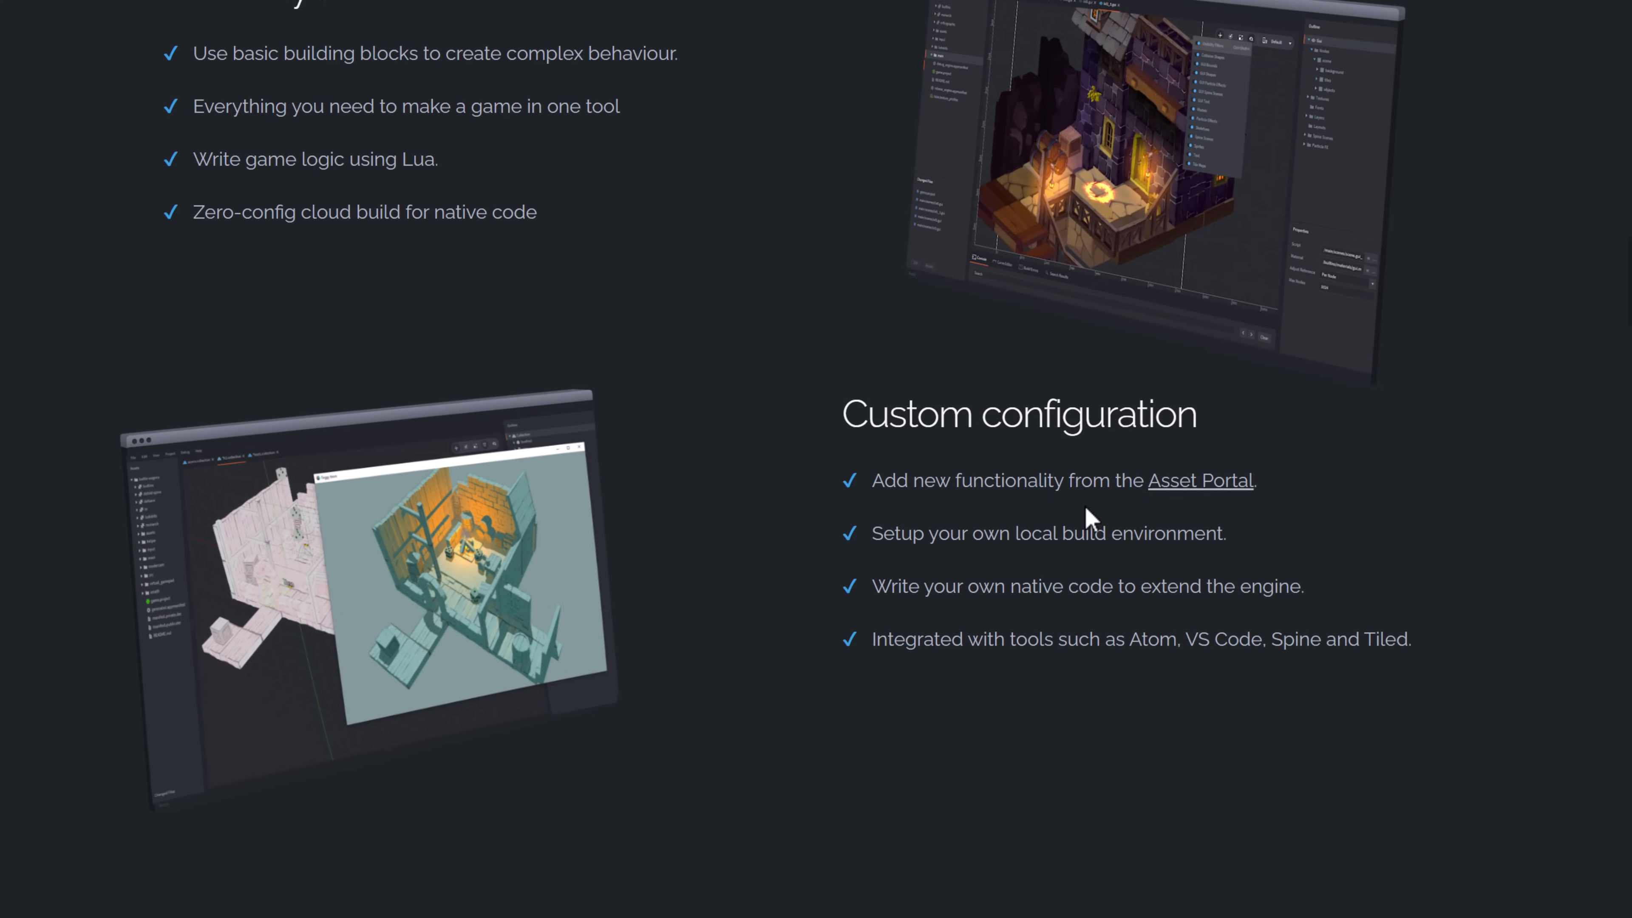
pyautogui.scroll(-3)
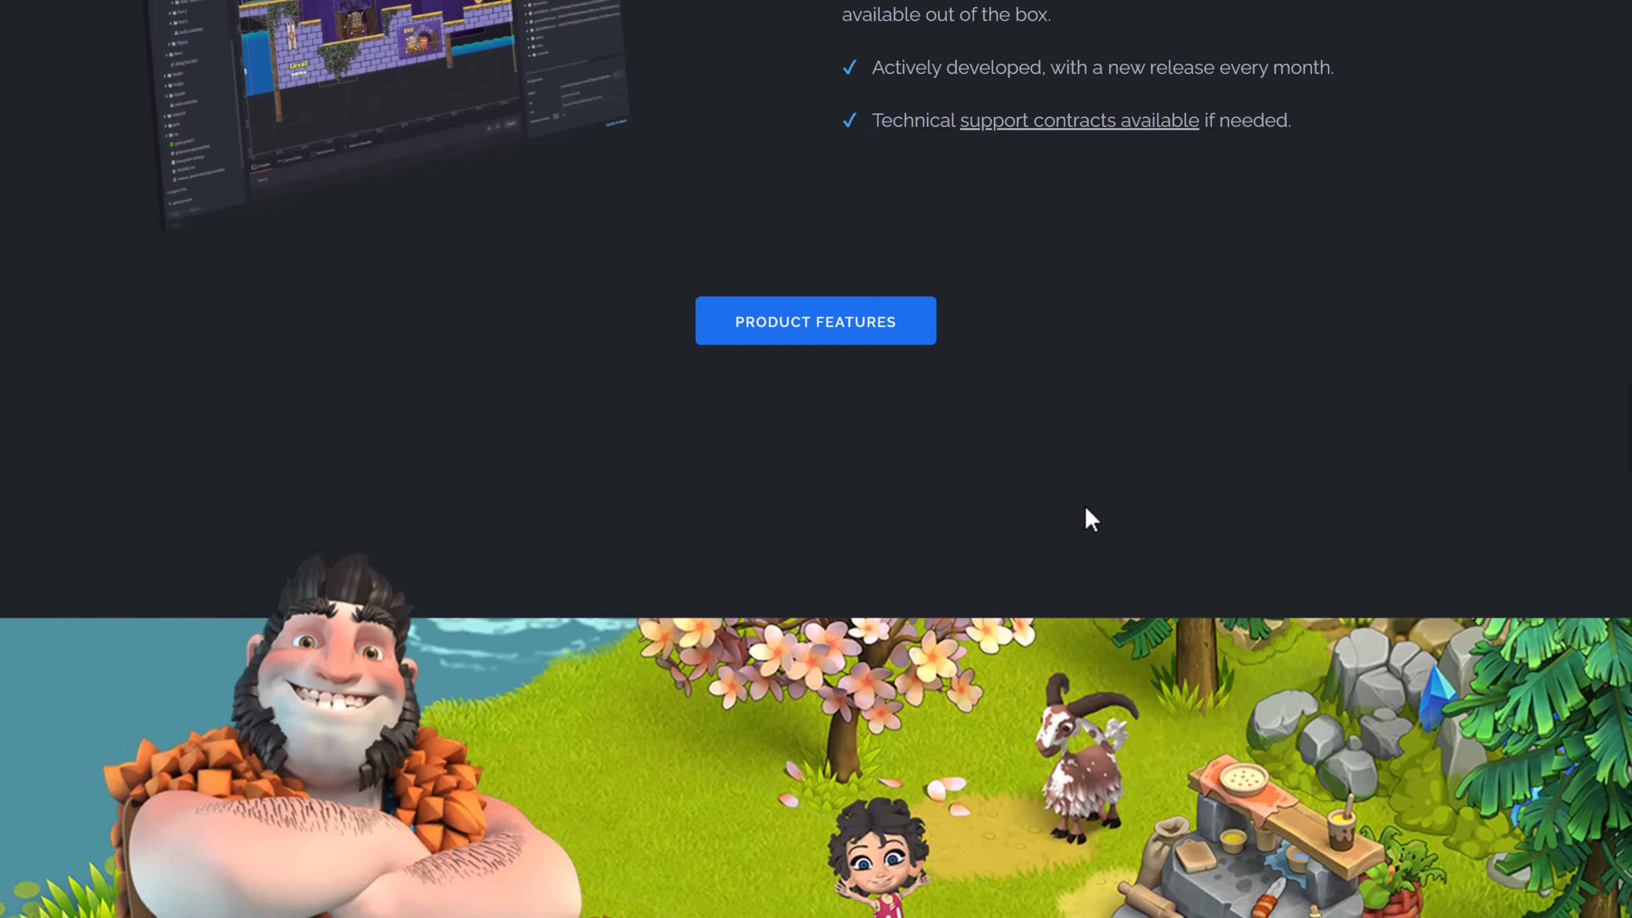
pyautogui.scroll(-3)
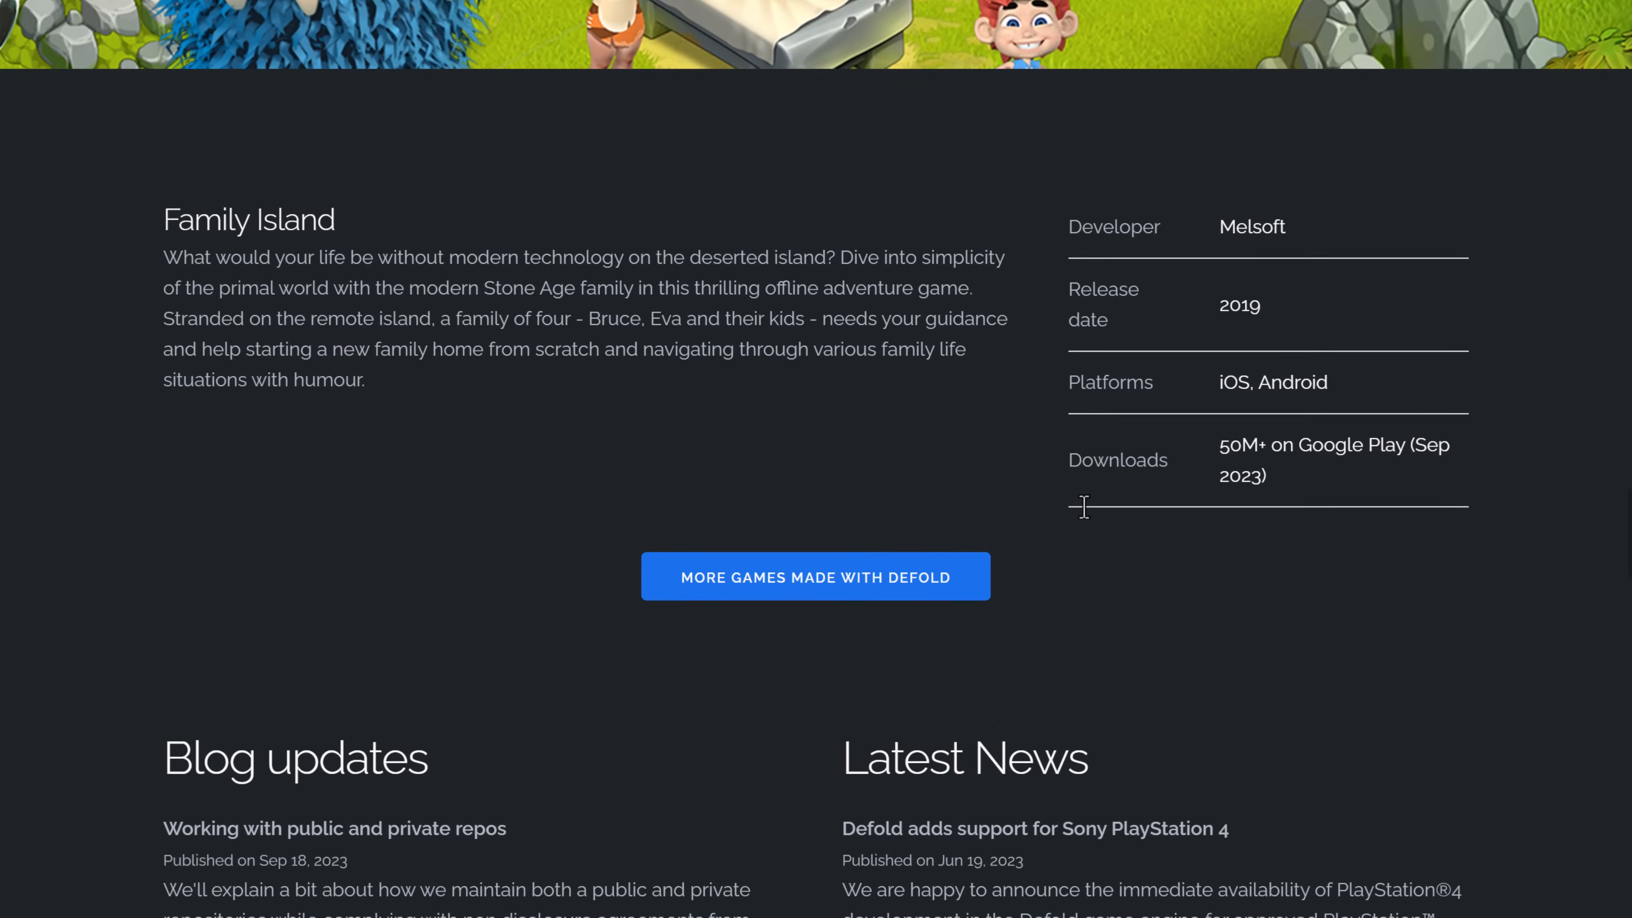
pyautogui.scroll(-3)
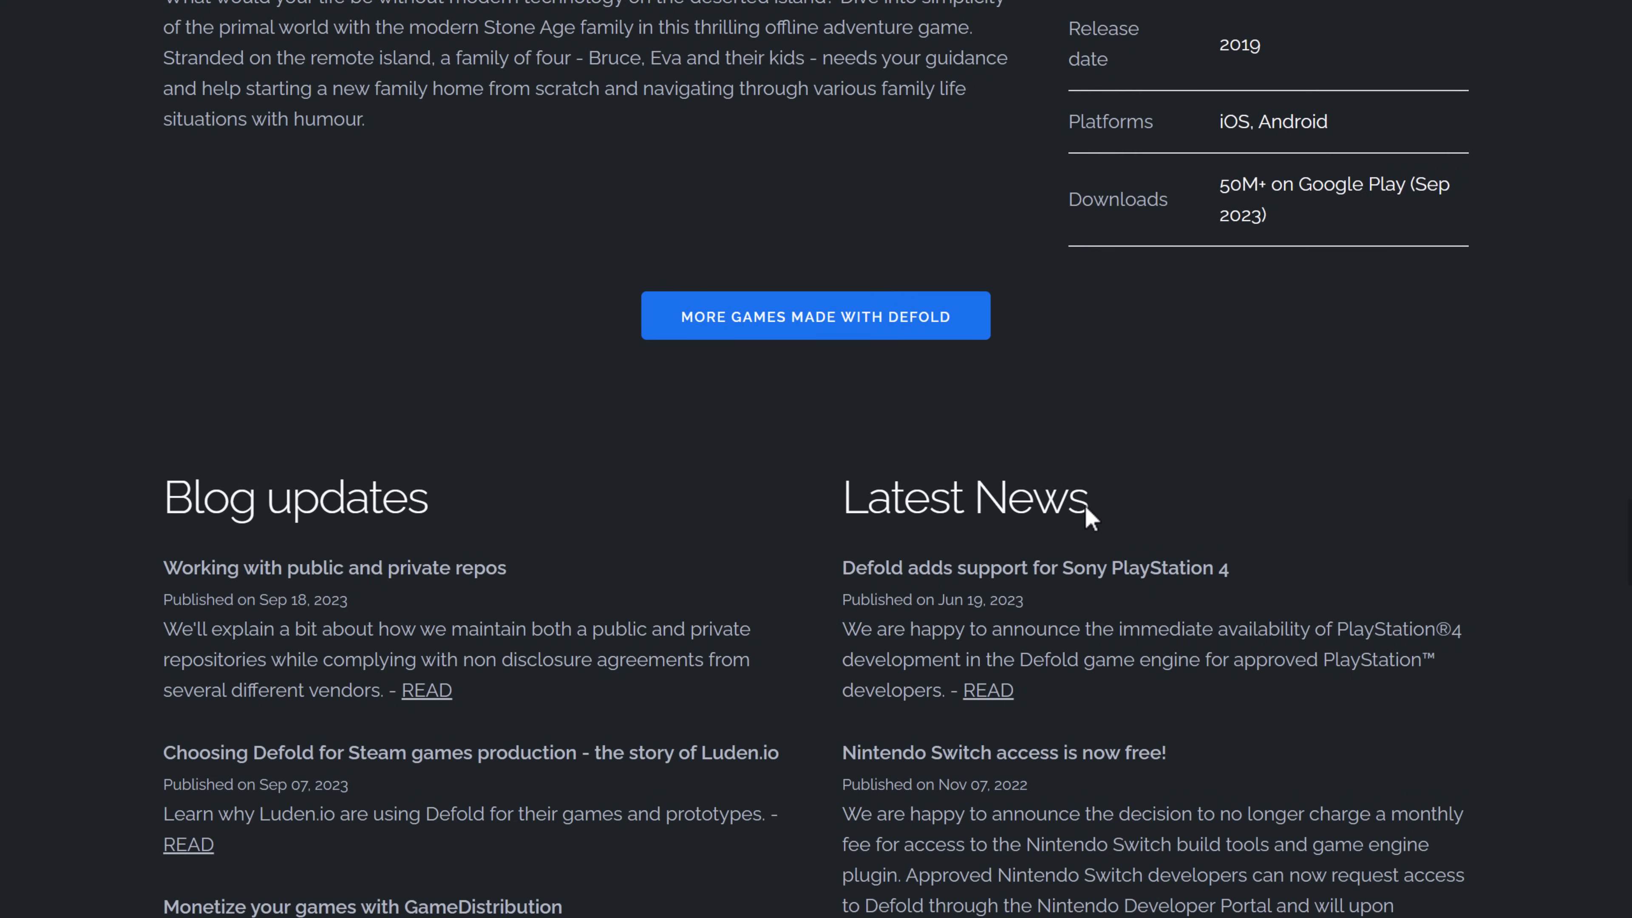
pyautogui.scroll(3)
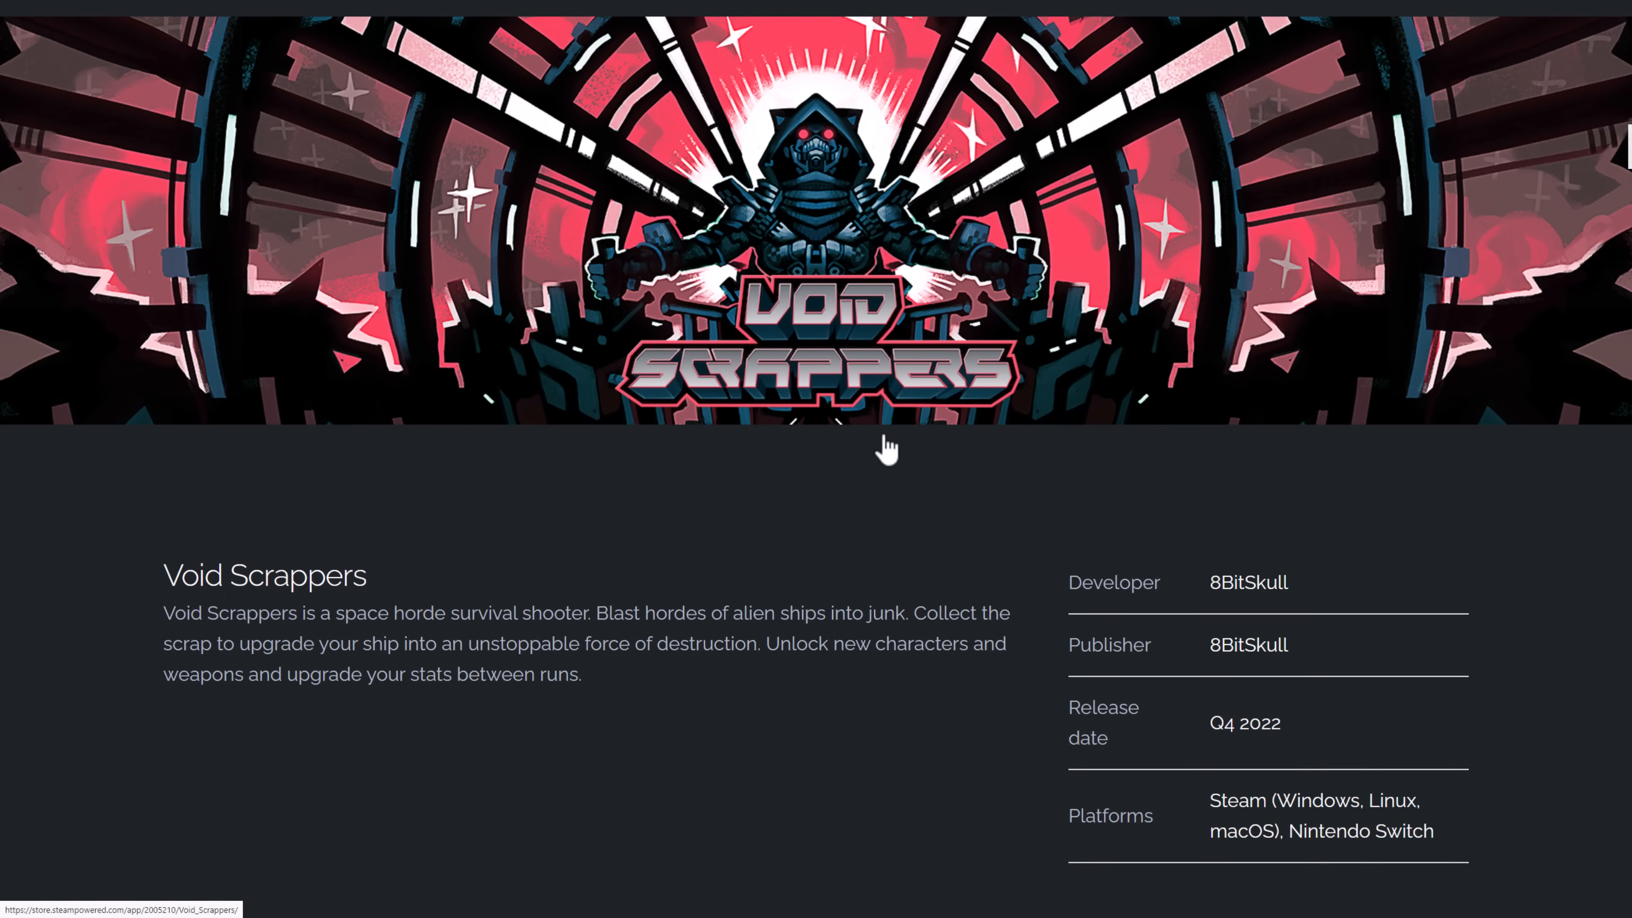
pyautogui.scroll(-3)
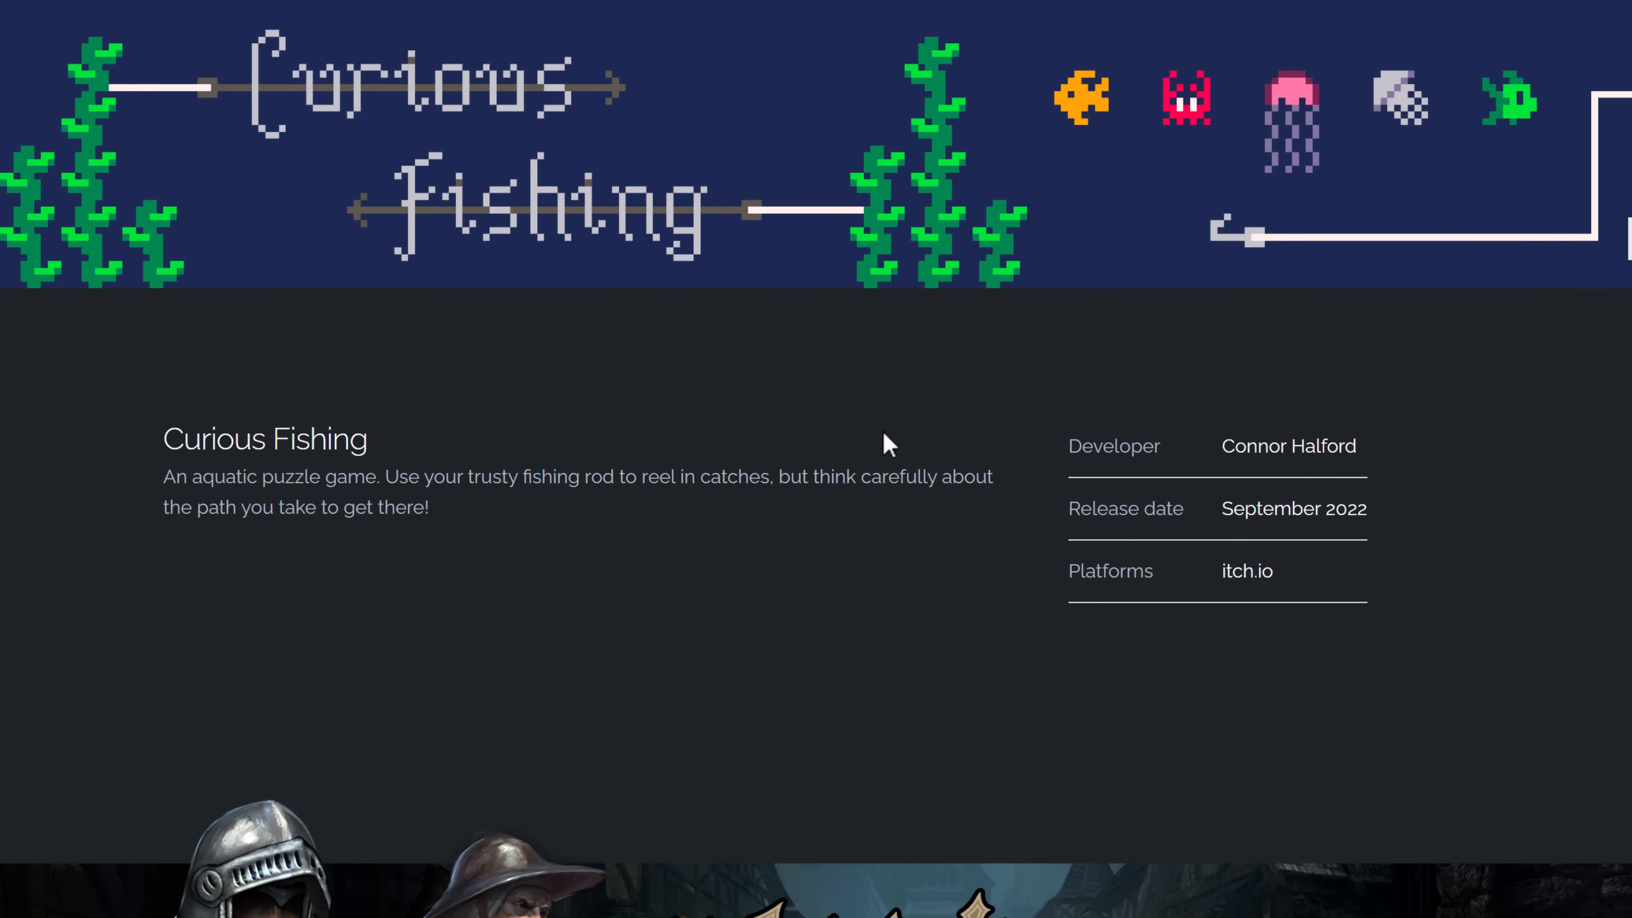
pyautogui.scroll(-3)
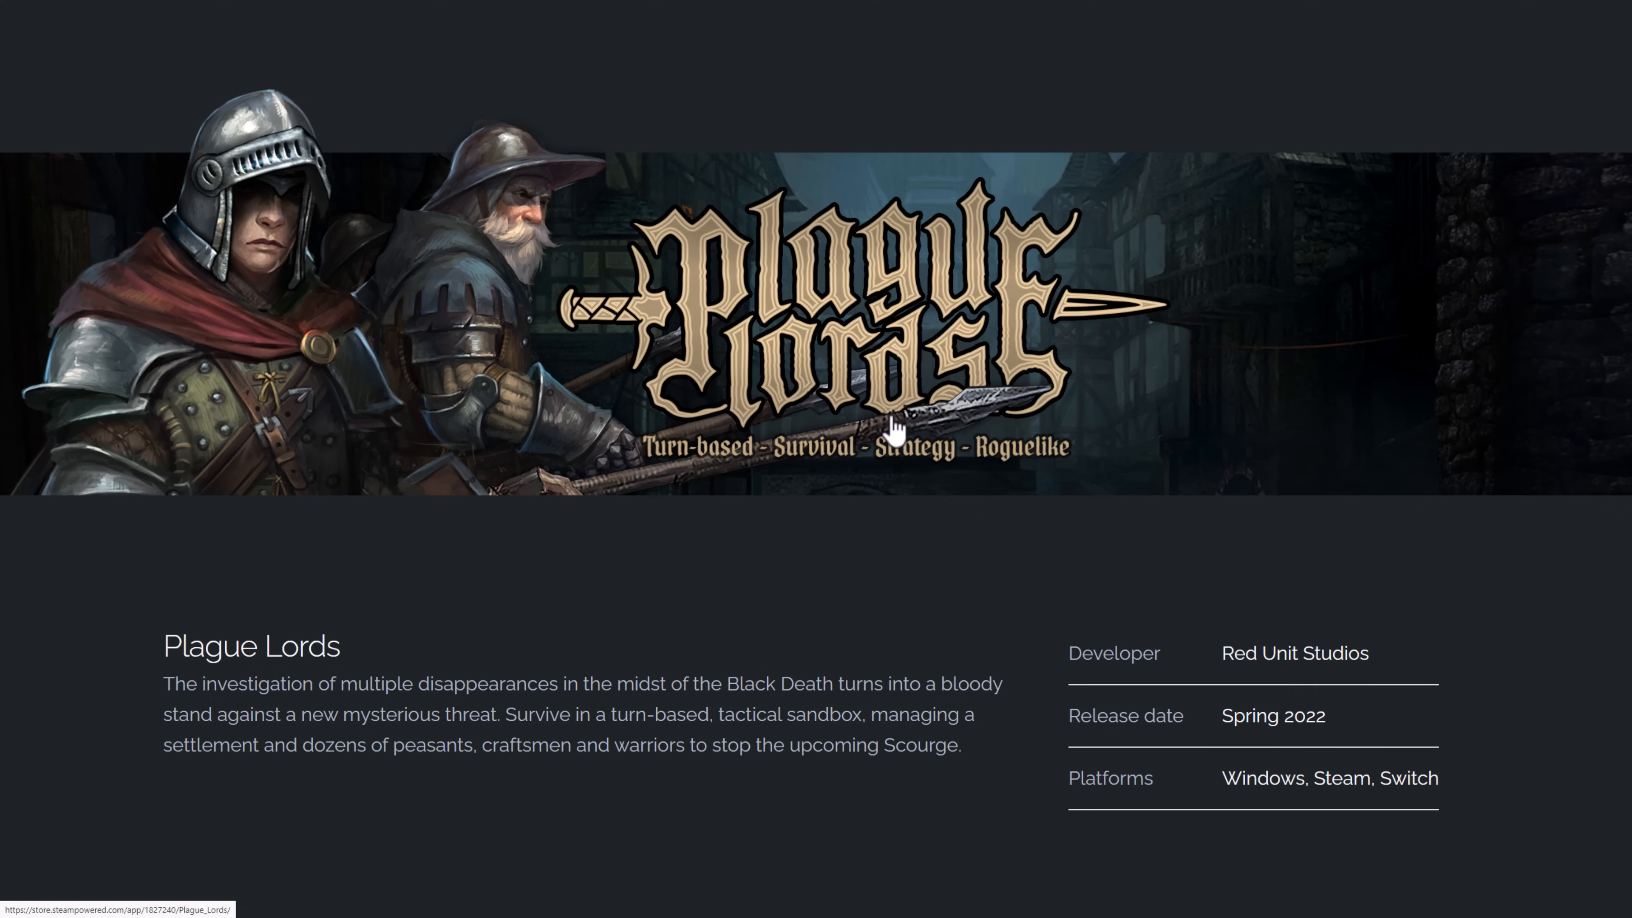
pyautogui.scroll(-3)
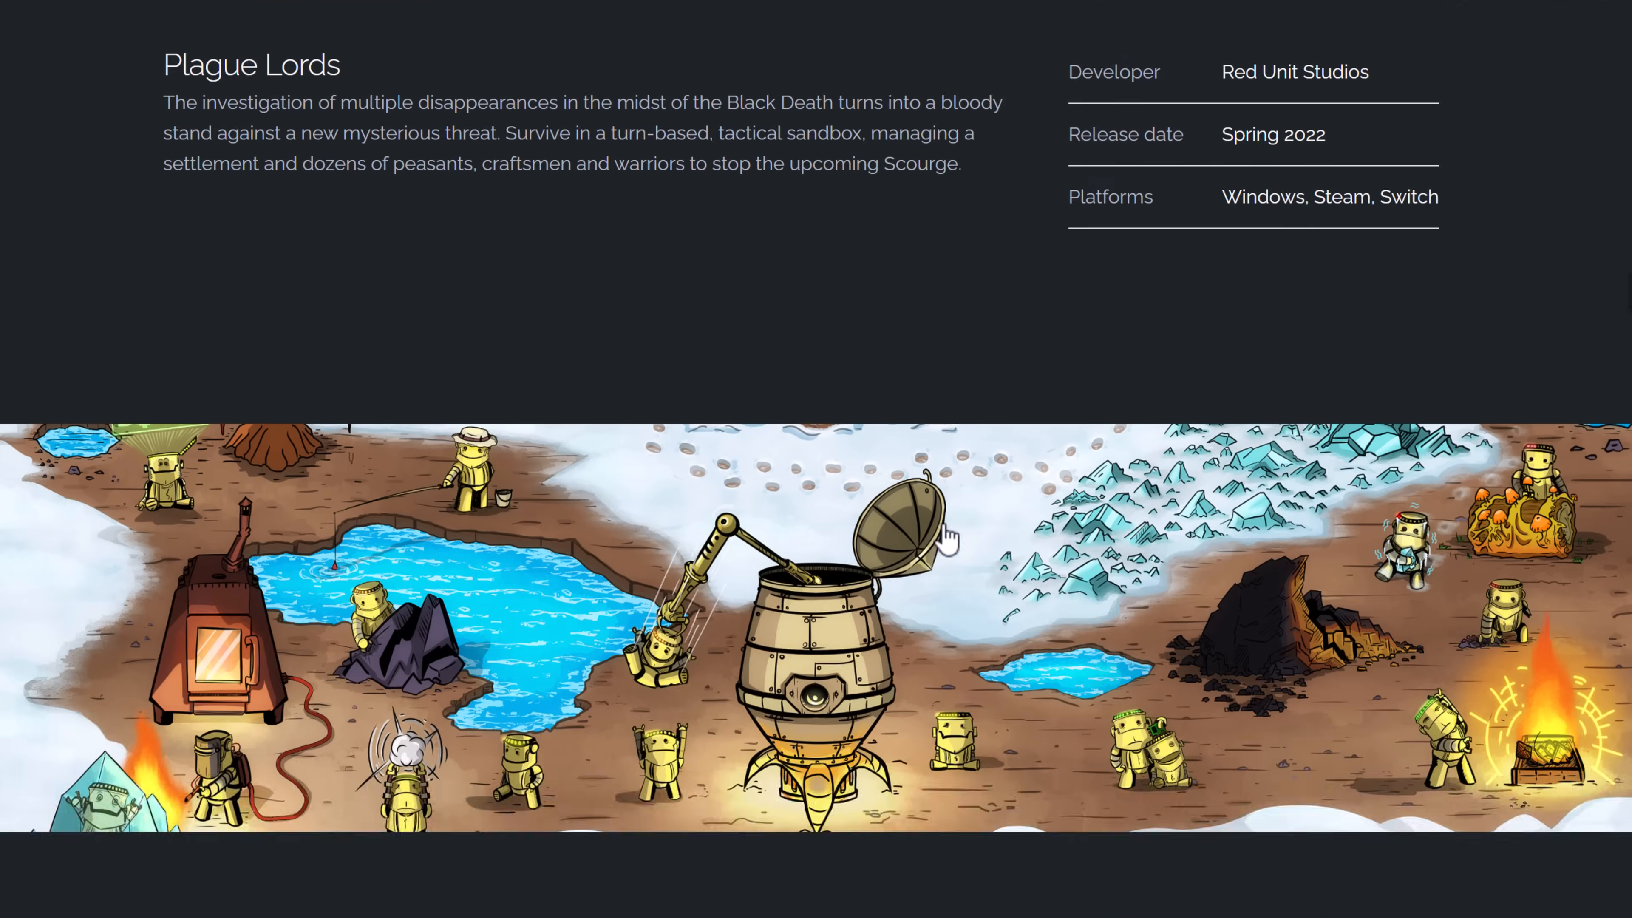
pyautogui.scroll(-3)
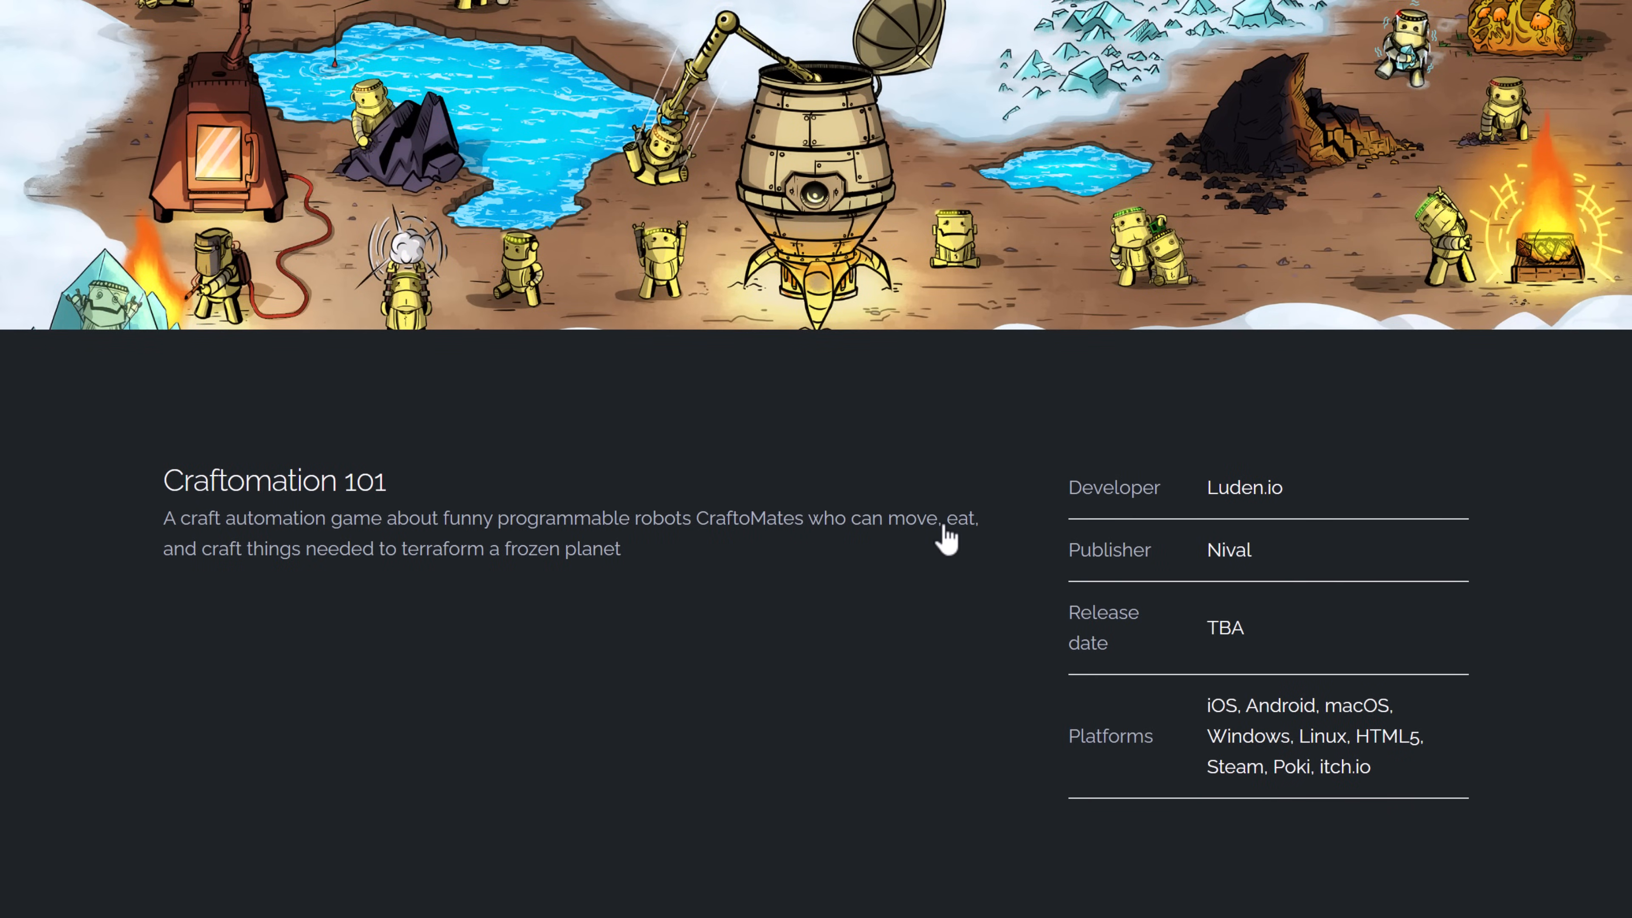
pyautogui.scroll(-3)
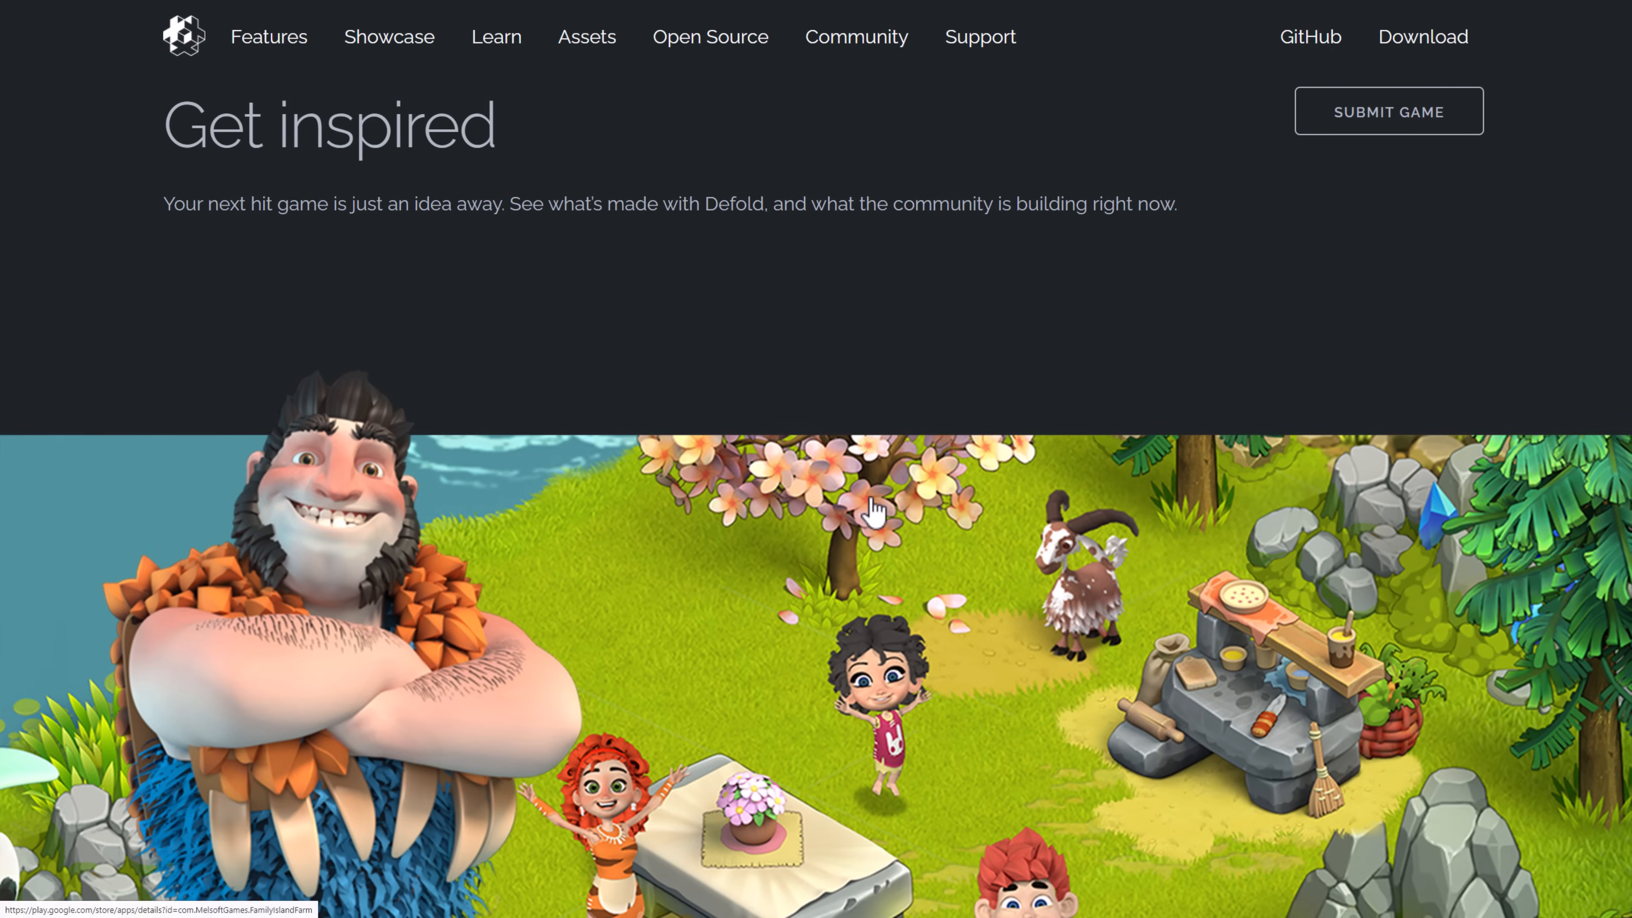
pyautogui.moveTo(294, 65)
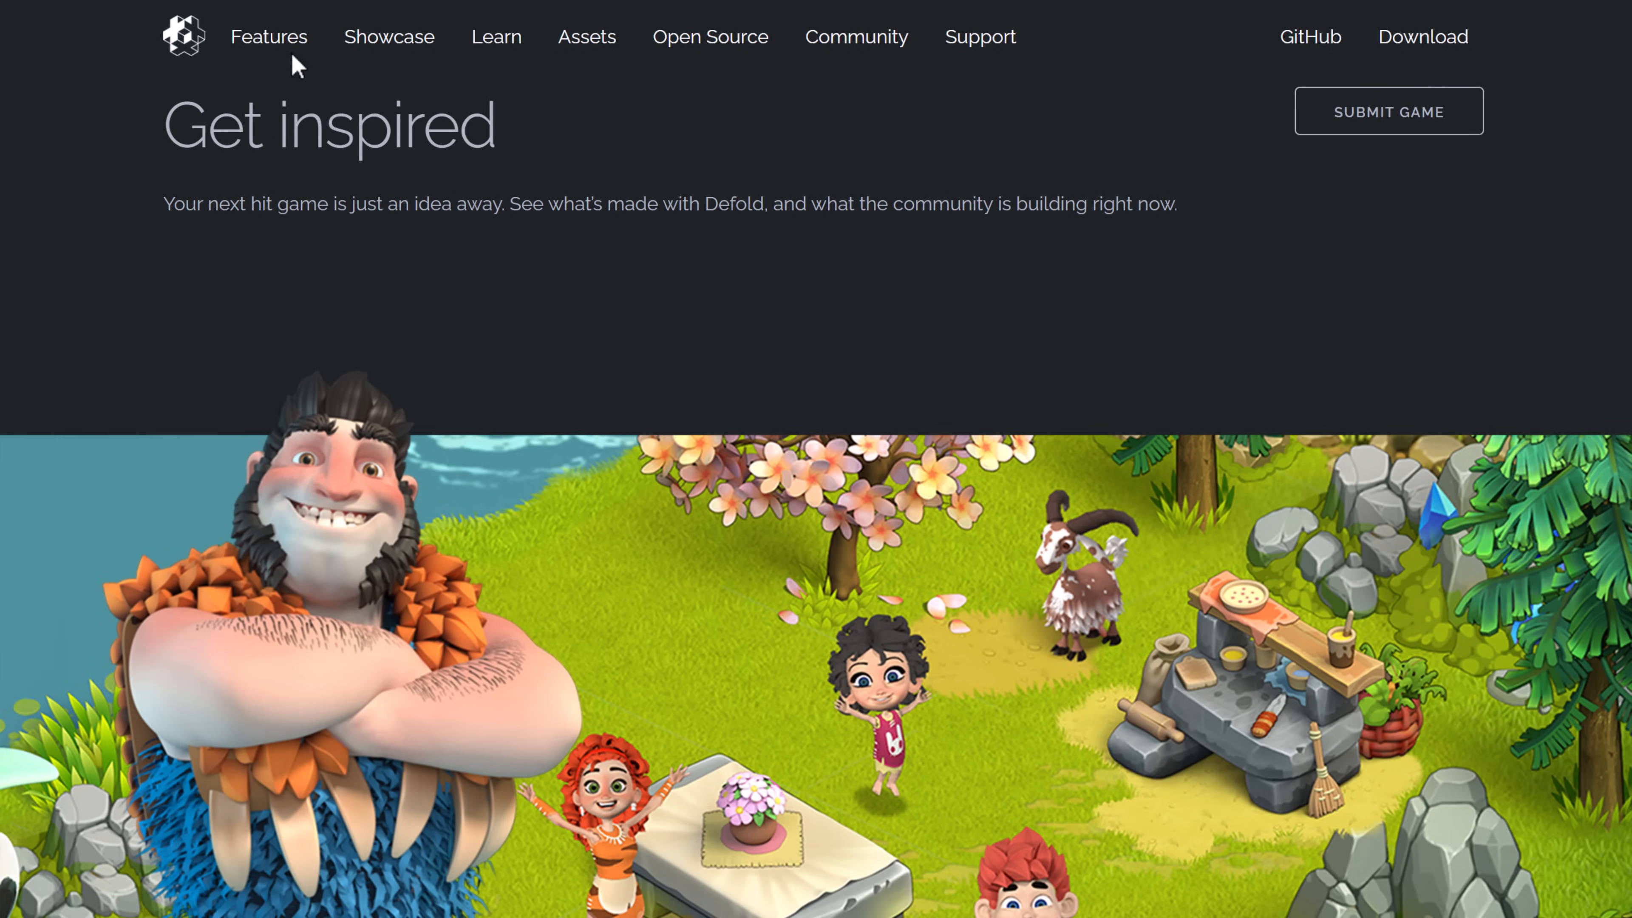
# - Browse the Features page through 2D/3D, animation, artist-friendly editors, physics and scripting to Cross-platform
pyautogui.click(268, 37)
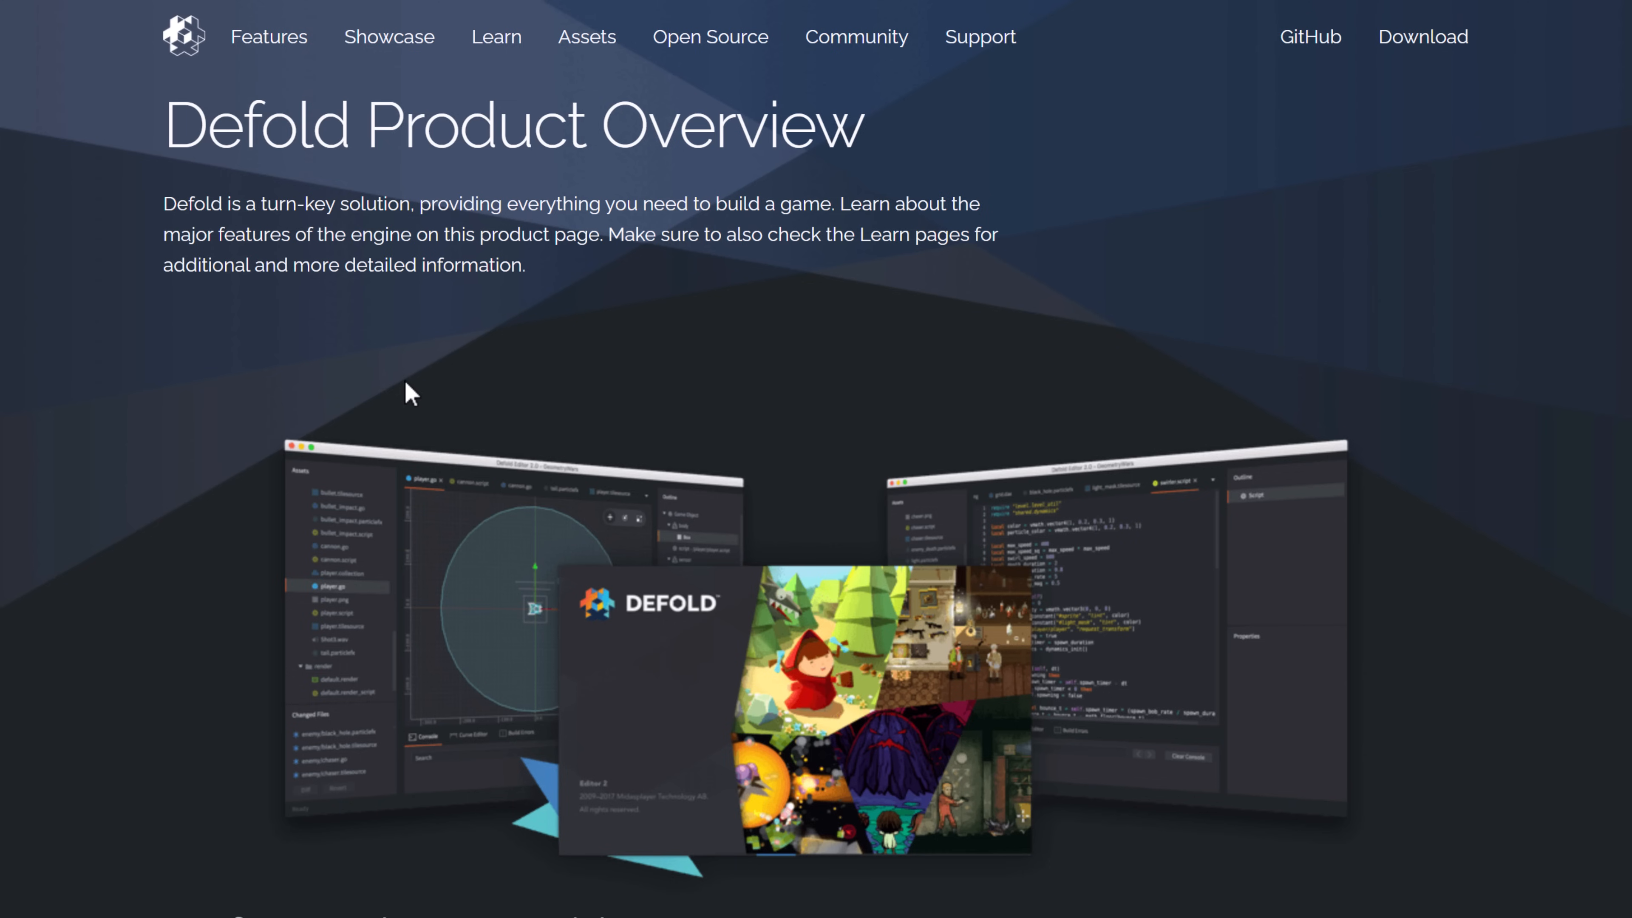
pyautogui.scroll(-3)
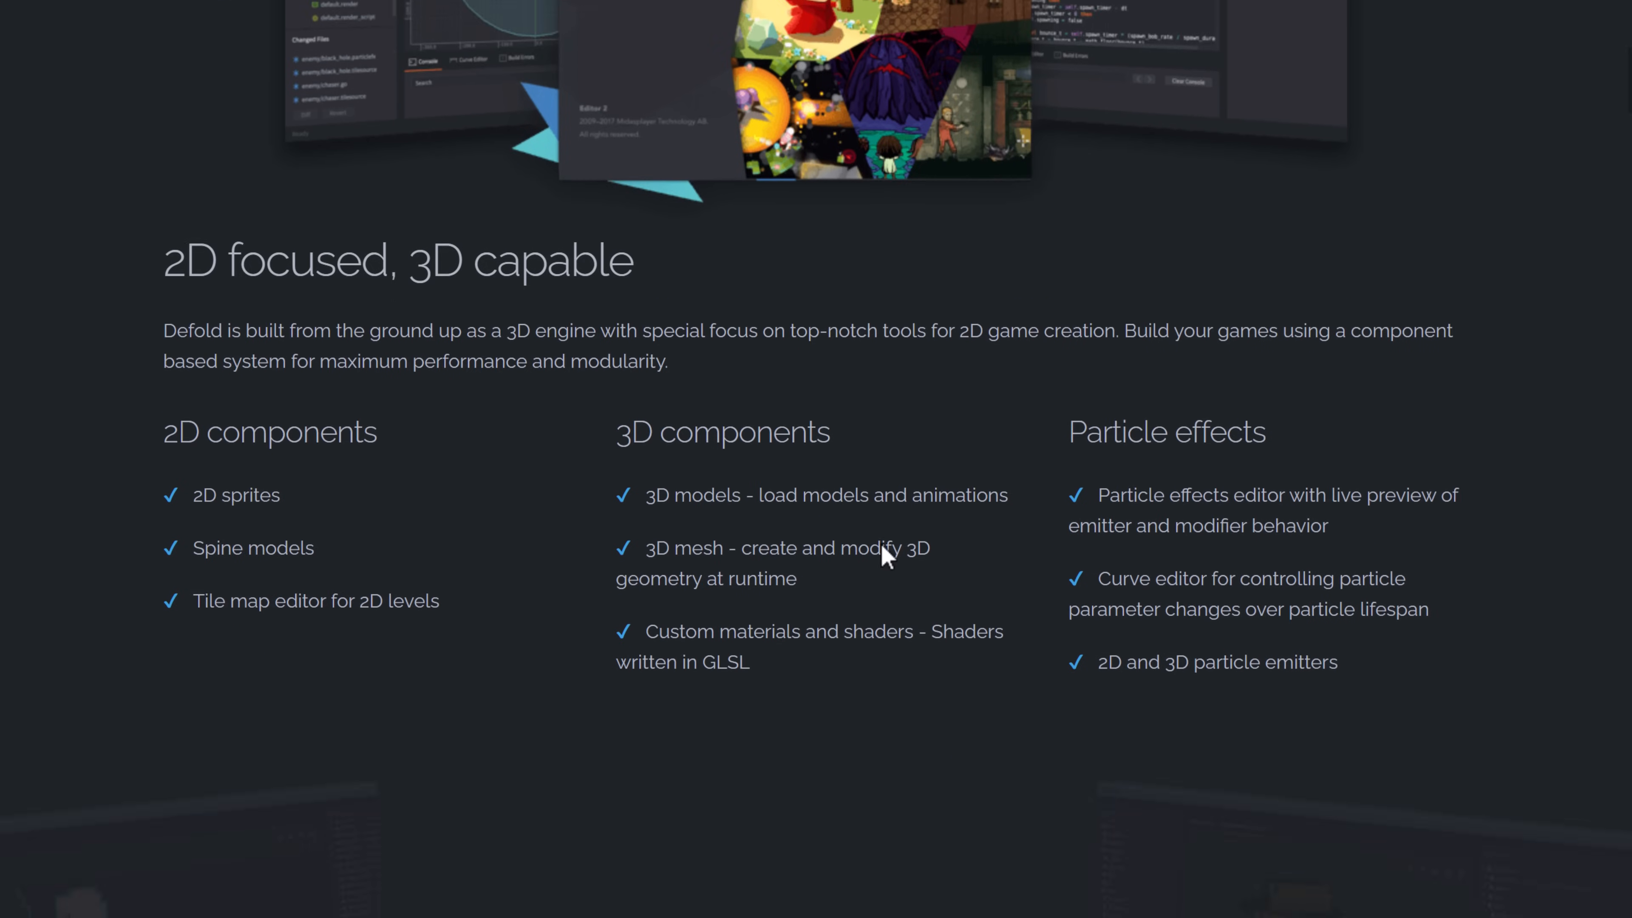
pyautogui.scroll(-3)
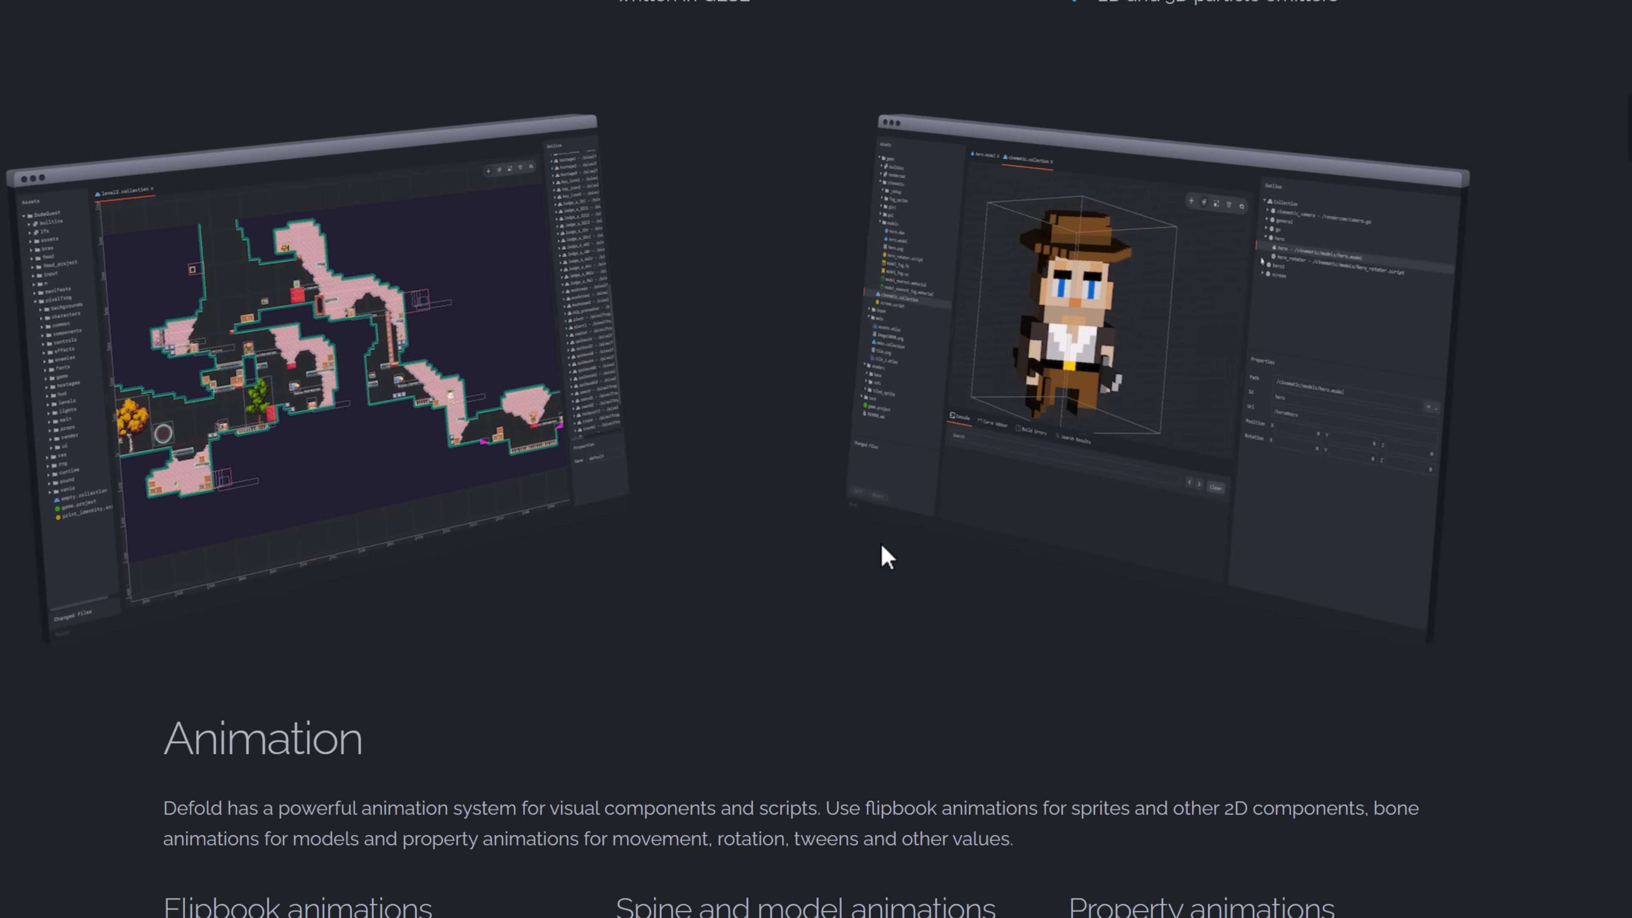
pyautogui.scroll(-3)
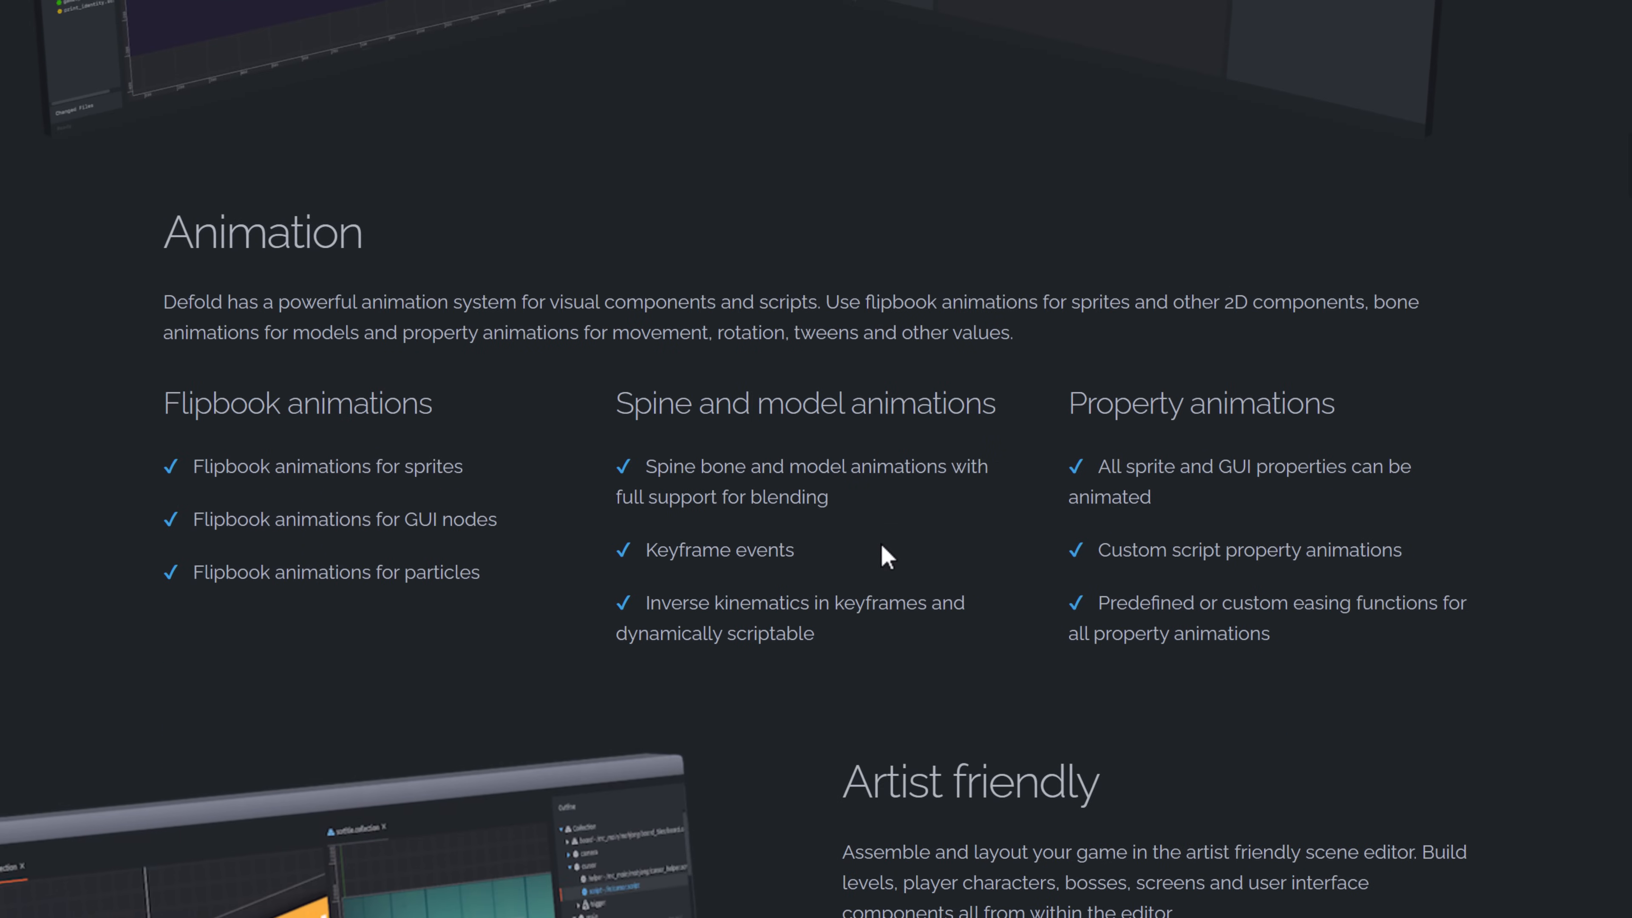
pyautogui.scroll(-3)
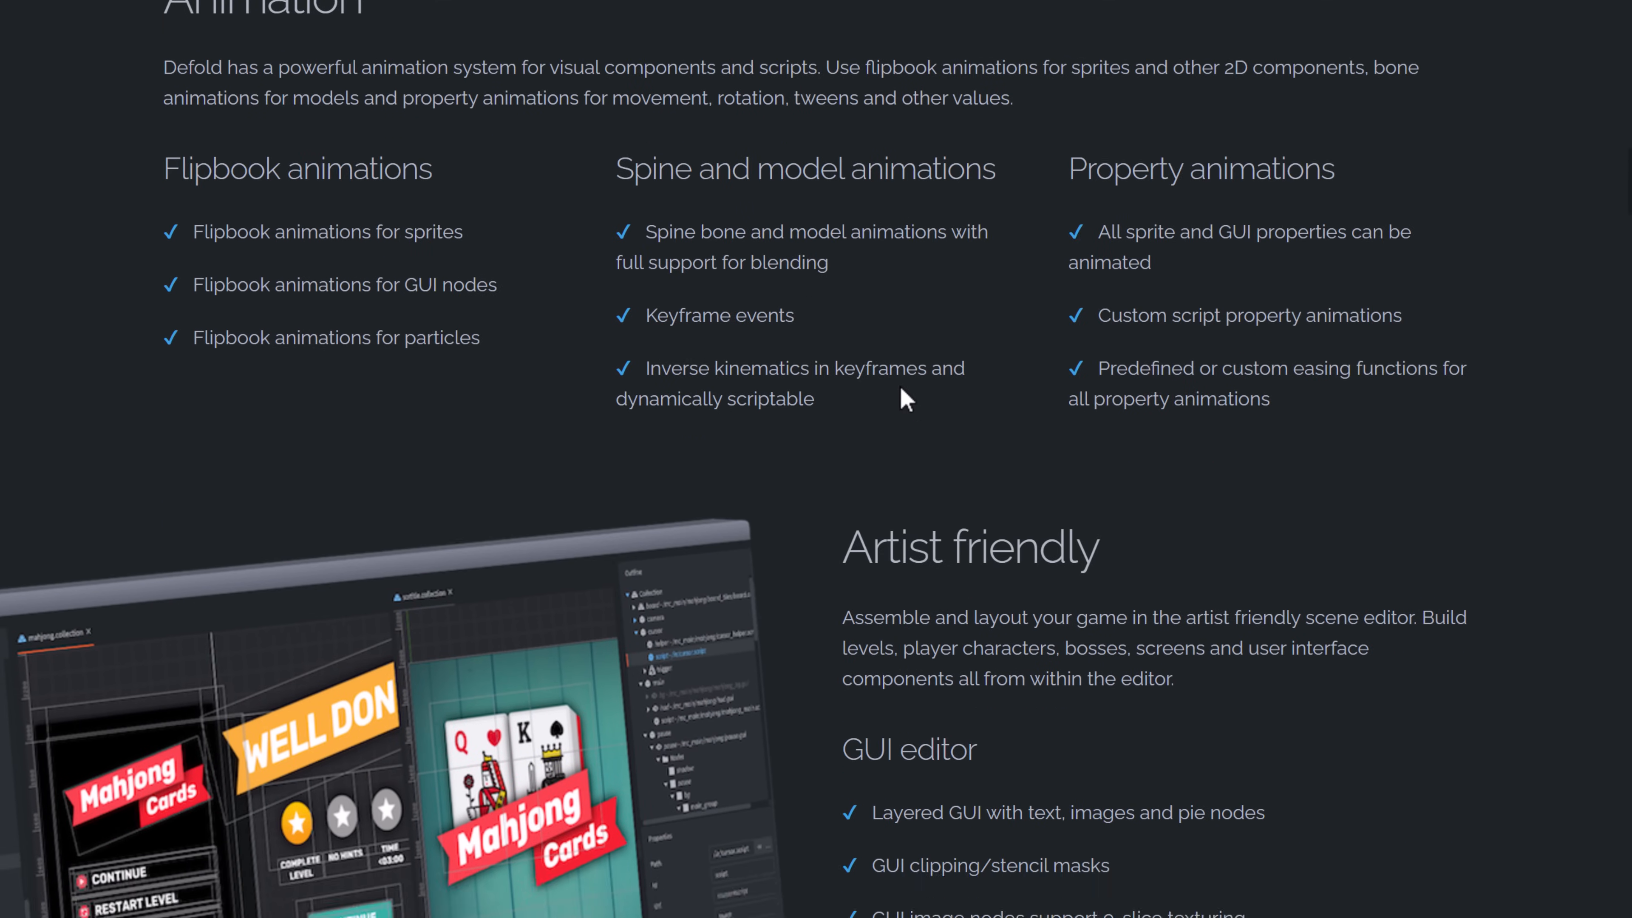
pyautogui.scroll(-3)
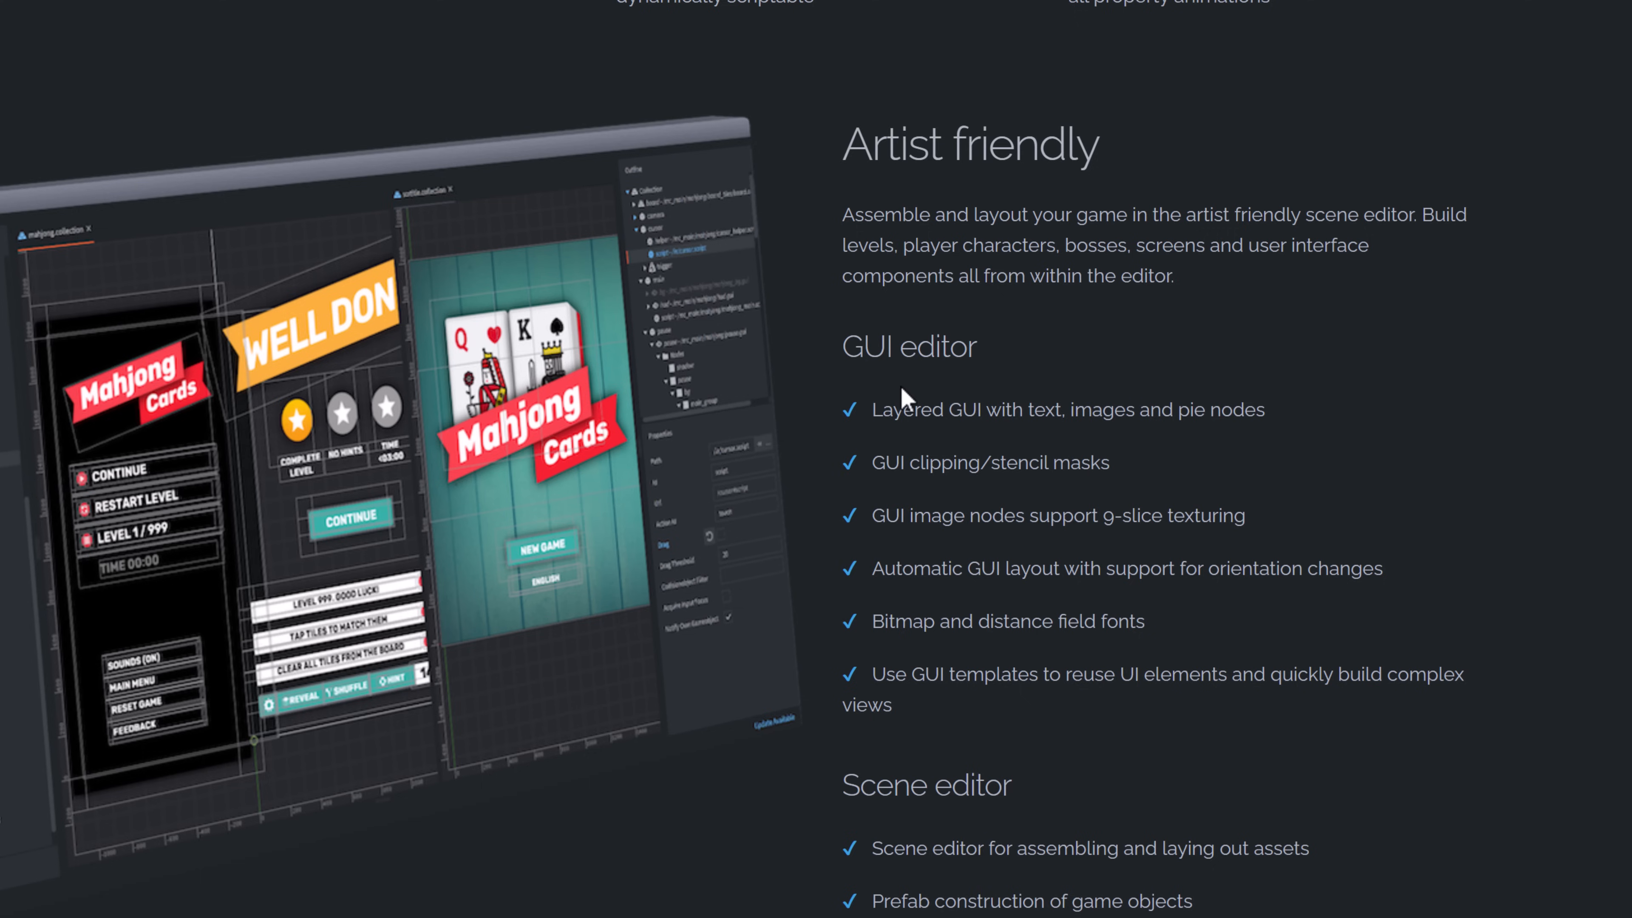
pyautogui.scroll(-3)
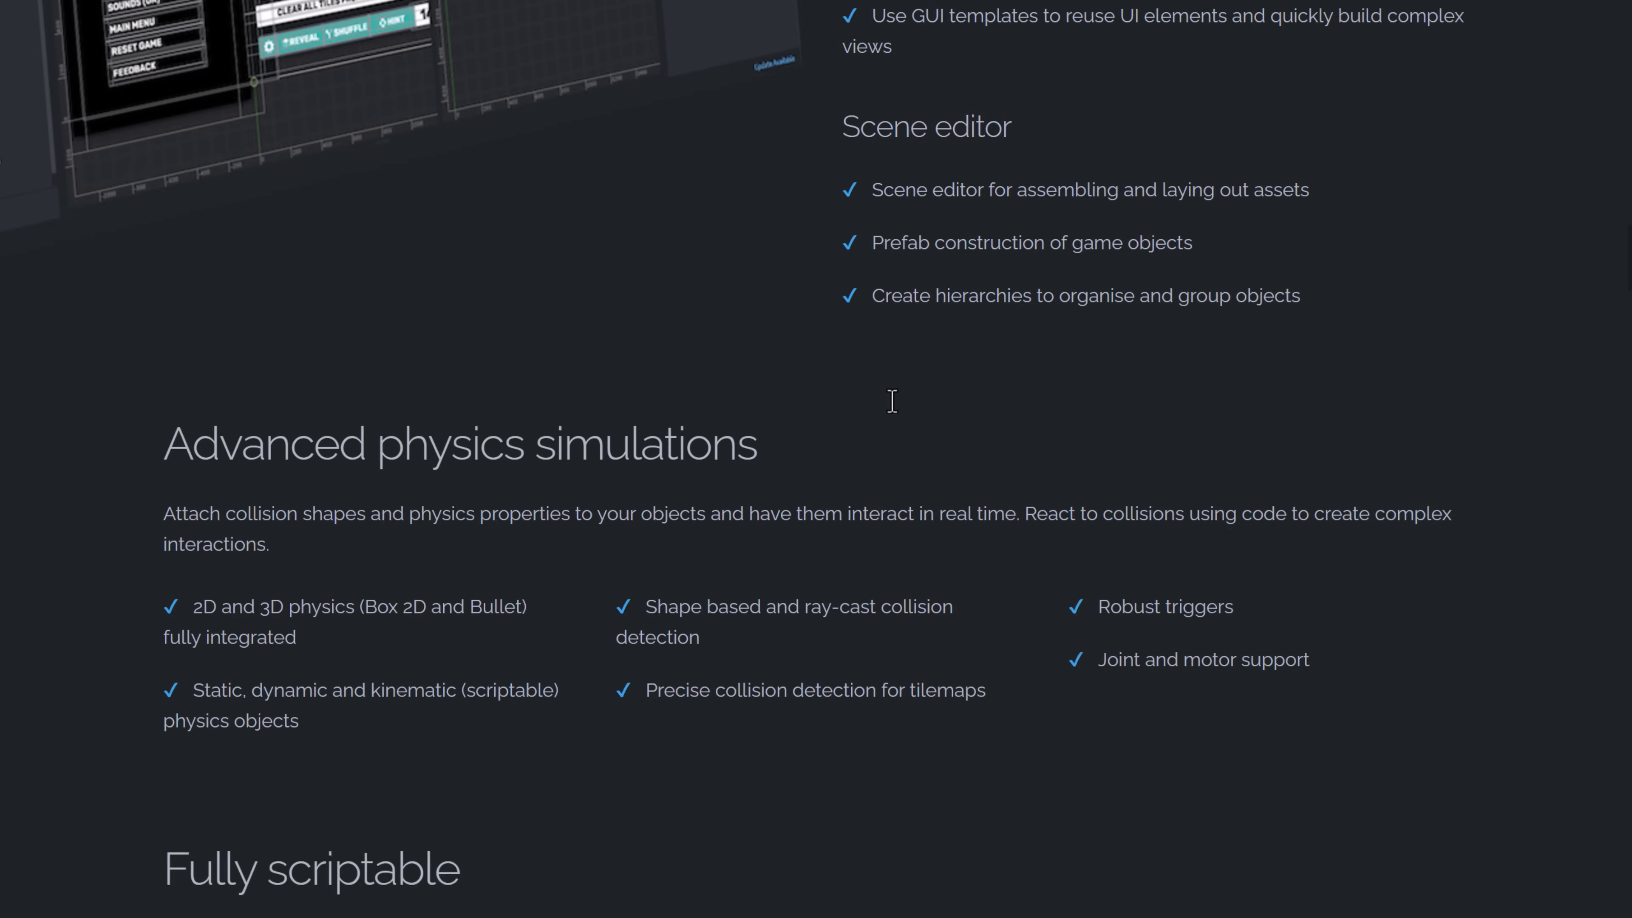
pyautogui.scroll(-3)
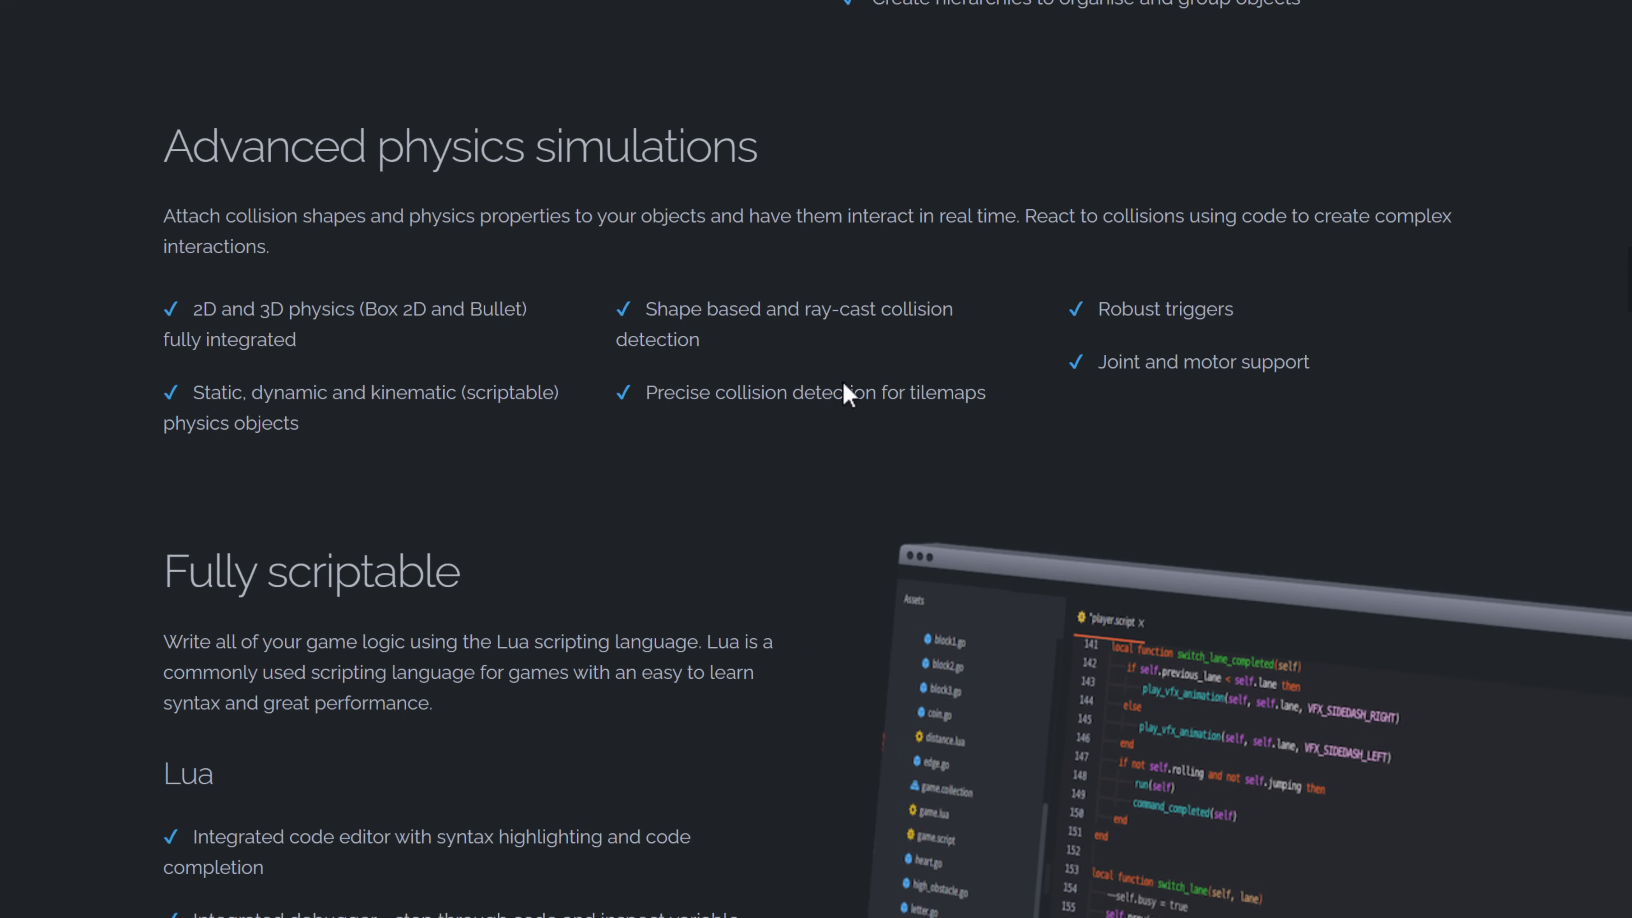
pyautogui.scroll(-3)
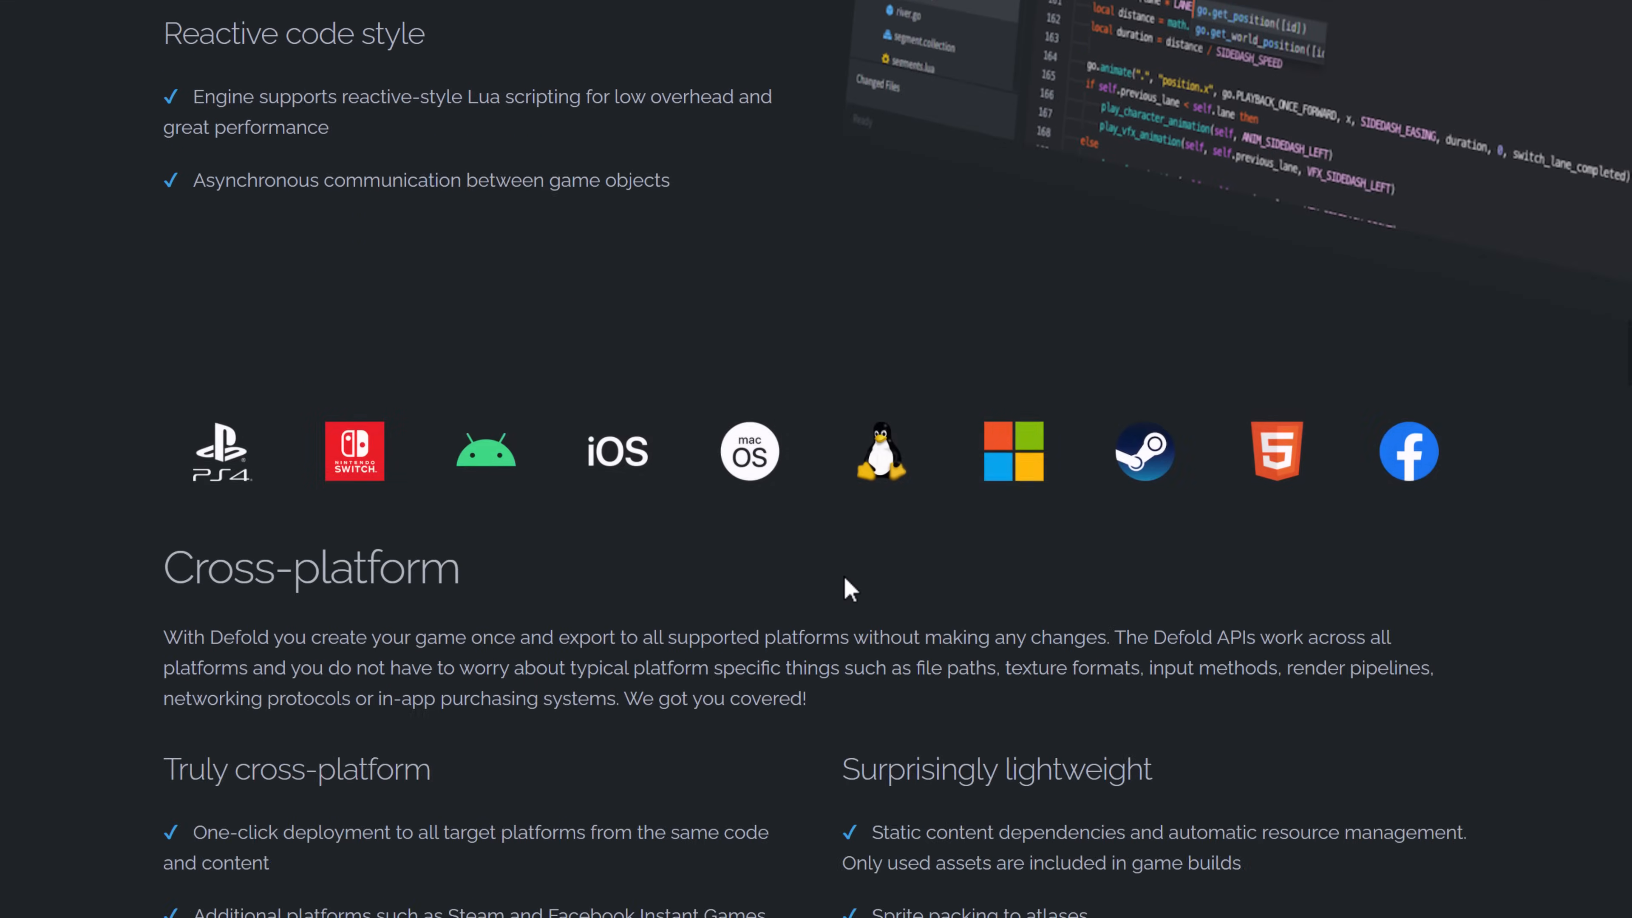
pyautogui.scroll(-3)
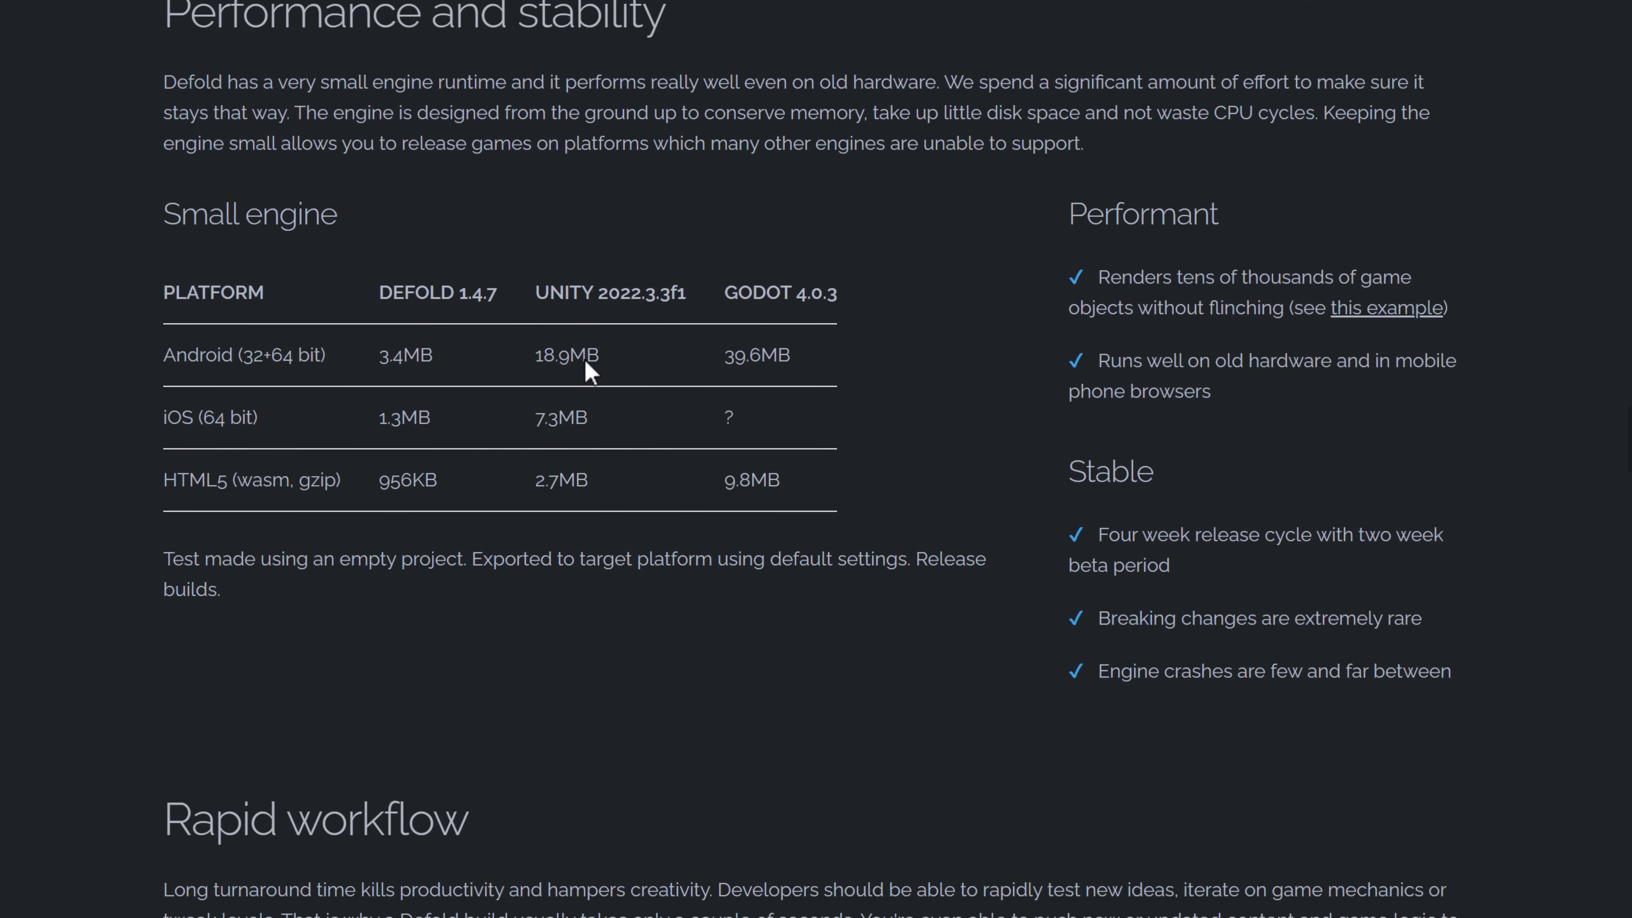
pyautogui.moveTo(935, 674)
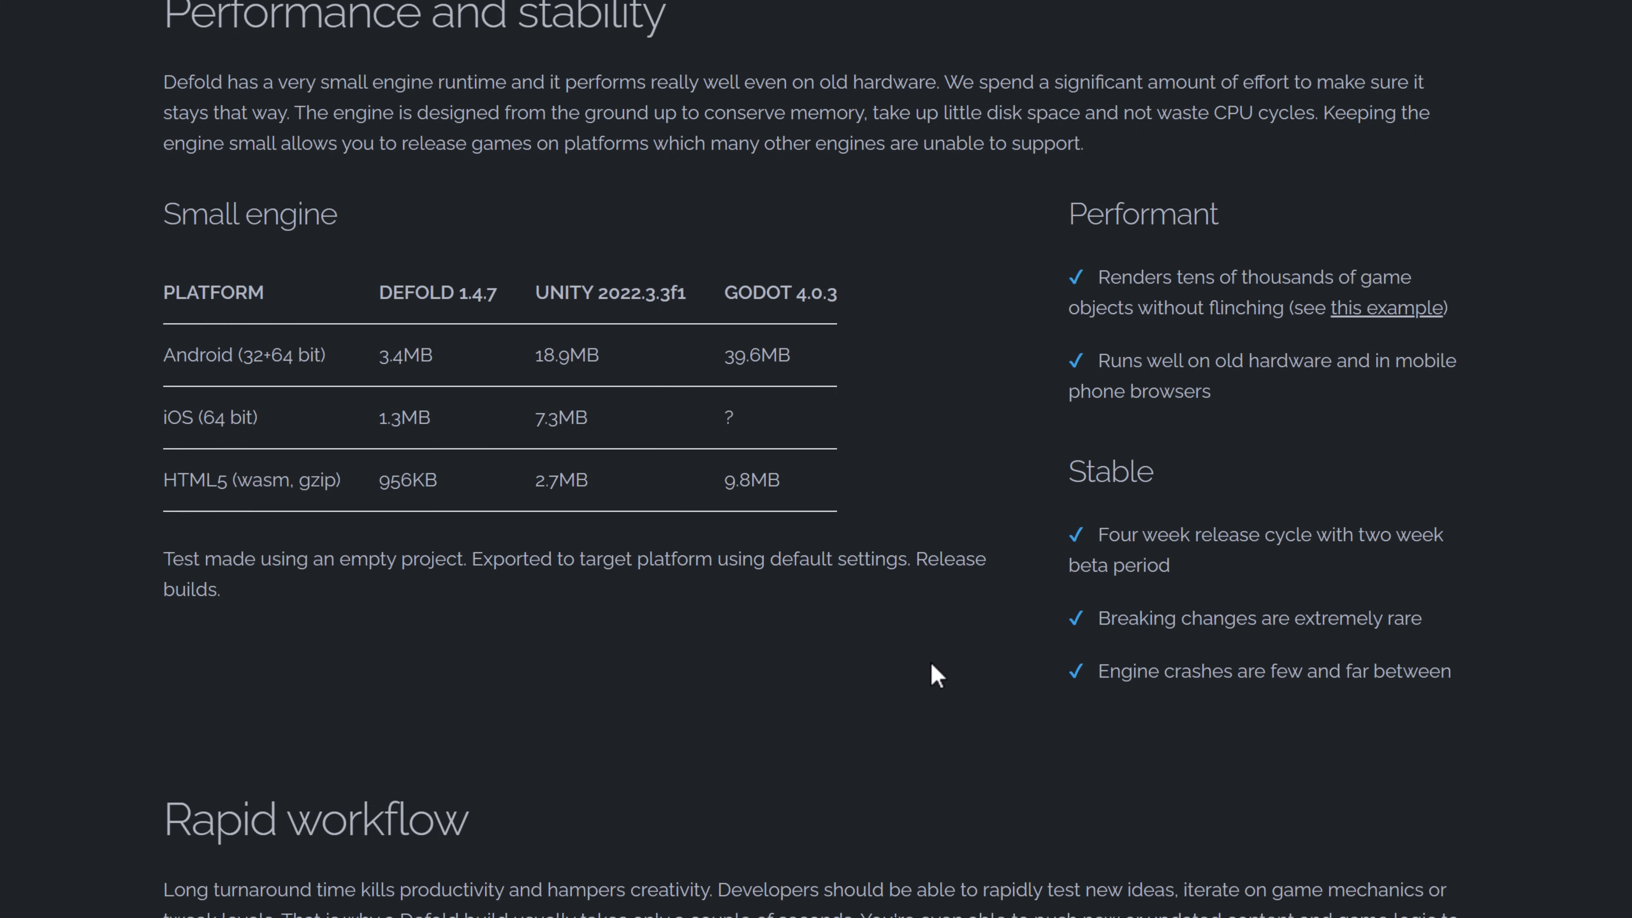
pyautogui.moveTo(1239, 392)
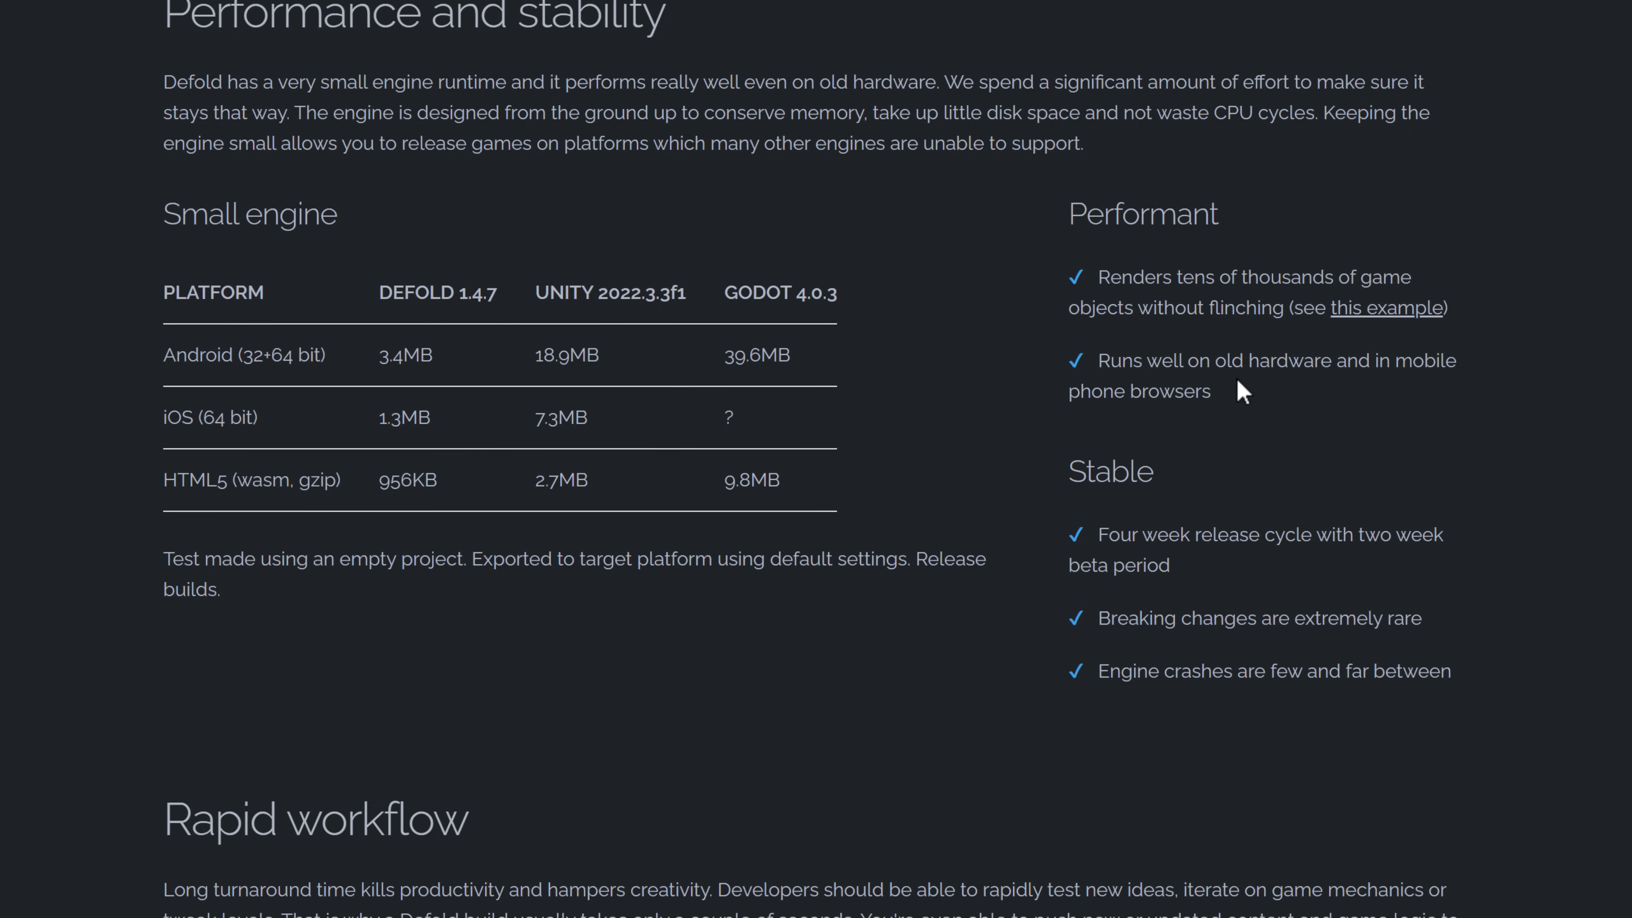
pyautogui.scroll(-3)
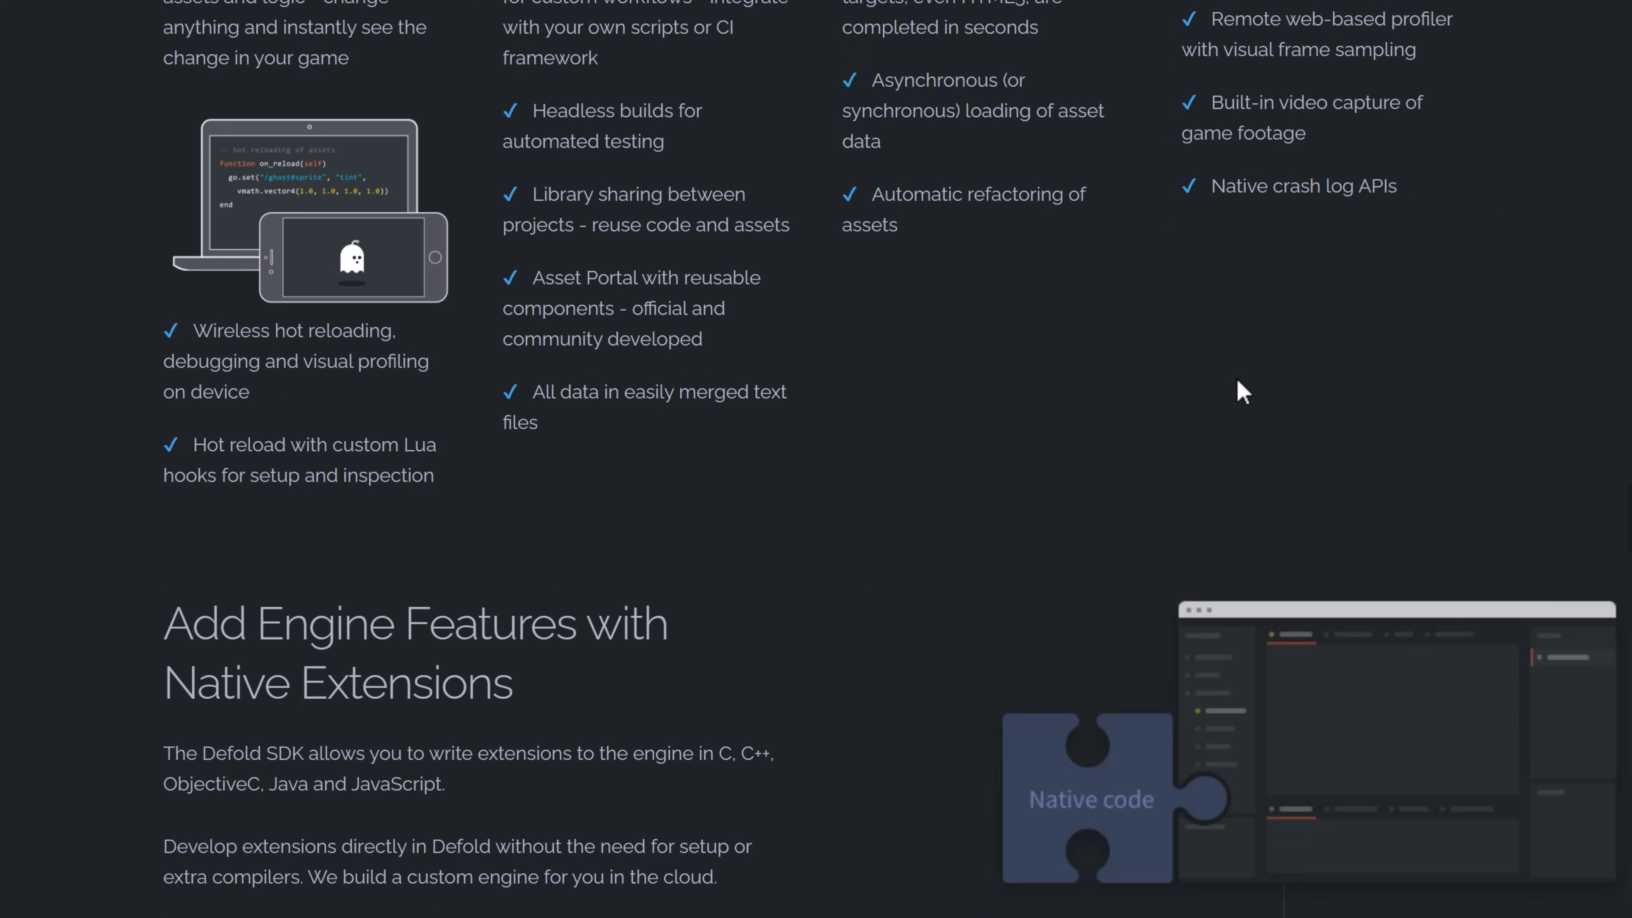
pyautogui.scroll(-3)
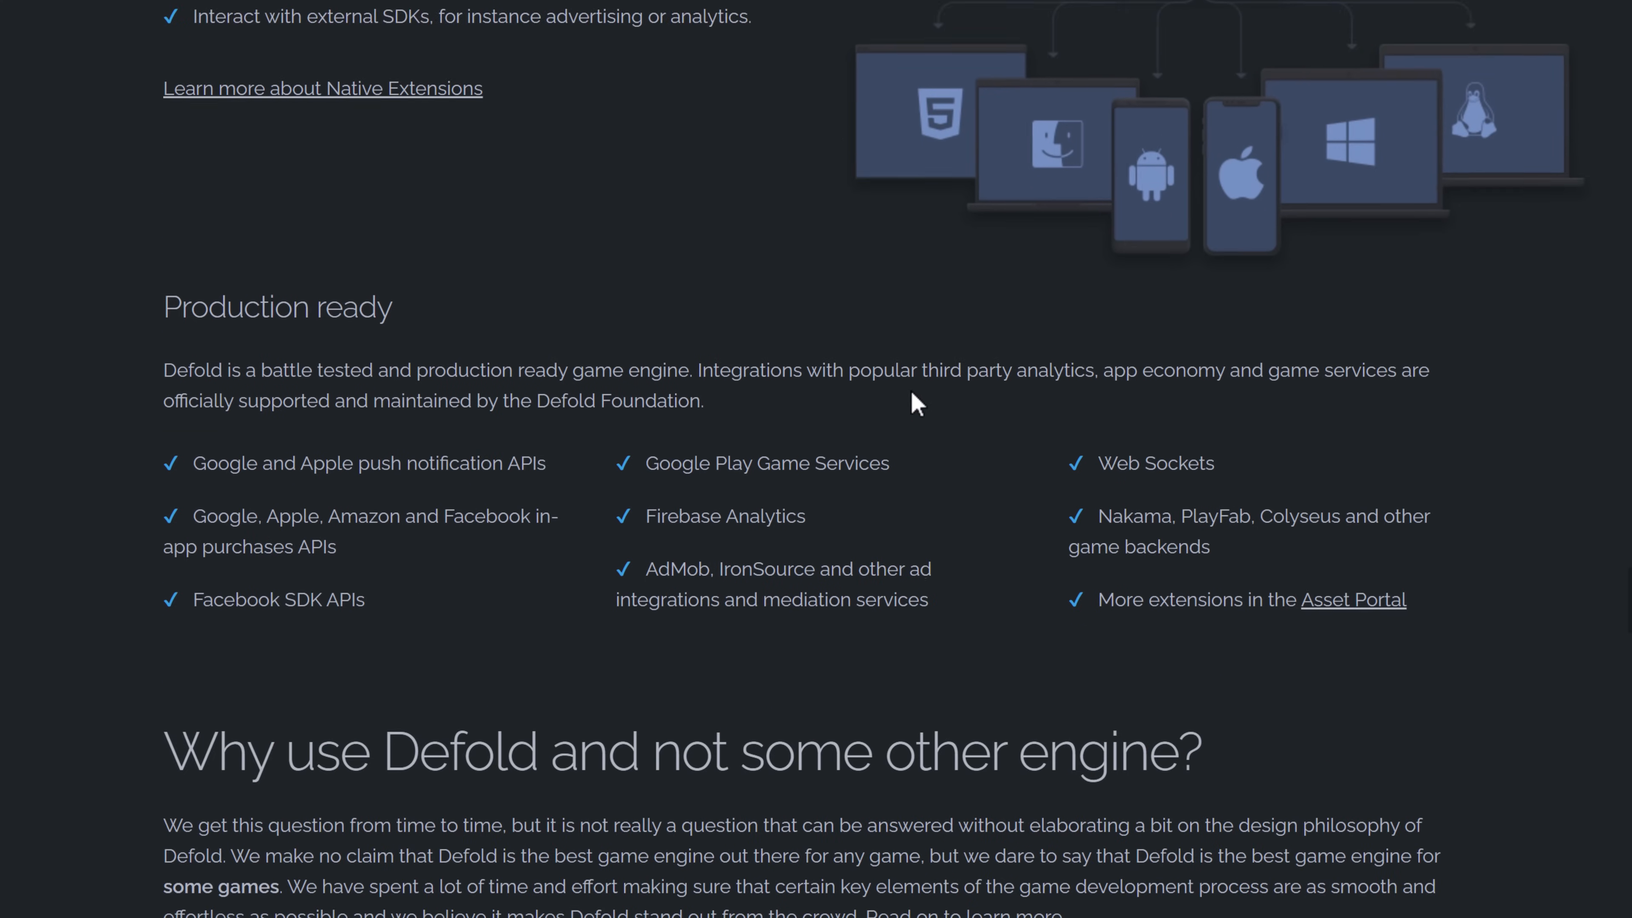
pyautogui.scroll(-3)
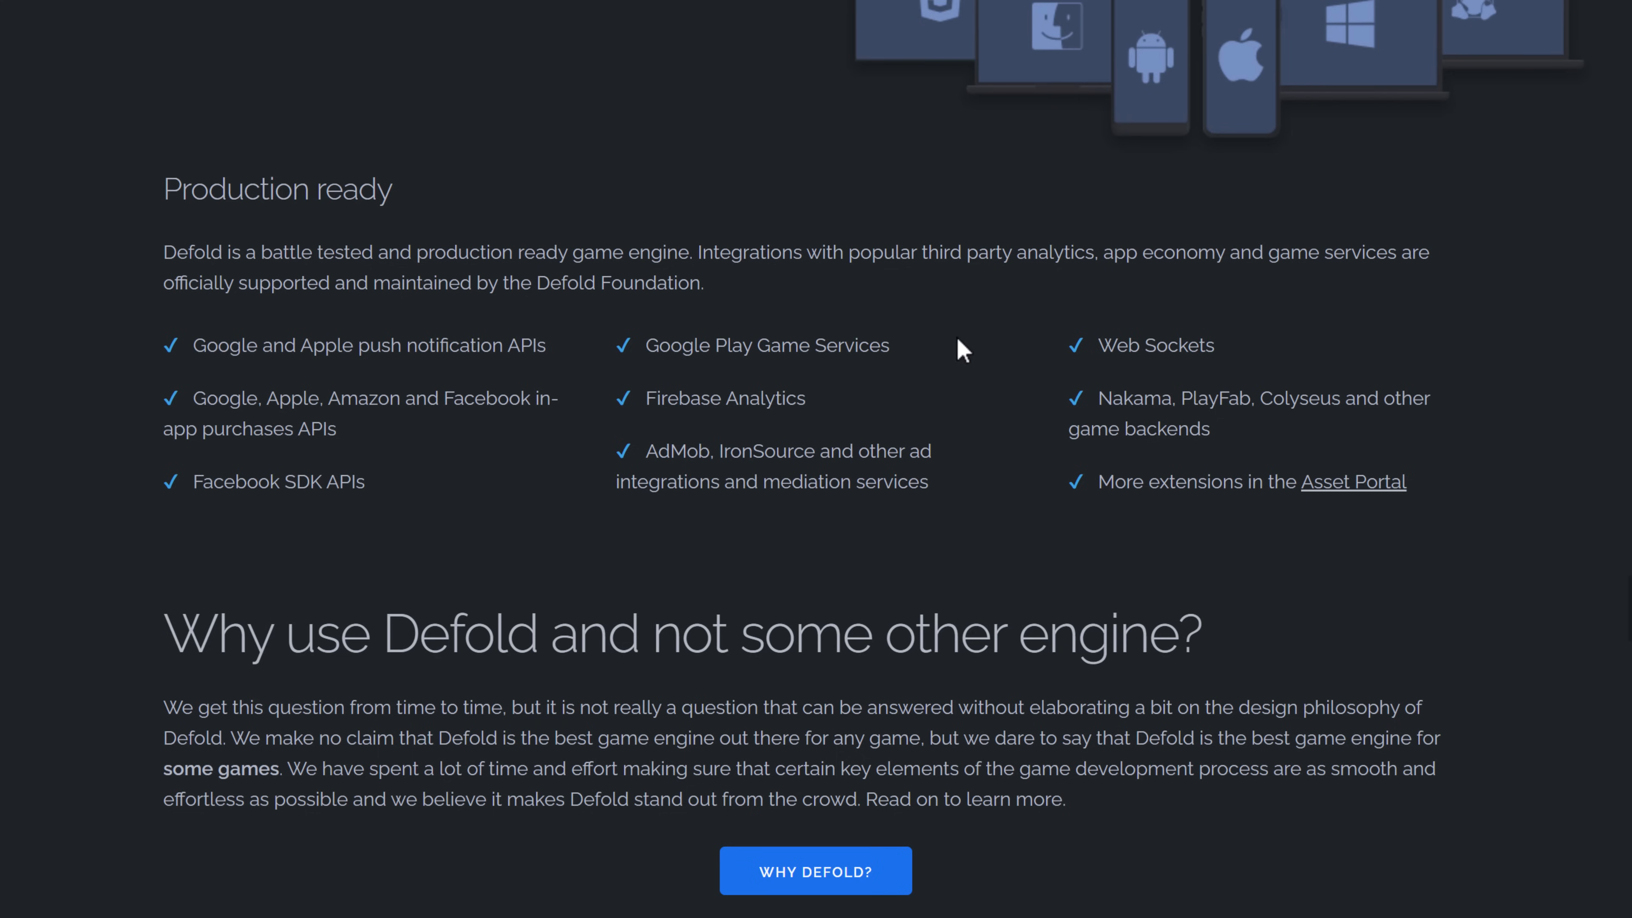
pyautogui.moveTo(1306, 395)
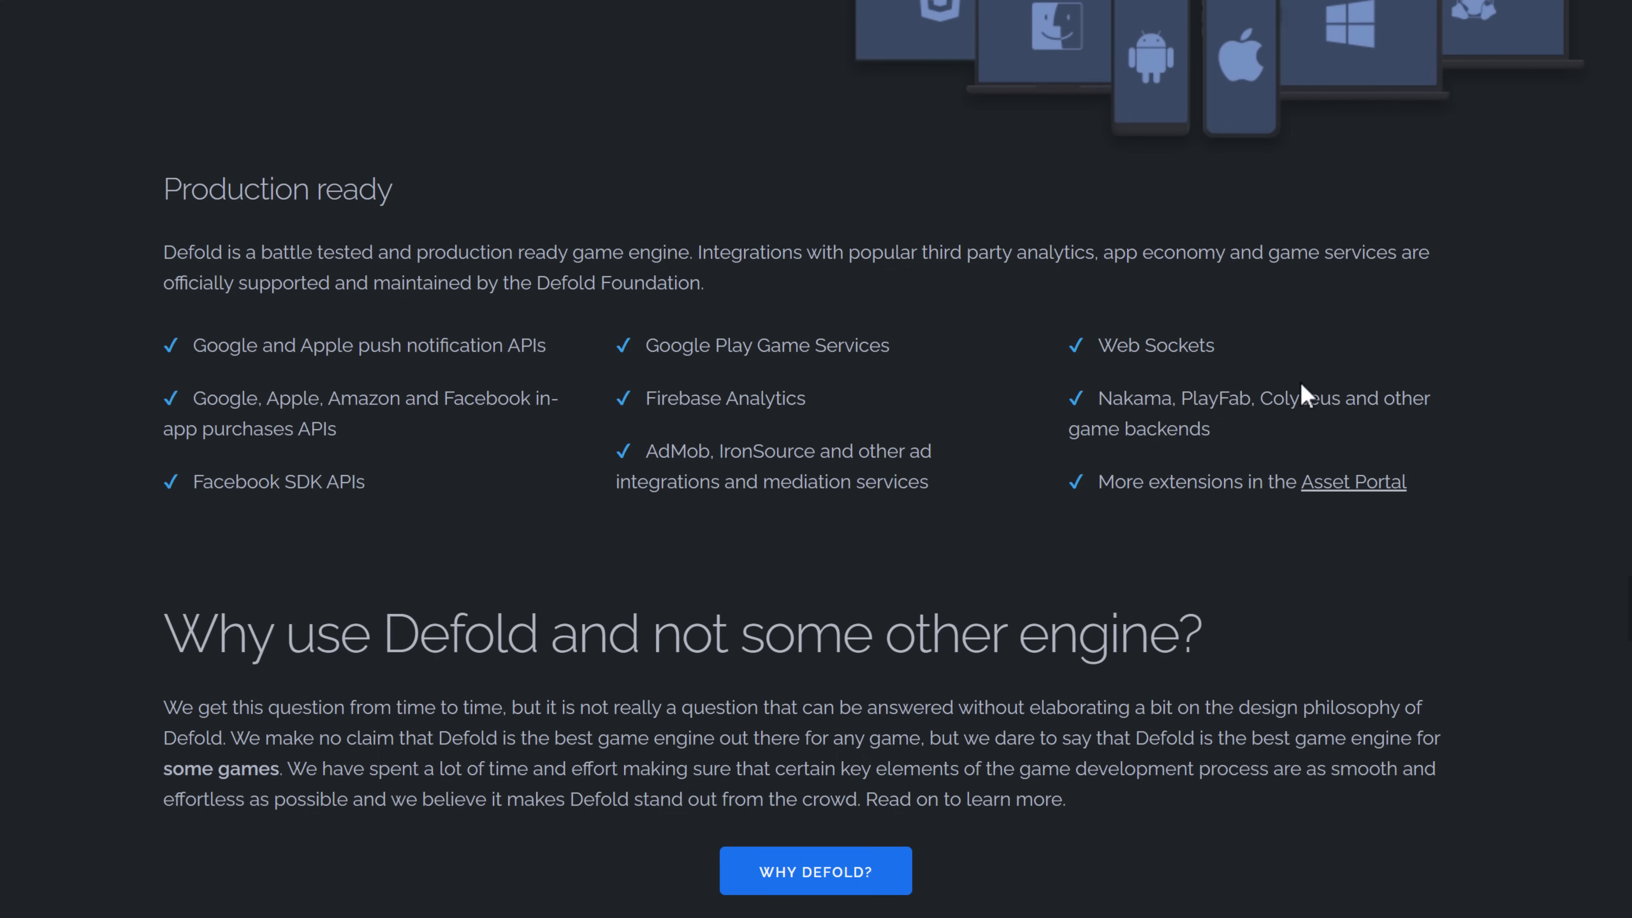
pyautogui.moveTo(865, 366)
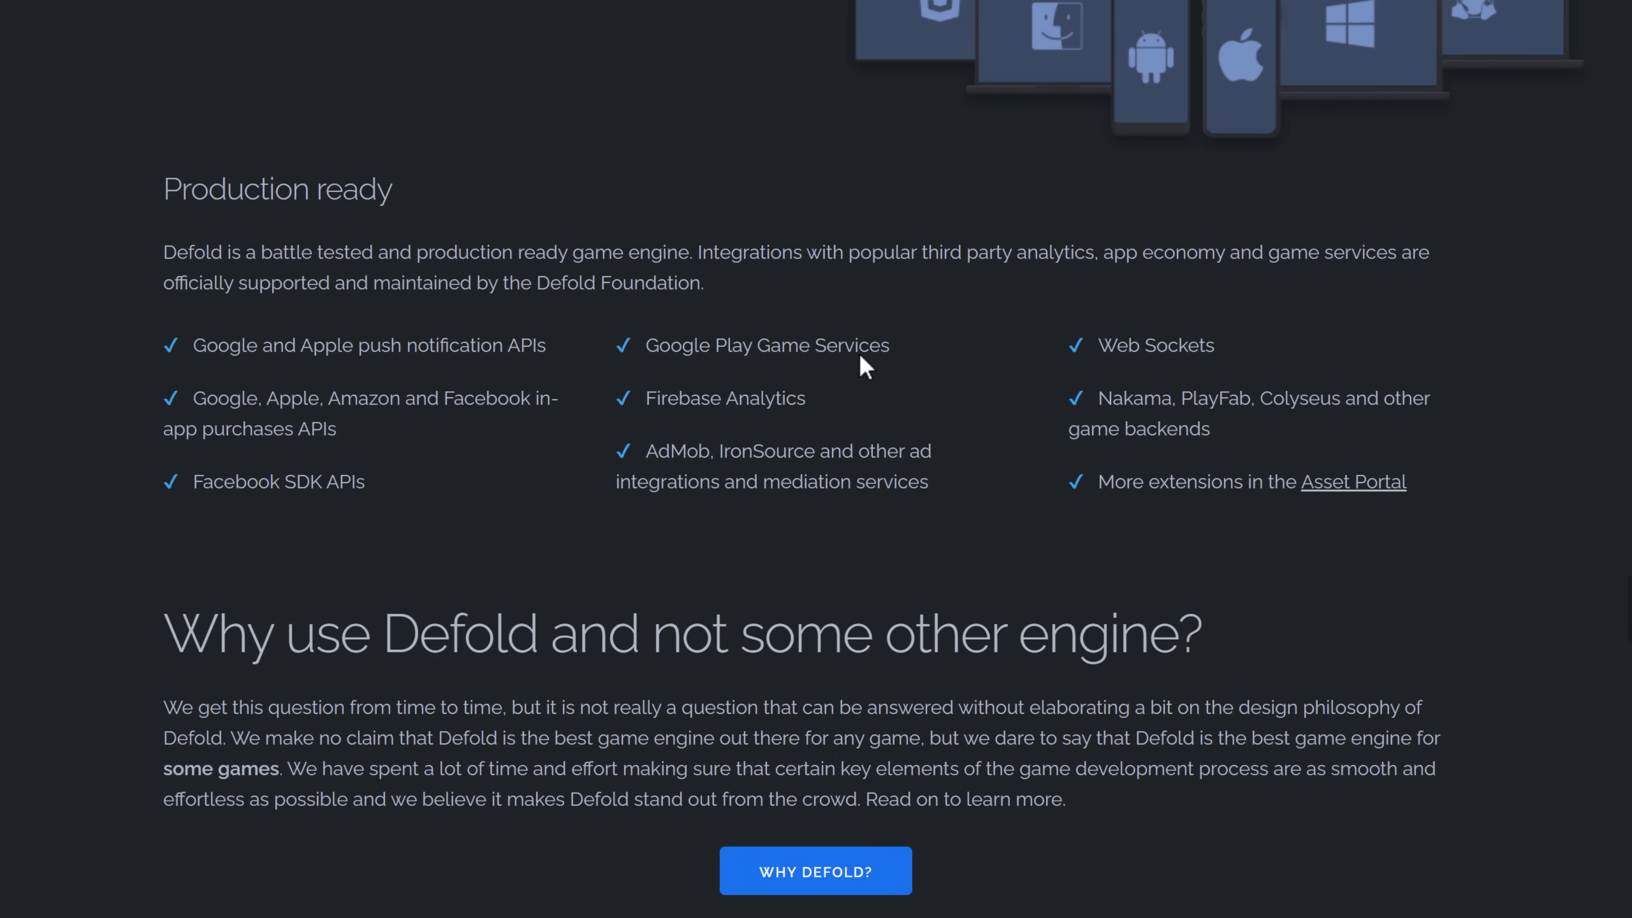
pyautogui.moveTo(764, 452)
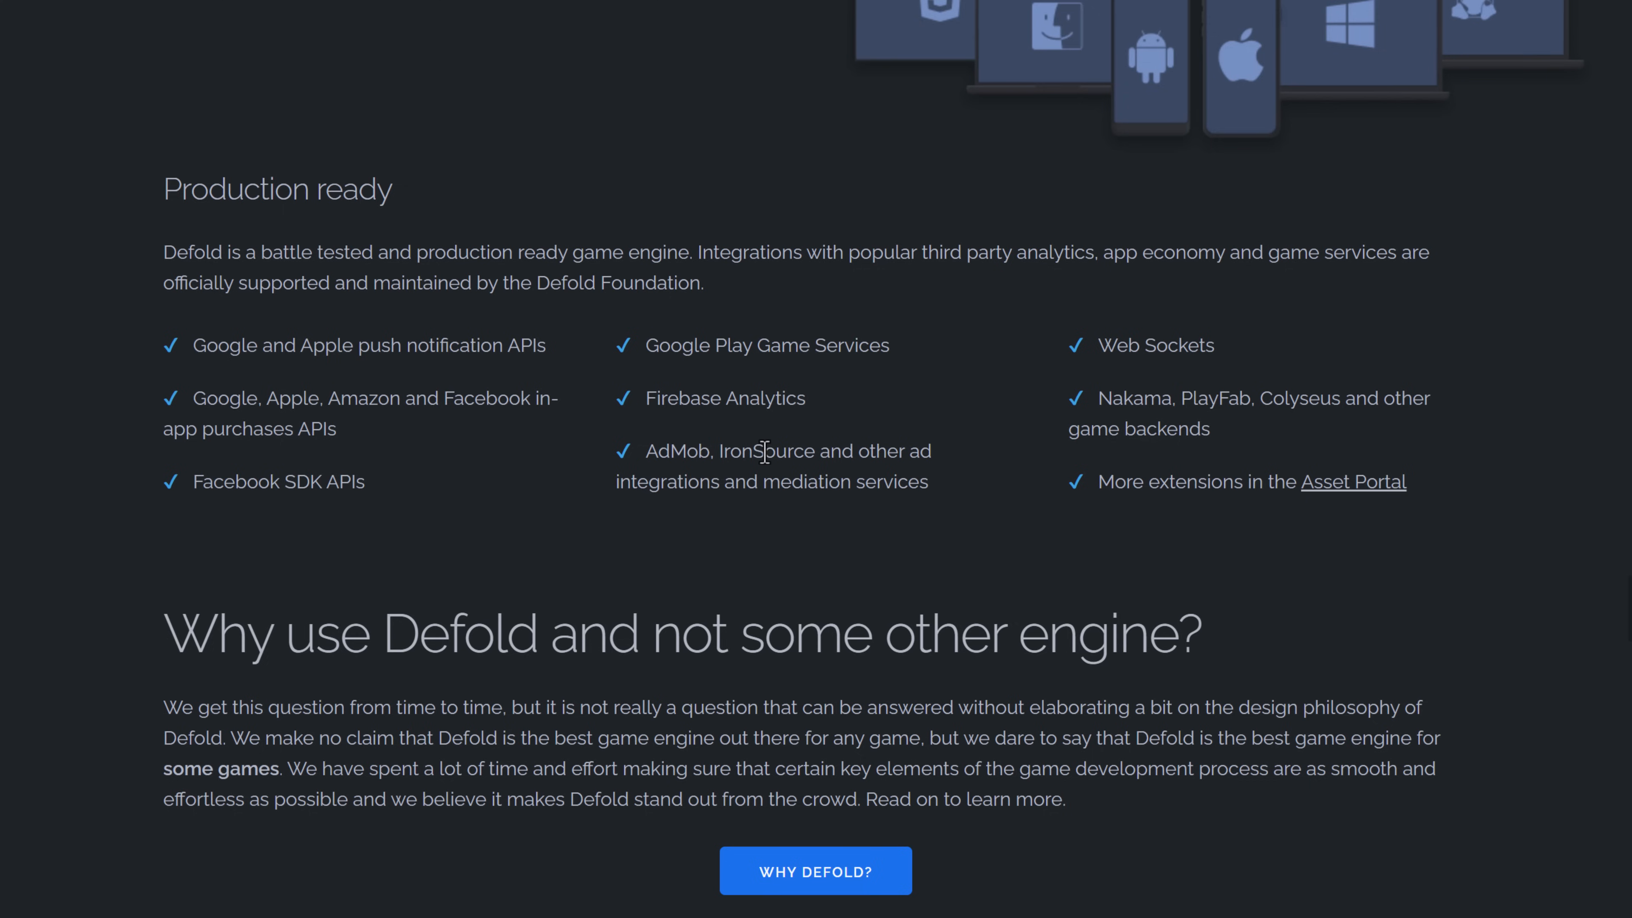